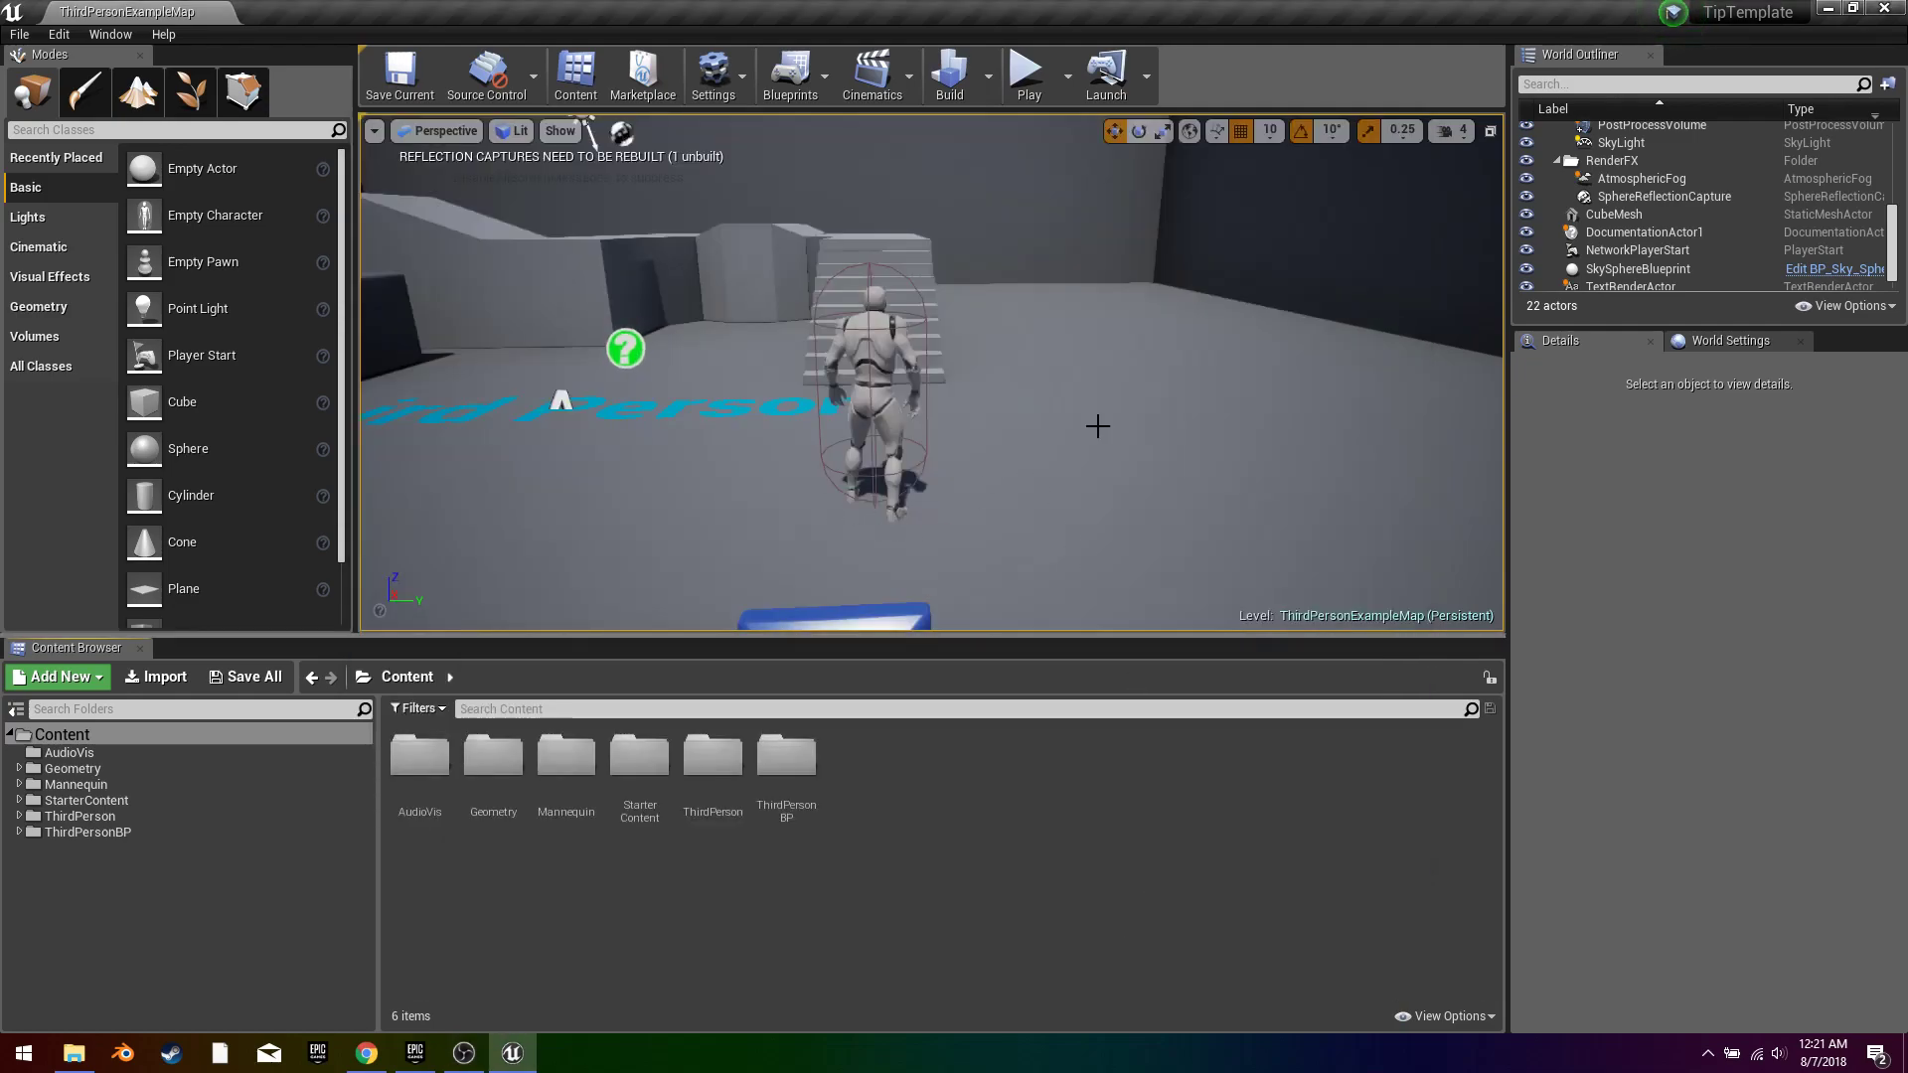
{"action": "mouse_move", "coordinate": [934, 379]}
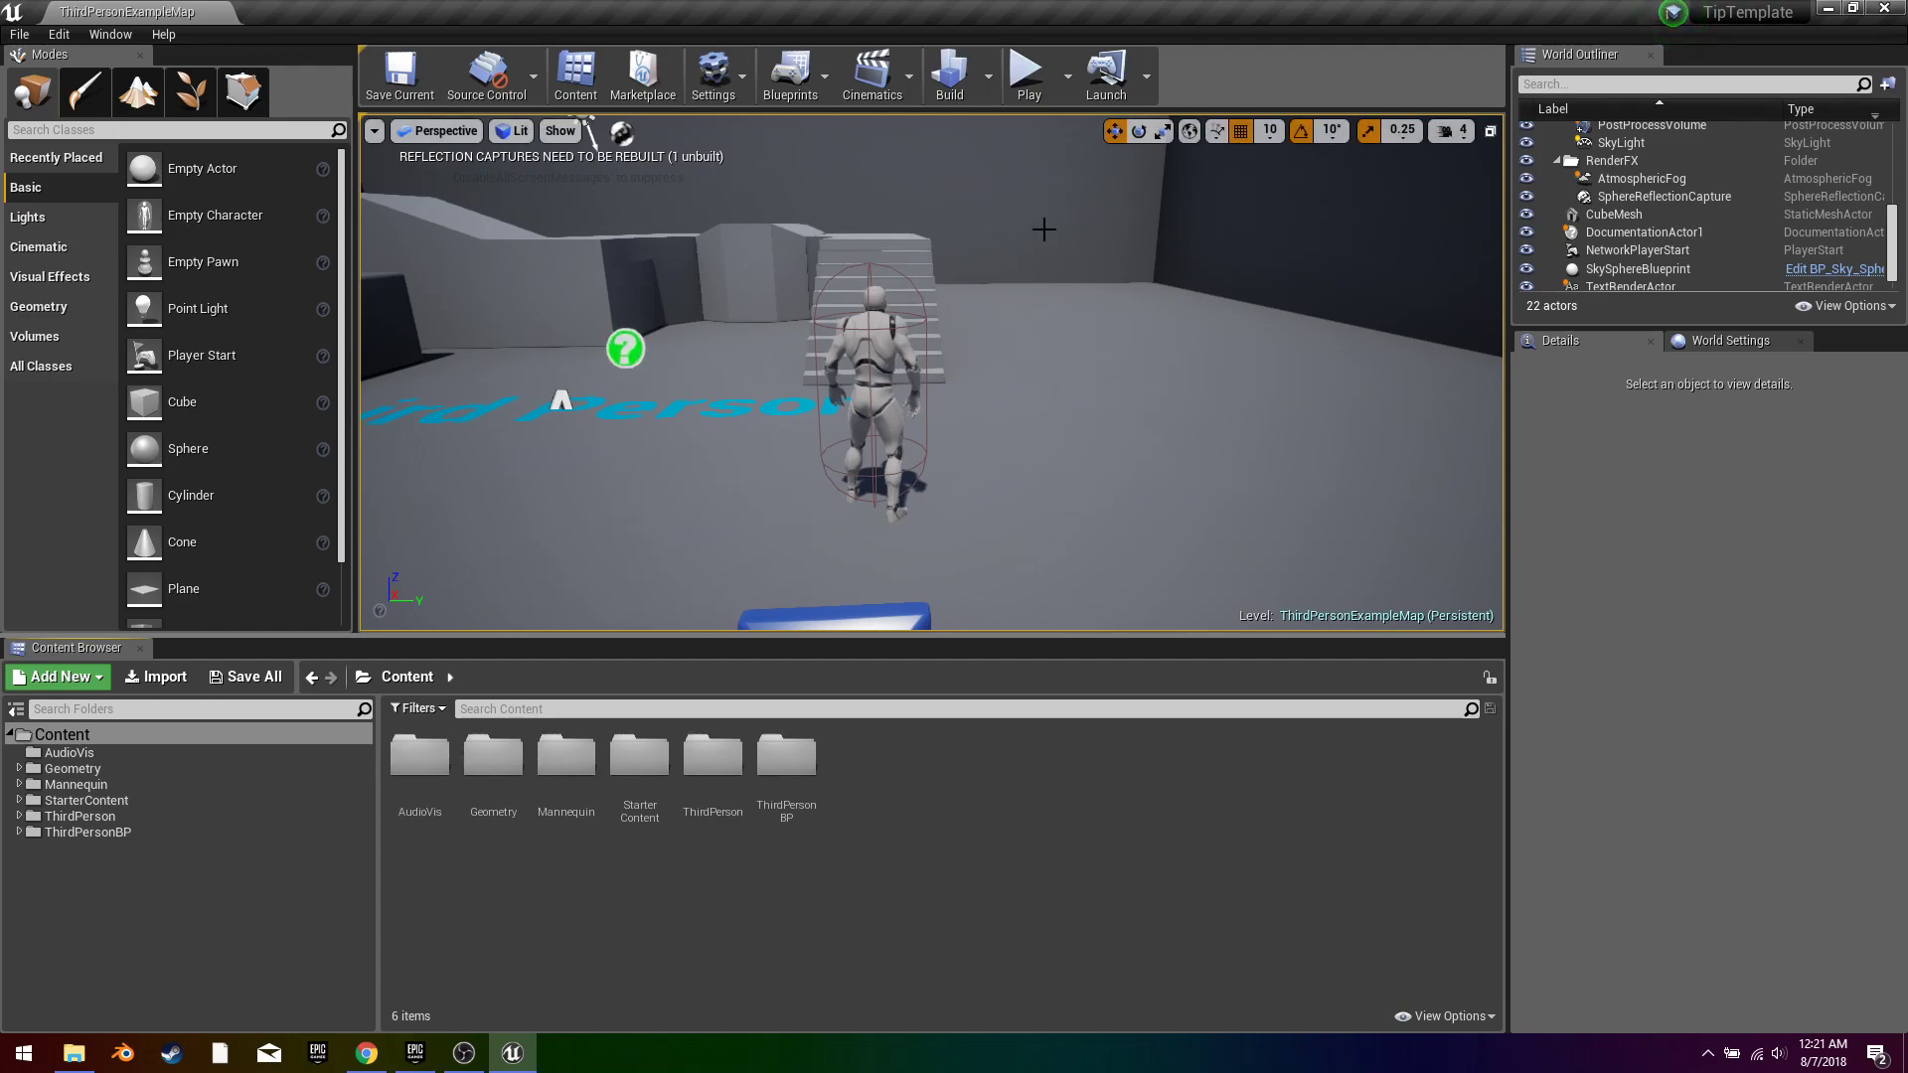
{"action": "mouse_move", "coordinate": [699, 215]}
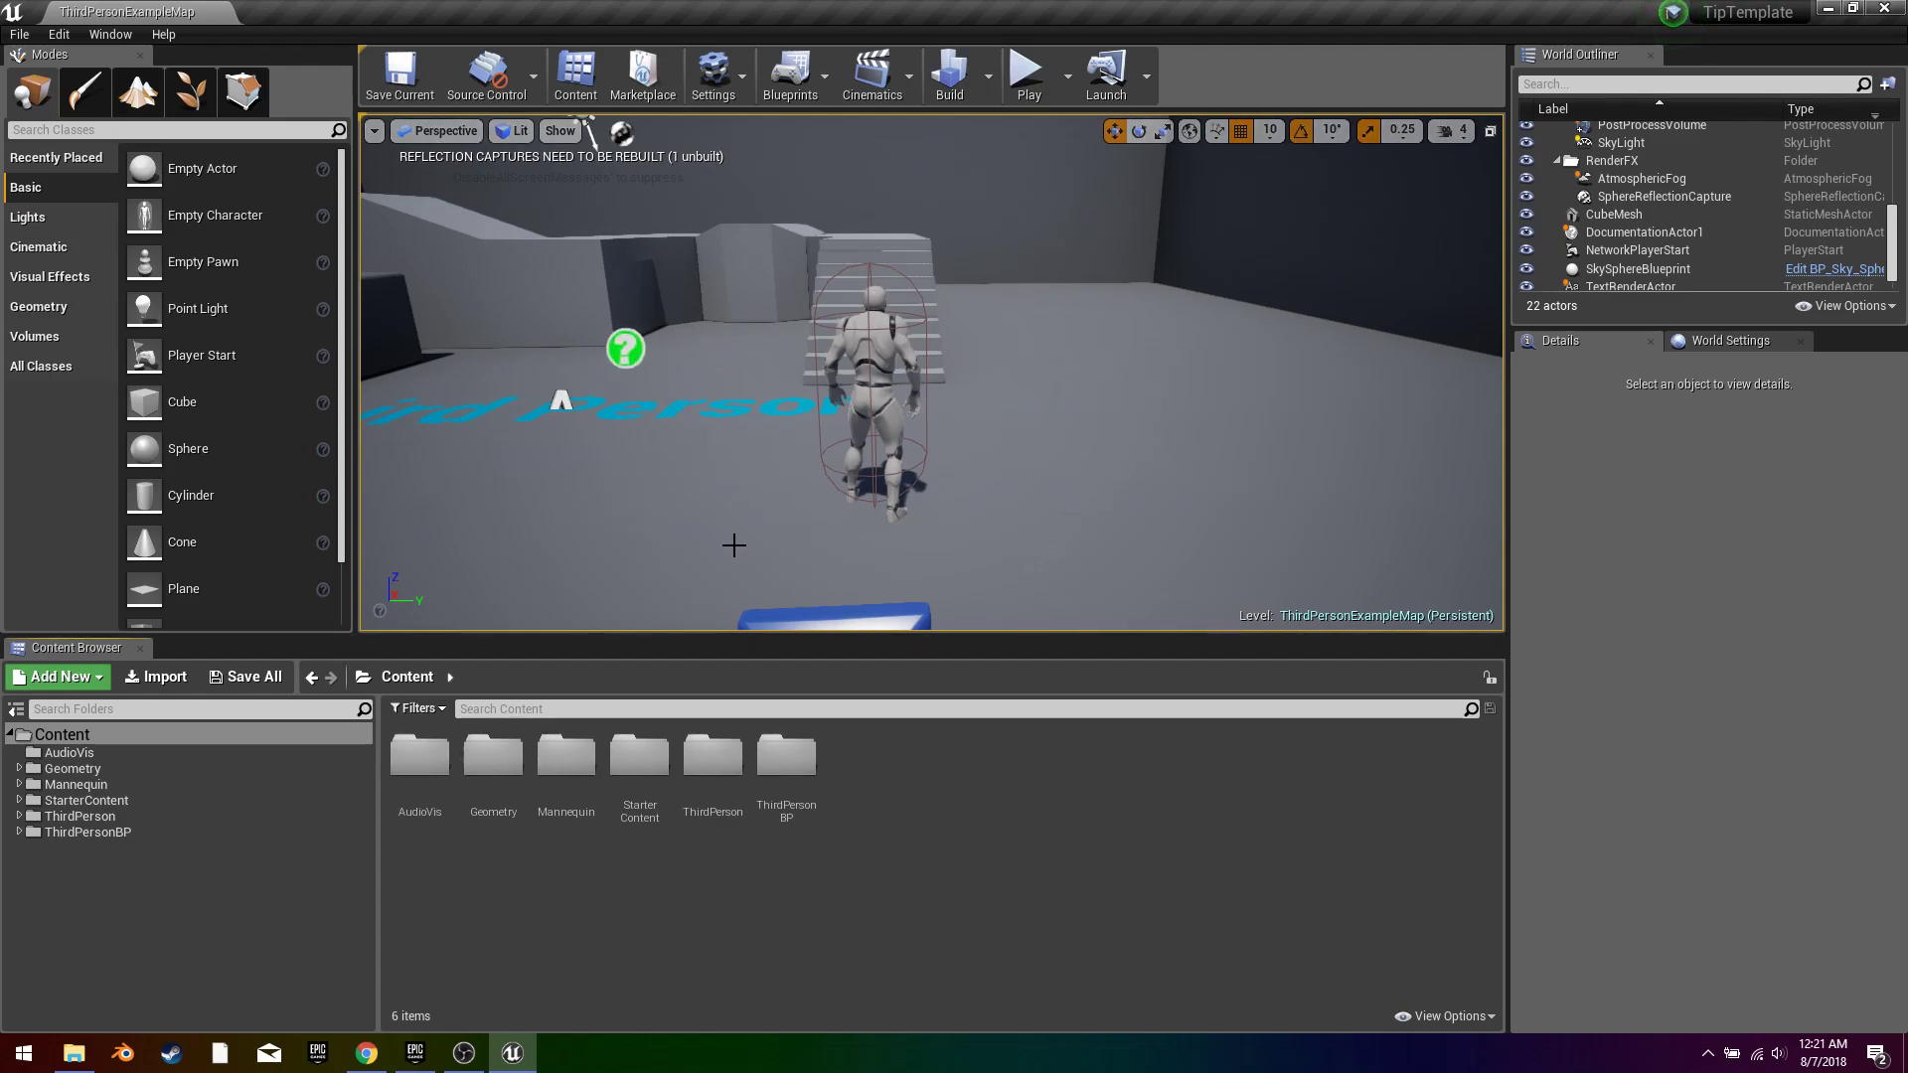
{"action": "mouse_move", "coordinate": [686, 218]}
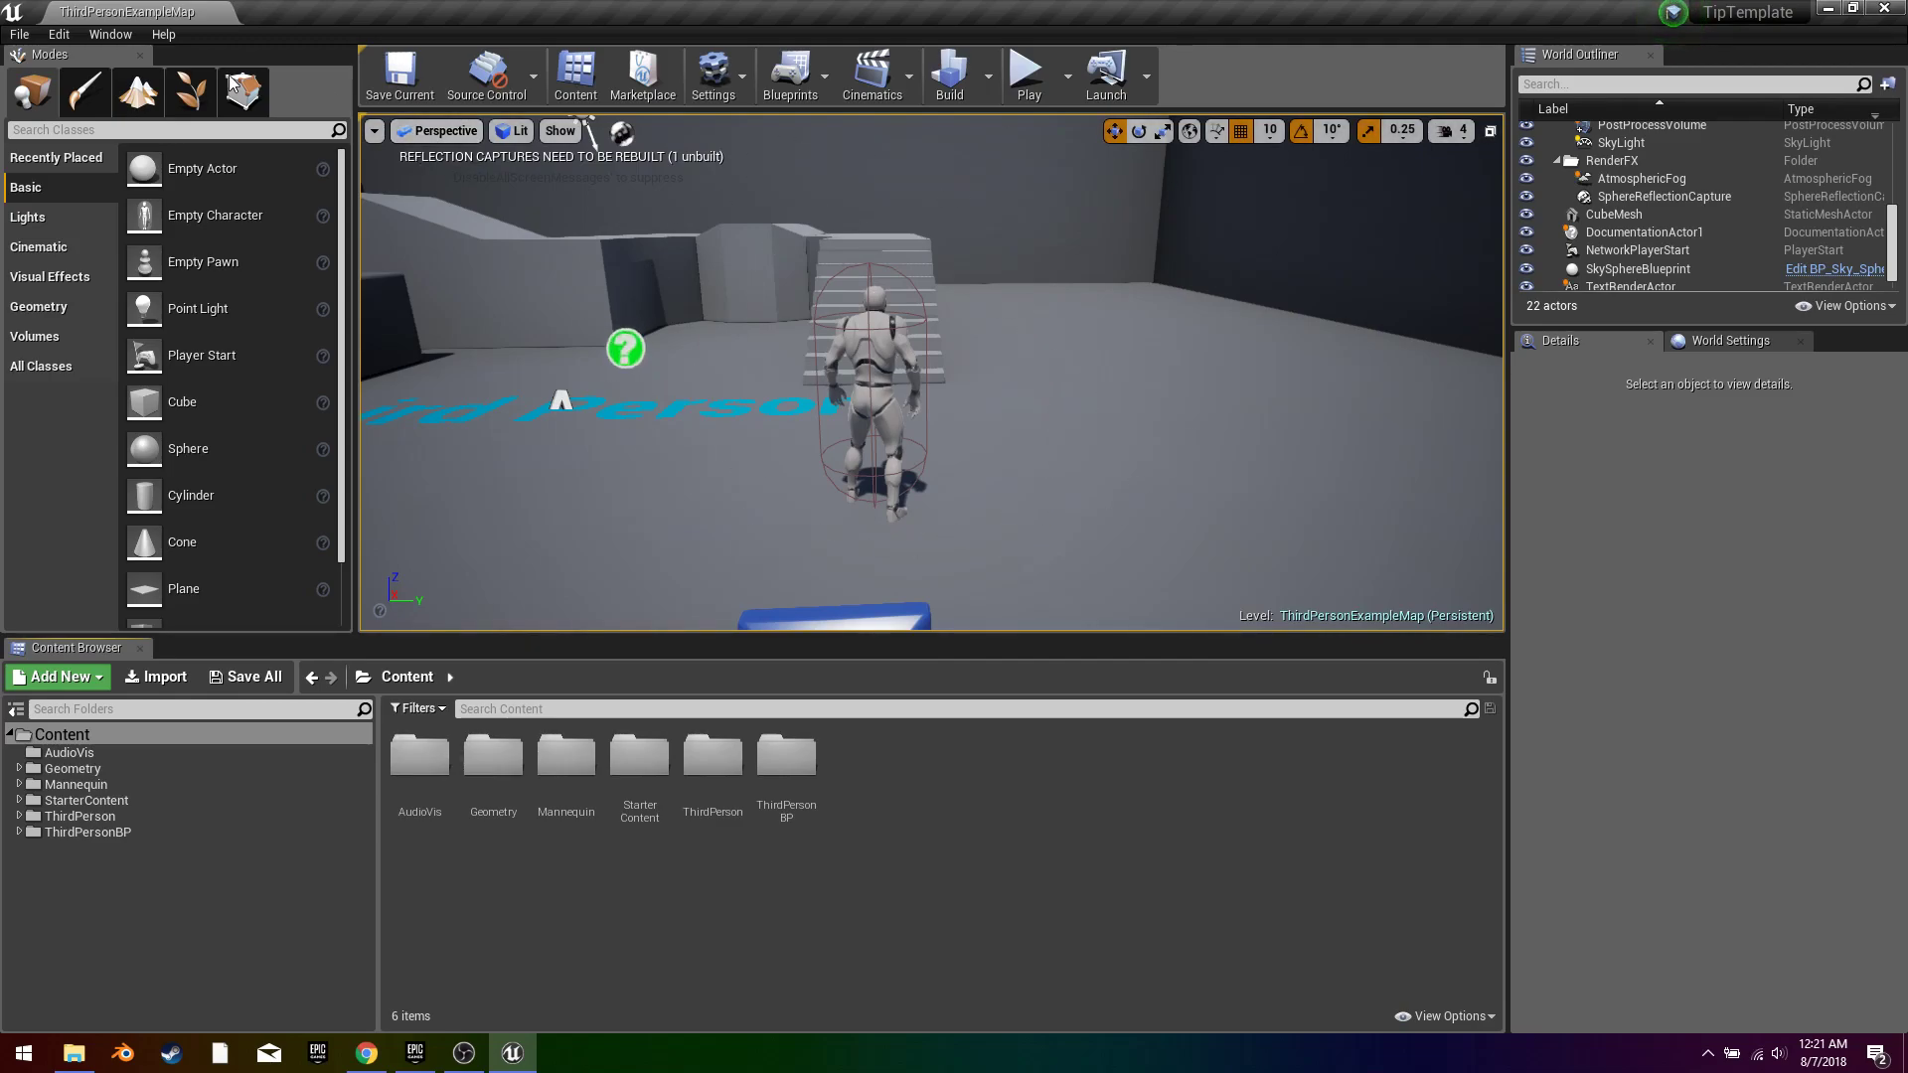
{"action": "mouse_move", "coordinate": [831, 316]}
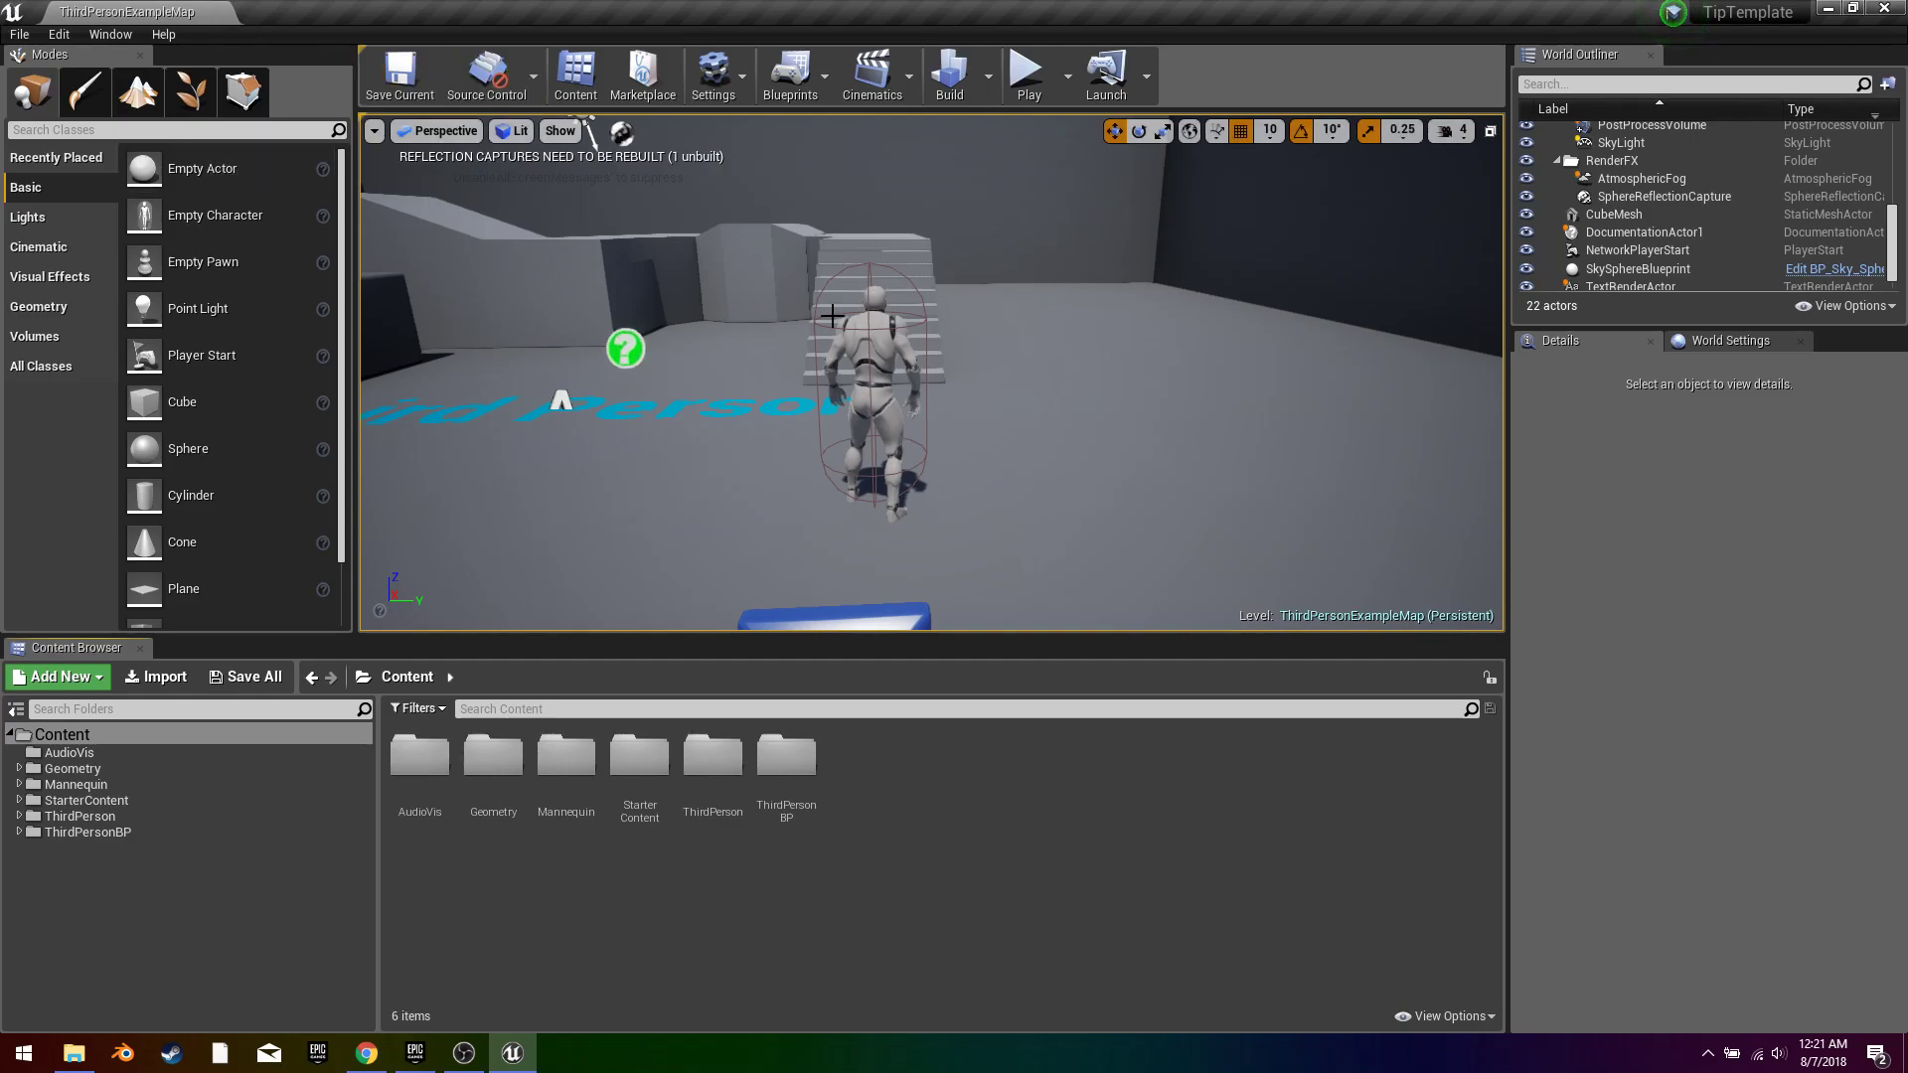
{"action": "mouse_move", "coordinate": [791, 205]}
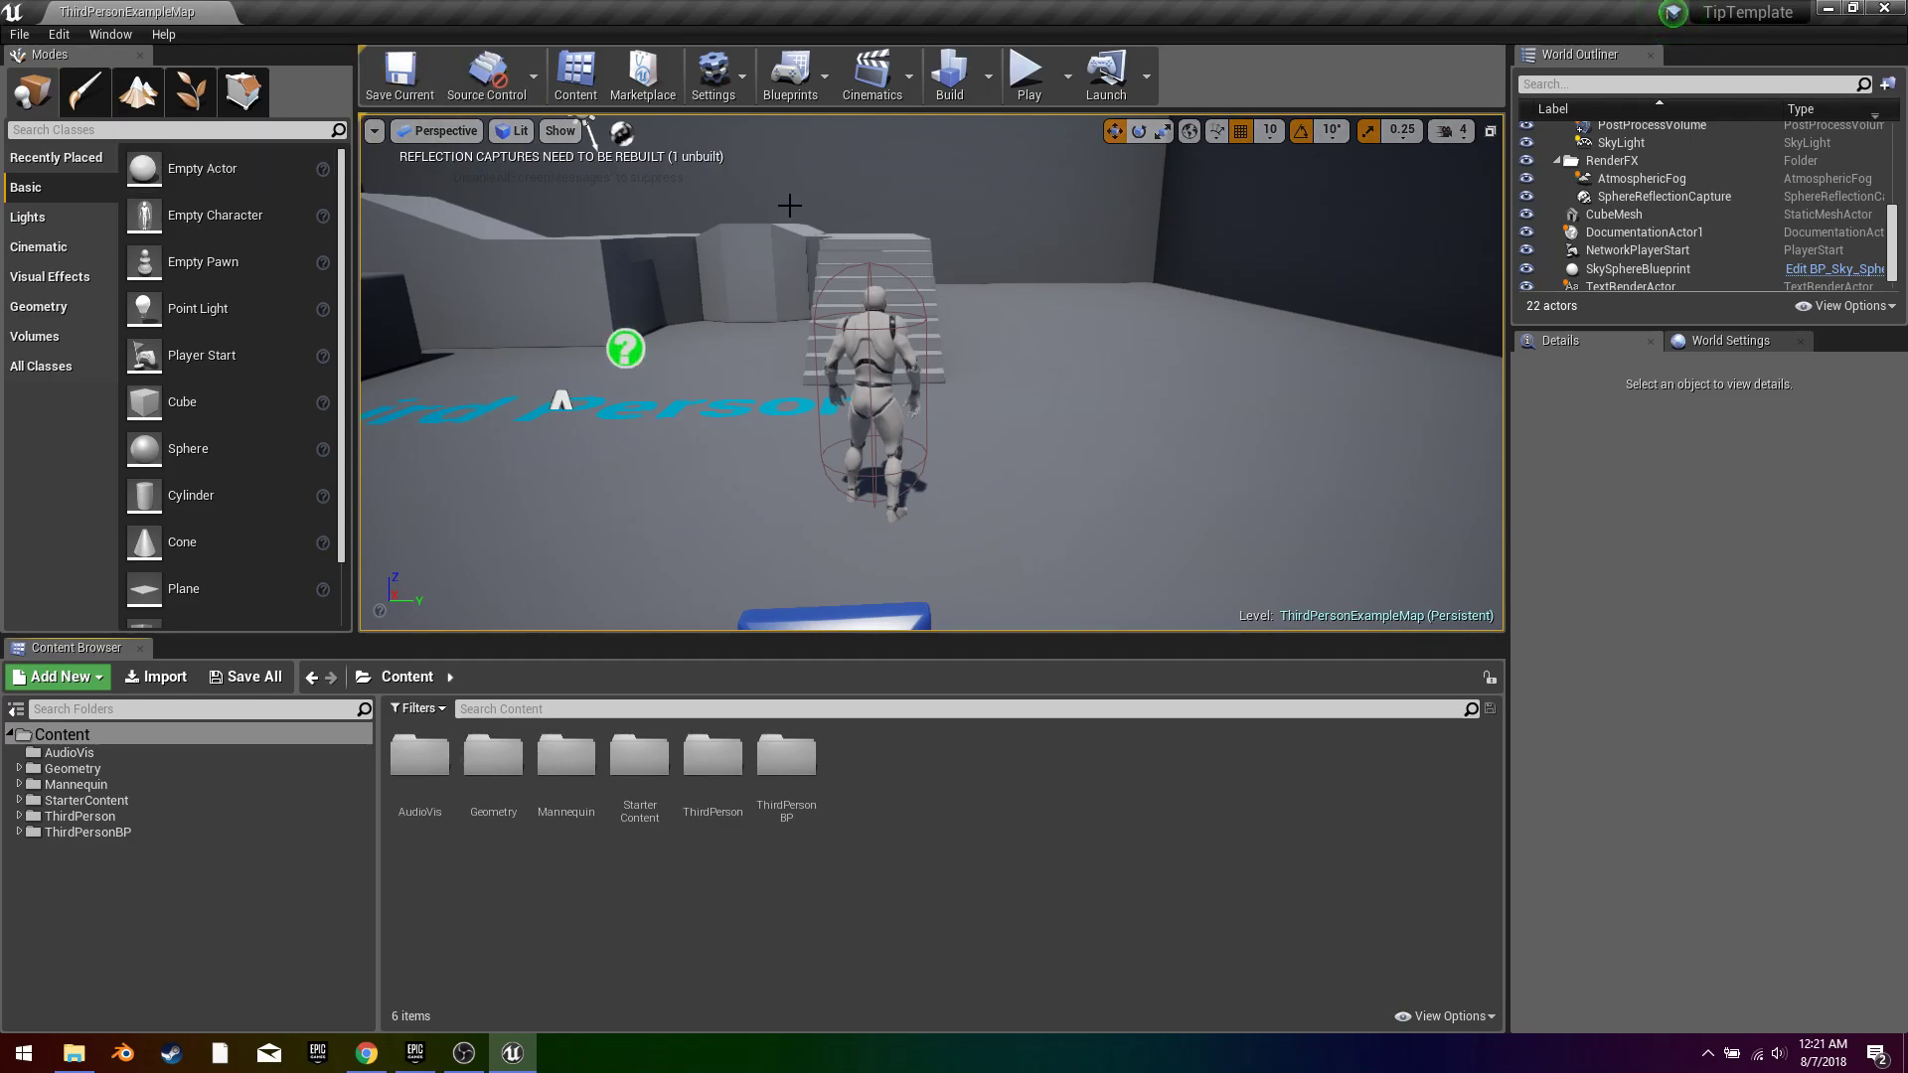
{"action": "mouse_move", "coordinate": [986, 278]}
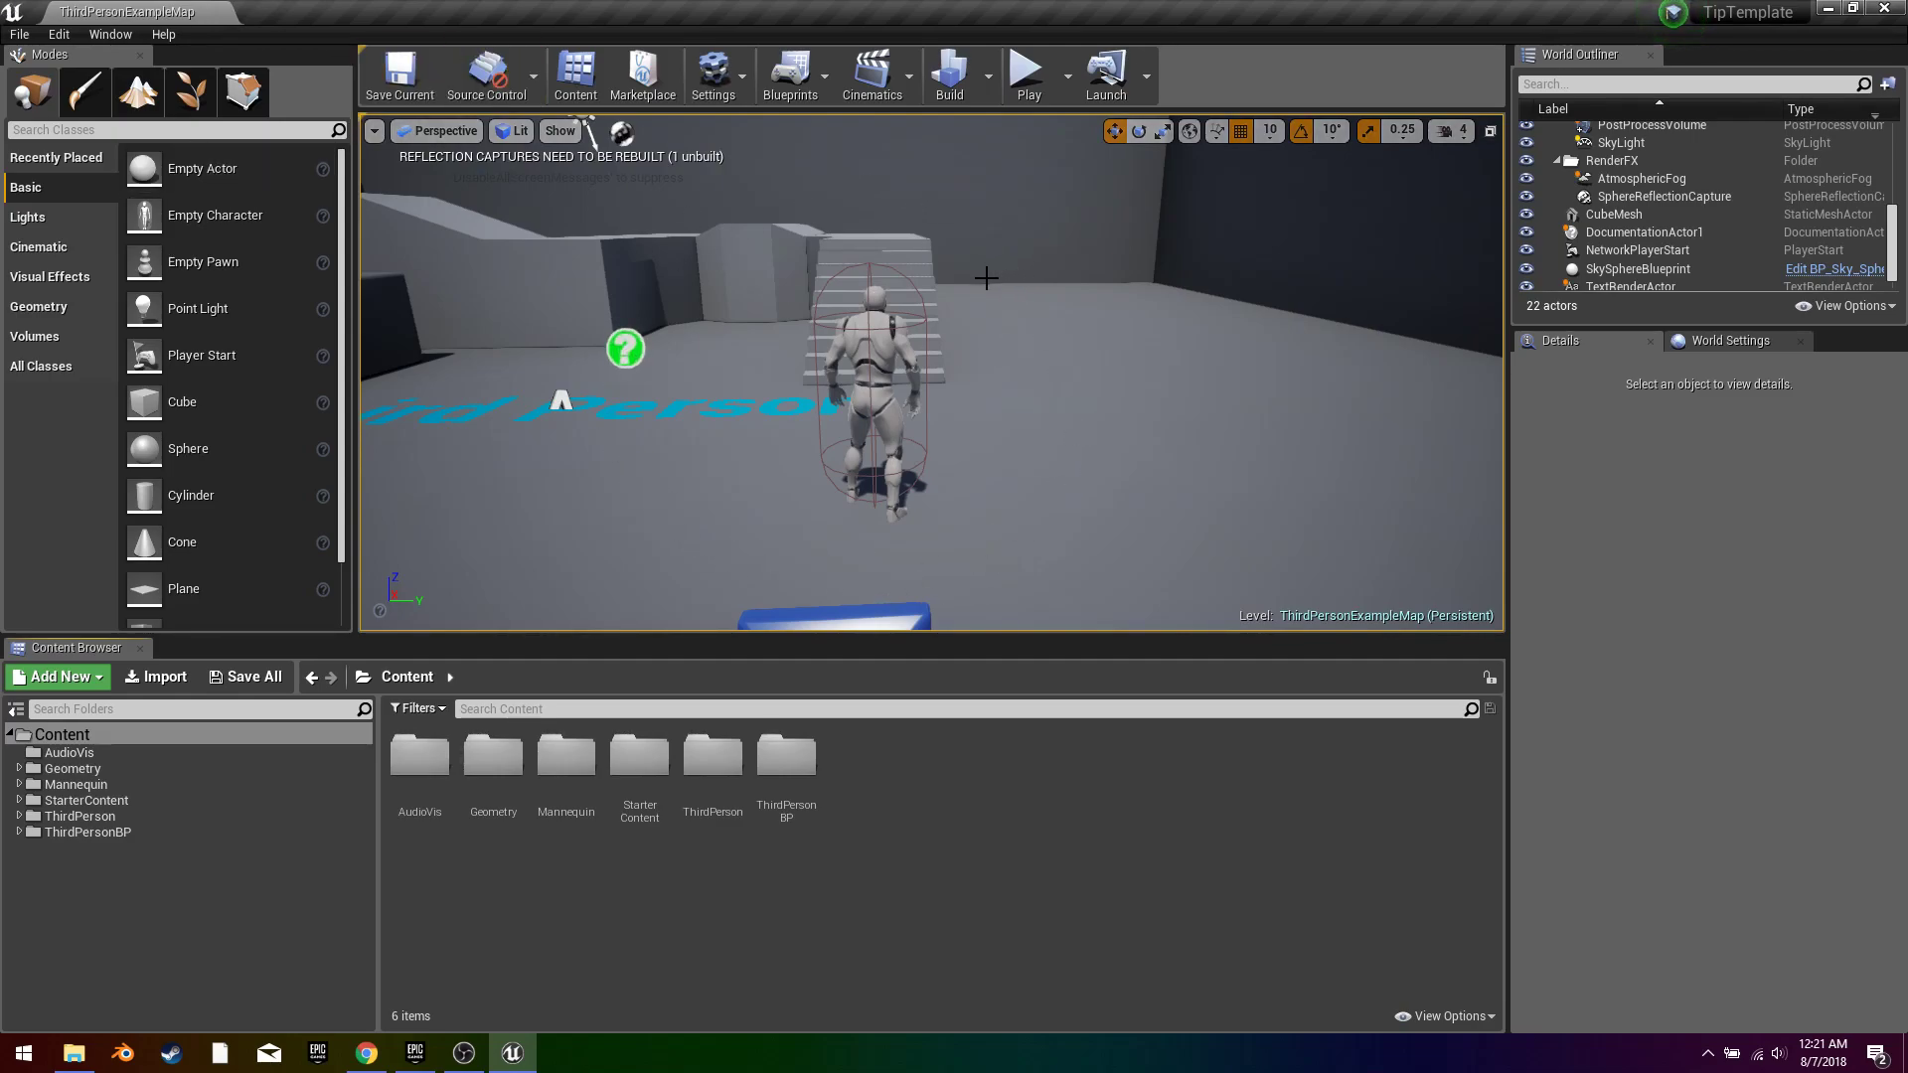
{"action": "mouse_move", "coordinate": [966, 294]}
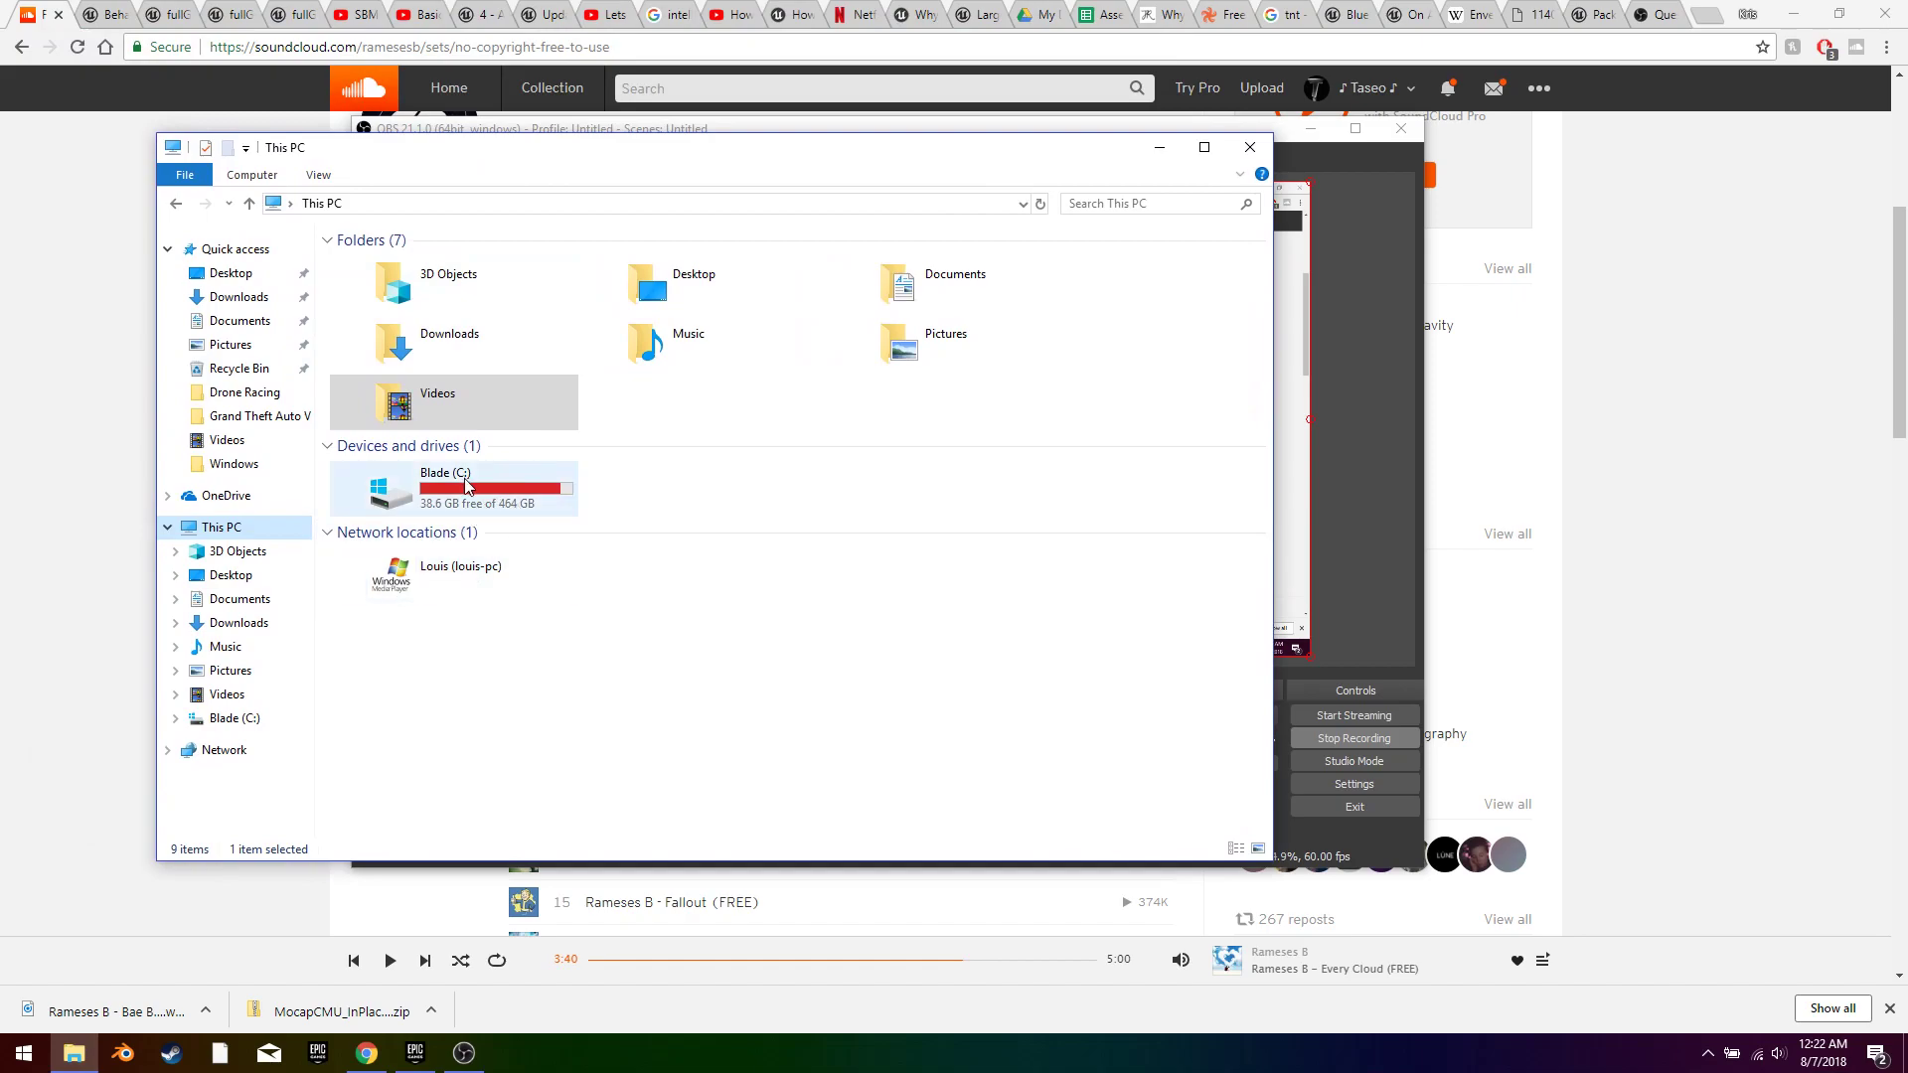
Step: Browse from the C: drive through Program Files > Epic Games > UE_4.19 into the Engine folder
{"action": "left_click", "coordinate": [469, 489]}
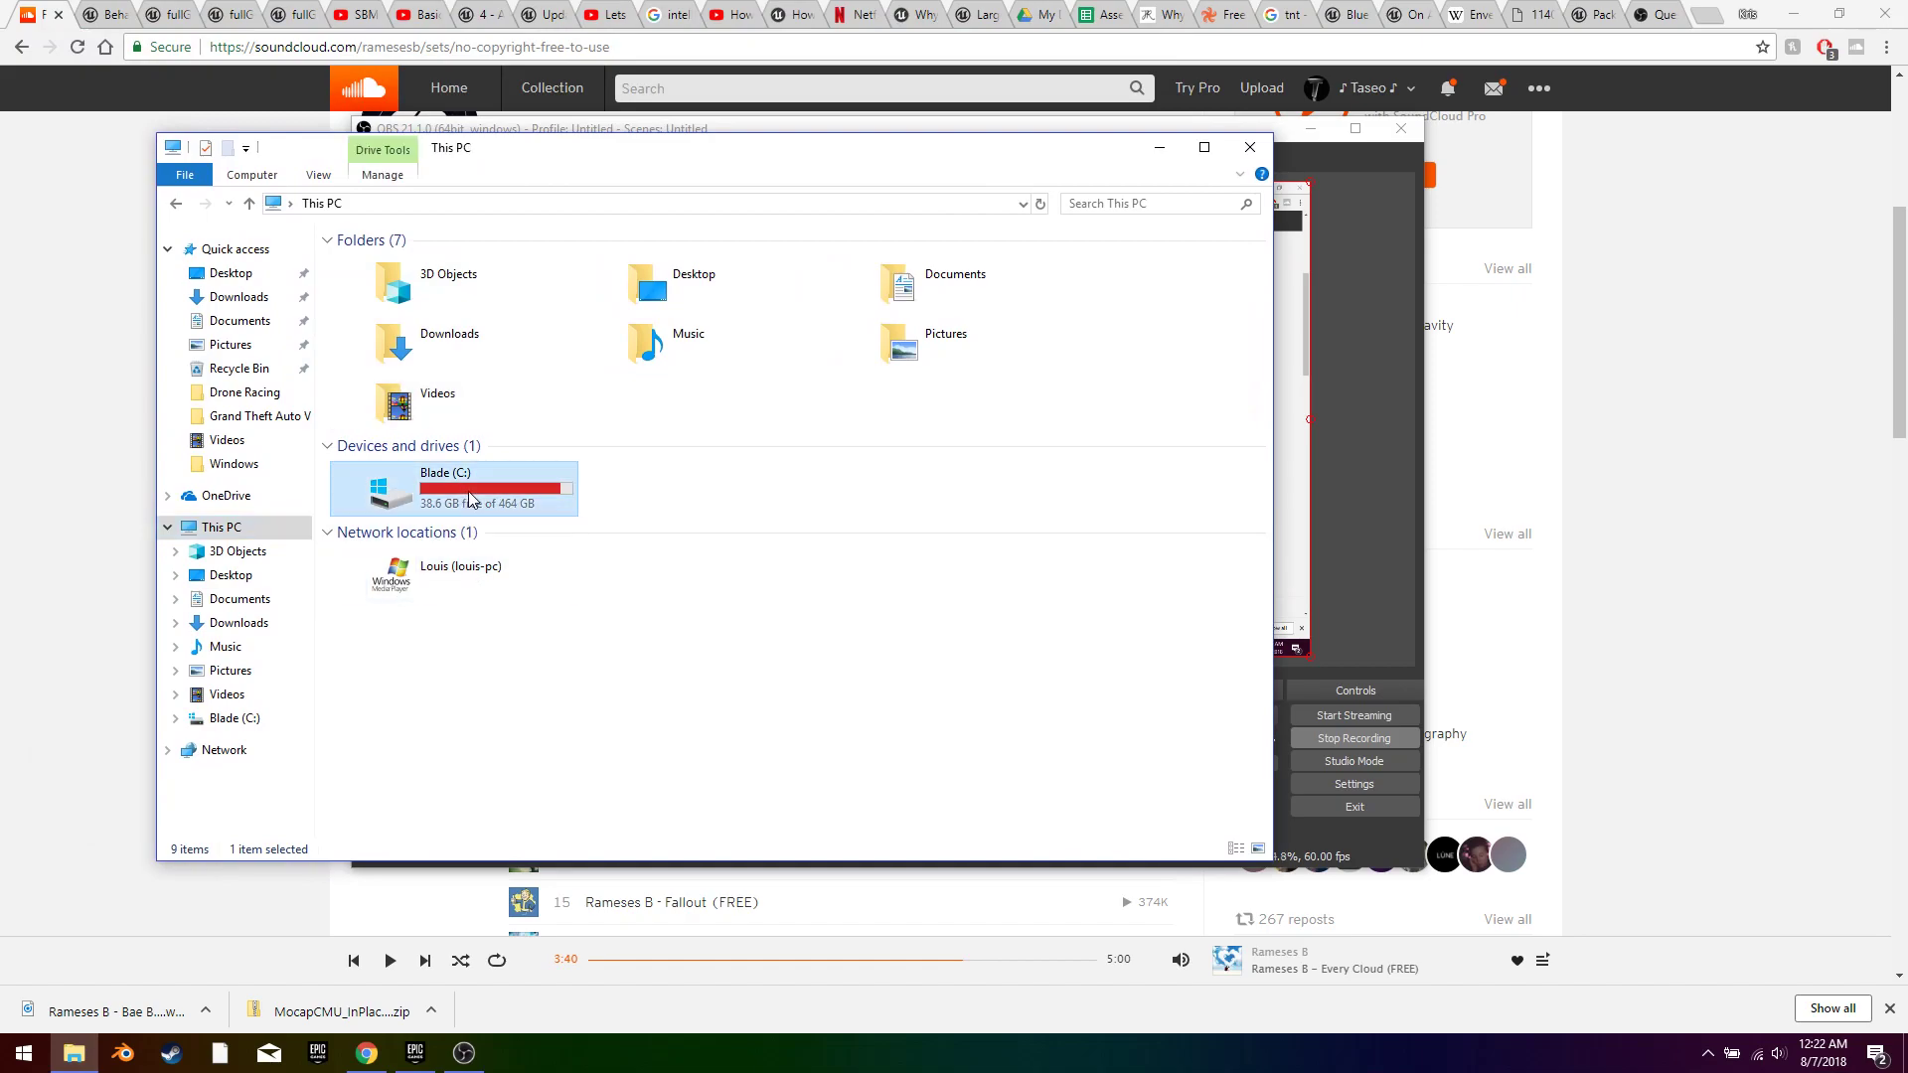
{"action": "double_click", "coordinate": [469, 489]}
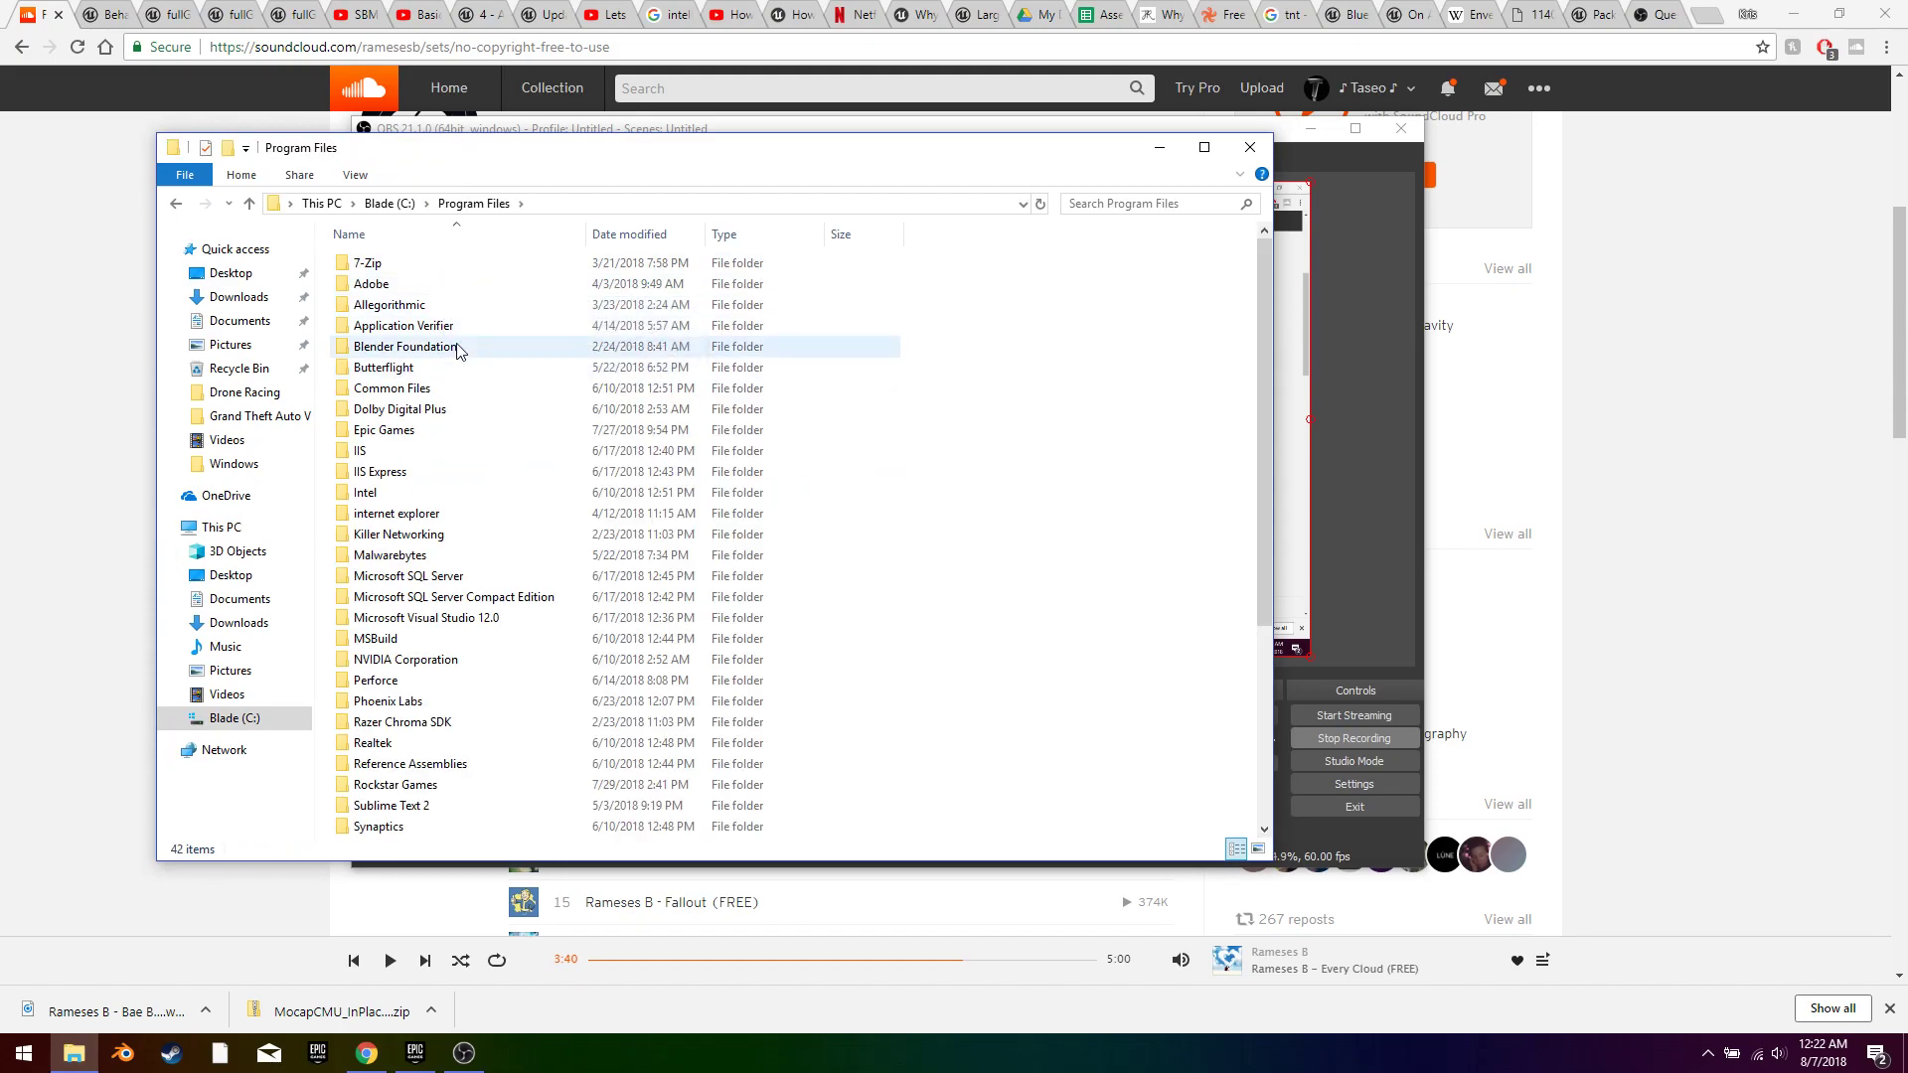
{"action": "scroll", "scroll_direction": "down", "scroll_amount": 3}
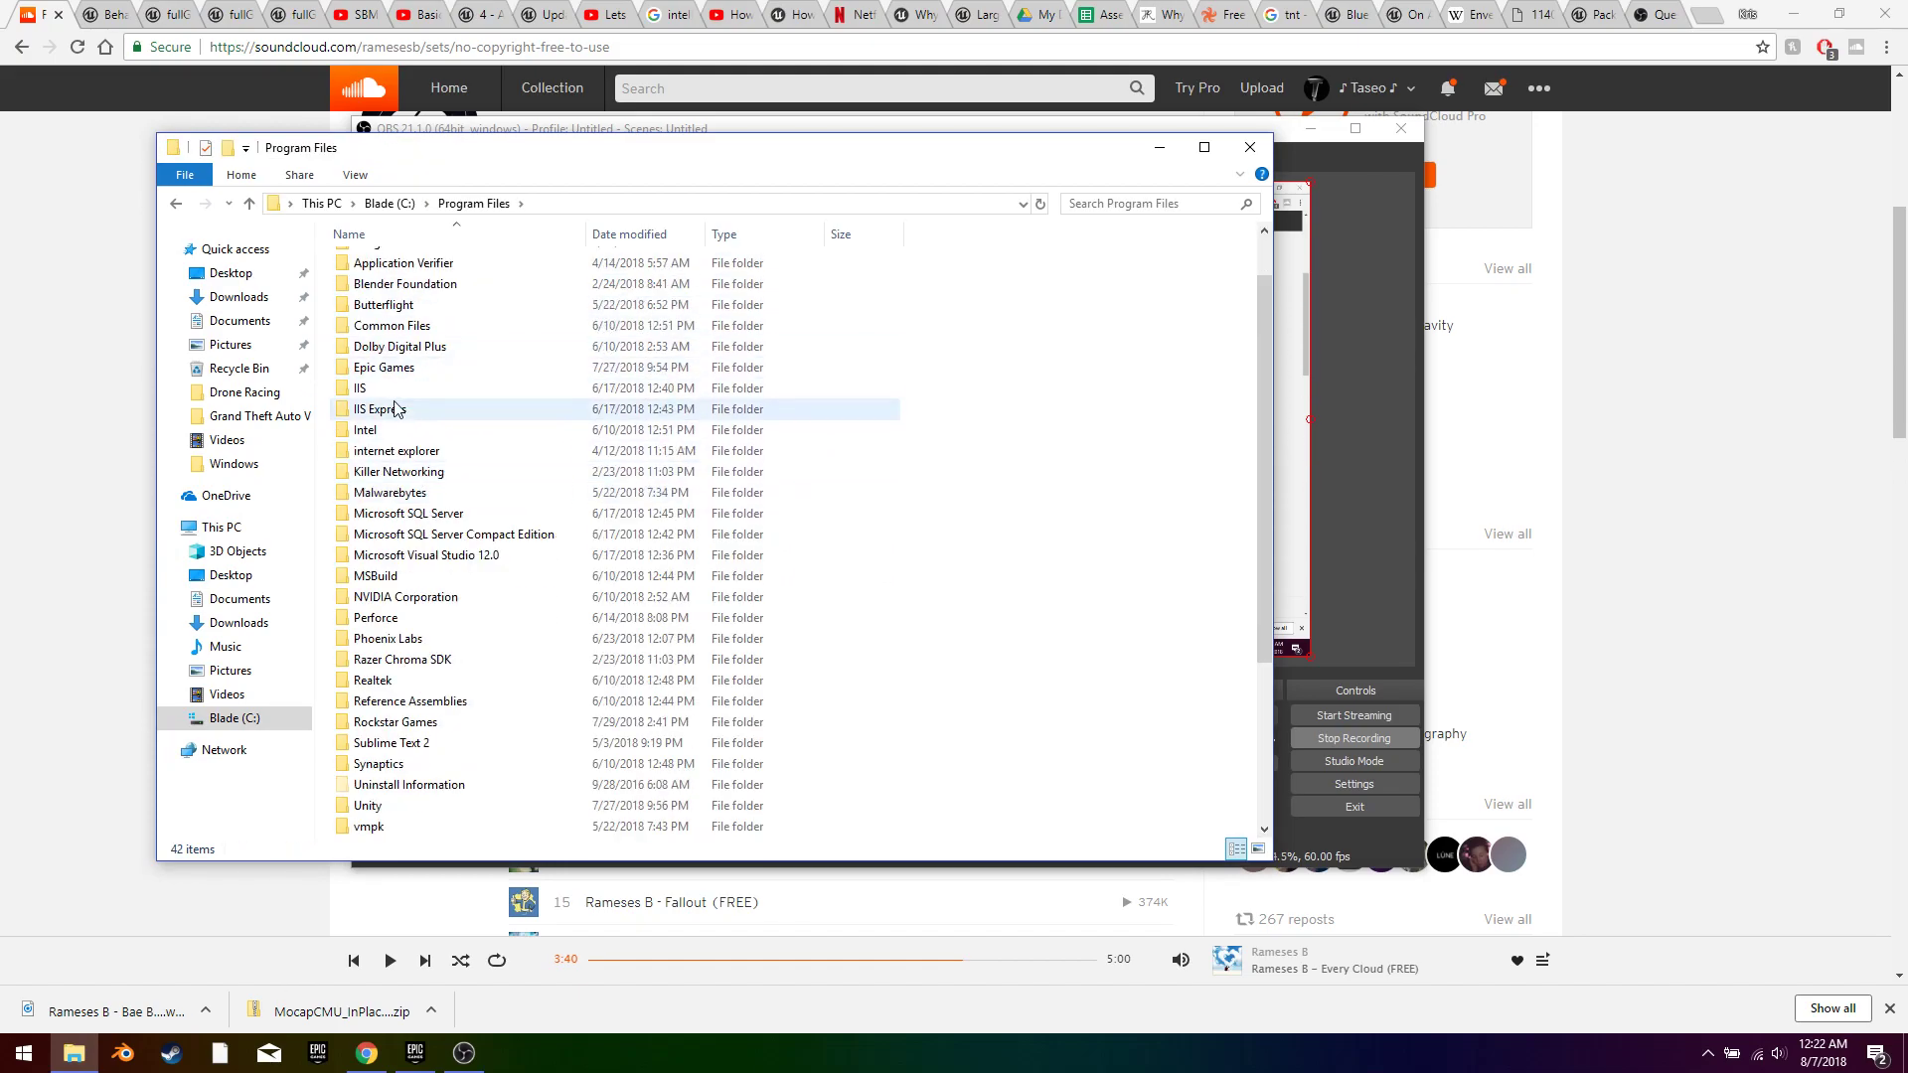
{"action": "double_click", "coordinate": [384, 365]}
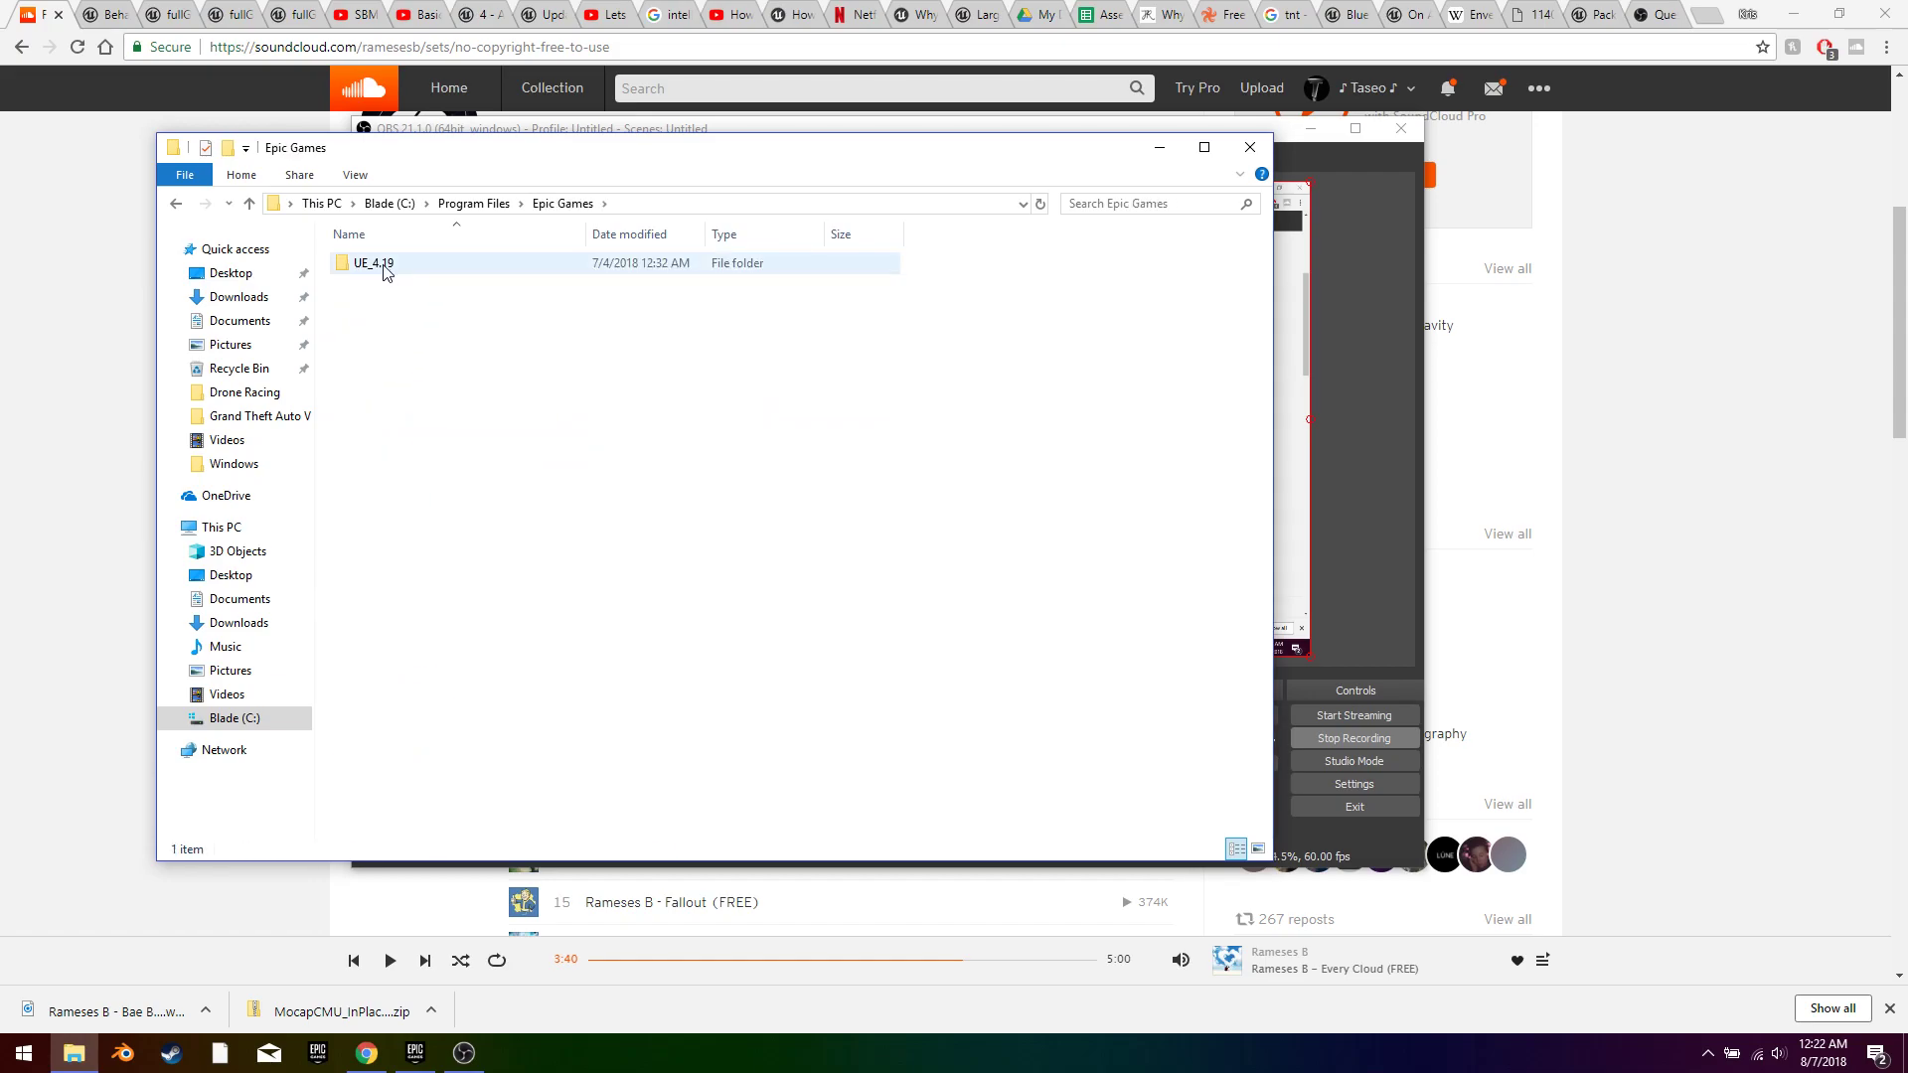
{"action": "double_click", "coordinate": [367, 263]}
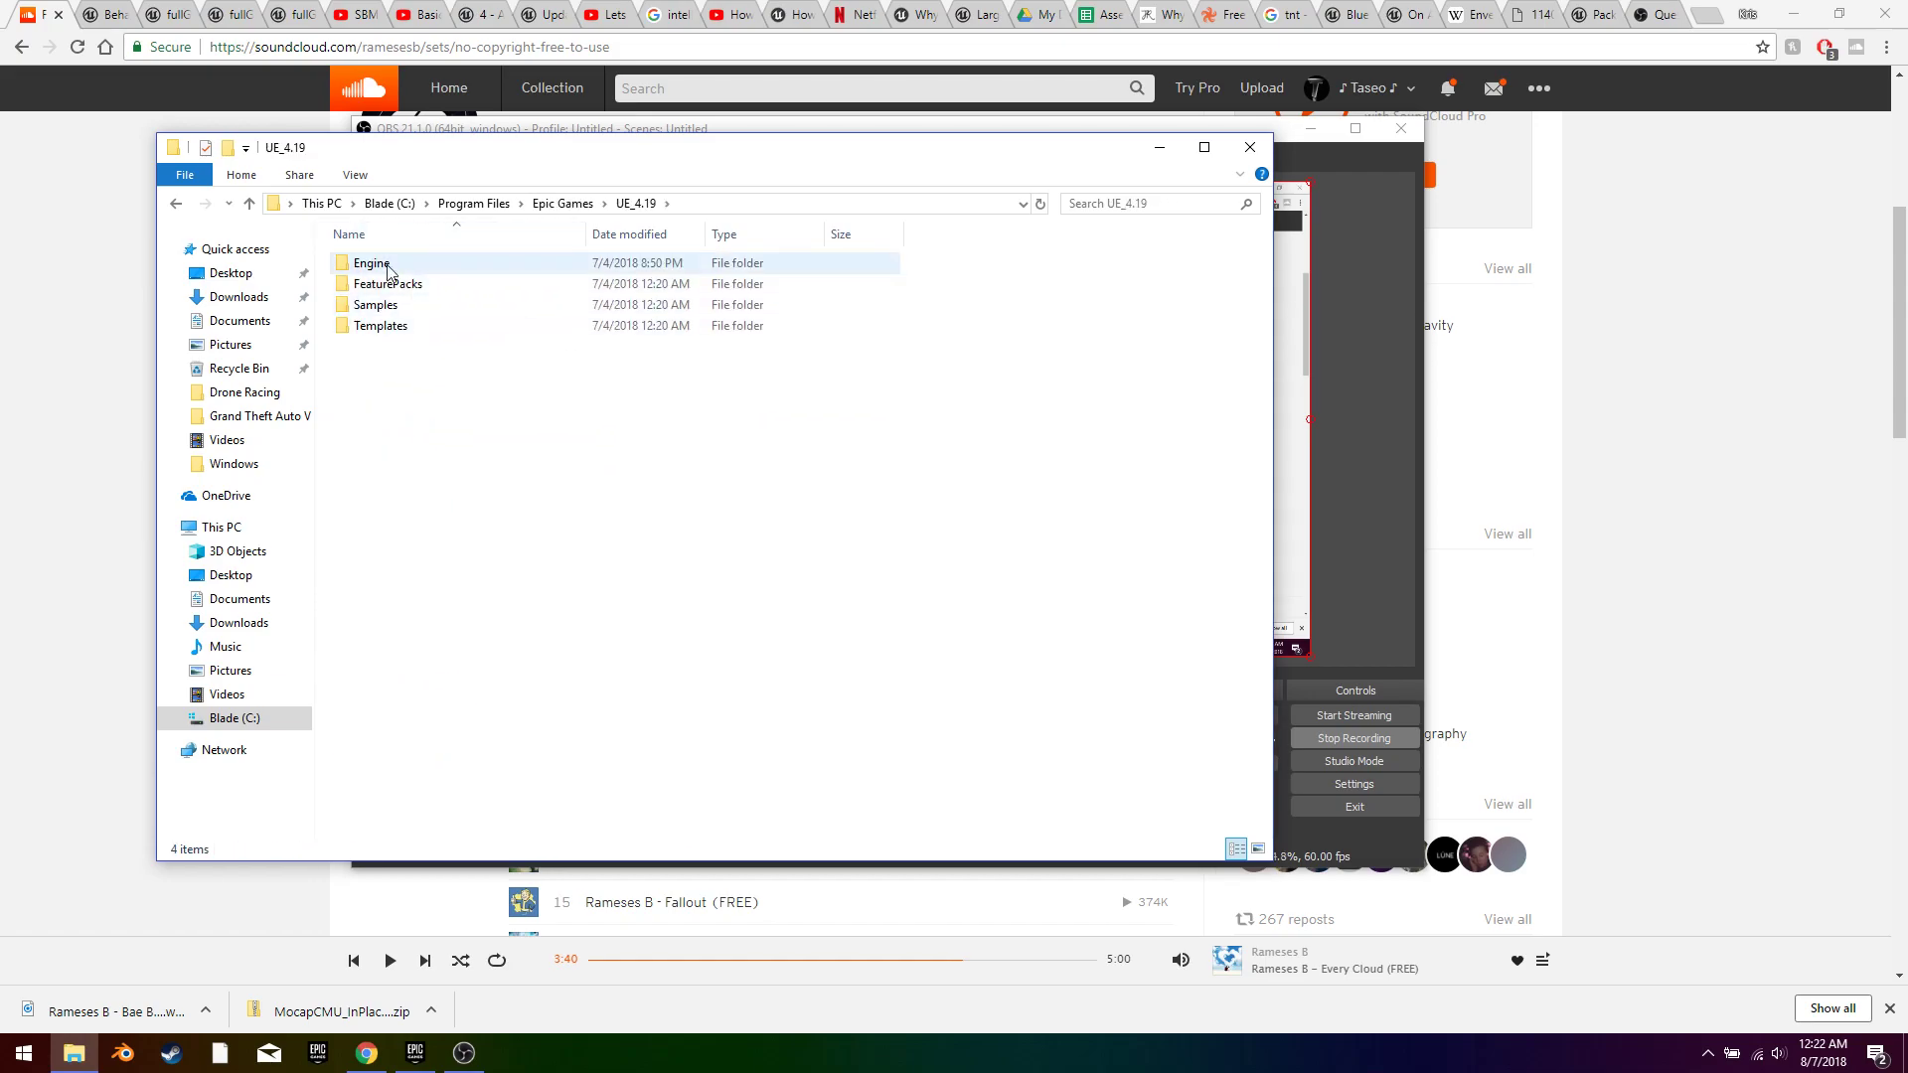
{"action": "double_click", "coordinate": [370, 263]}
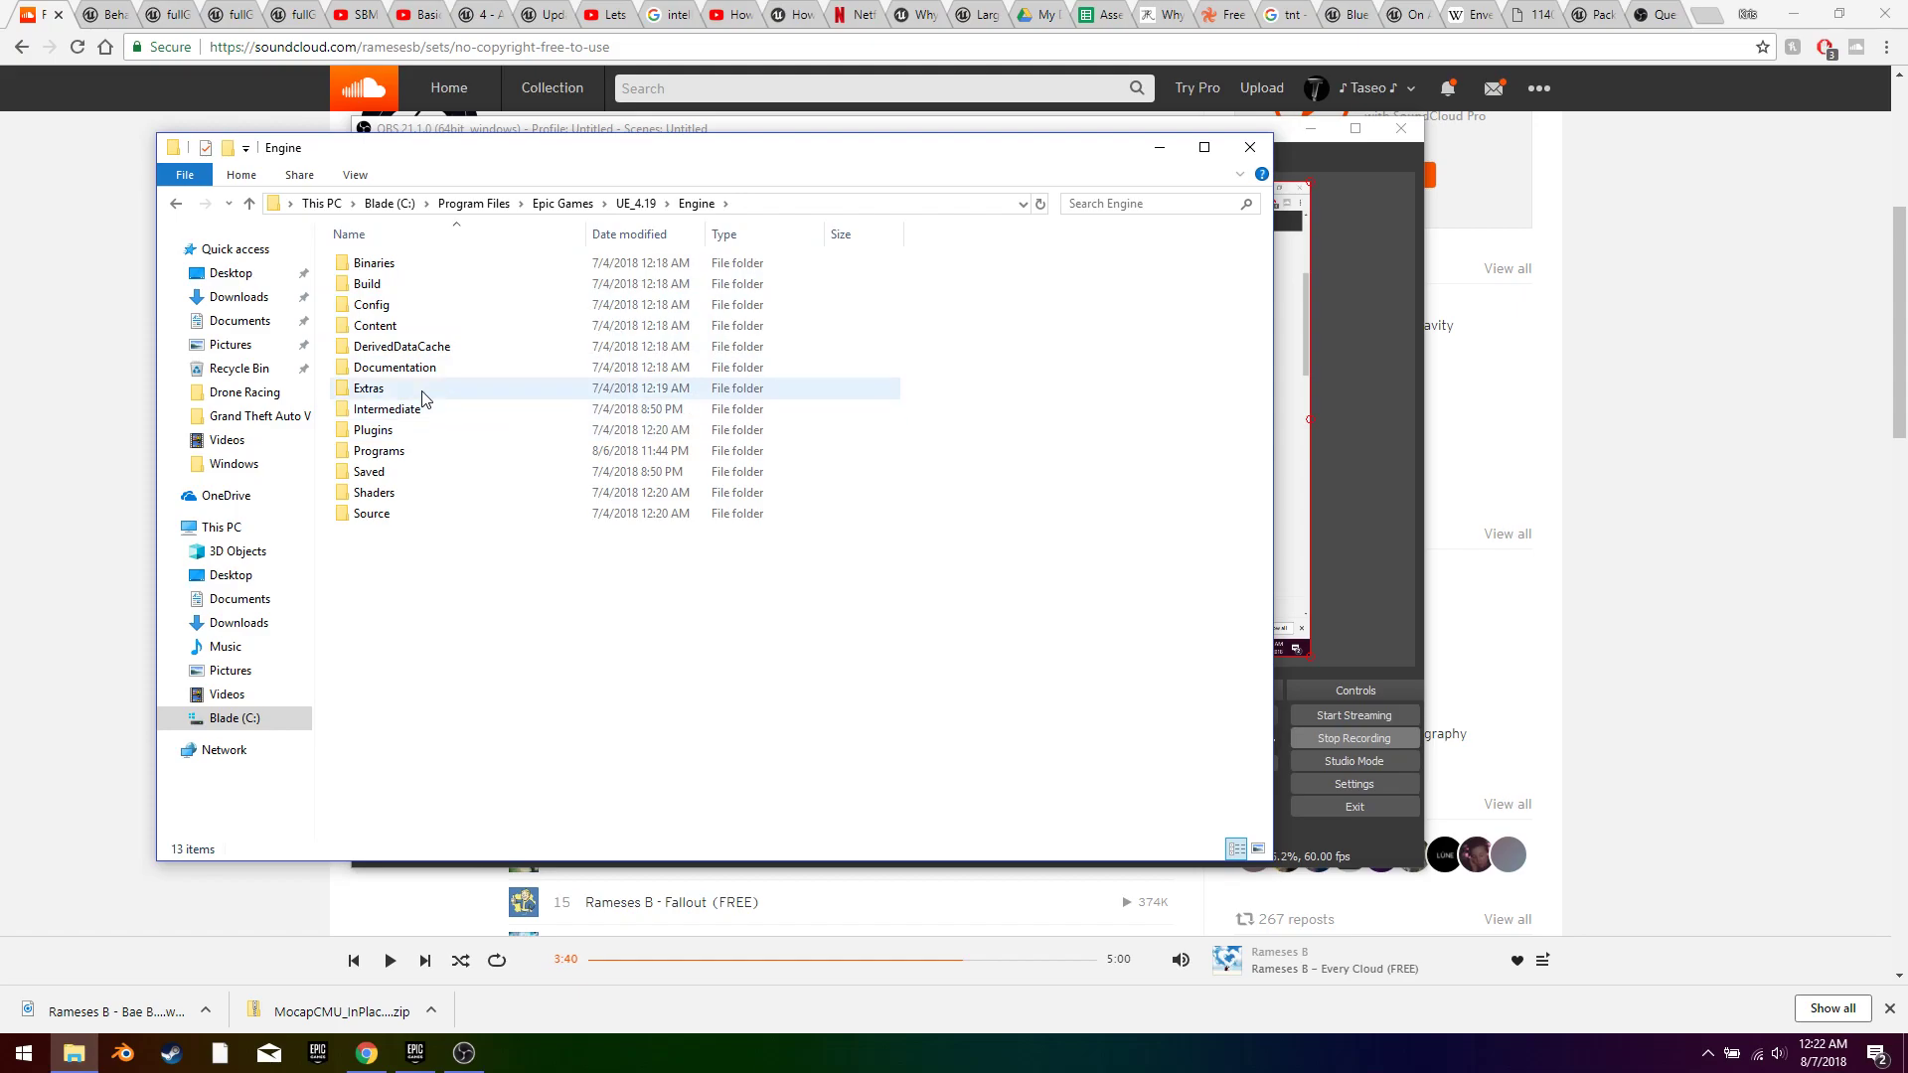
Step: Go into Config\Windows and open the WindowsEngine configuration file in Notepad
{"action": "double_click", "coordinate": [366, 304]}
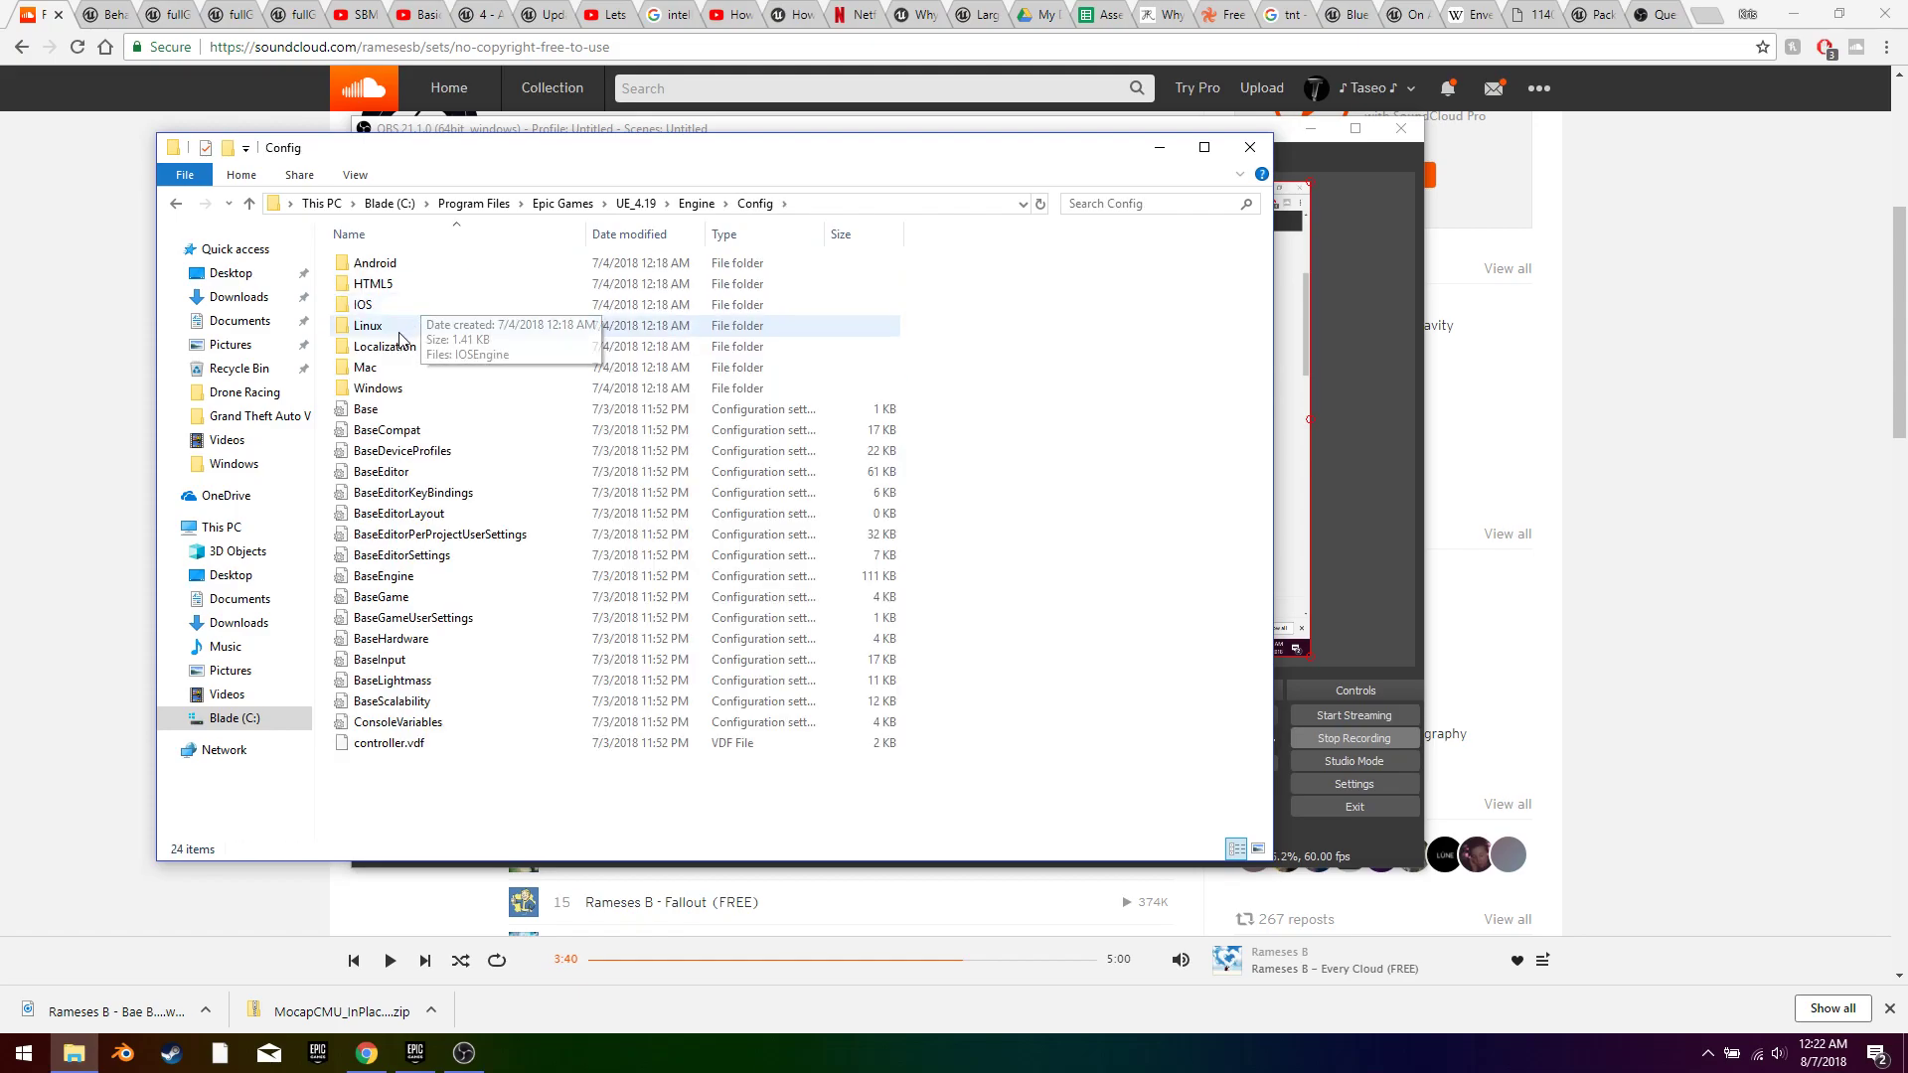
{"action": "double_click", "coordinate": [369, 388]}
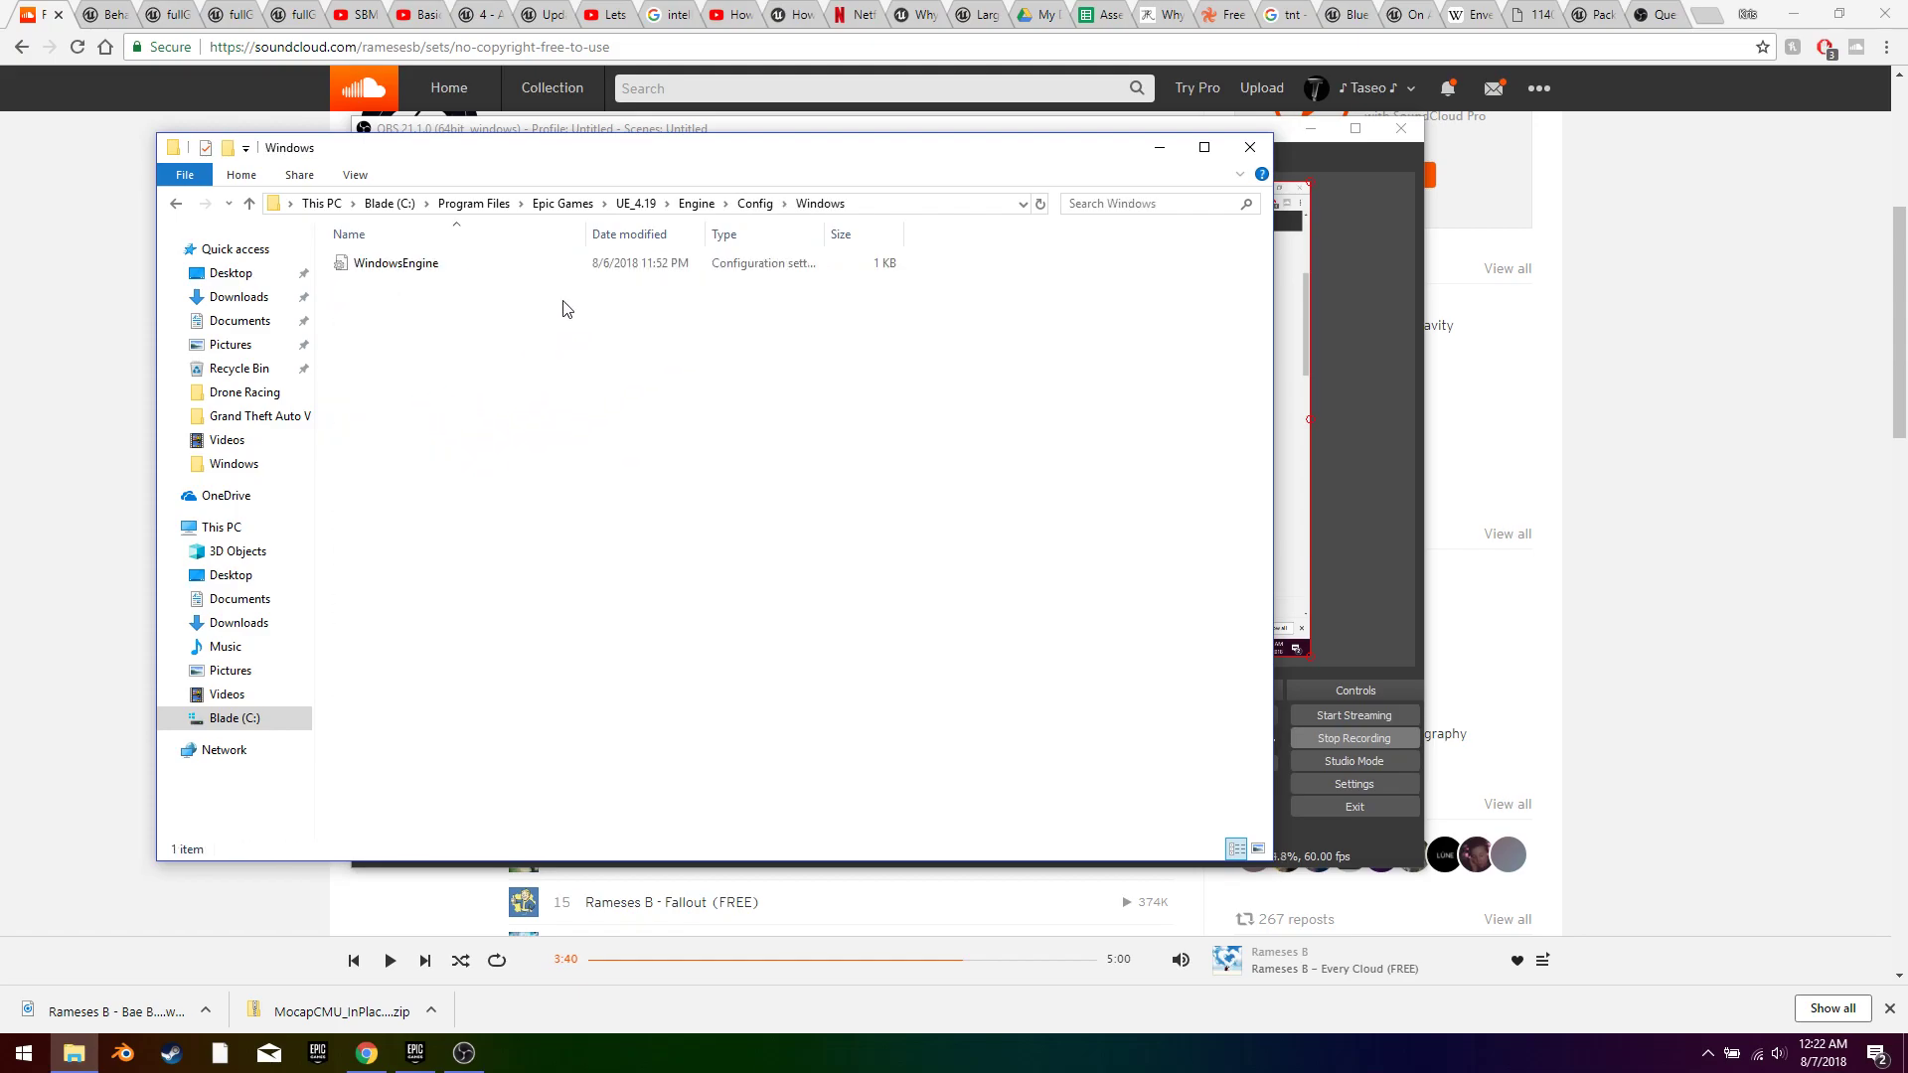
{"action": "left_click", "coordinate": [393, 263]}
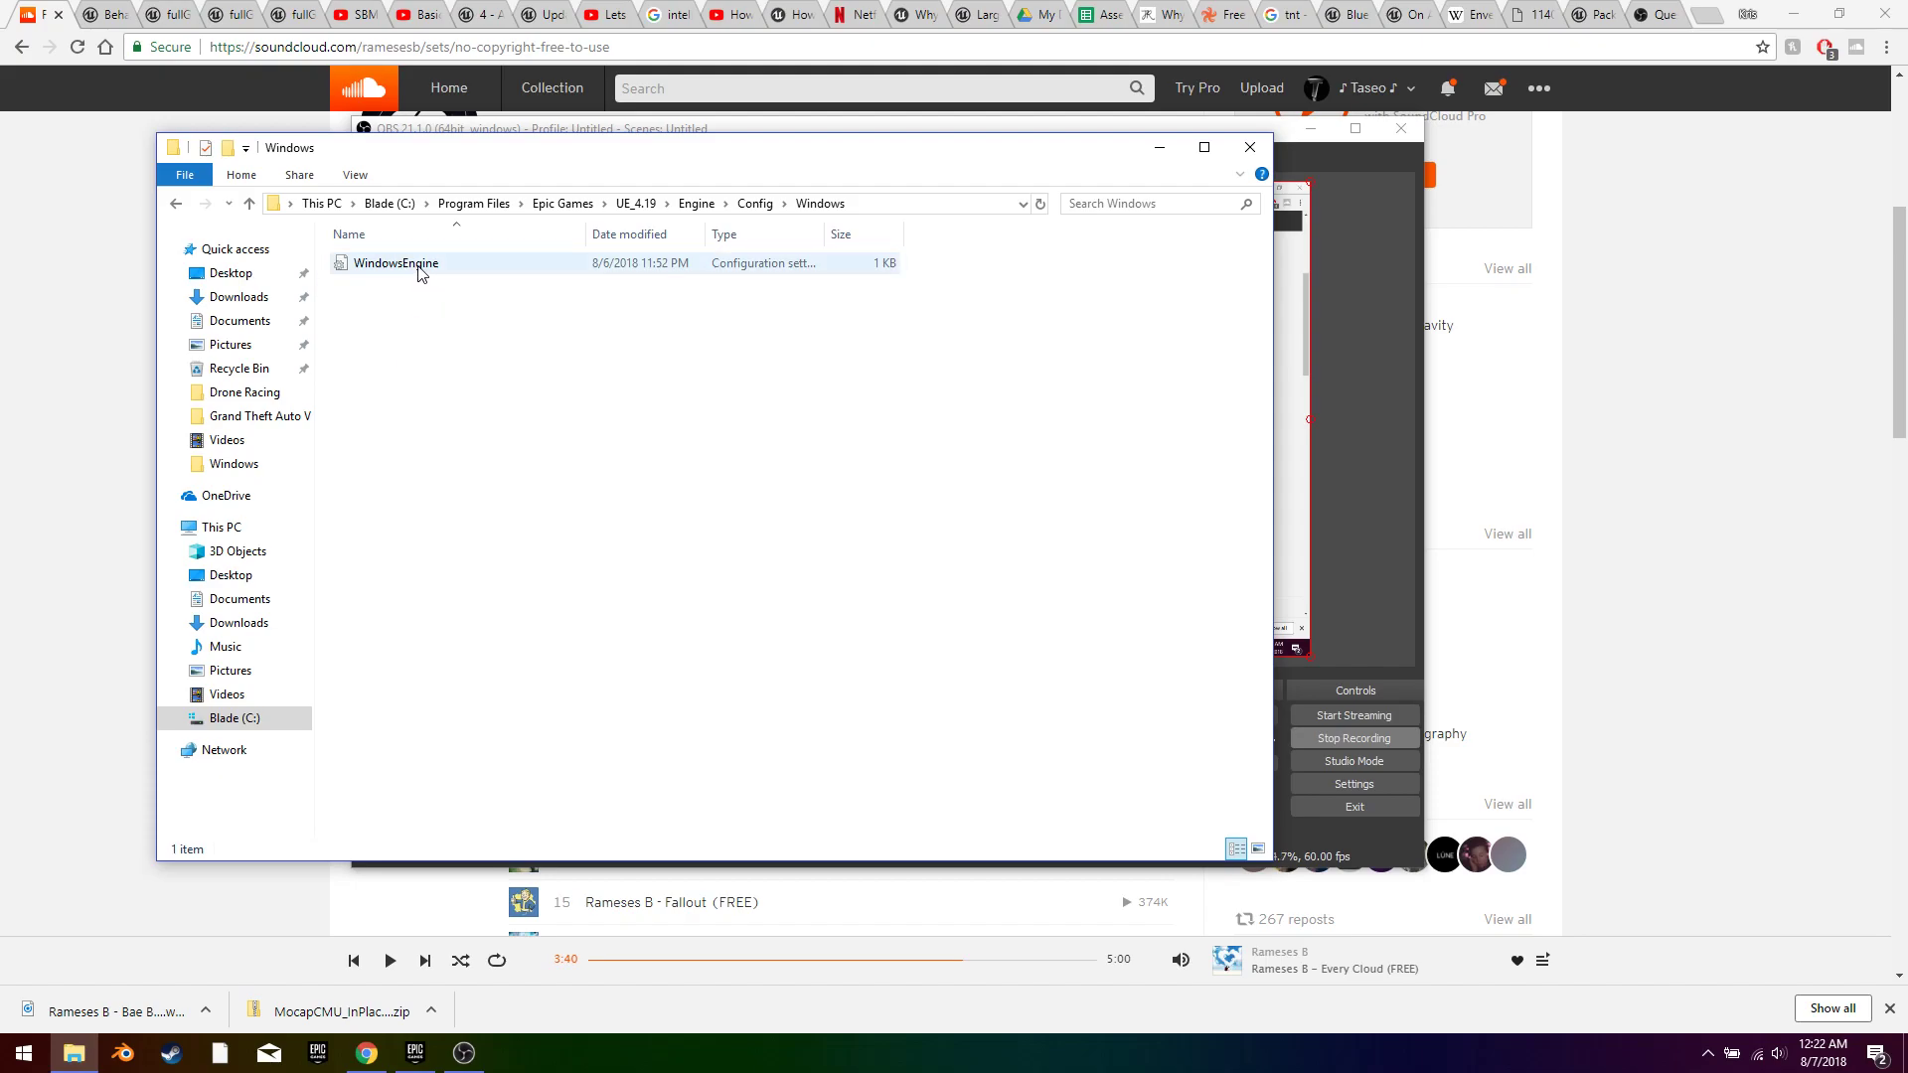
{"action": "double_click", "coordinate": [393, 263]}
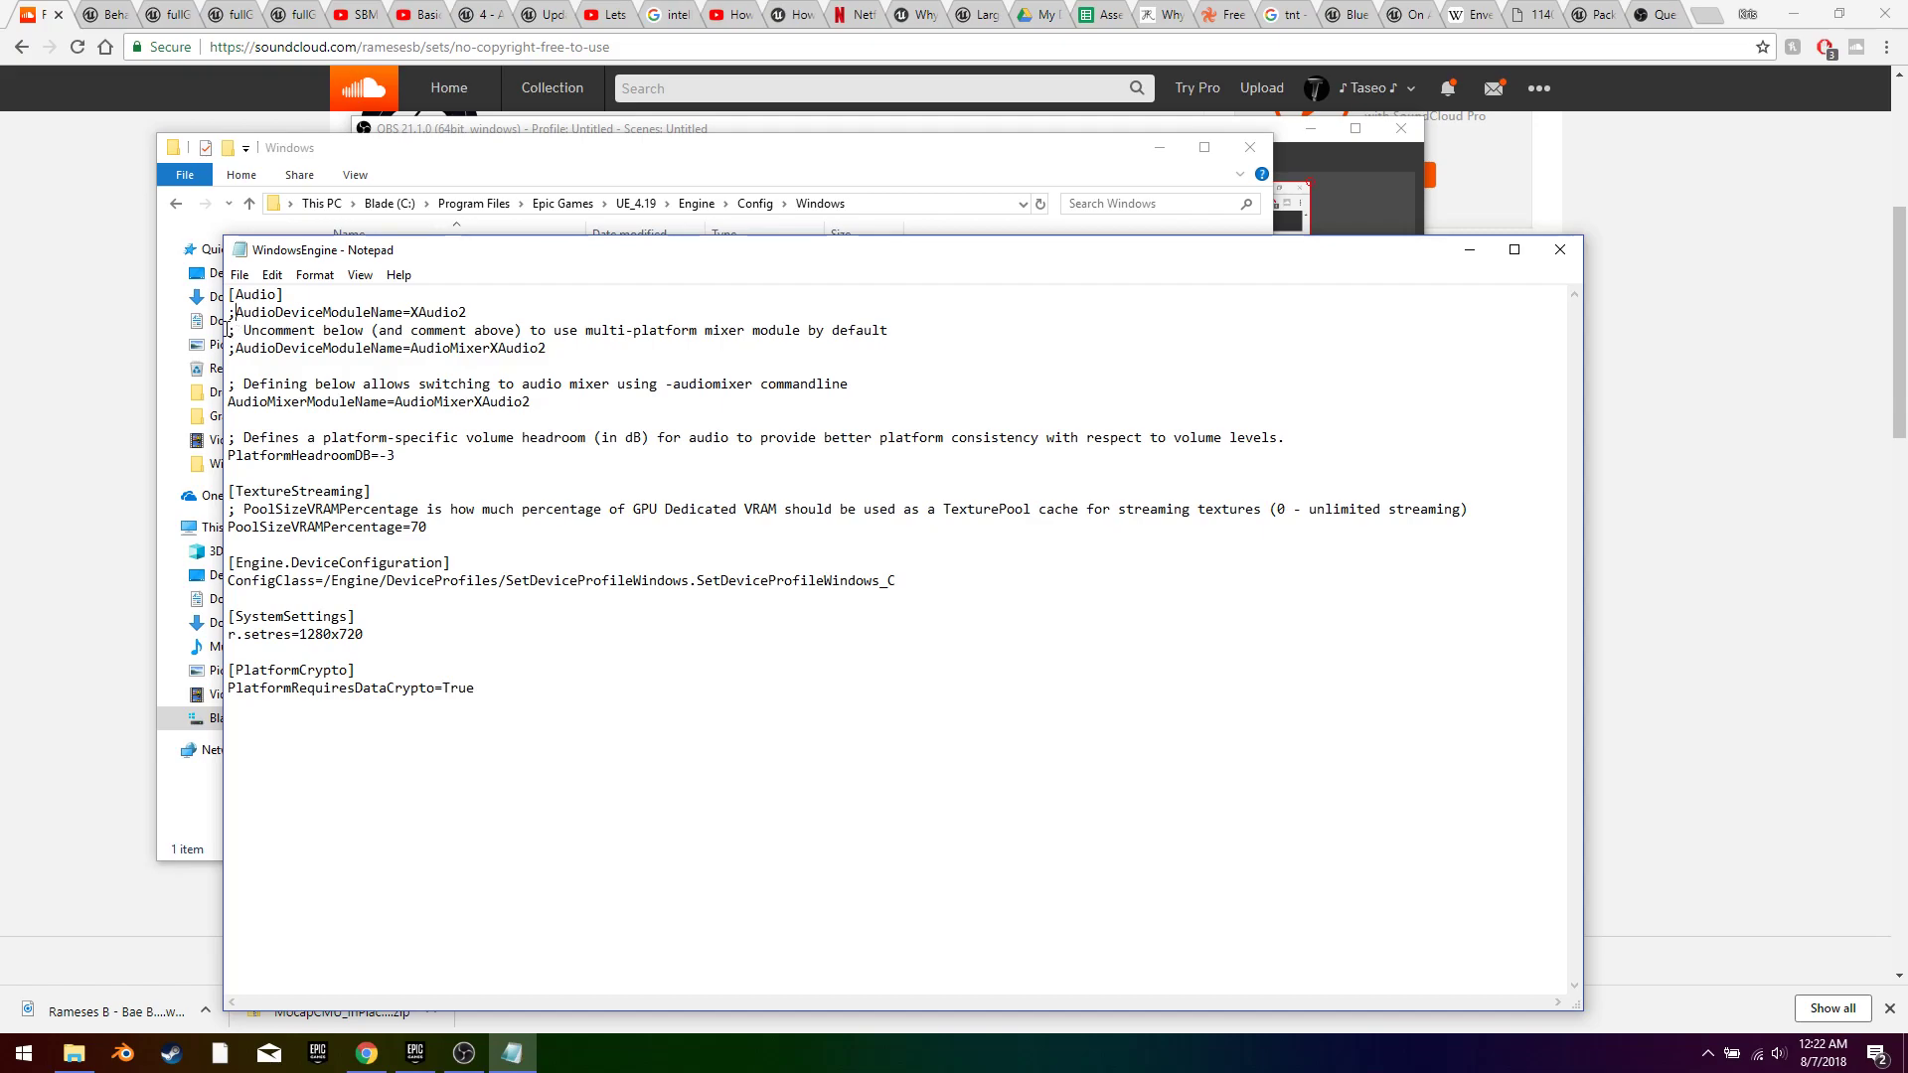
Step: Comment out the XAudio2 device line, enable AudioMixerXAudio2, and close Notepad
{"action": "left_click_drag", "start_coordinate": [230, 330], "coordinate": [889, 330]}
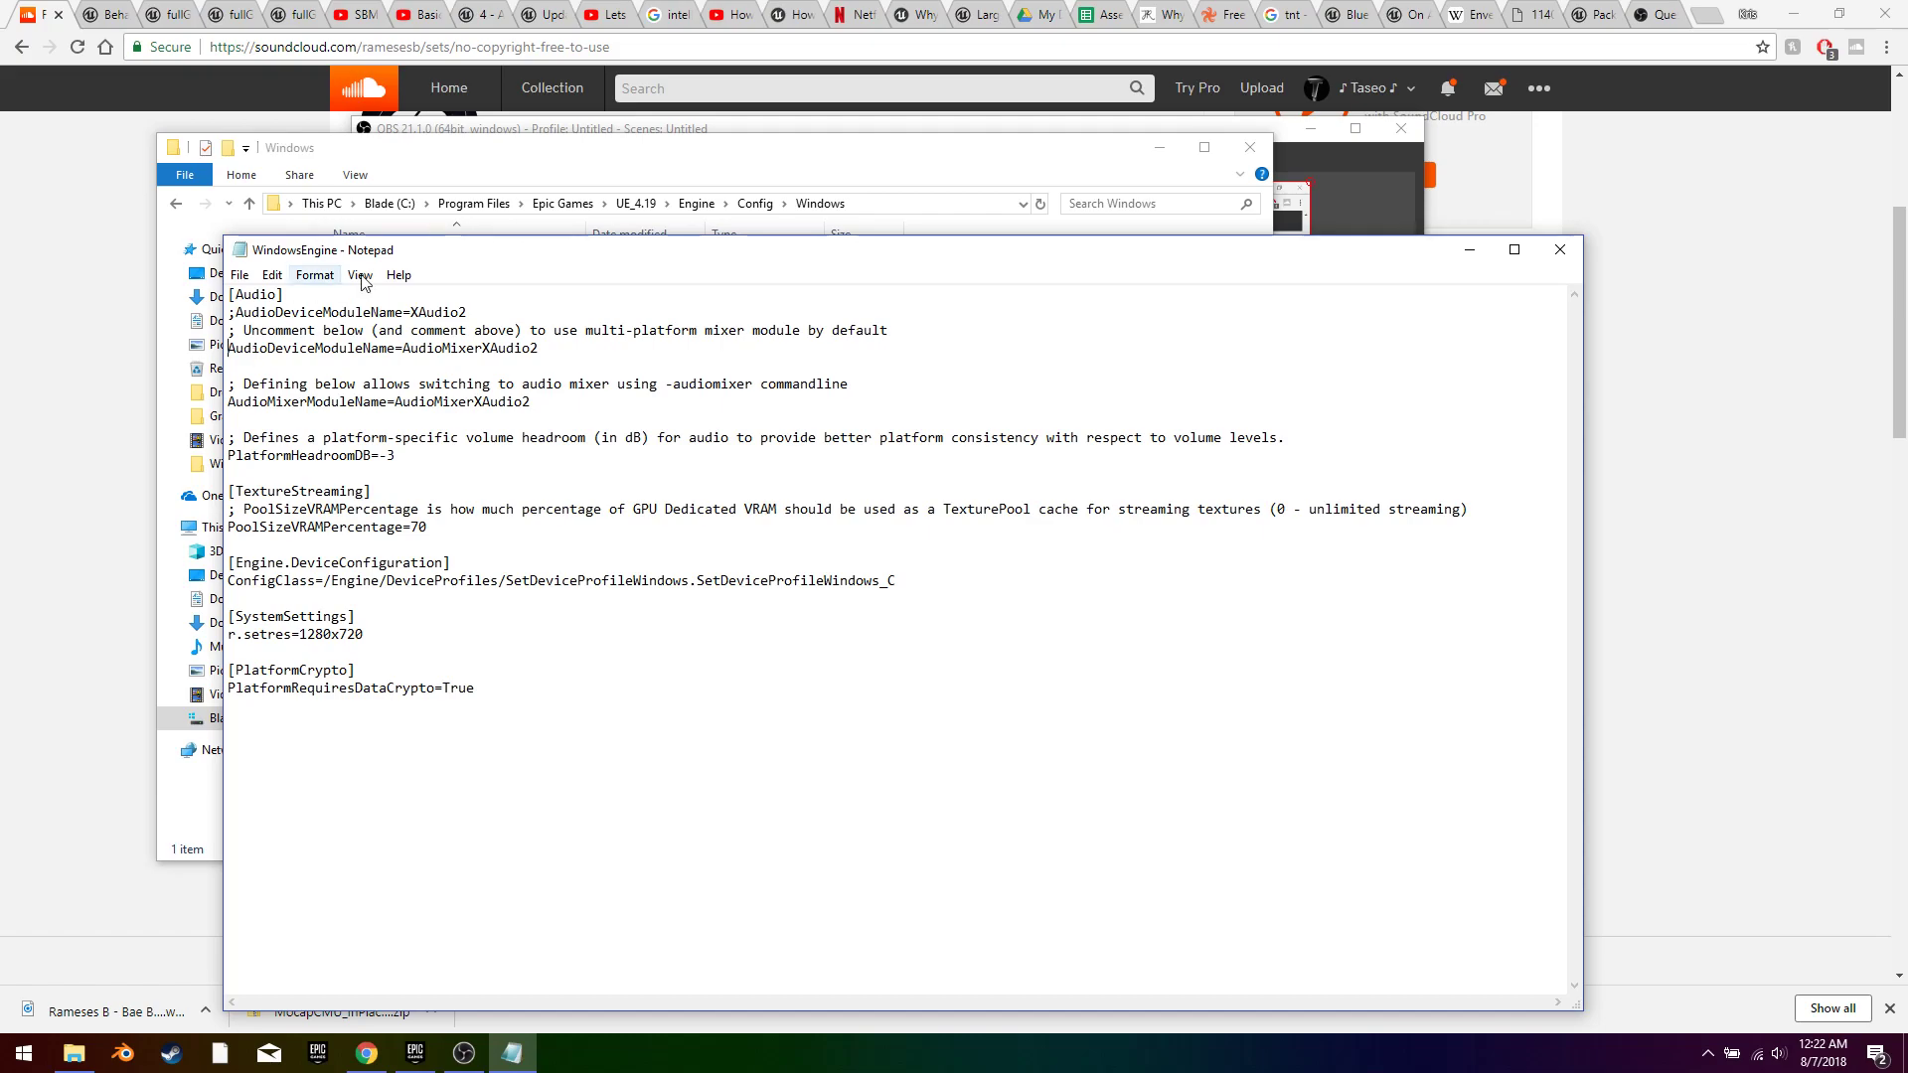
{"action": "mouse_move", "coordinate": [1609, 282]}
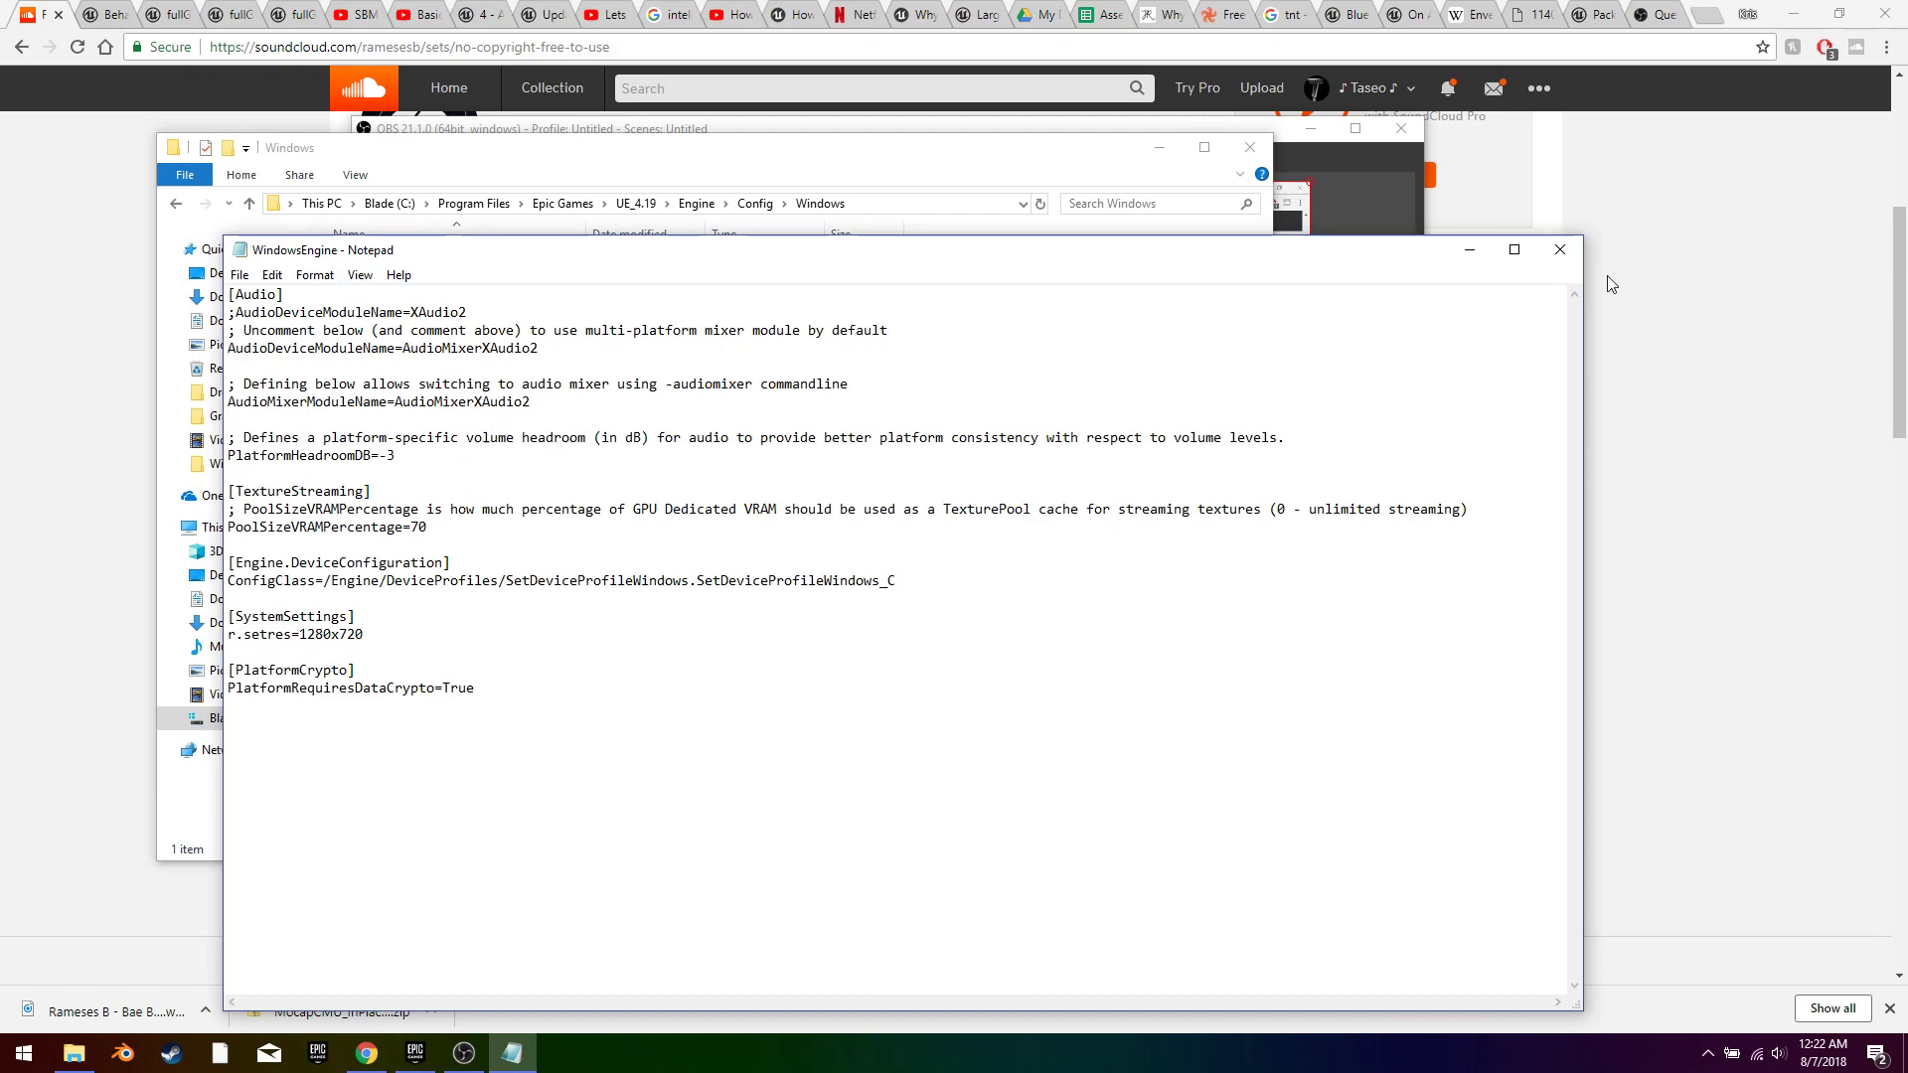
{"action": "left_click", "coordinate": [1558, 250]}
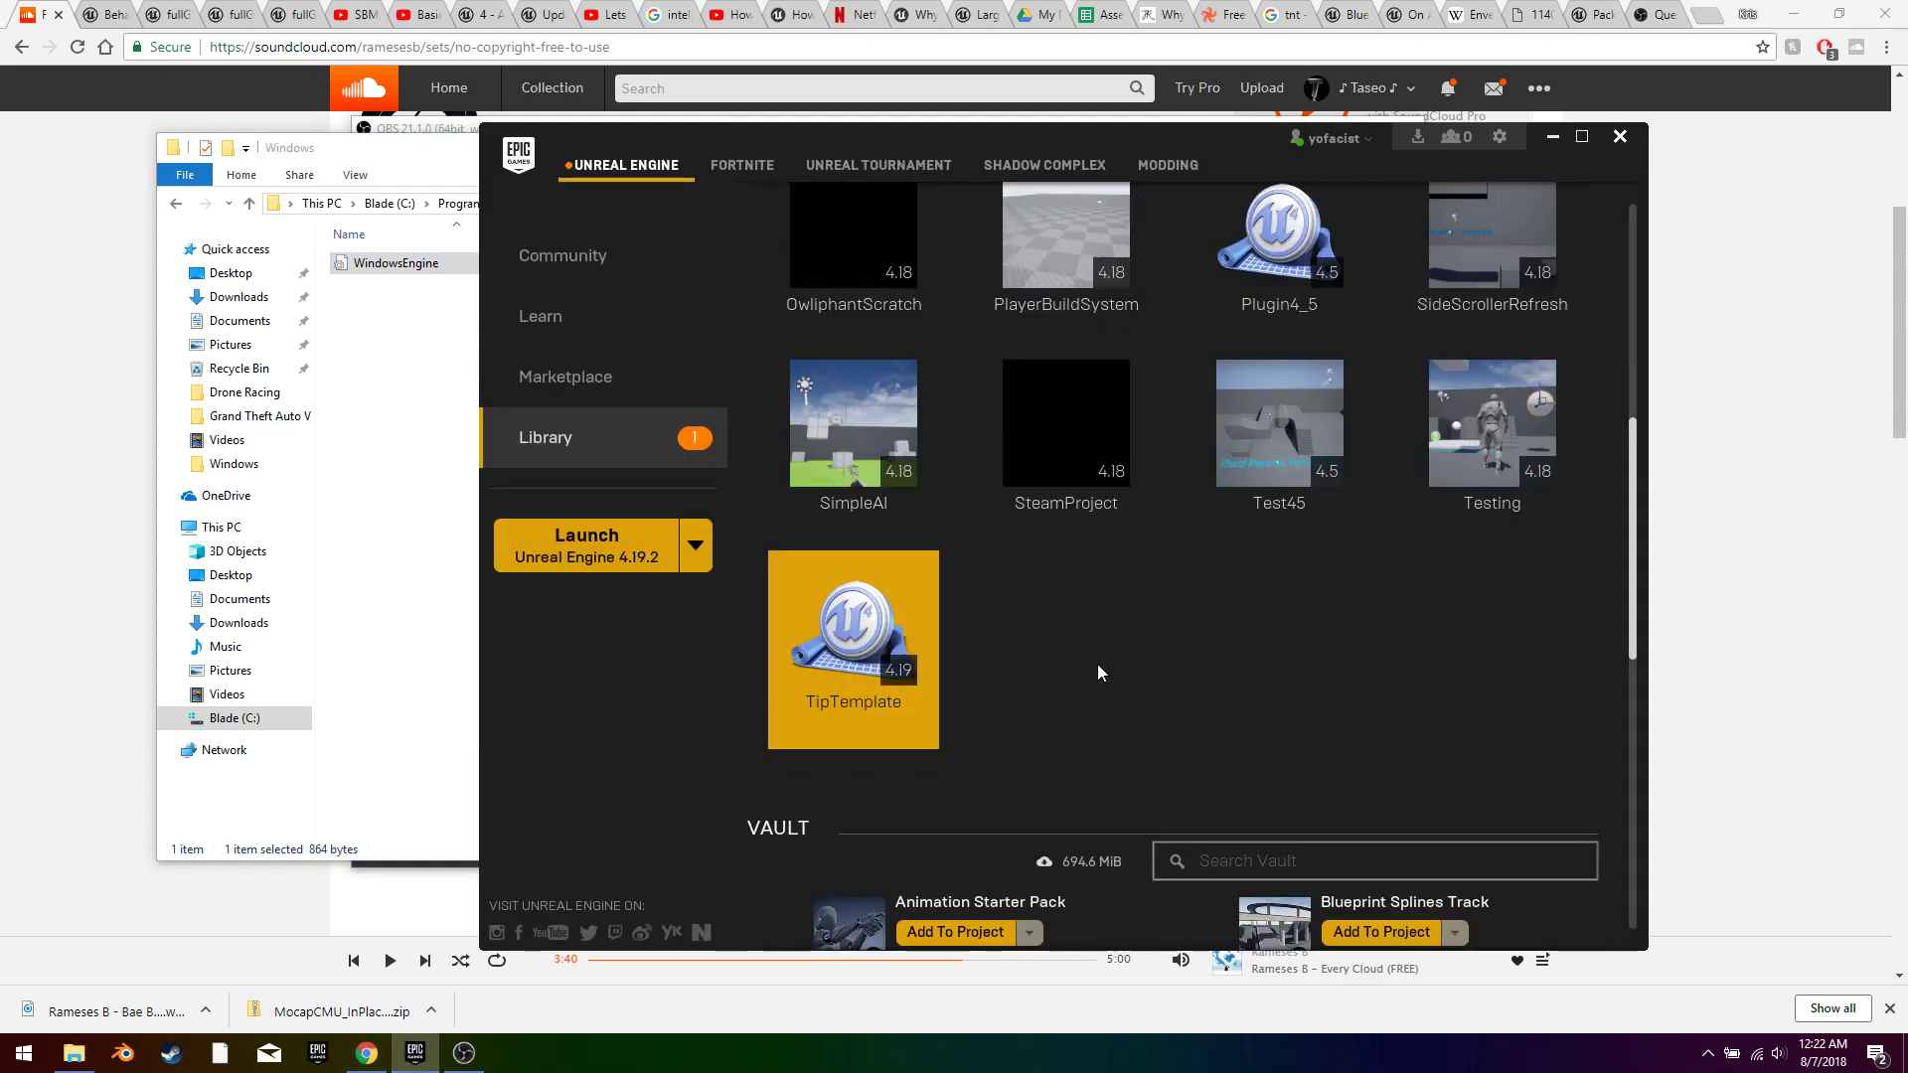
Step: Launch the TipTemplate project from the Library in Unreal Engine 4.19
{"action": "left_click", "coordinate": [586, 544]}
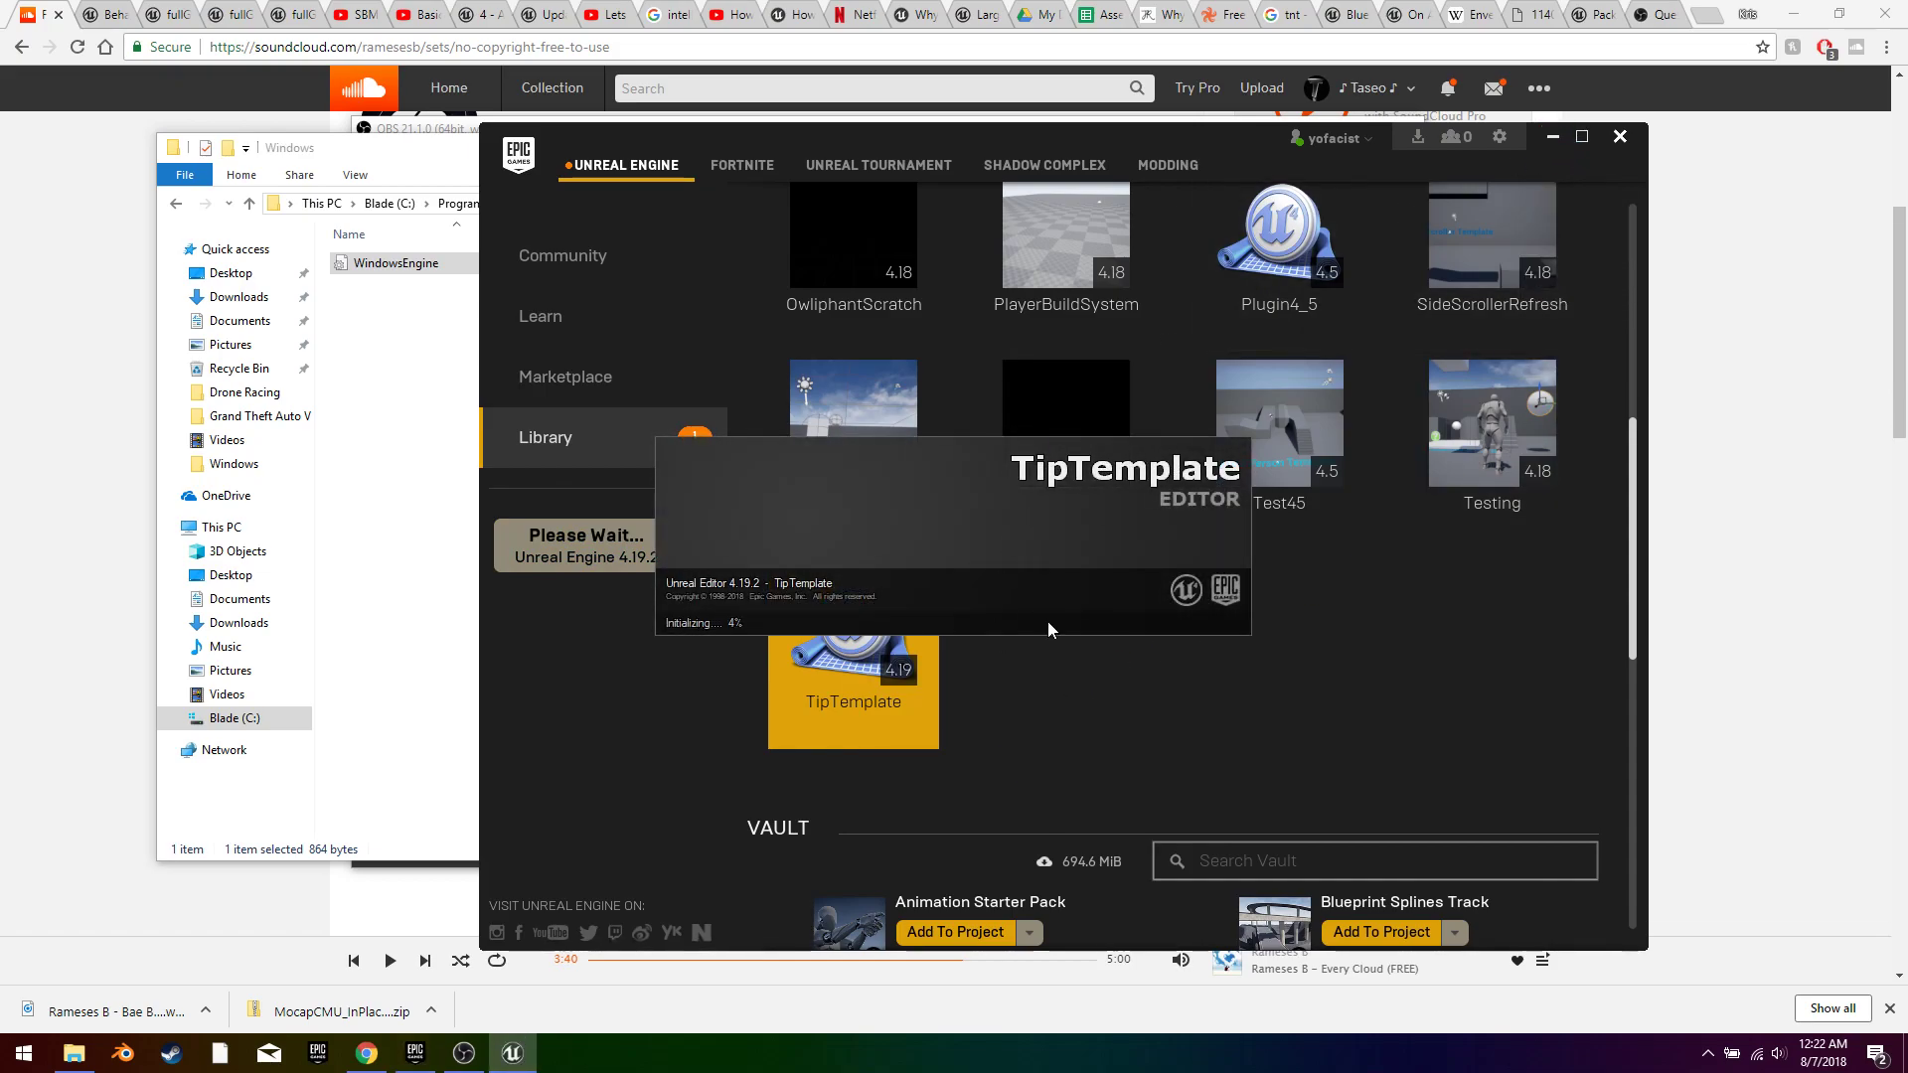
{"action": "mouse_move", "coordinate": [1359, 749]}
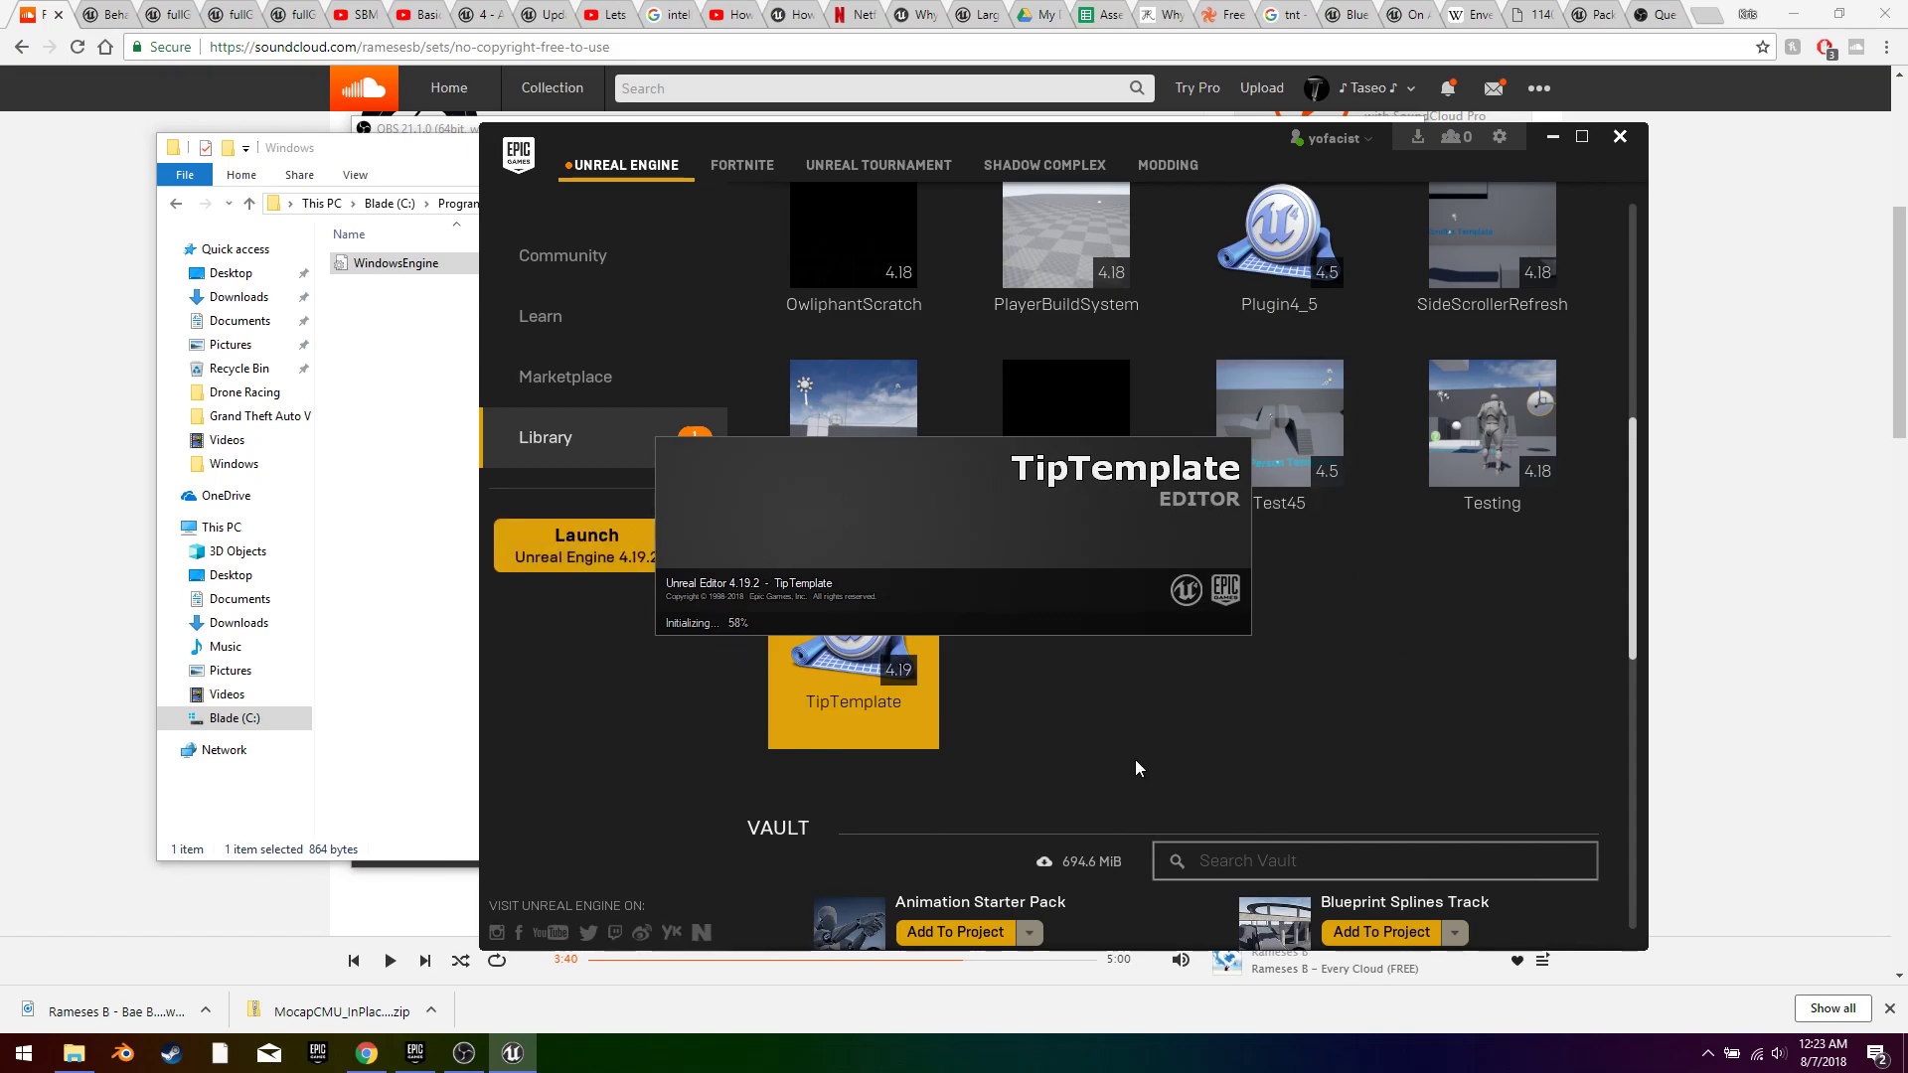
{"action": "mouse_move", "coordinate": [822, 388]}
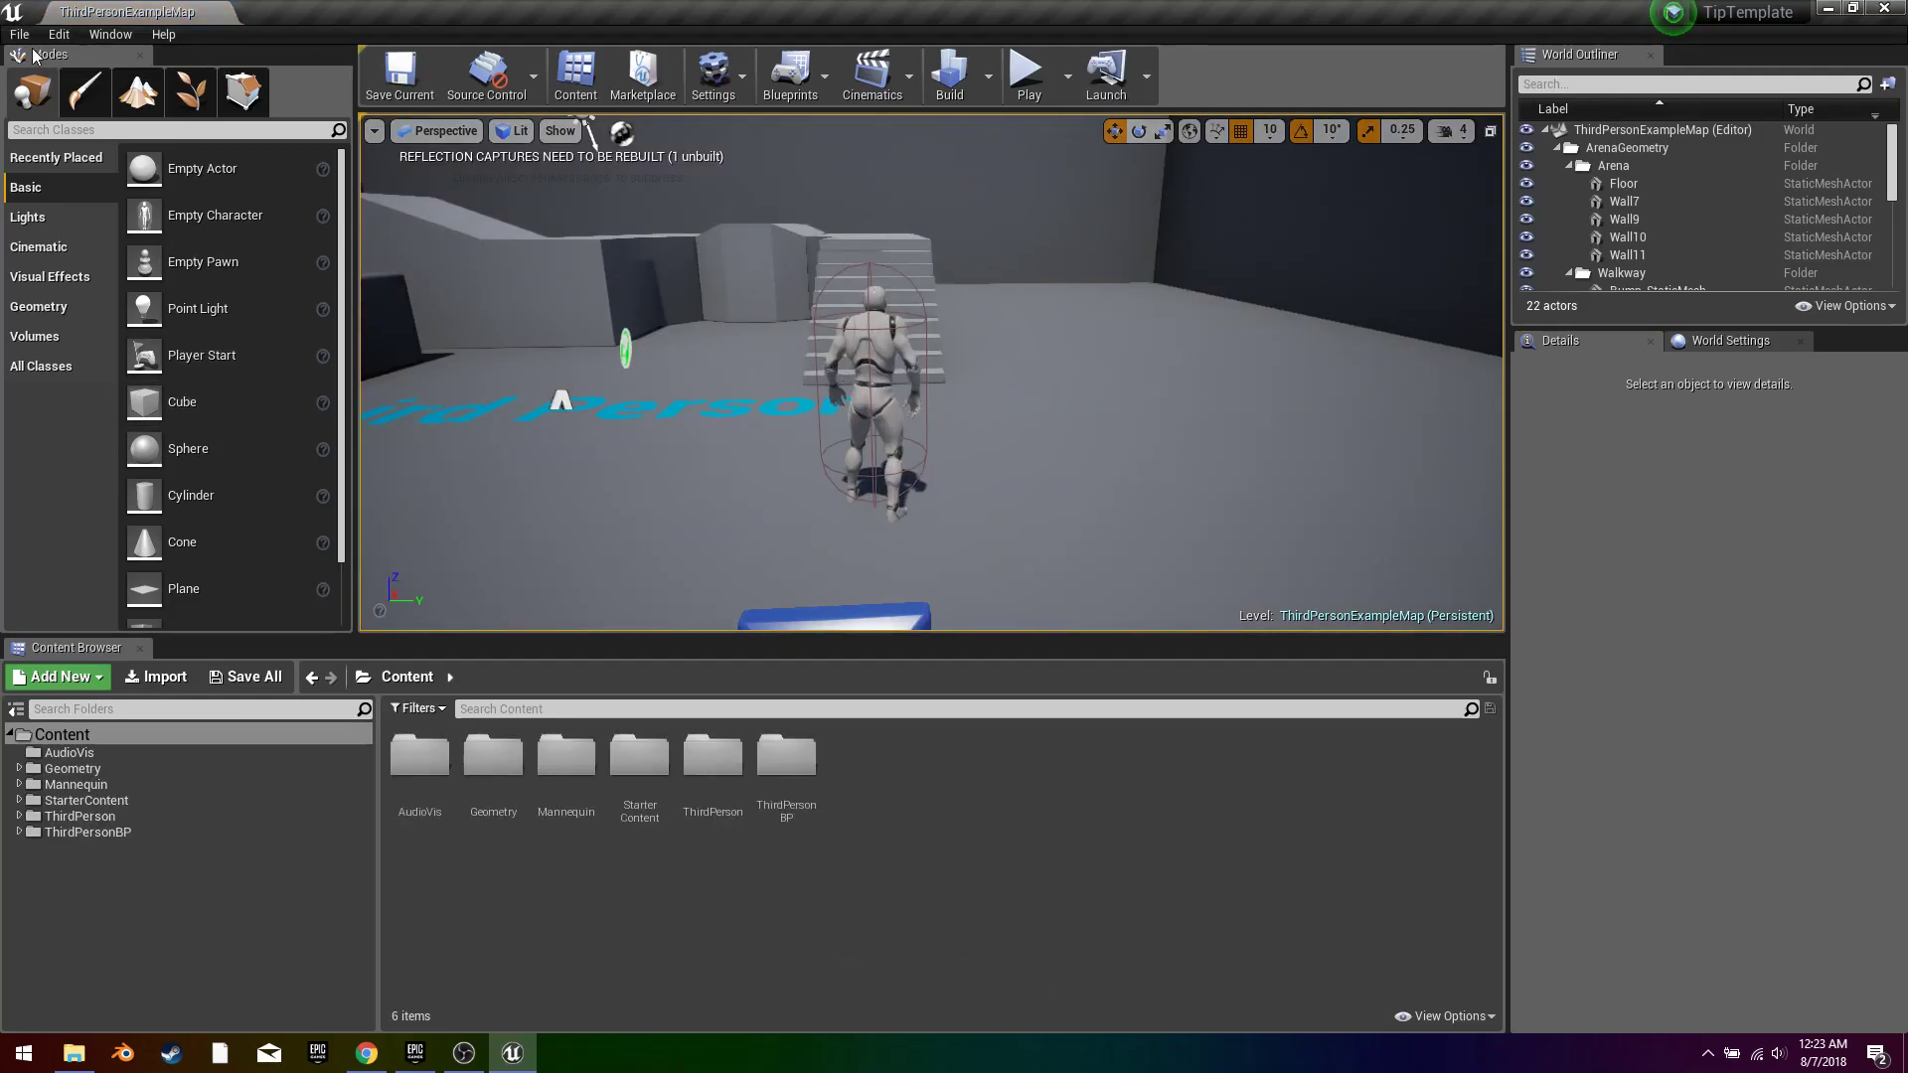
Step: Open the Plugins browser from the Edit menu and search it for 'sound'
{"action": "left_click", "coordinate": [59, 32]}
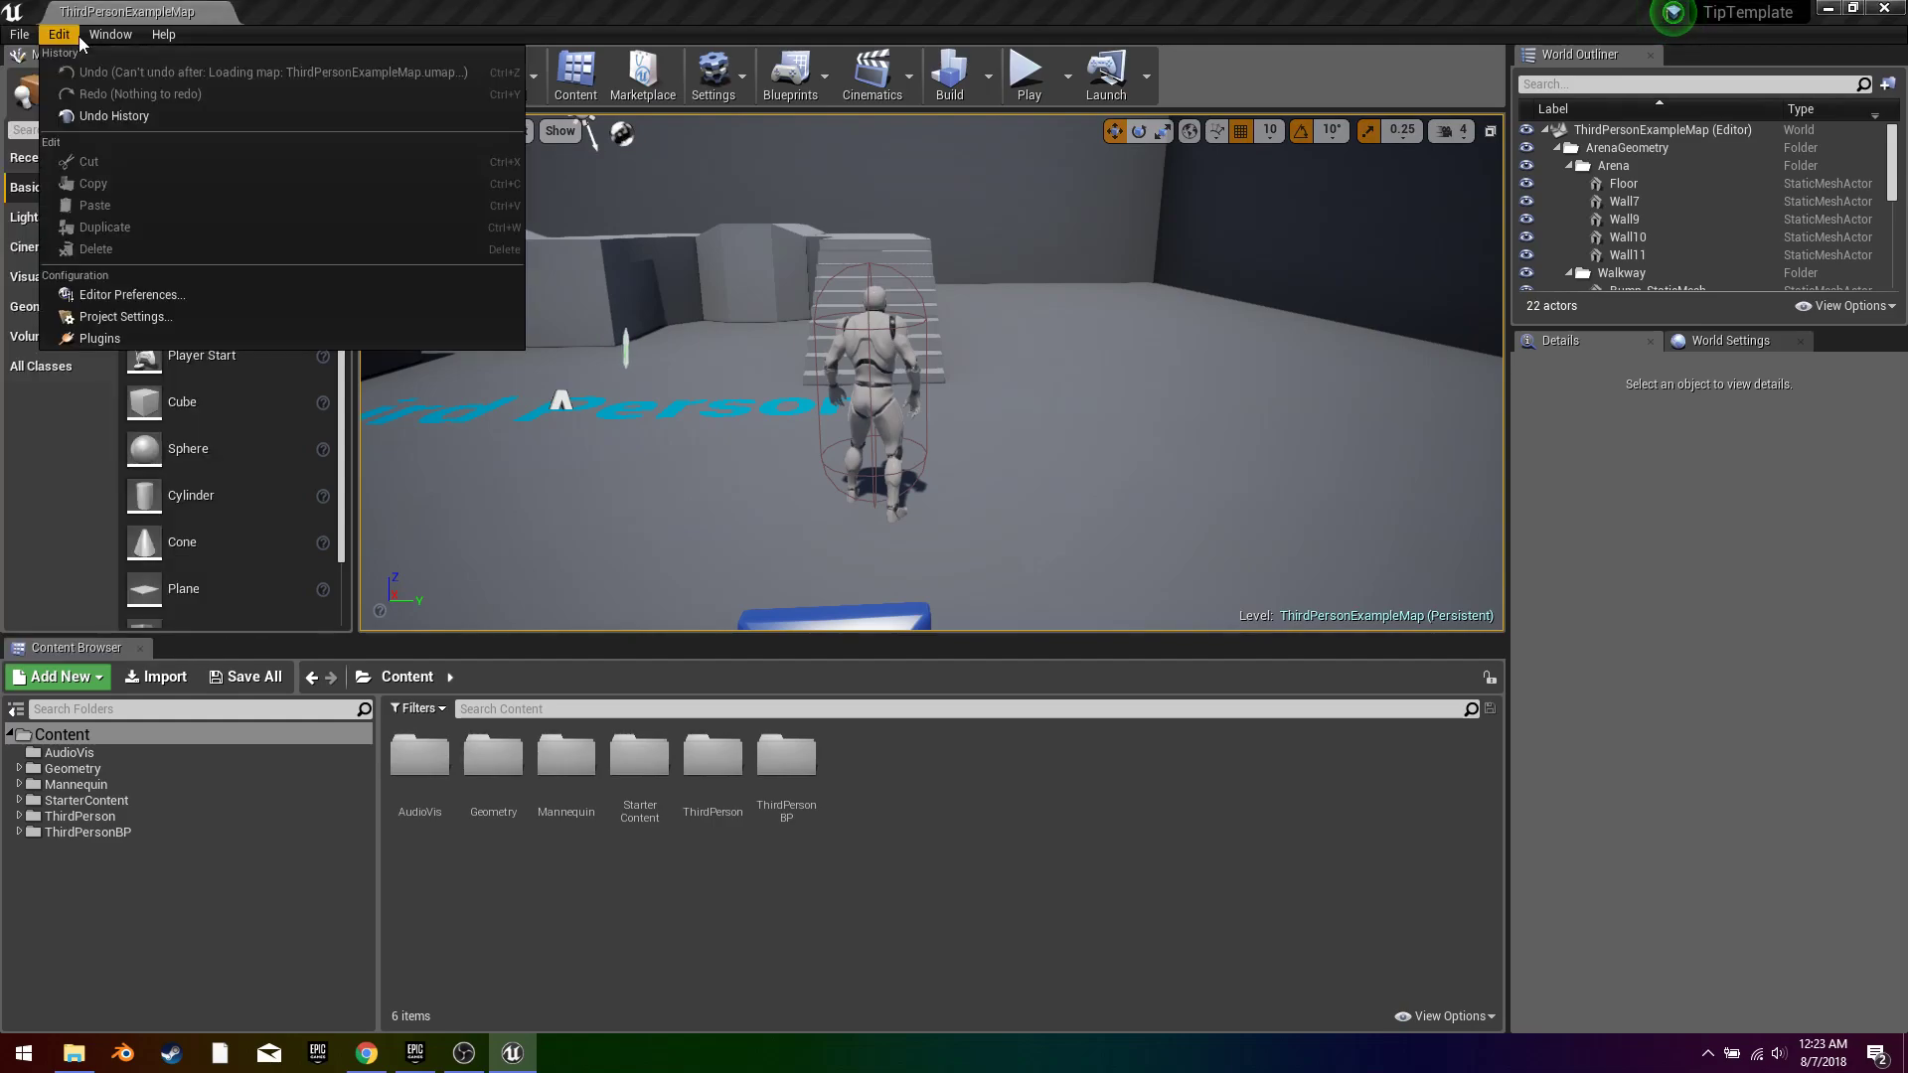
{"action": "mouse_move", "coordinate": [99, 338]}
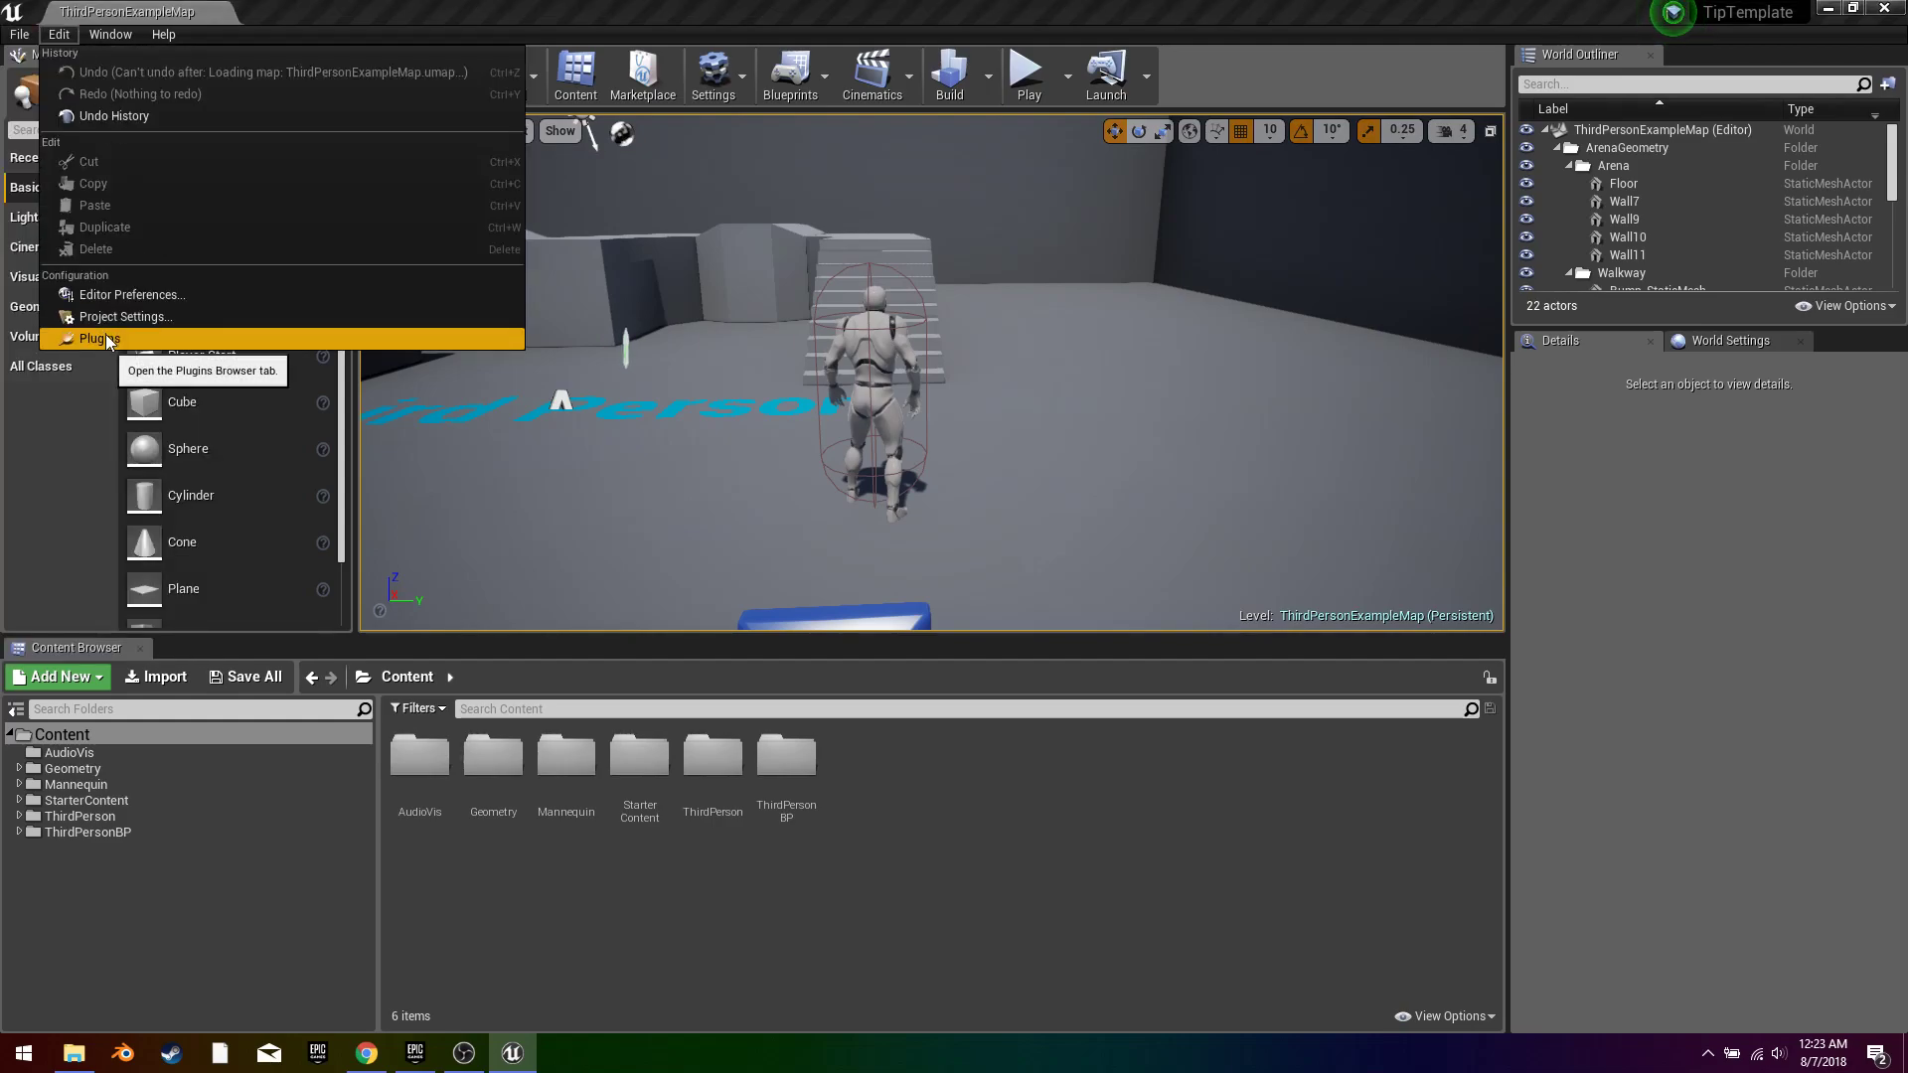
{"action": "left_click", "coordinate": [111, 32]}
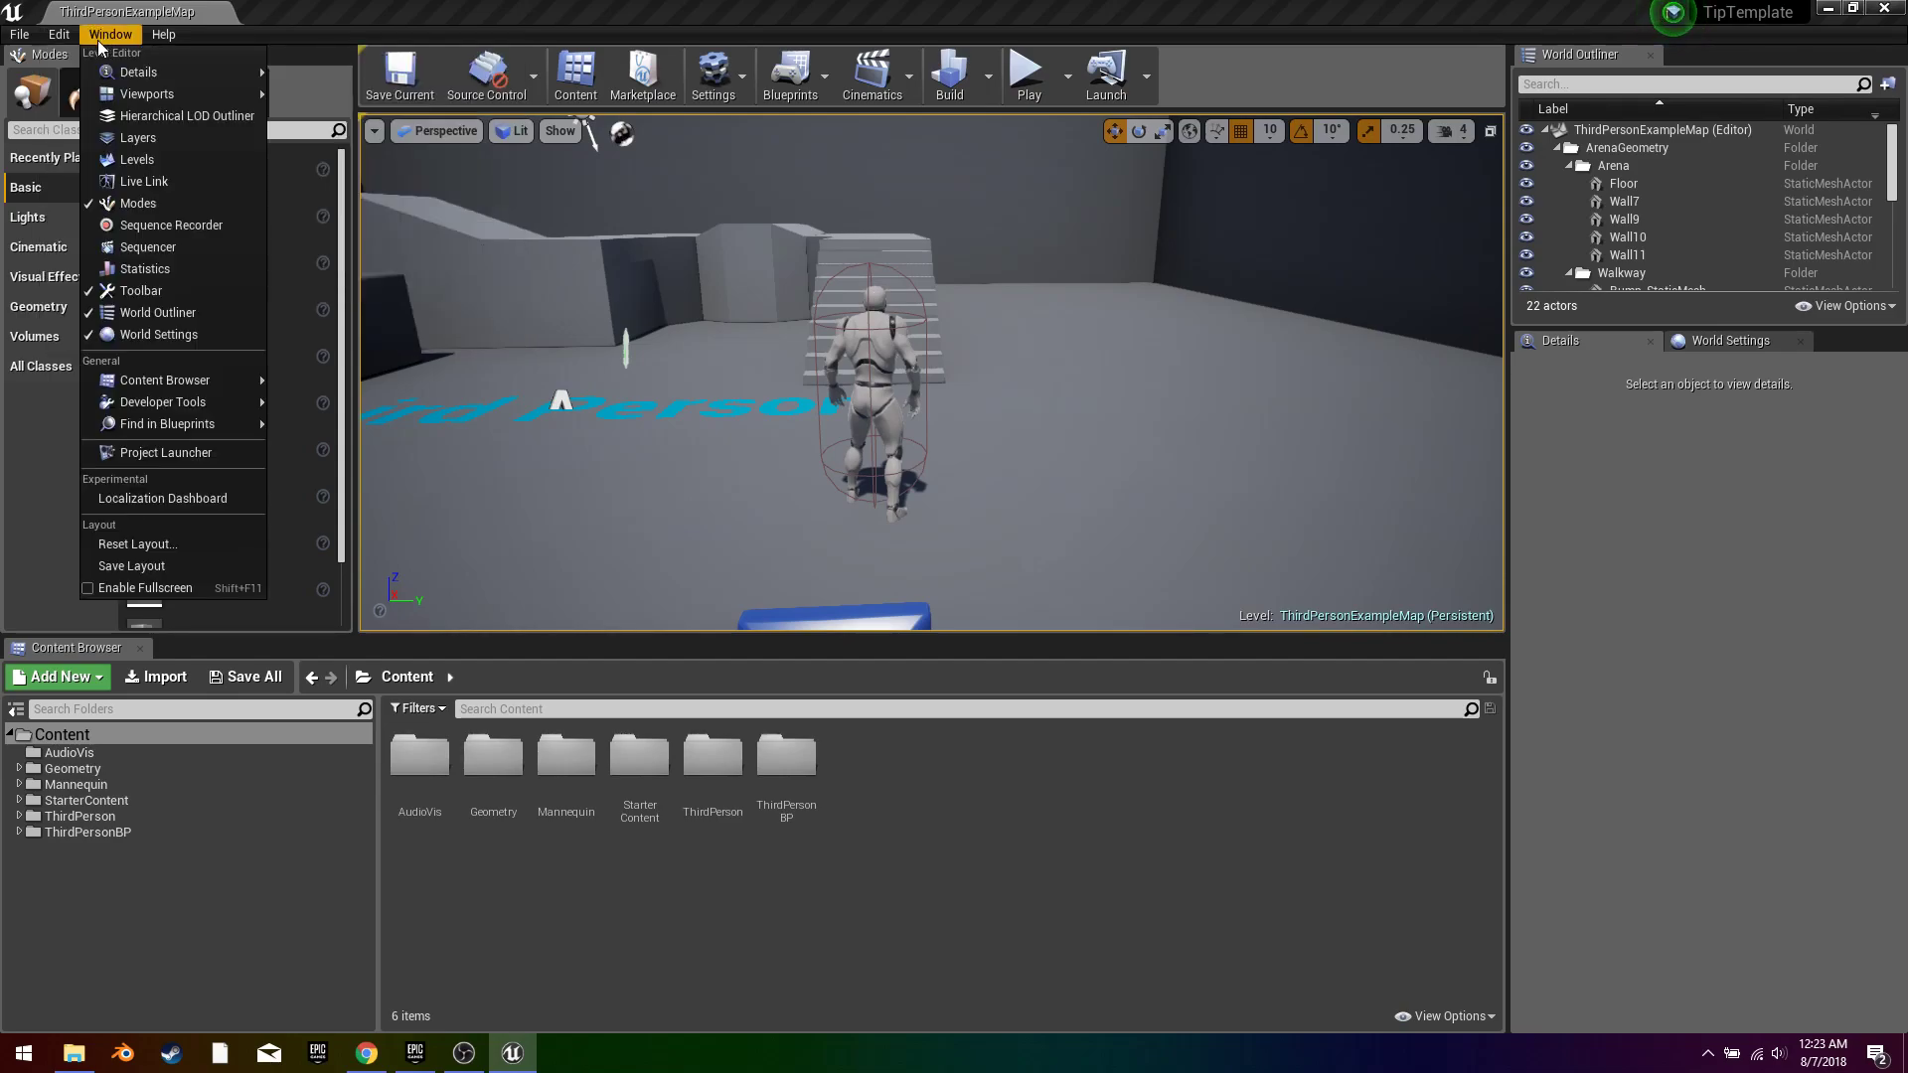
{"action": "left_click", "coordinate": [60, 36]}
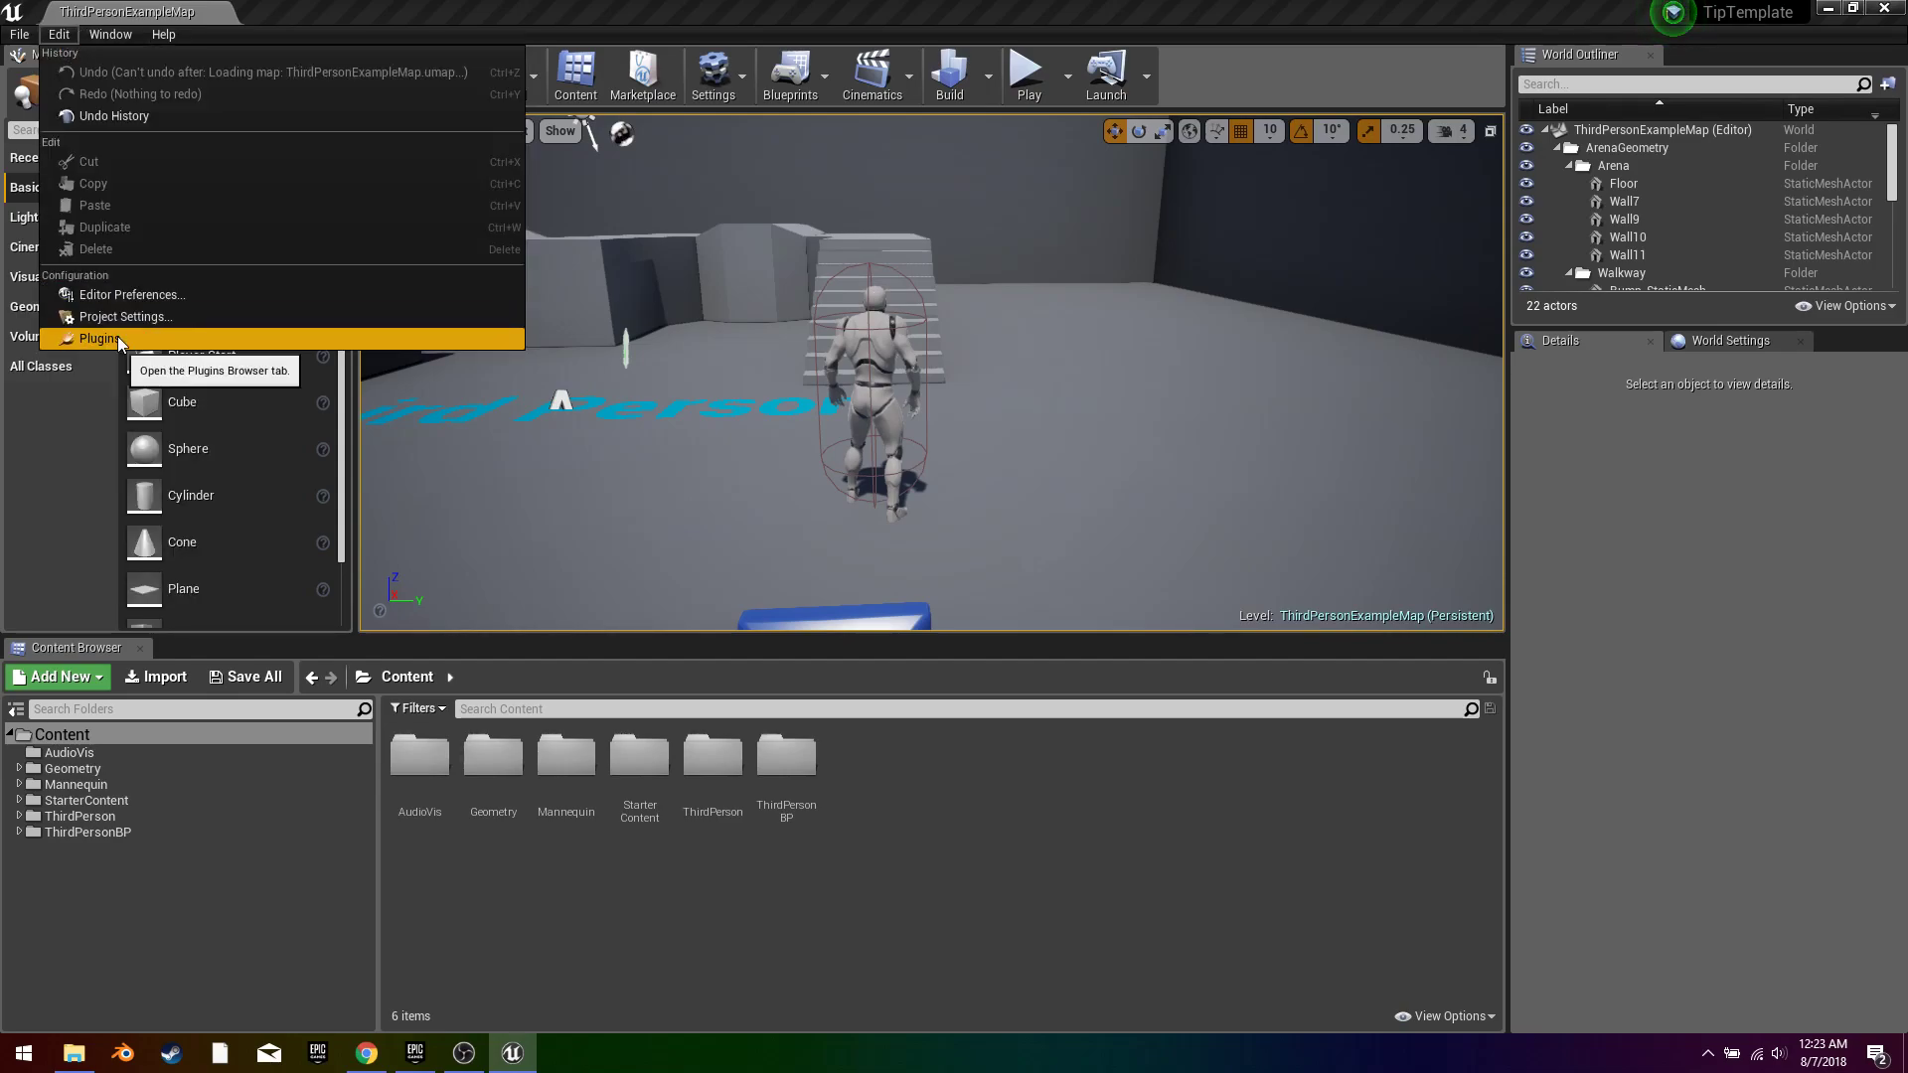
{"action": "left_click", "coordinate": [95, 338]}
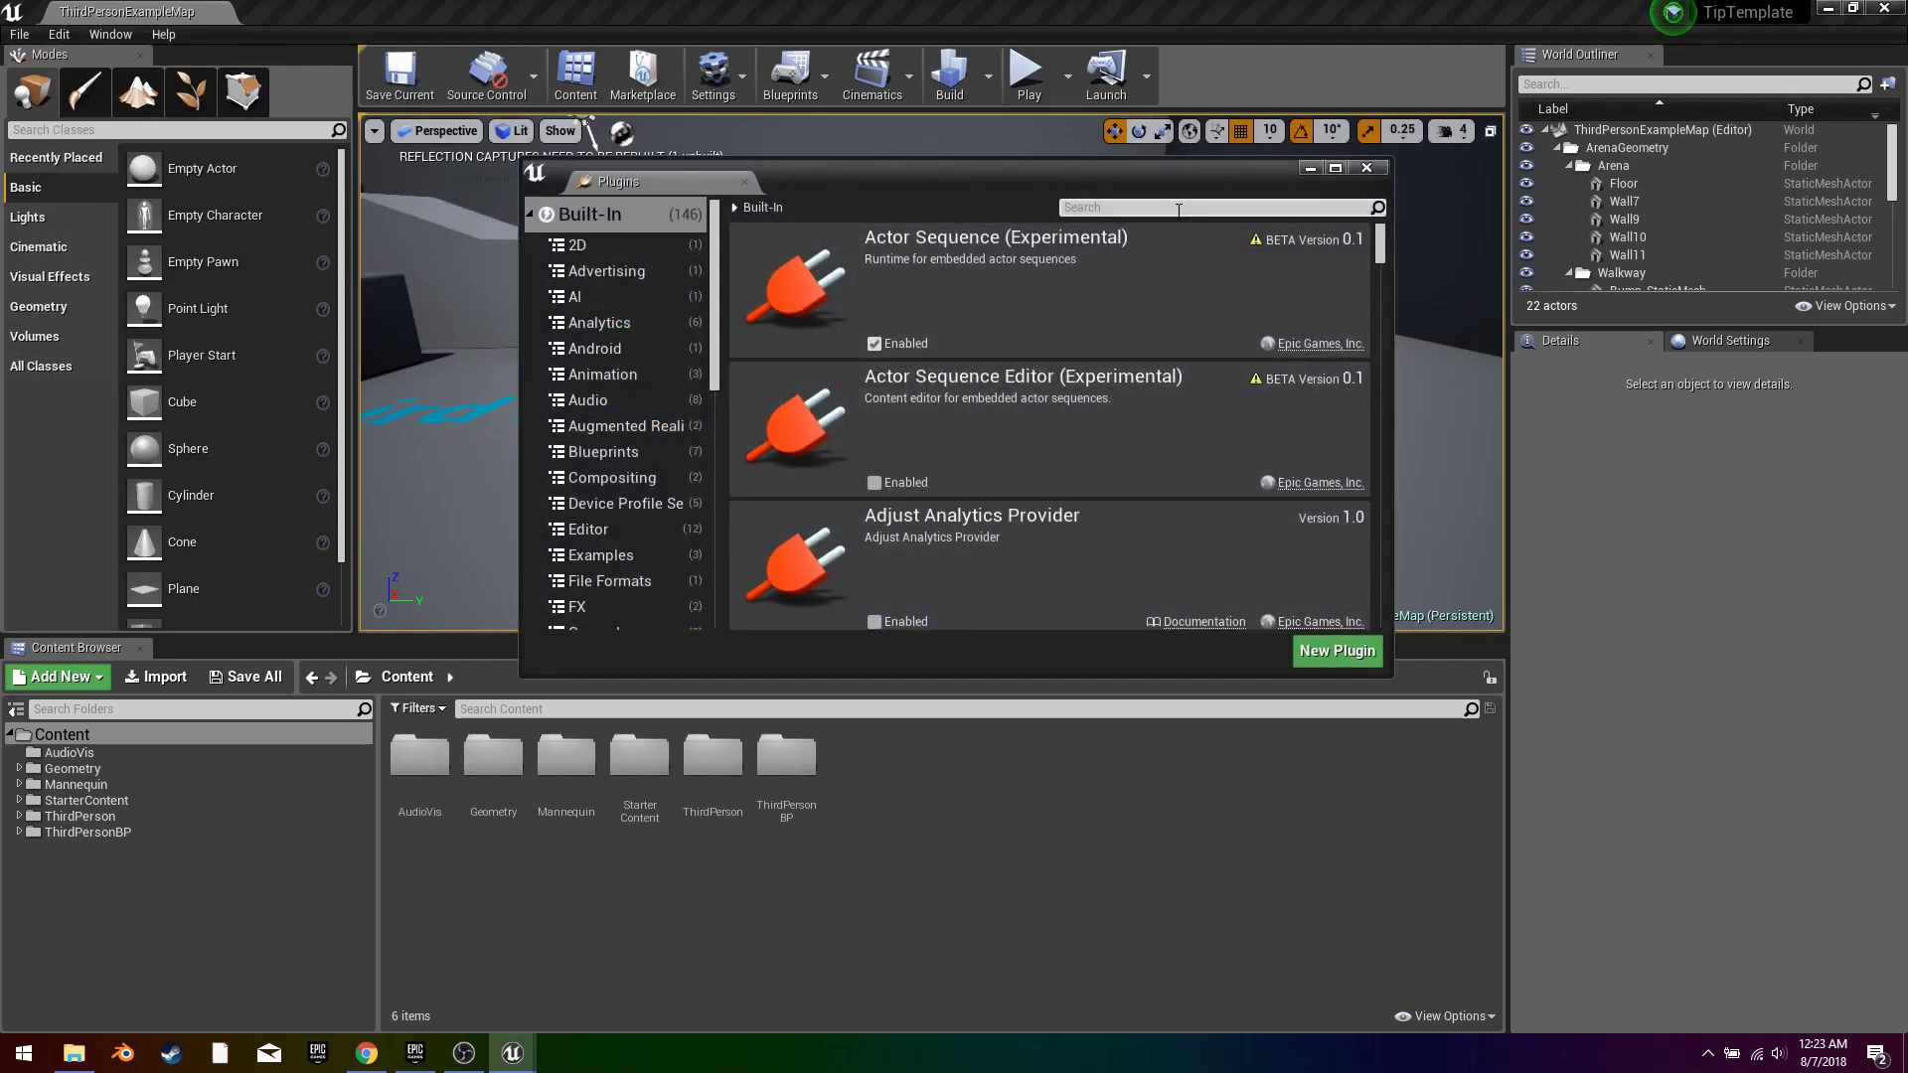
{"action": "type", "text": "sound"}
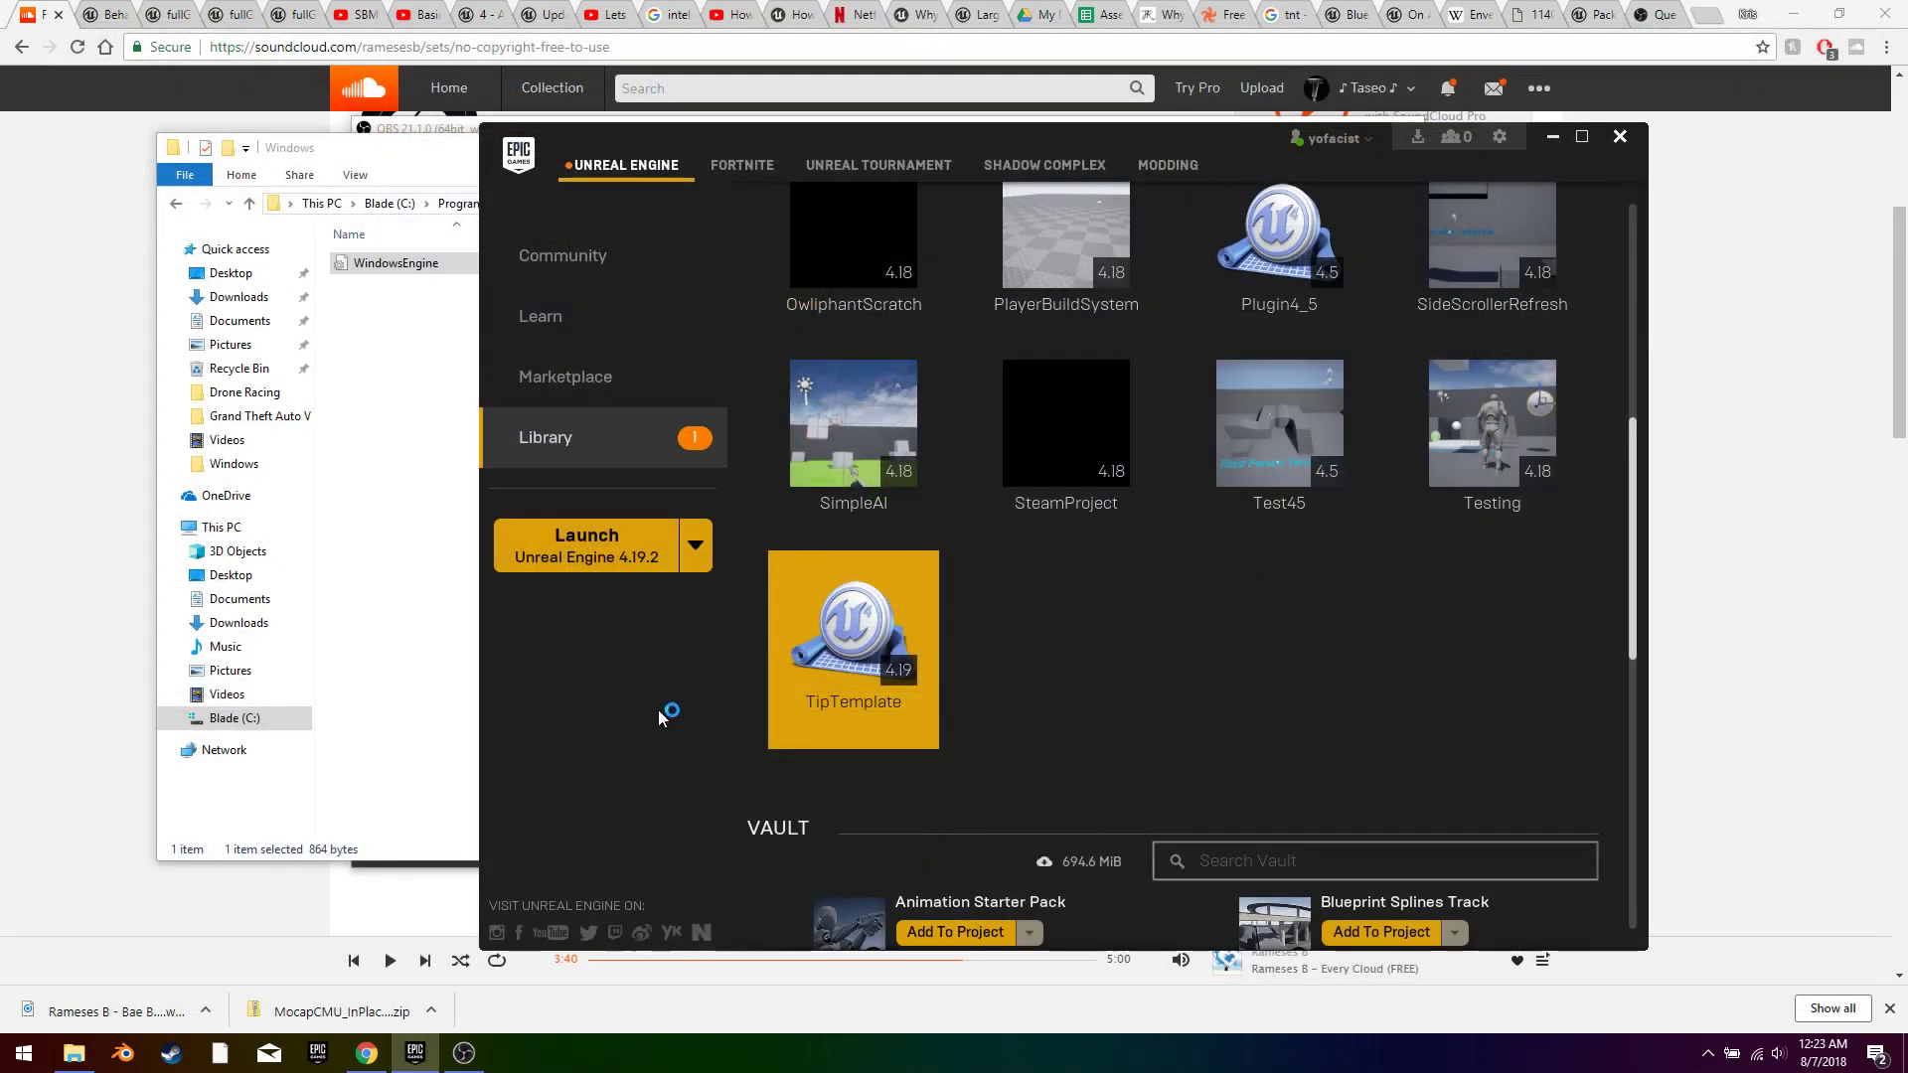
{"action": "mouse_move", "coordinate": [896, 843]}
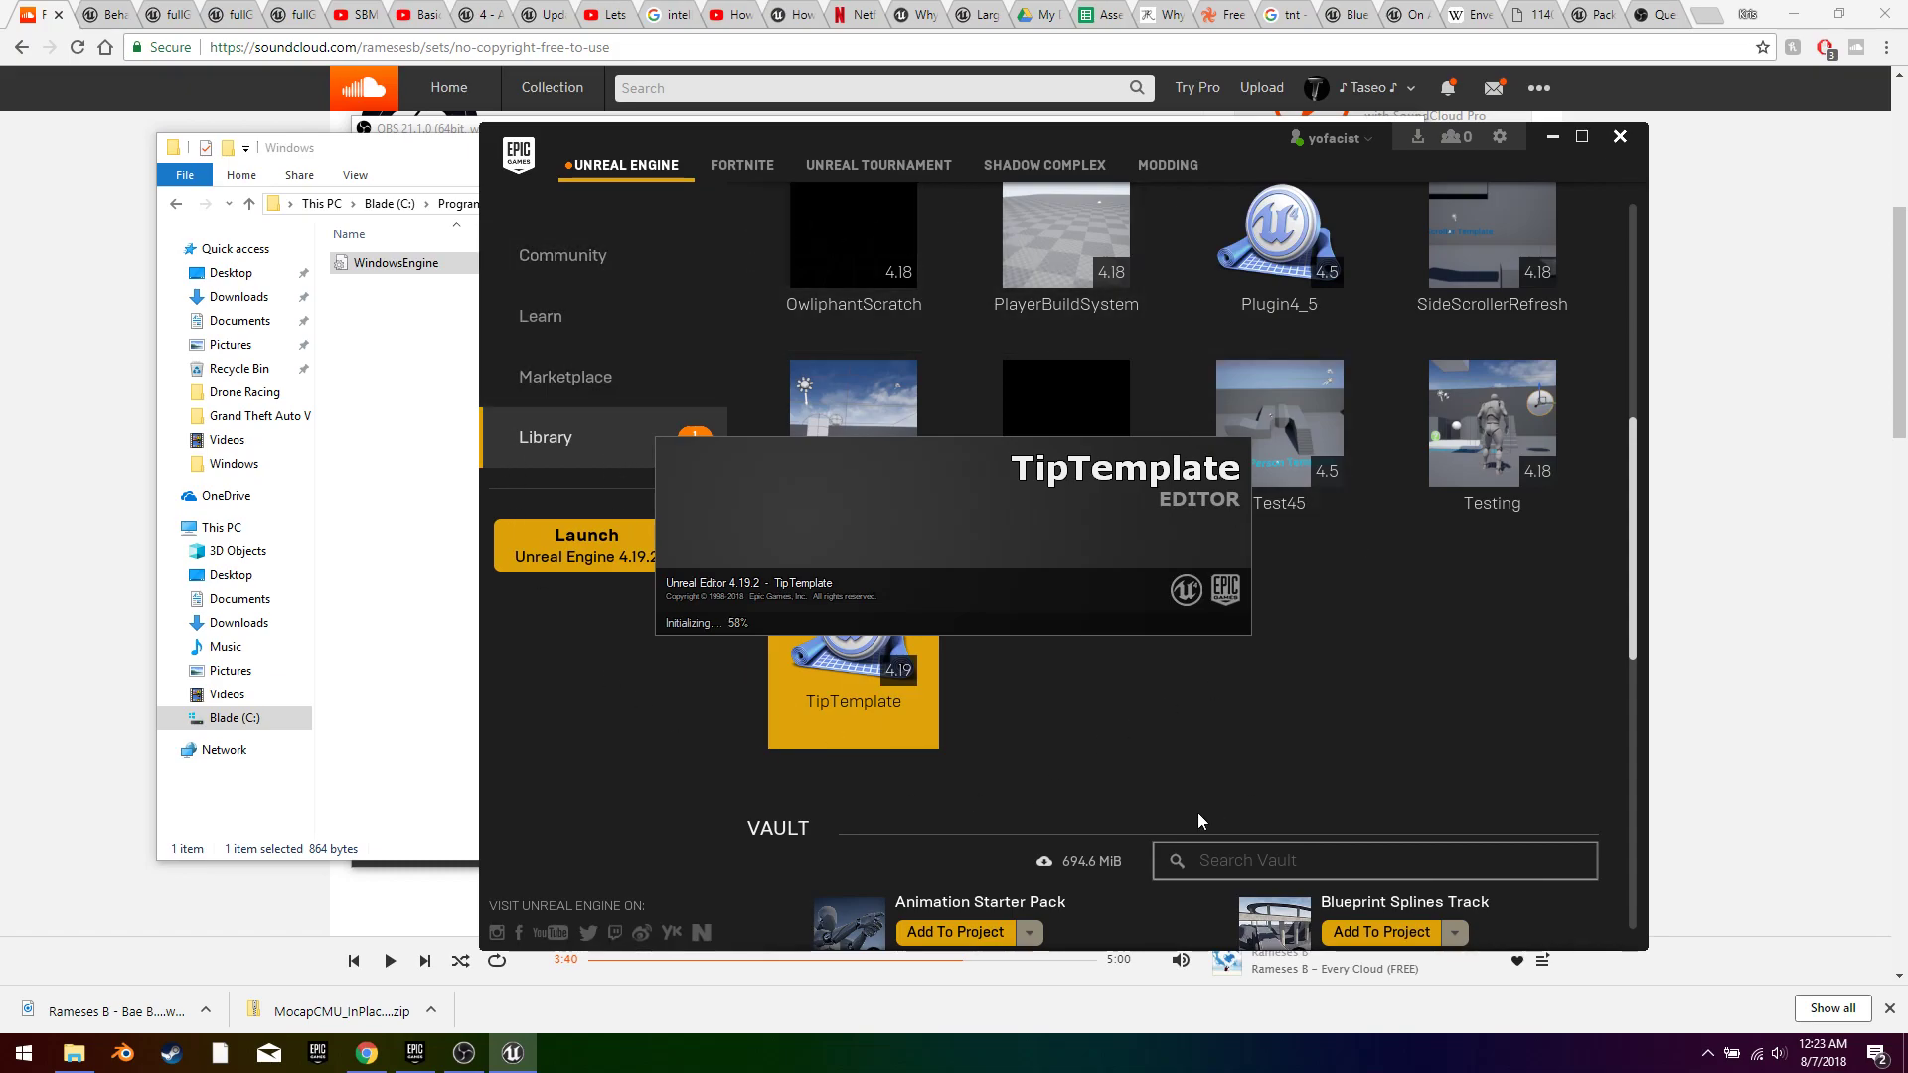
{"action": "mouse_move", "coordinate": [728, 677]}
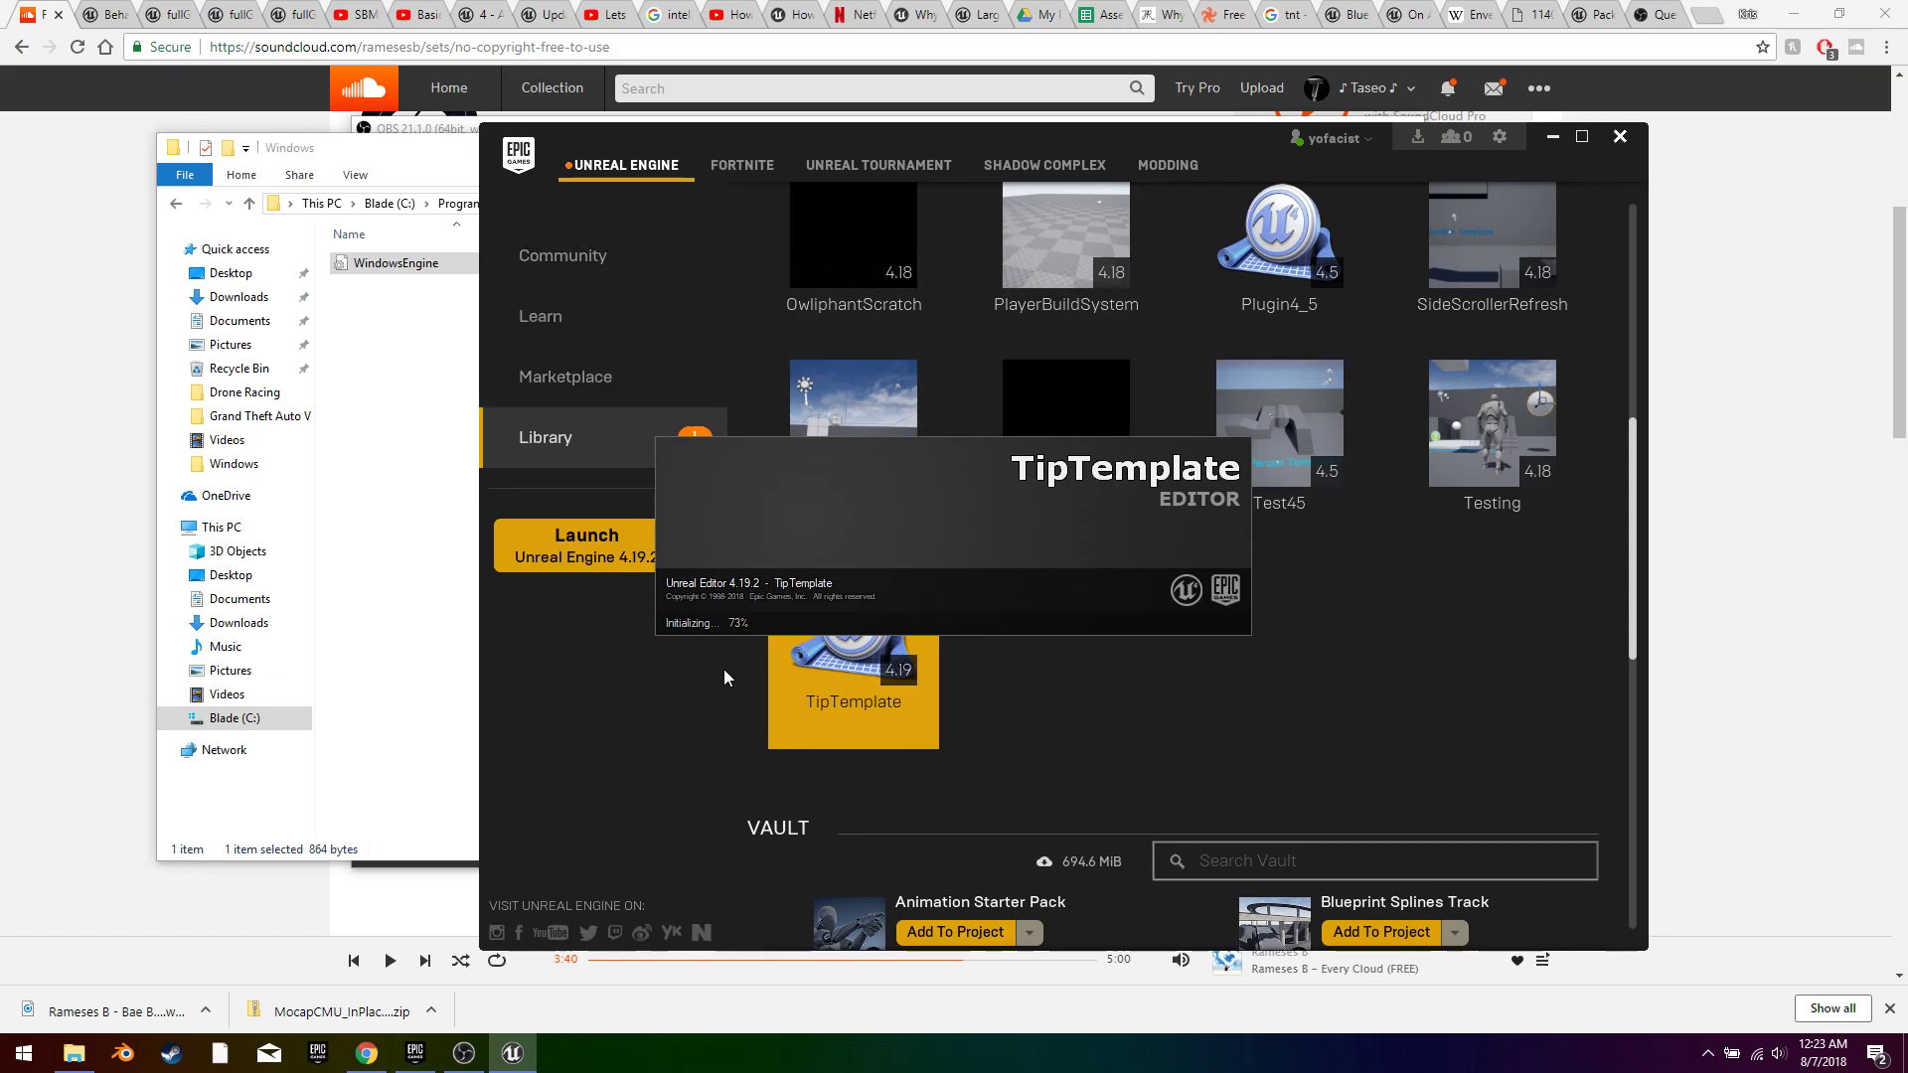
{"action": "mouse_move", "coordinate": [930, 373]}
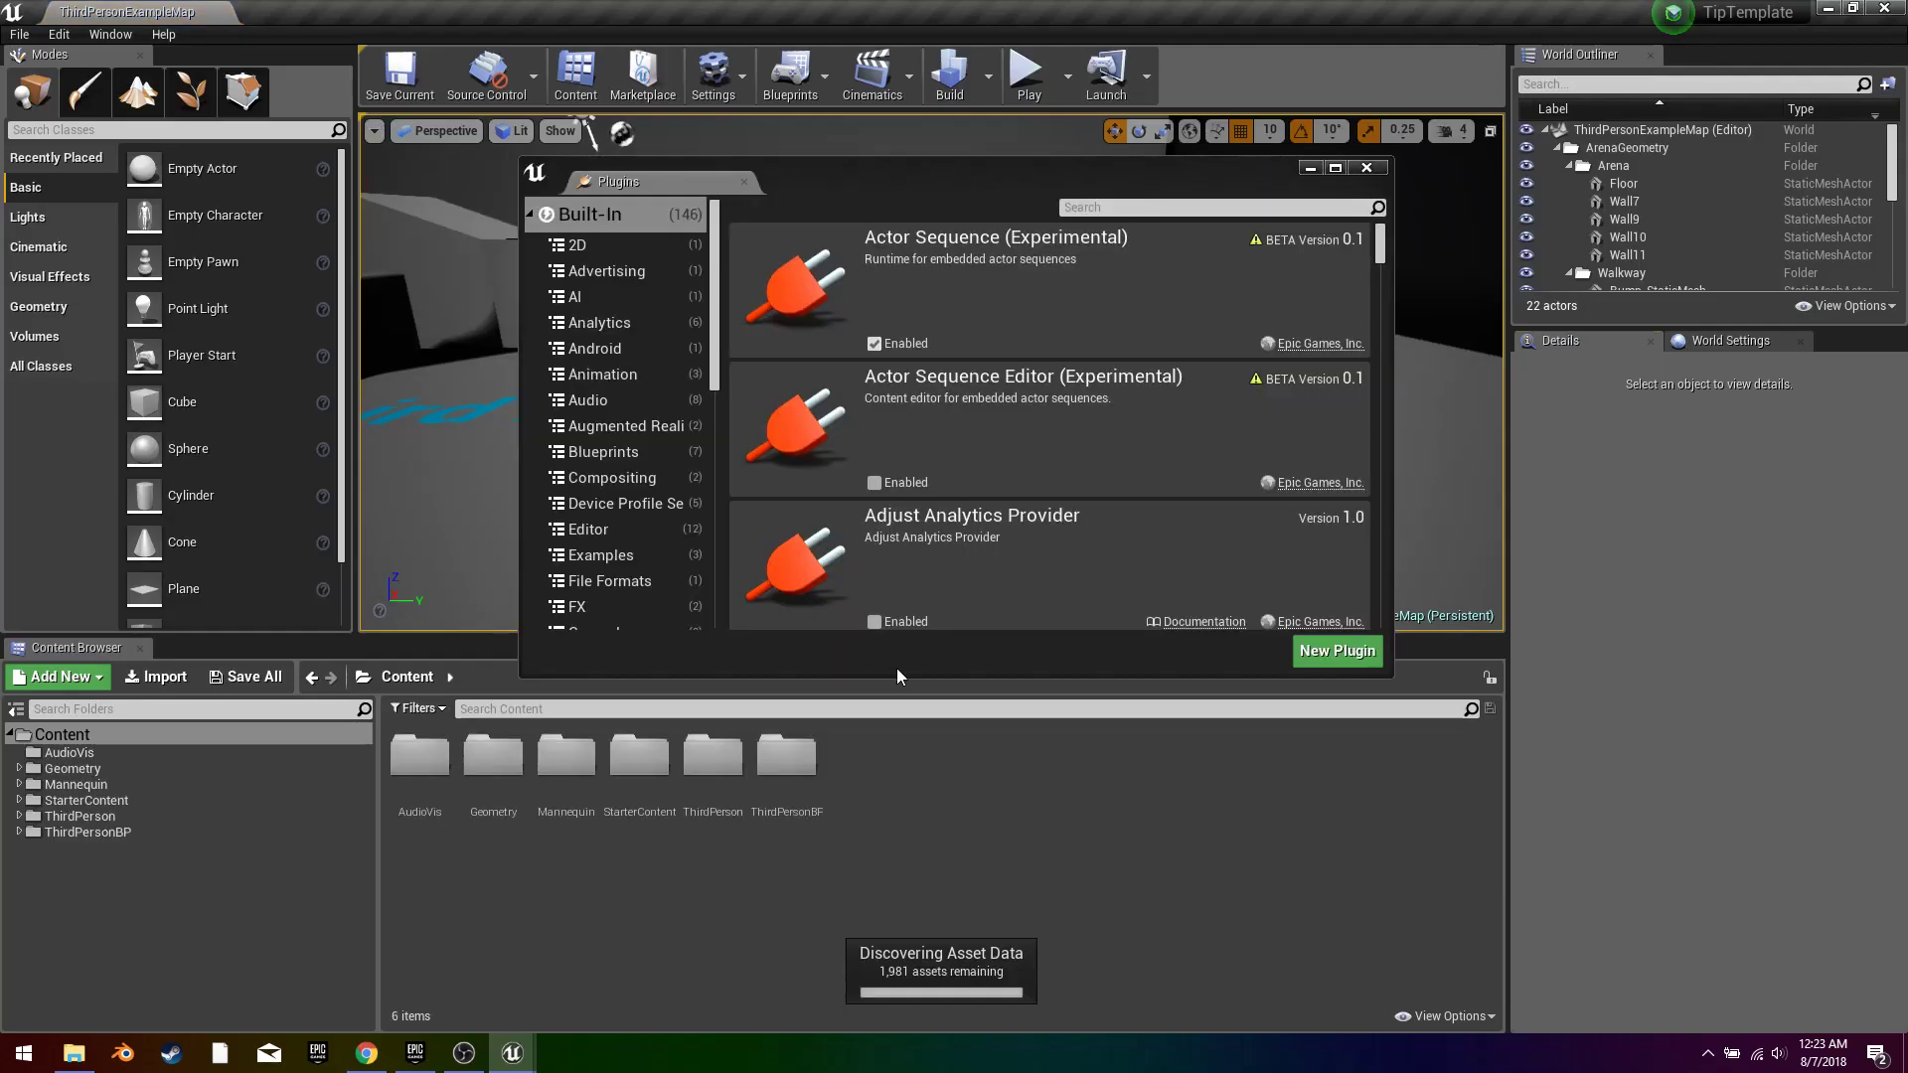
Step: Create a new Actor Blueprint class named BP_Audio in the Content folder, then bring up File Explorer
{"action": "left_click", "coordinate": [1367, 167]}
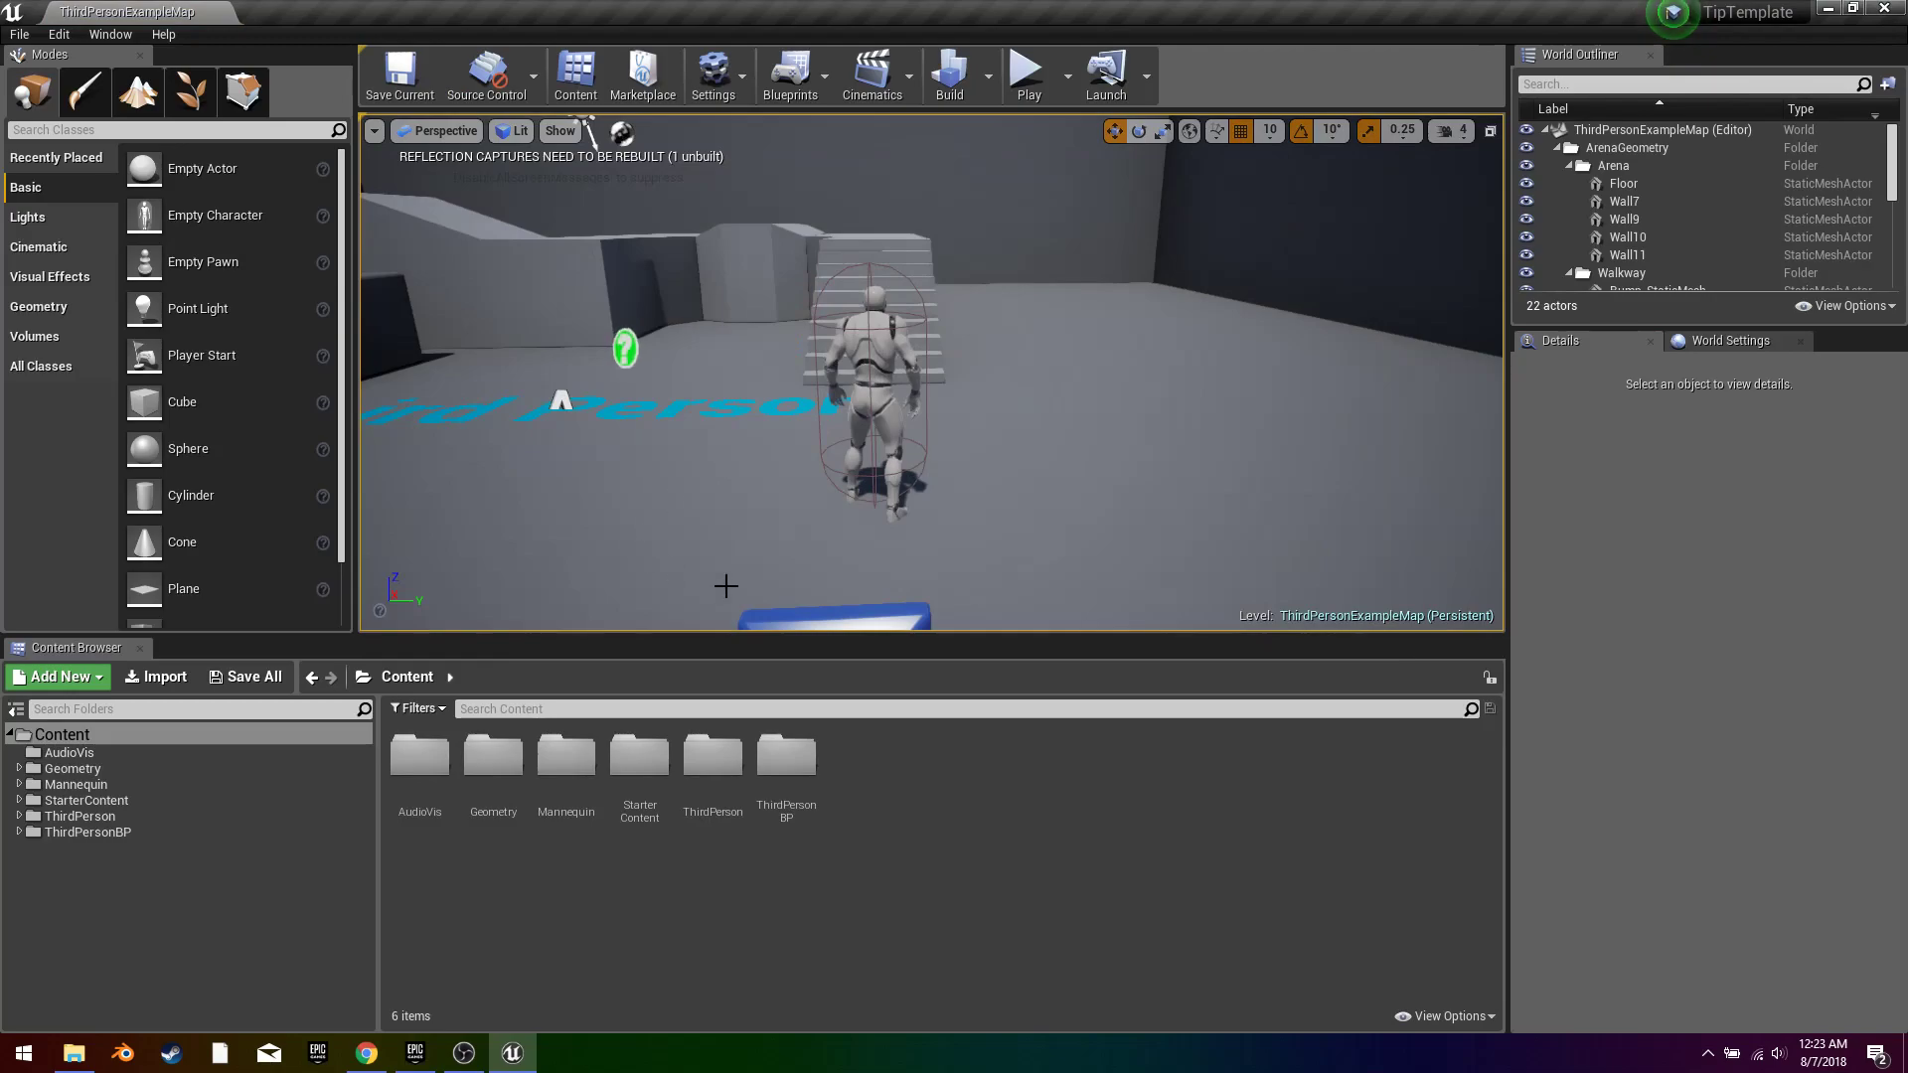
{"action": "mouse_move", "coordinate": [1011, 851]}
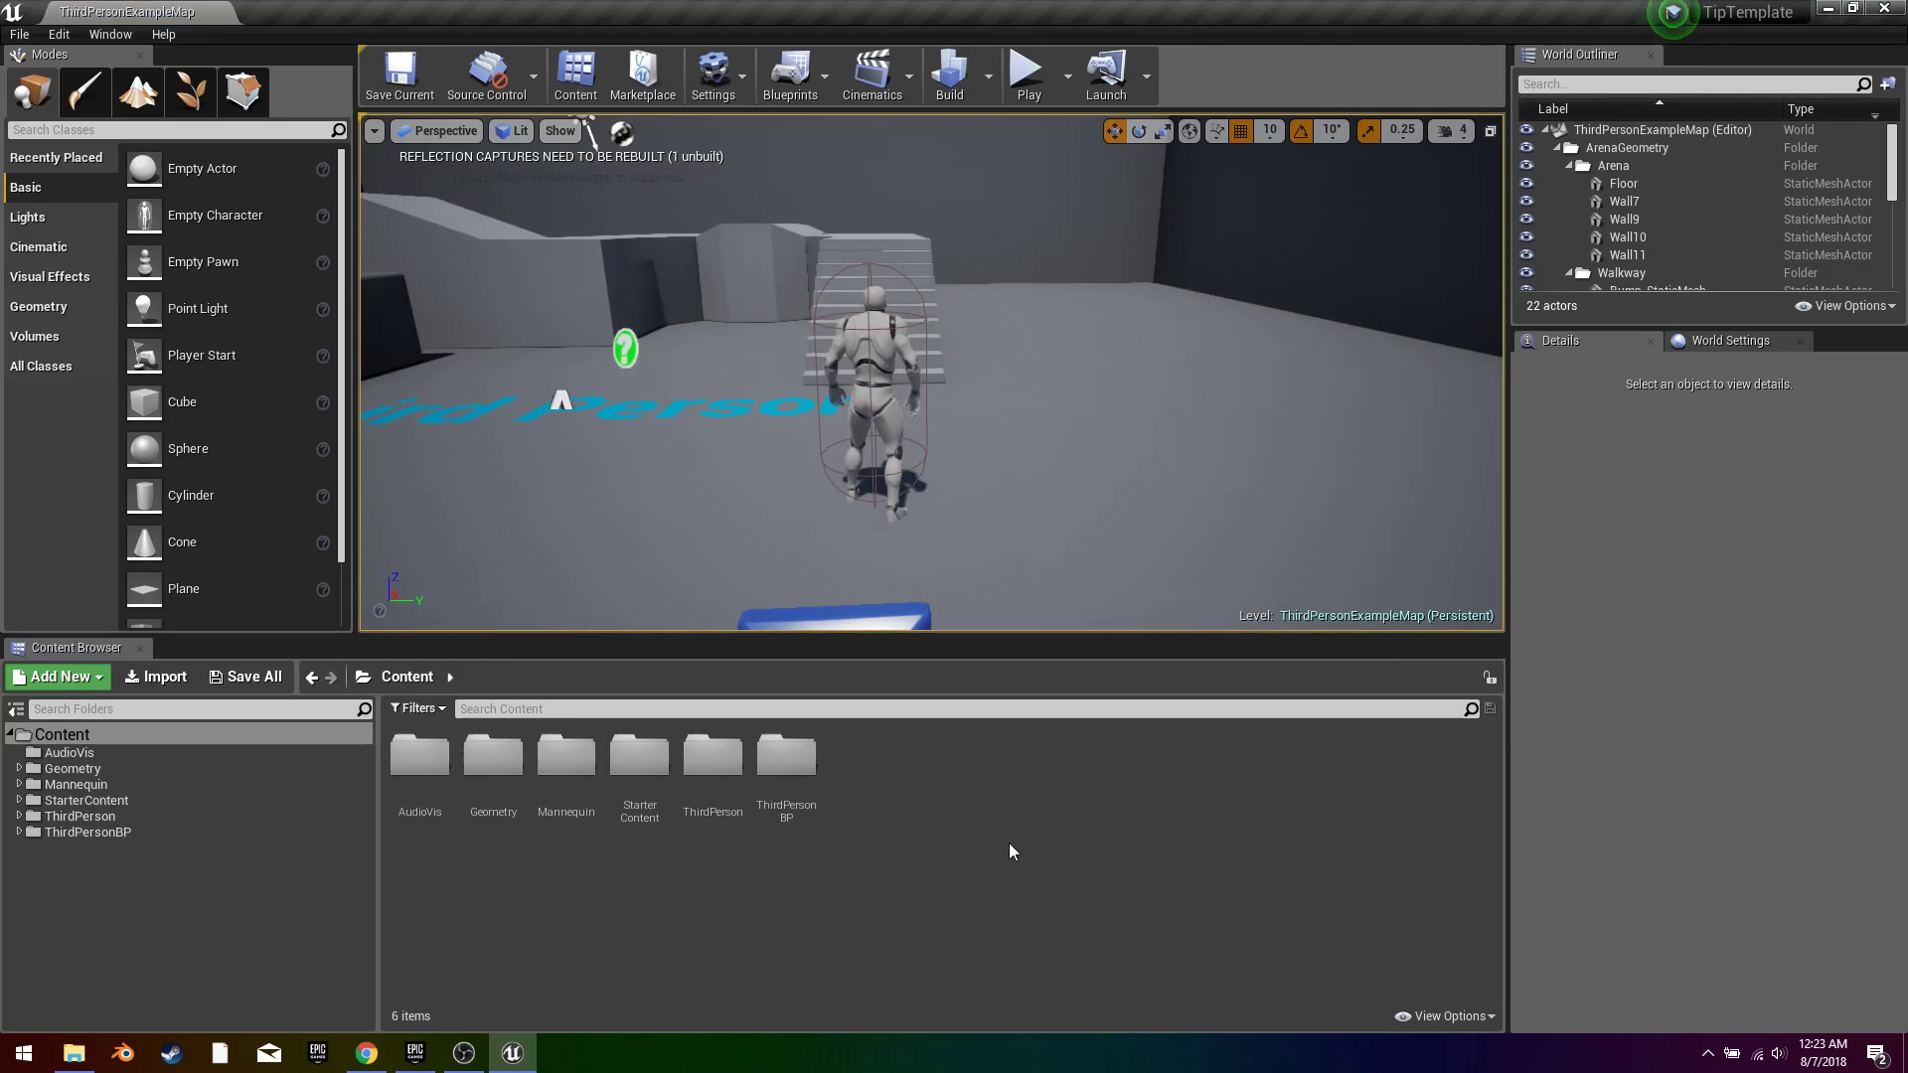
{"action": "left_click", "coordinate": [56, 676]}
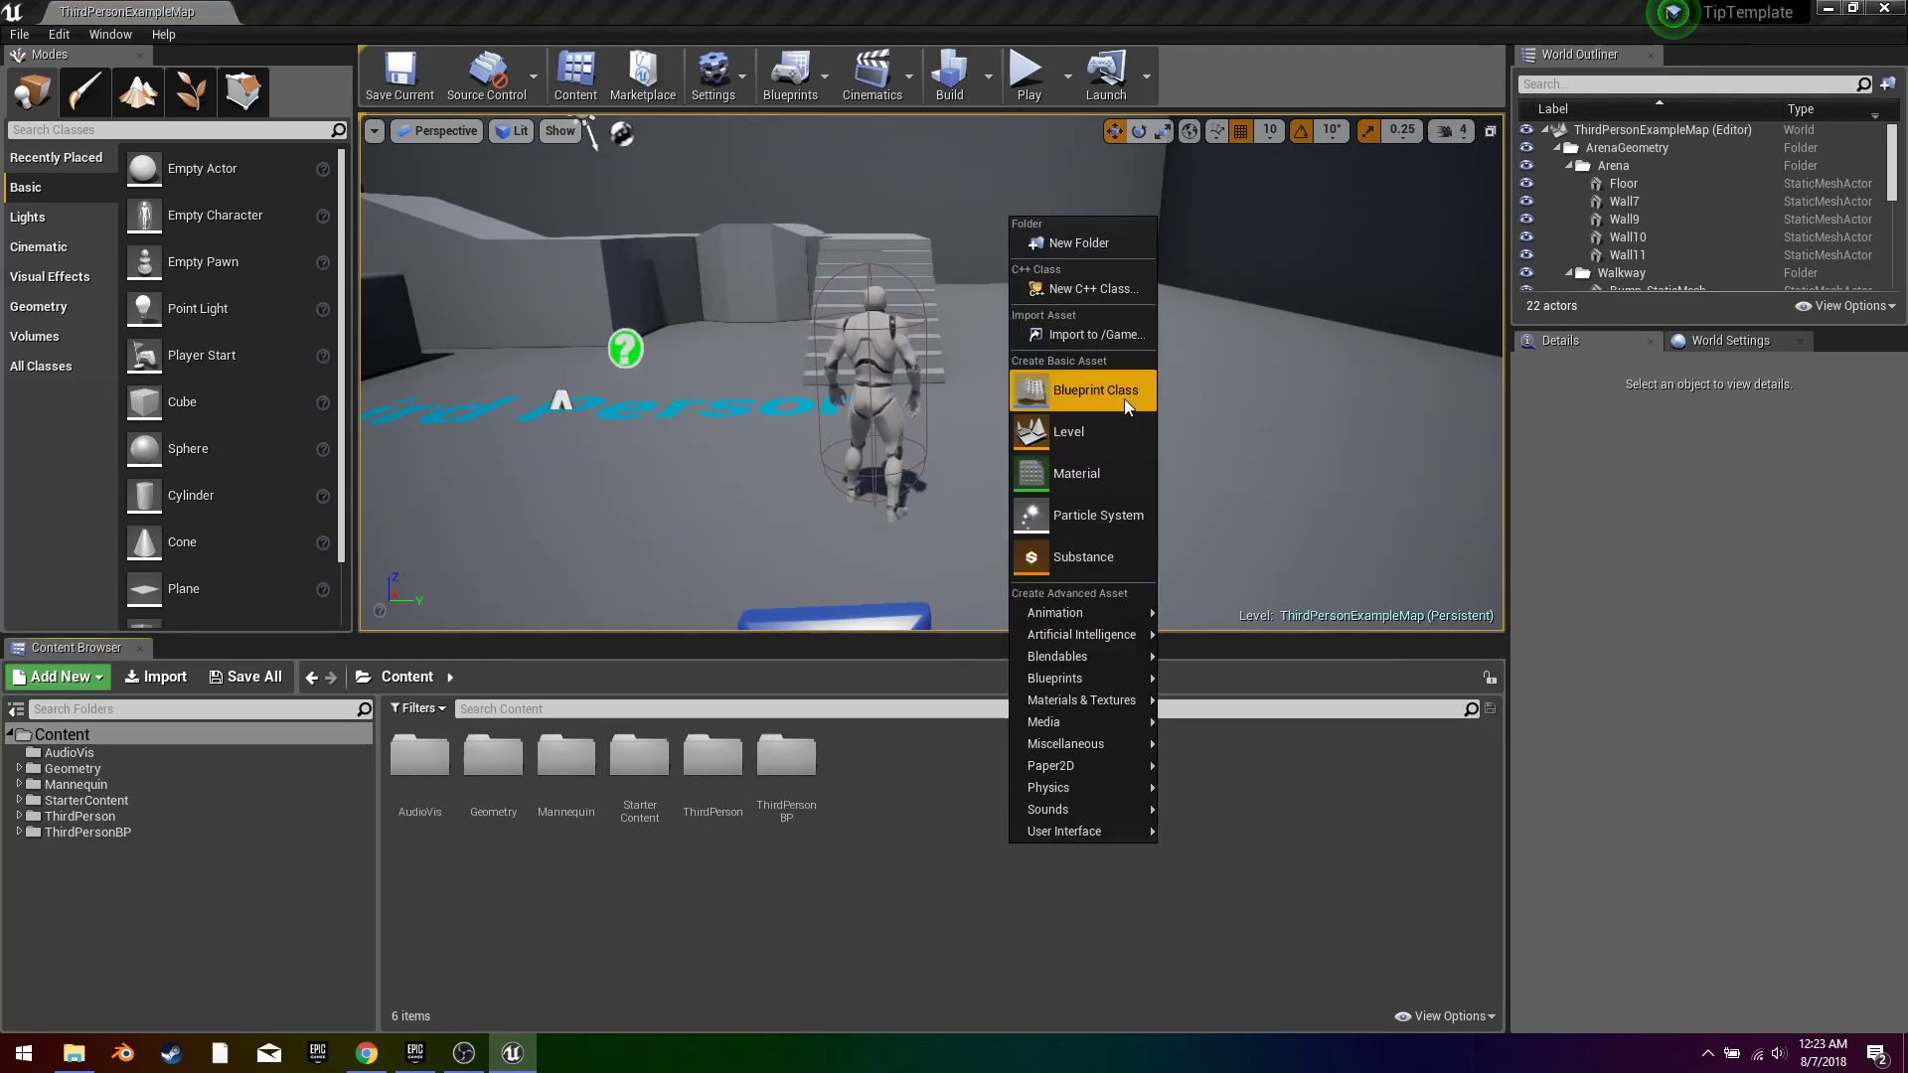
{"action": "mouse_move", "coordinate": [1113, 397]}
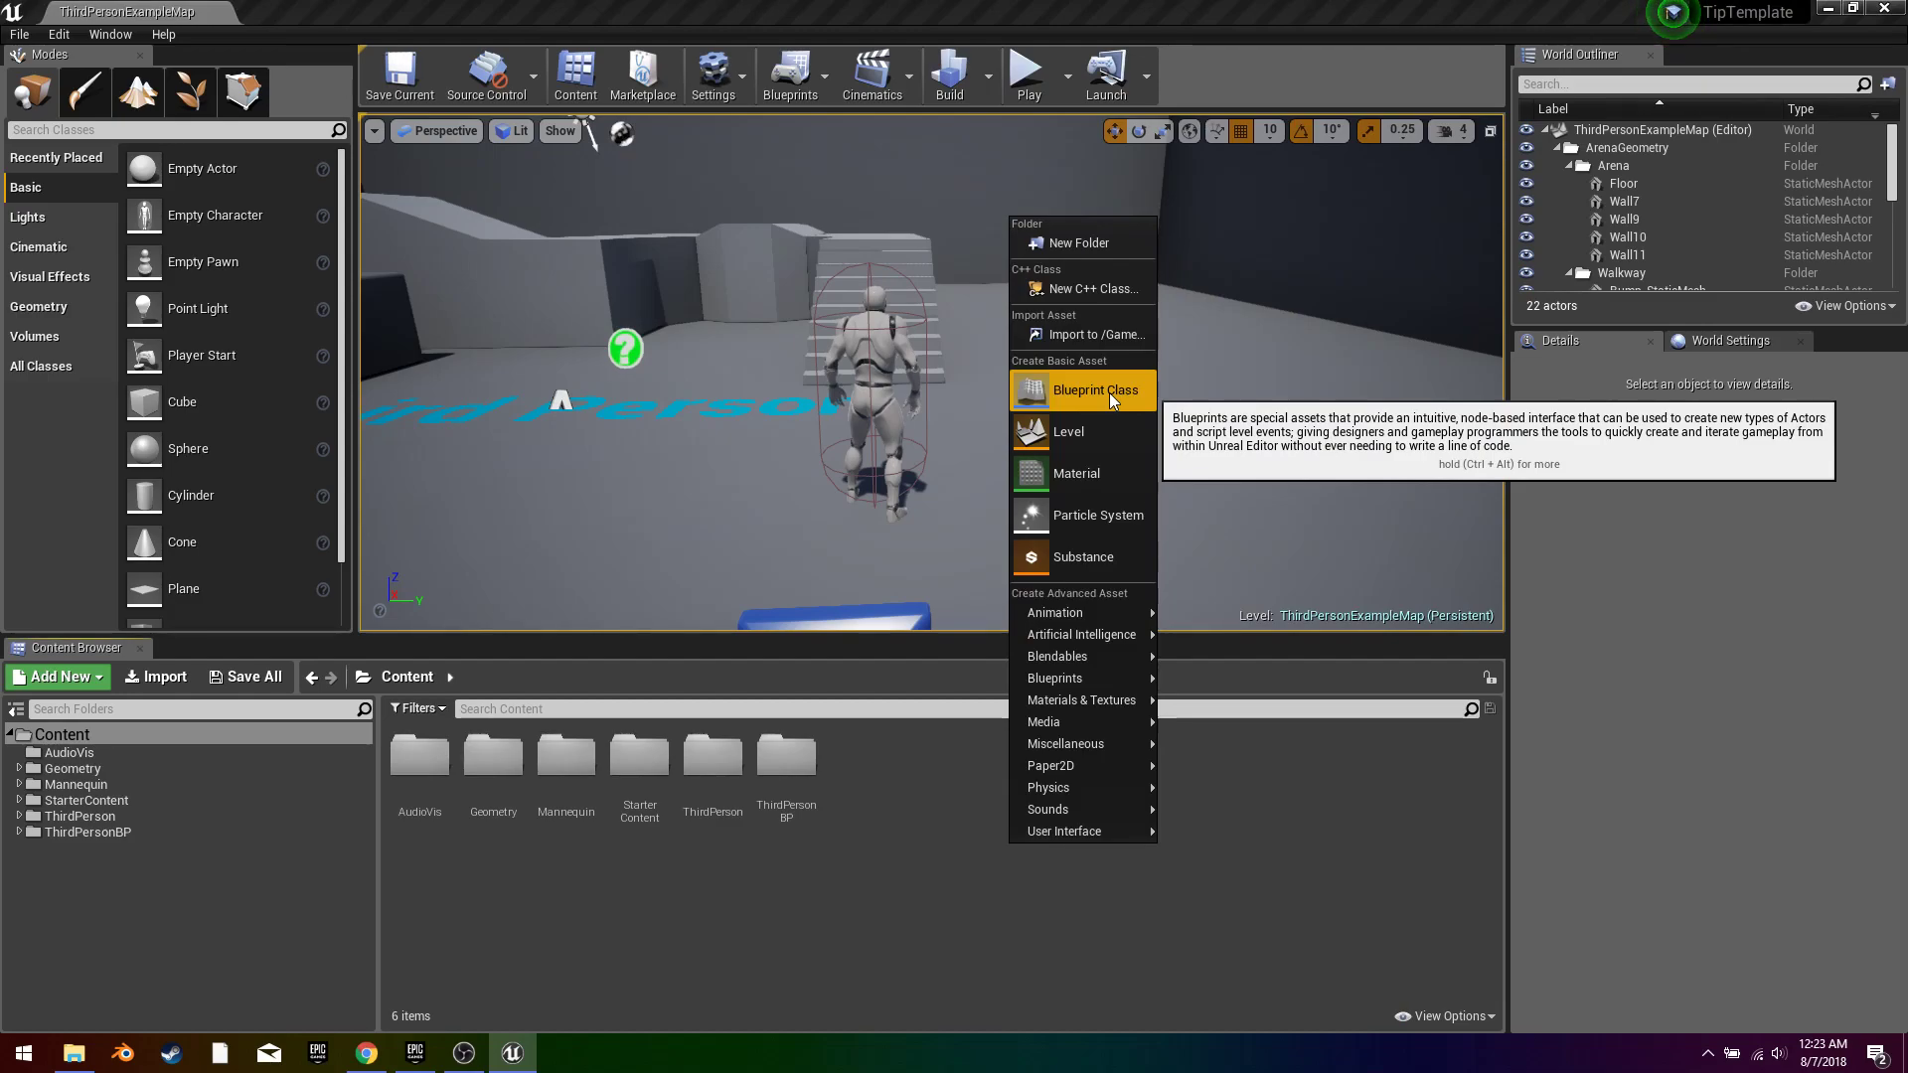
{"action": "left_click", "coordinate": [1095, 389]}
{"action": "type", "text": "BP_Audio"}
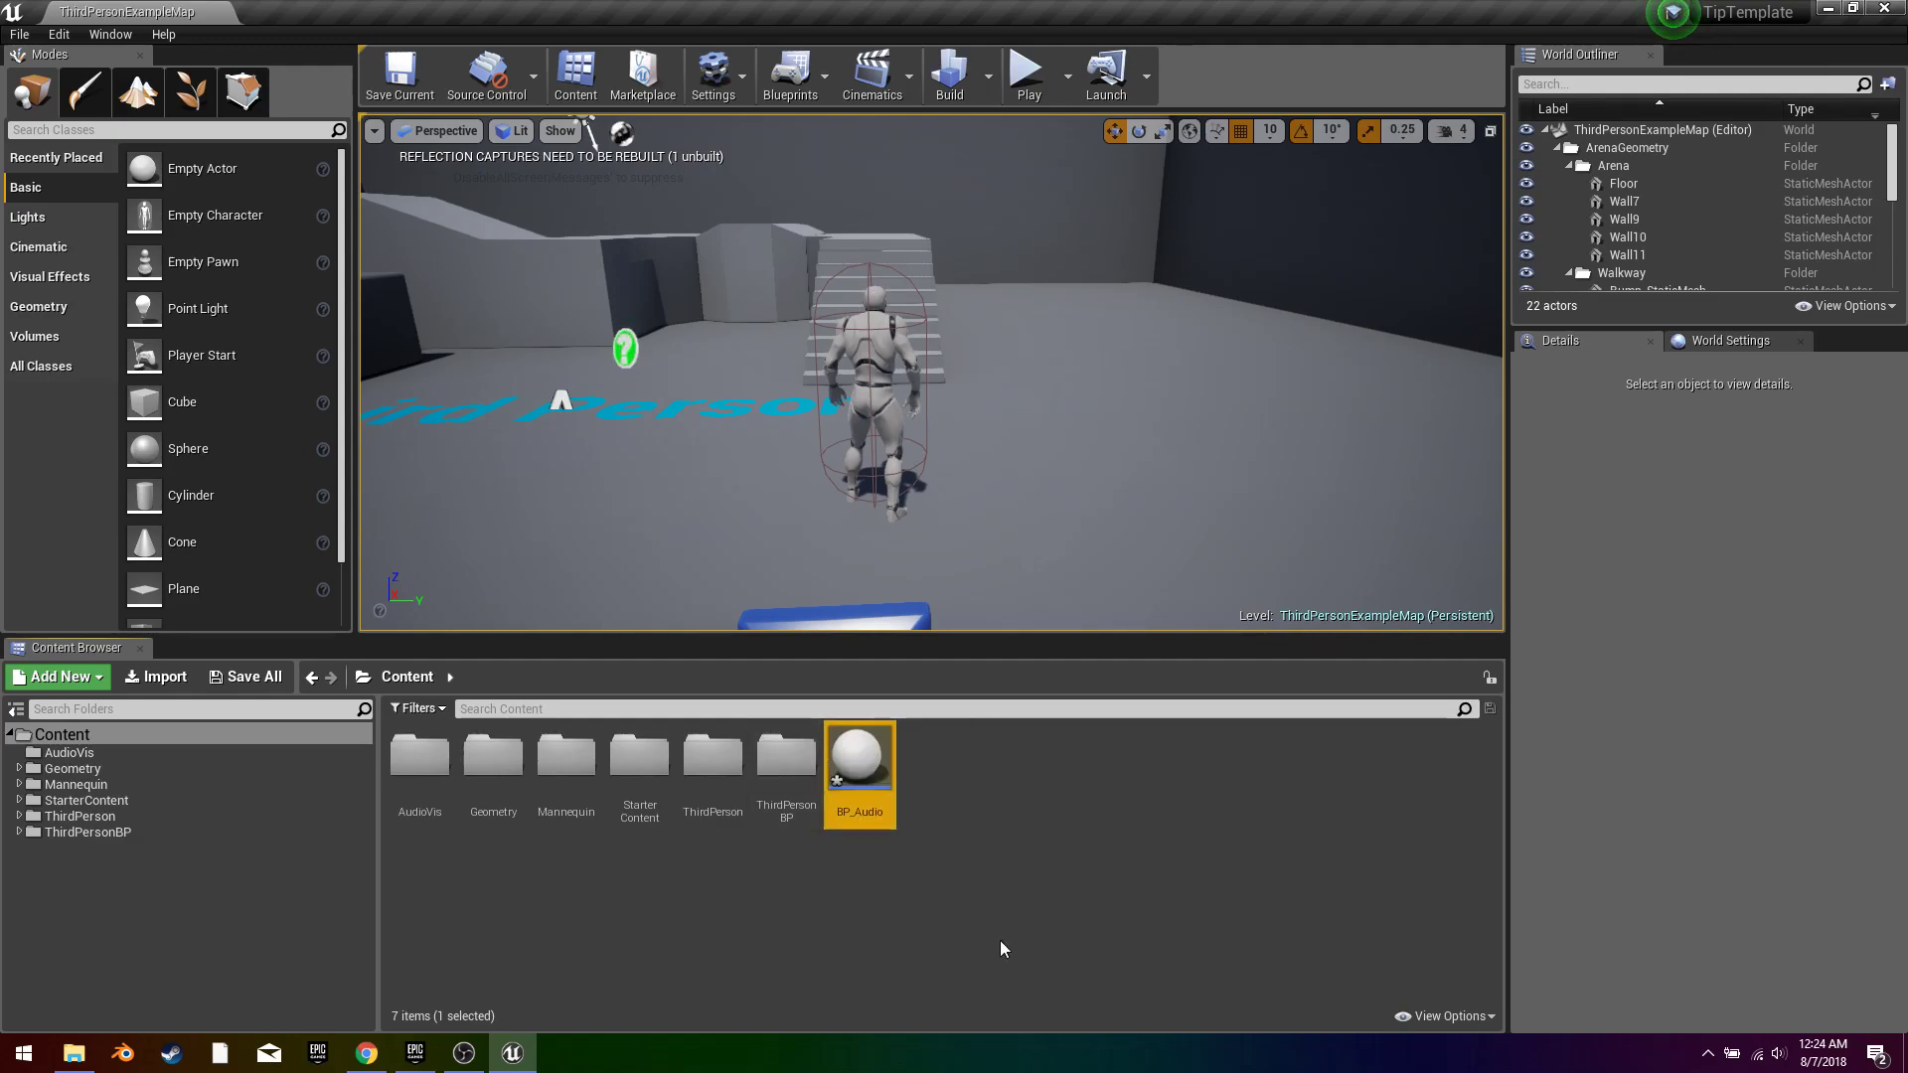
{"action": "mouse_move", "coordinate": [469, 1027]}
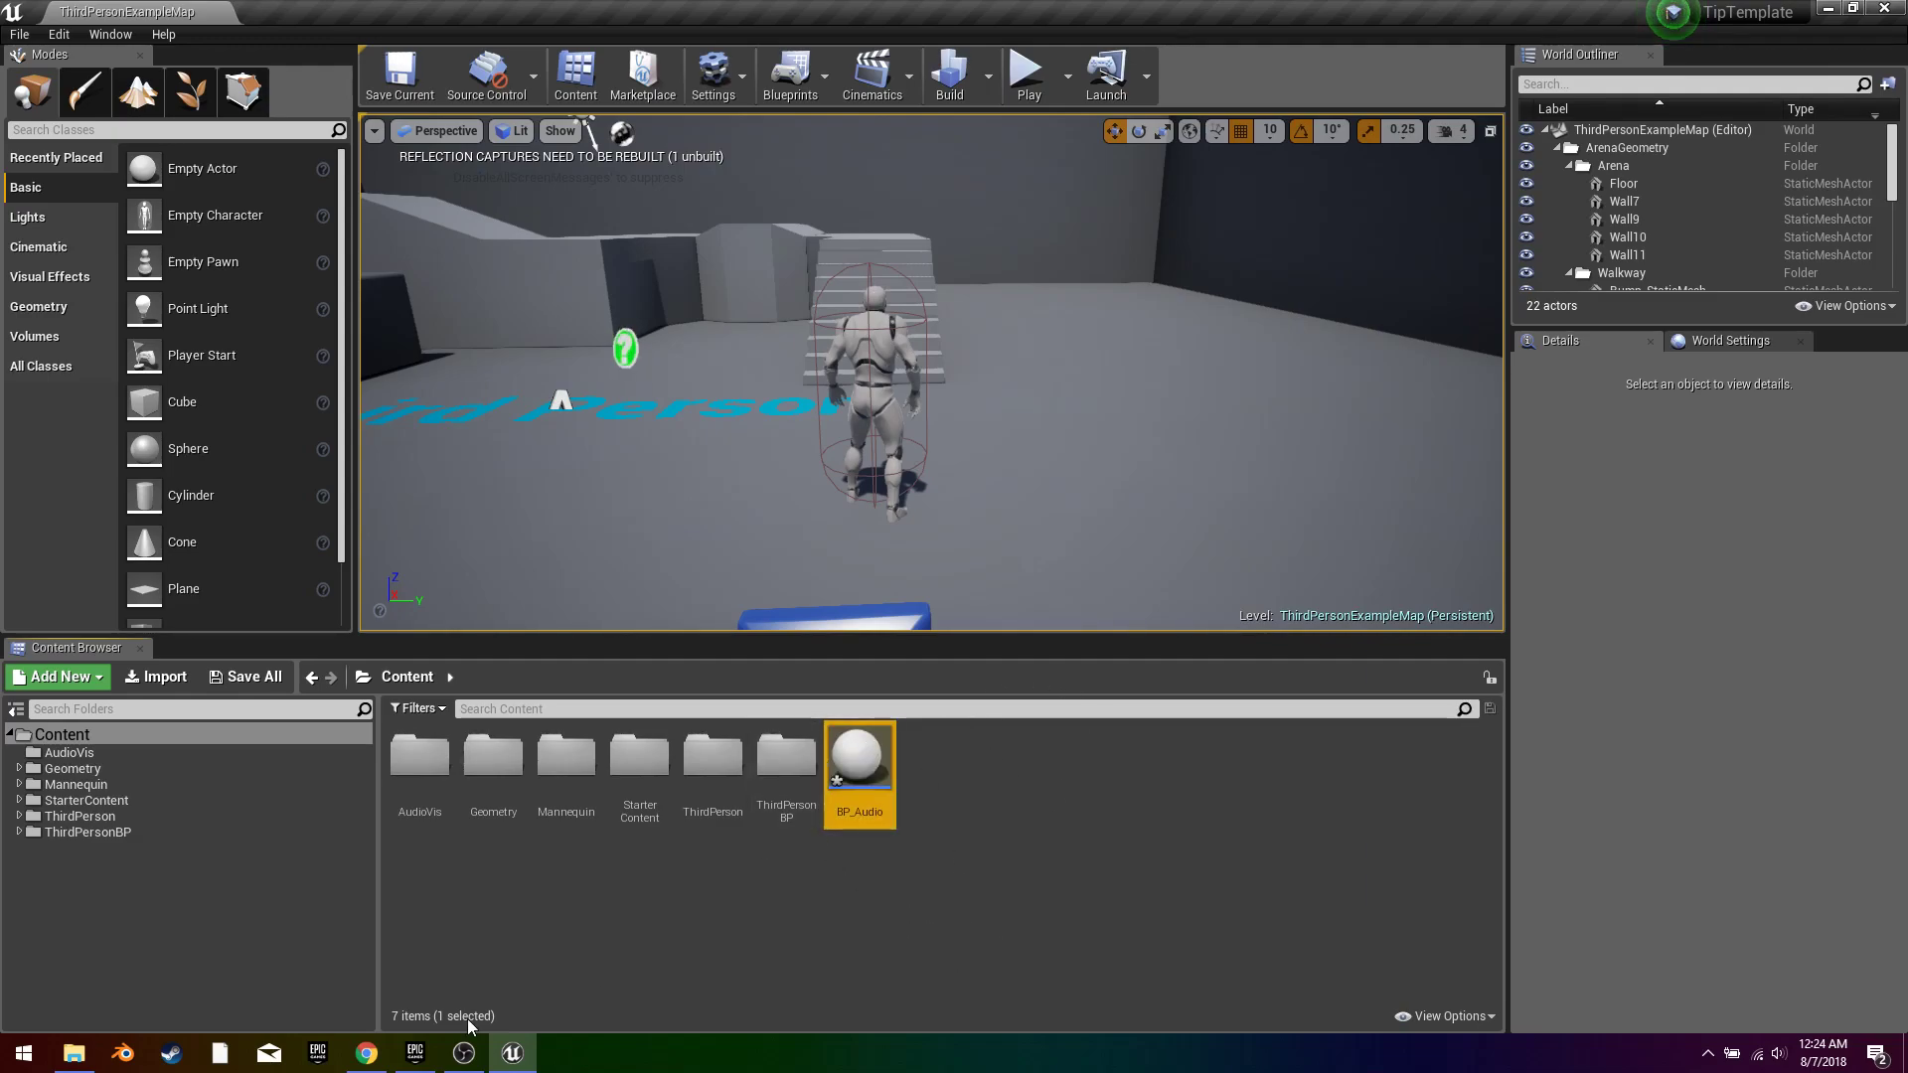
{"action": "left_click", "coordinate": [71, 1049]}
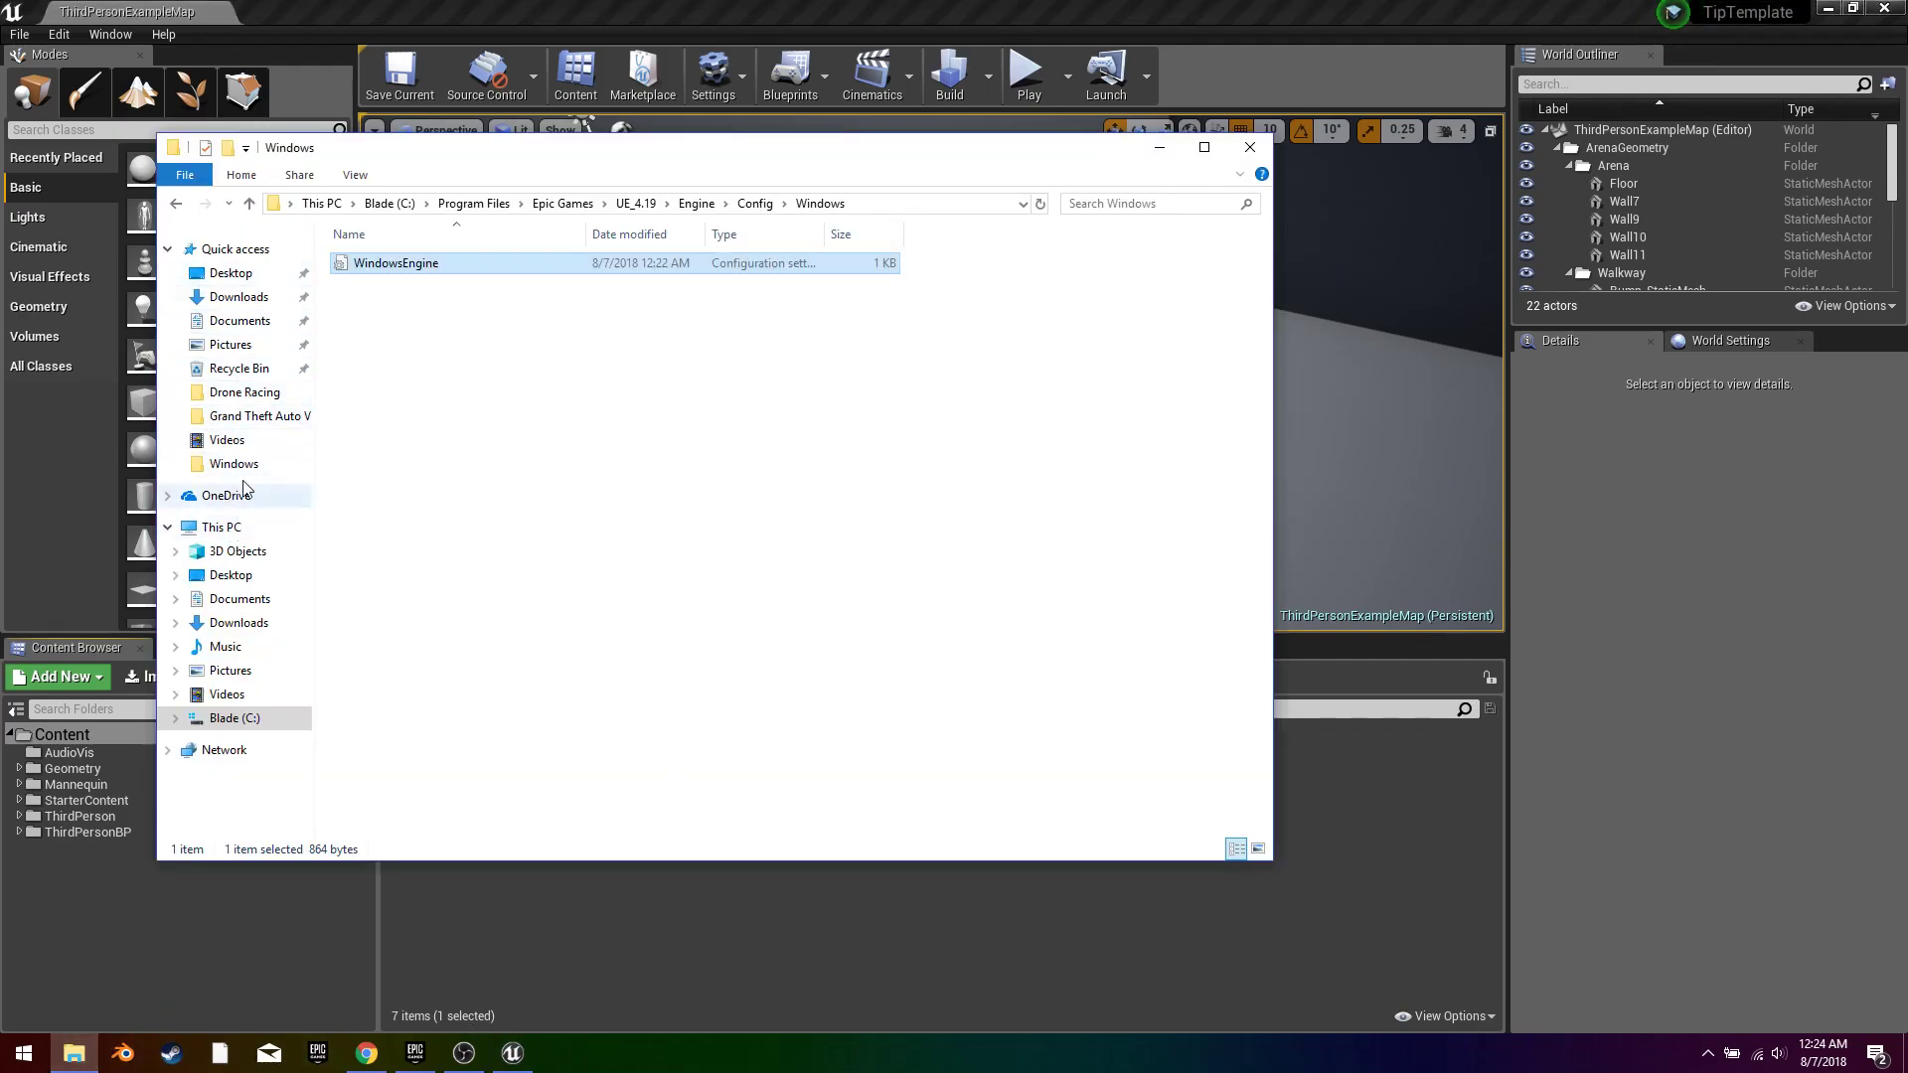
Step: Import the Rameses B_Bae Bae WAV from Documents\Unreal Projects into the Content folder as a sound wave
{"action": "left_click", "coordinate": [238, 320]}
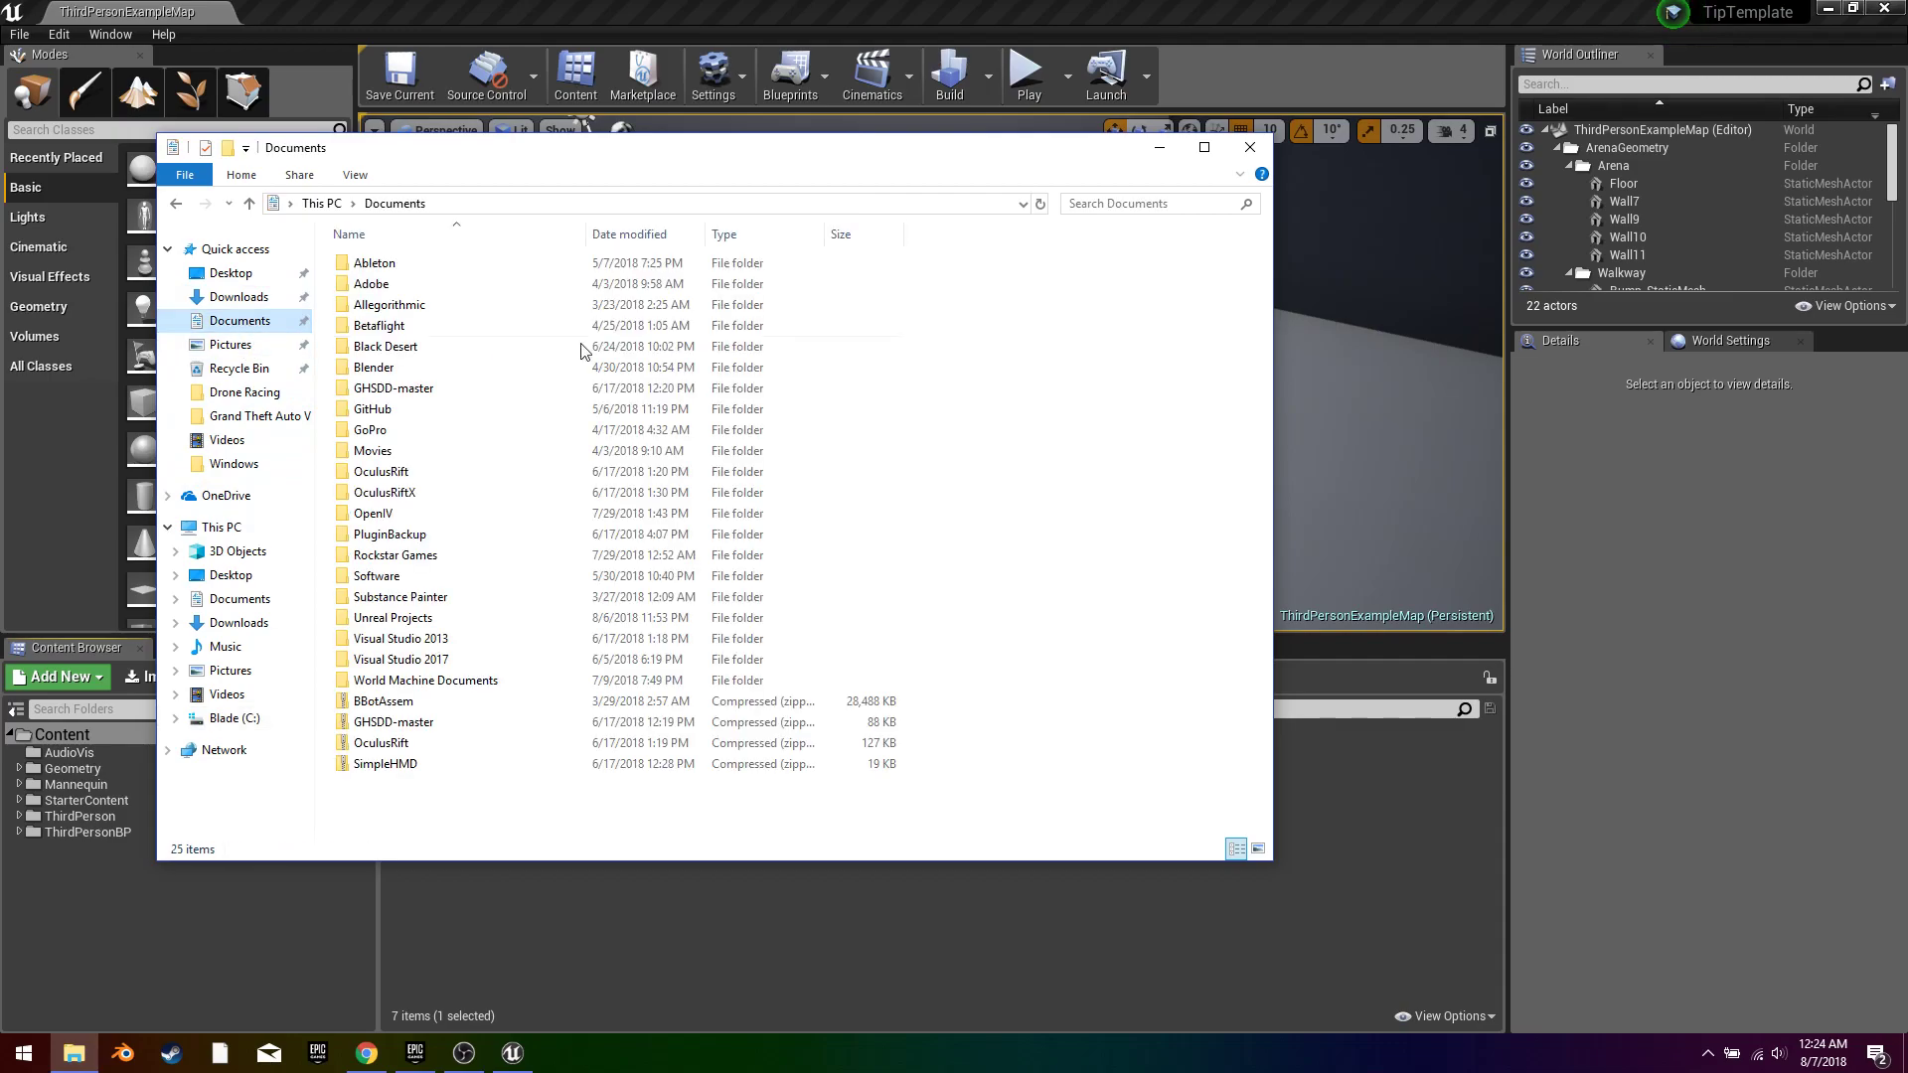
{"action": "mouse_move", "coordinate": [928, 493]}
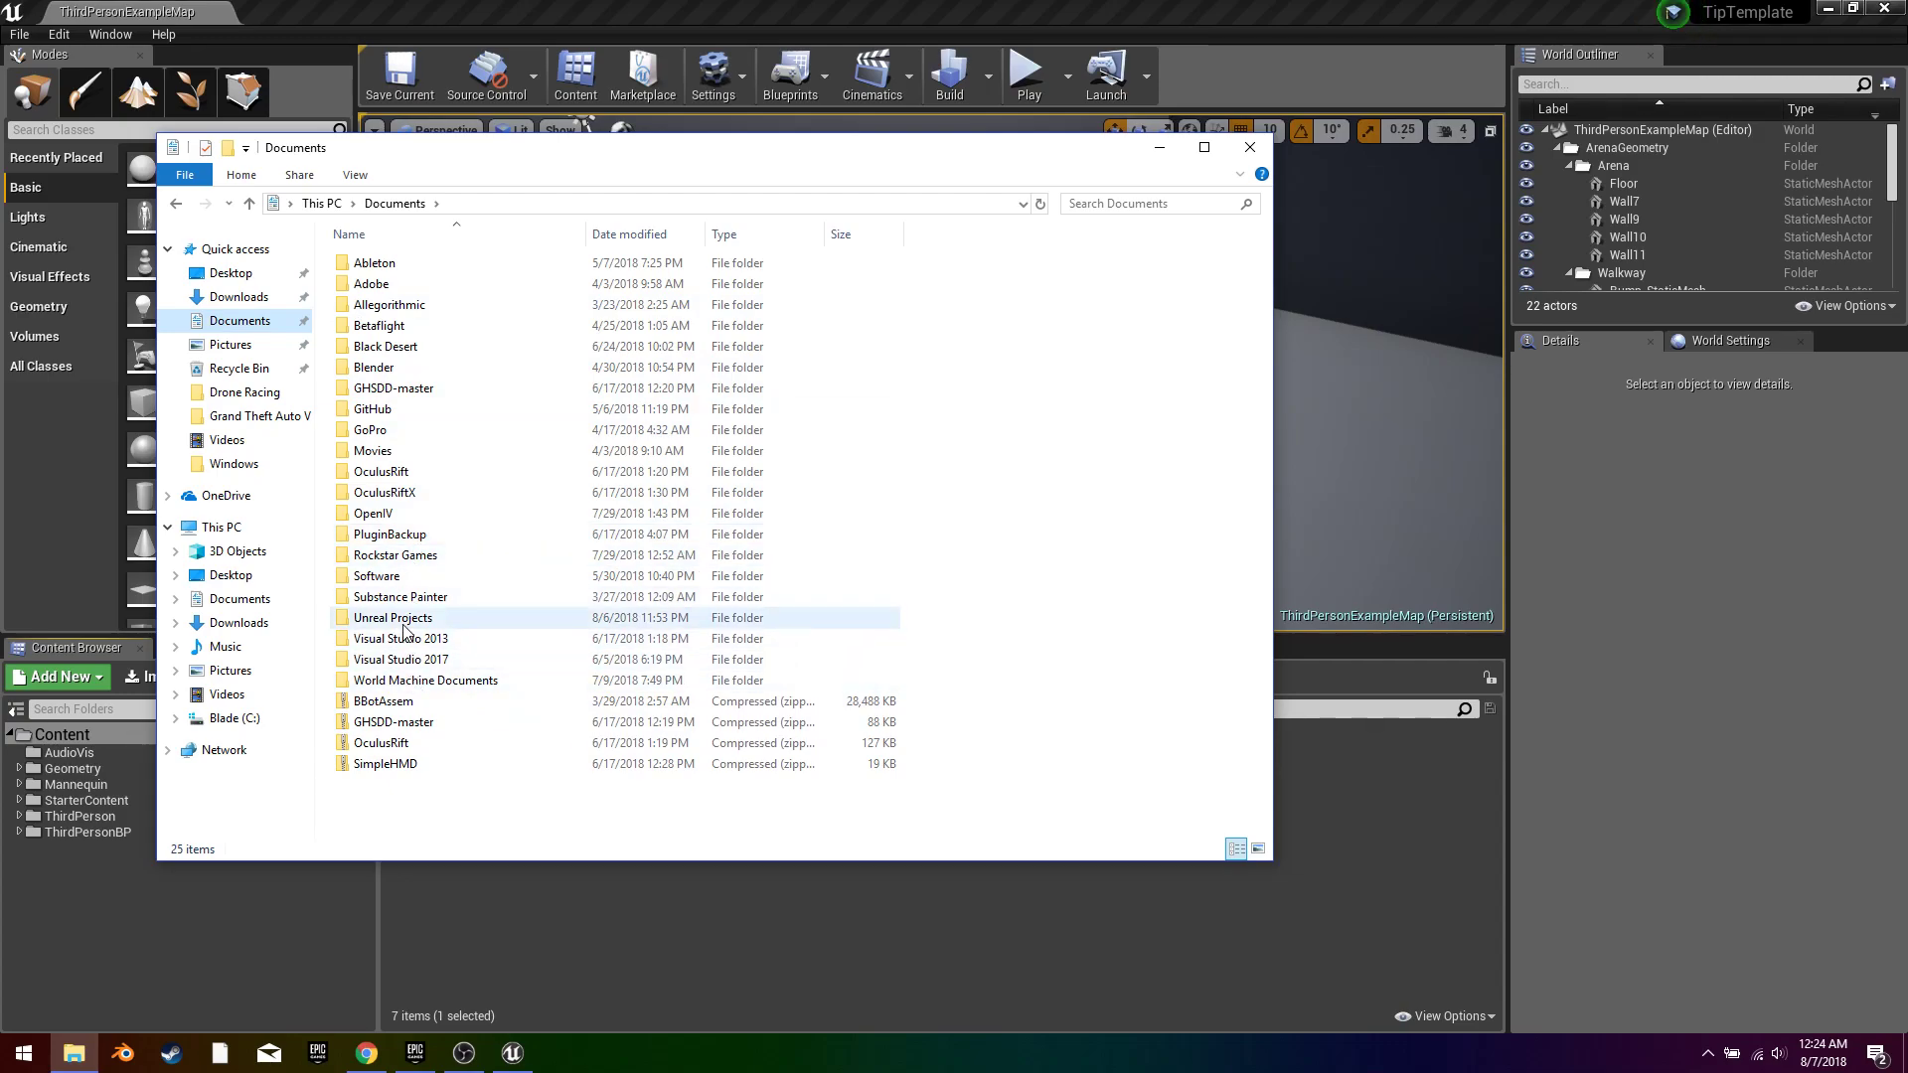
{"action": "double_click", "coordinate": [391, 616]}
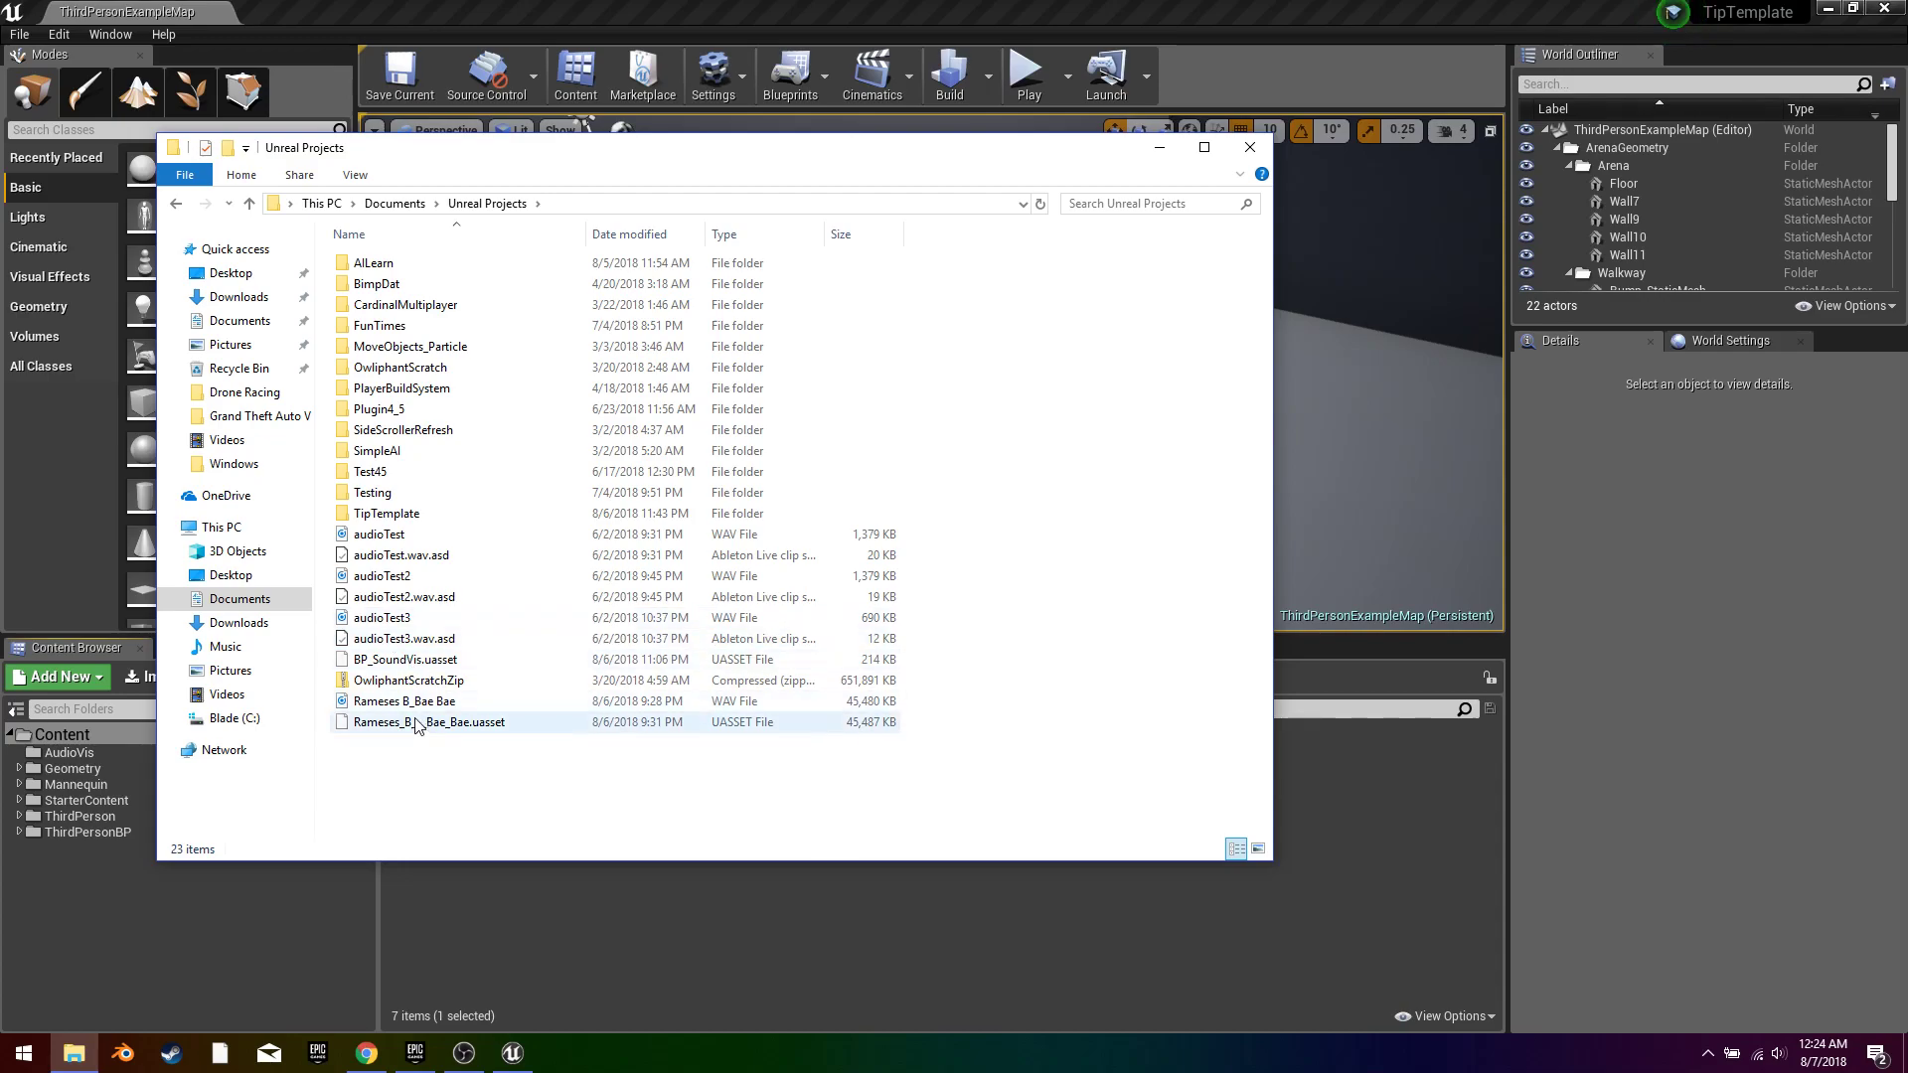
{"action": "mouse_move", "coordinate": [381, 699]}
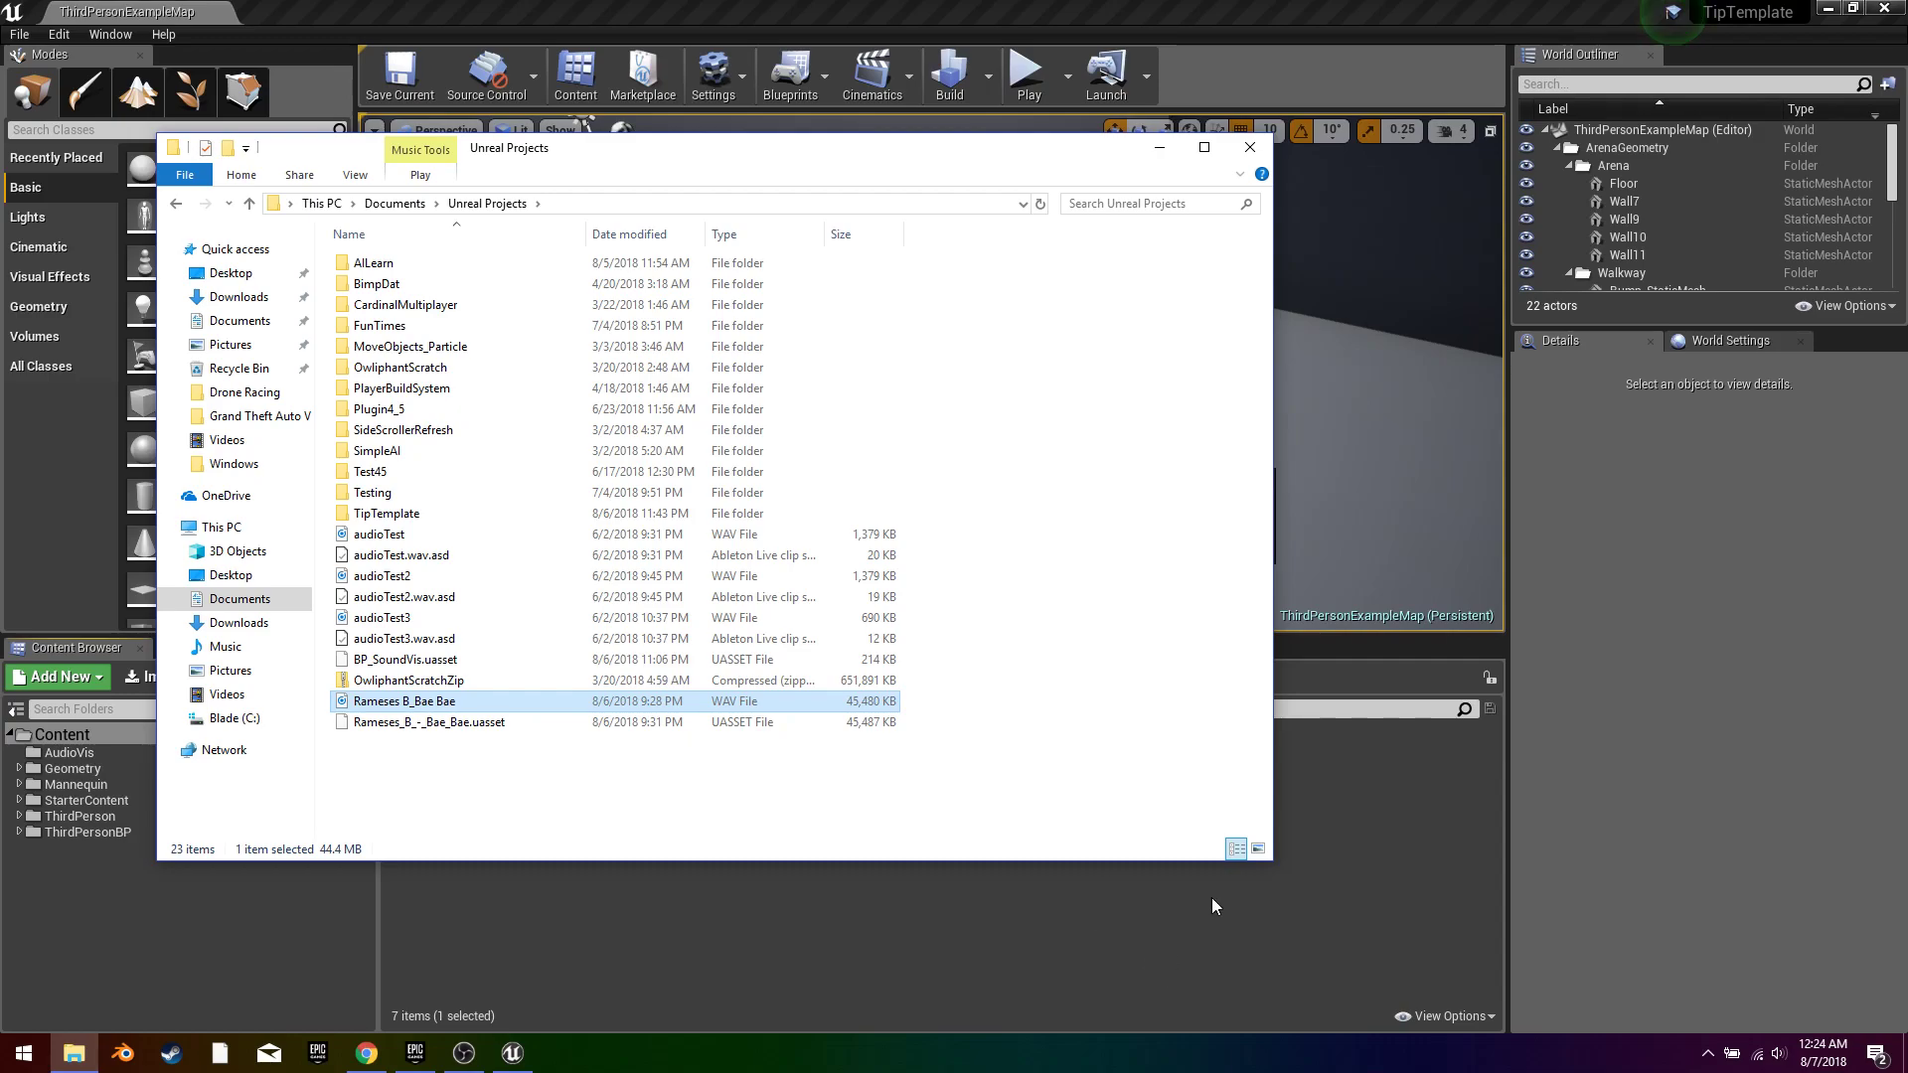
{"action": "left_click", "coordinate": [1248, 147]}
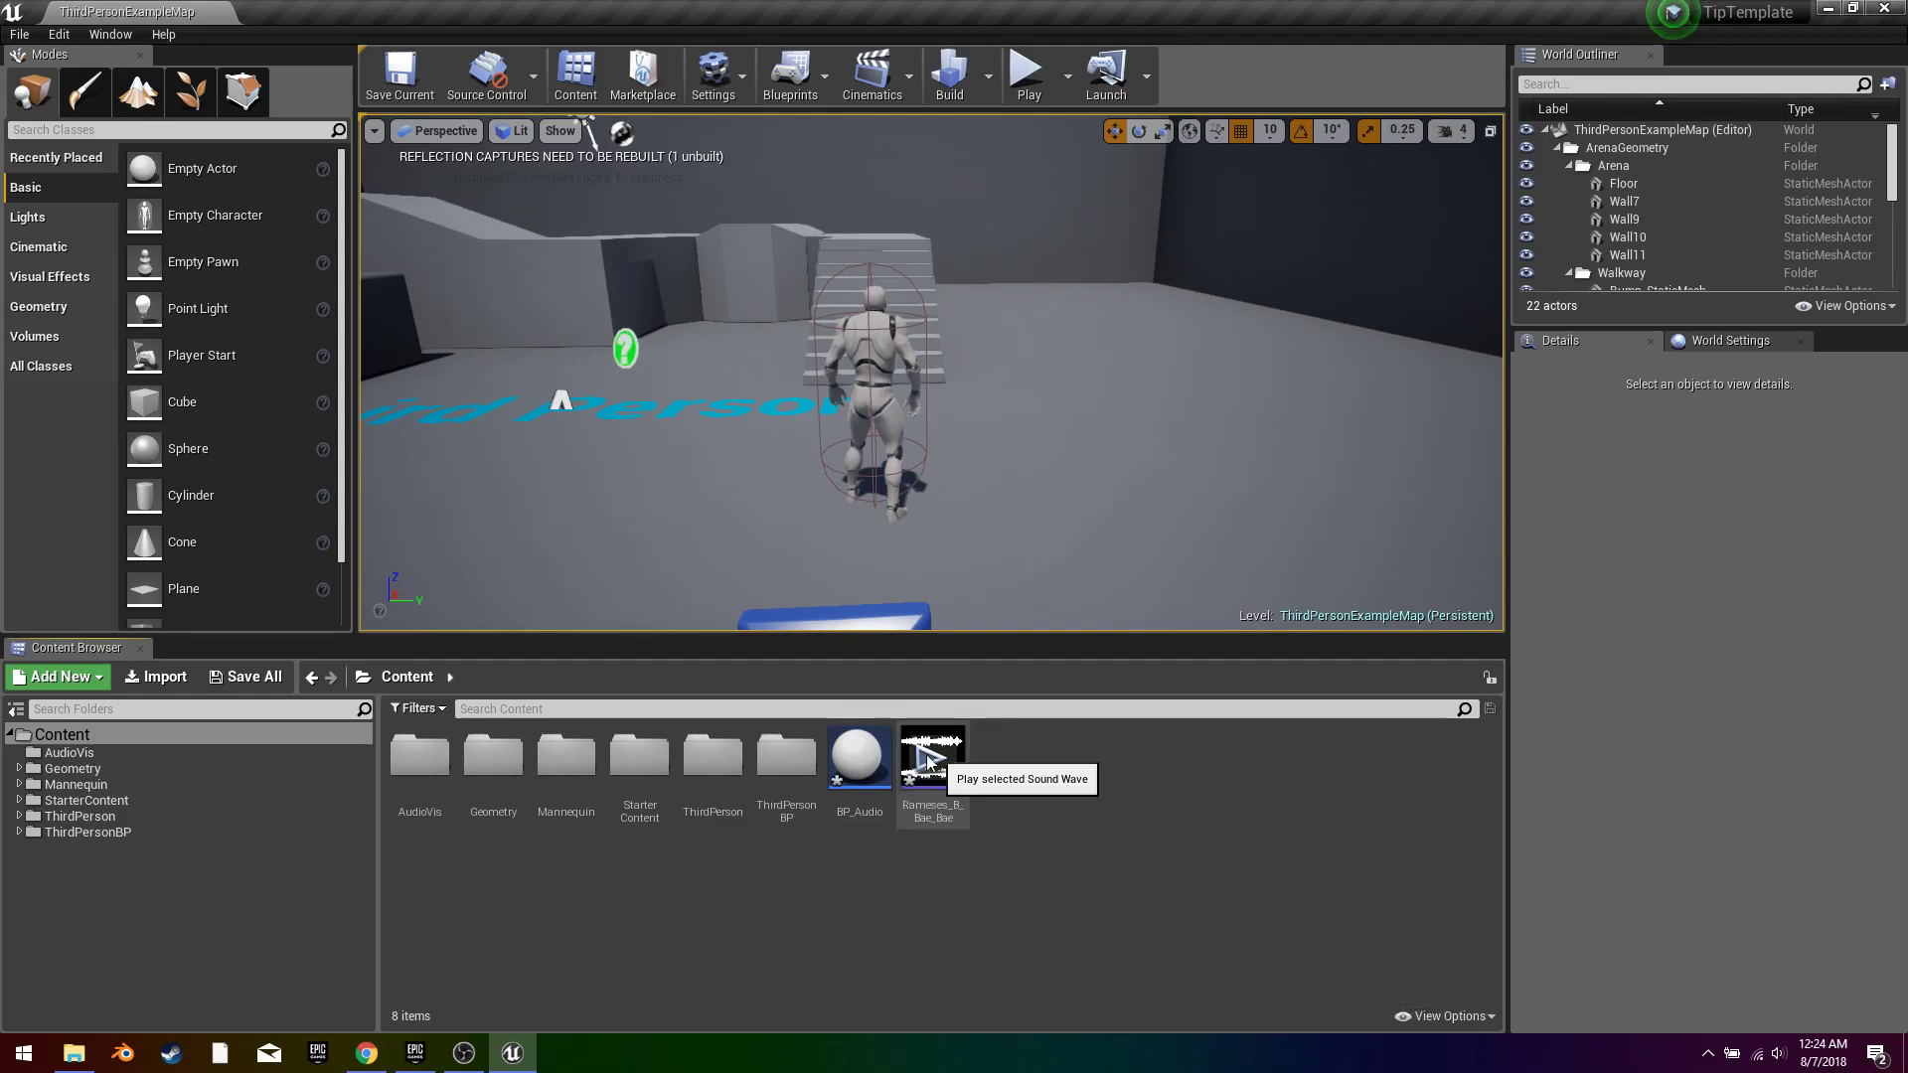
Step: Enable Looping on the Rameses_B_Bae_Bae sound wave and close its asset editor
{"action": "double_click", "coordinate": [932, 755]}
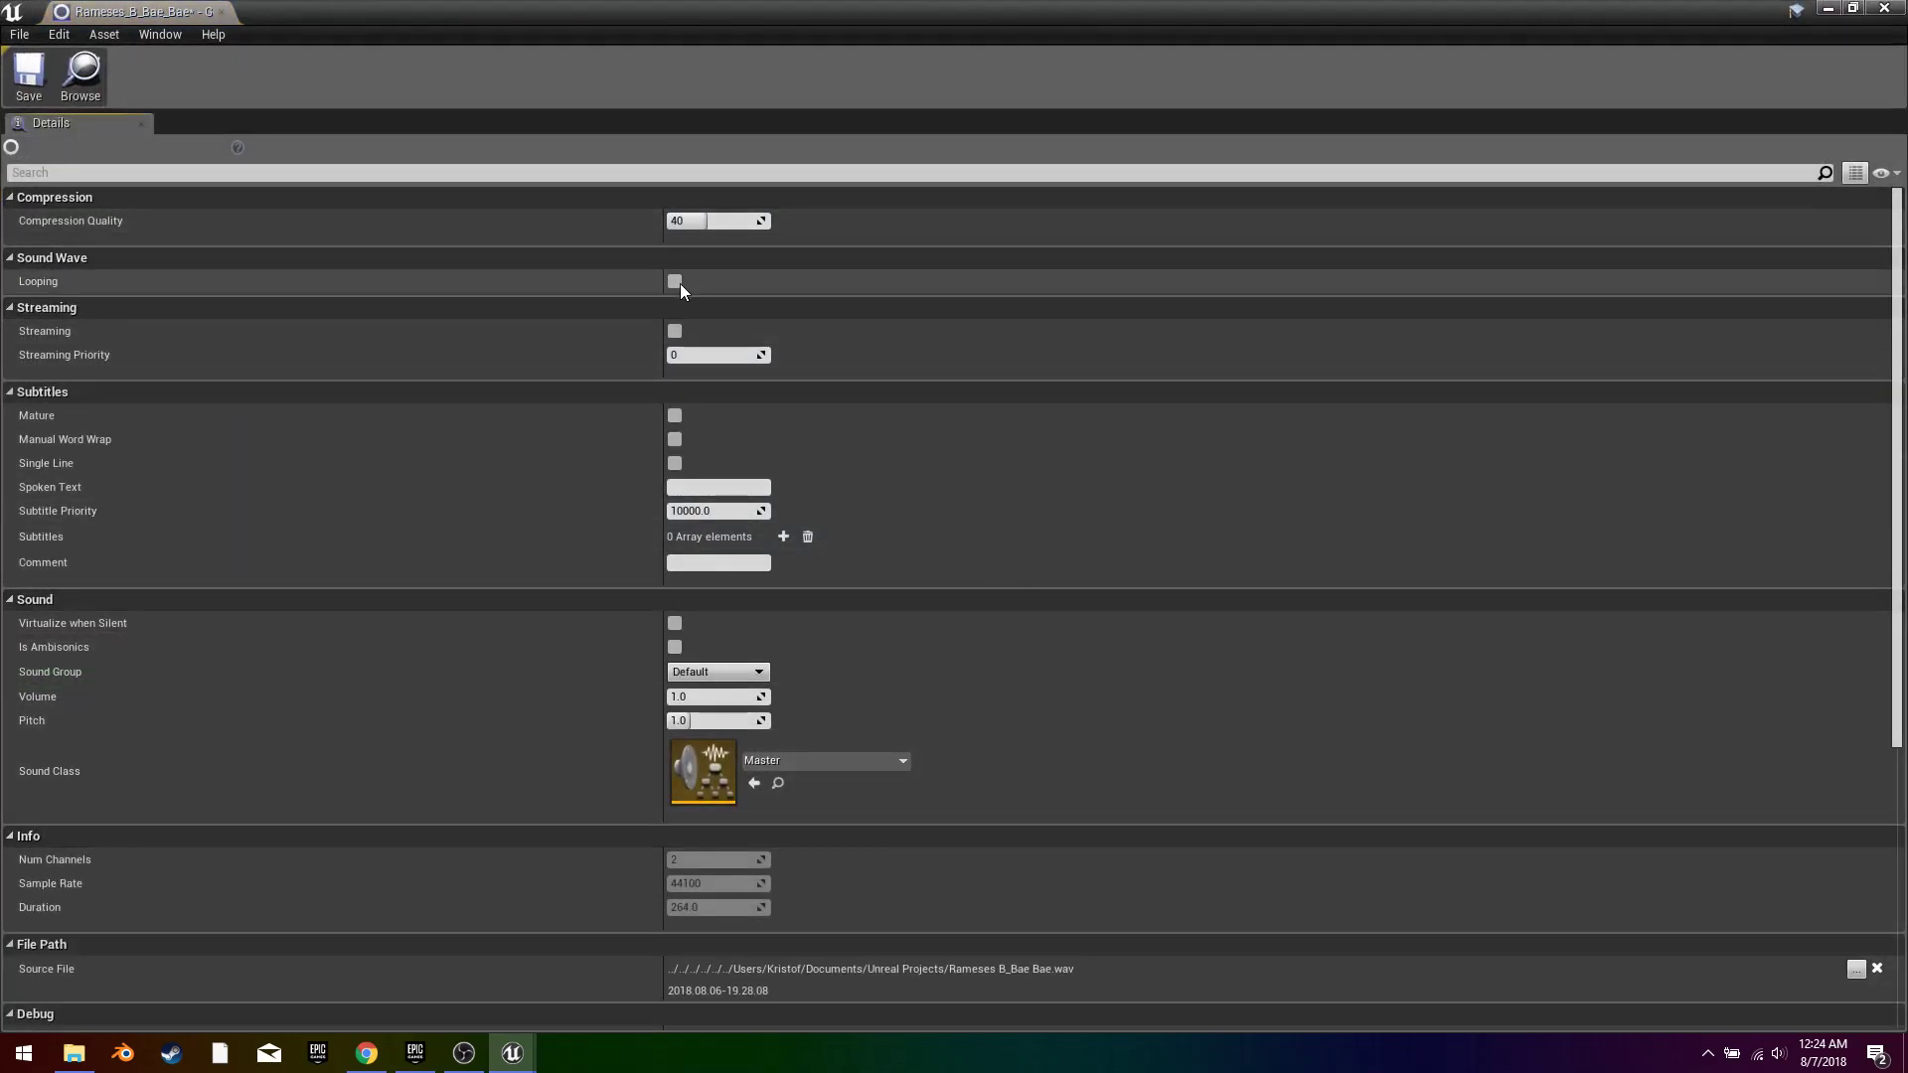
{"action": "left_click", "coordinate": [674, 280]}
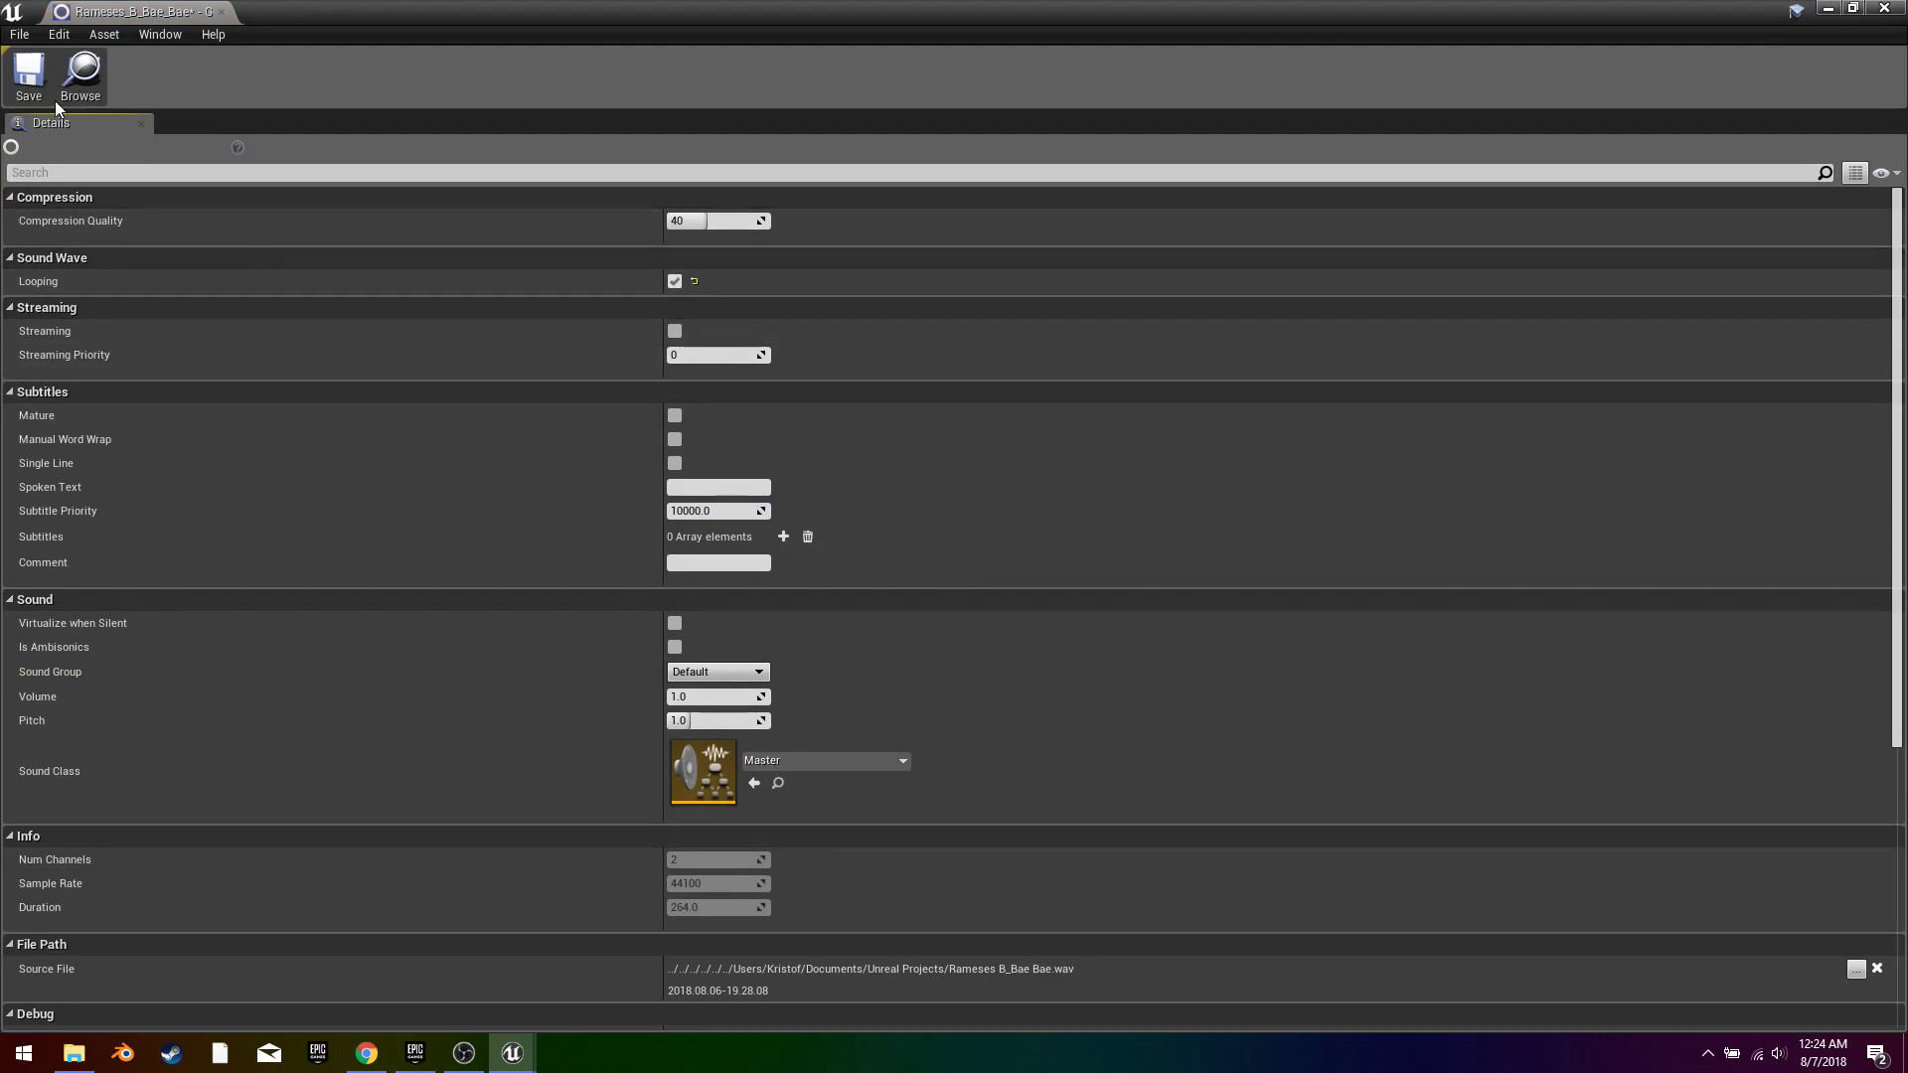
{"action": "mouse_move", "coordinate": [231, 16]}
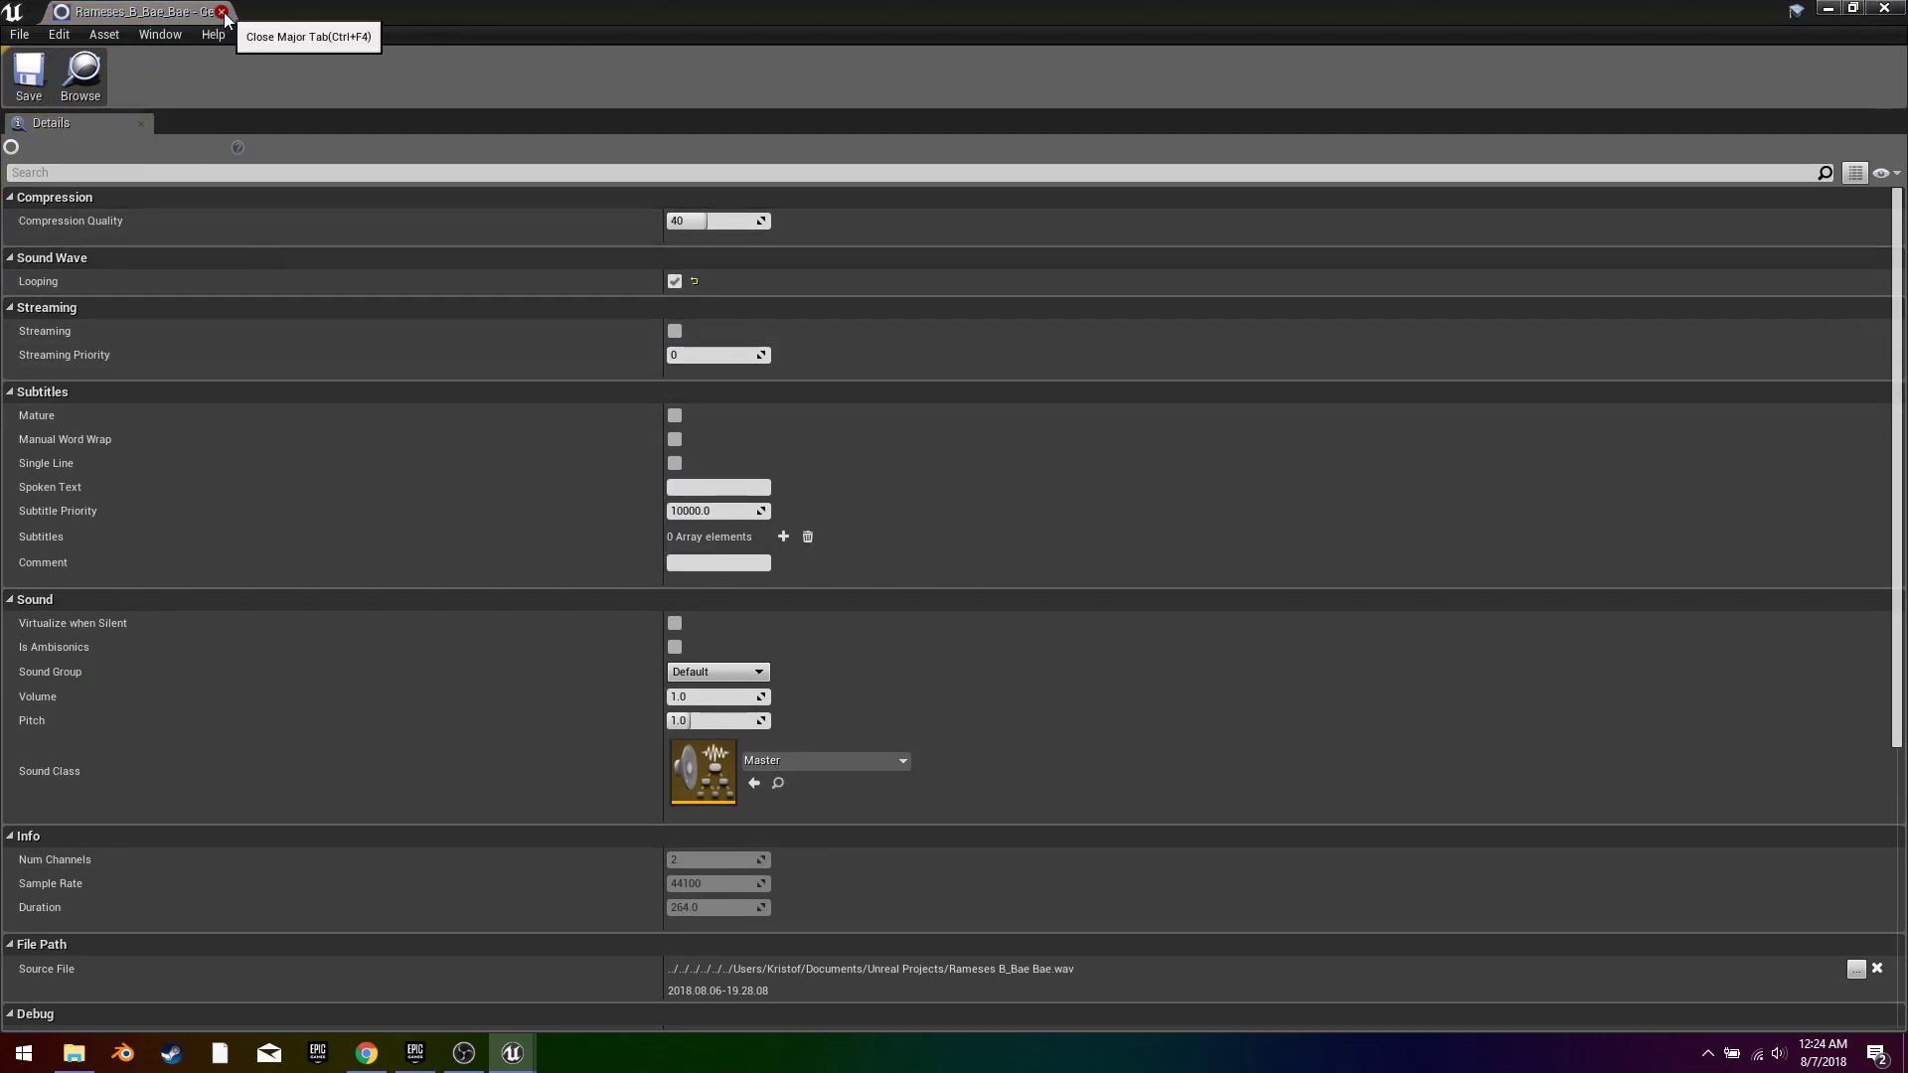
{"action": "left_click", "coordinate": [226, 16]}
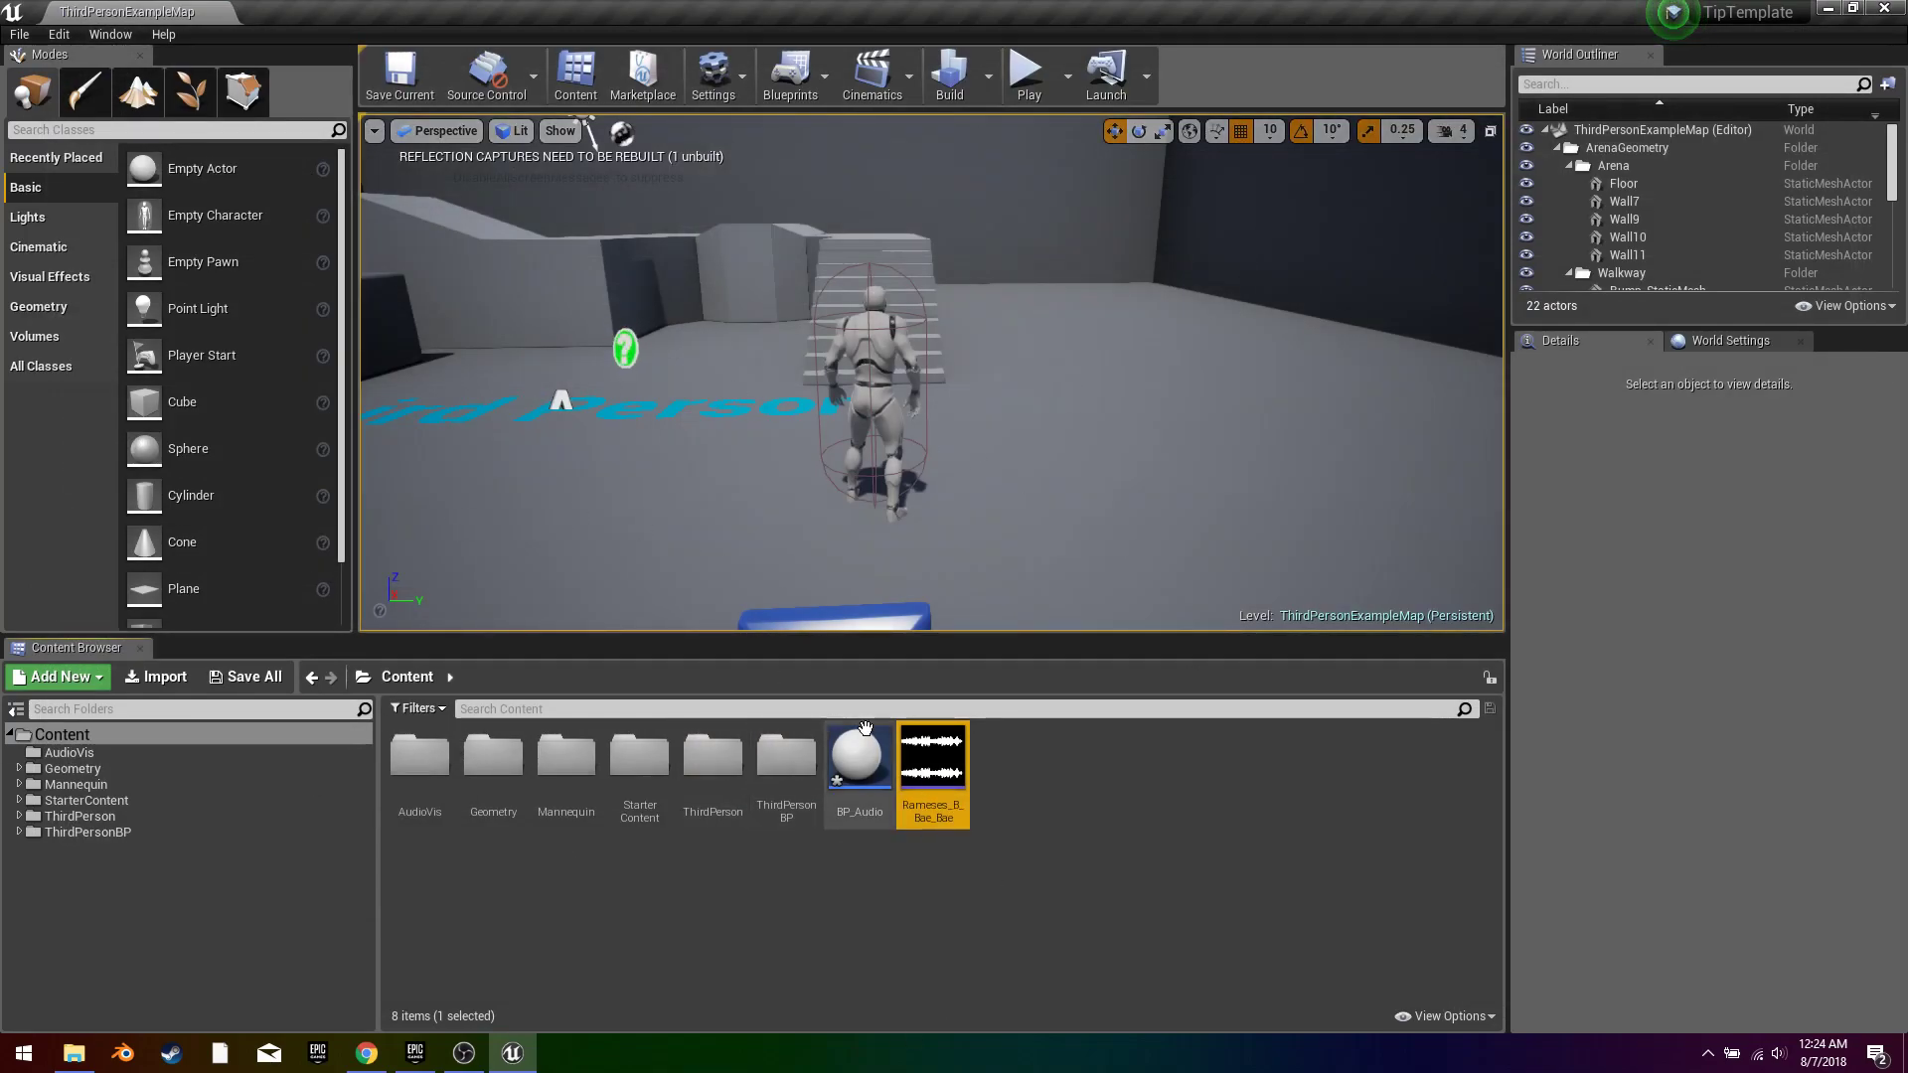
{"action": "mouse_move", "coordinate": [861, 771]}
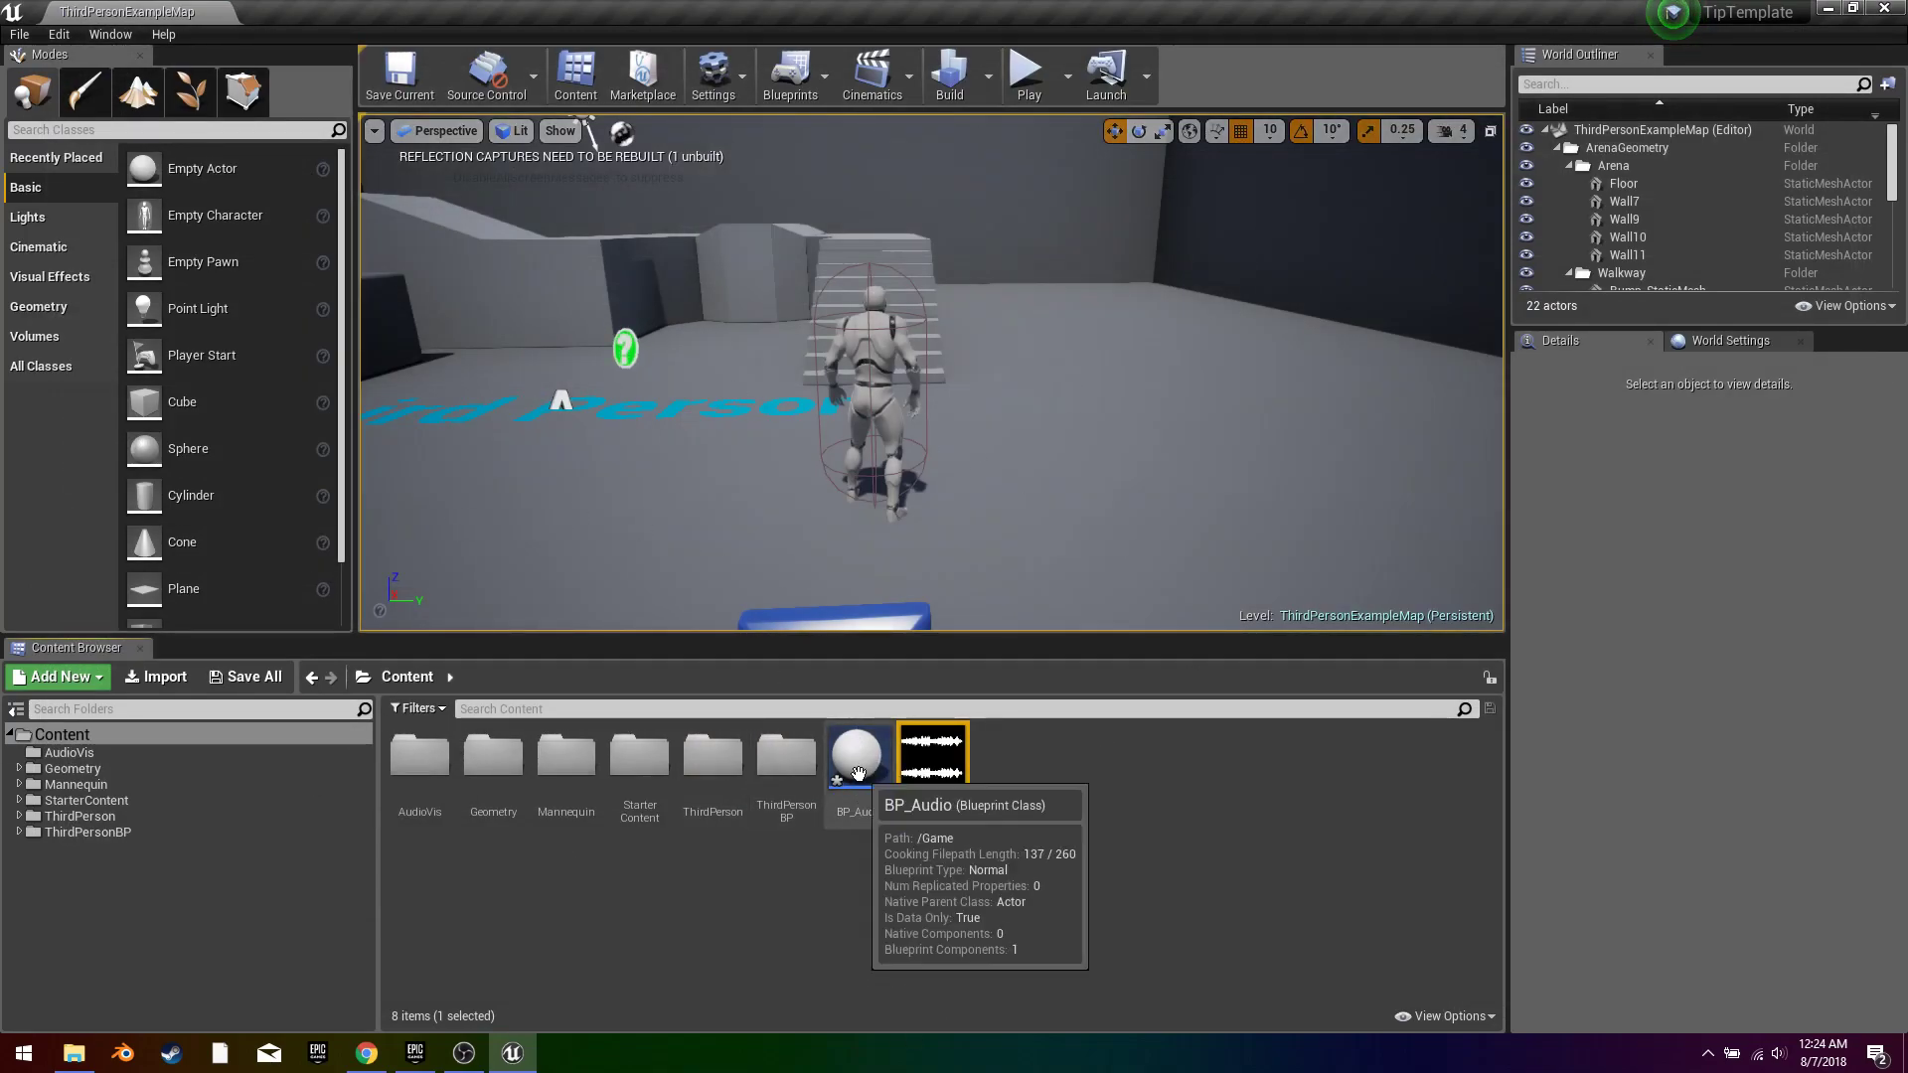
Step: In BP_Audio add Sphere and Cylinder components under the scene root and position the sphere
{"action": "double_click", "coordinate": [859, 751]}
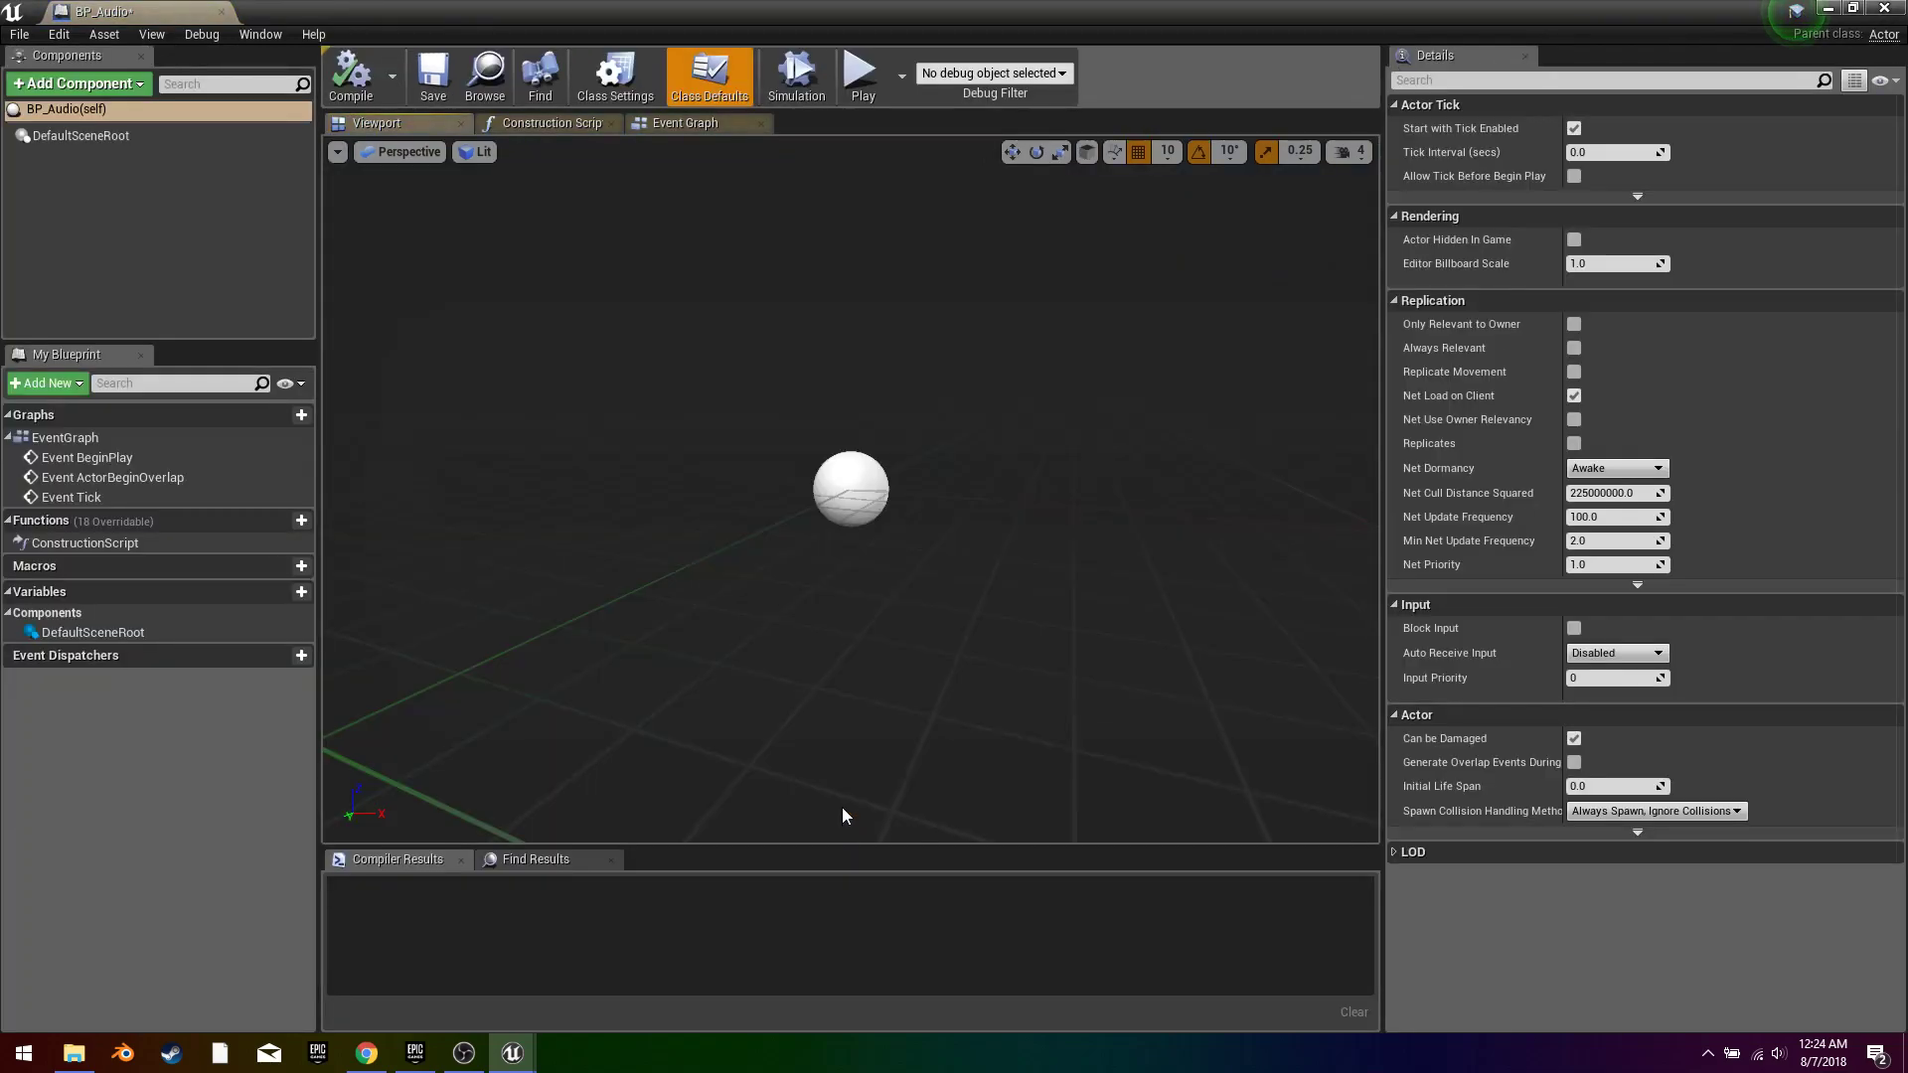
{"action": "left_click", "coordinate": [65, 135]}
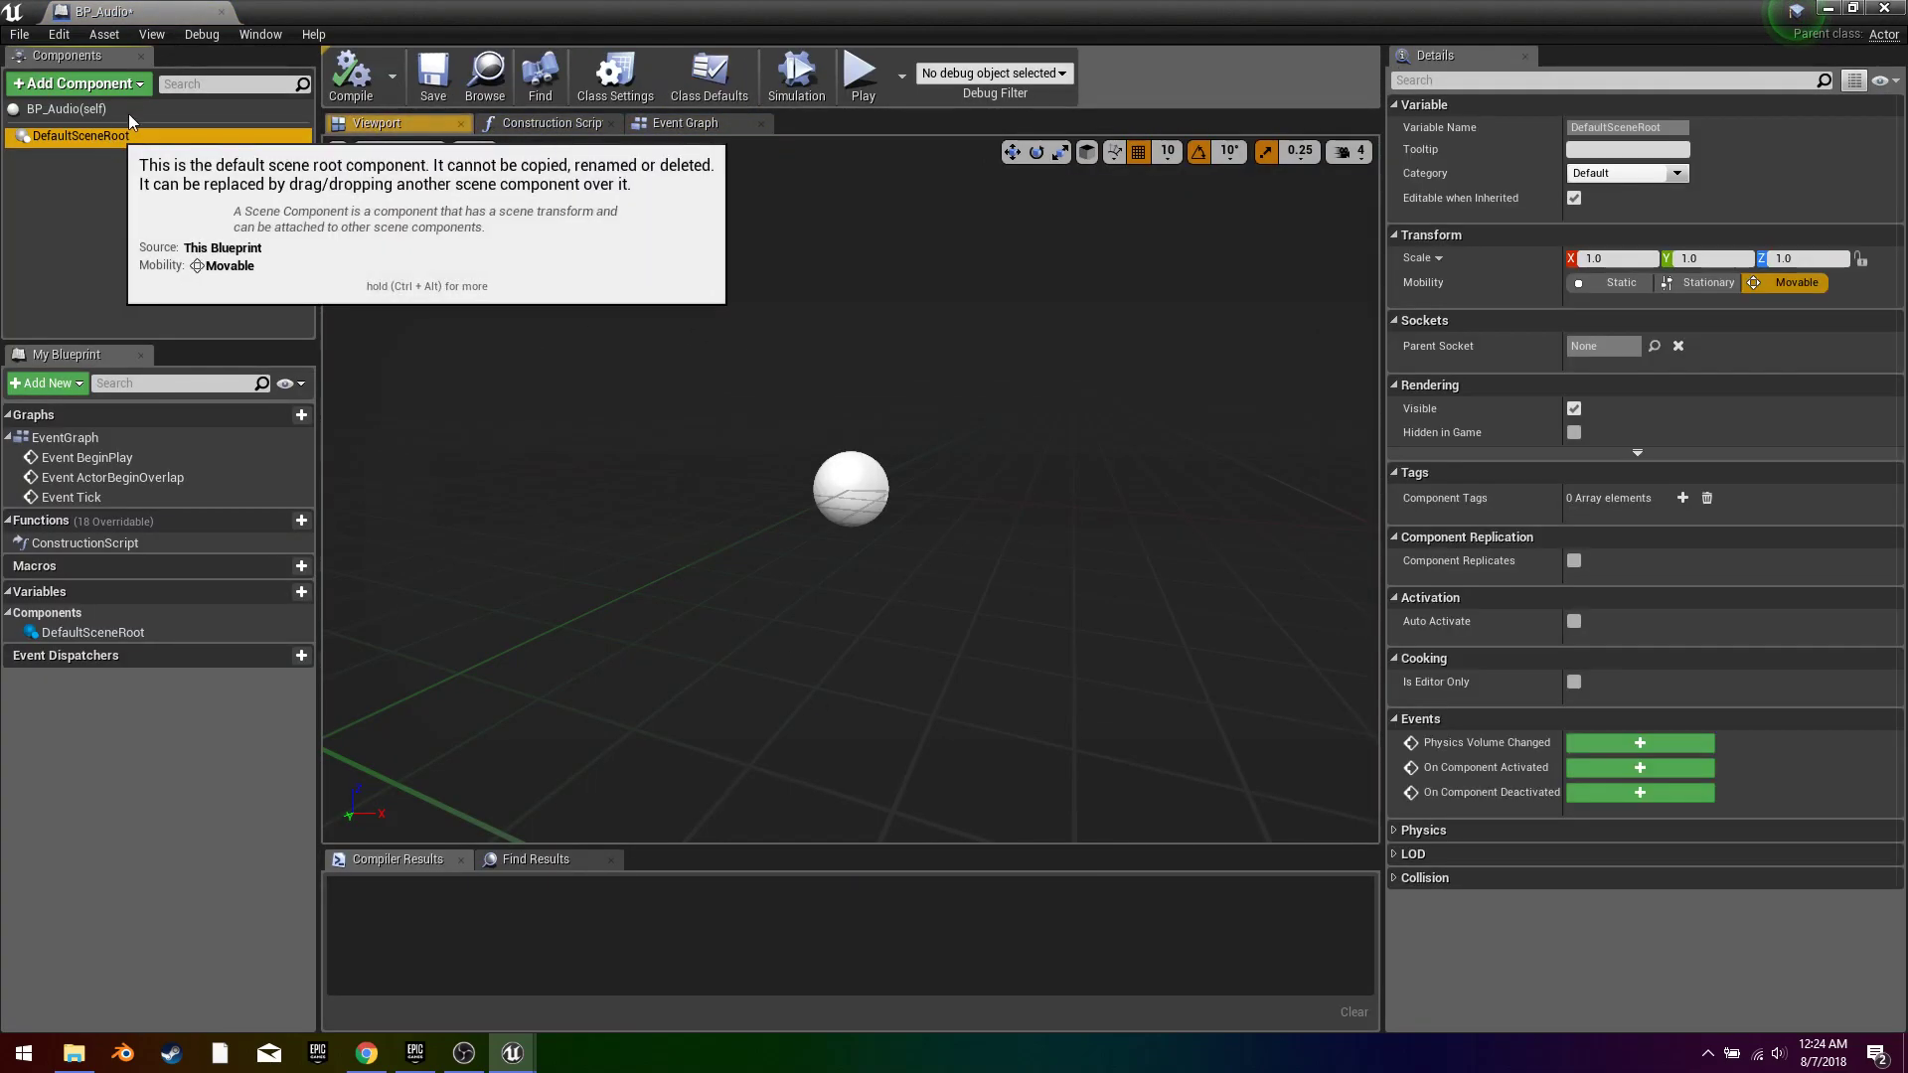
{"action": "left_click", "coordinate": [77, 84]}
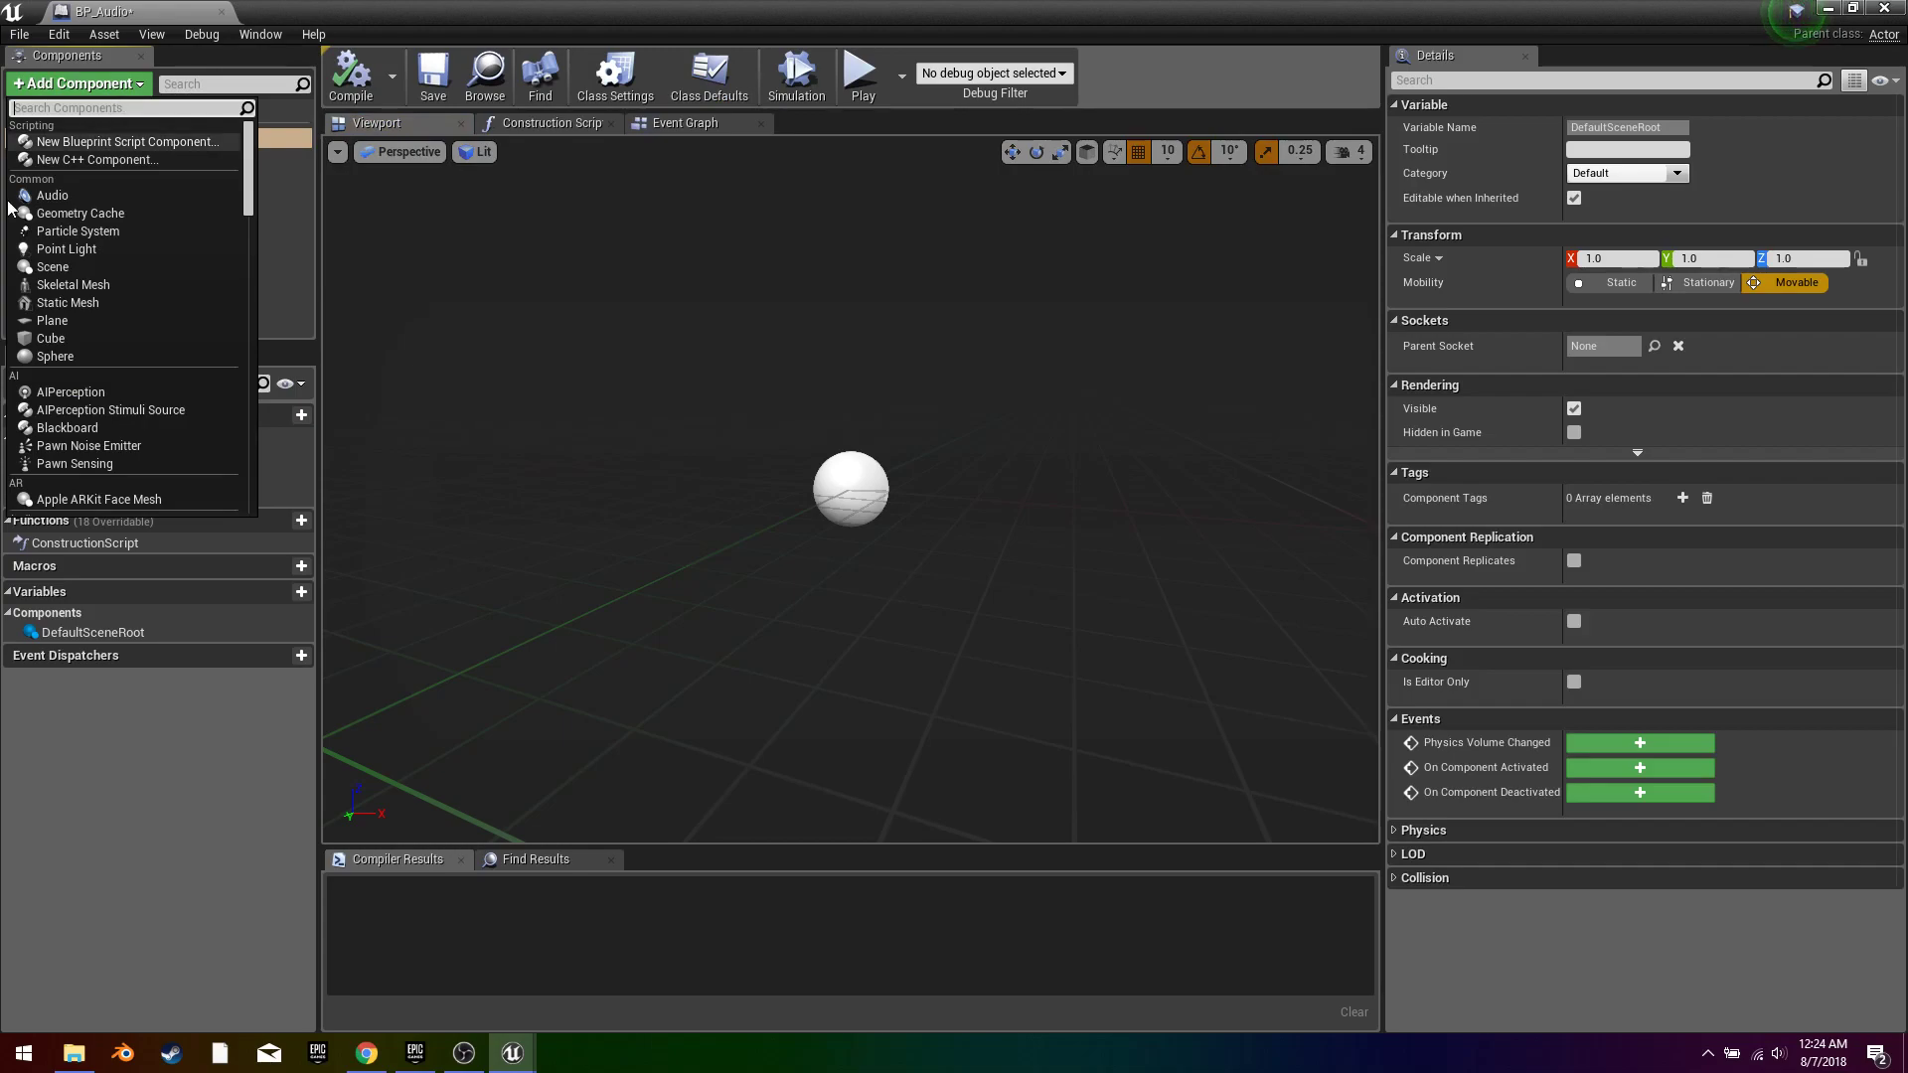
{"action": "mouse_move", "coordinate": [68, 302]}
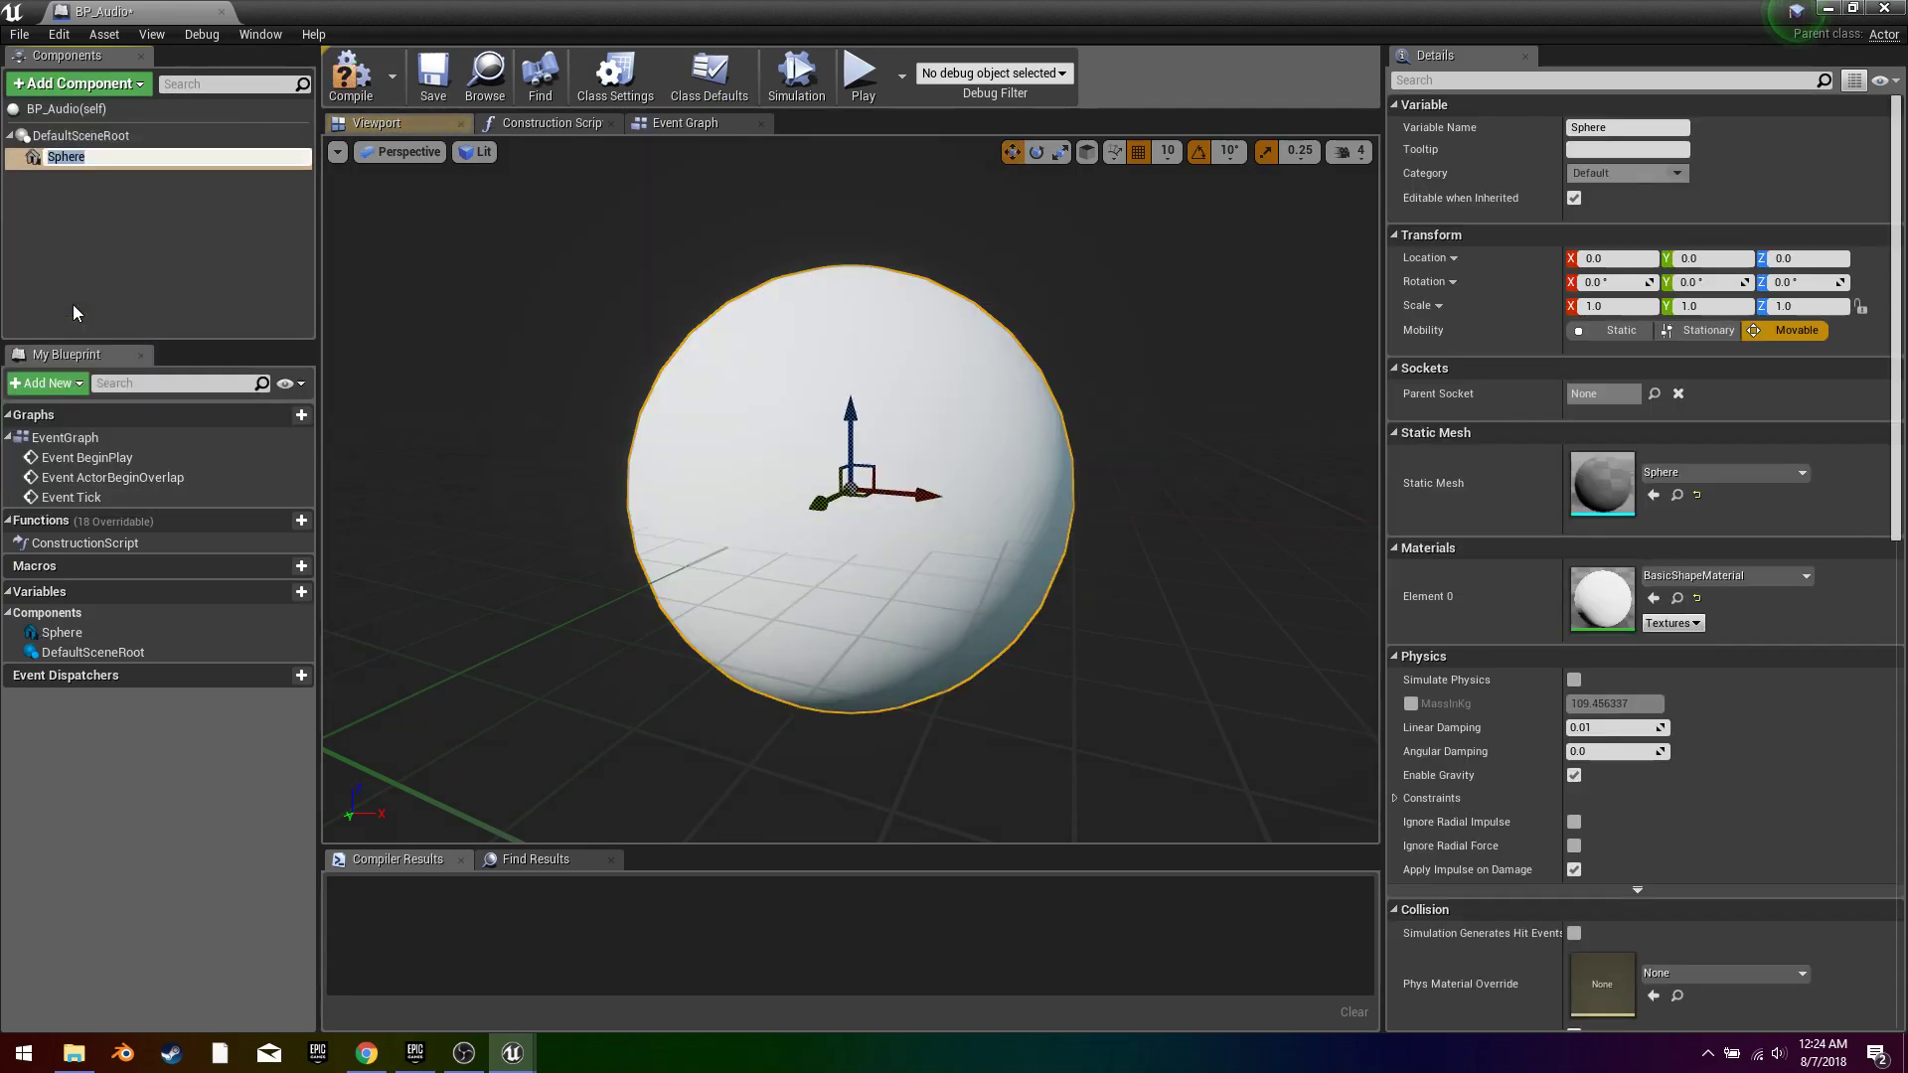
{"action": "left_click", "coordinate": [71, 83]}
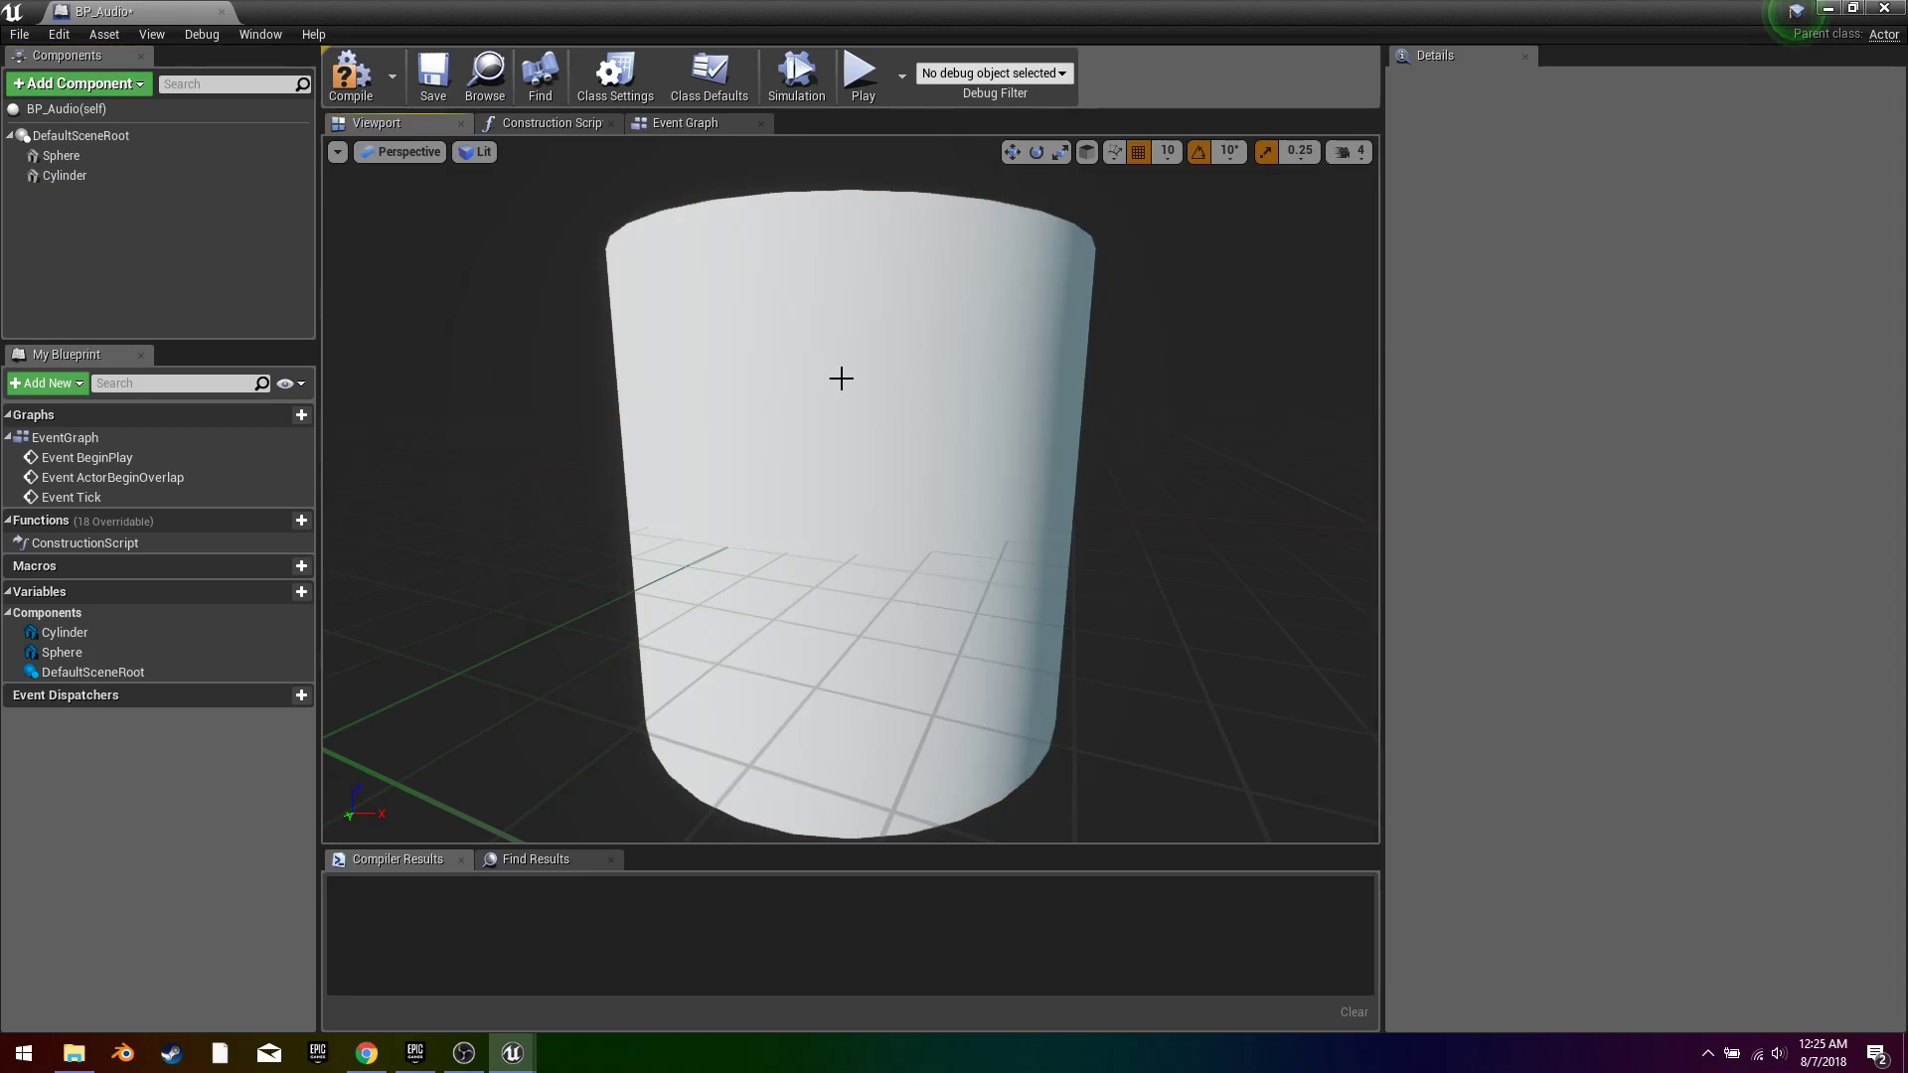
{"action": "left_click", "coordinate": [65, 175]}
{"action": "type", "text": "aud"}
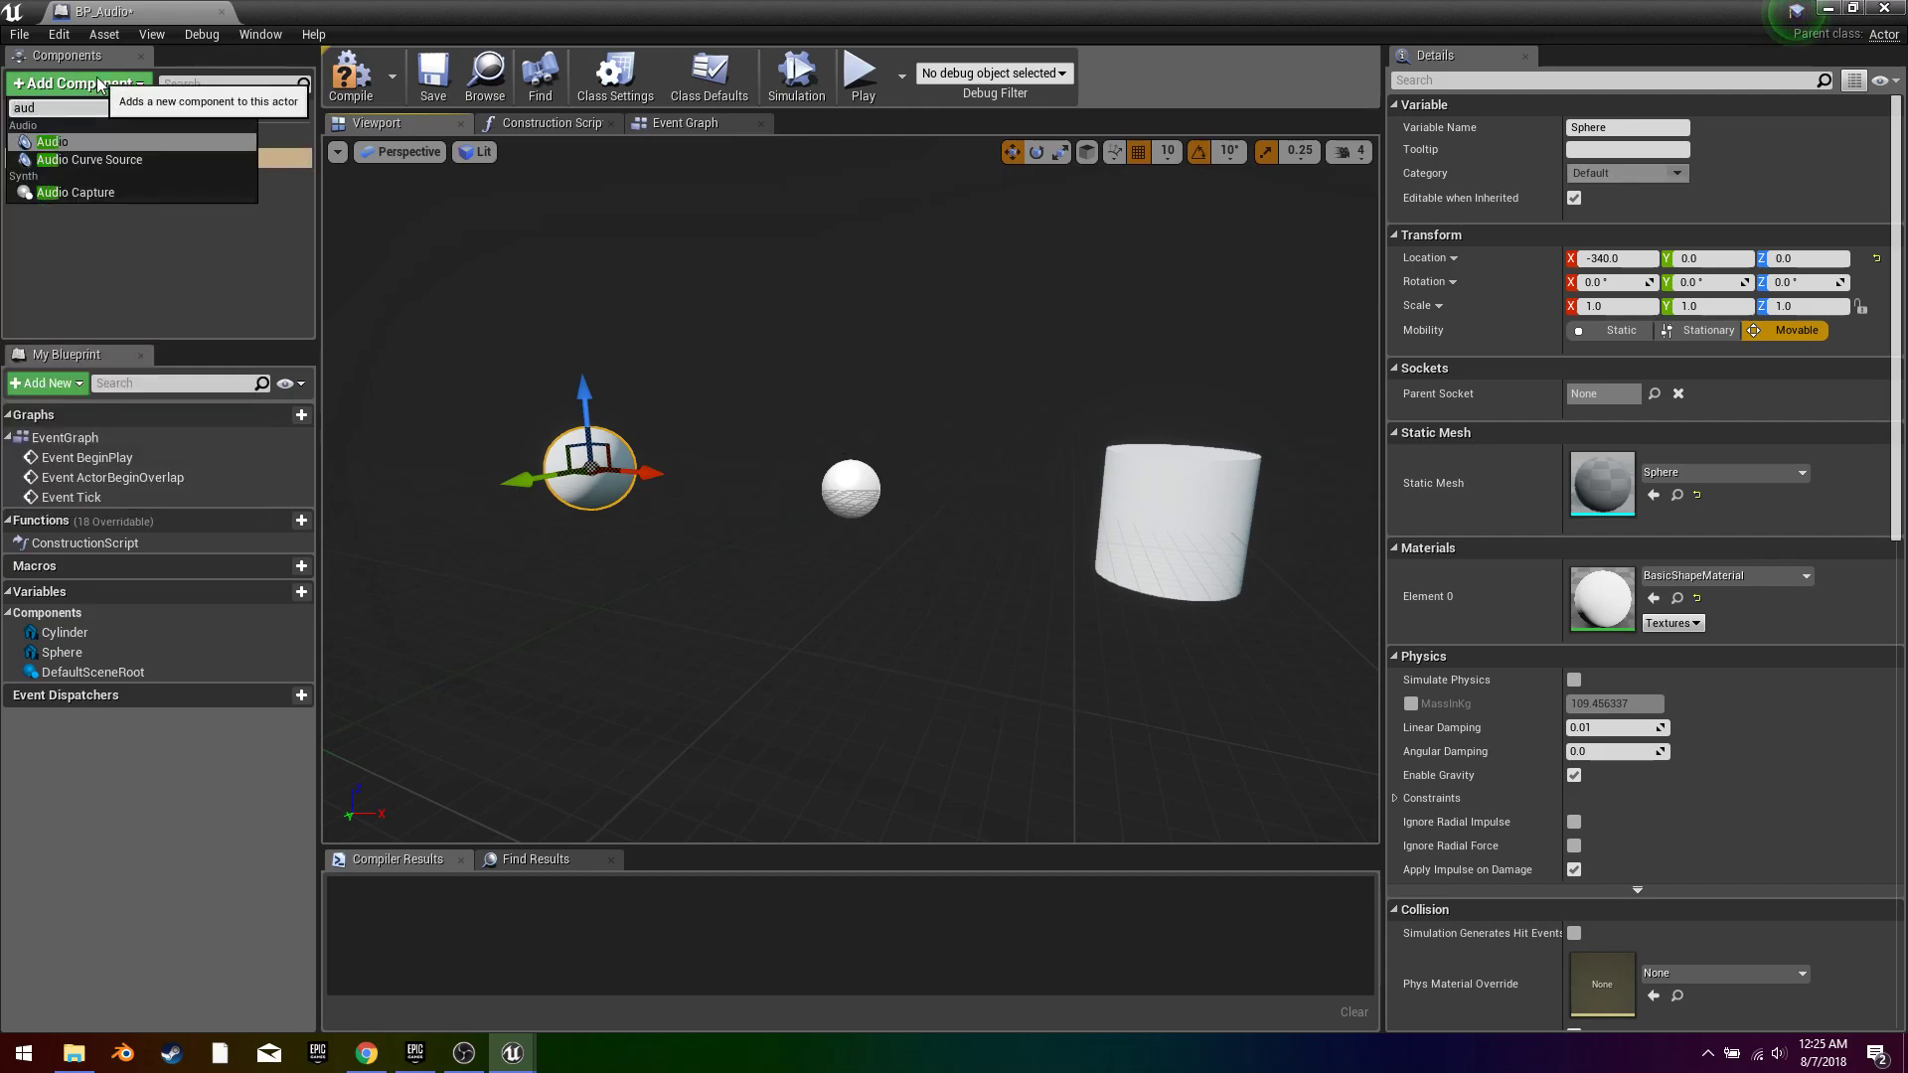
Step: Add an Audio component under the root and select the Cylinder to place it on the right
{"action": "left_click", "coordinate": [44, 141]}
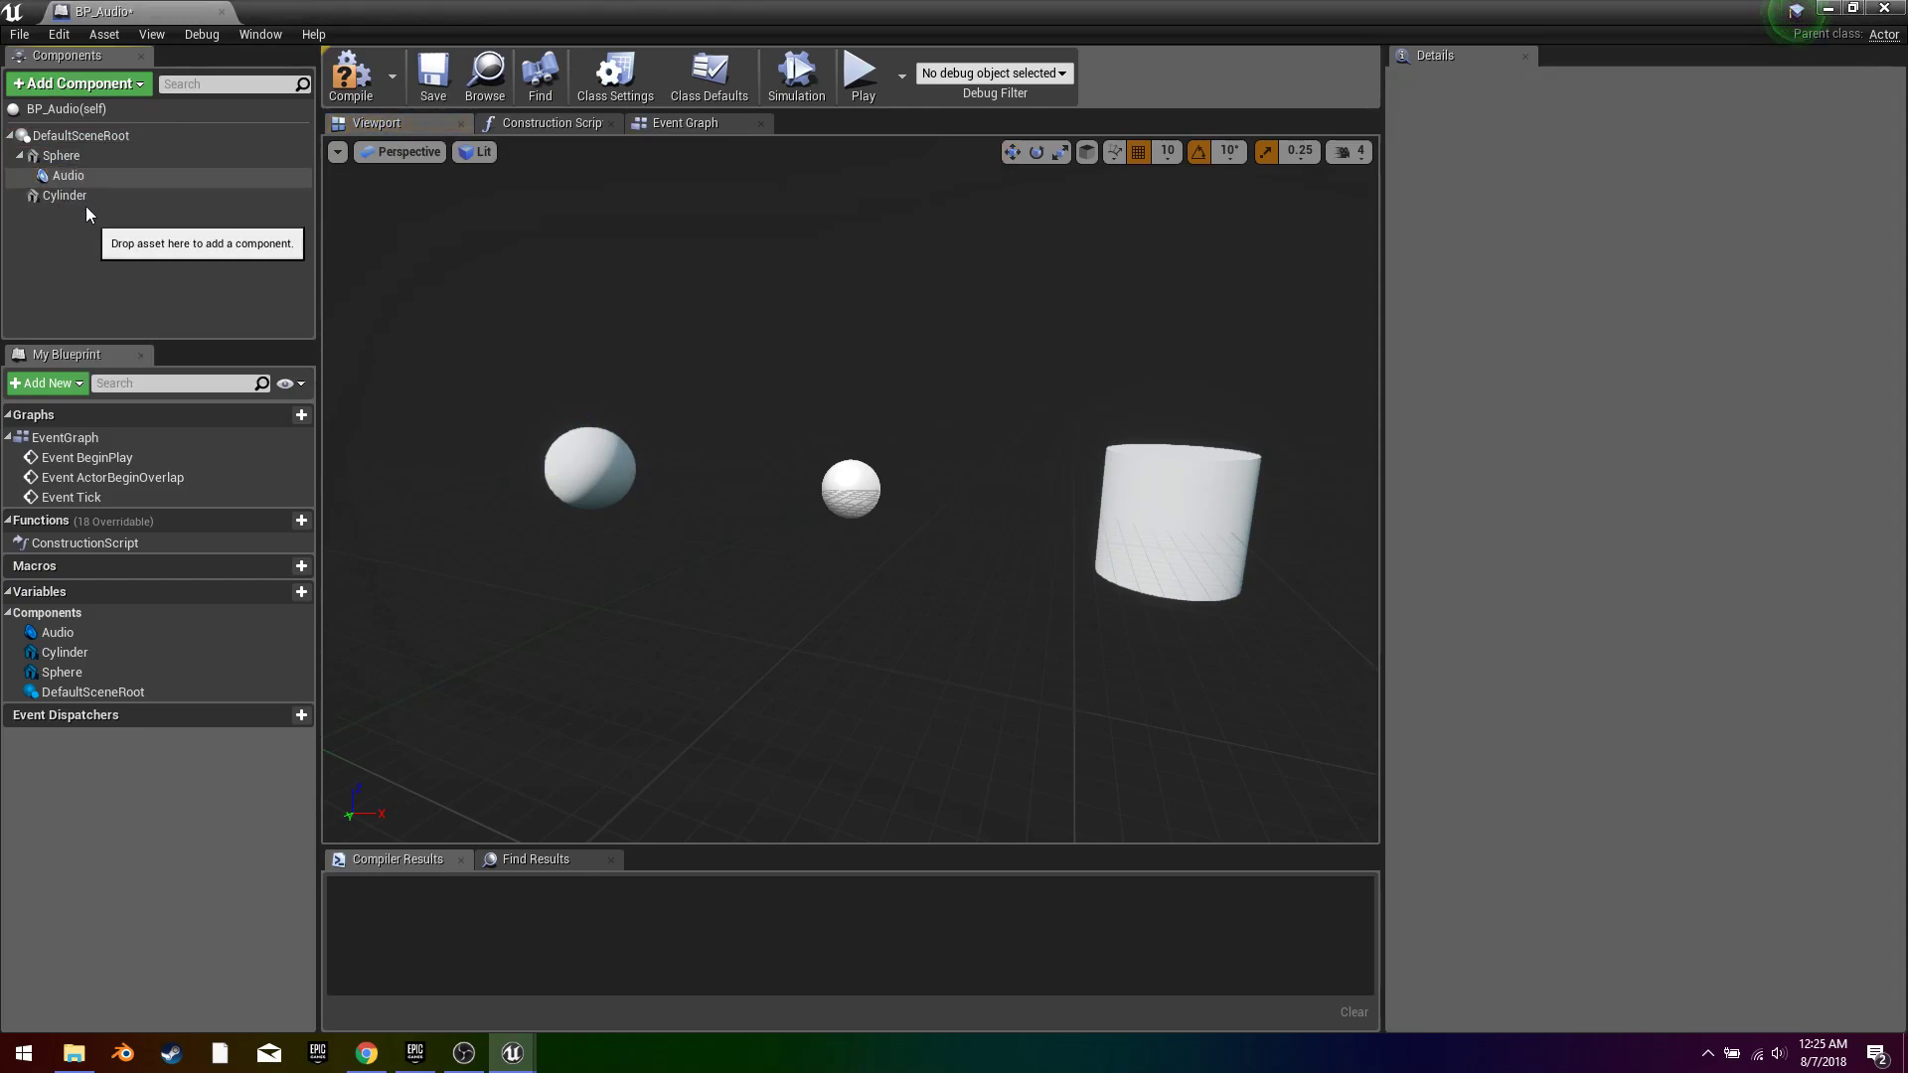
{"action": "left_click", "coordinate": [56, 175]}
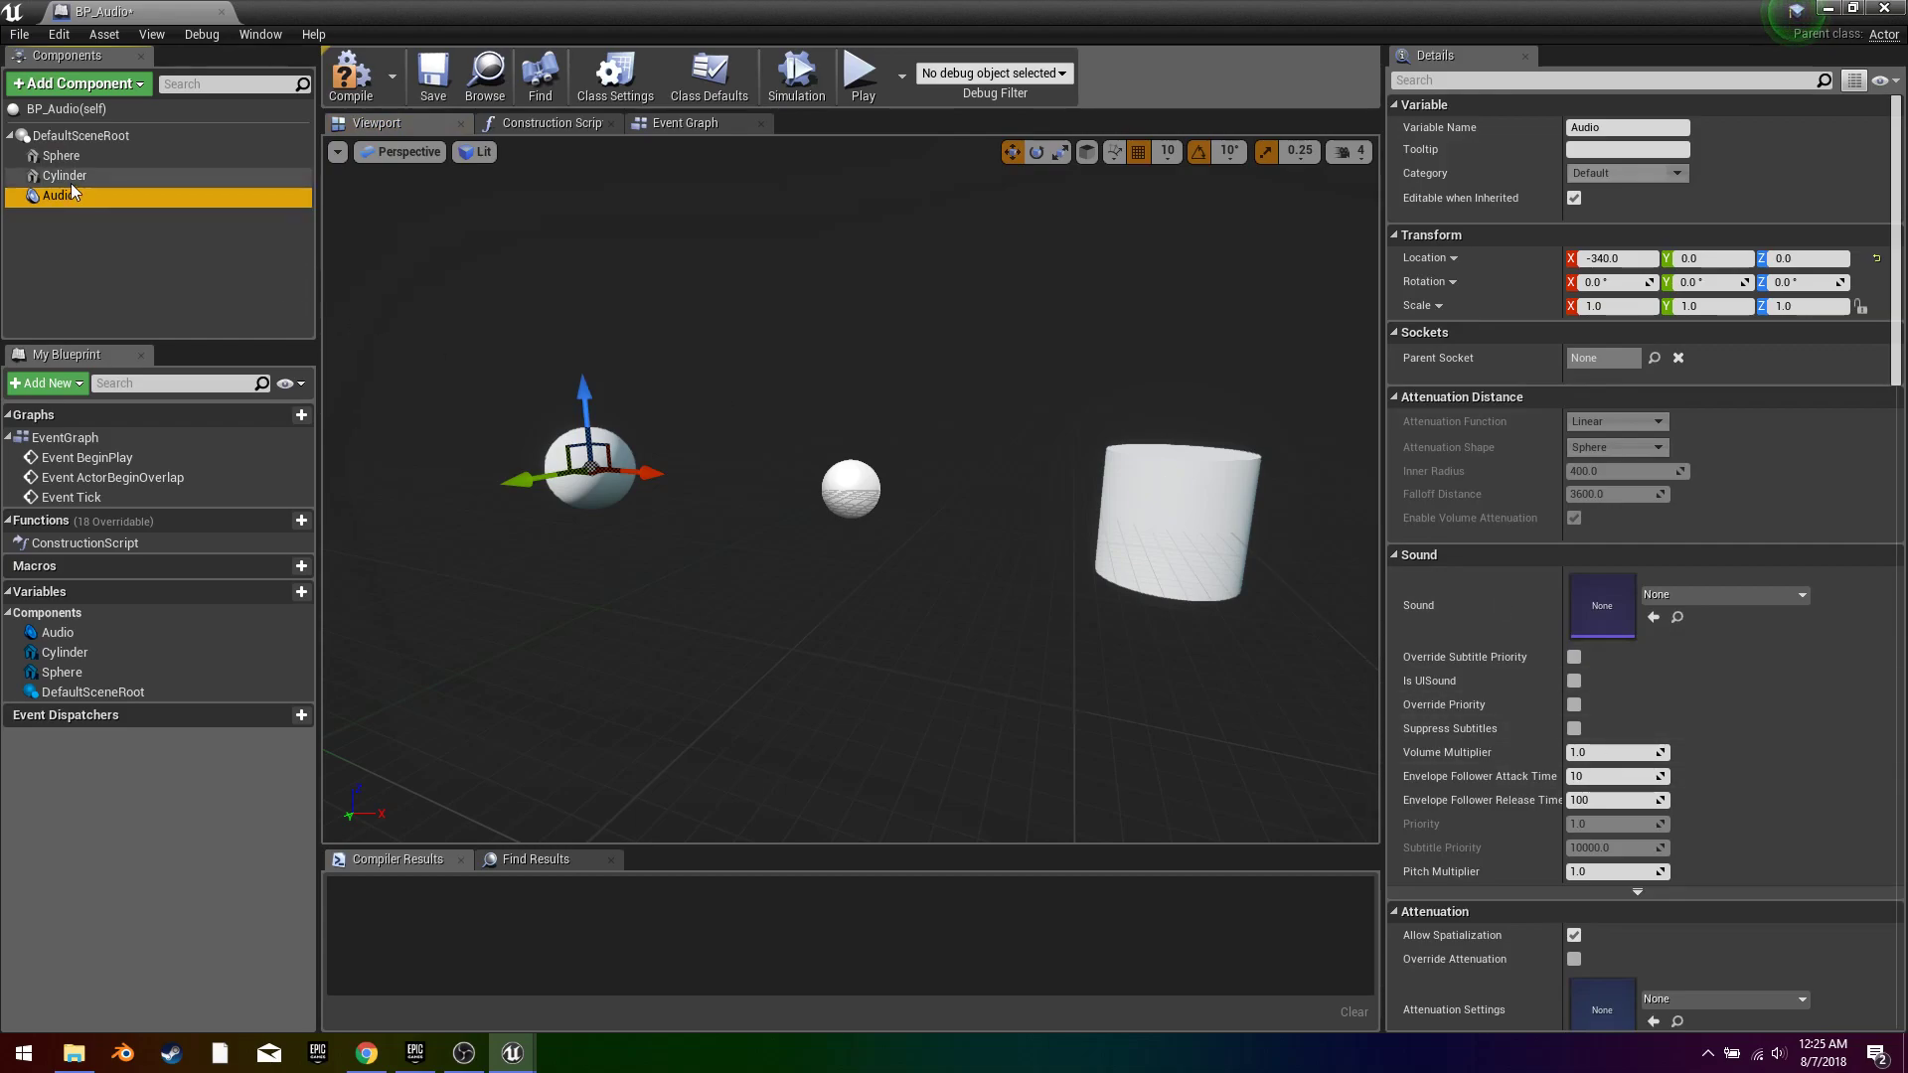
{"action": "left_click", "coordinate": [63, 175]}
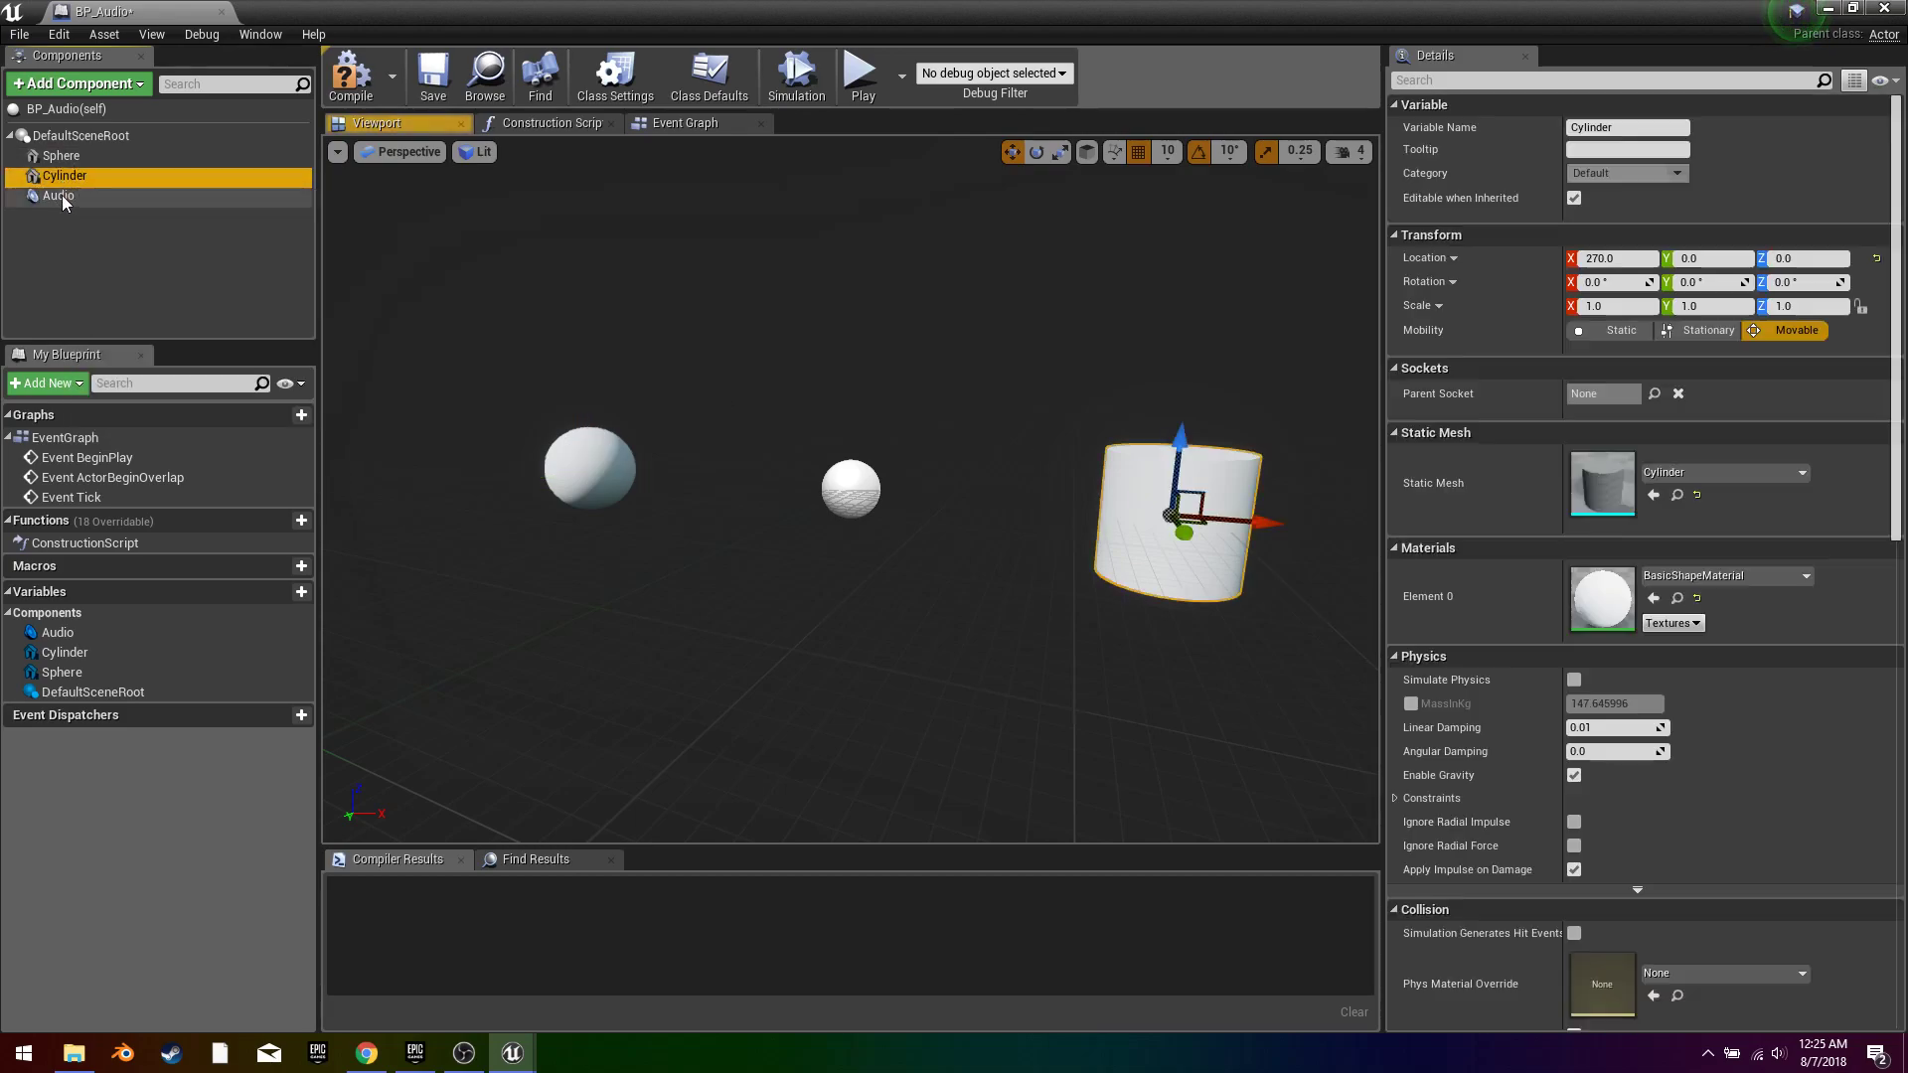
Step: Assign the Rameses_B_Bae_Bae sound wave as the Audio component's Sound
{"action": "left_click", "coordinate": [58, 195]}
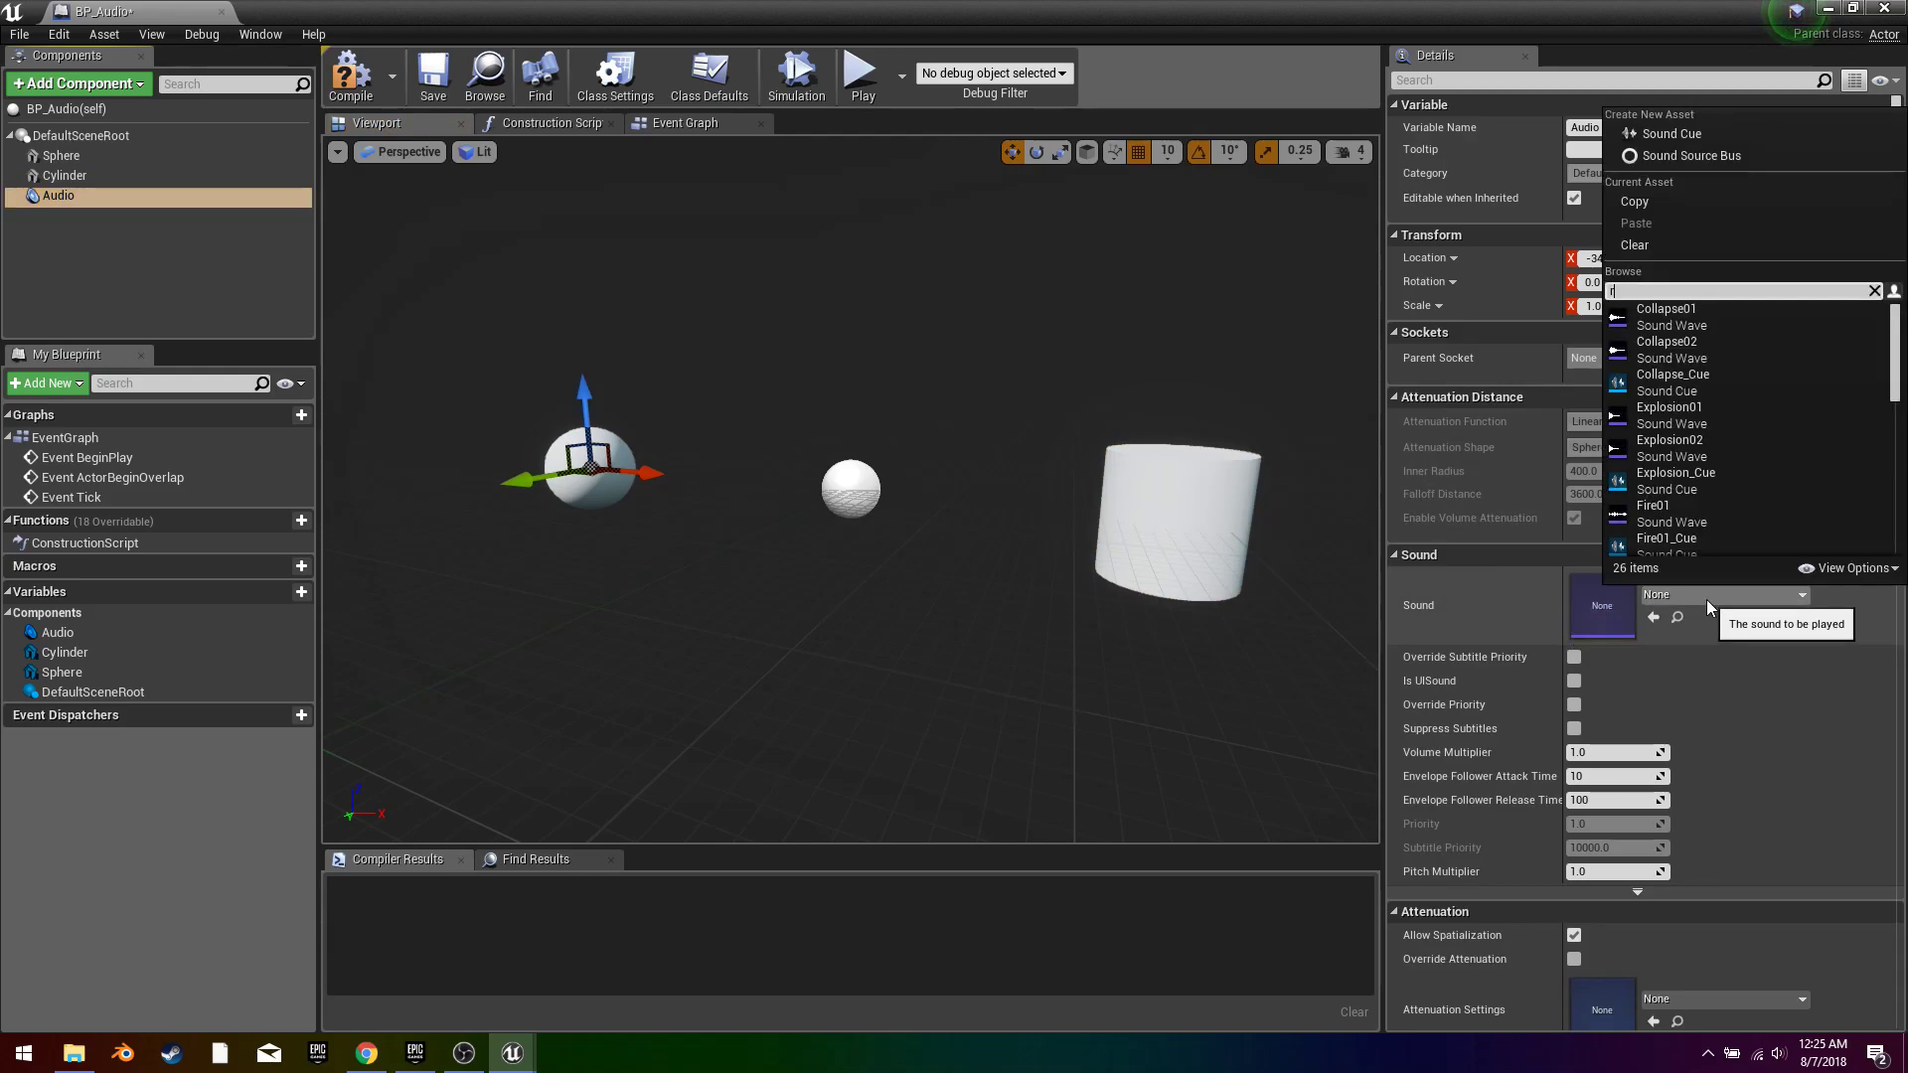
{"action": "type", "text": "ame"}
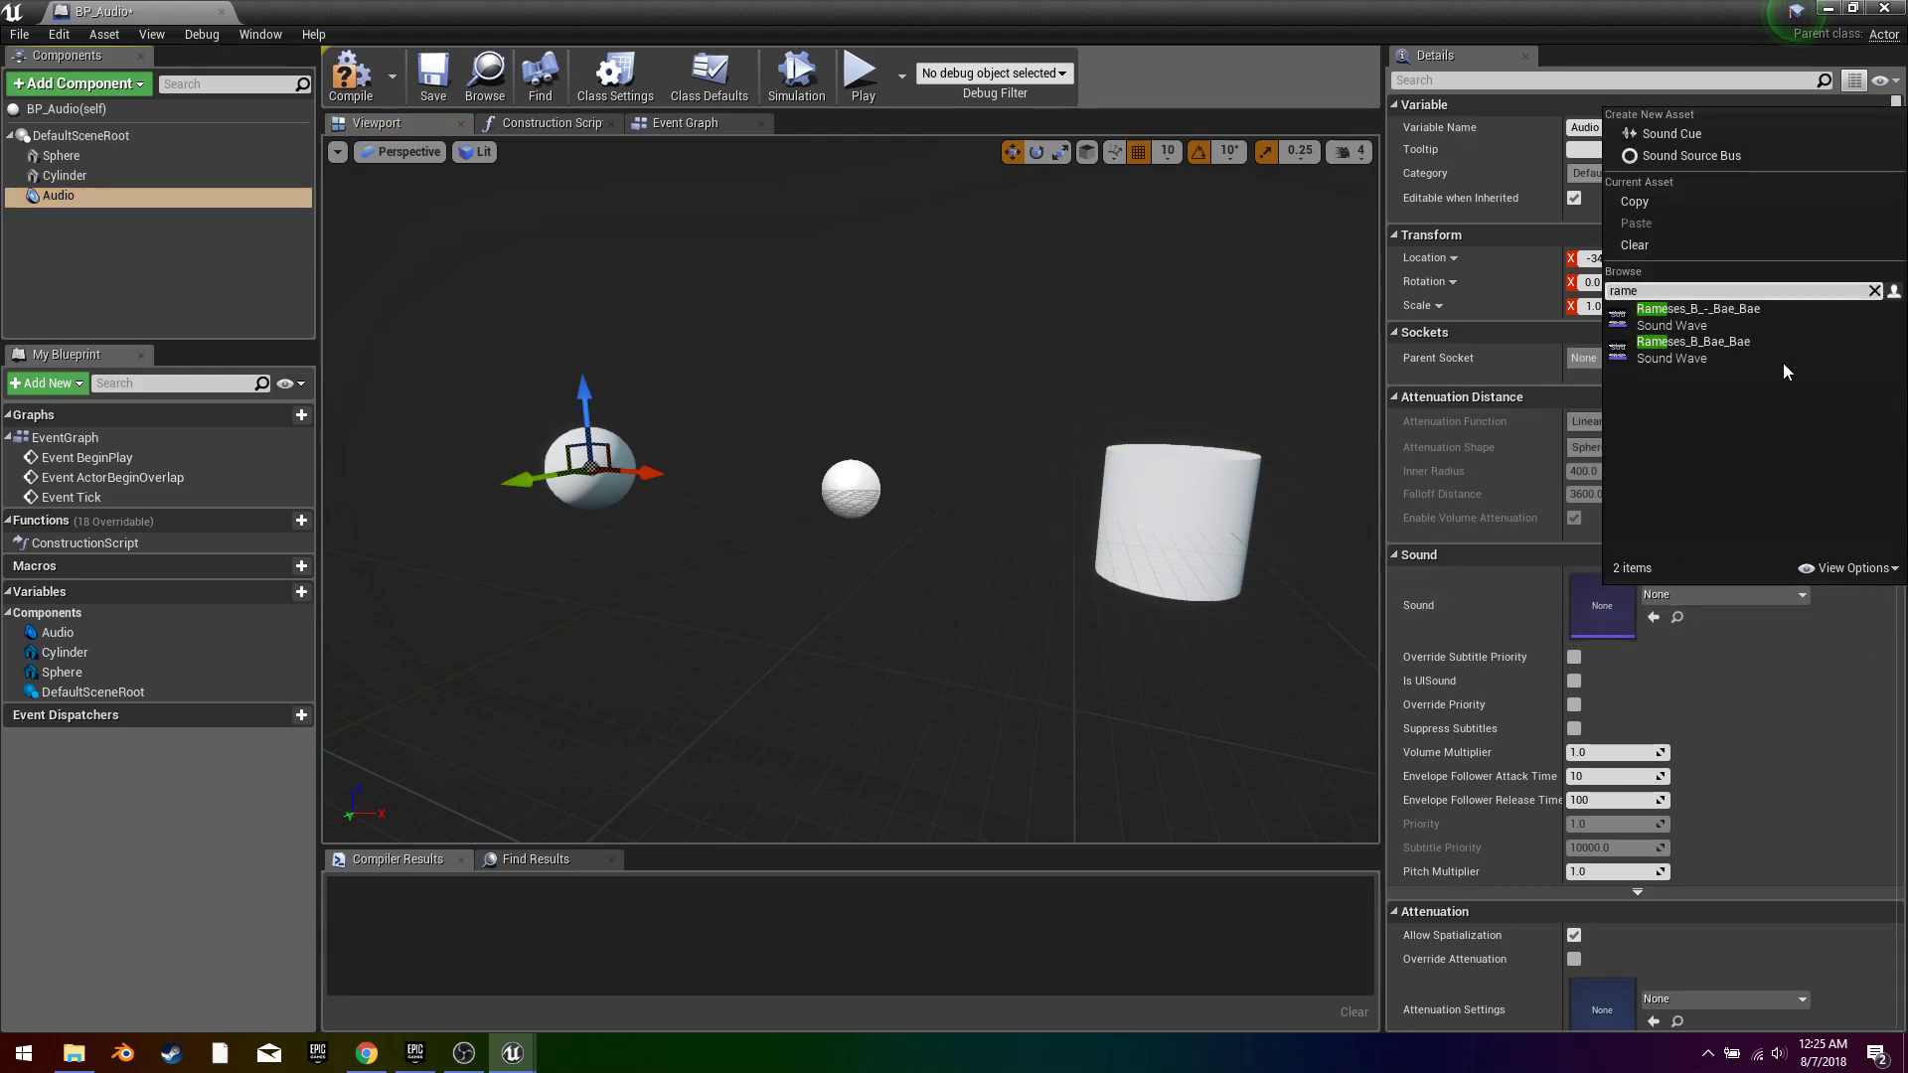
{"action": "left_click", "coordinate": [1694, 341]}
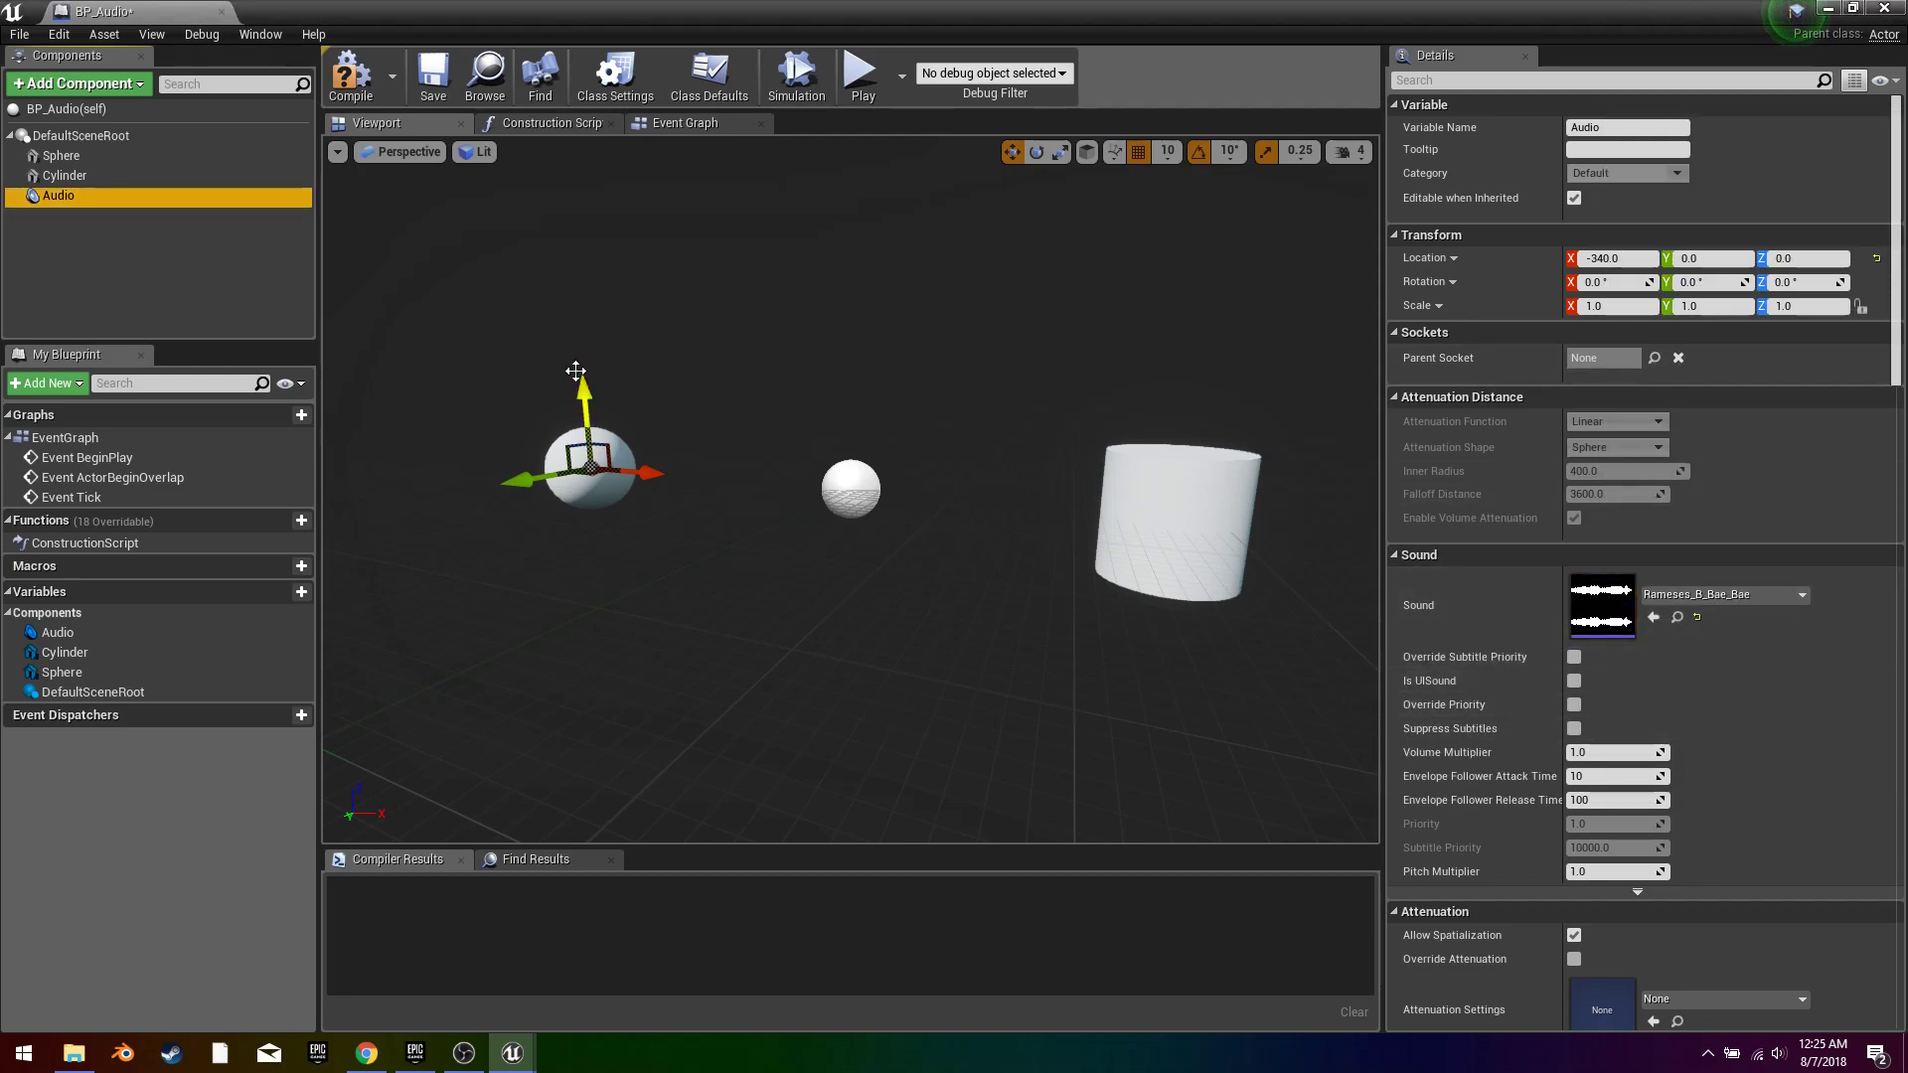
Step: In the Event Graph wire Event BeginPlay to a Play node targeting the Audio component
{"action": "left_click", "coordinate": [683, 123]}
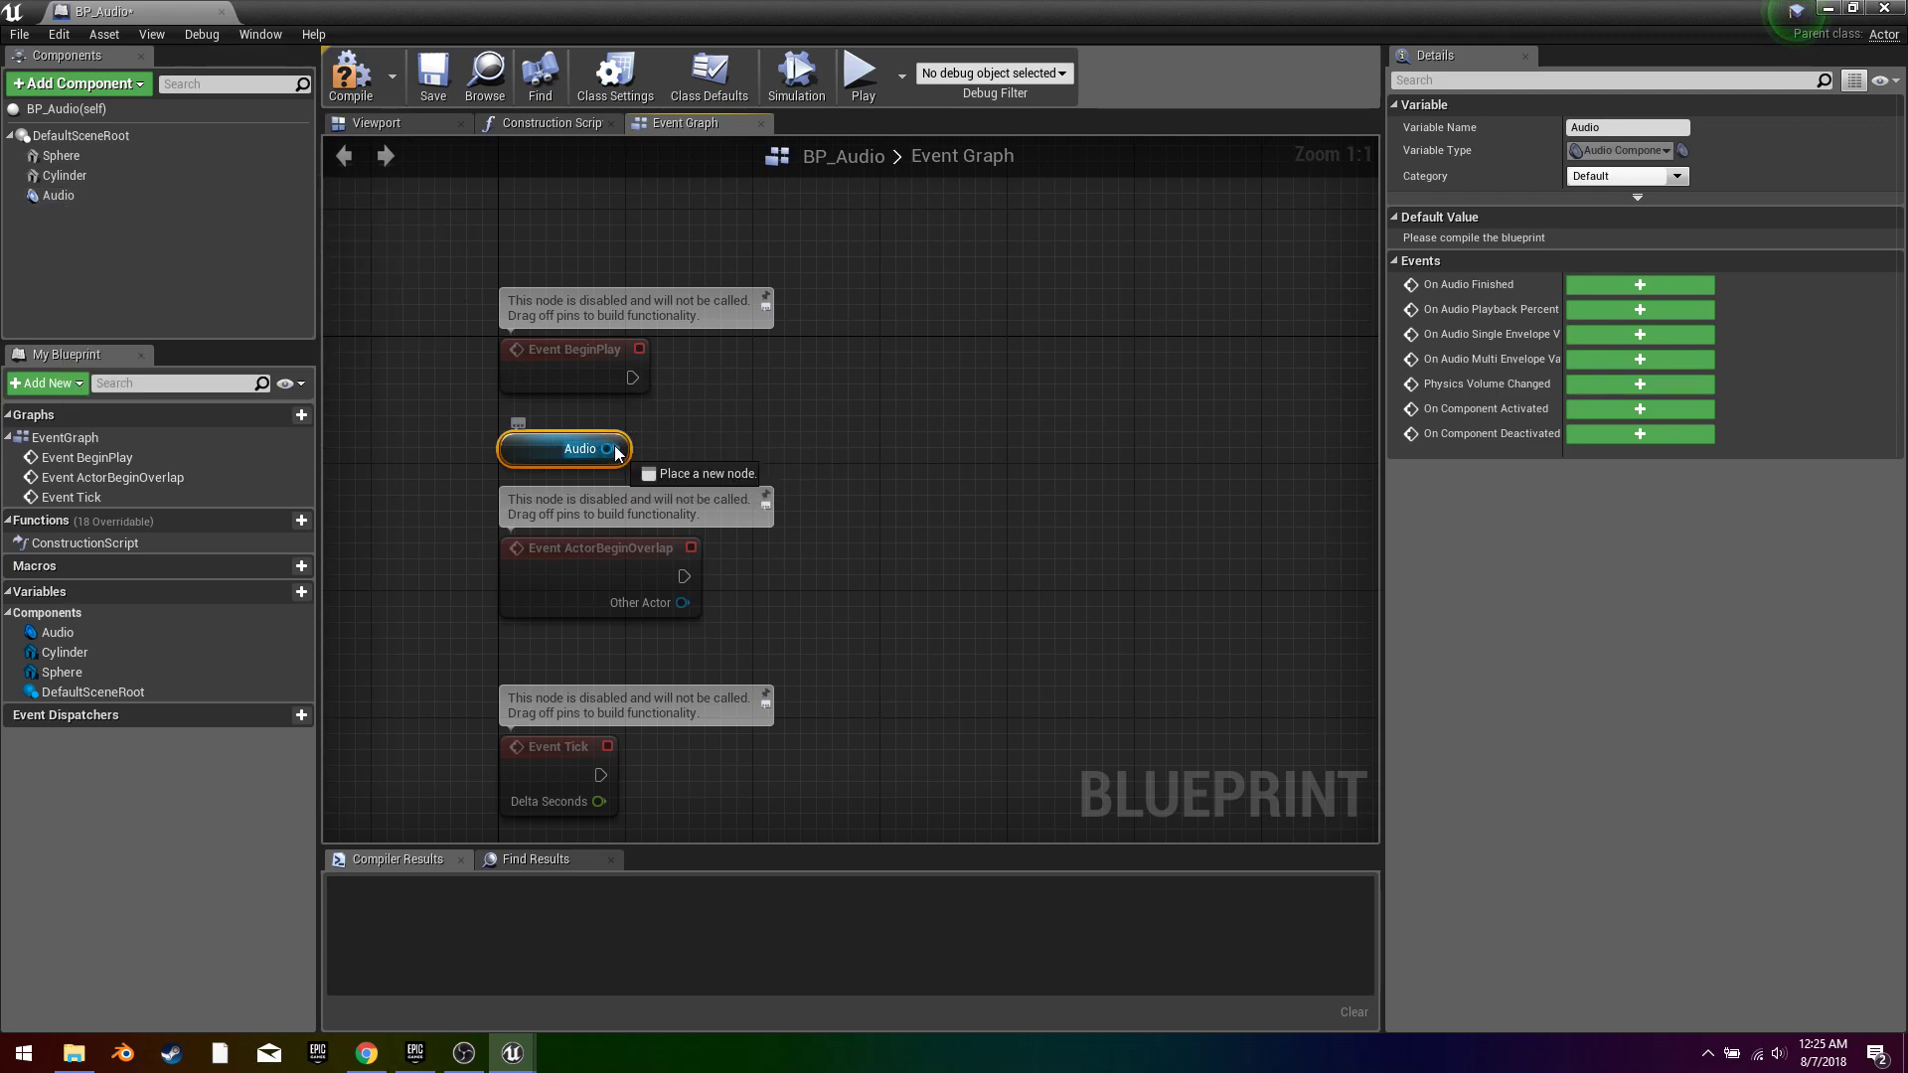
{"action": "left_click_drag", "start_coordinate": [614, 447], "coordinate": [852, 368]}
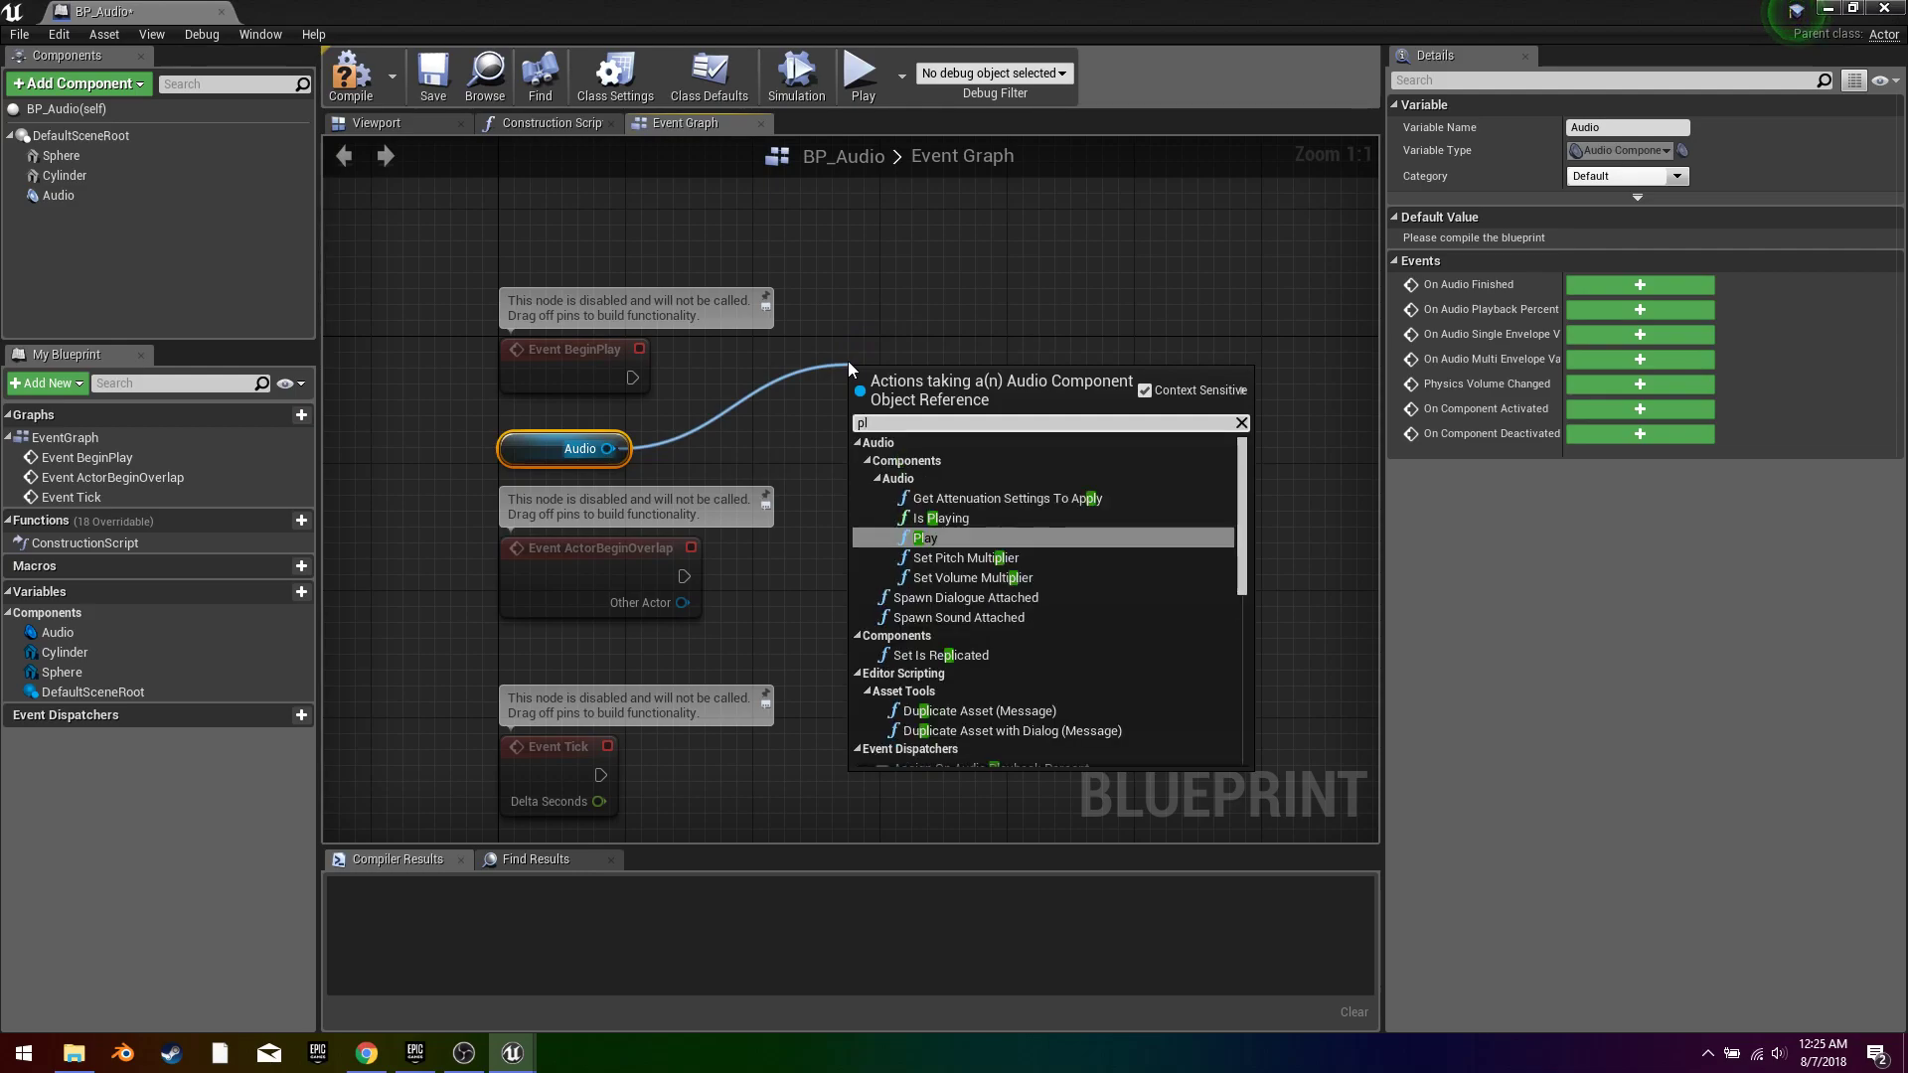
{"action": "left_click", "coordinate": [922, 536]}
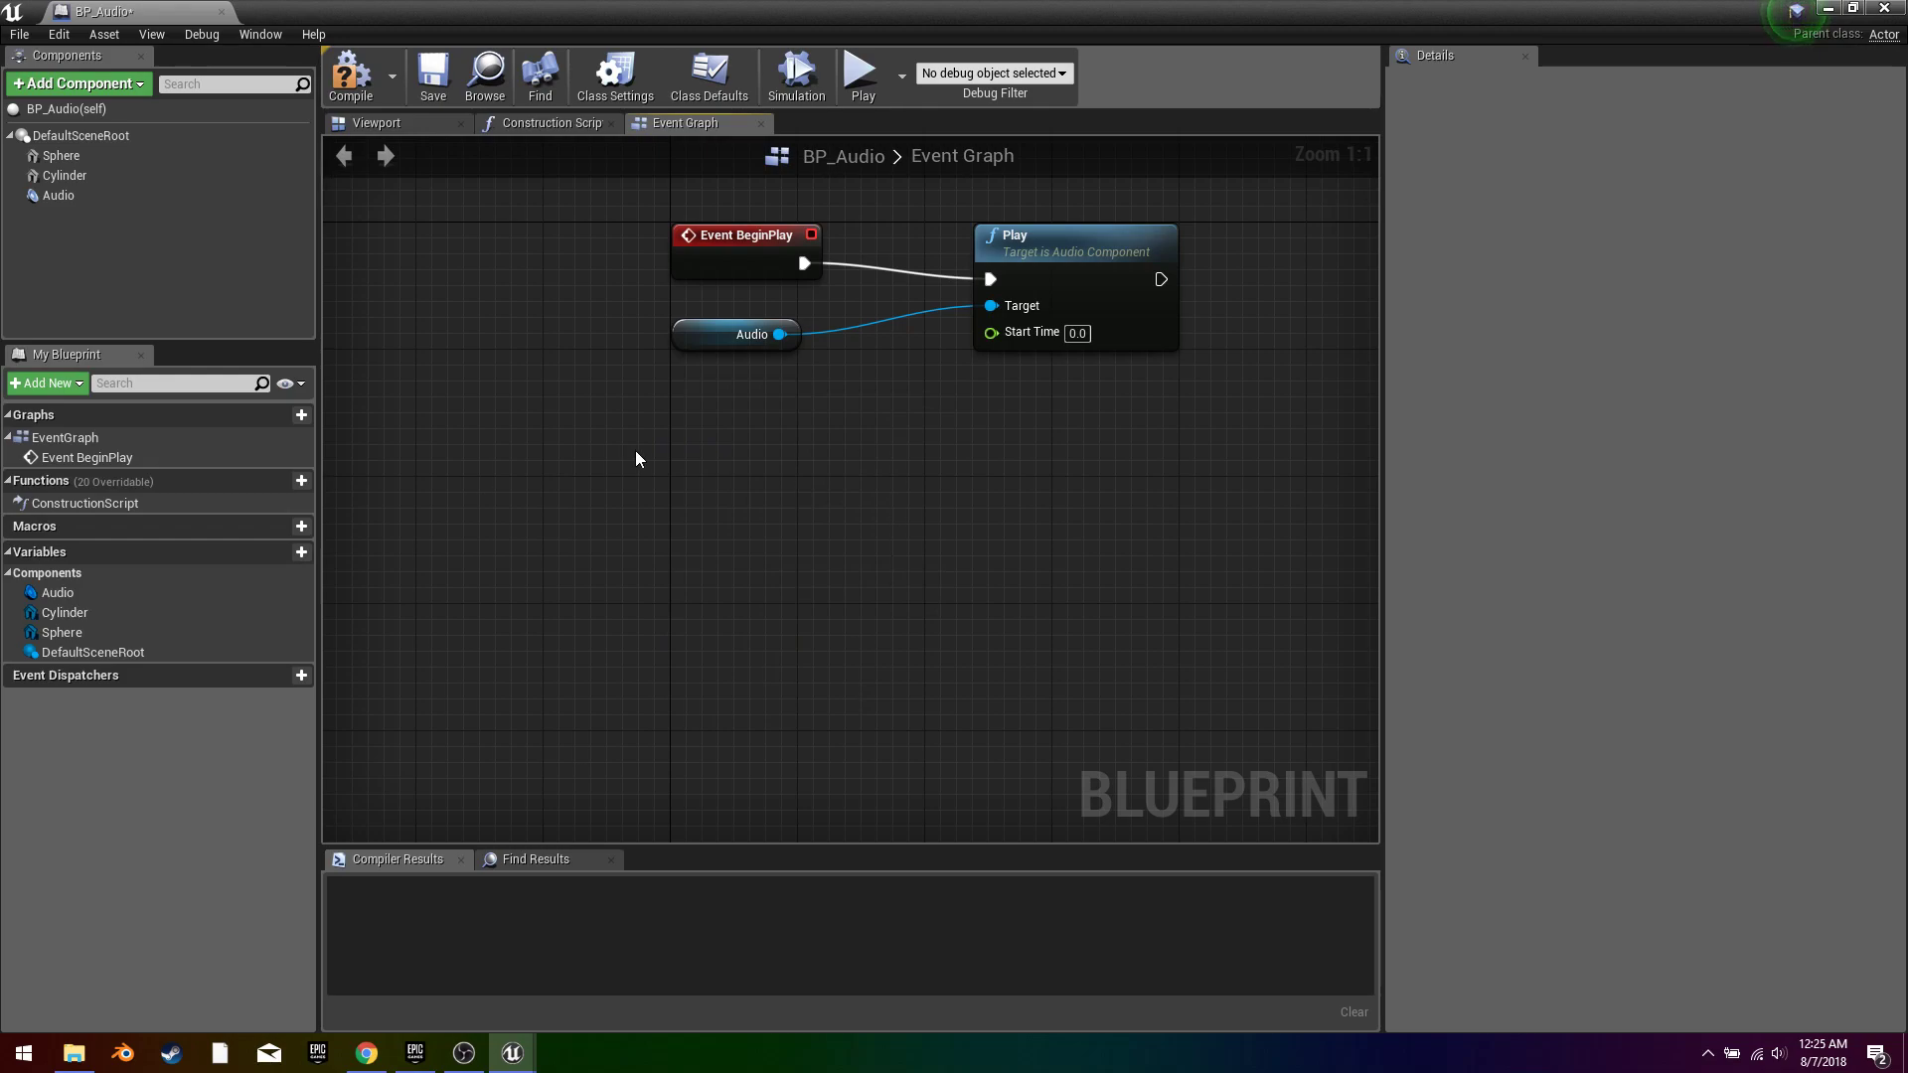
{"action": "left_click_drag", "start_coordinate": [632, 459], "coordinate": [767, 596]}
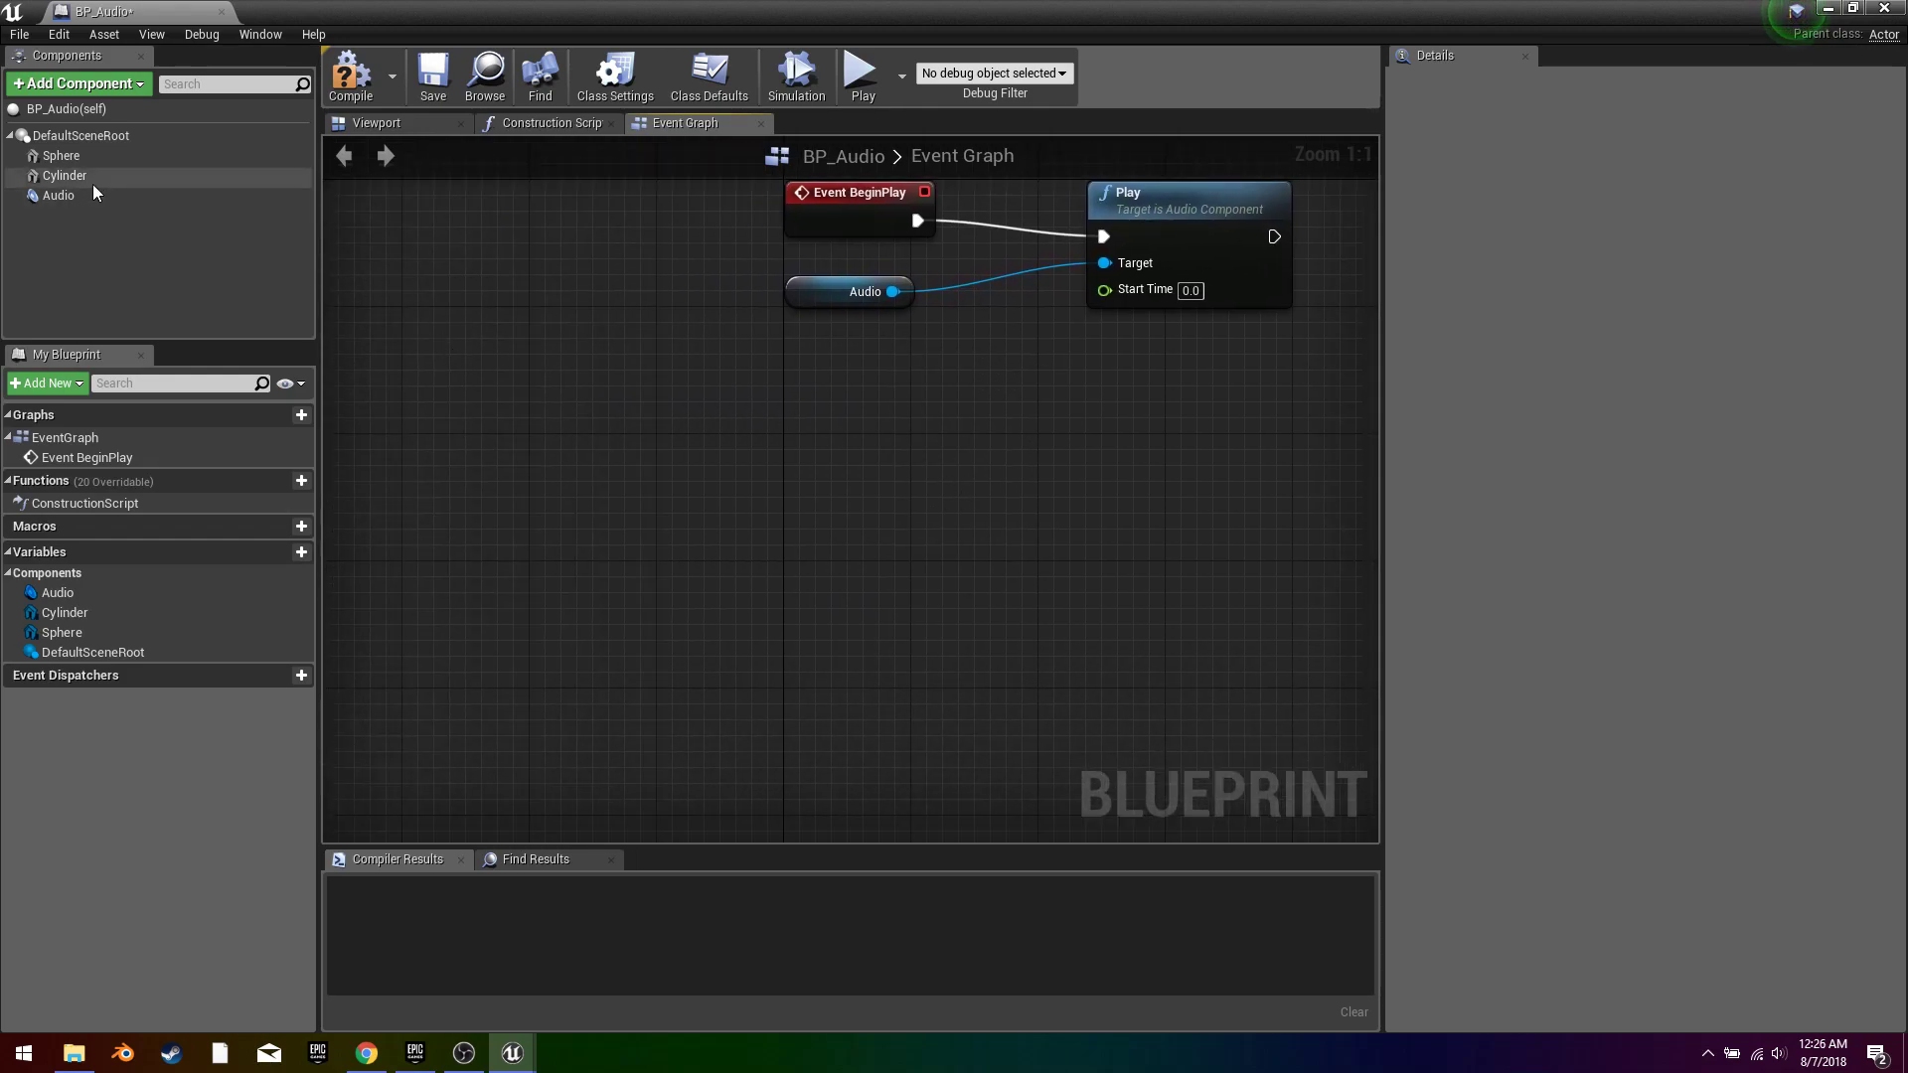
Step: Add On Audio Single Envelope Value and On Audio Playback Percent events for the Audio component
{"action": "left_click", "coordinate": [56, 194]}
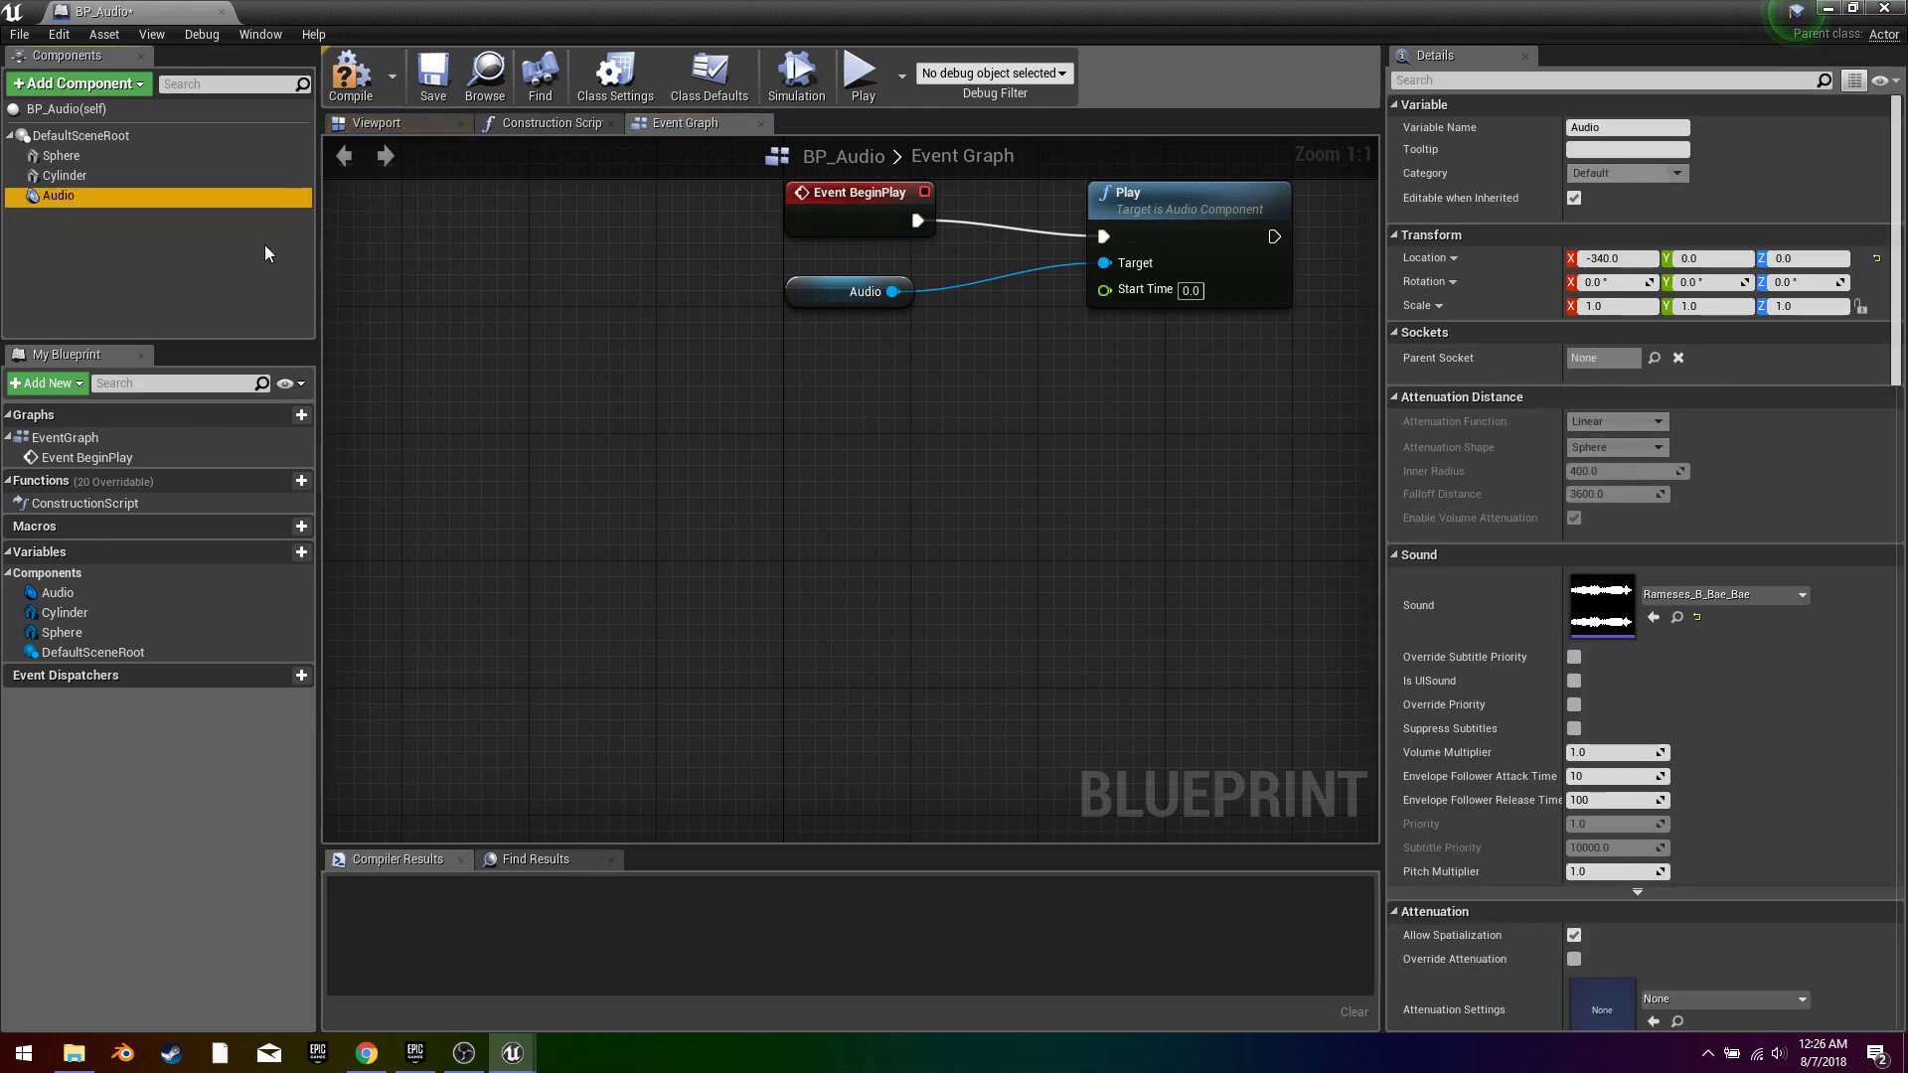
{"action": "mouse_move", "coordinate": [1612, 553]}
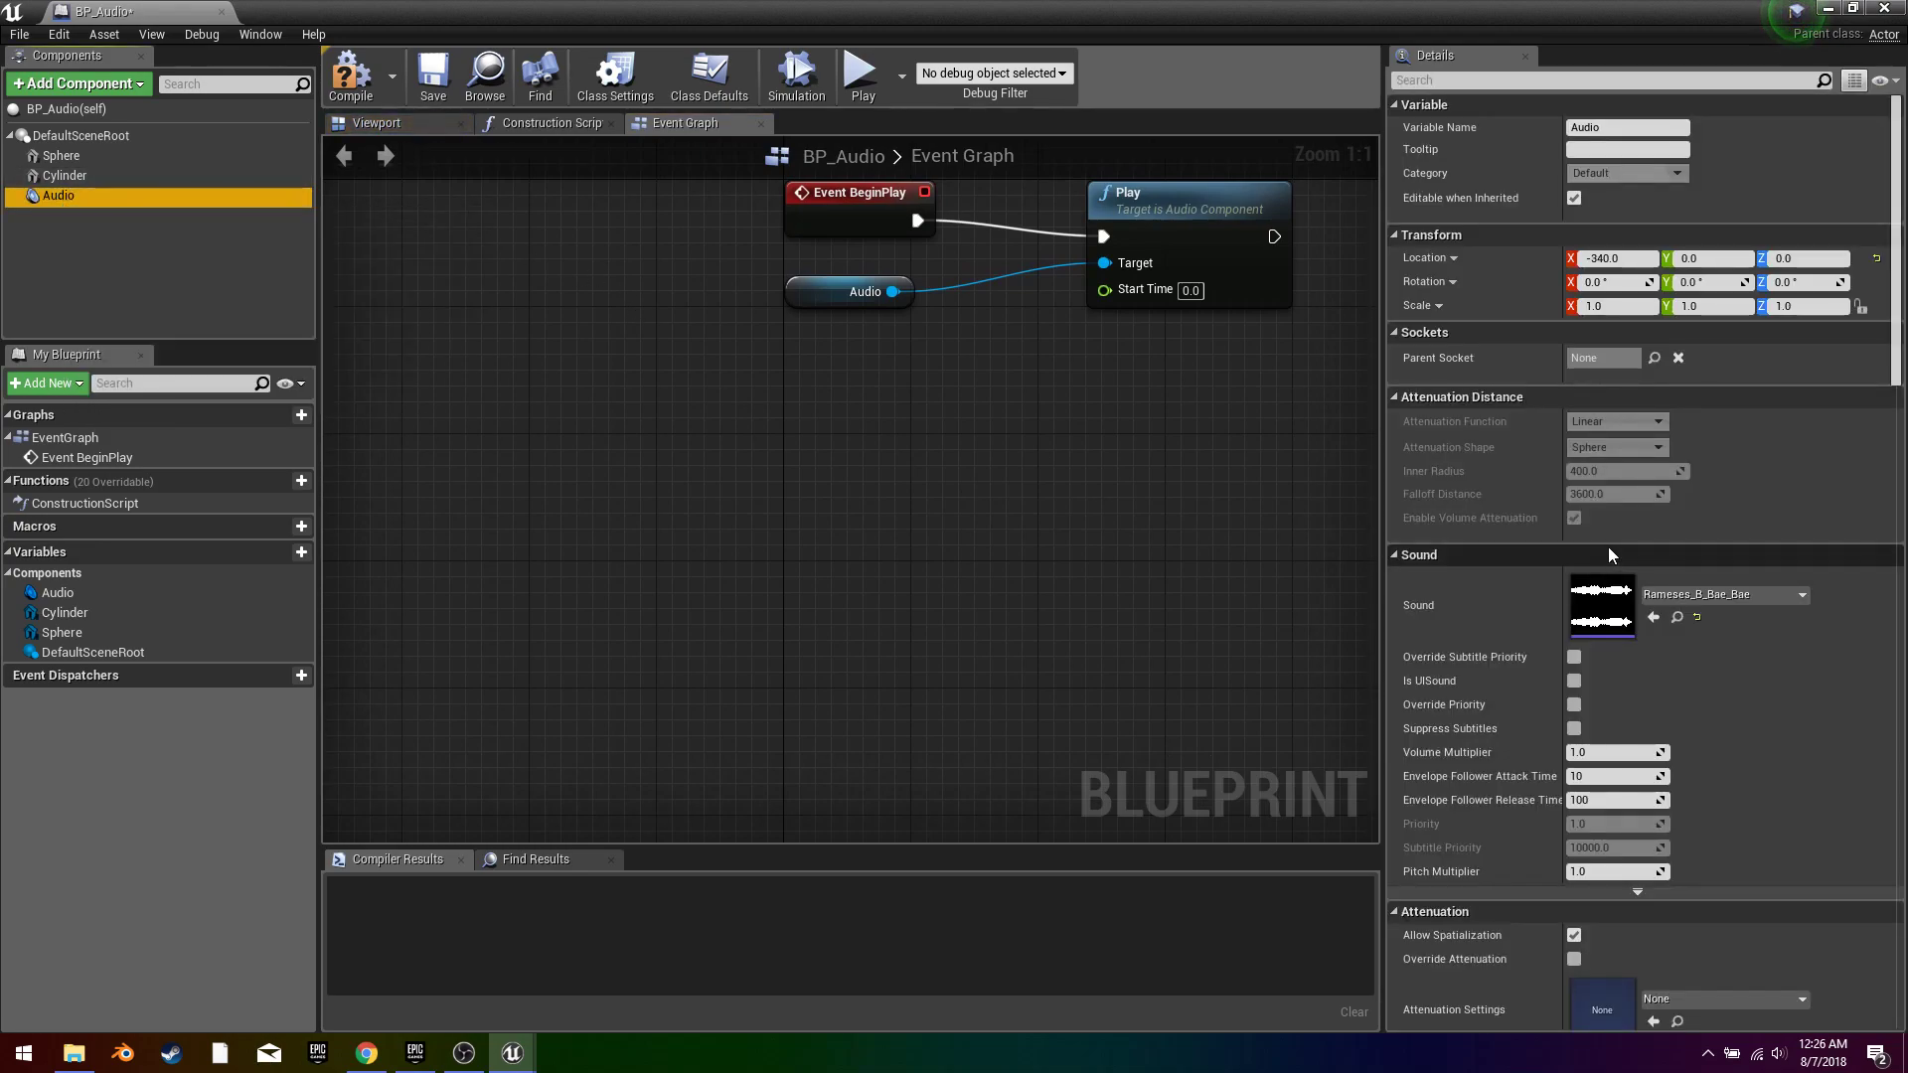
{"action": "scroll", "scroll_direction": "down", "scroll_amount": 3}
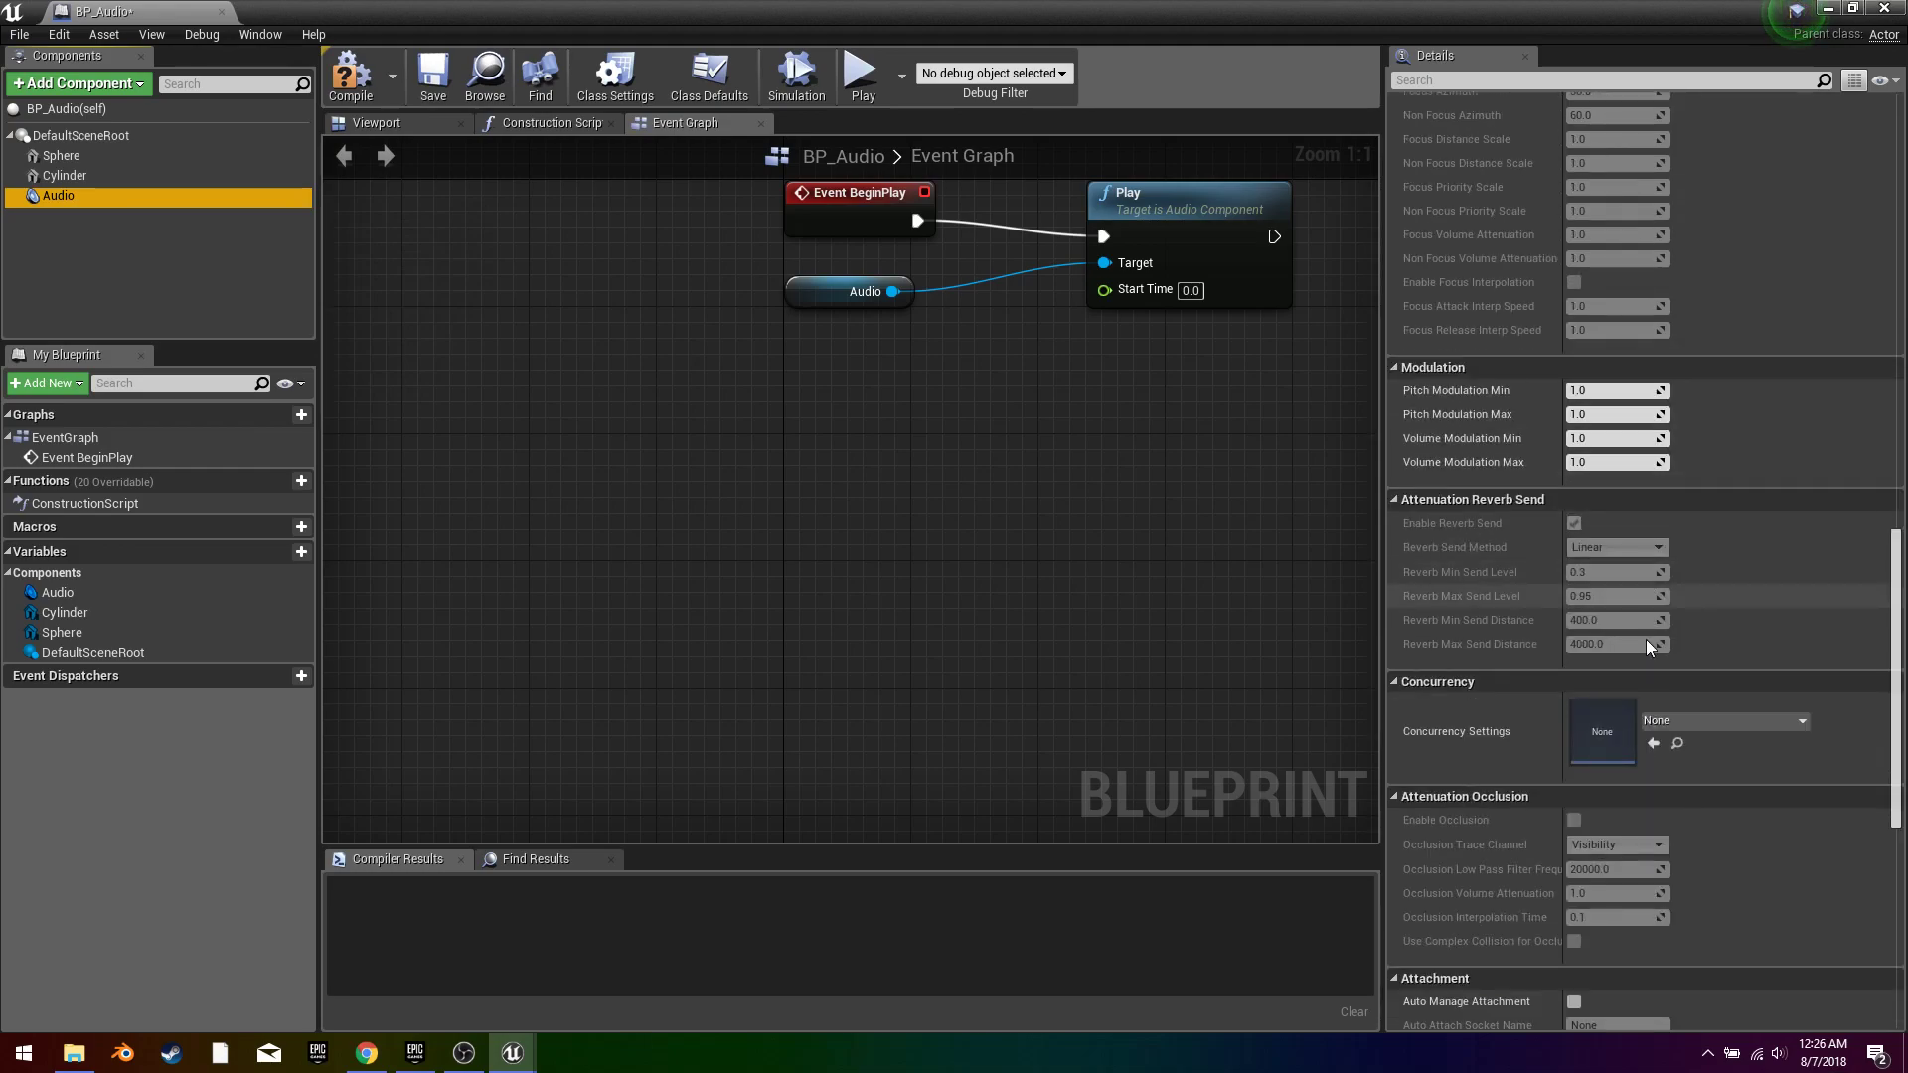
{"action": "scroll", "scroll_direction": "down", "scroll_amount": 3}
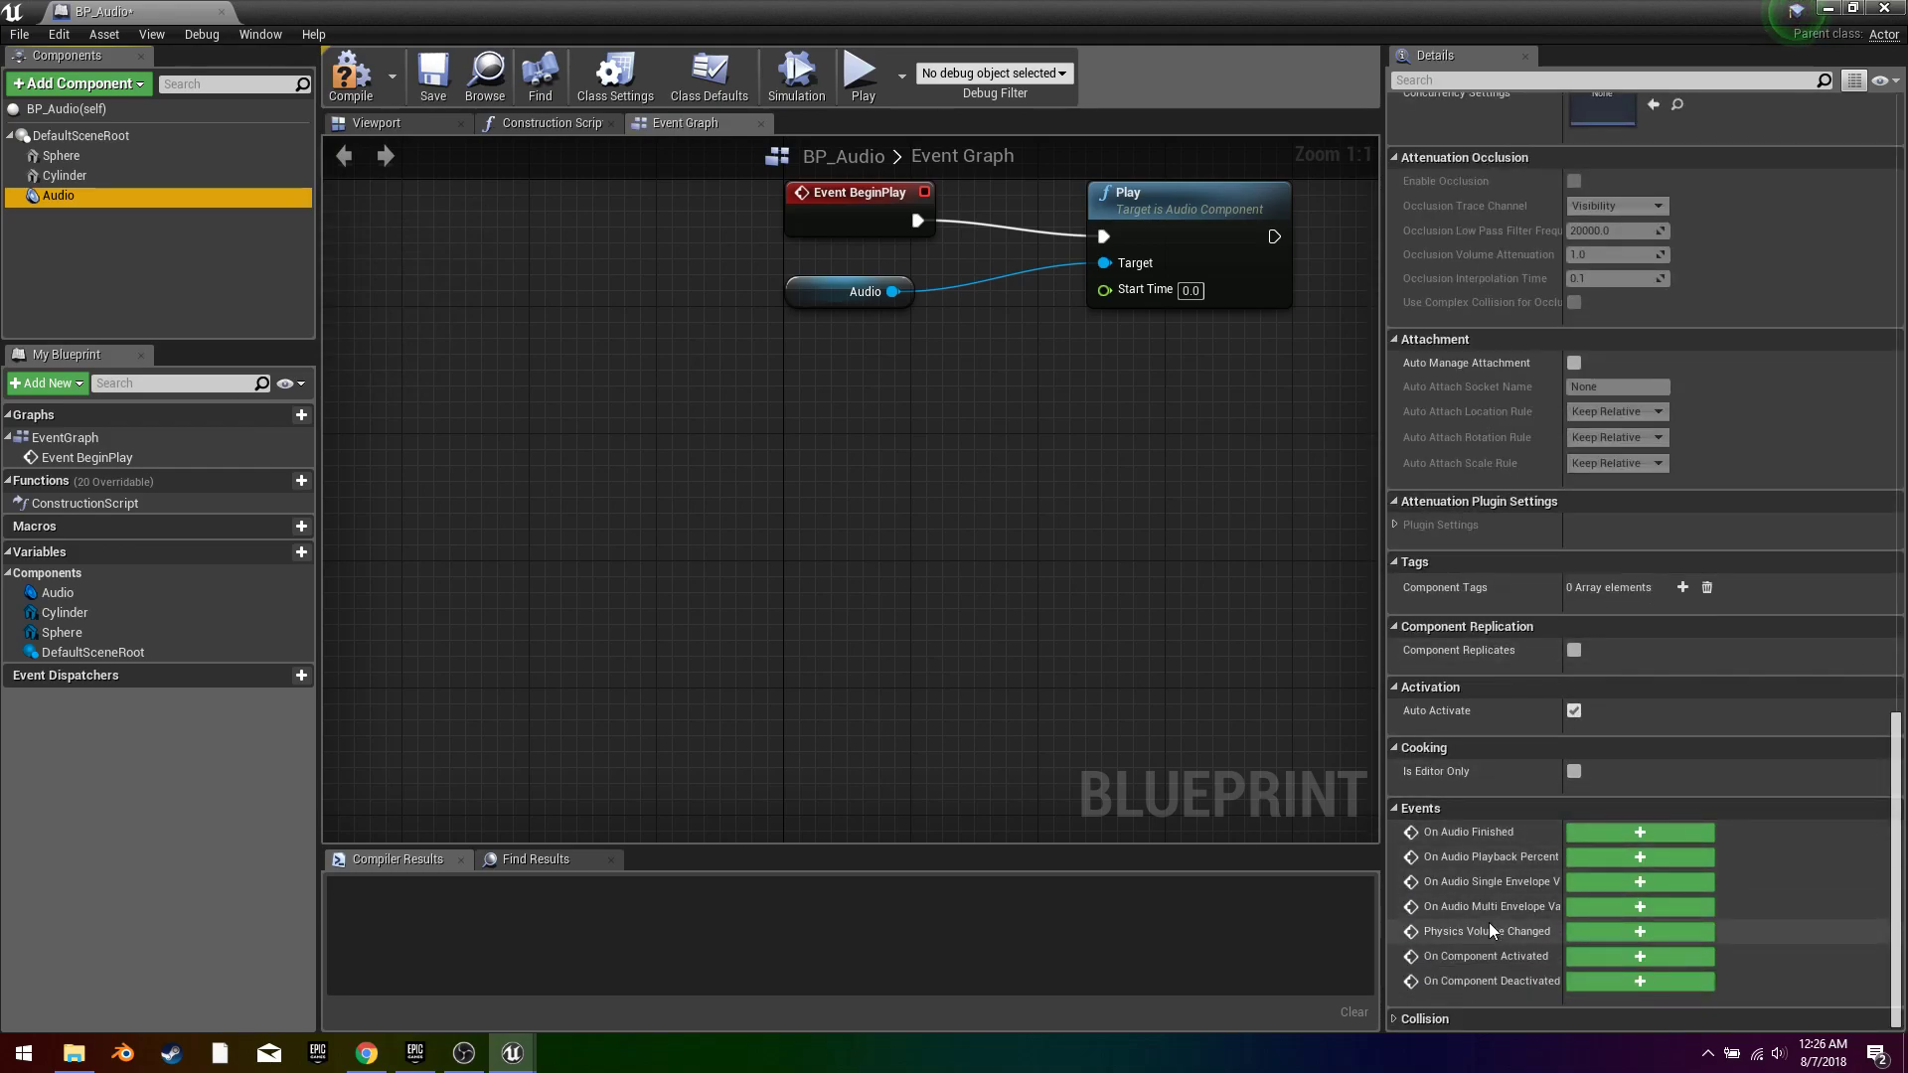
{"action": "mouse_move", "coordinate": [1429, 889]}
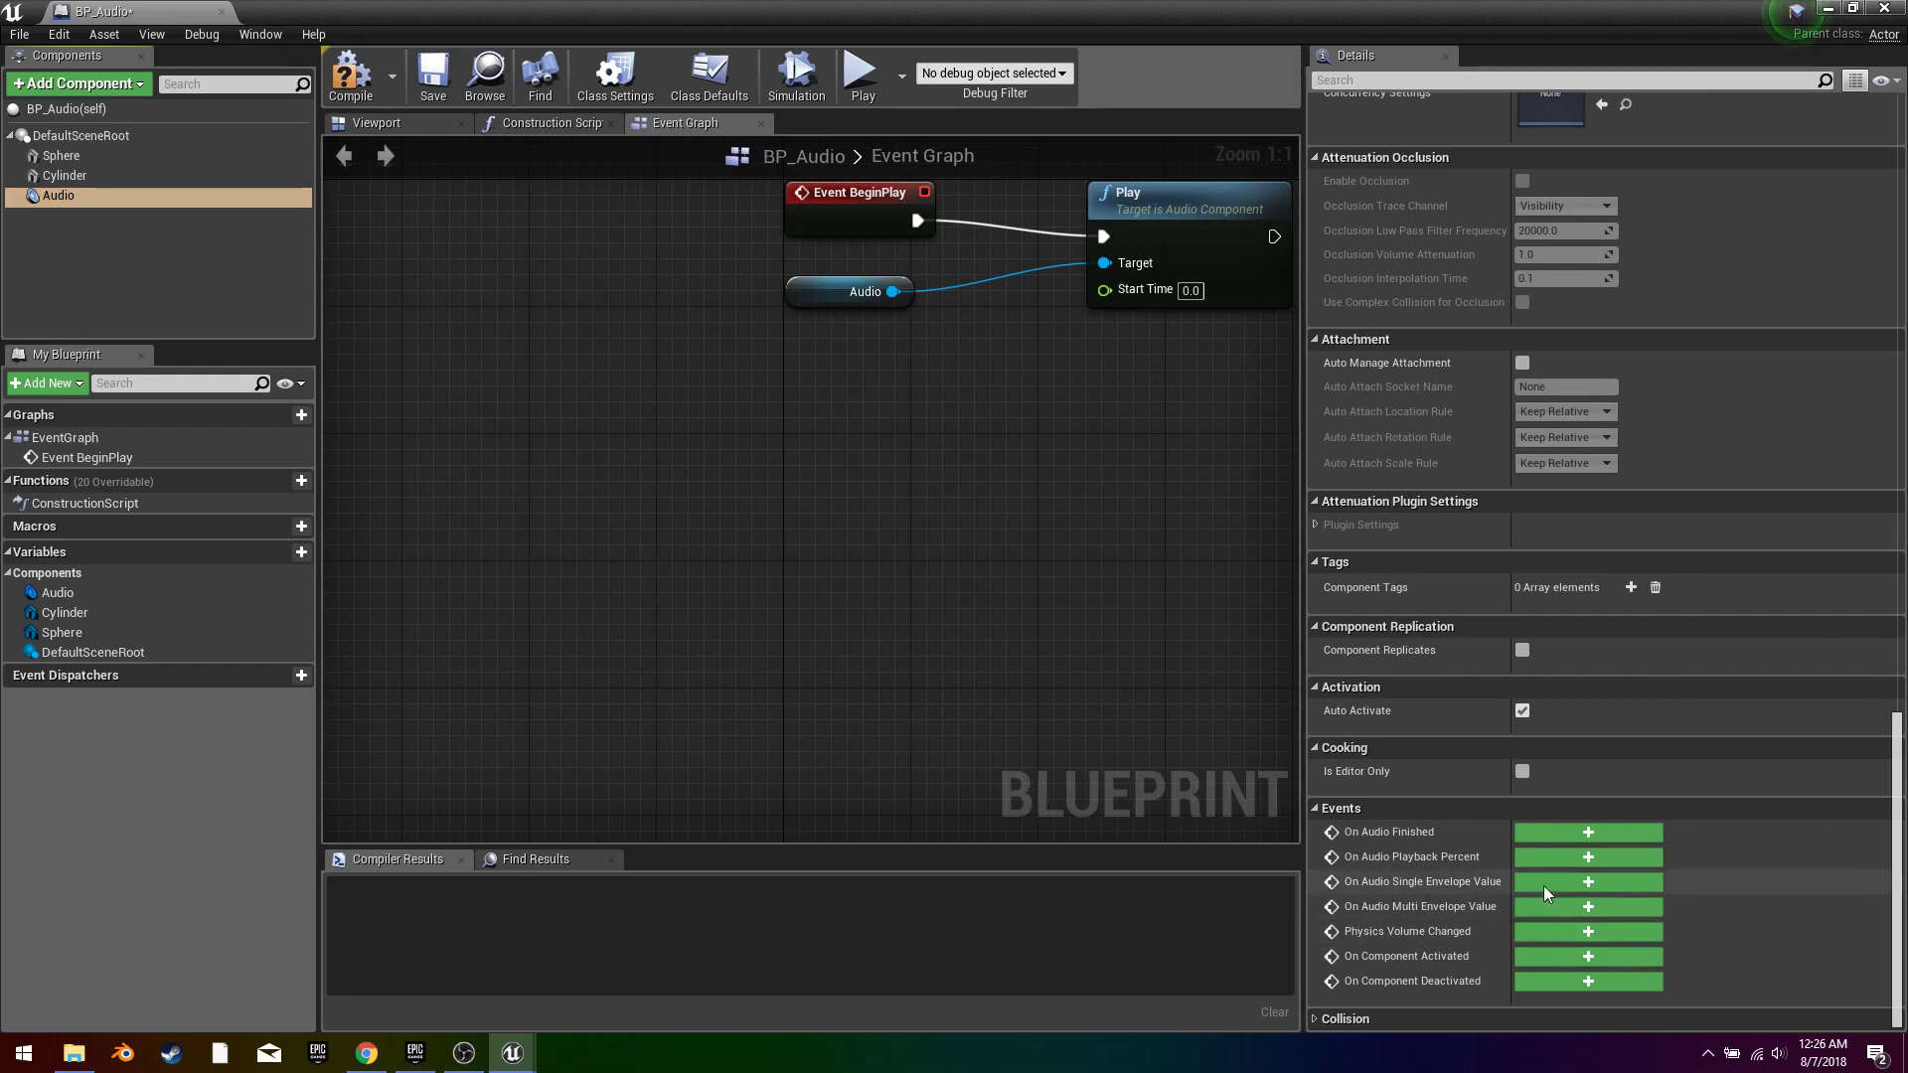
{"action": "left_click", "coordinate": [1588, 882]}
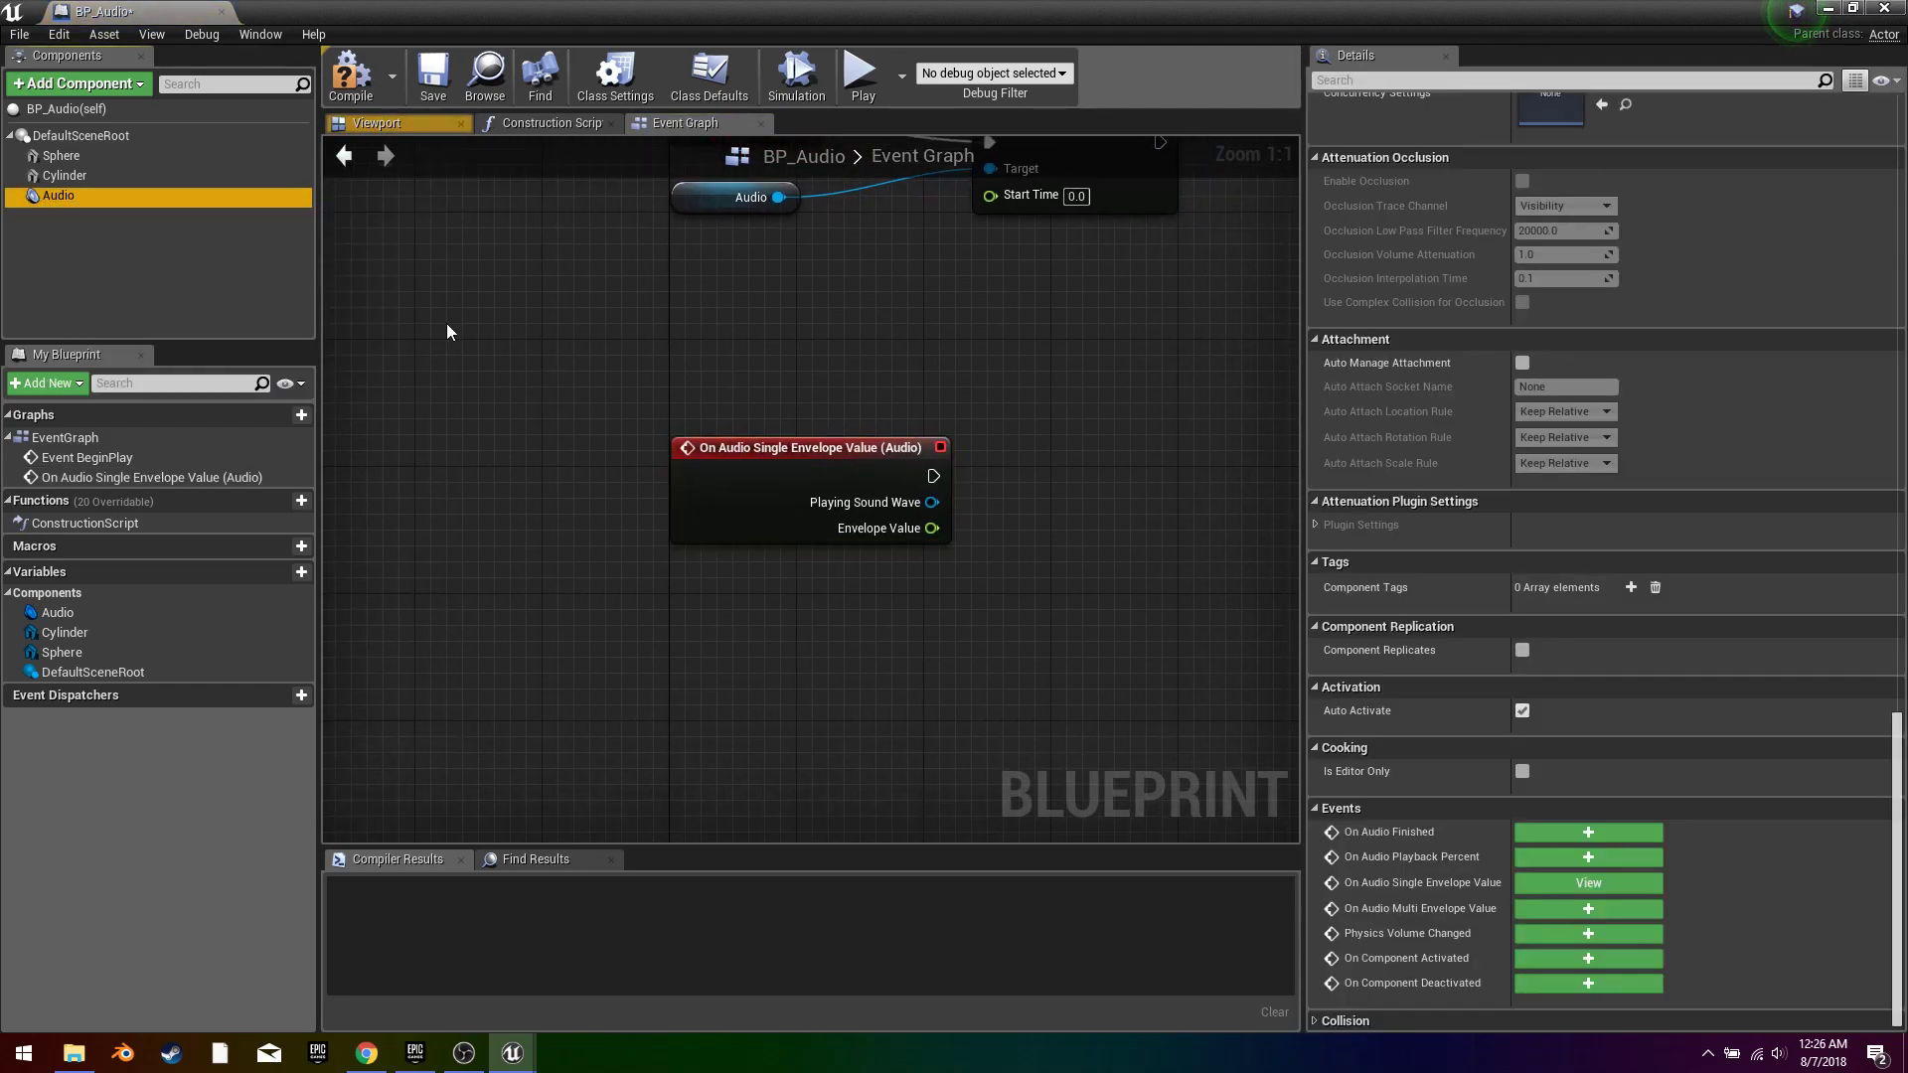
{"action": "mouse_move", "coordinate": [1391, 944]}
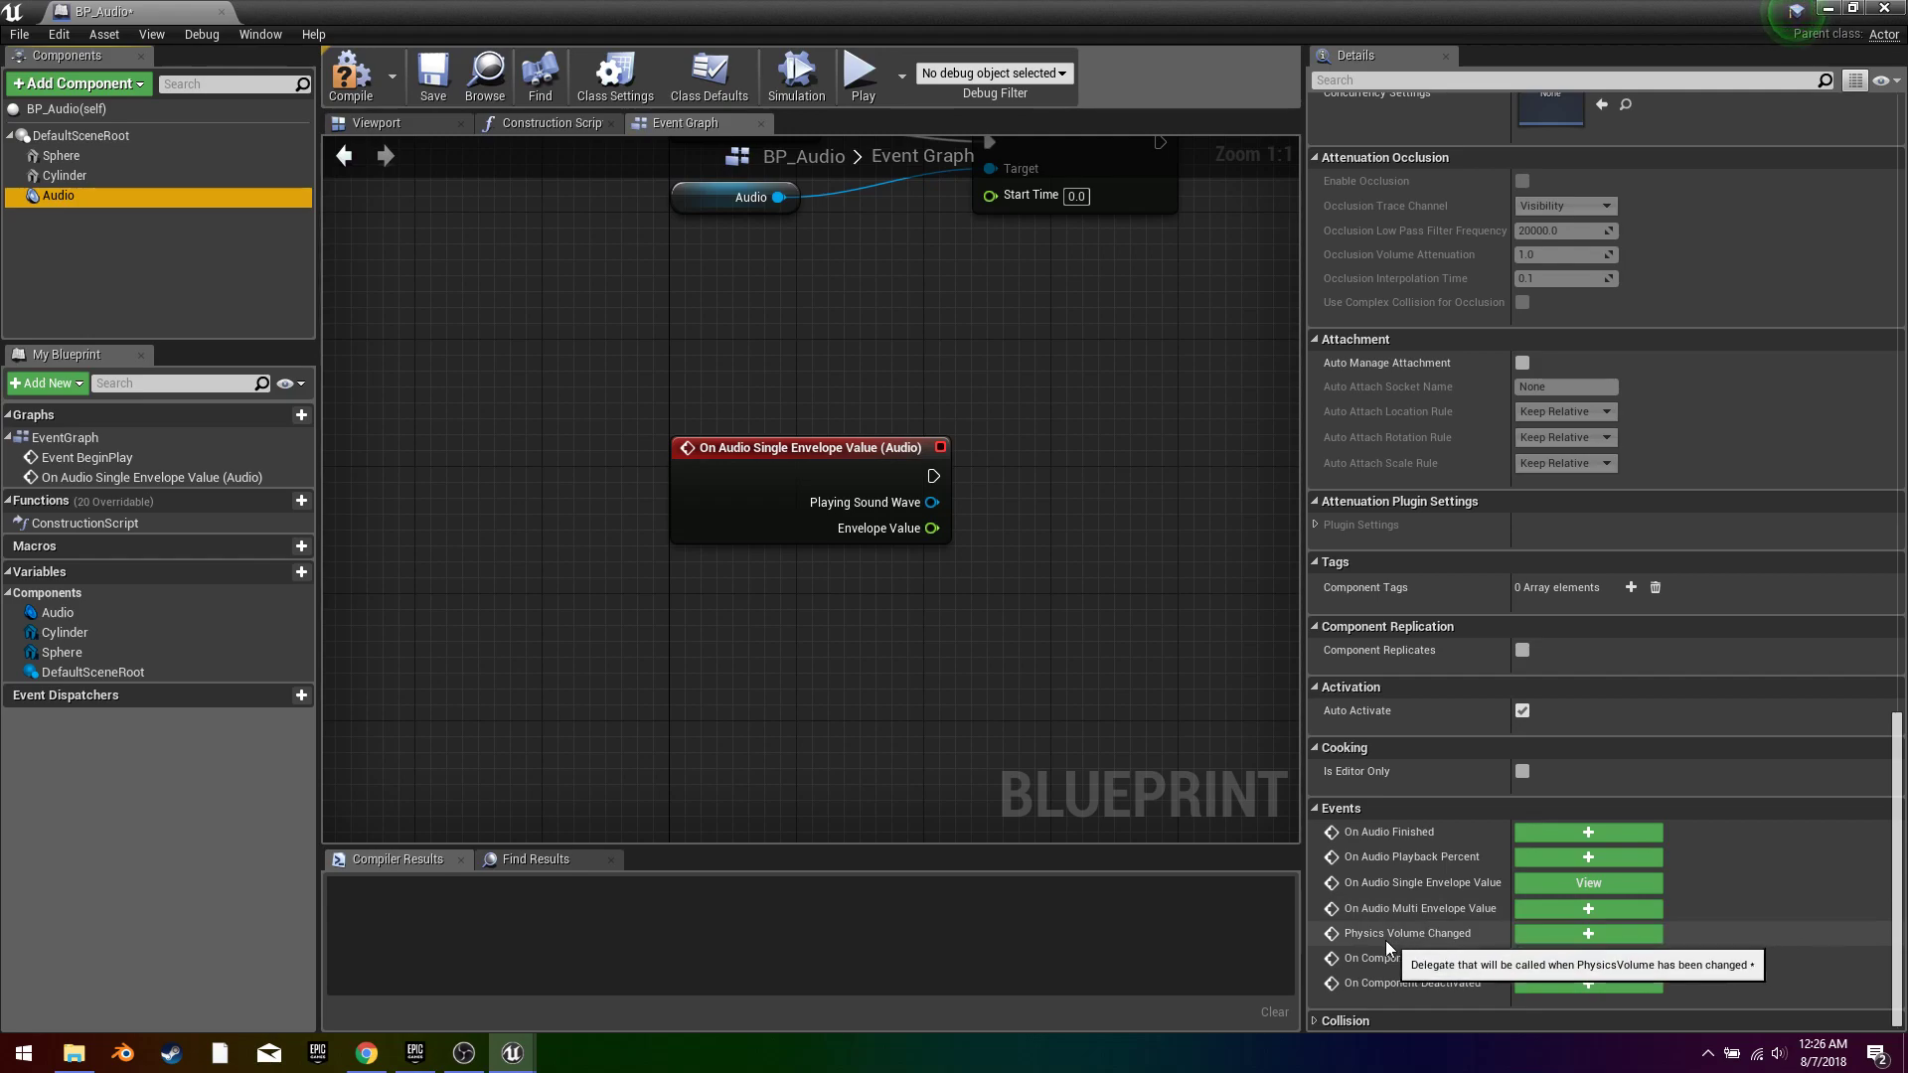
{"action": "mouse_move", "coordinate": [1366, 948]}
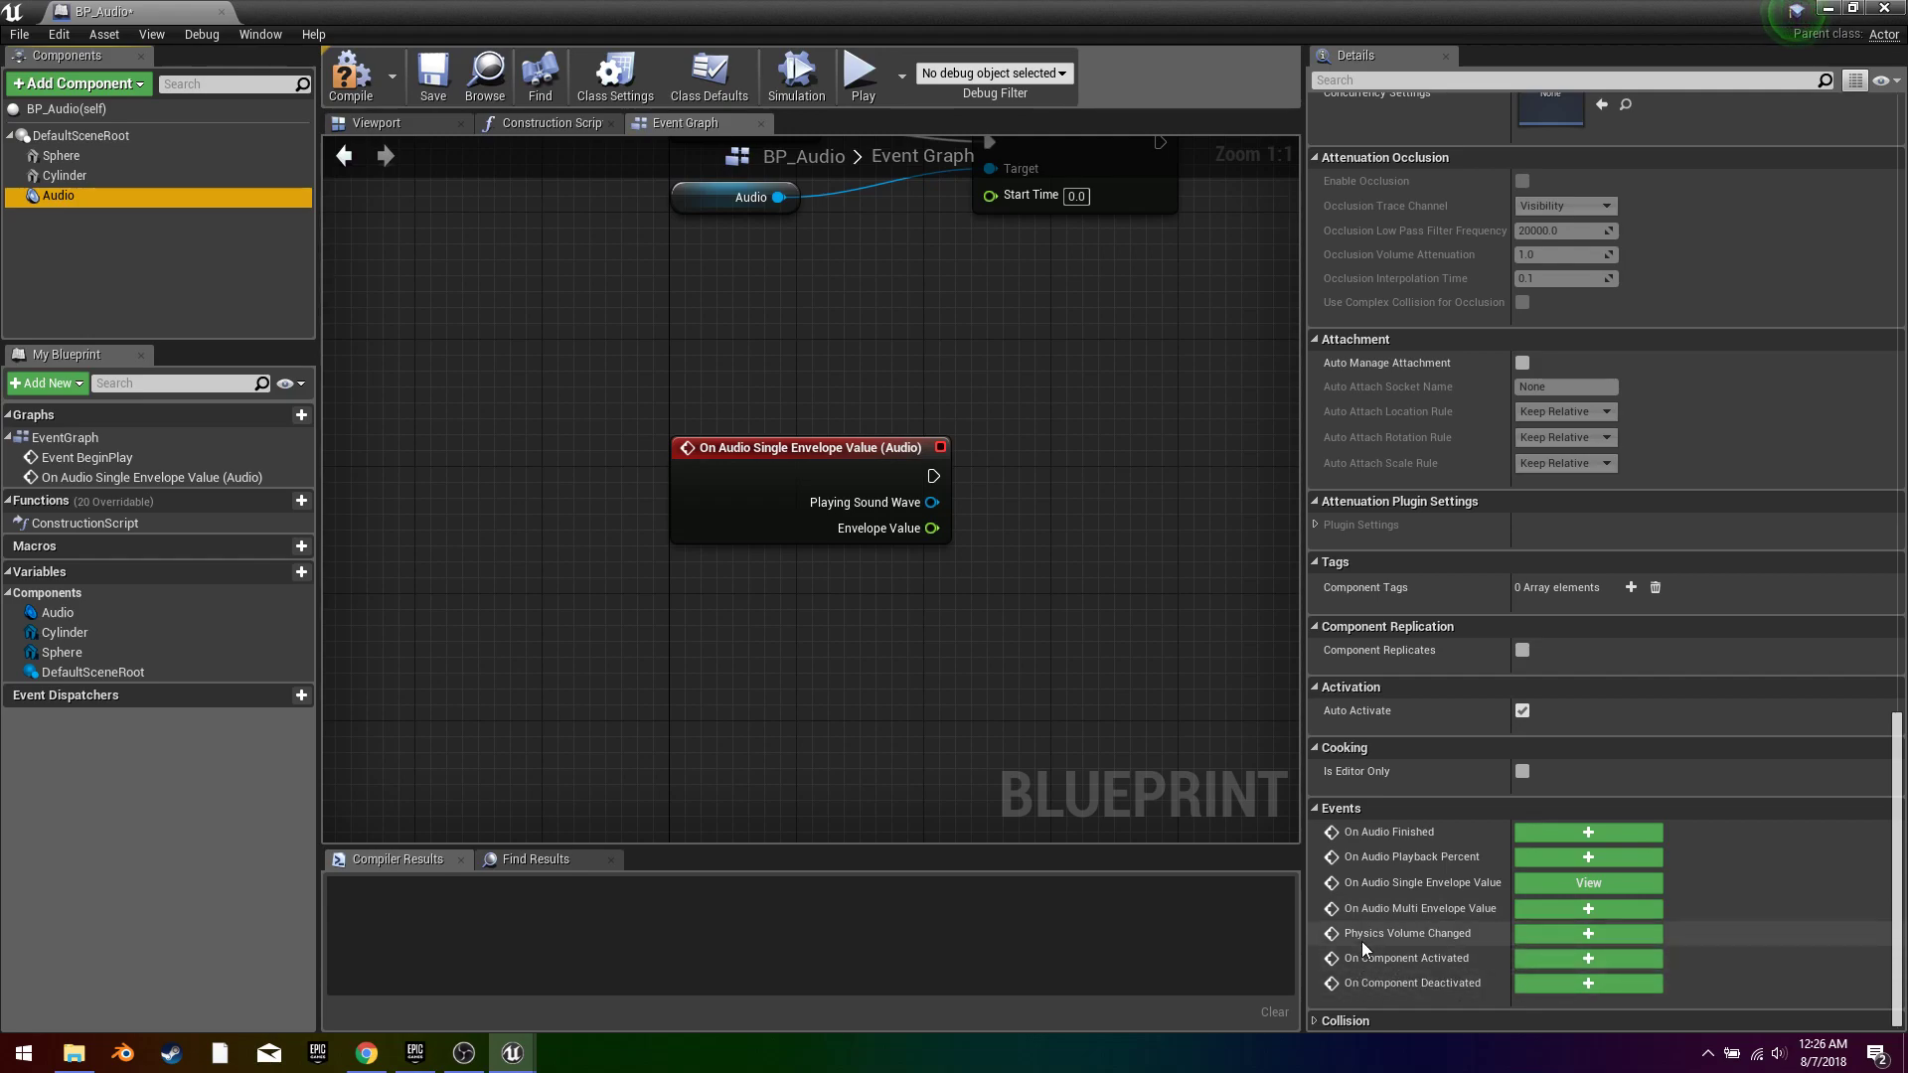
{"action": "mouse_move", "coordinate": [1431, 859]}
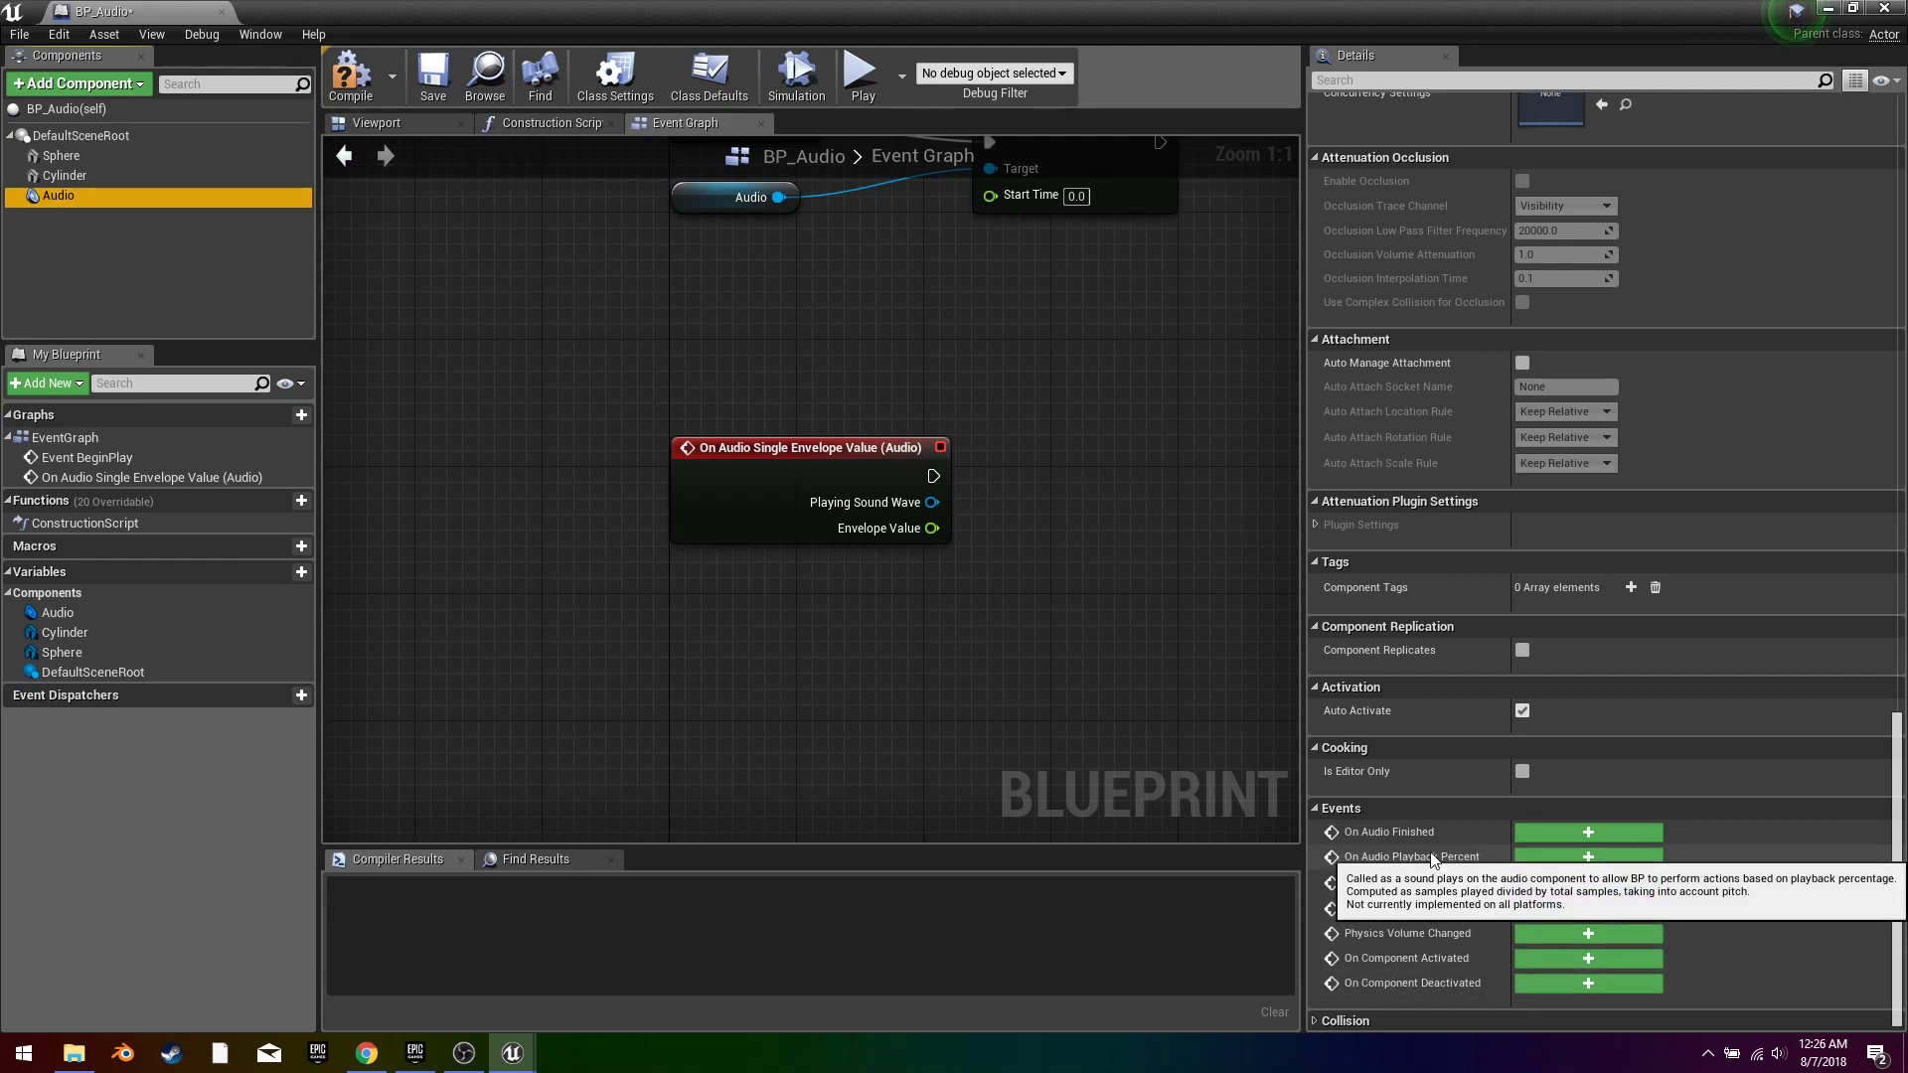
{"action": "left_click", "coordinate": [1588, 856]}
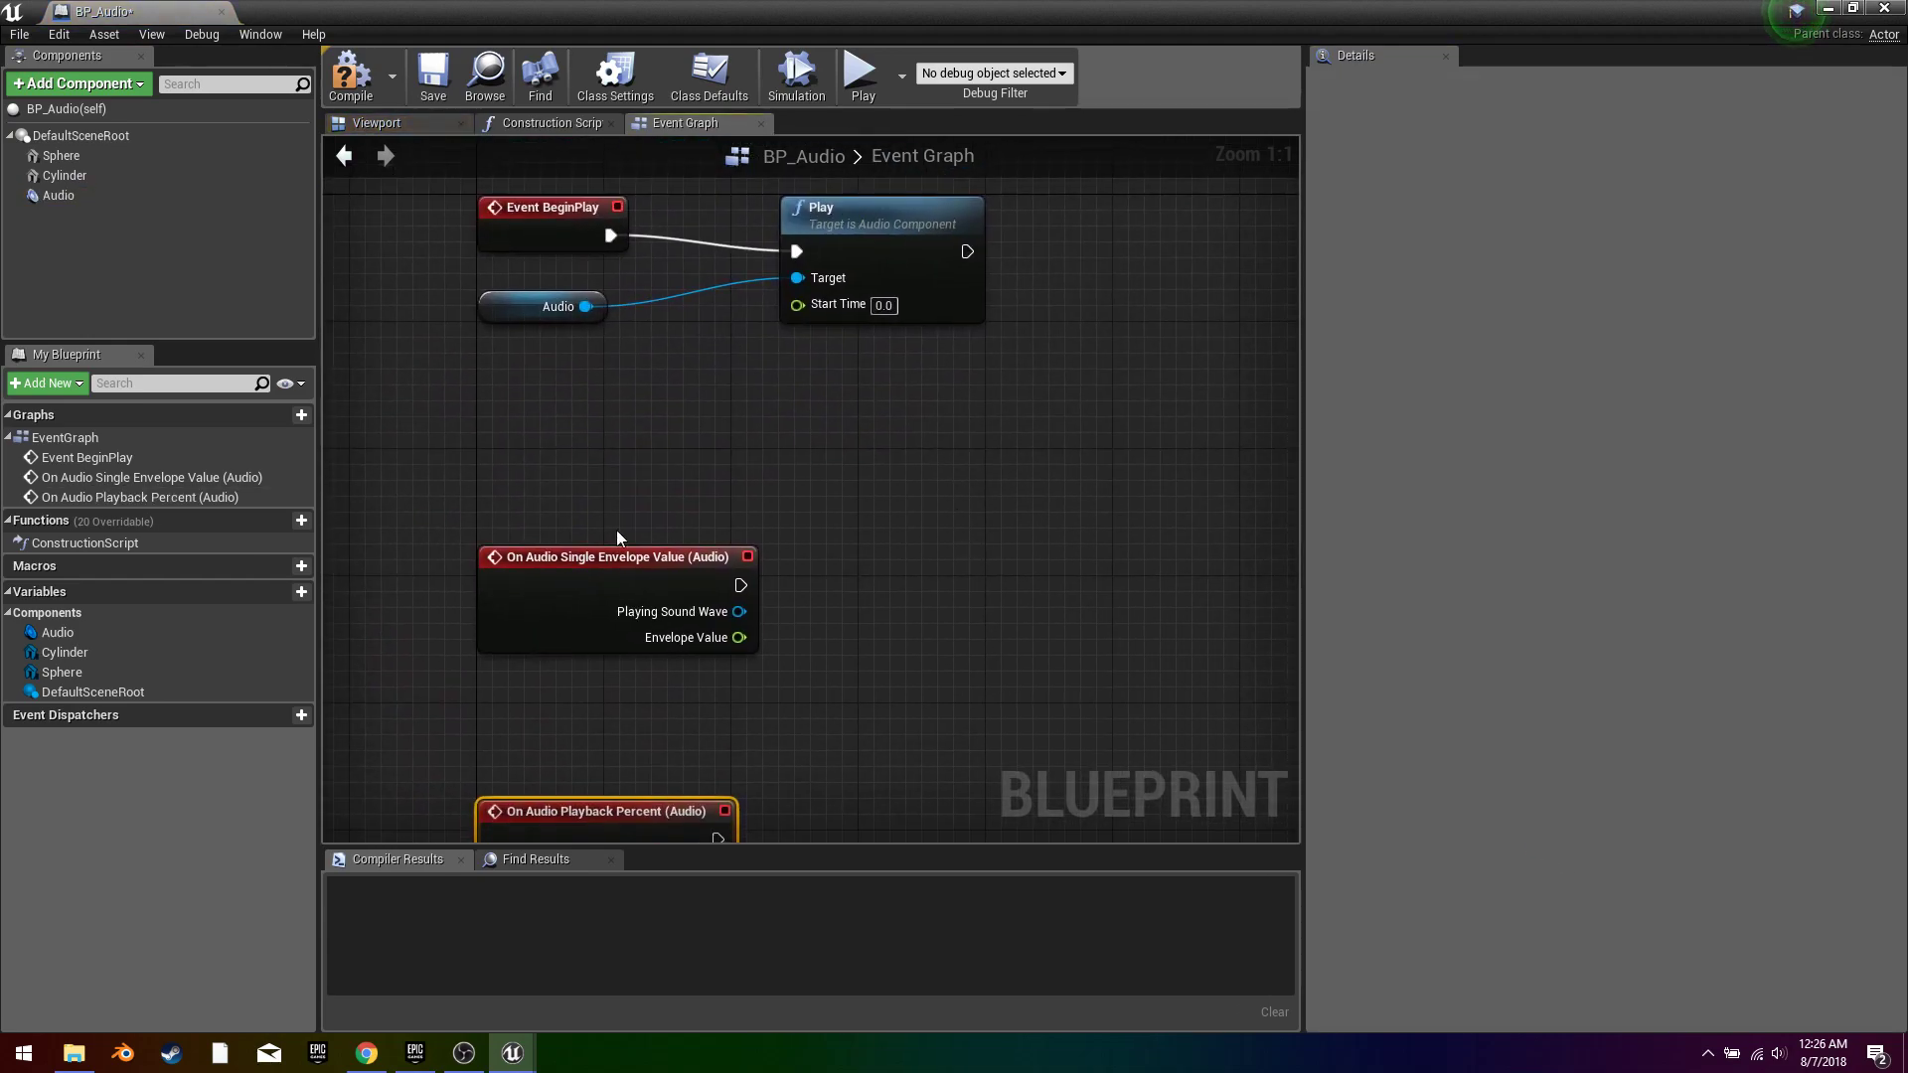
{"action": "mouse_move", "coordinate": [735, 421]}
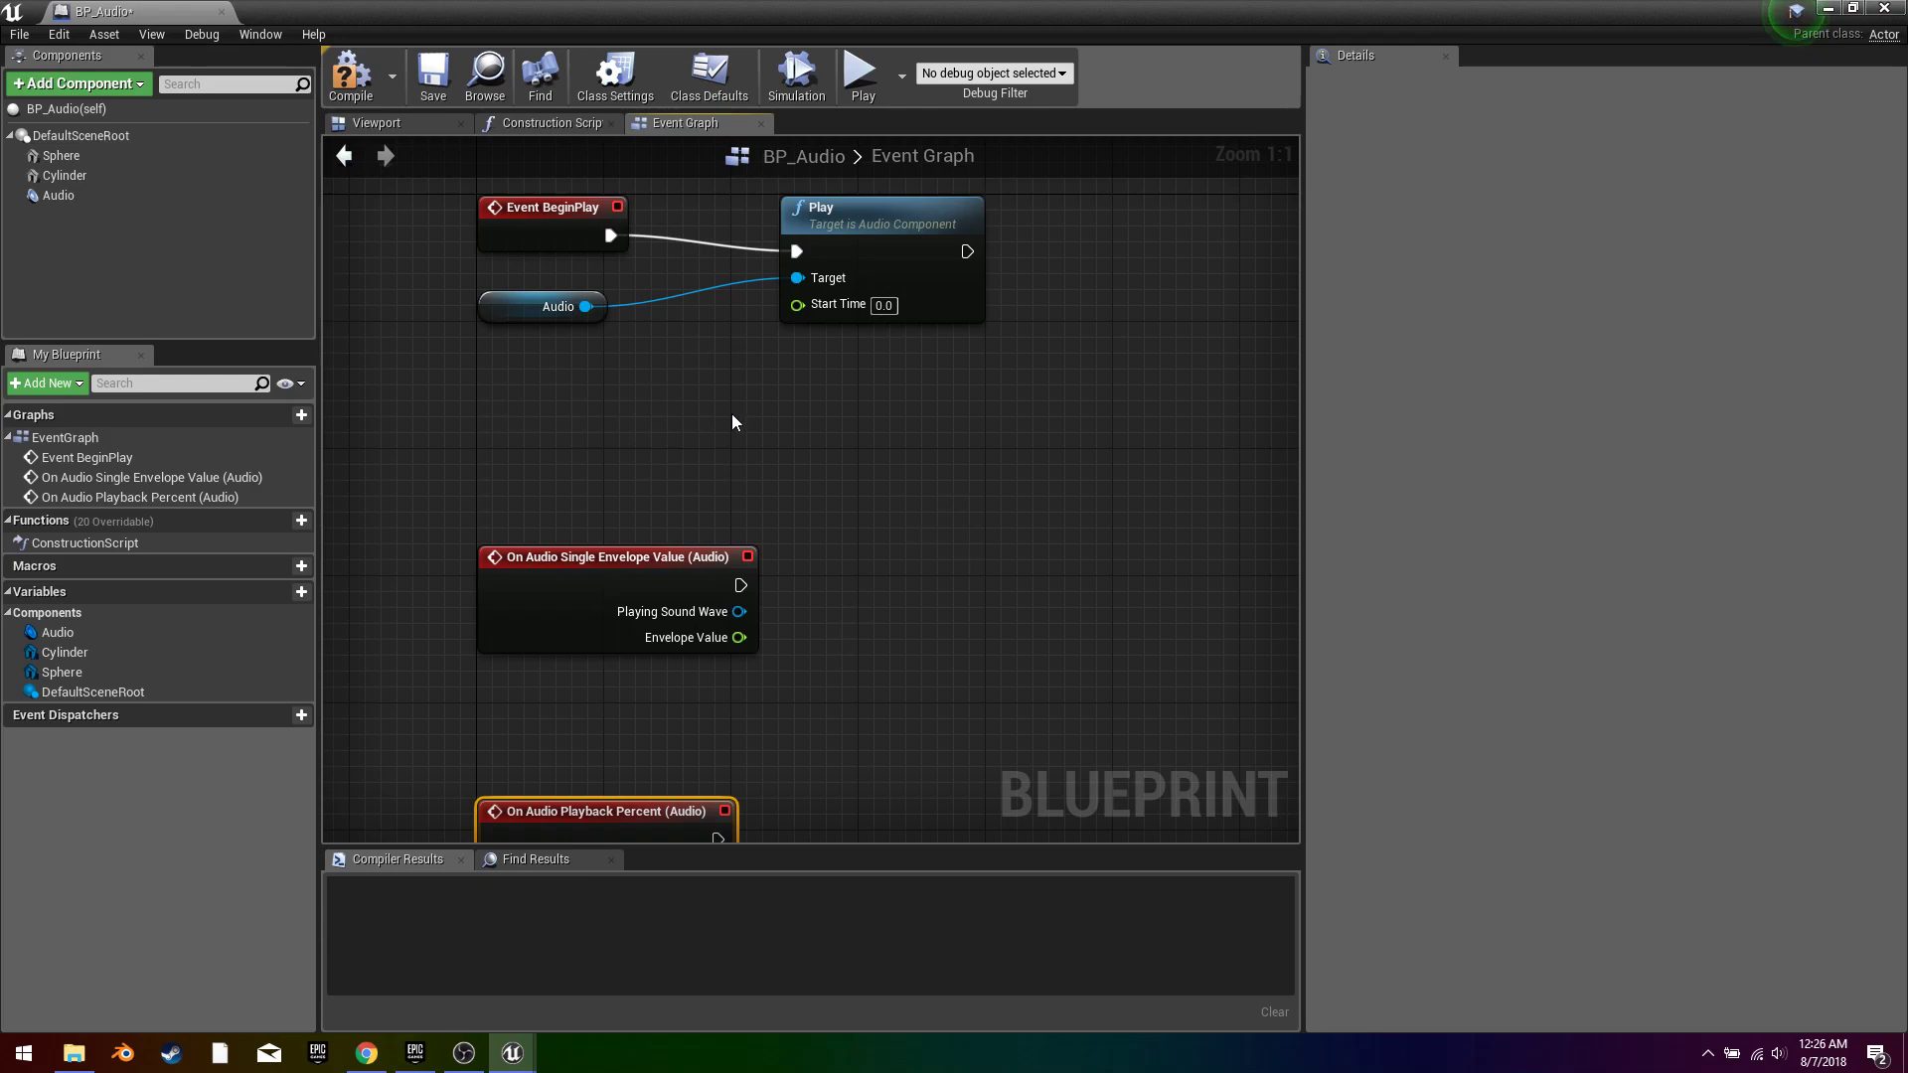
Step: Compile the BP_Audio blueprint with the two new audio events
{"action": "left_click", "coordinate": [349, 75]}
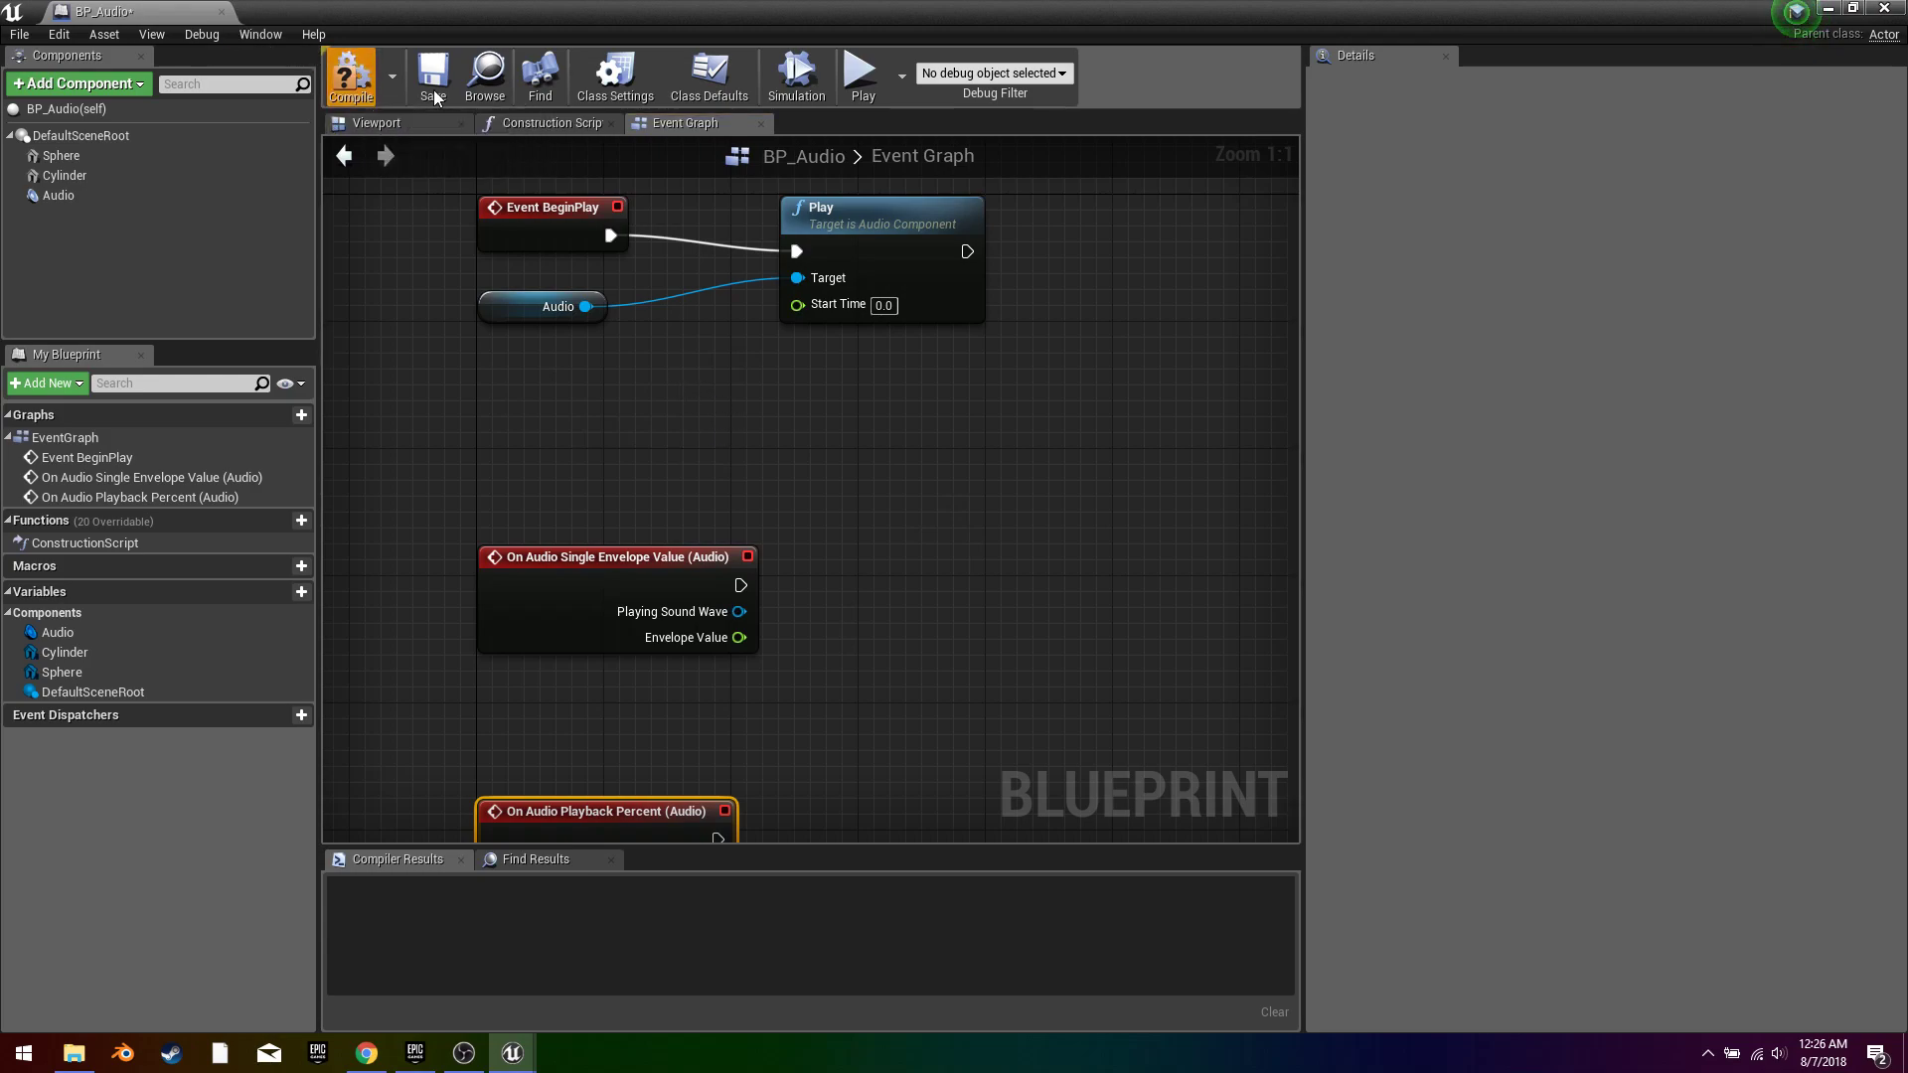
{"action": "left_click", "coordinate": [350, 72]}
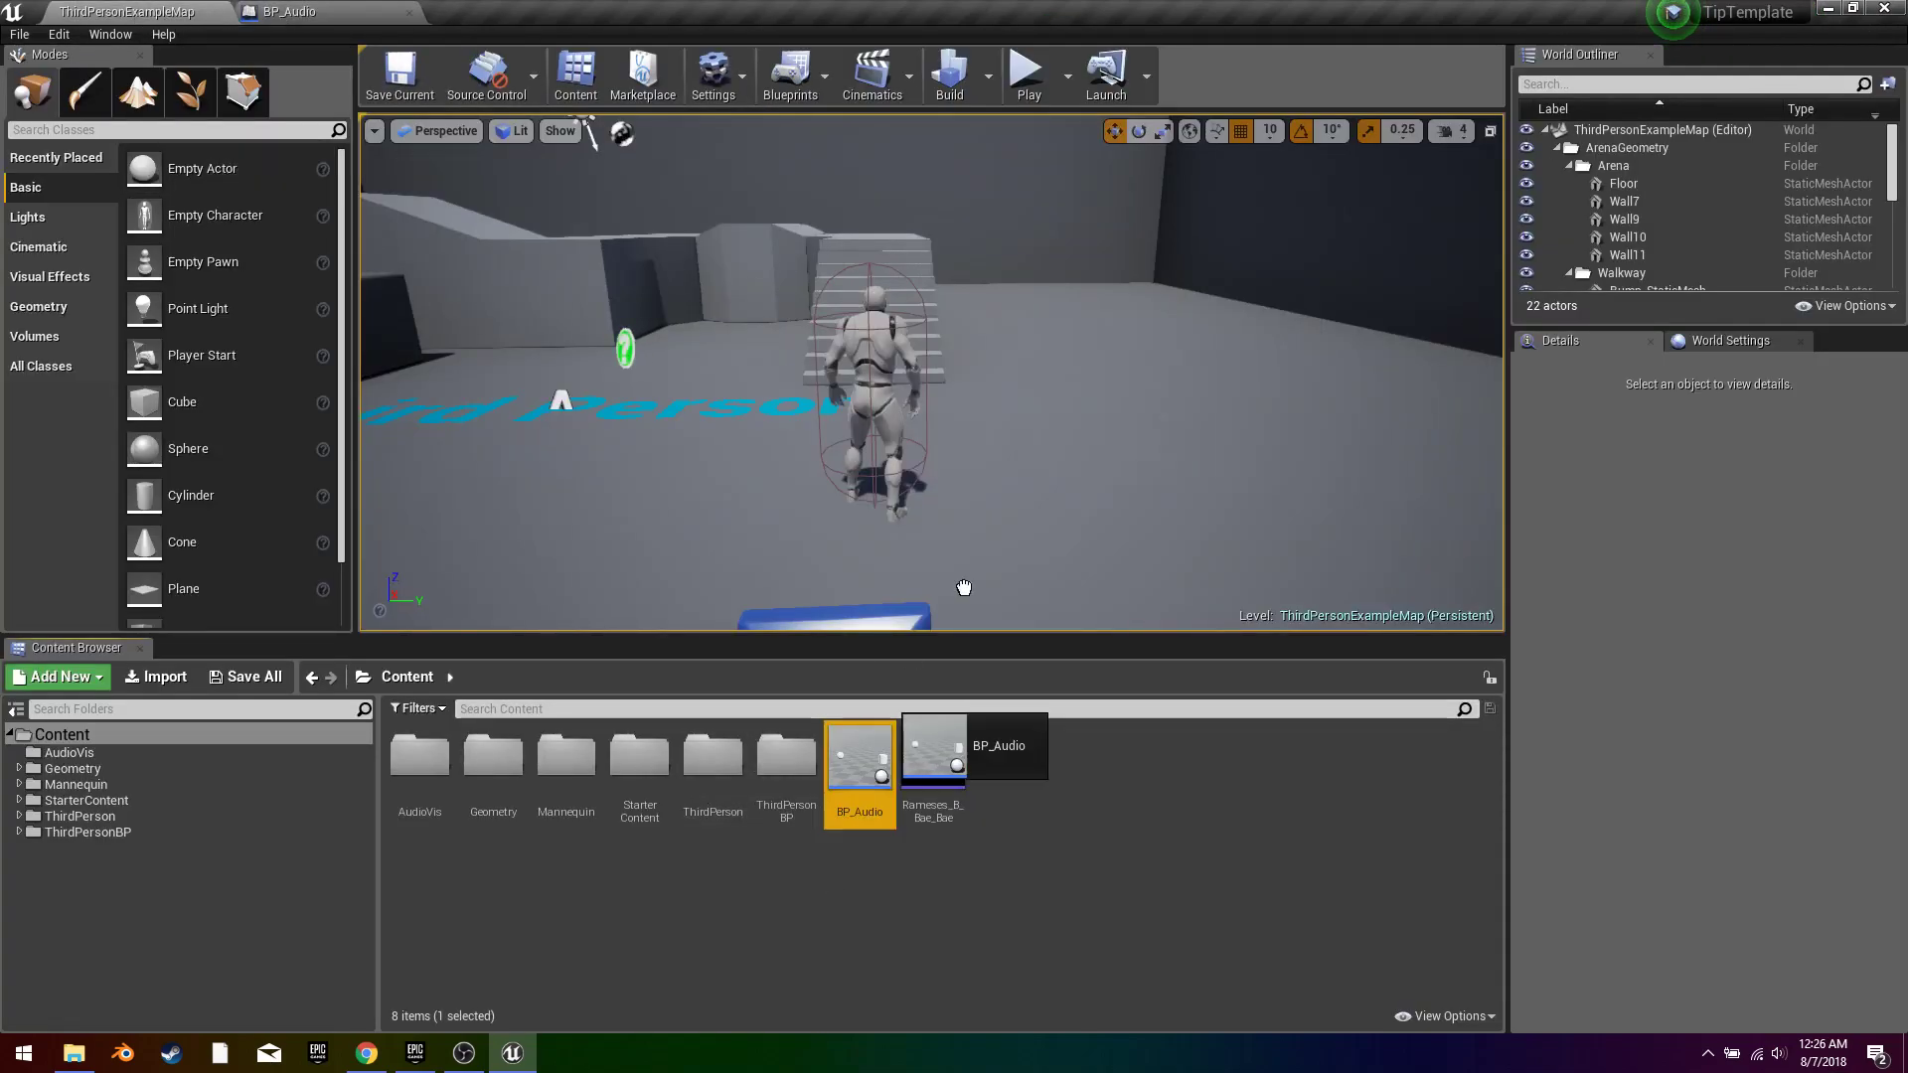
Step: Place a BP_Audio actor into ThirdPersonExampleMap and play-test the level
{"action": "left_click_drag", "start_coordinate": [859, 755], "coordinate": [1040, 292]}
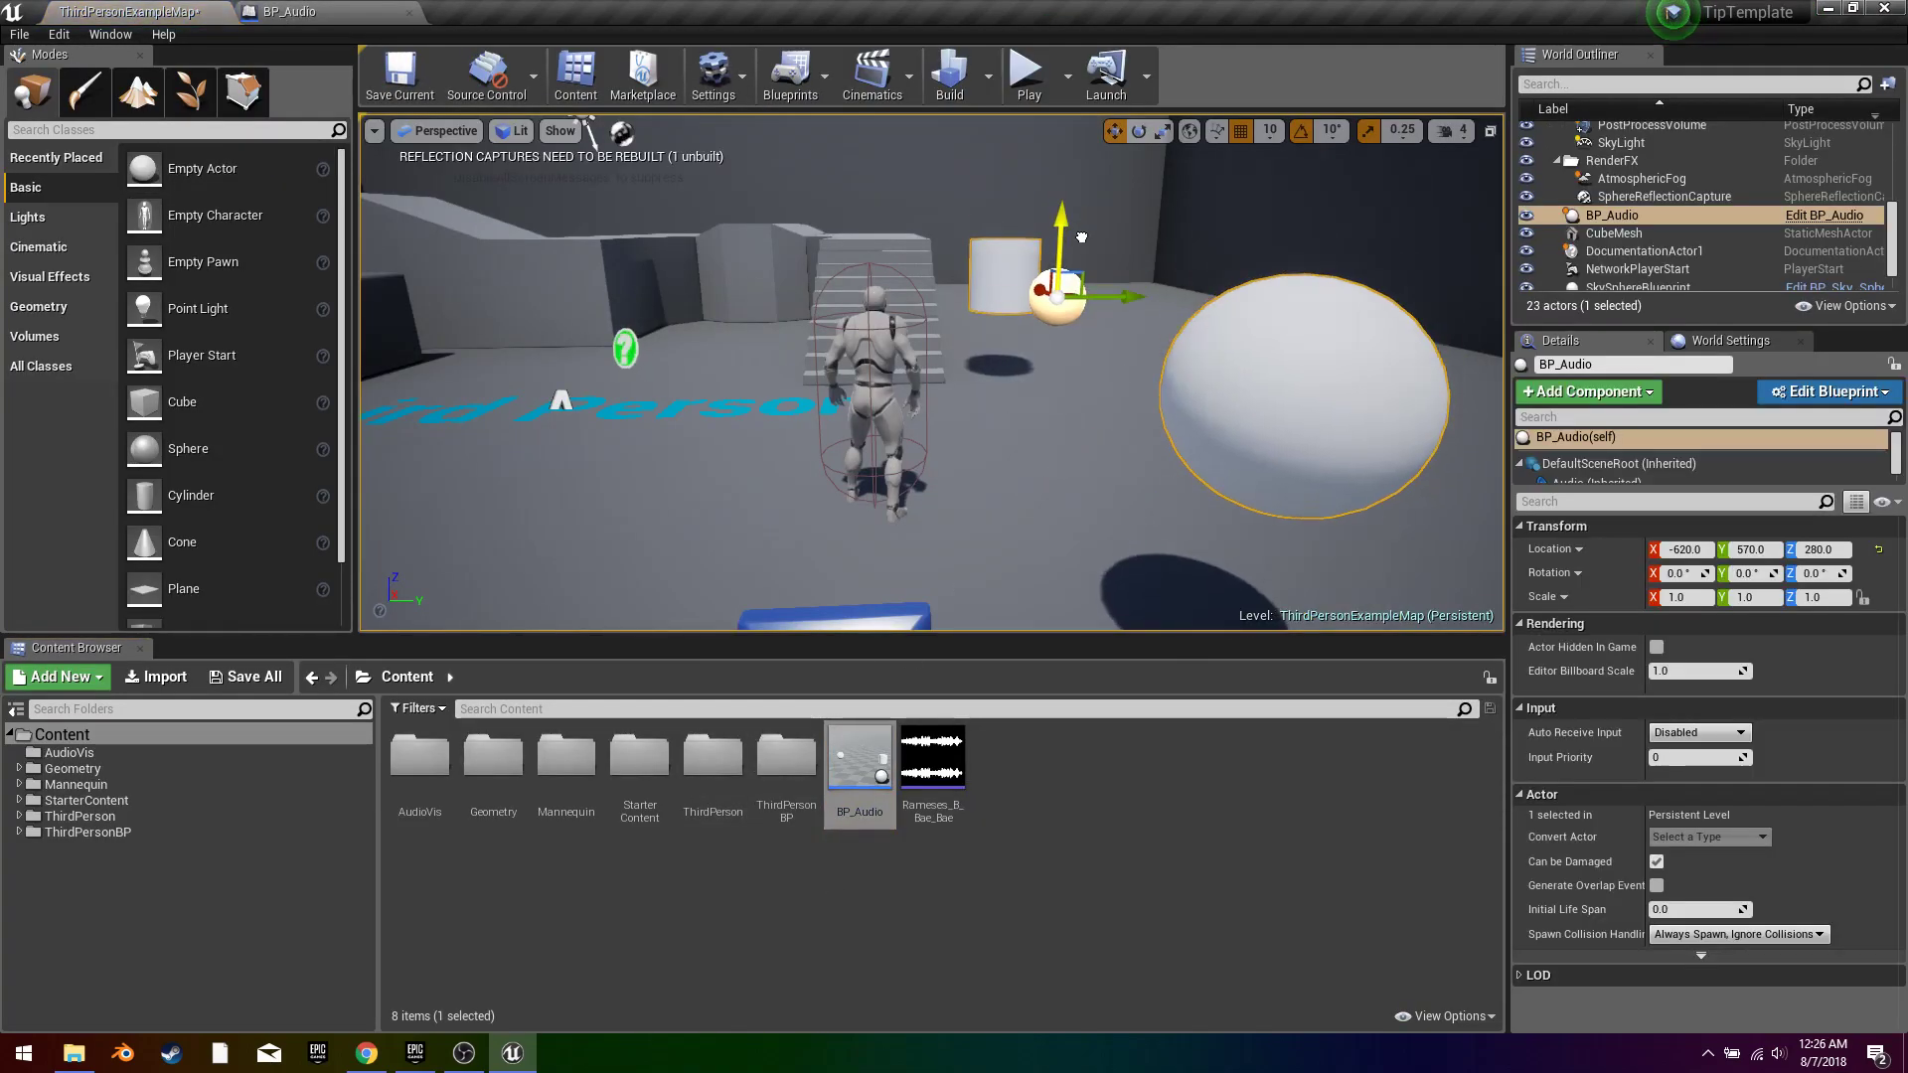
{"action": "mouse_move", "coordinate": [1029, 76]}
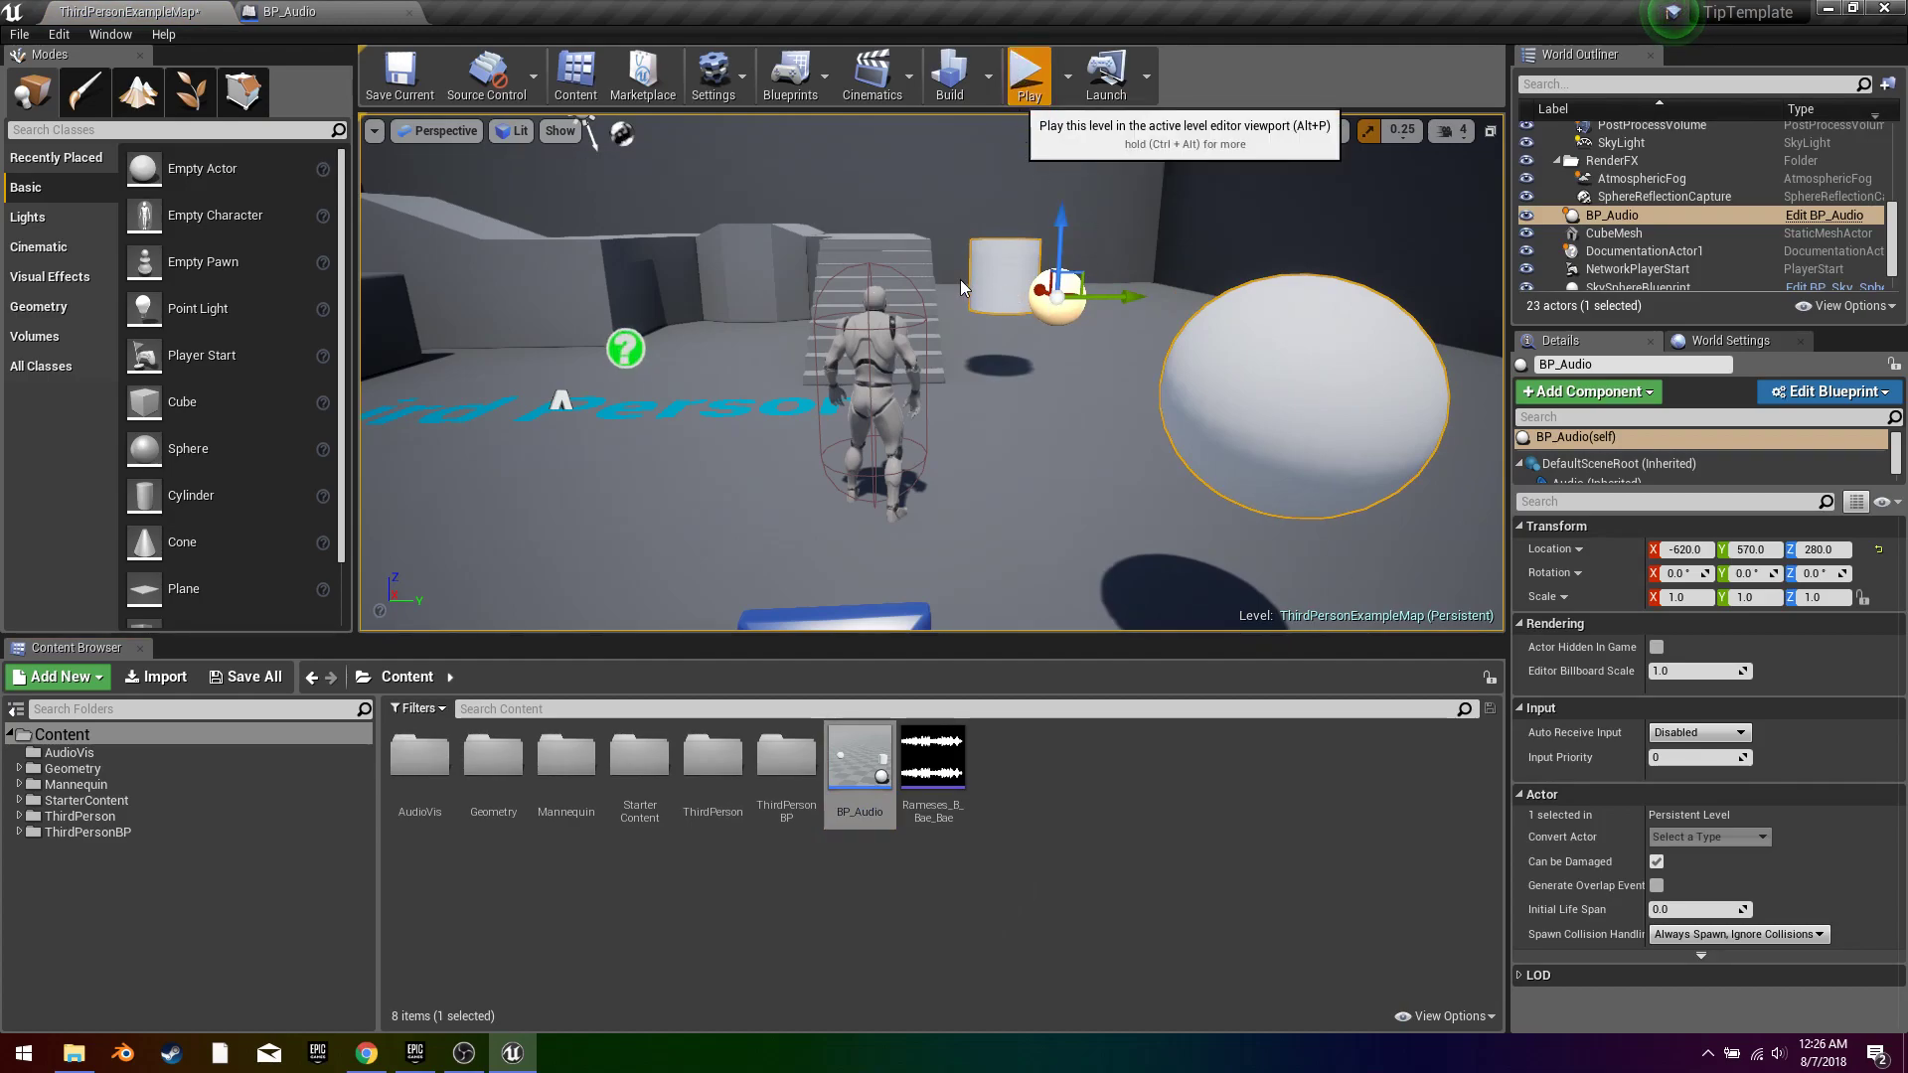
{"action": "mouse_move", "coordinate": [970, 236]}
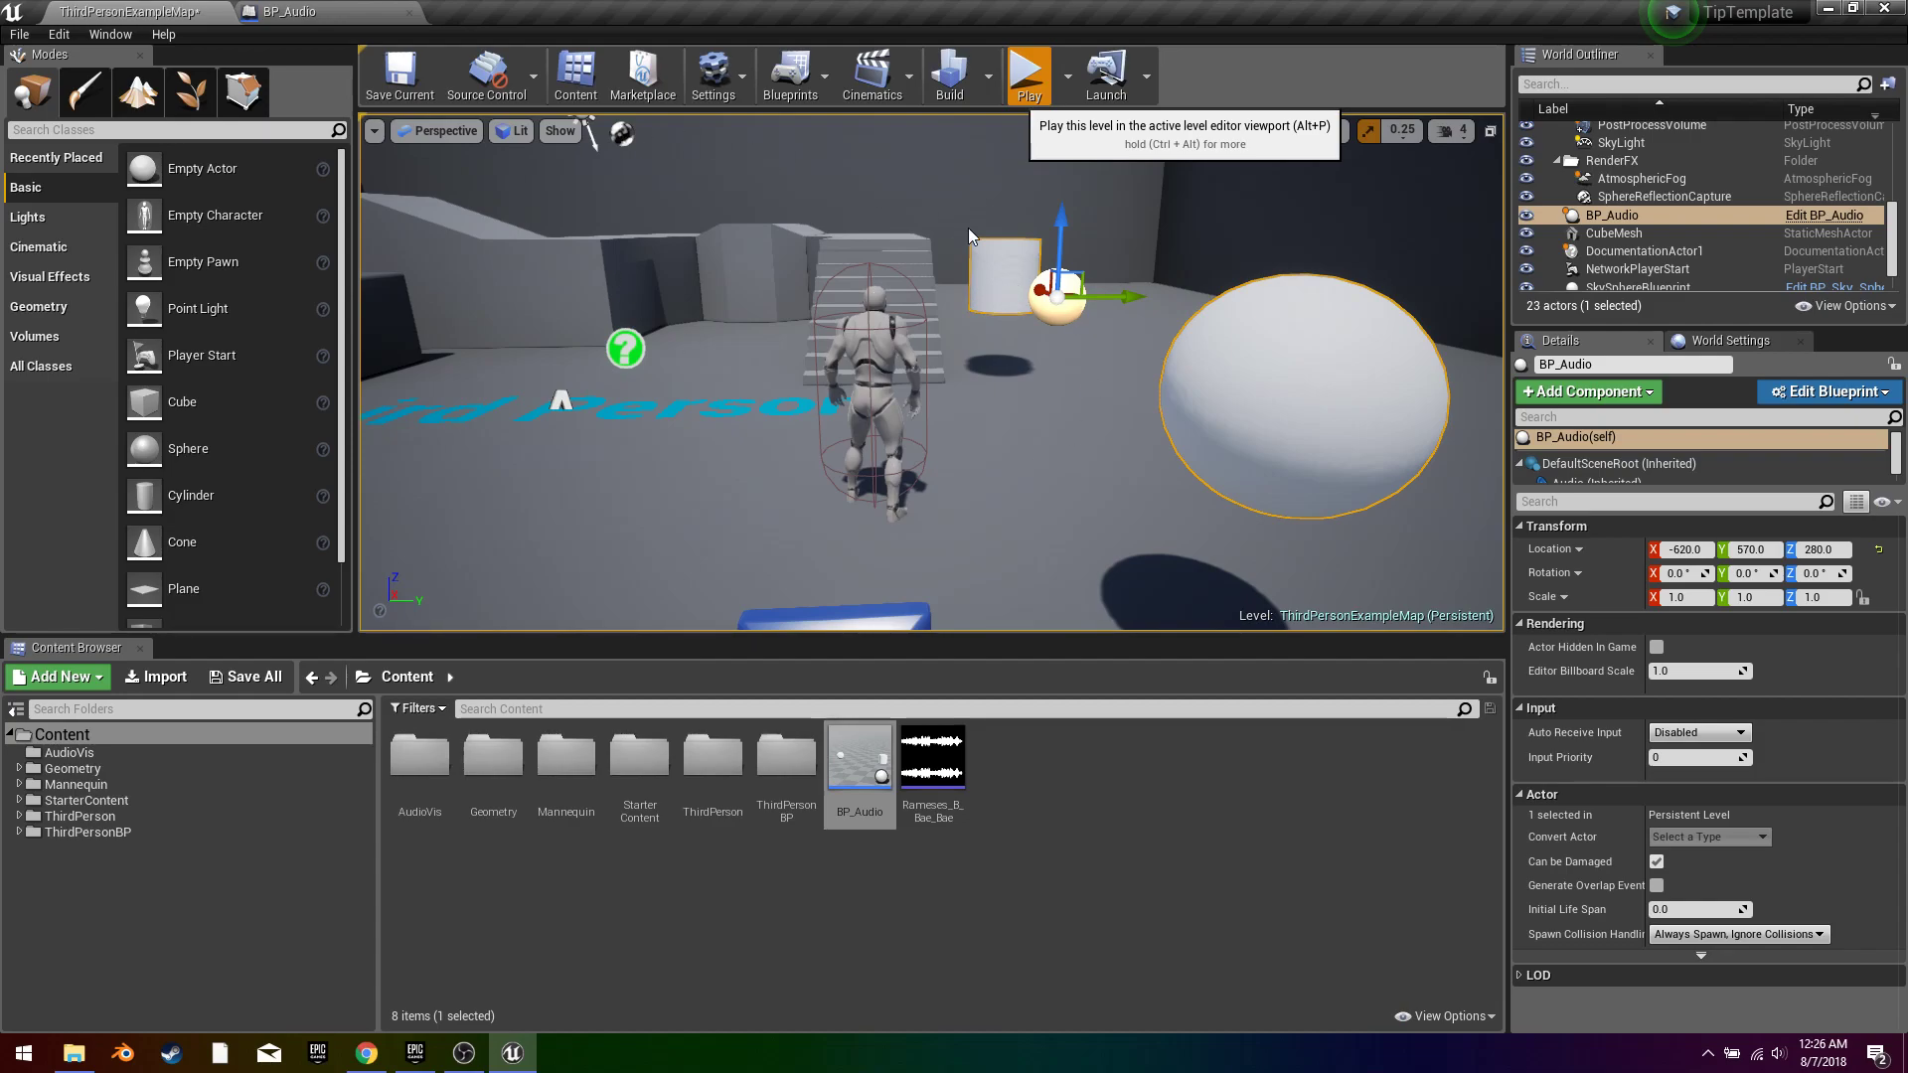
{"action": "left_click", "coordinate": [1029, 71]}
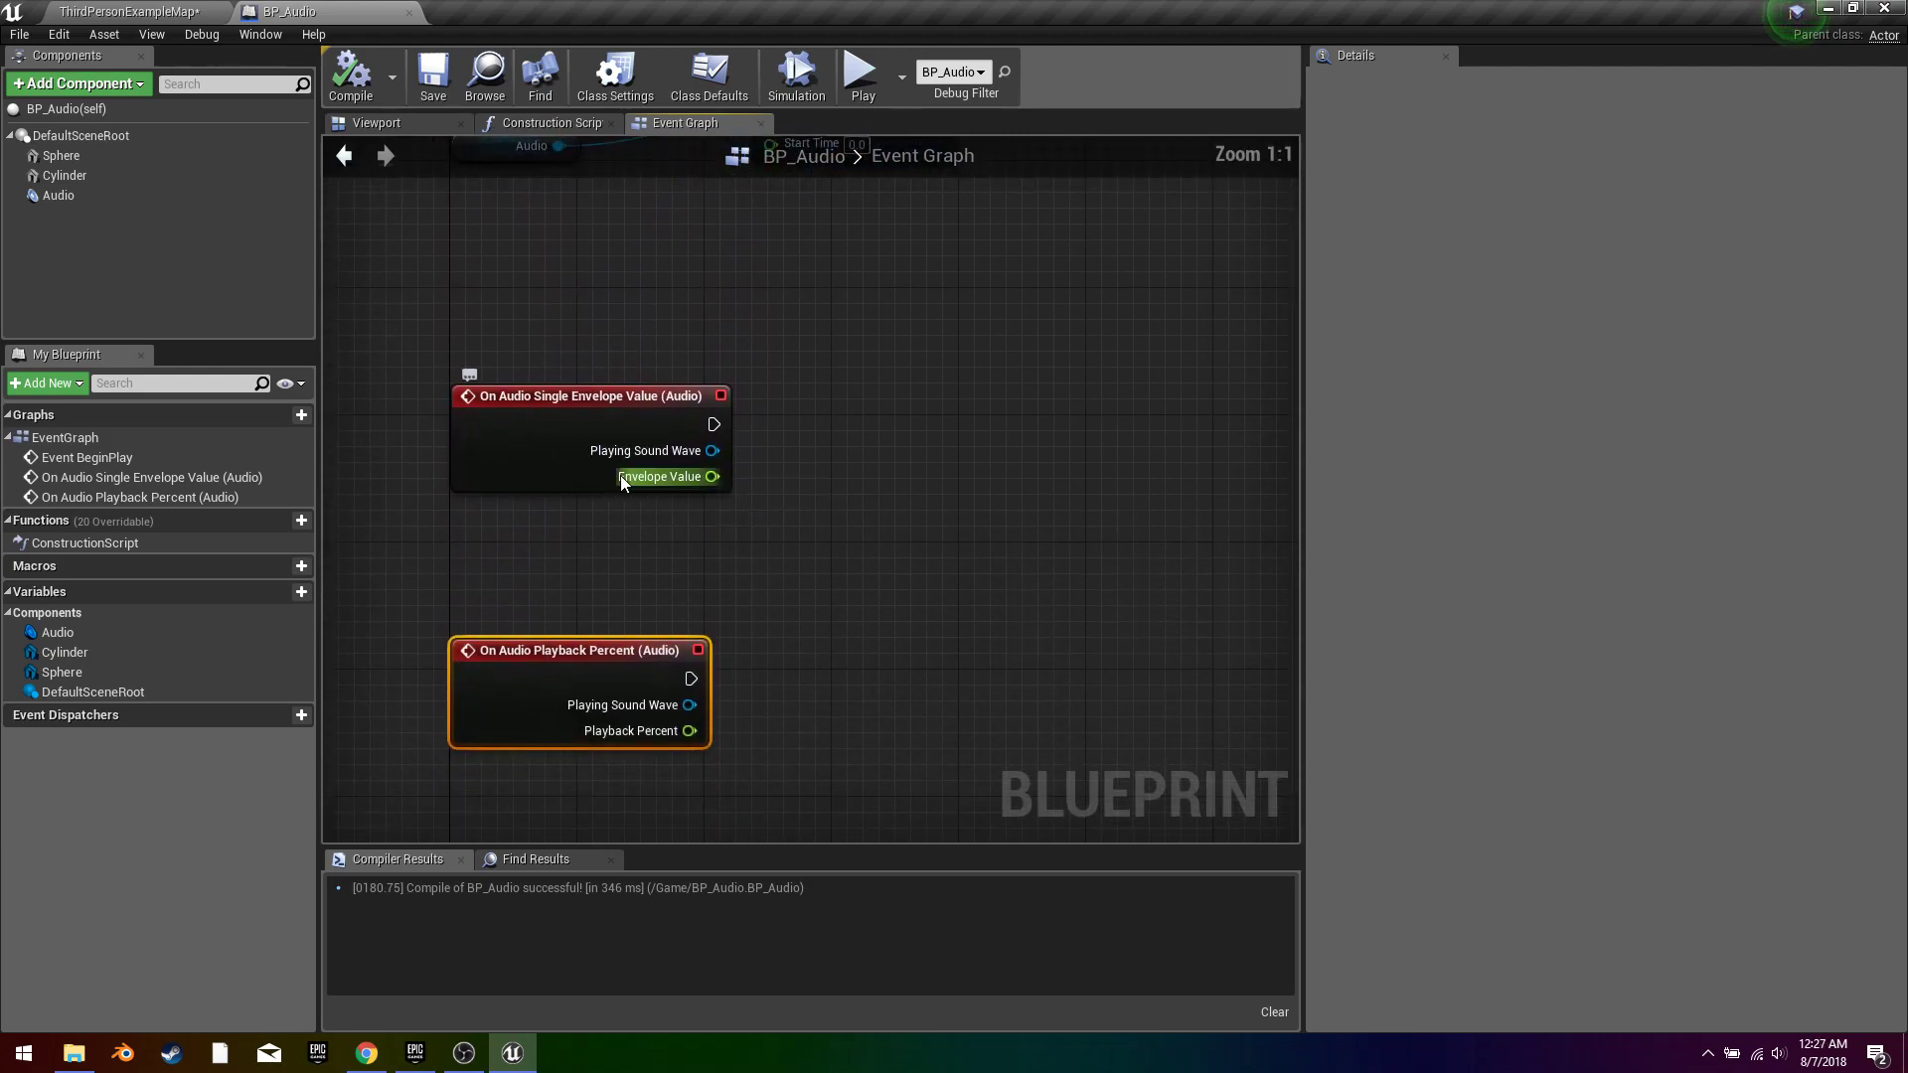
{"action": "mouse_move", "coordinate": [689, 479]}
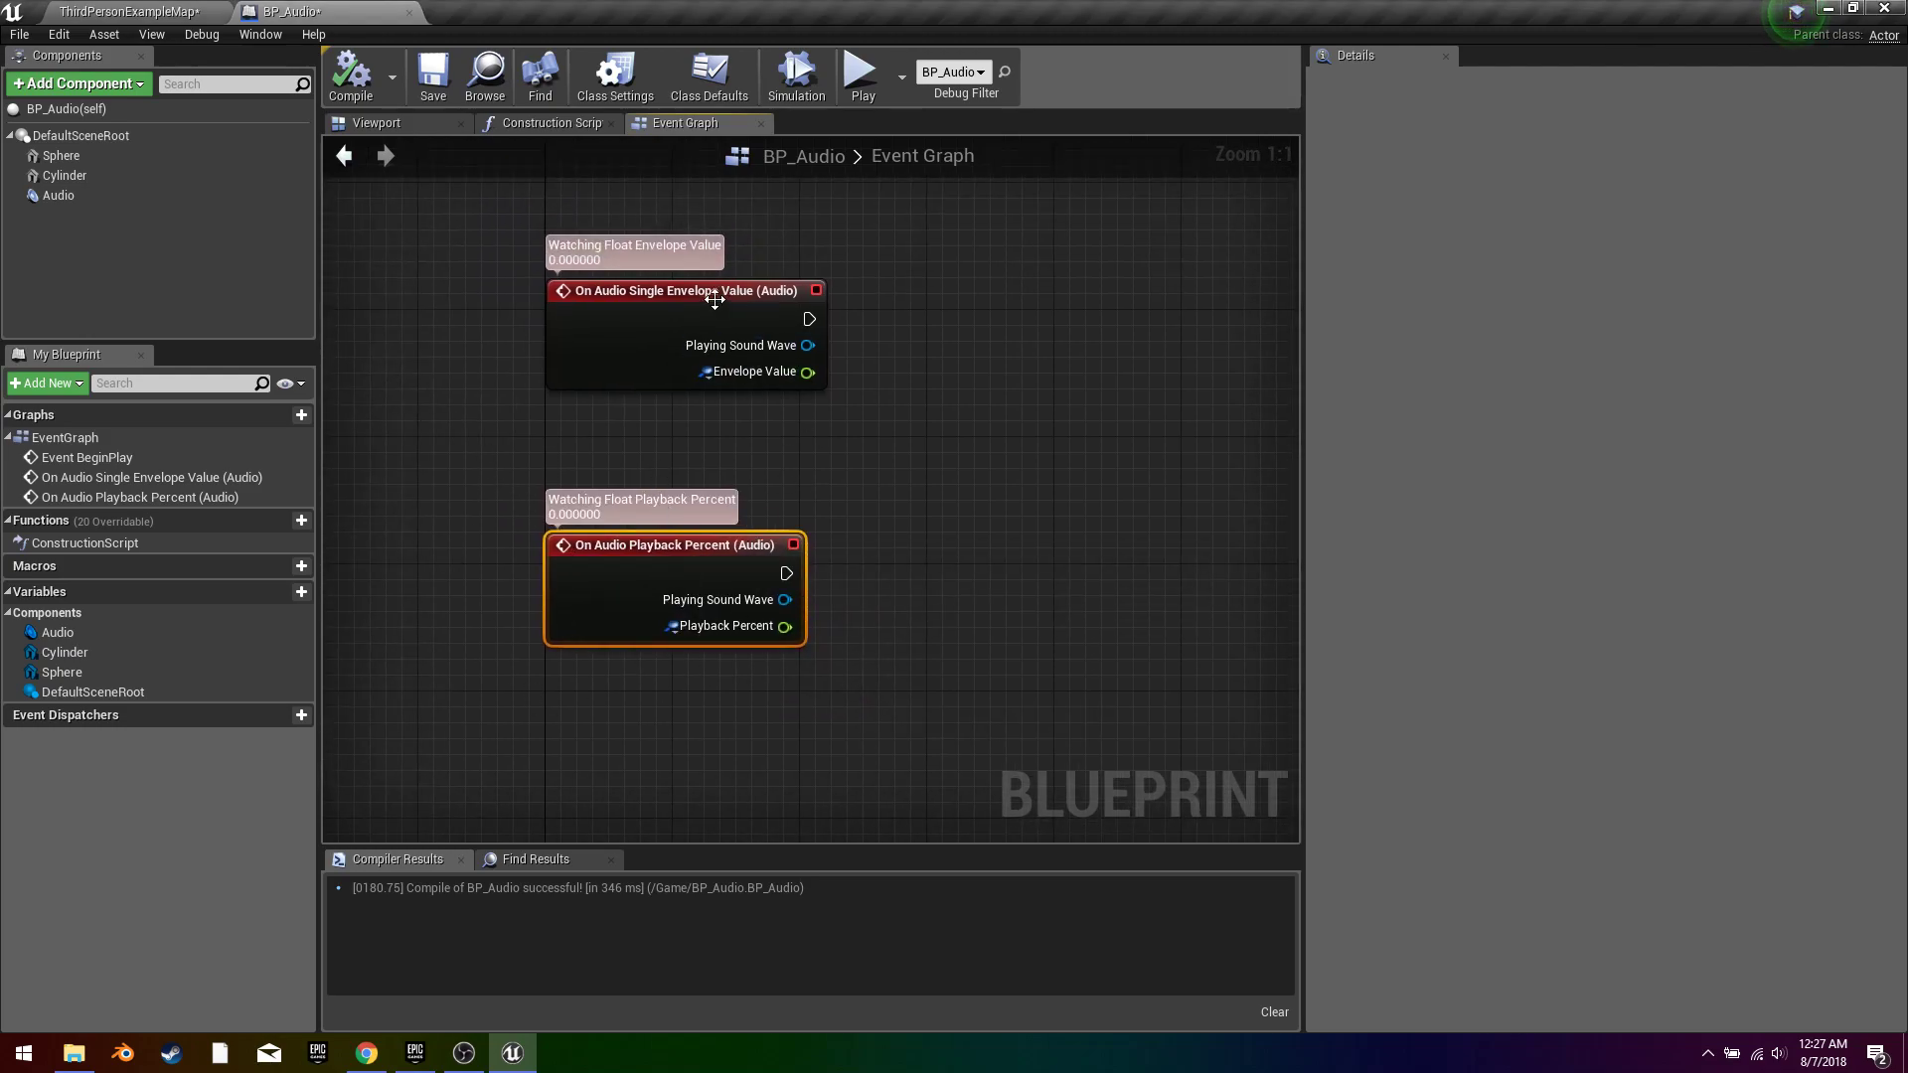
{"action": "mouse_move", "coordinate": [863, 70]}
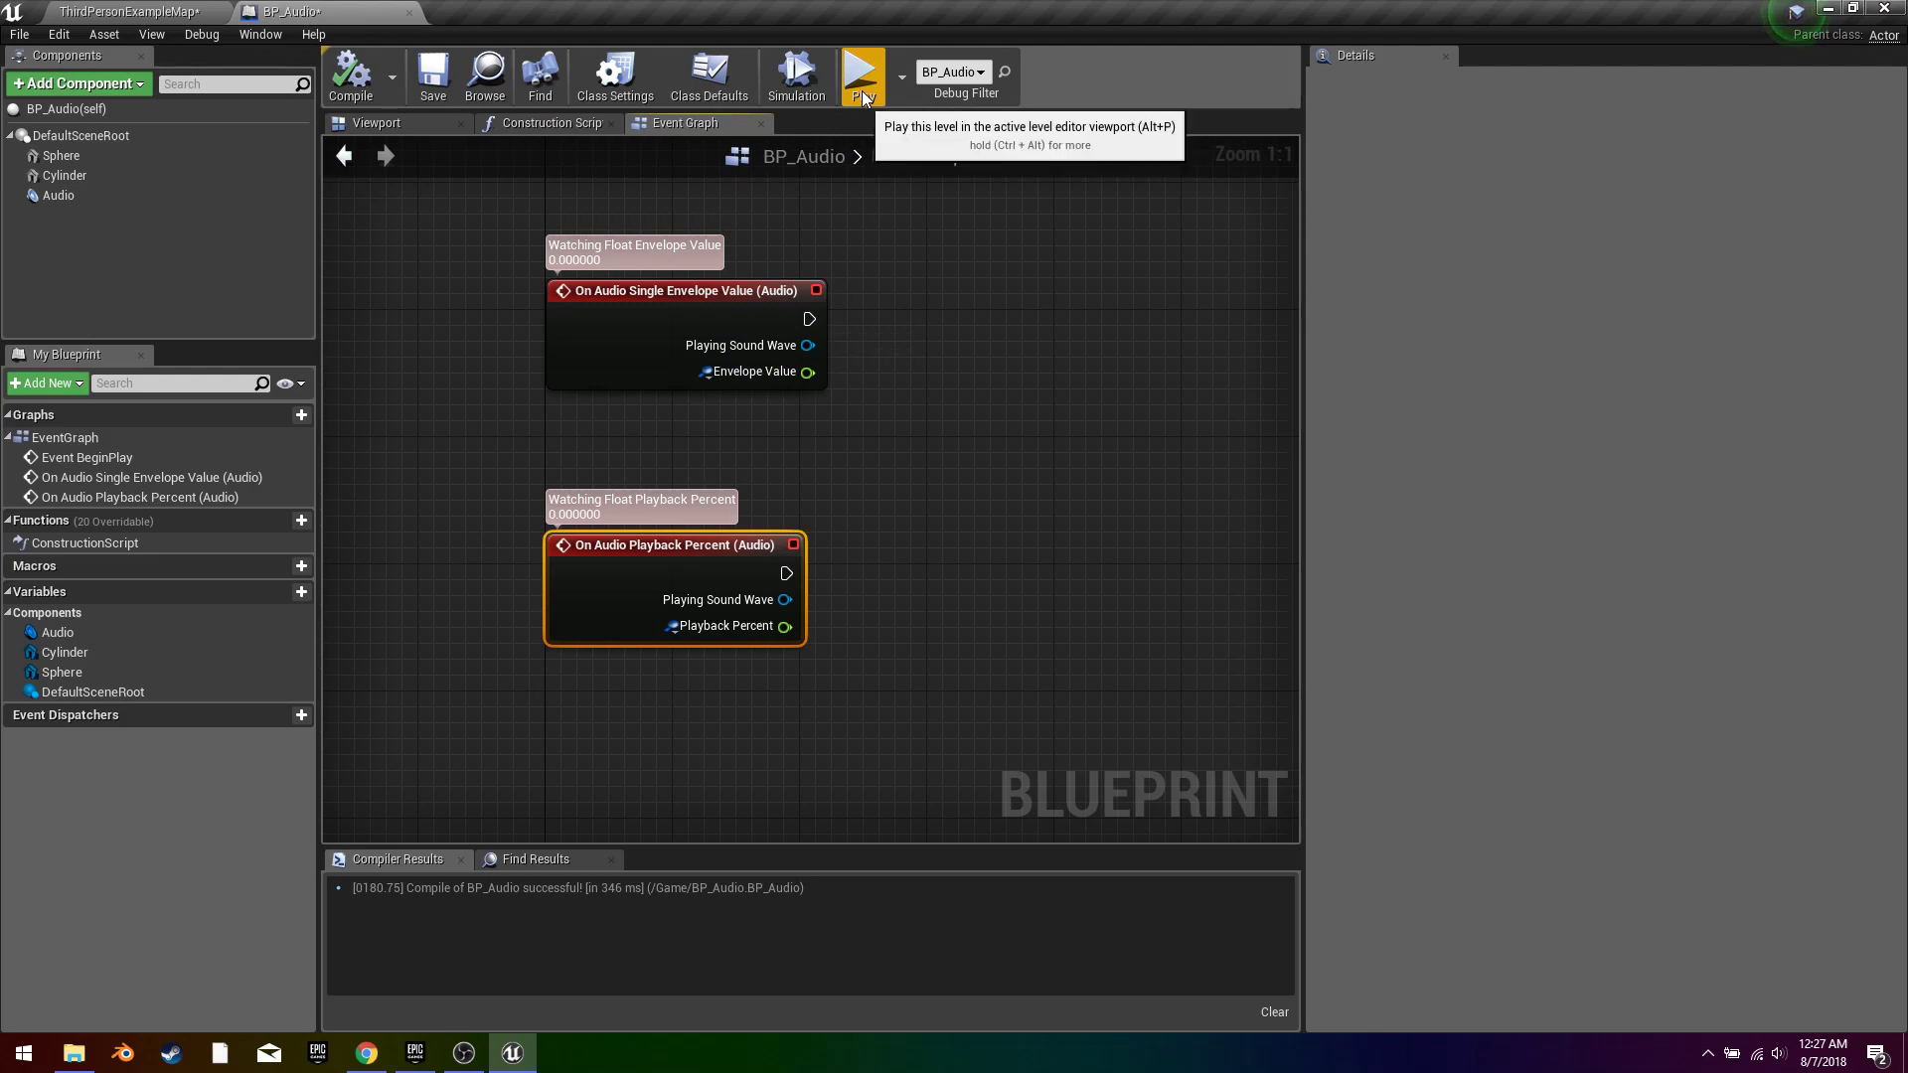
Step: Run the level to check the watched Envelope Value and Playback Percent readings
{"action": "left_click", "coordinate": [863, 71]}
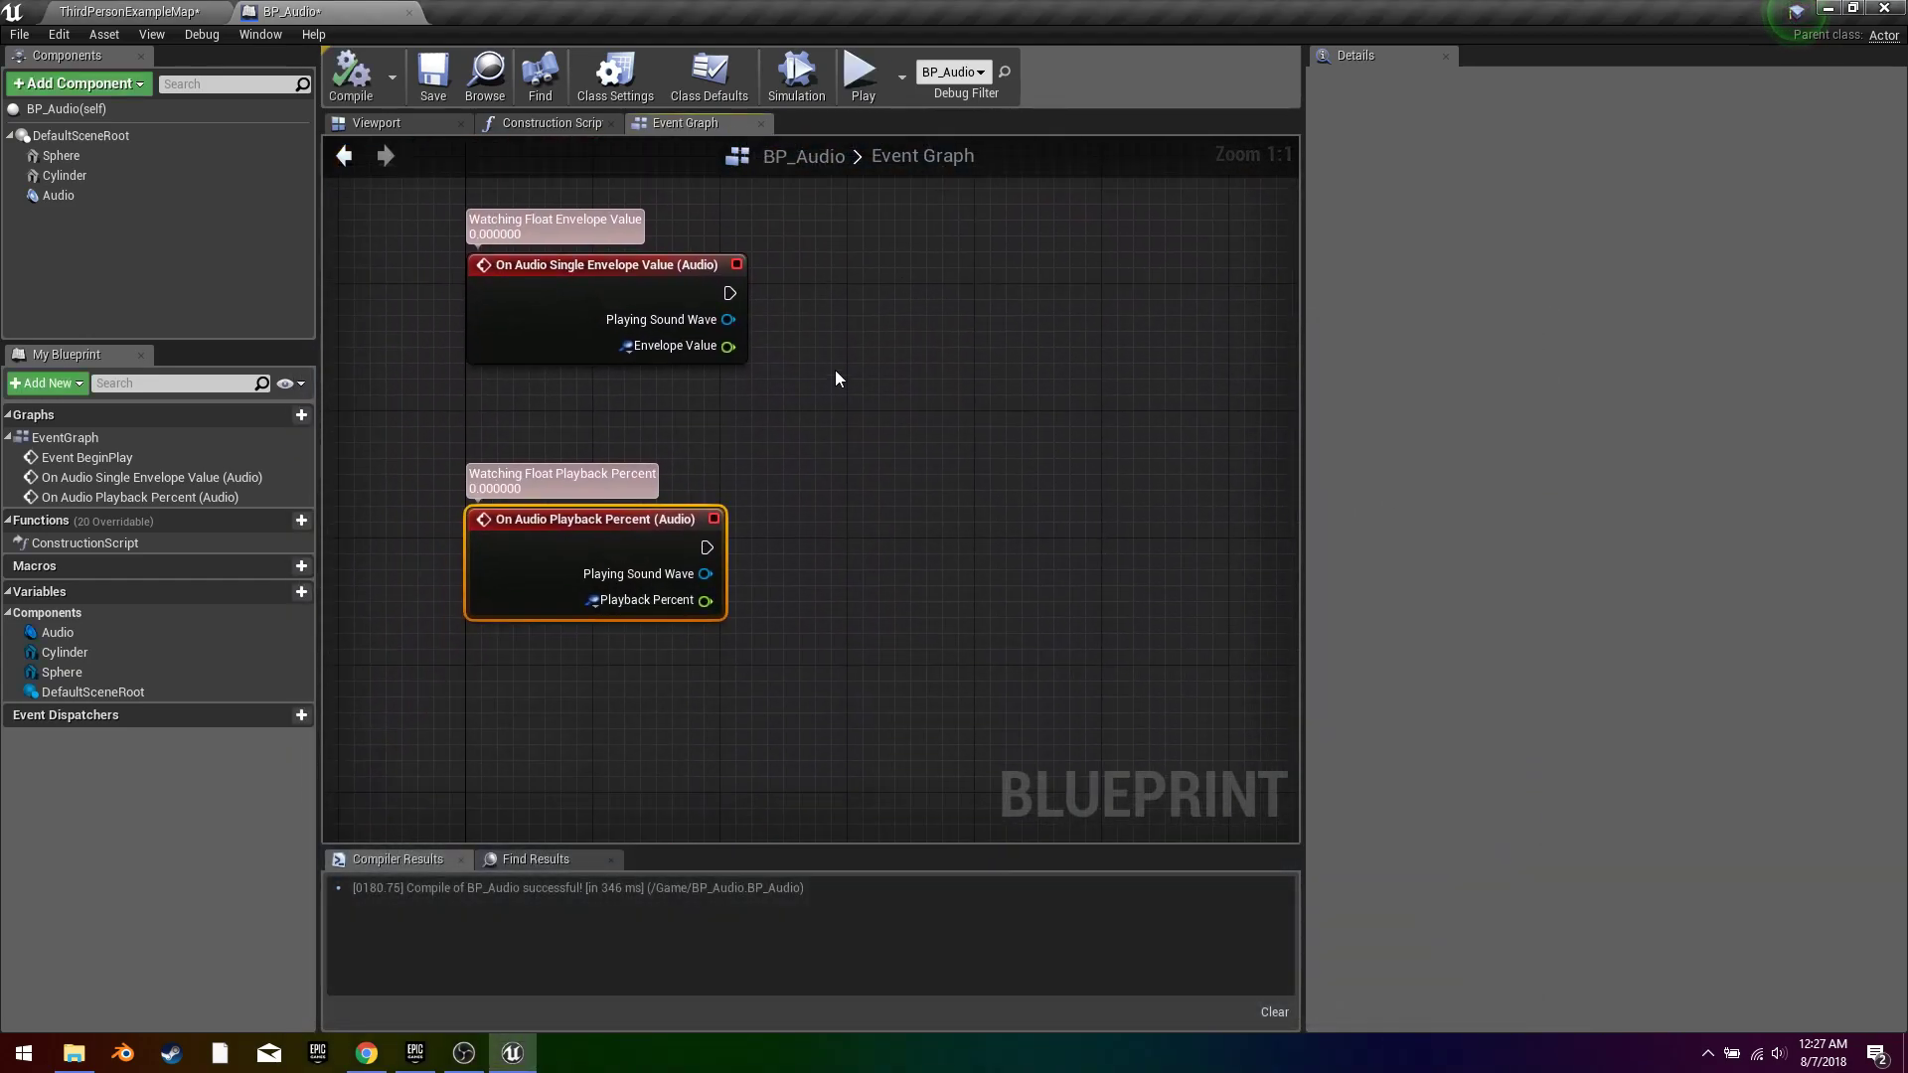
{"action": "mouse_move", "coordinate": [485, 461]}
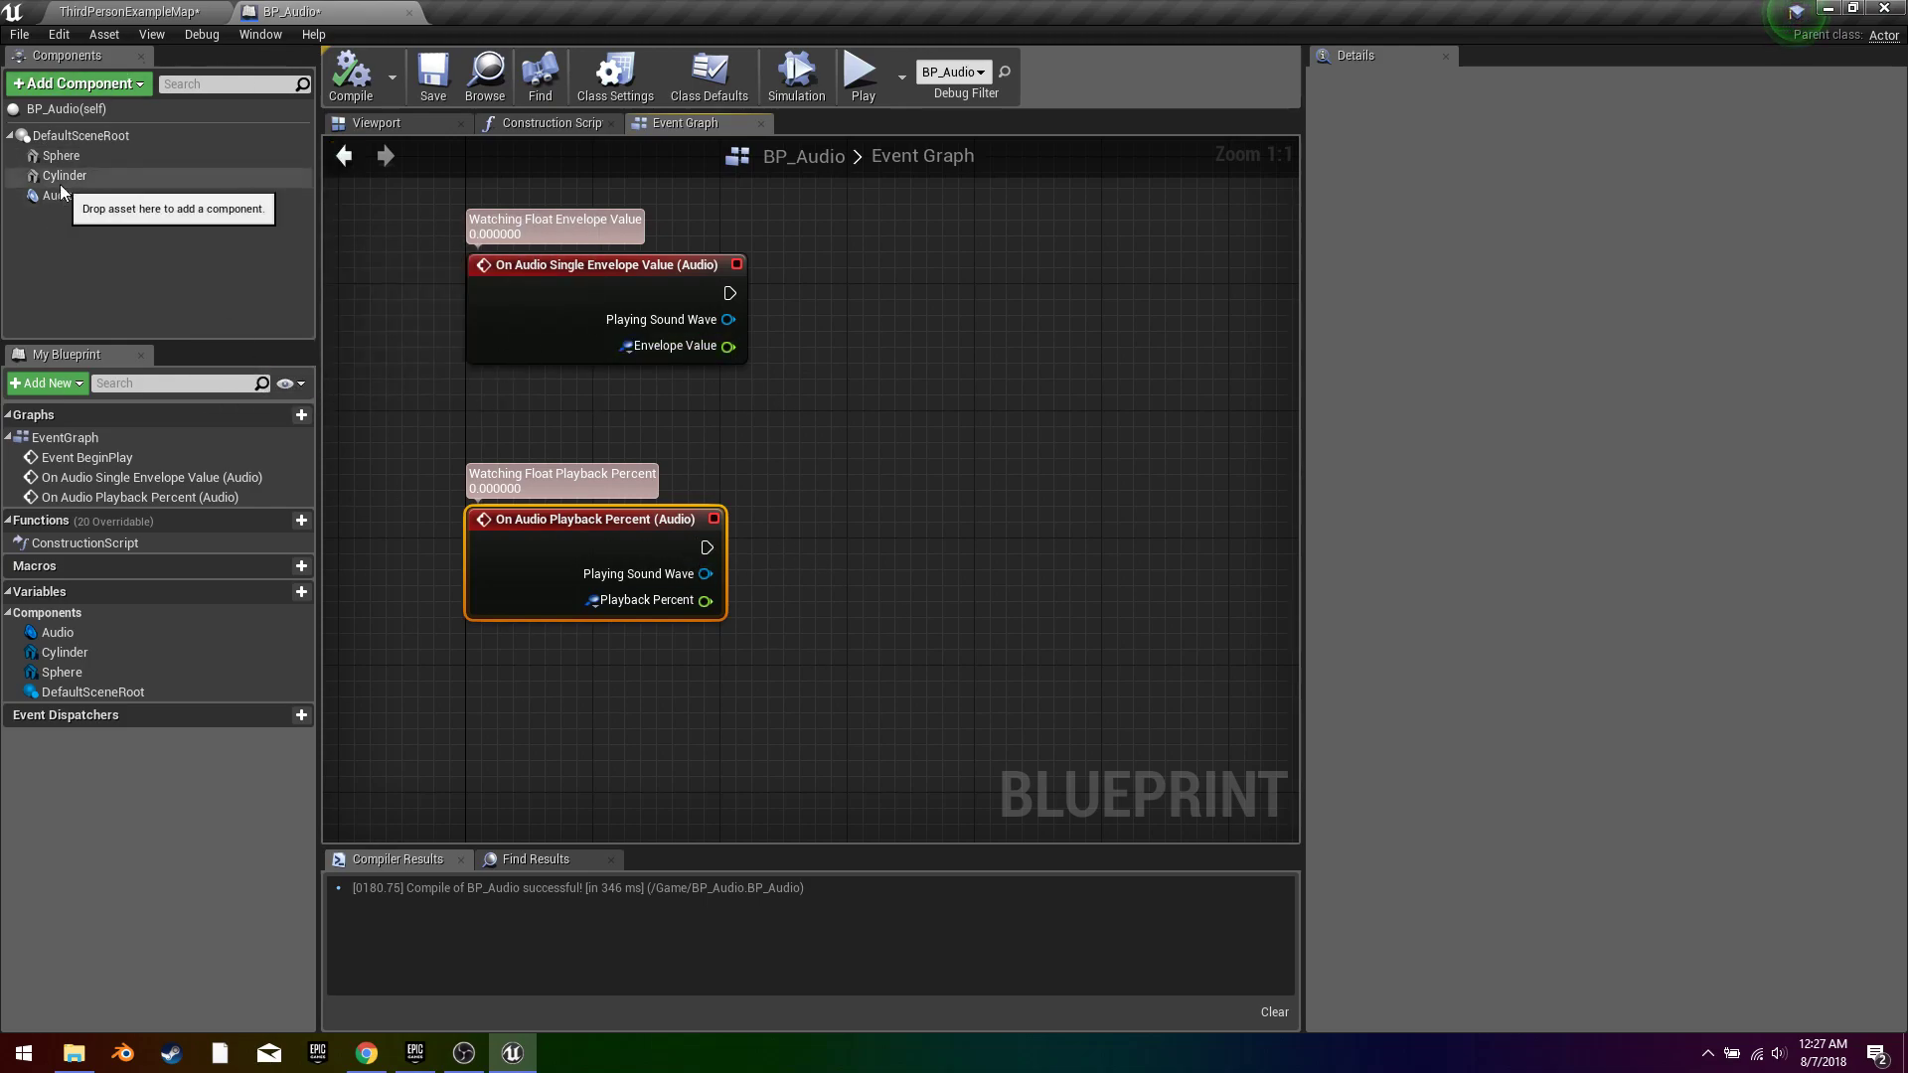
{"action": "mouse_move", "coordinate": [62, 155]}
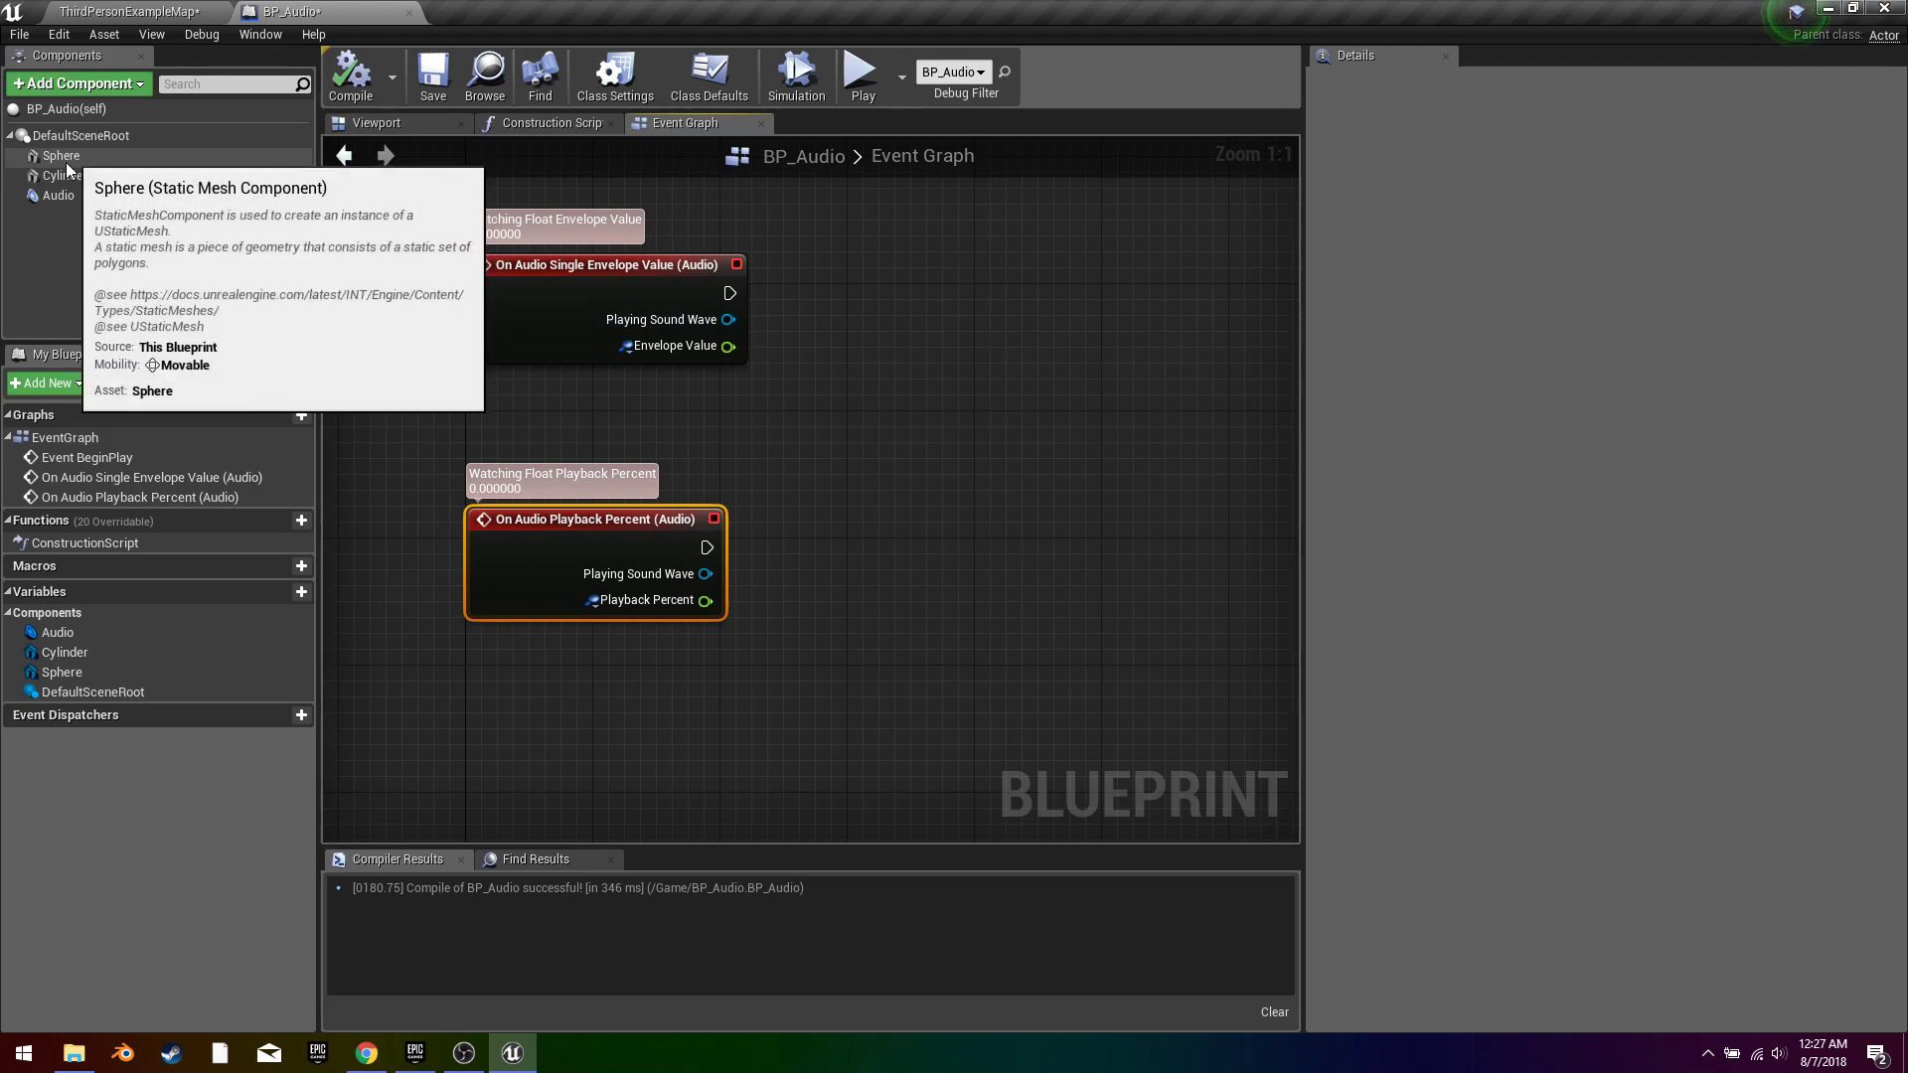
{"action": "mouse_move", "coordinate": [462, 513]}
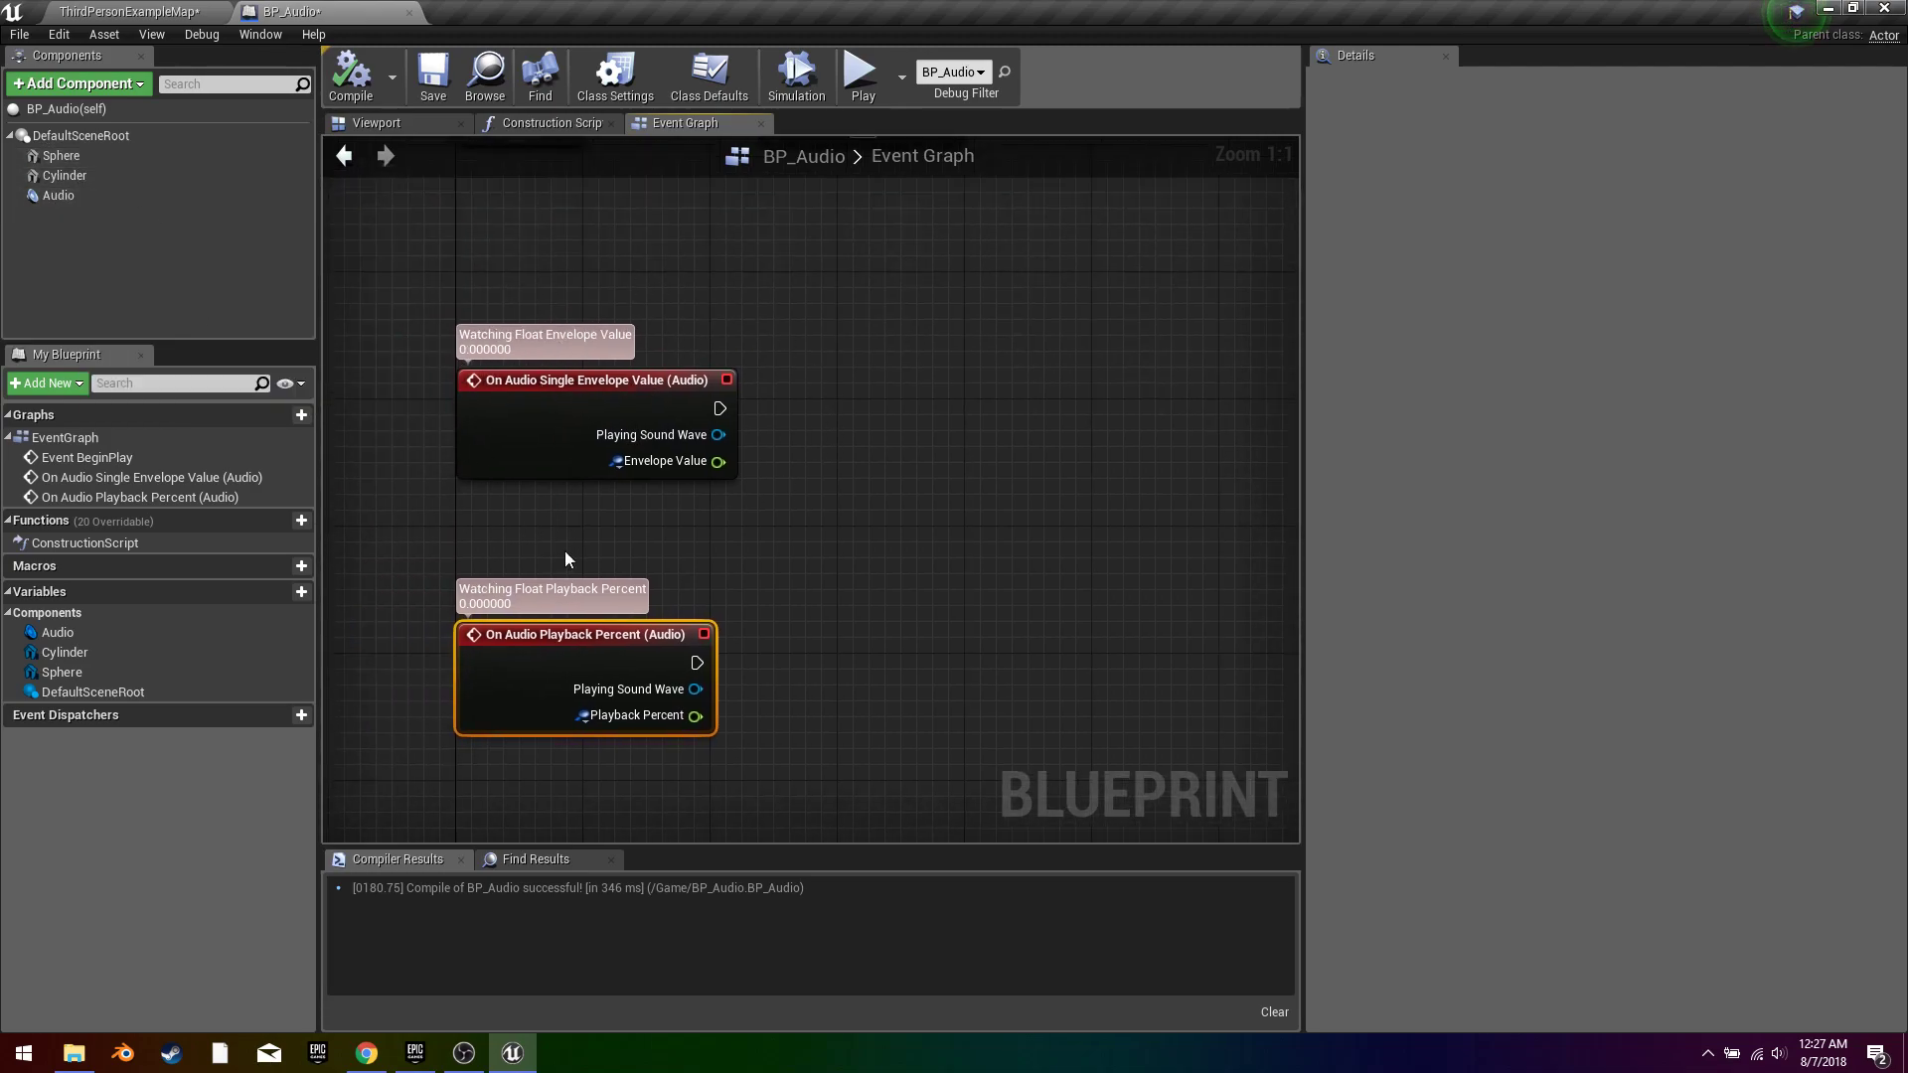
{"action": "mouse_move", "coordinate": [479, 499]}
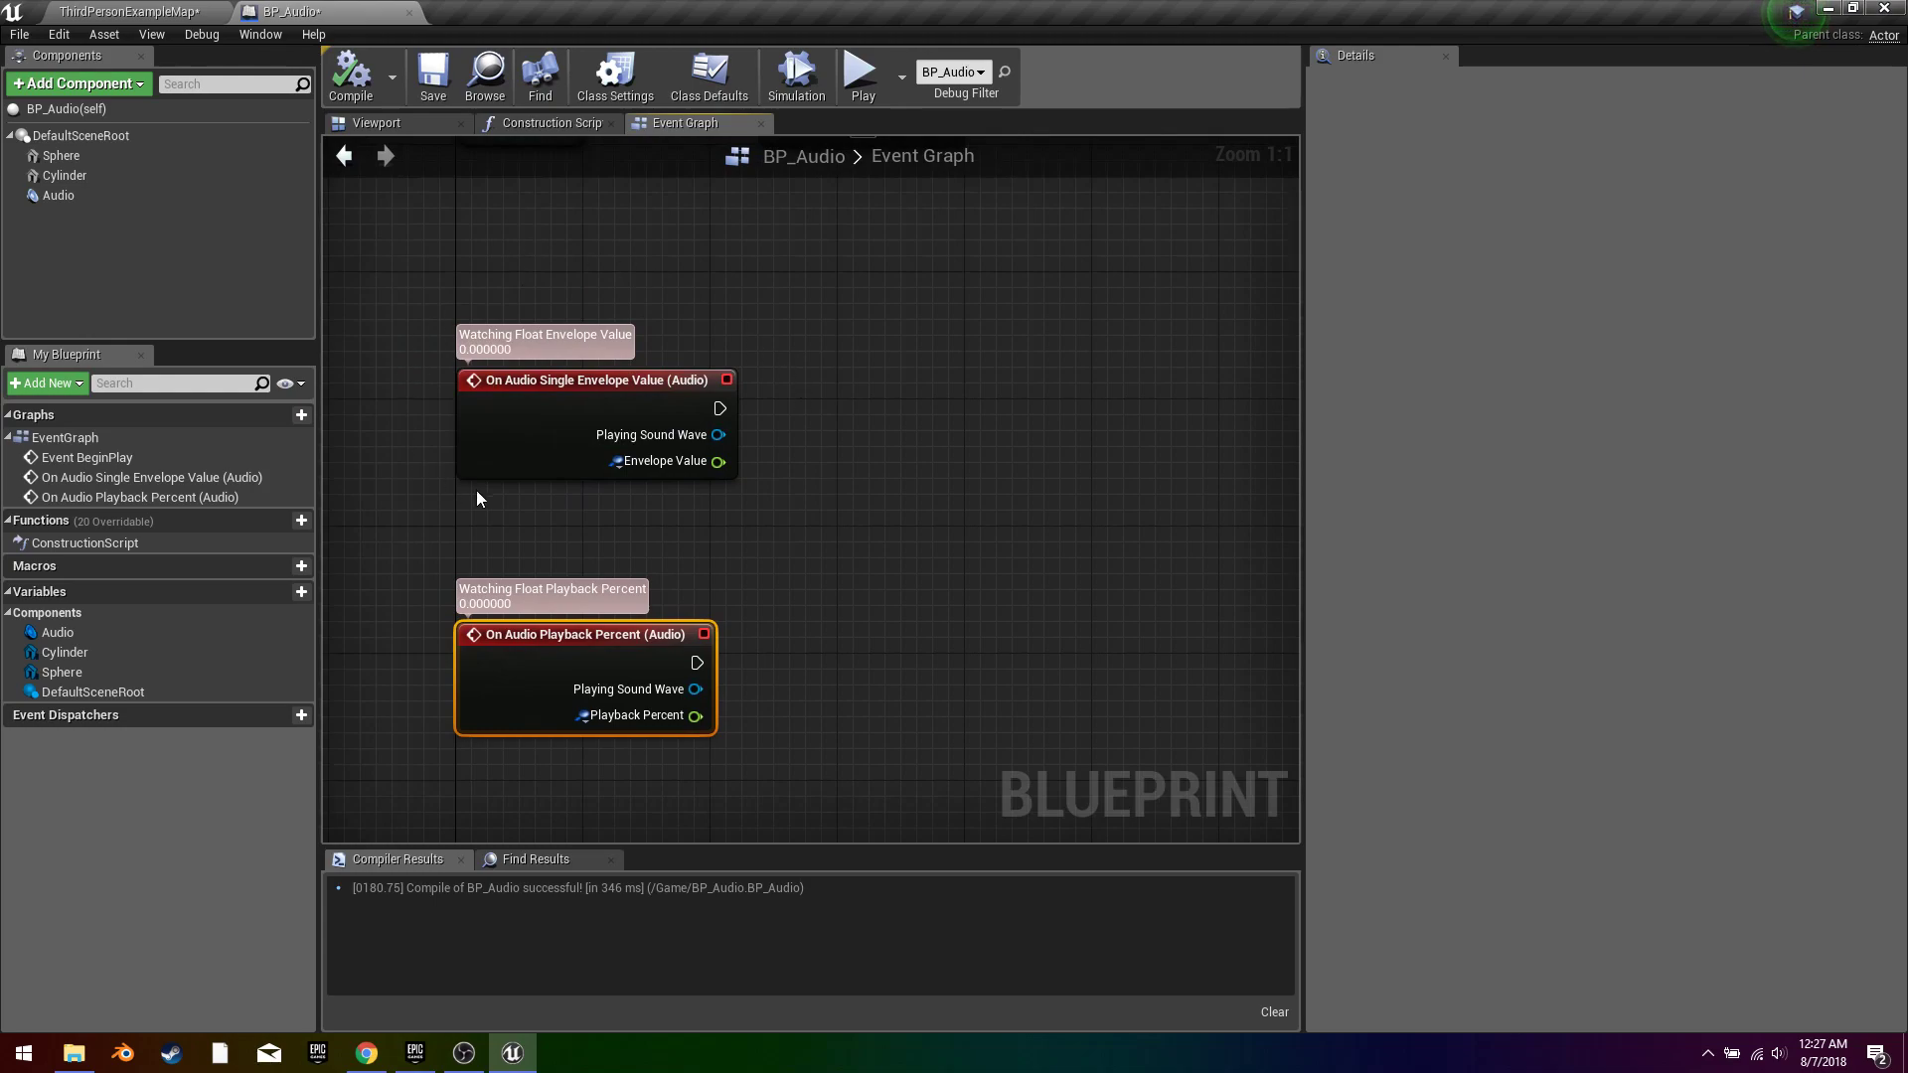
{"action": "mouse_move", "coordinate": [653, 496]}
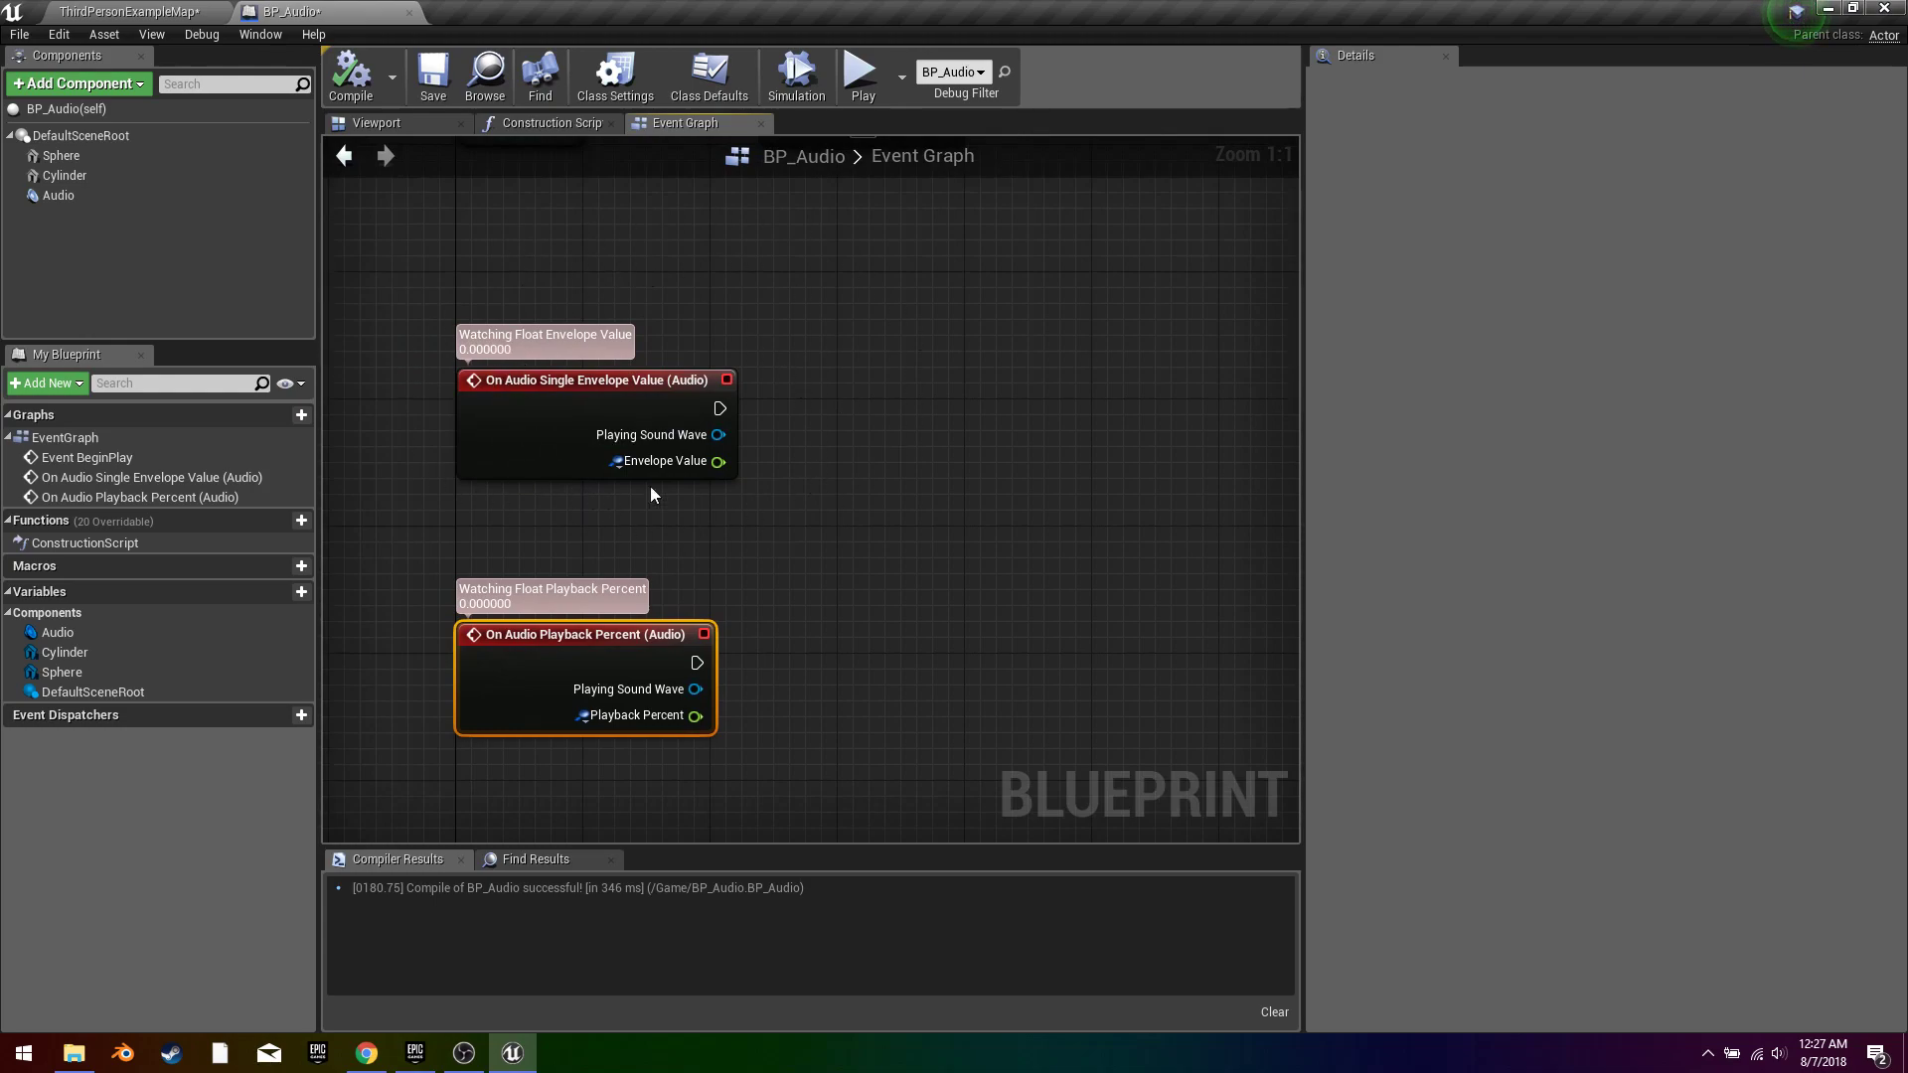
{"action": "mouse_move", "coordinate": [783, 349]}
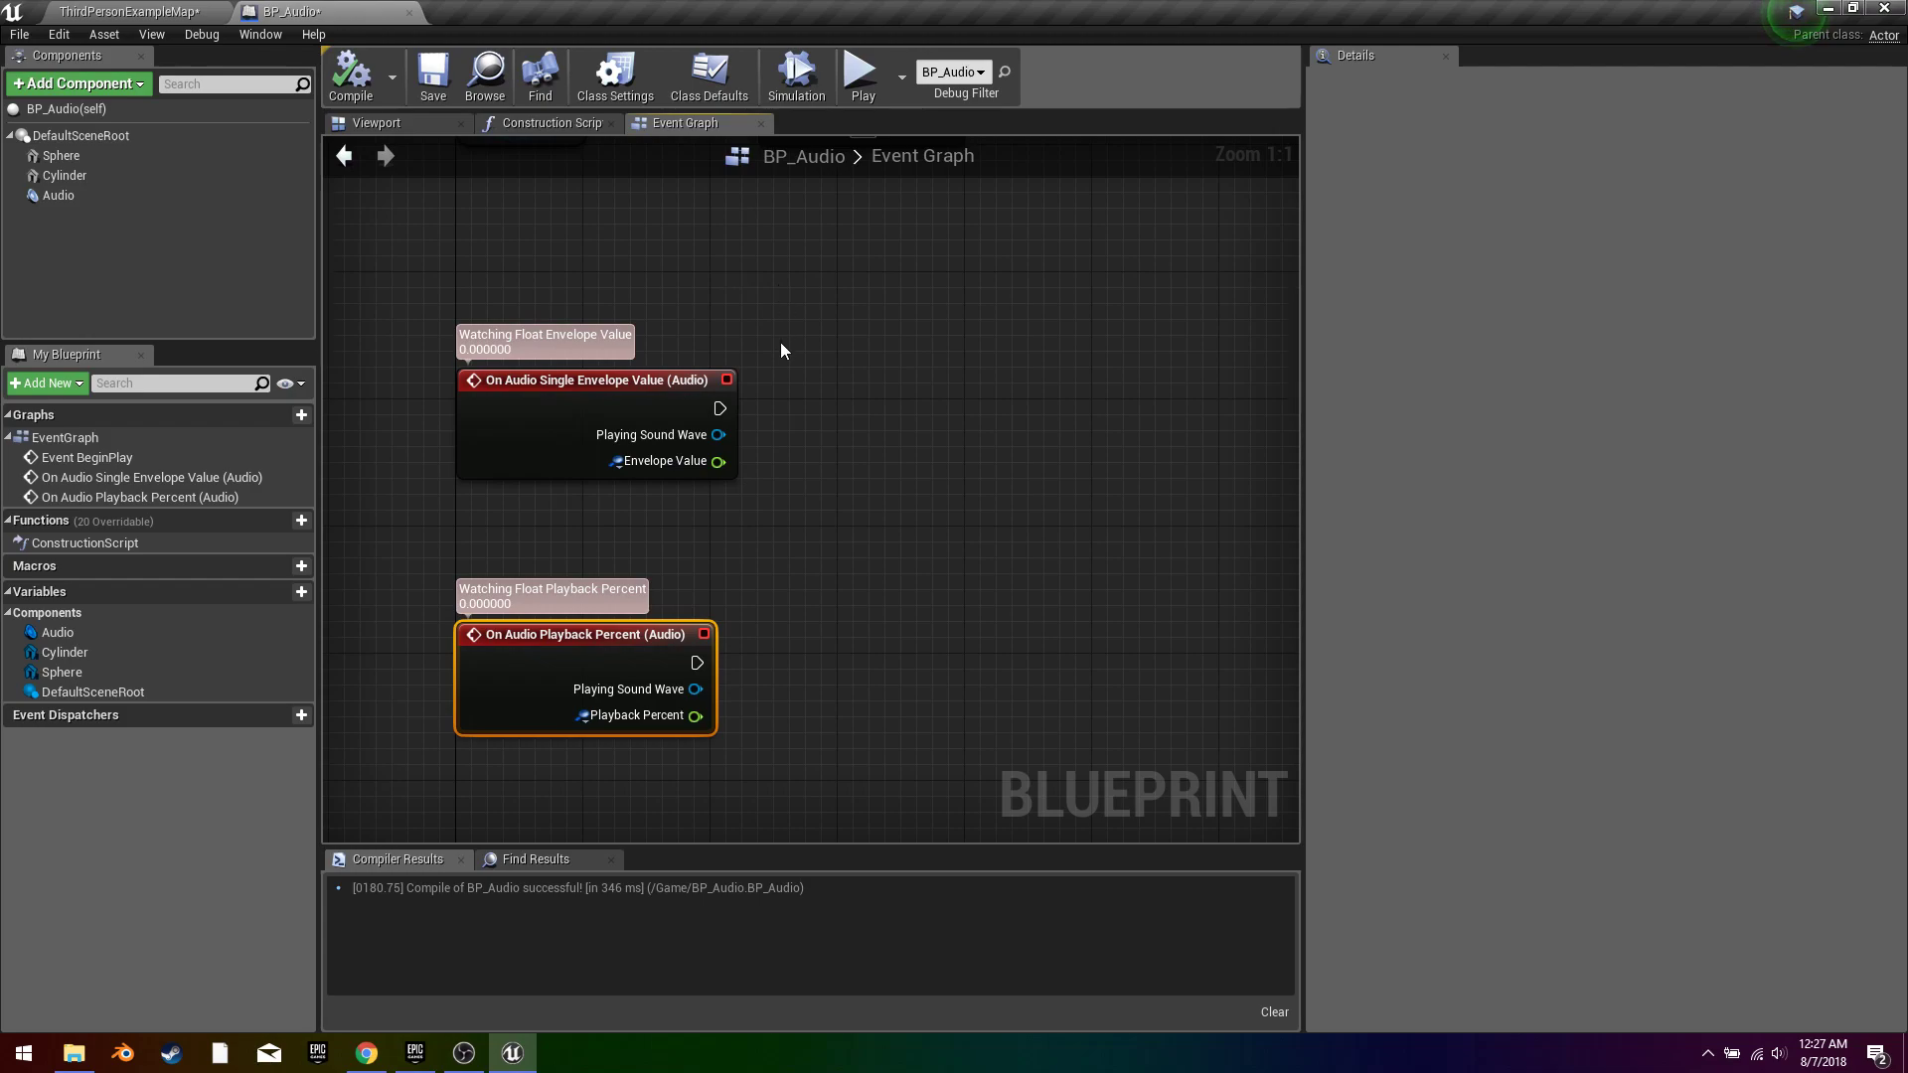
{"action": "mouse_move", "coordinate": [639, 370]}
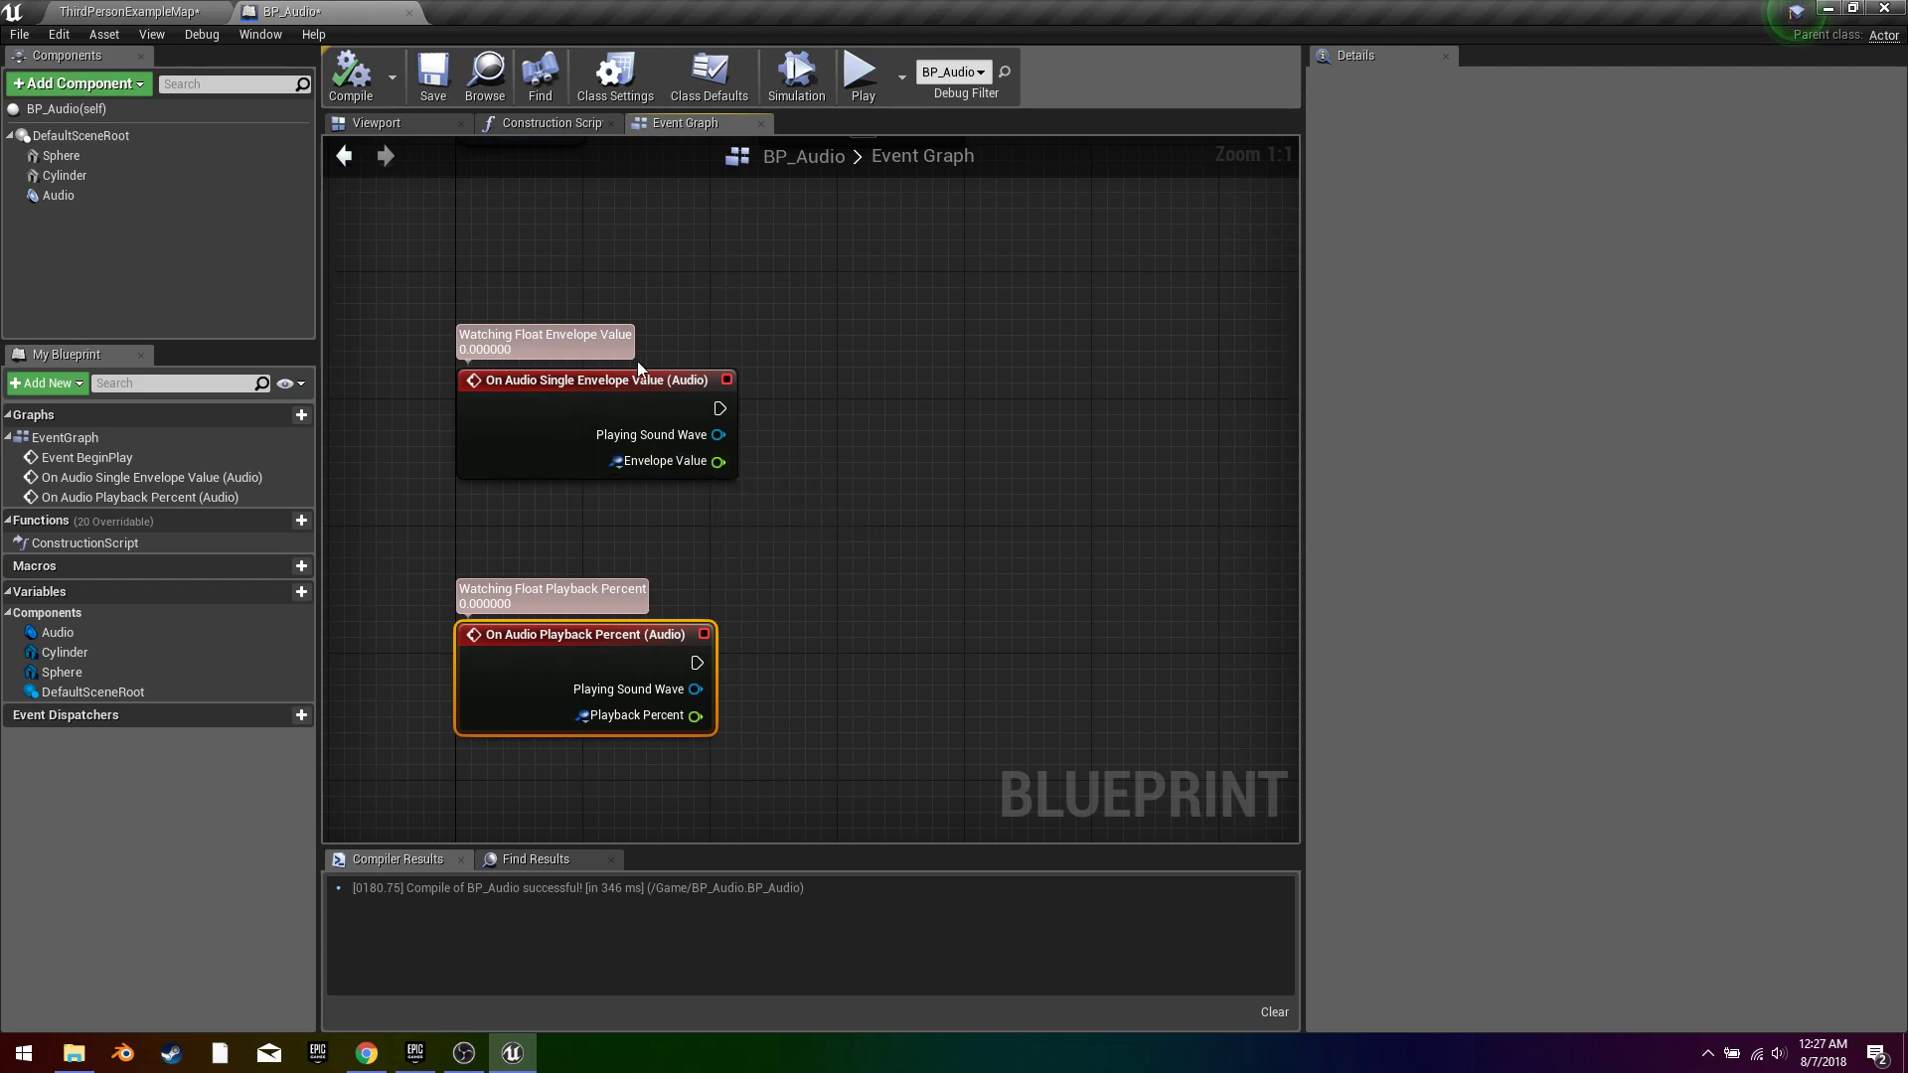
{"action": "mouse_move", "coordinate": [145, 291]}
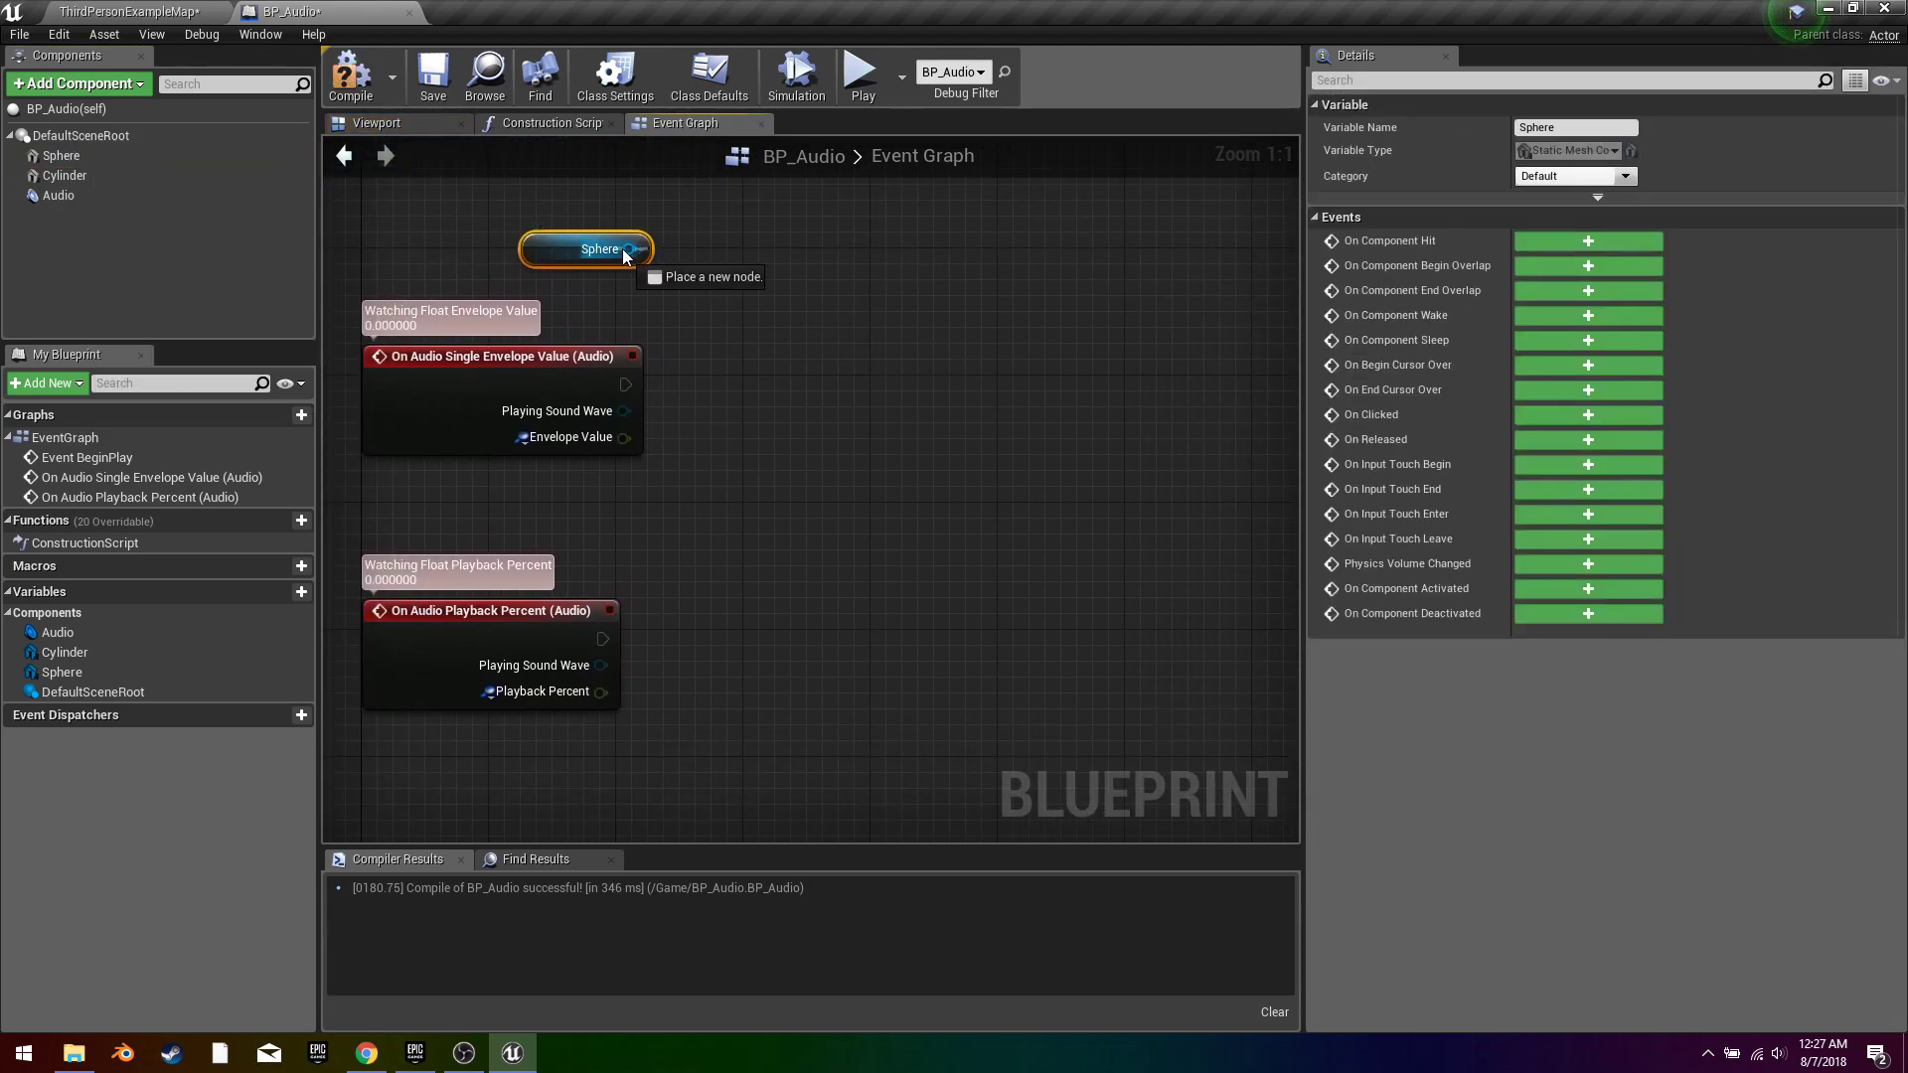
Step: Add a Set Relative Scale 3D node targeting the Sphere component
{"action": "left_click_drag", "start_coordinate": [630, 248], "coordinate": [860, 359]}
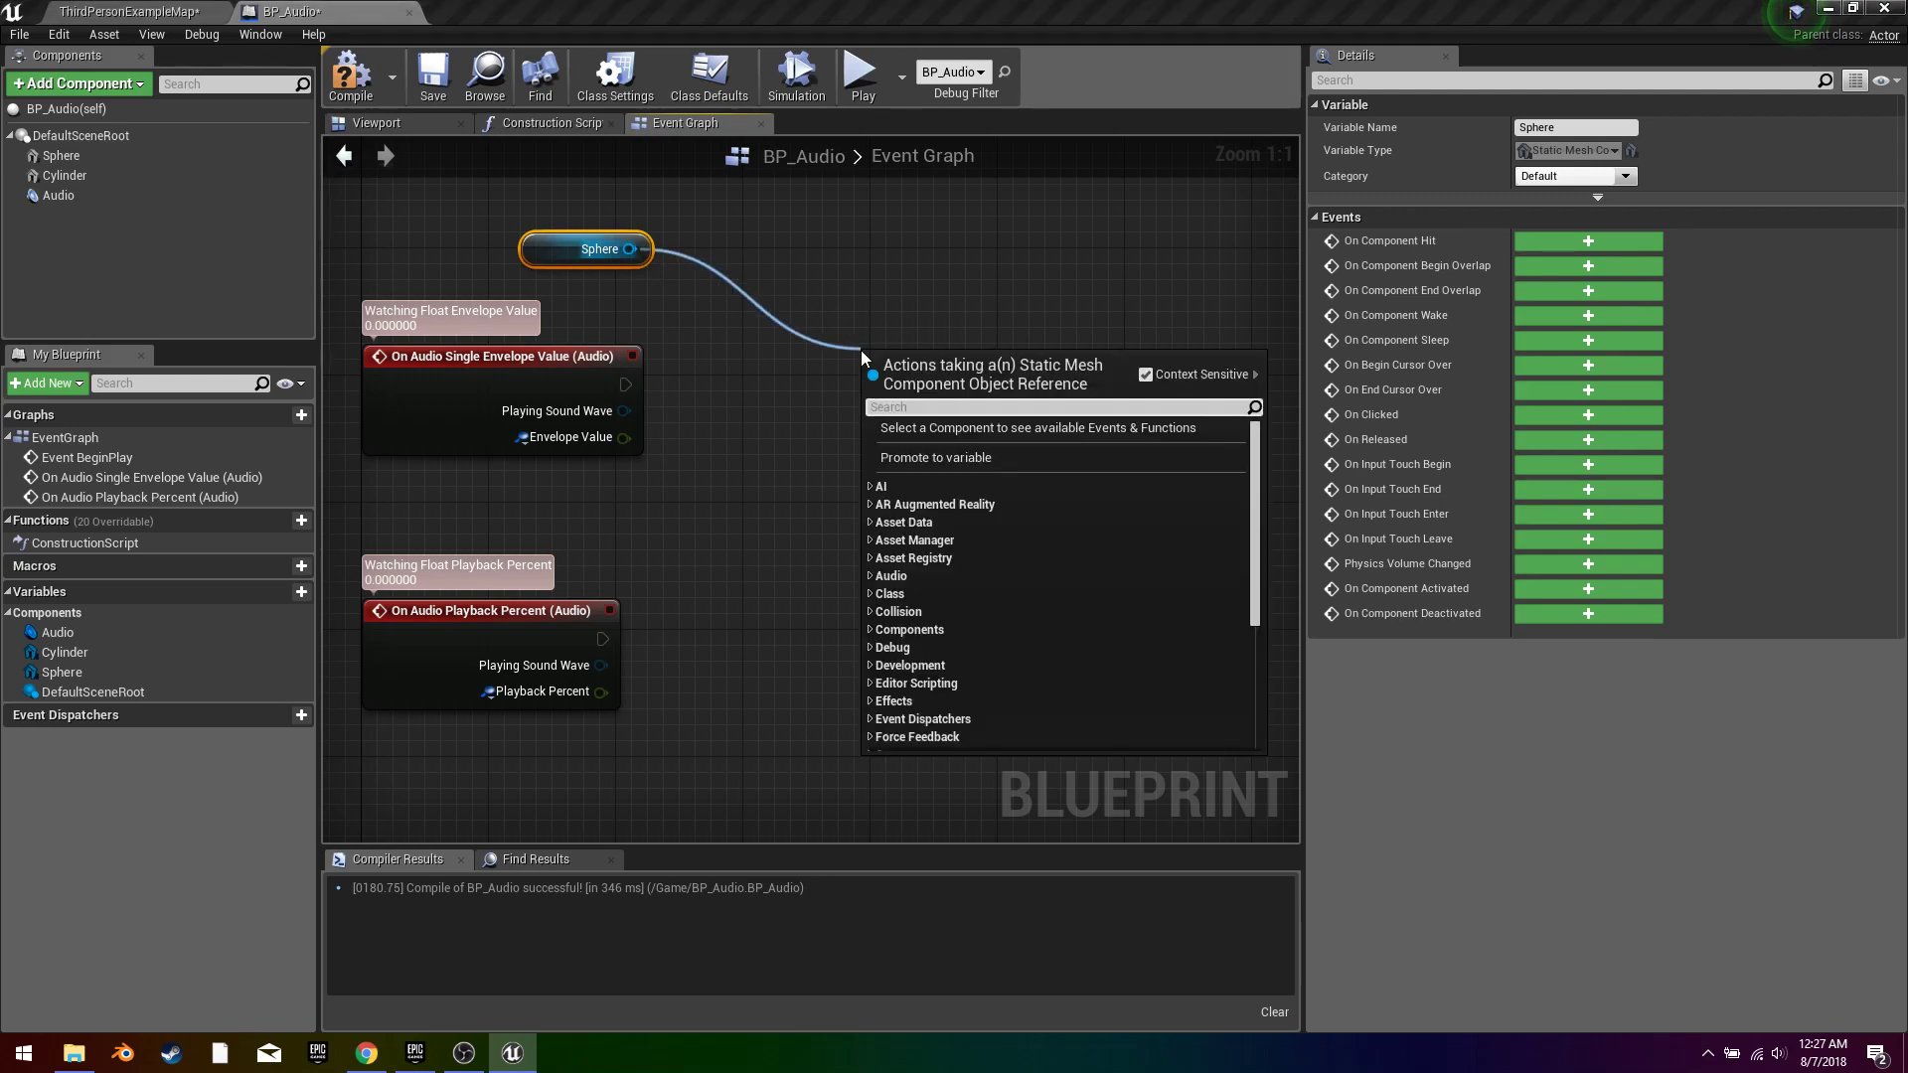
{"action": "type", "text": "relativ"}
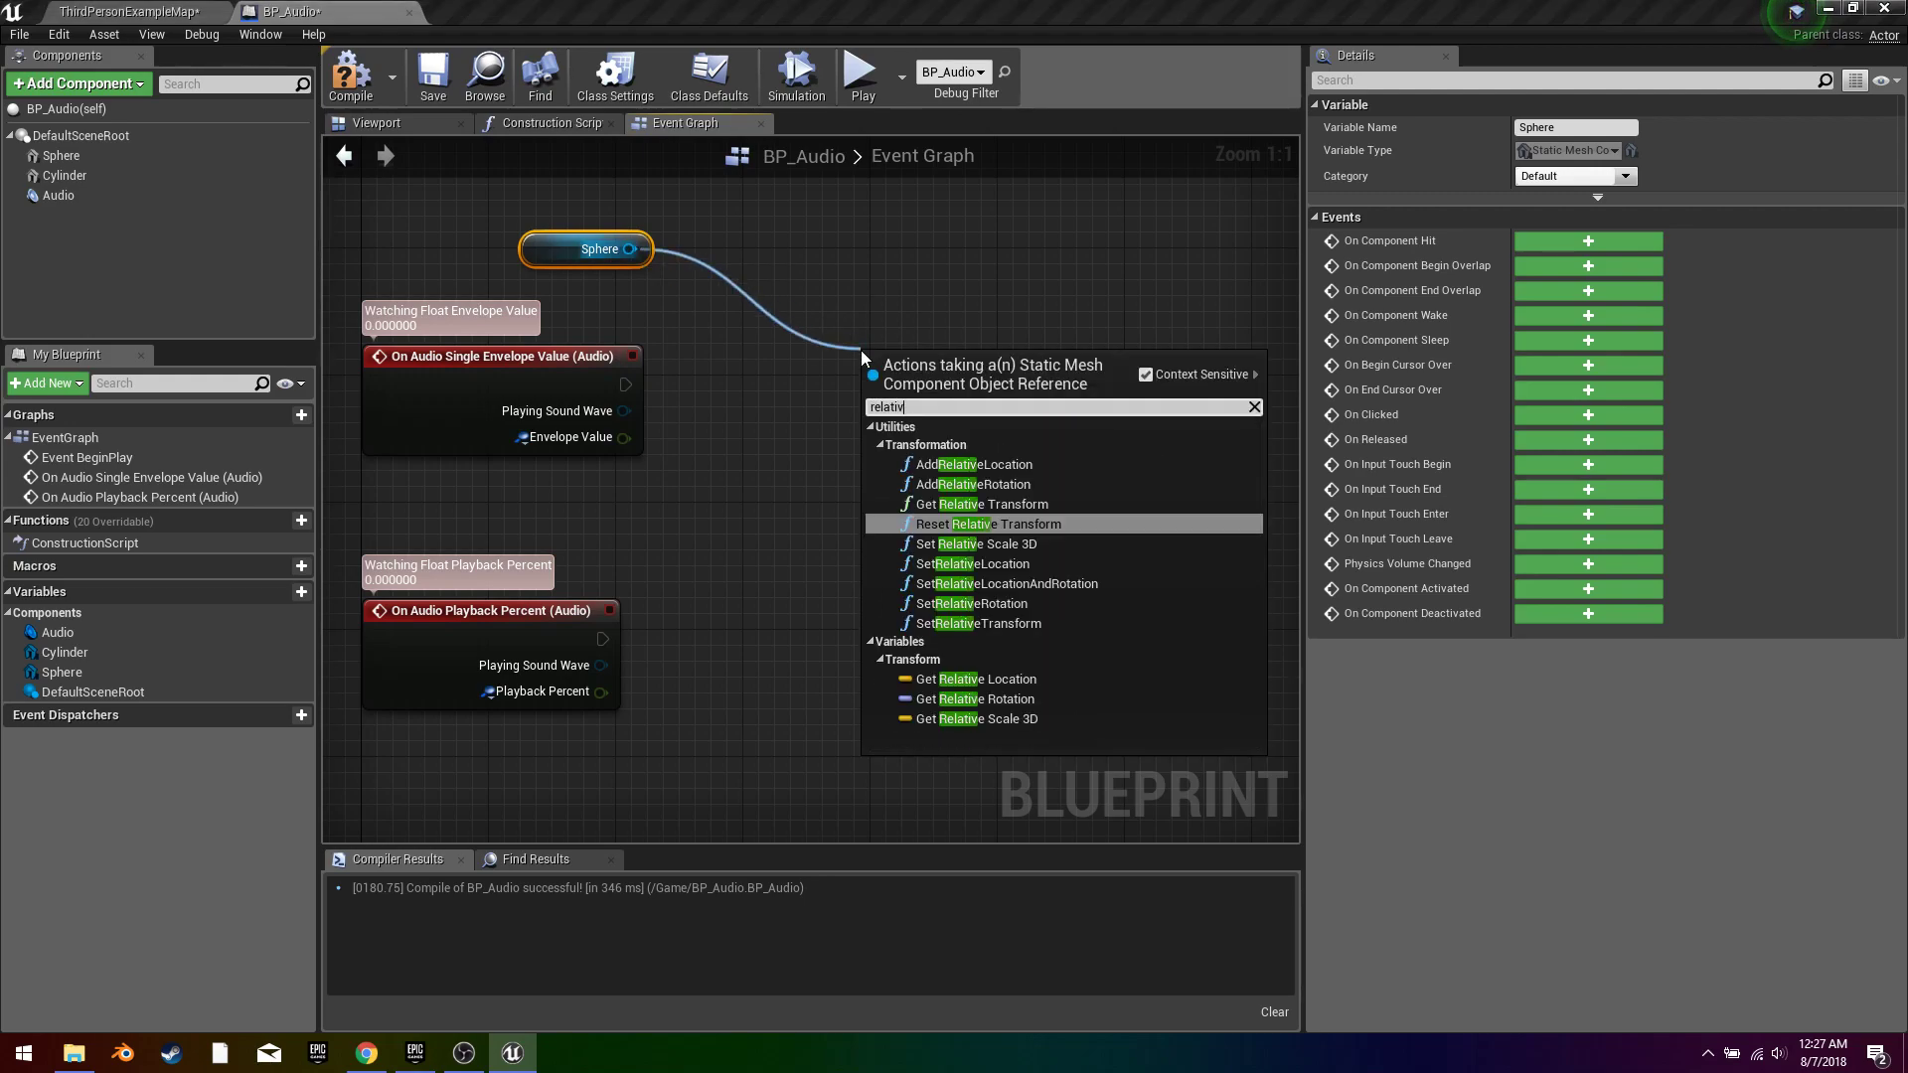
{"action": "mouse_move", "coordinate": [976, 542]}
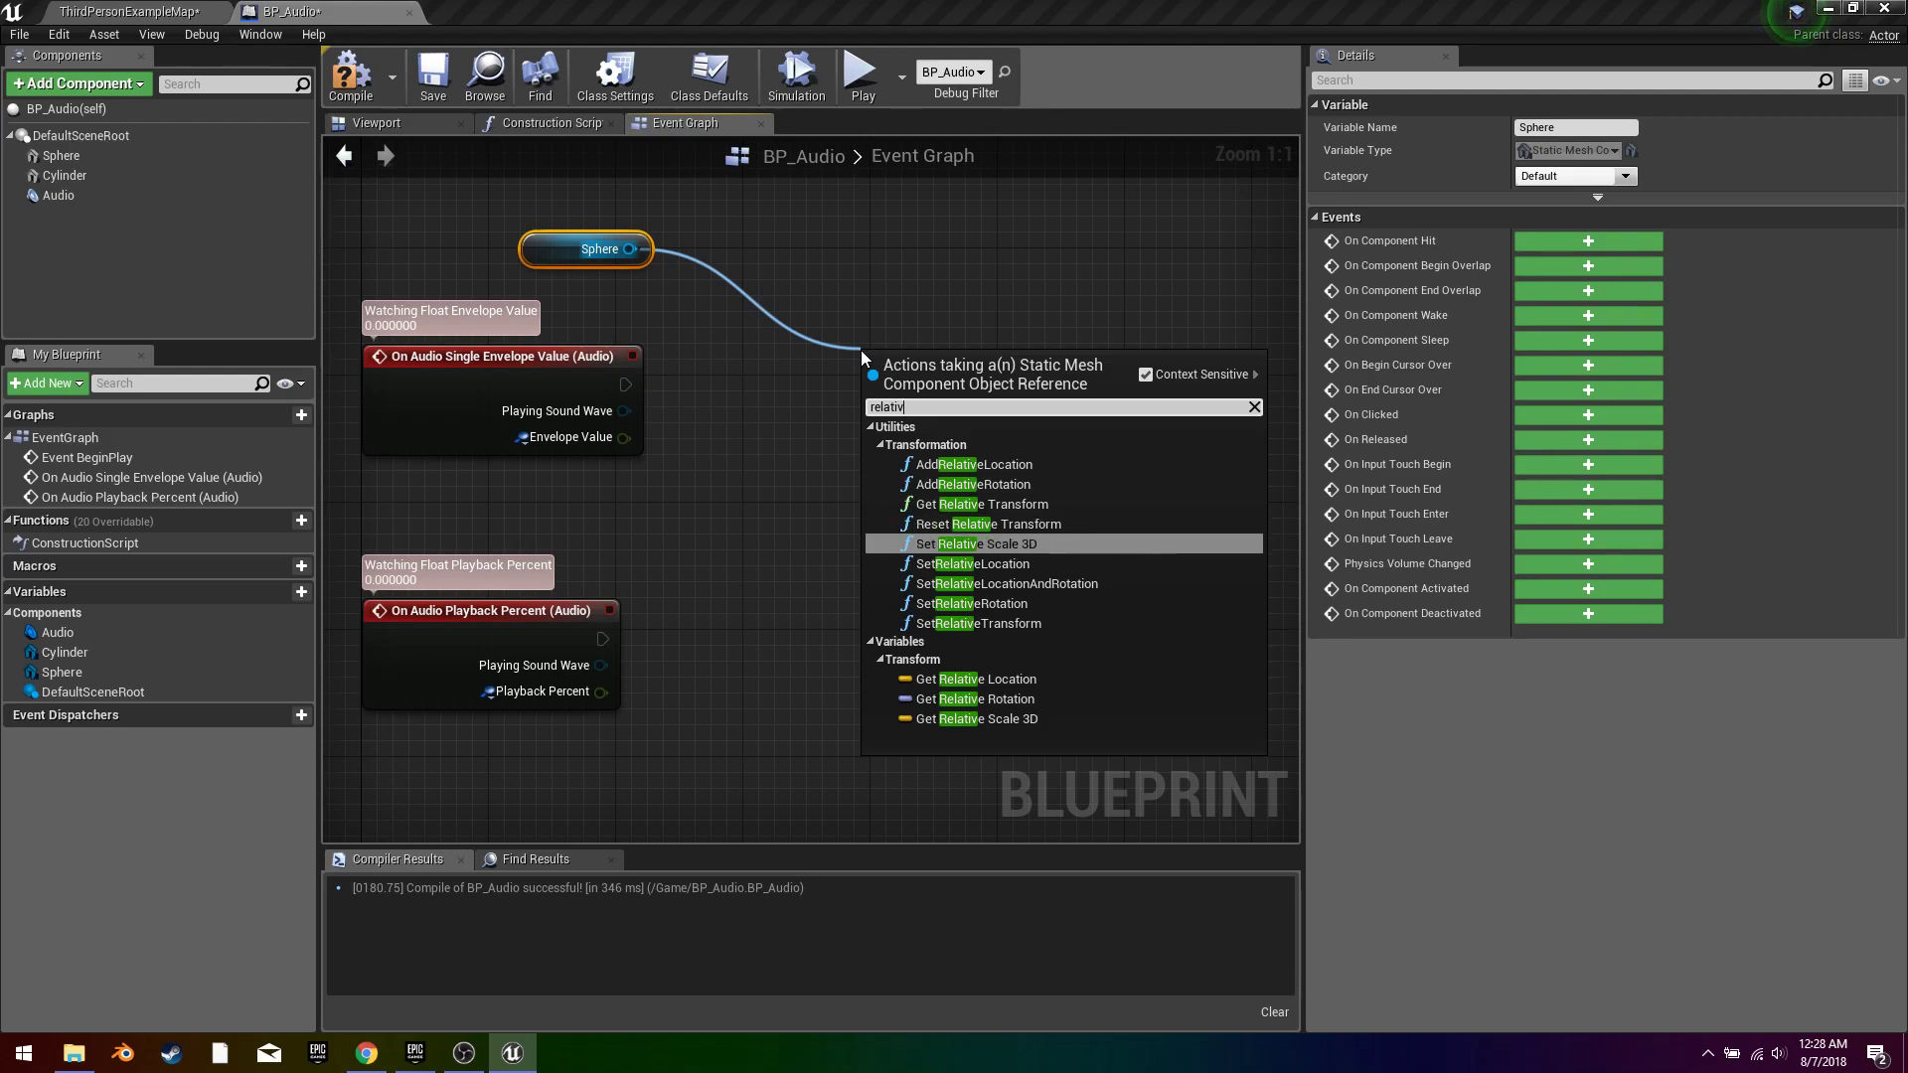
{"action": "left_click", "coordinate": [976, 543]}
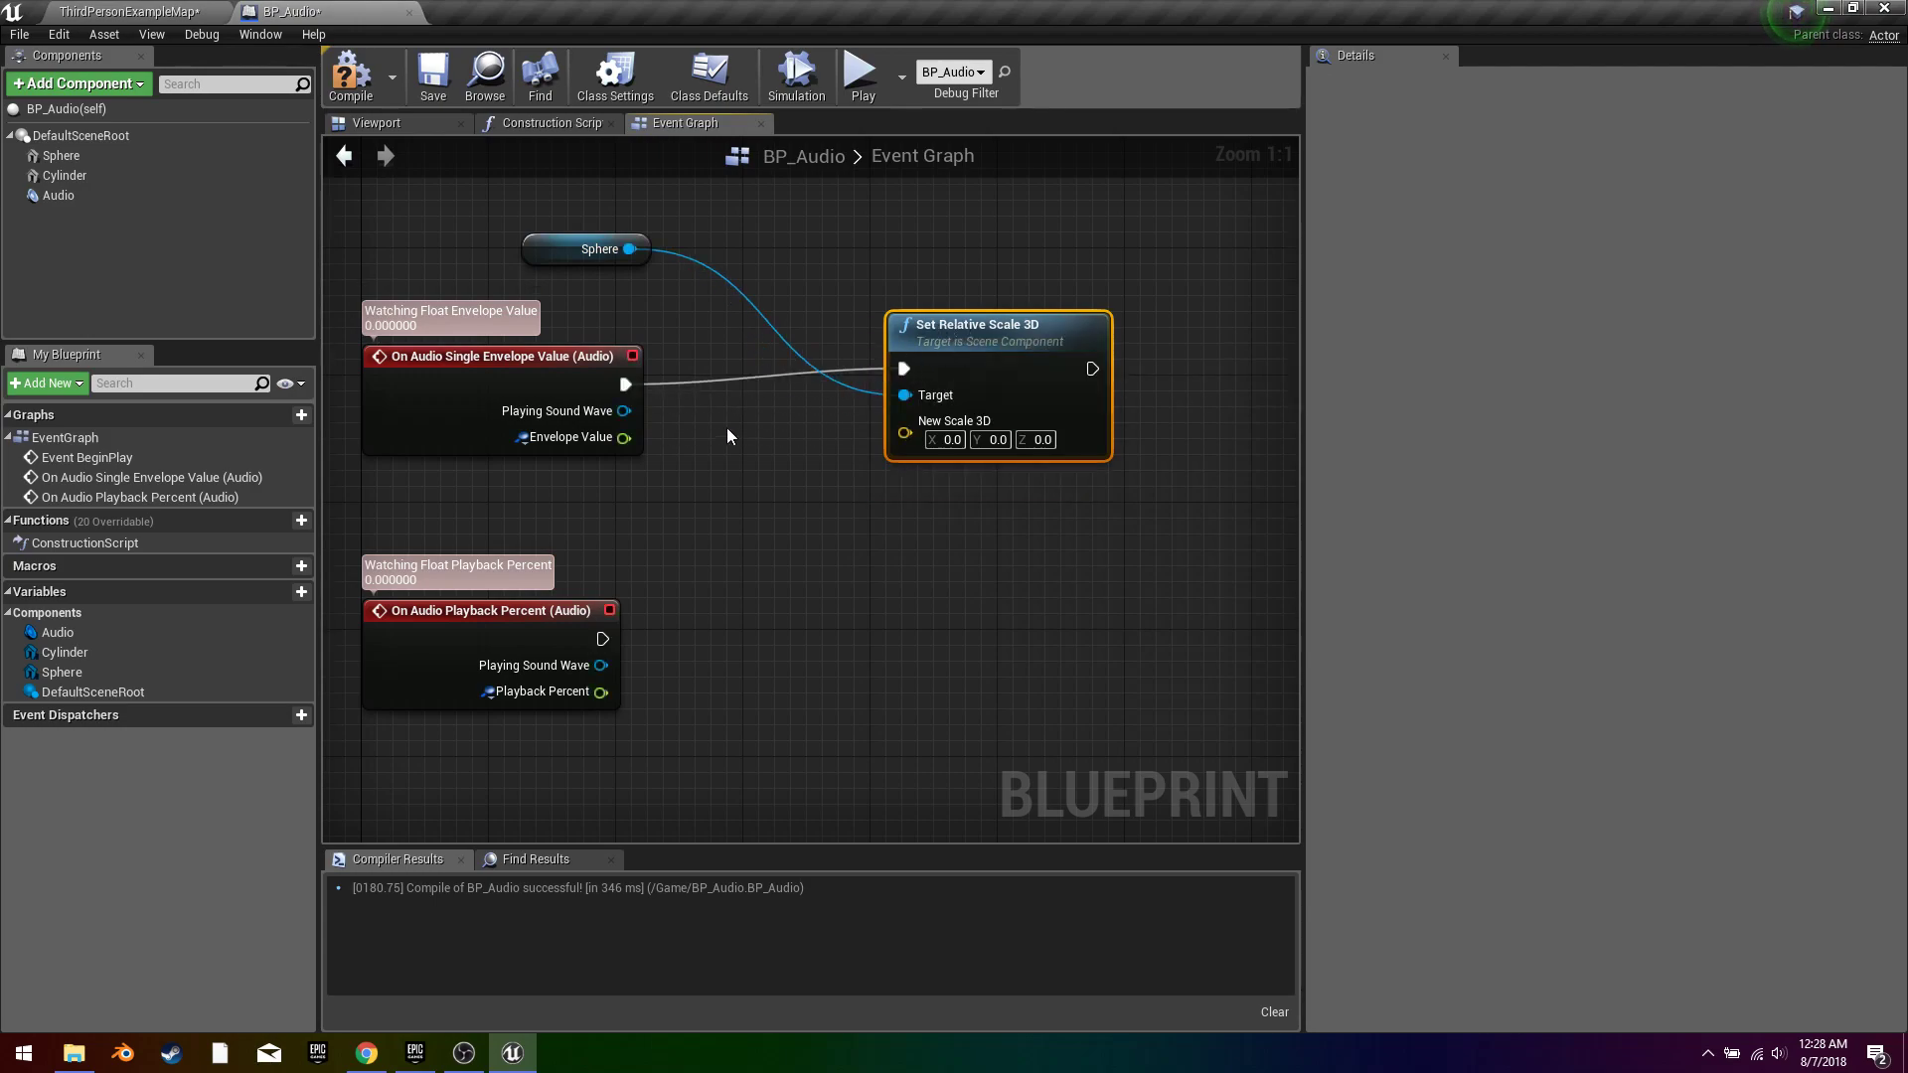
Step: Multiply the Envelope Value by 10.0 to drive the Sphere's scale
{"action": "left_click_drag", "start_coordinate": [622, 437], "coordinate": [838, 441]}
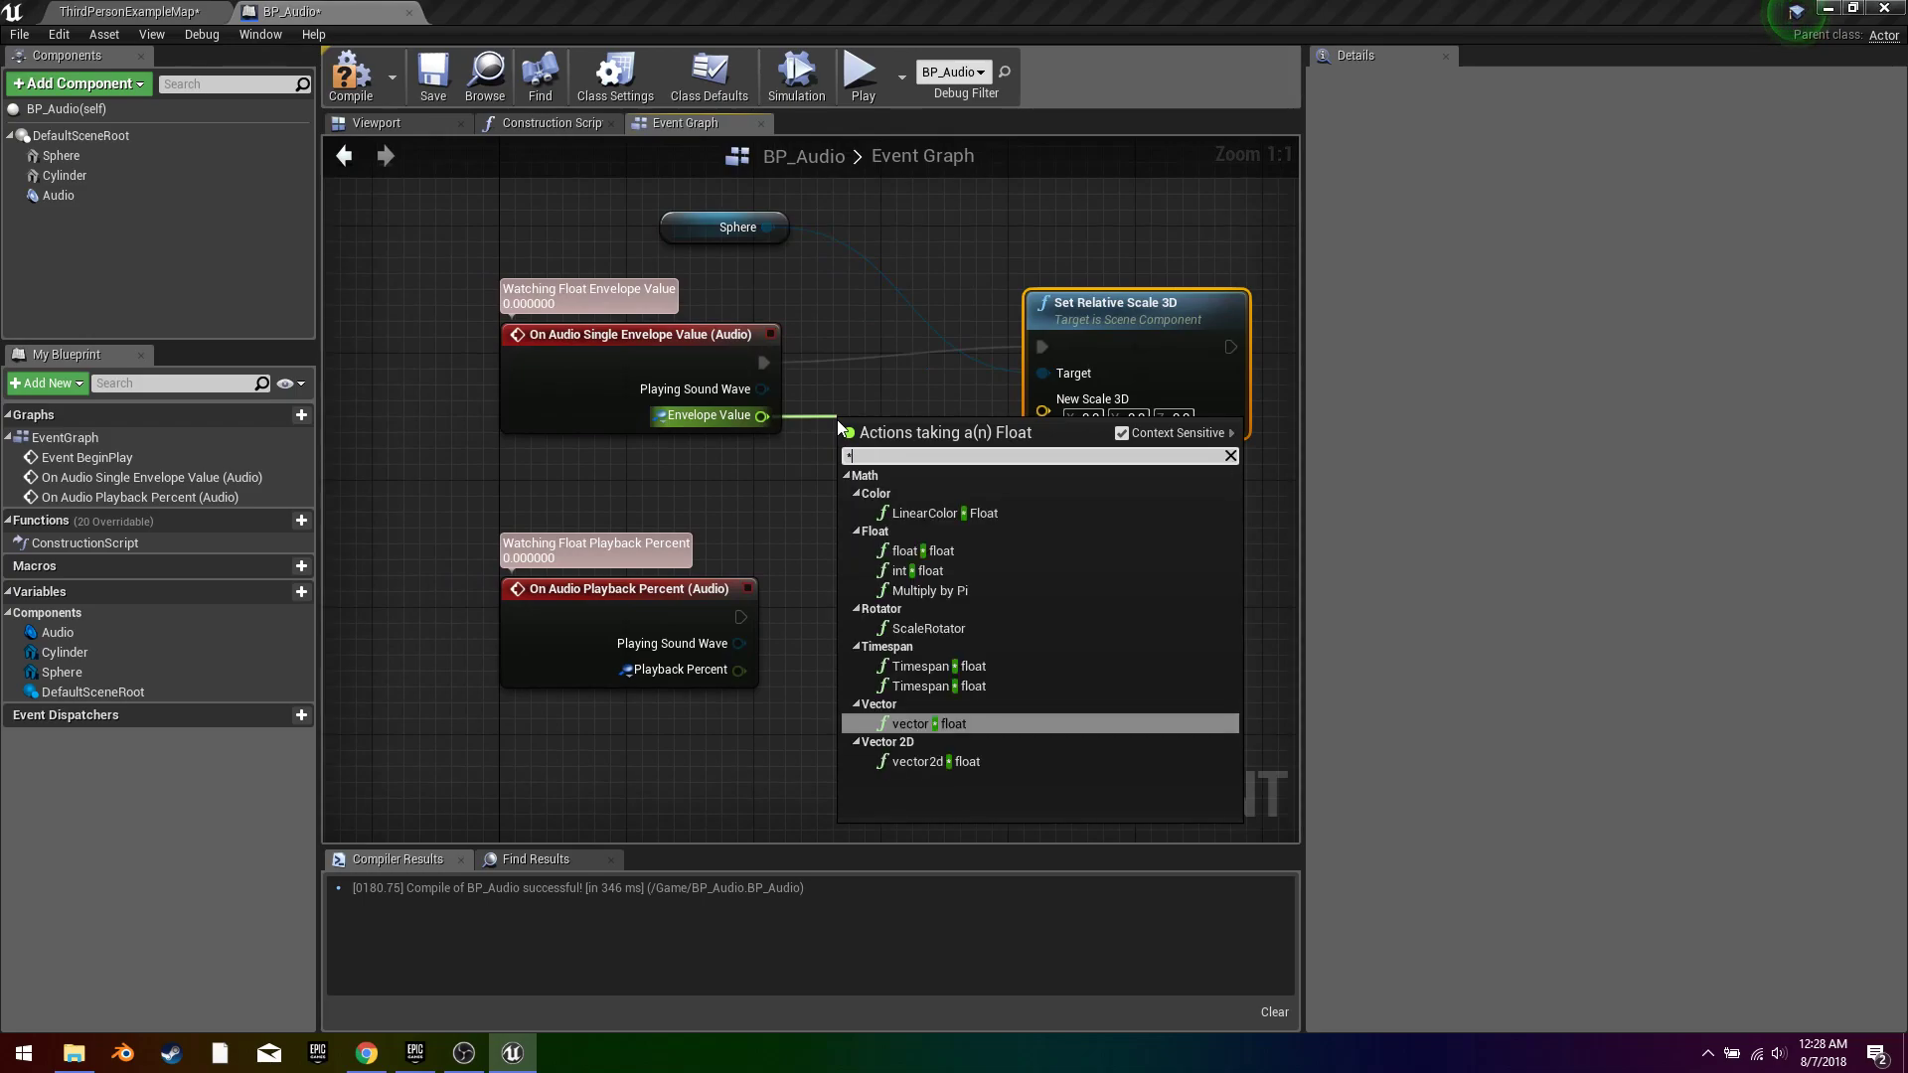
{"action": "left_click", "coordinate": [910, 723]}
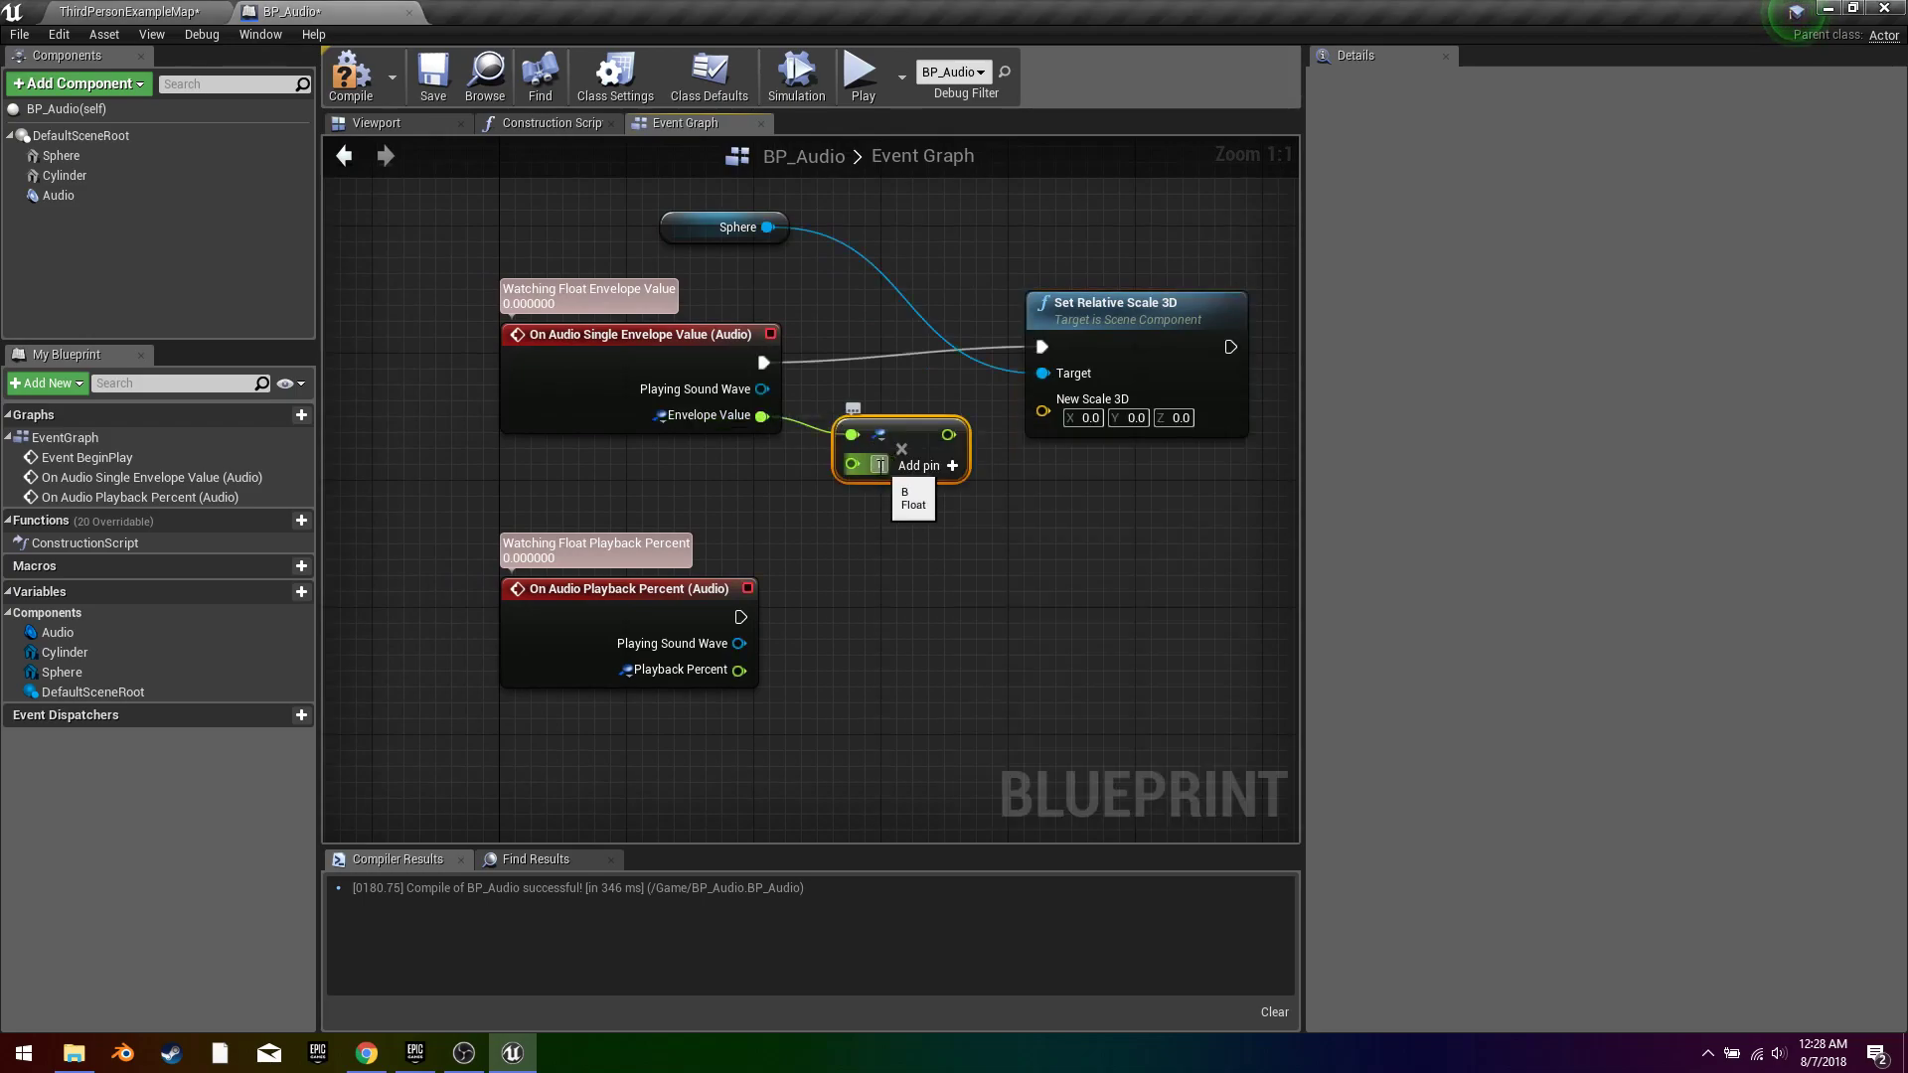
{"action": "type", "text": "10.0"}
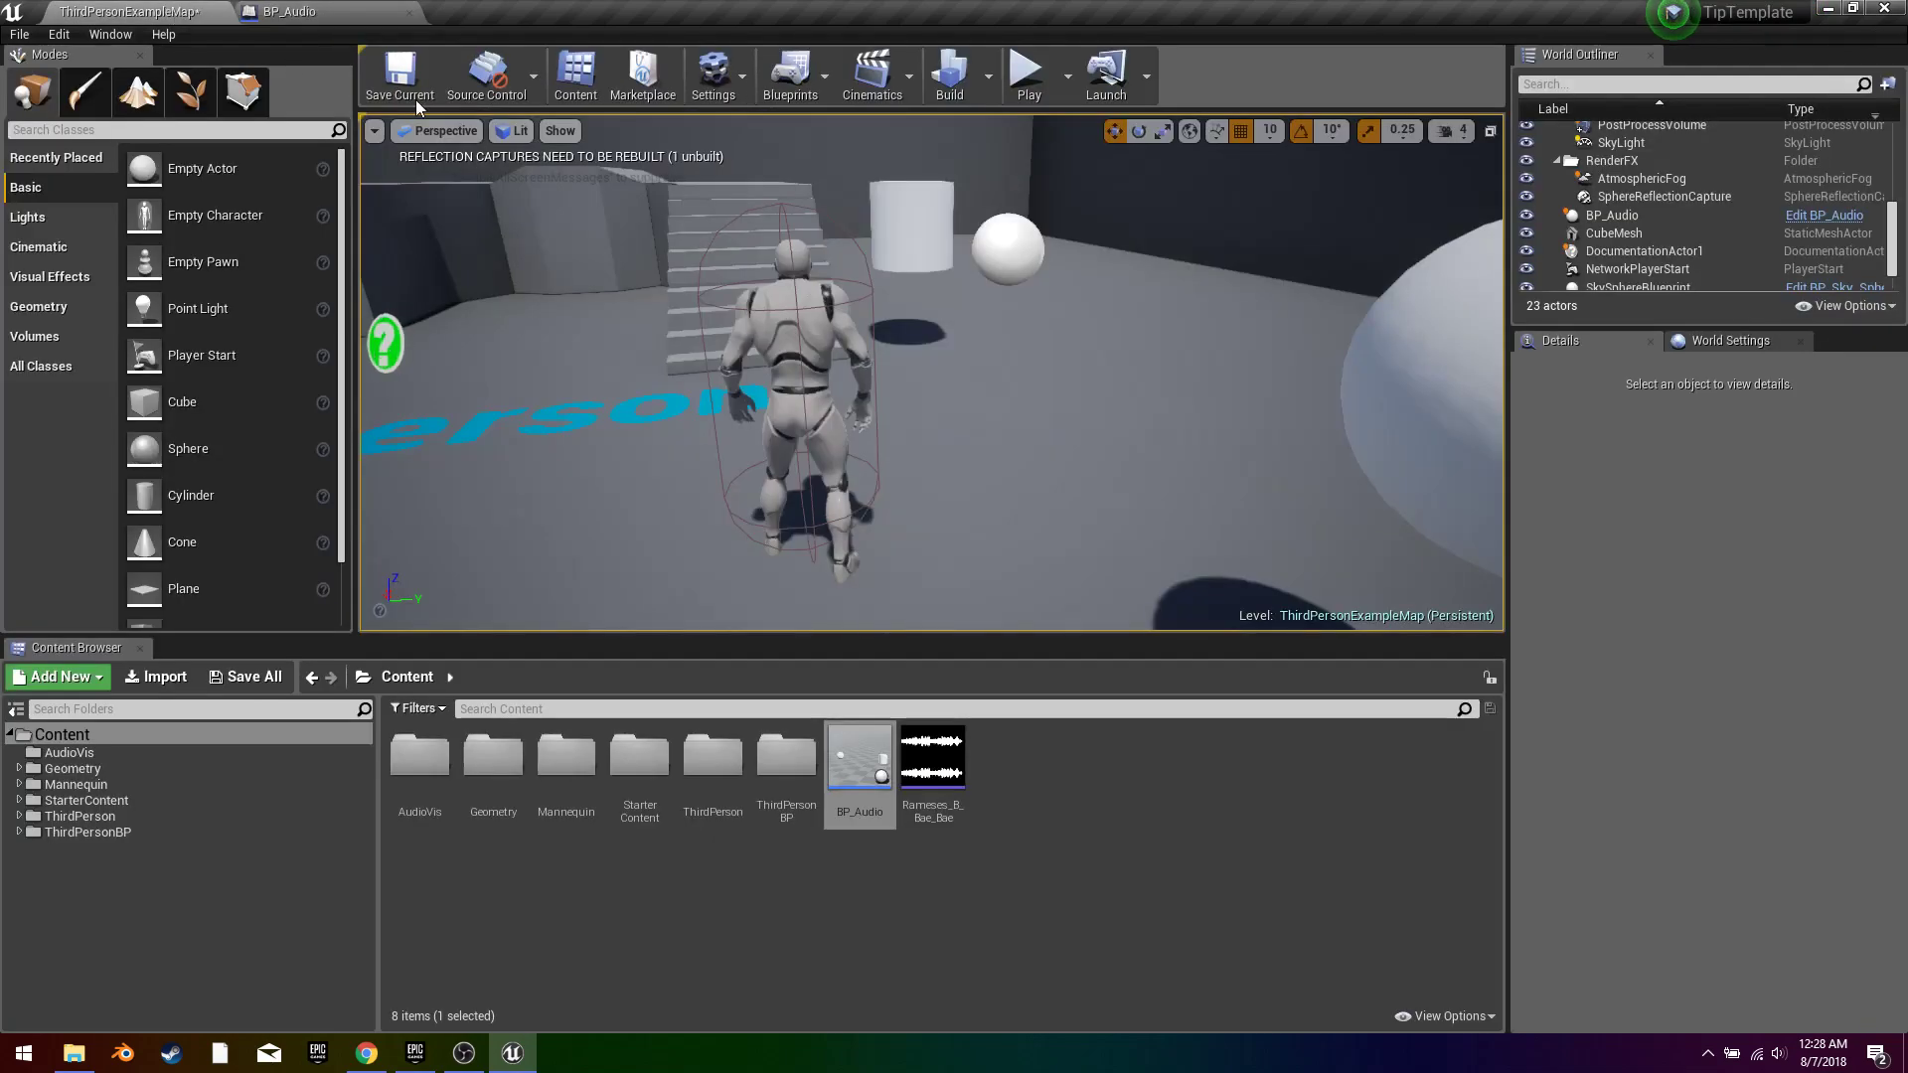
{"action": "left_click", "coordinate": [1029, 66]}
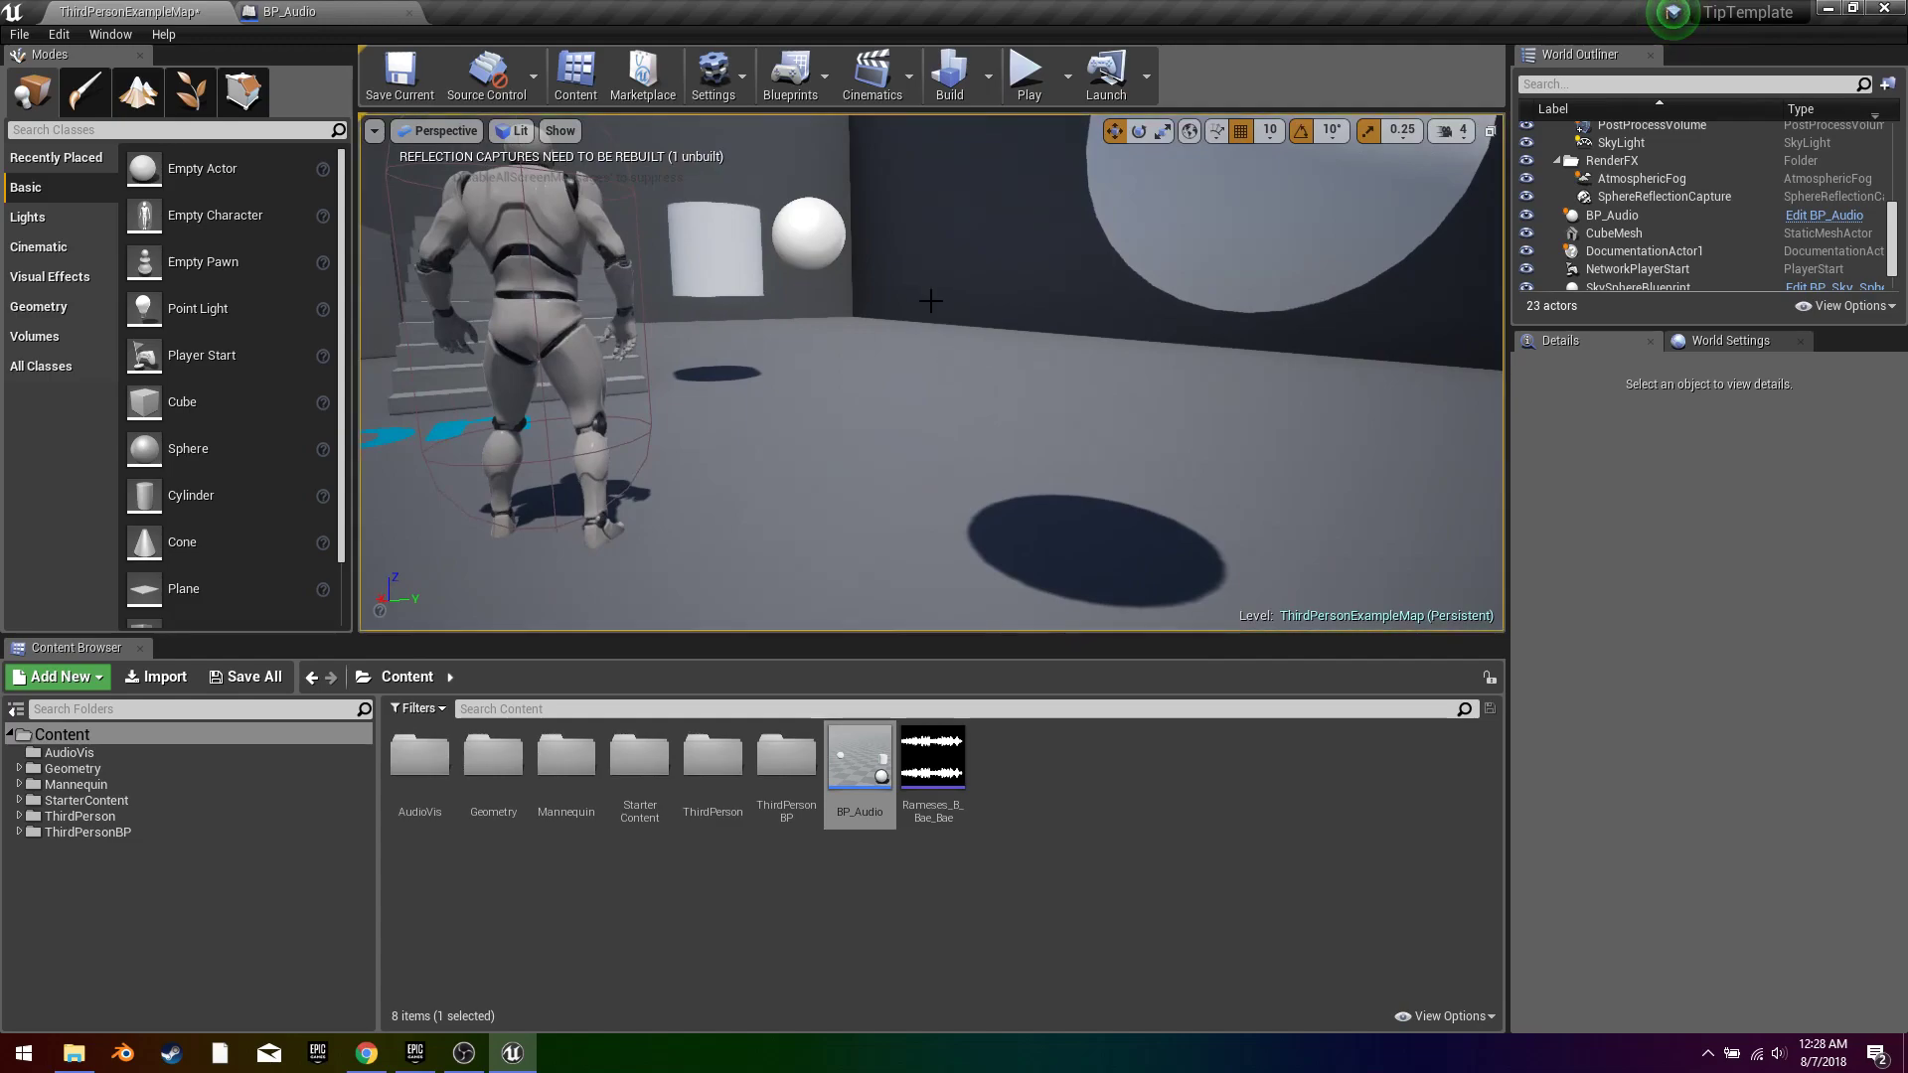
{"action": "left_click", "coordinate": [242, 8]}
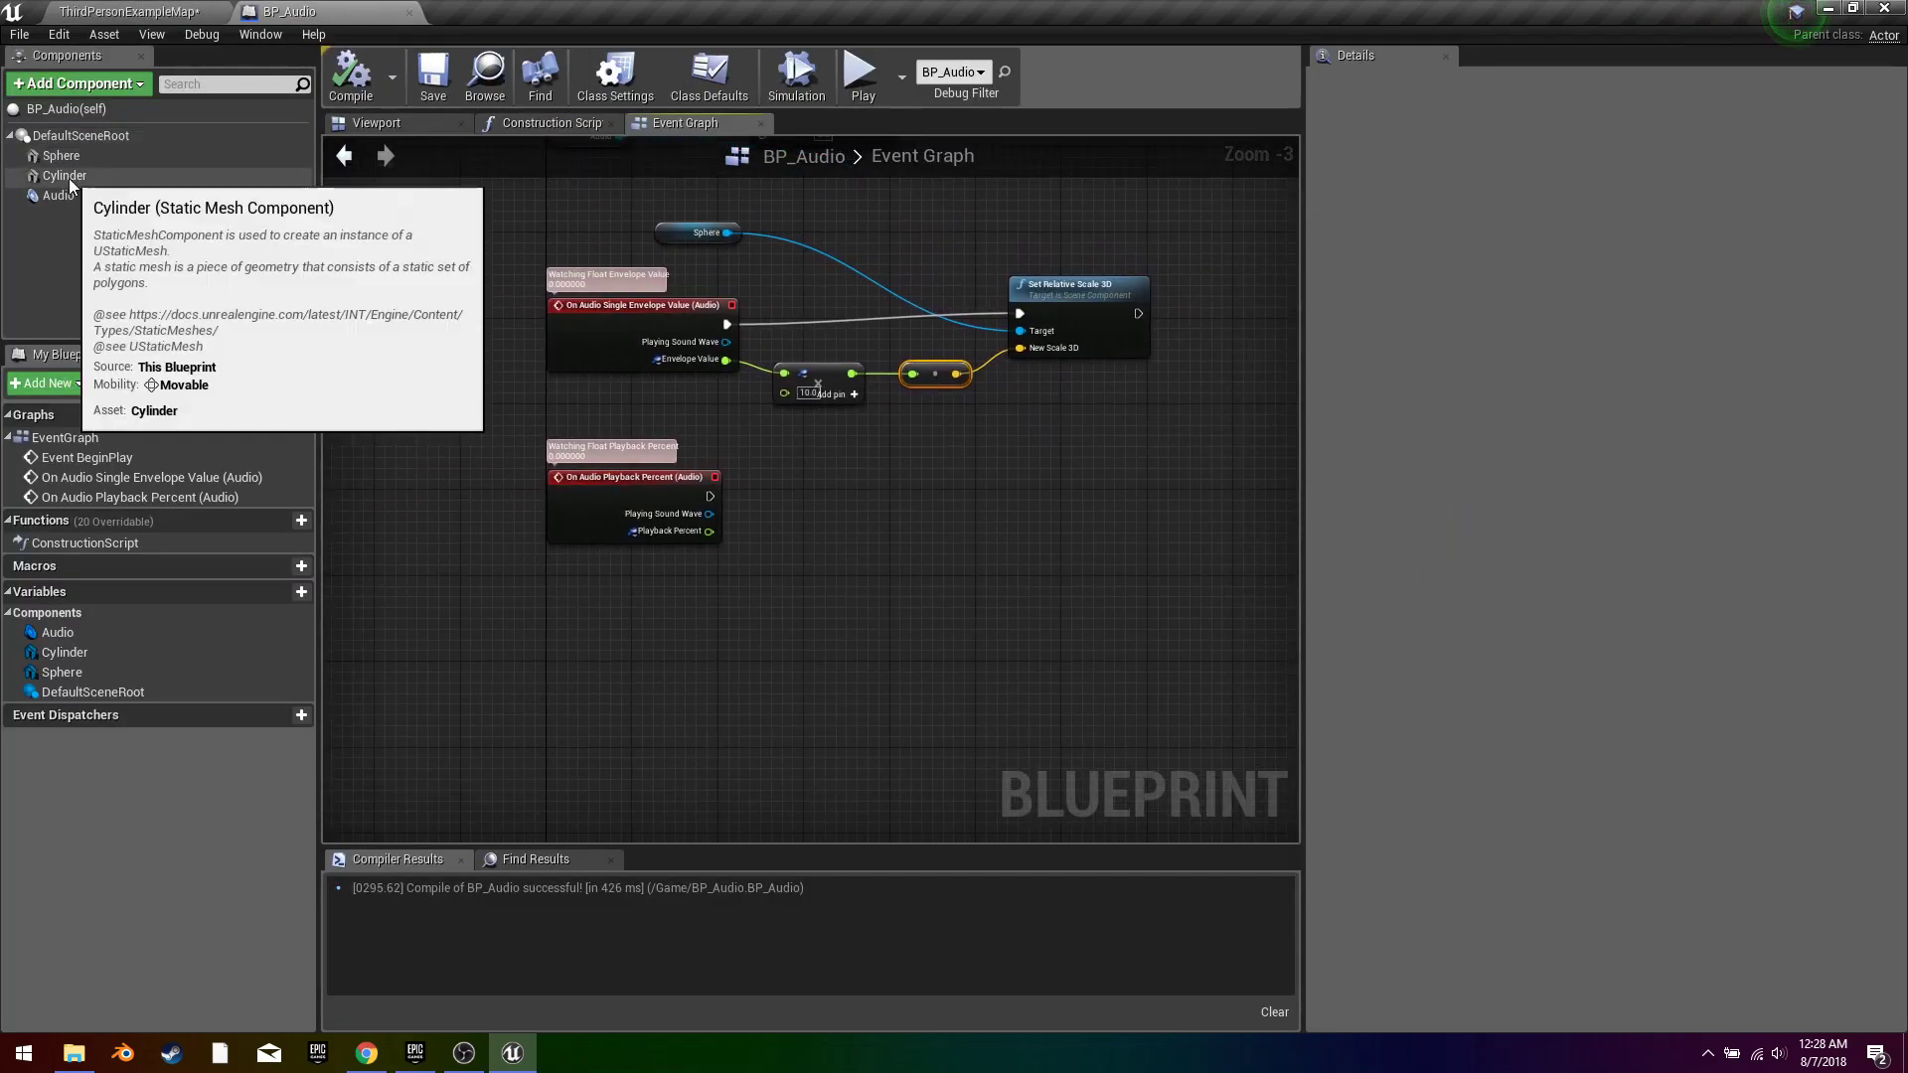
Step: Scale the Cylinder's split Z axis by Playback Percent times 5.0 via Set Relative Scale 3D
{"action": "left_click", "coordinate": [66, 175]}
{"action": "type", "text": "relative"}
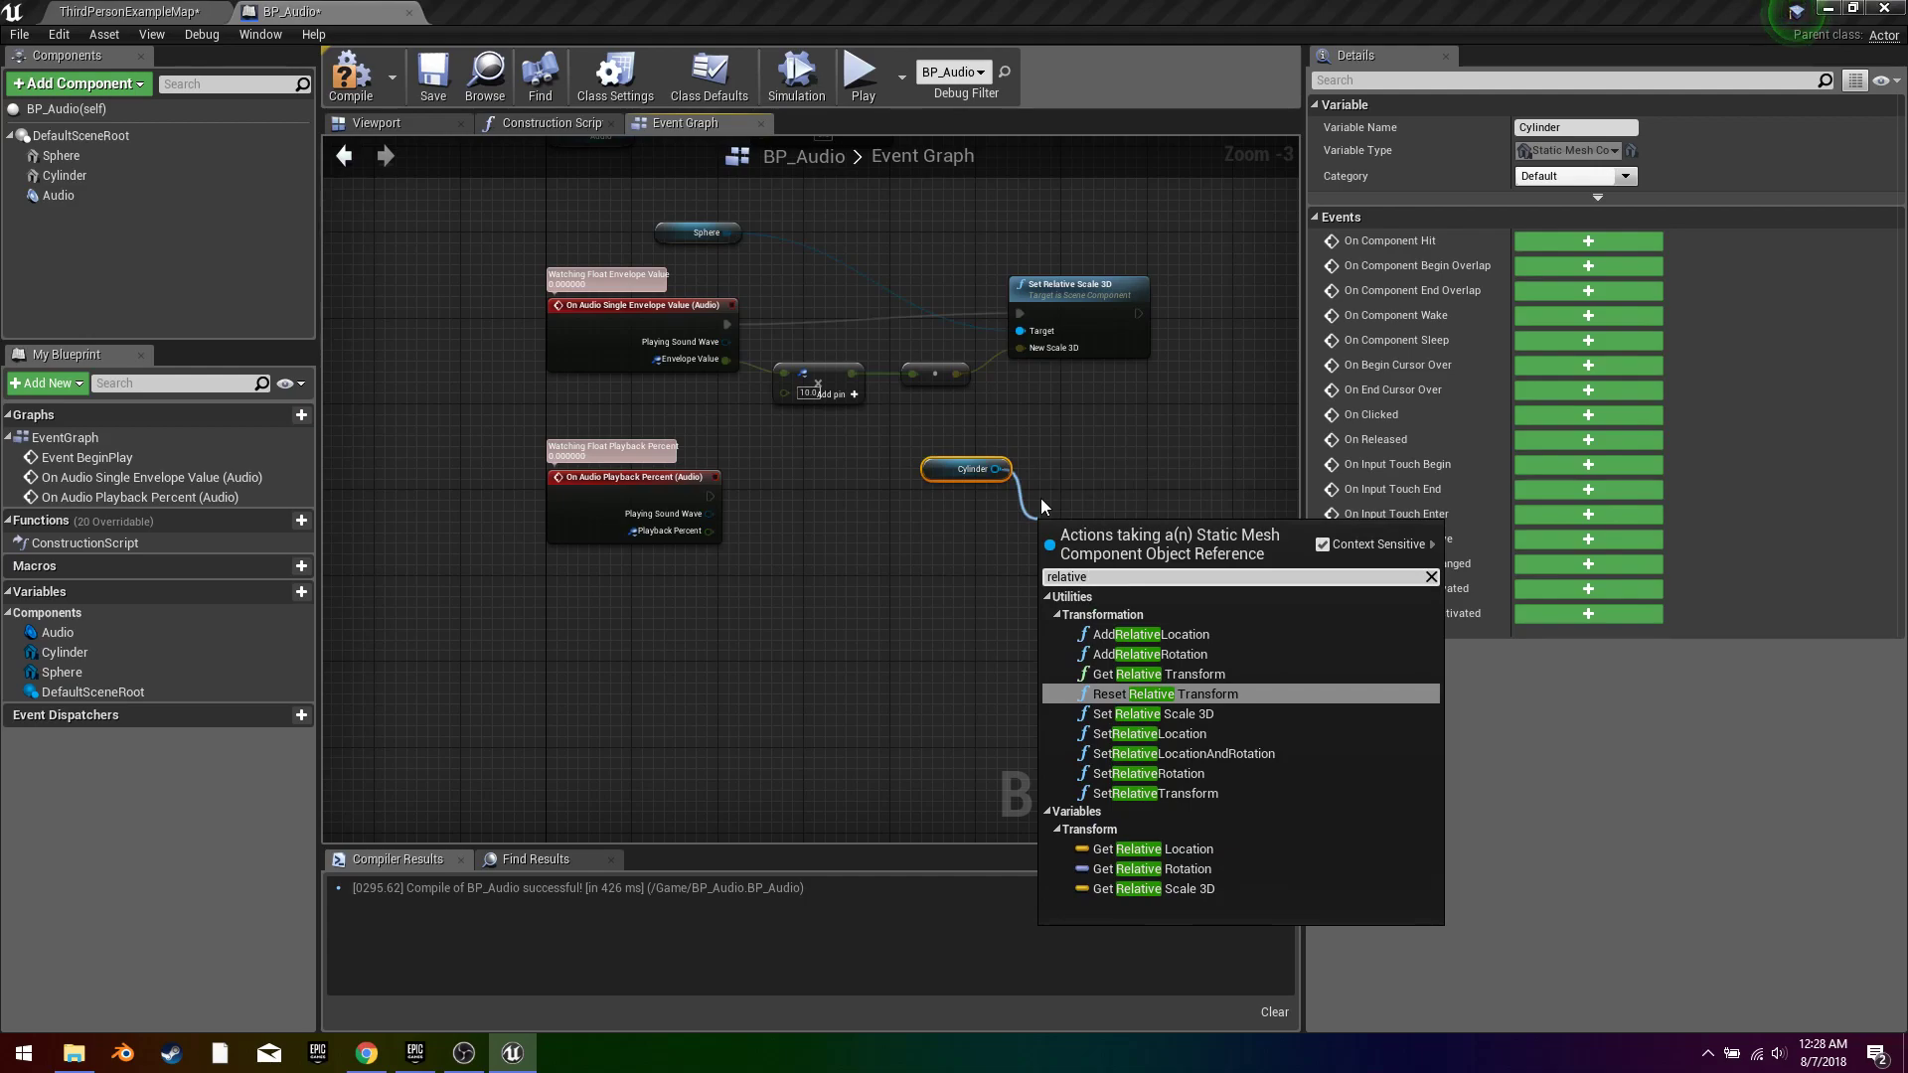
{"action": "mouse_move", "coordinate": [1165, 728]}
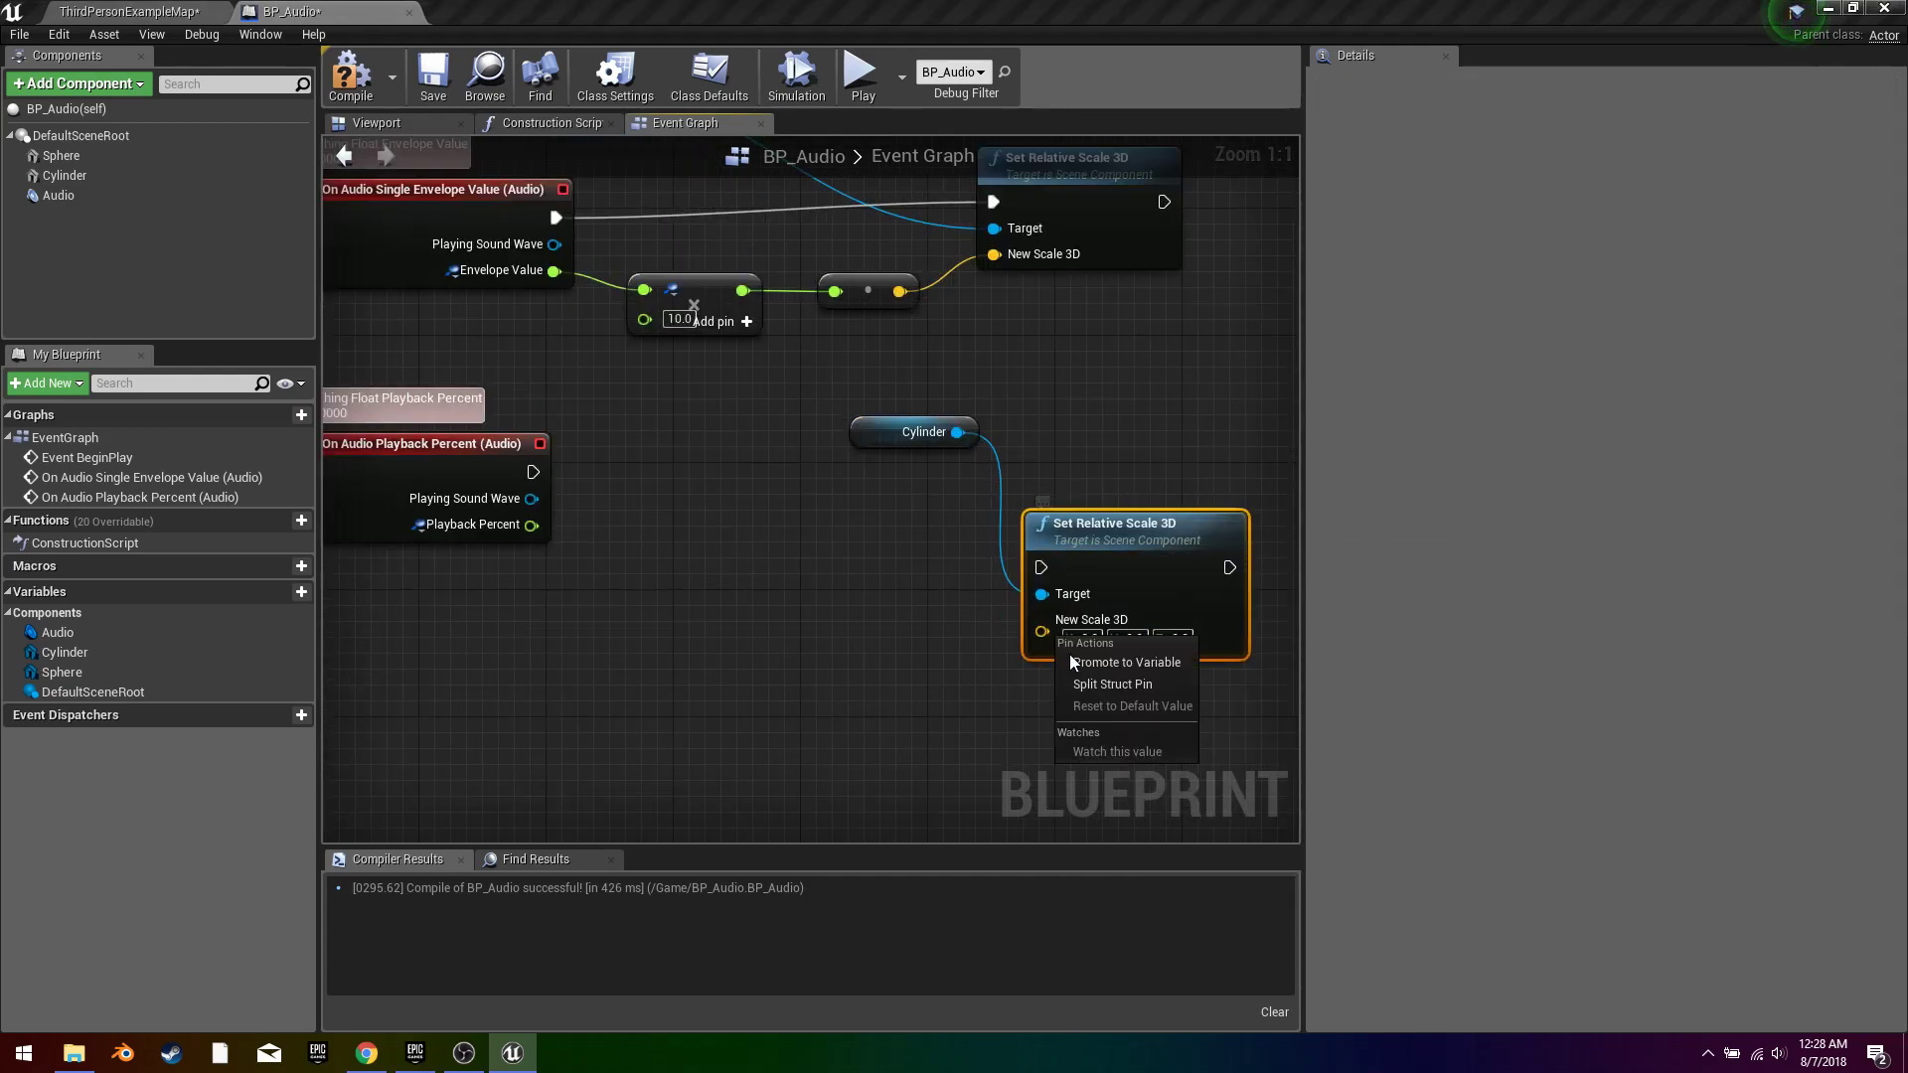
{"action": "left_click", "coordinate": [1113, 683]}
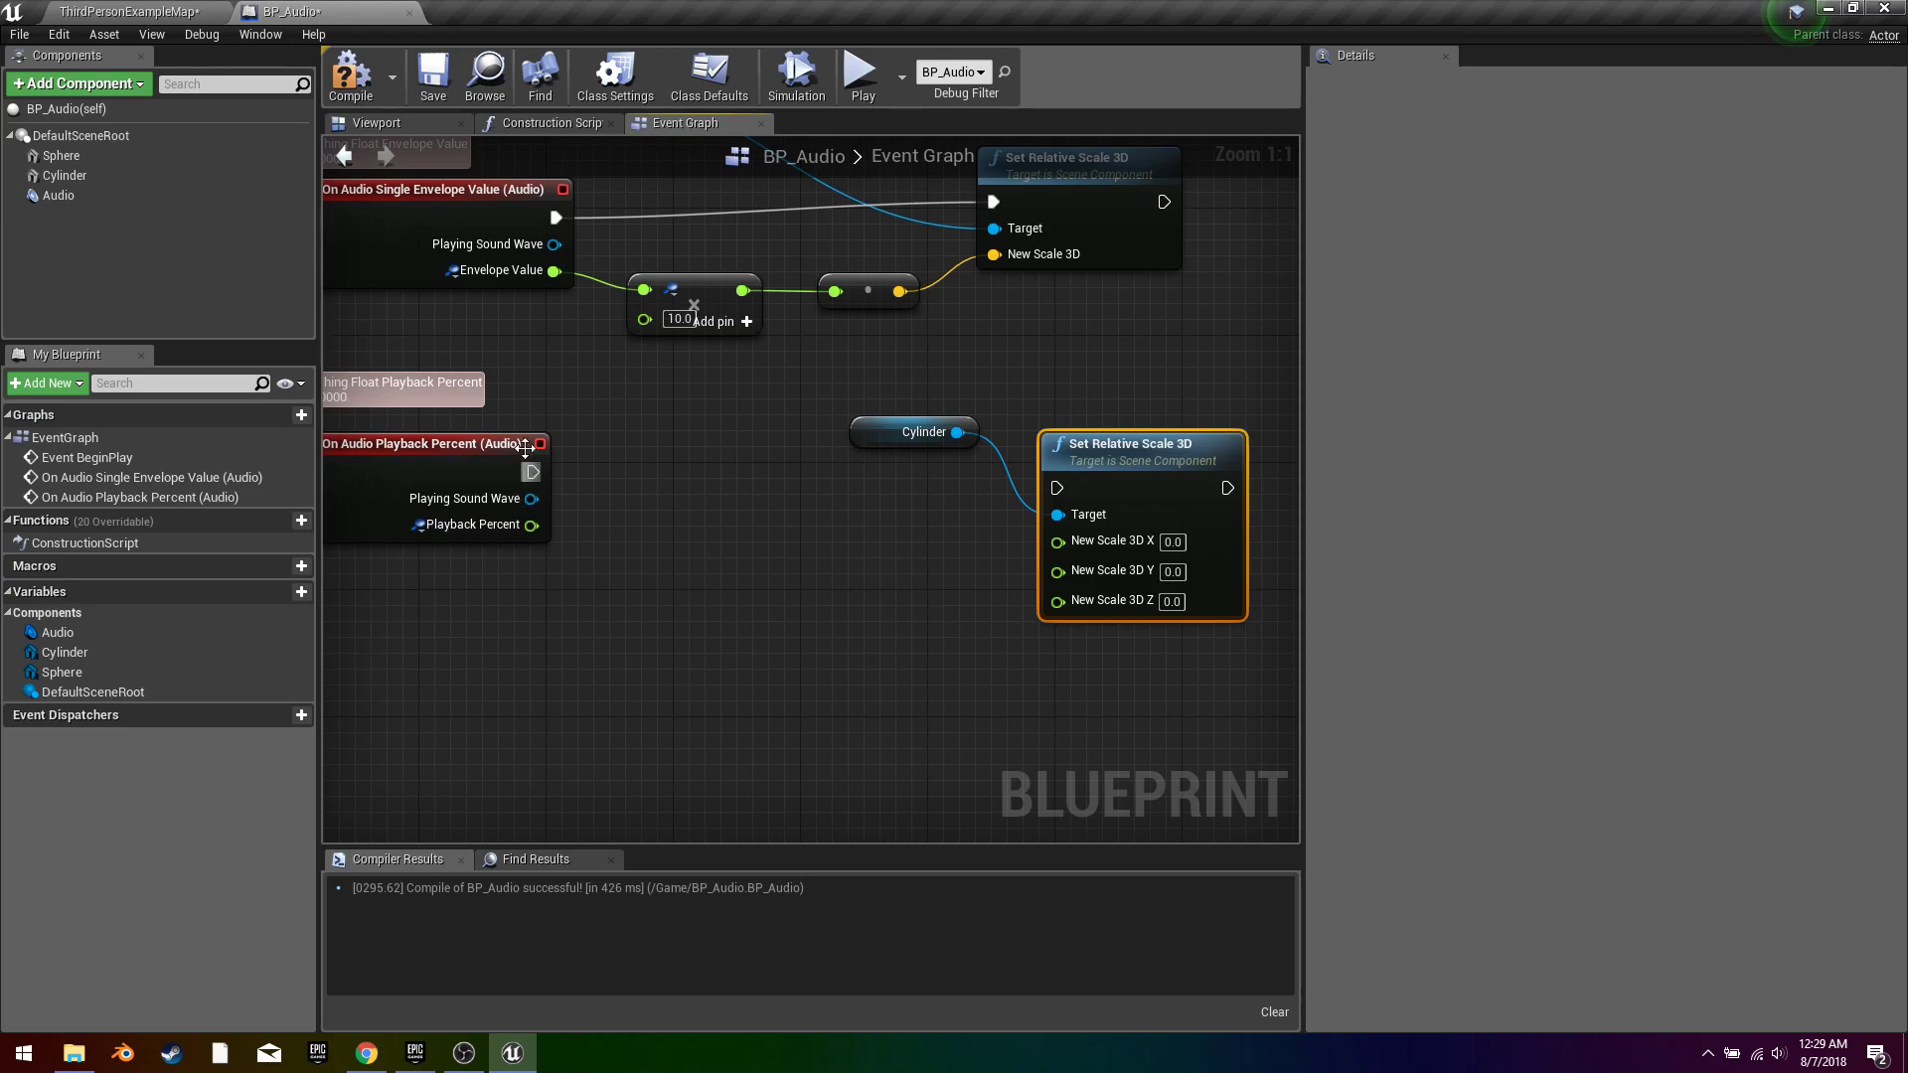
{"action": "mouse_move", "coordinate": [473, 525]}
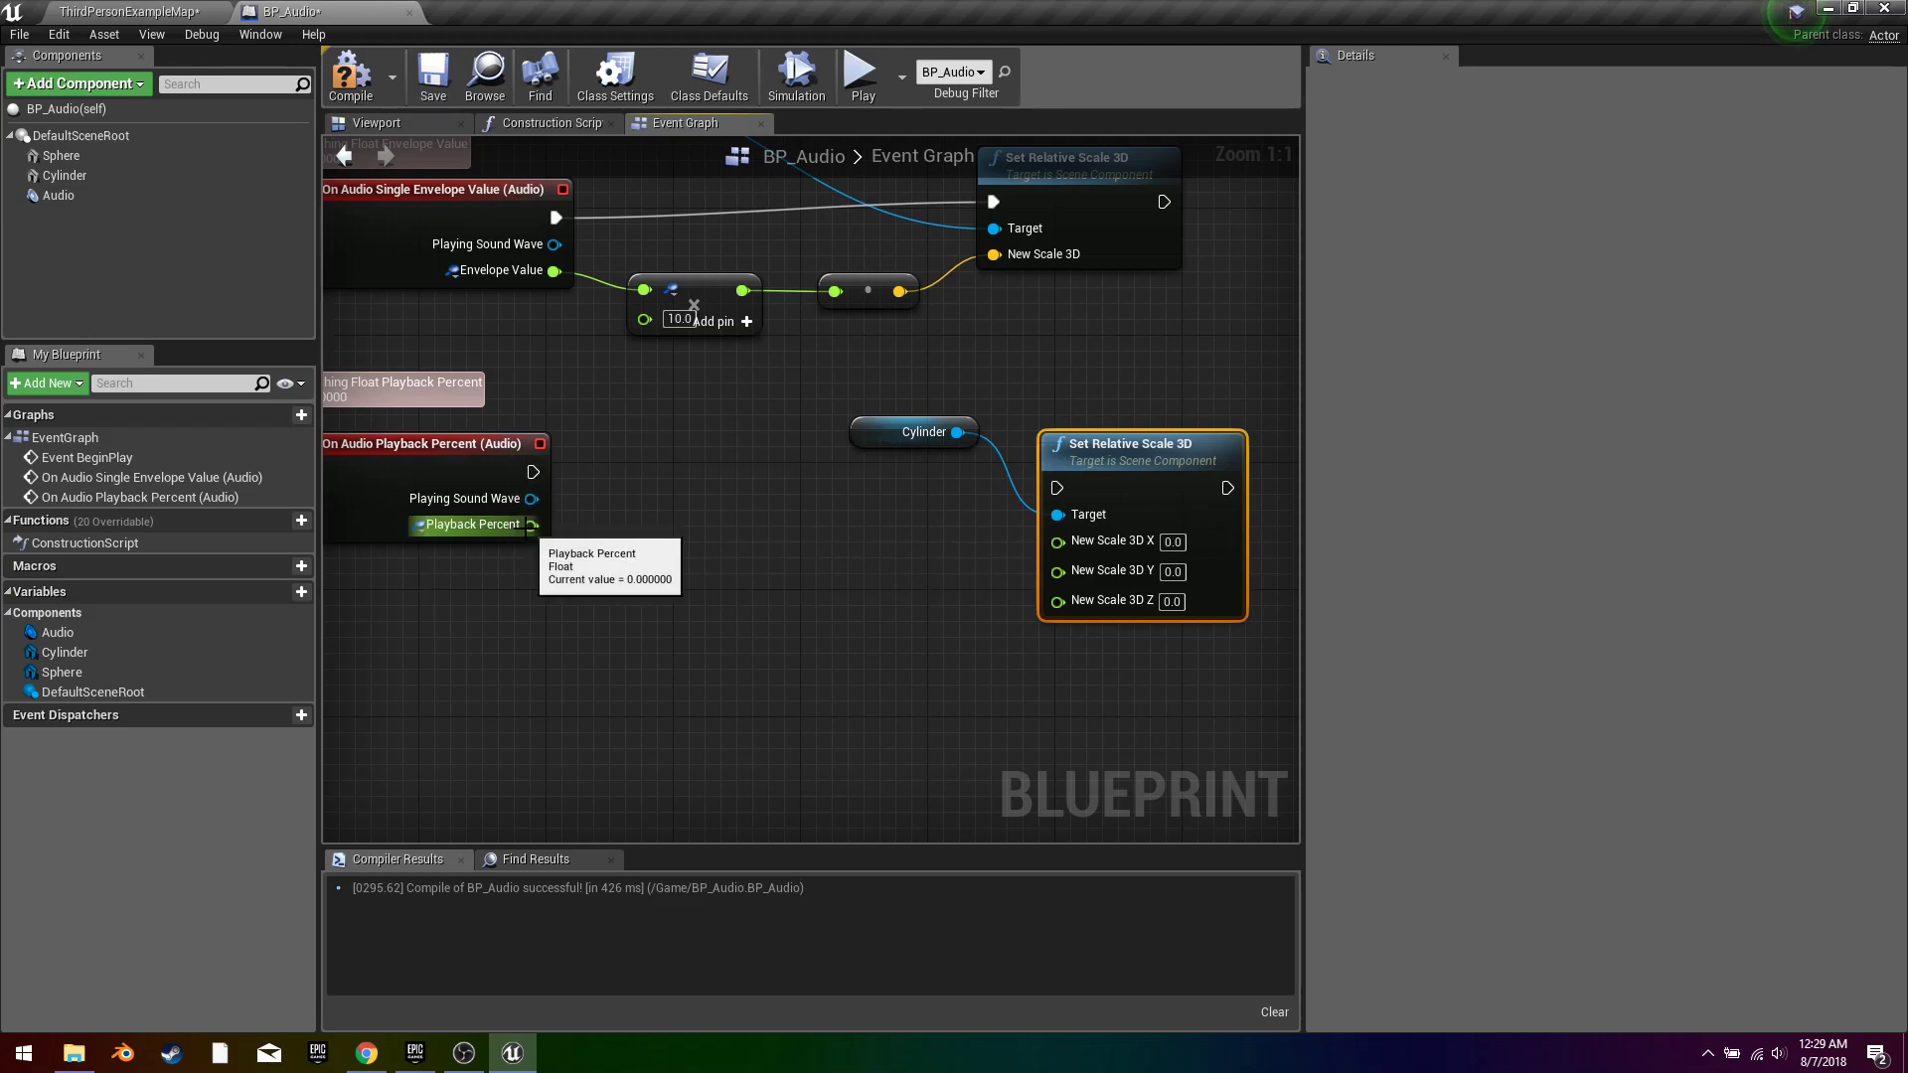
{"action": "left_click_drag", "start_coordinate": [533, 523], "coordinate": [1055, 600]}
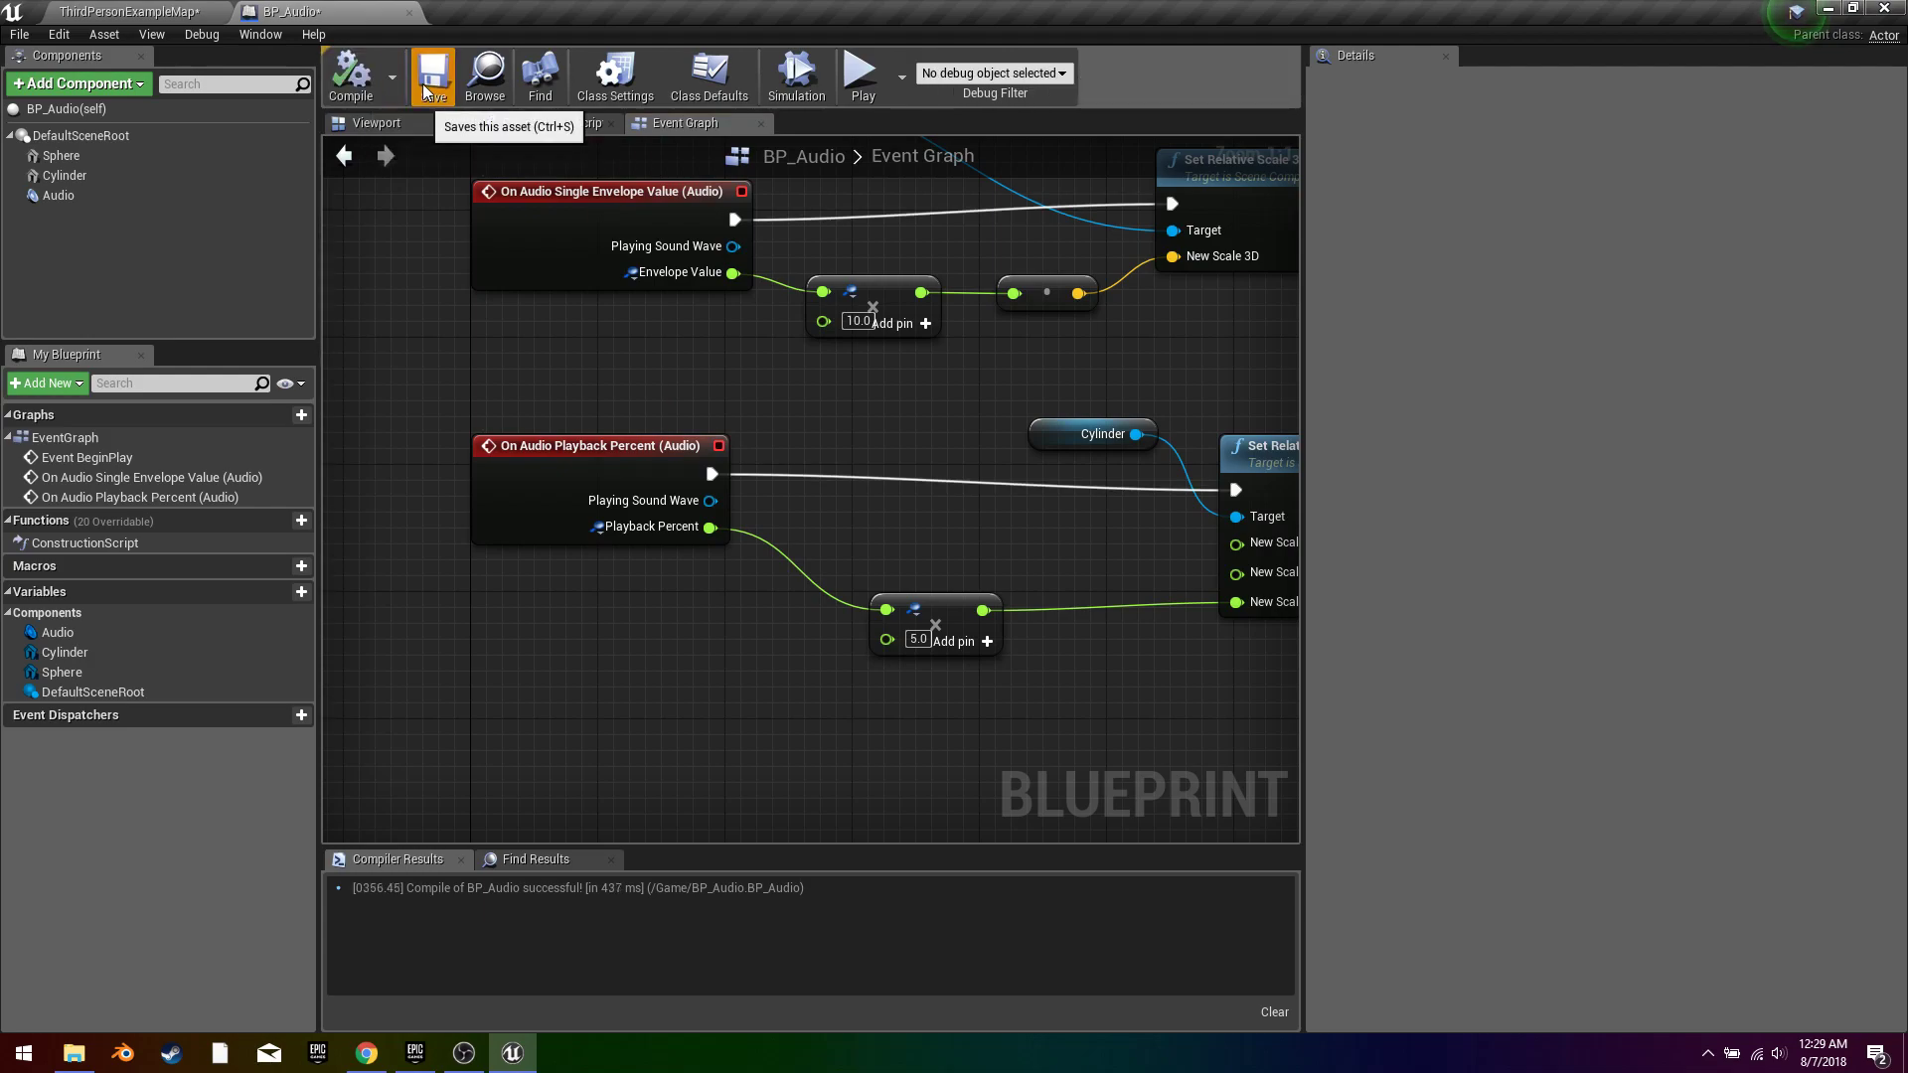
{"action": "left_click", "coordinate": [863, 72]}
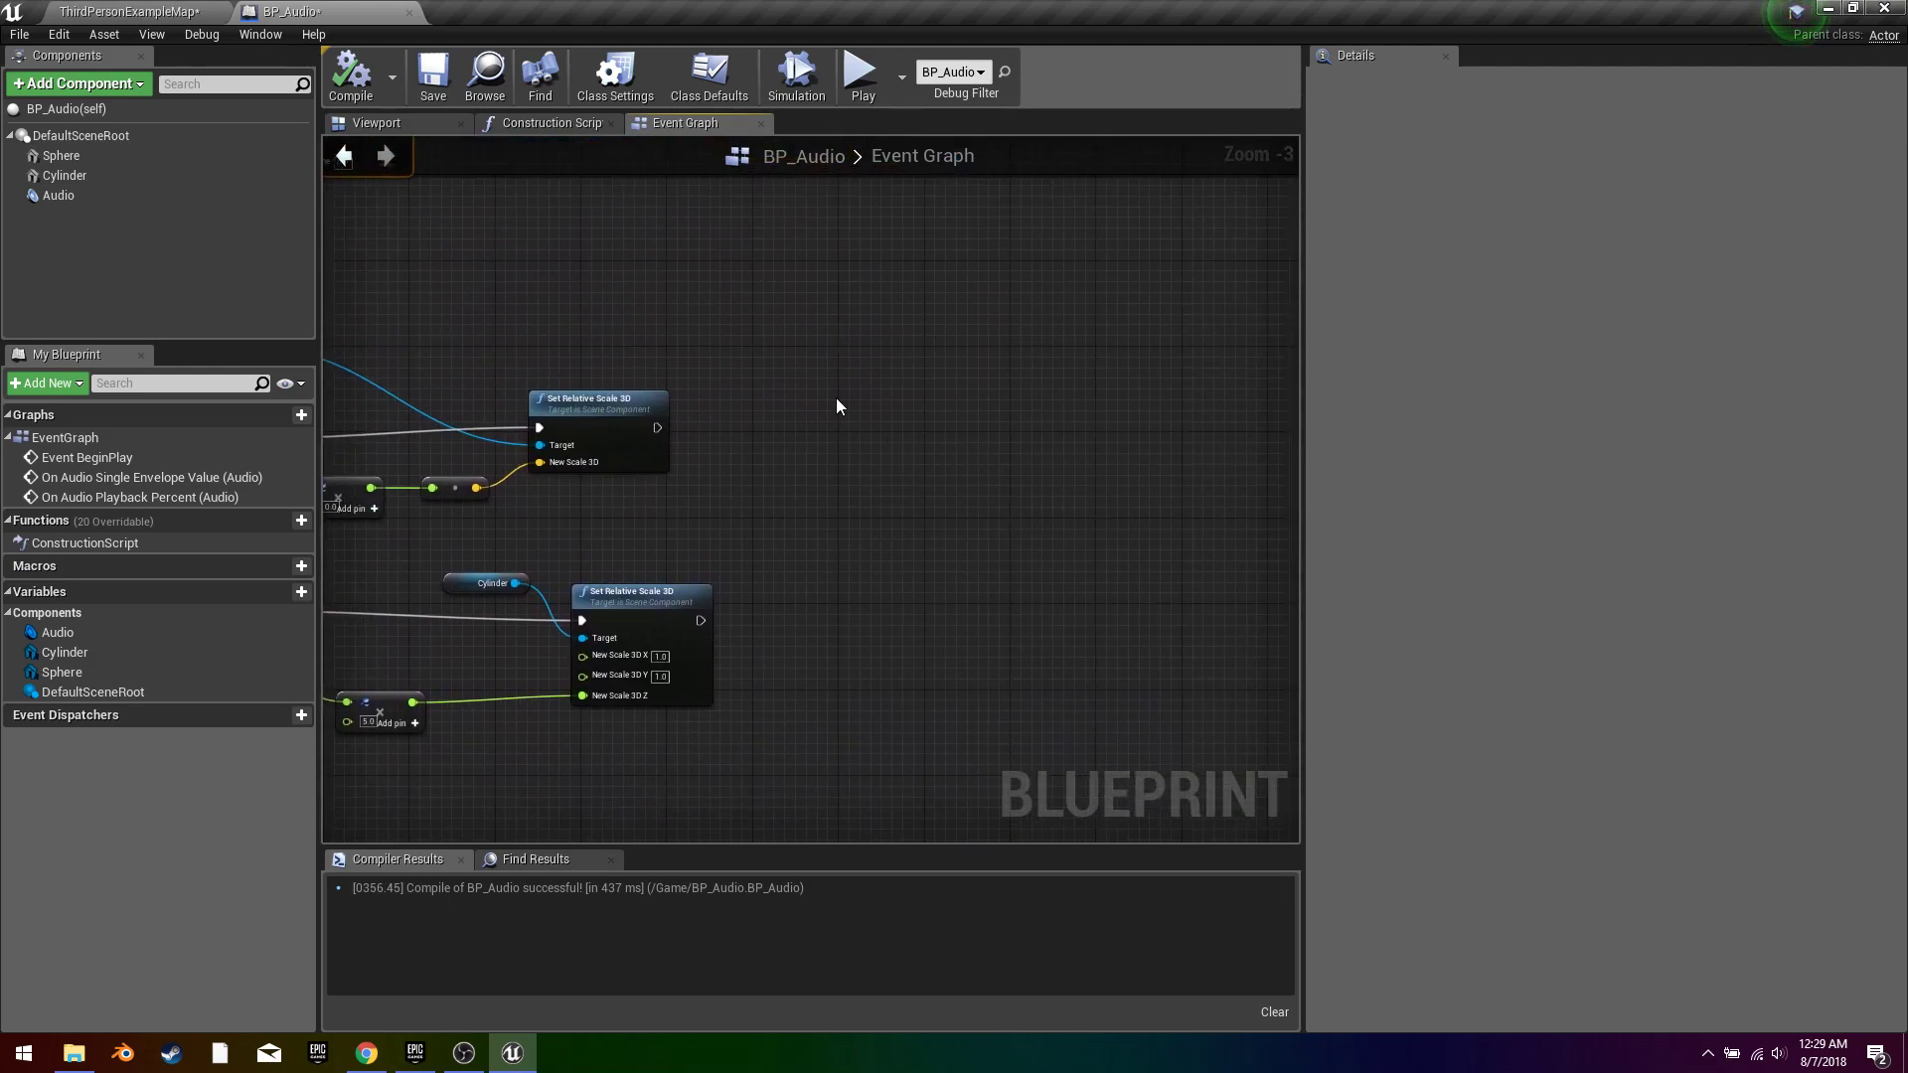
Step: Add a Calculate Frequency Spectrum node chained after the Cylinder scaling
{"action": "type", "text": "freq"}
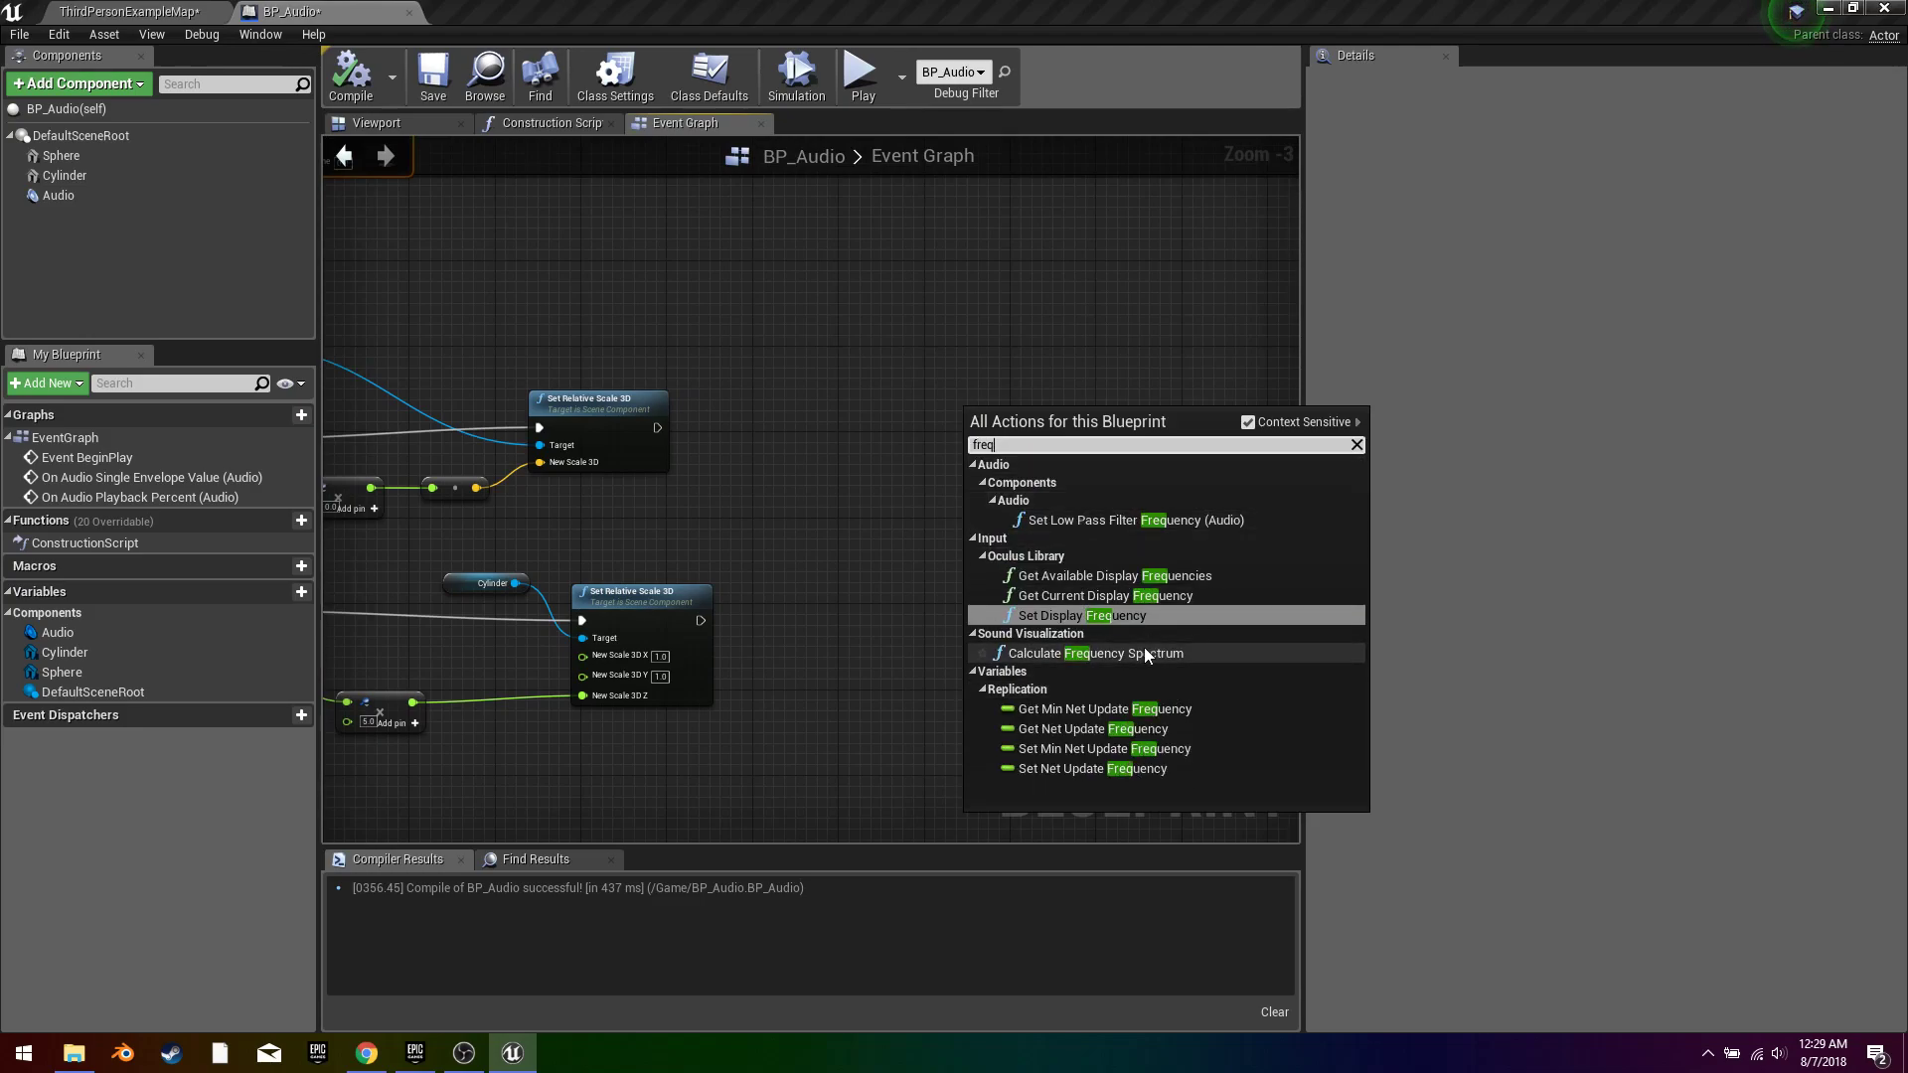
{"action": "left_click", "coordinate": [1097, 652]}
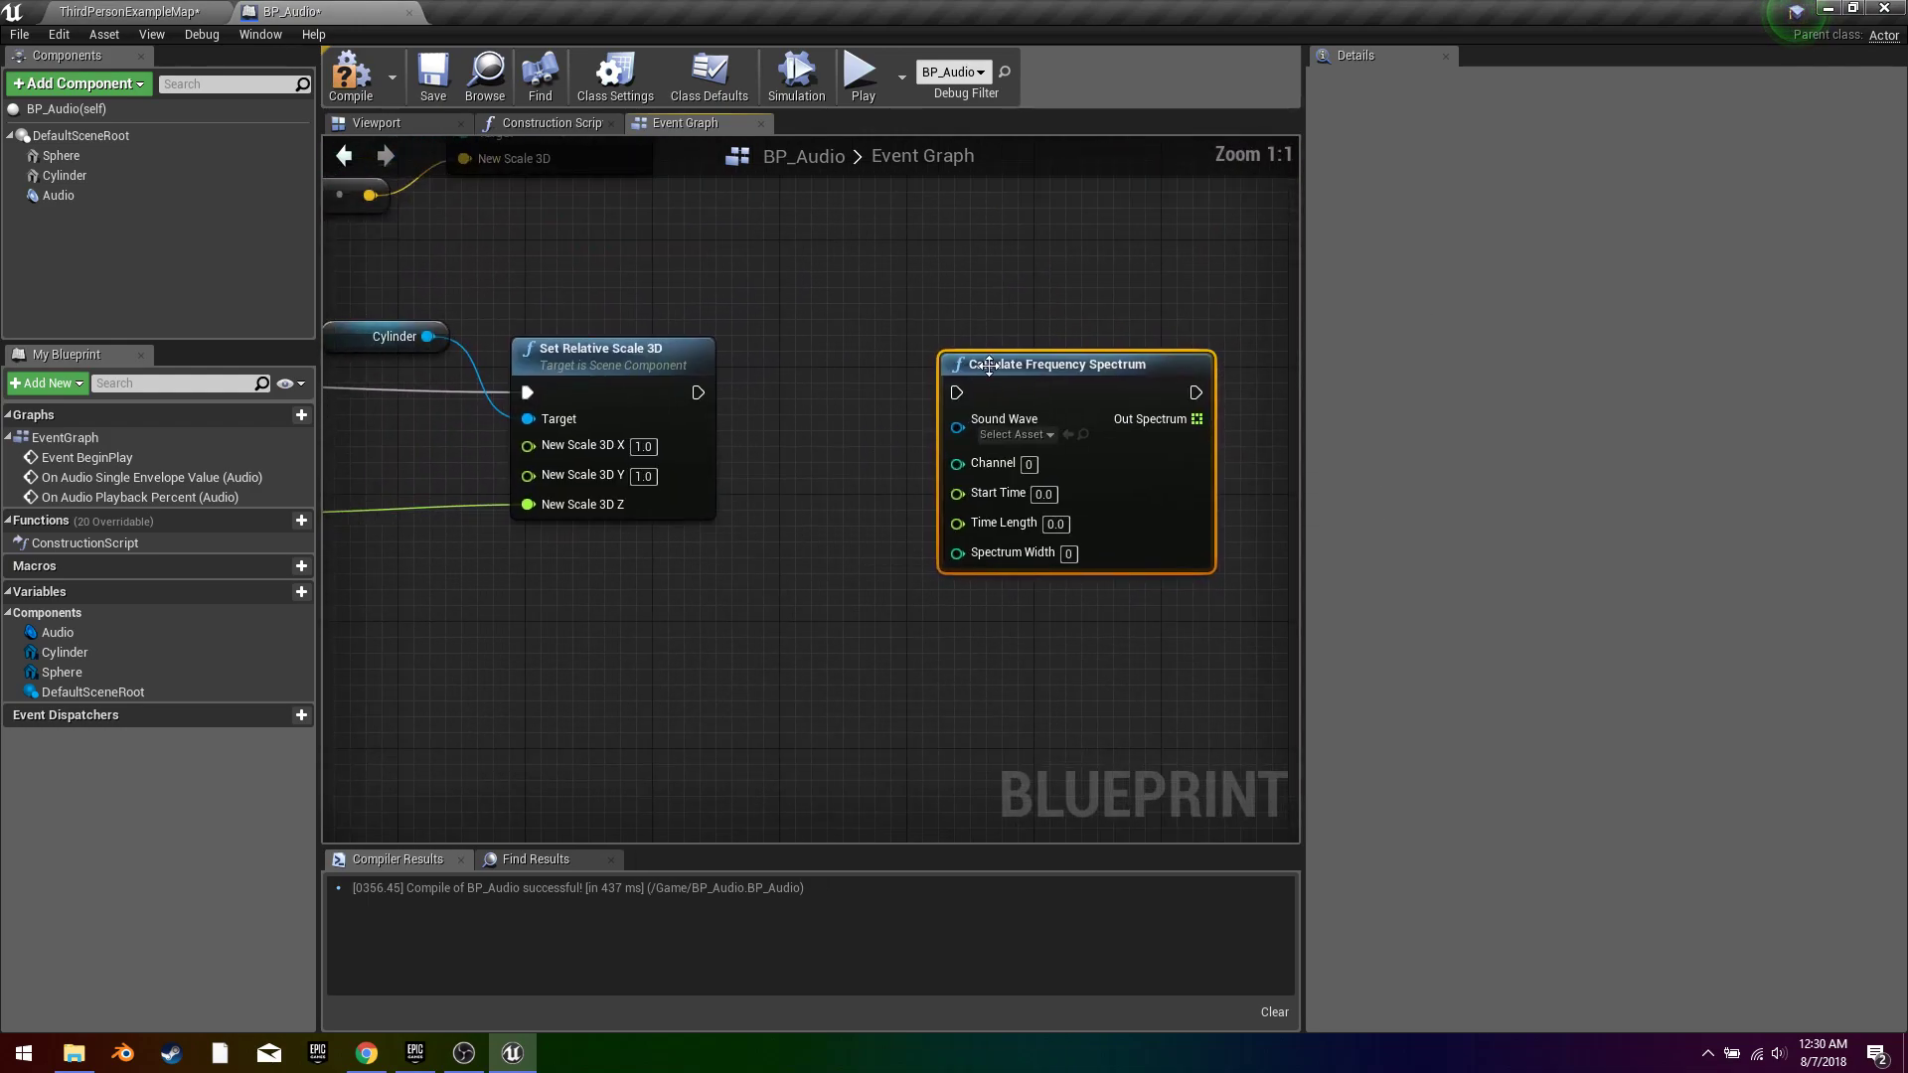
{"action": "left_click_drag", "start_coordinate": [697, 392], "coordinate": [958, 392]}
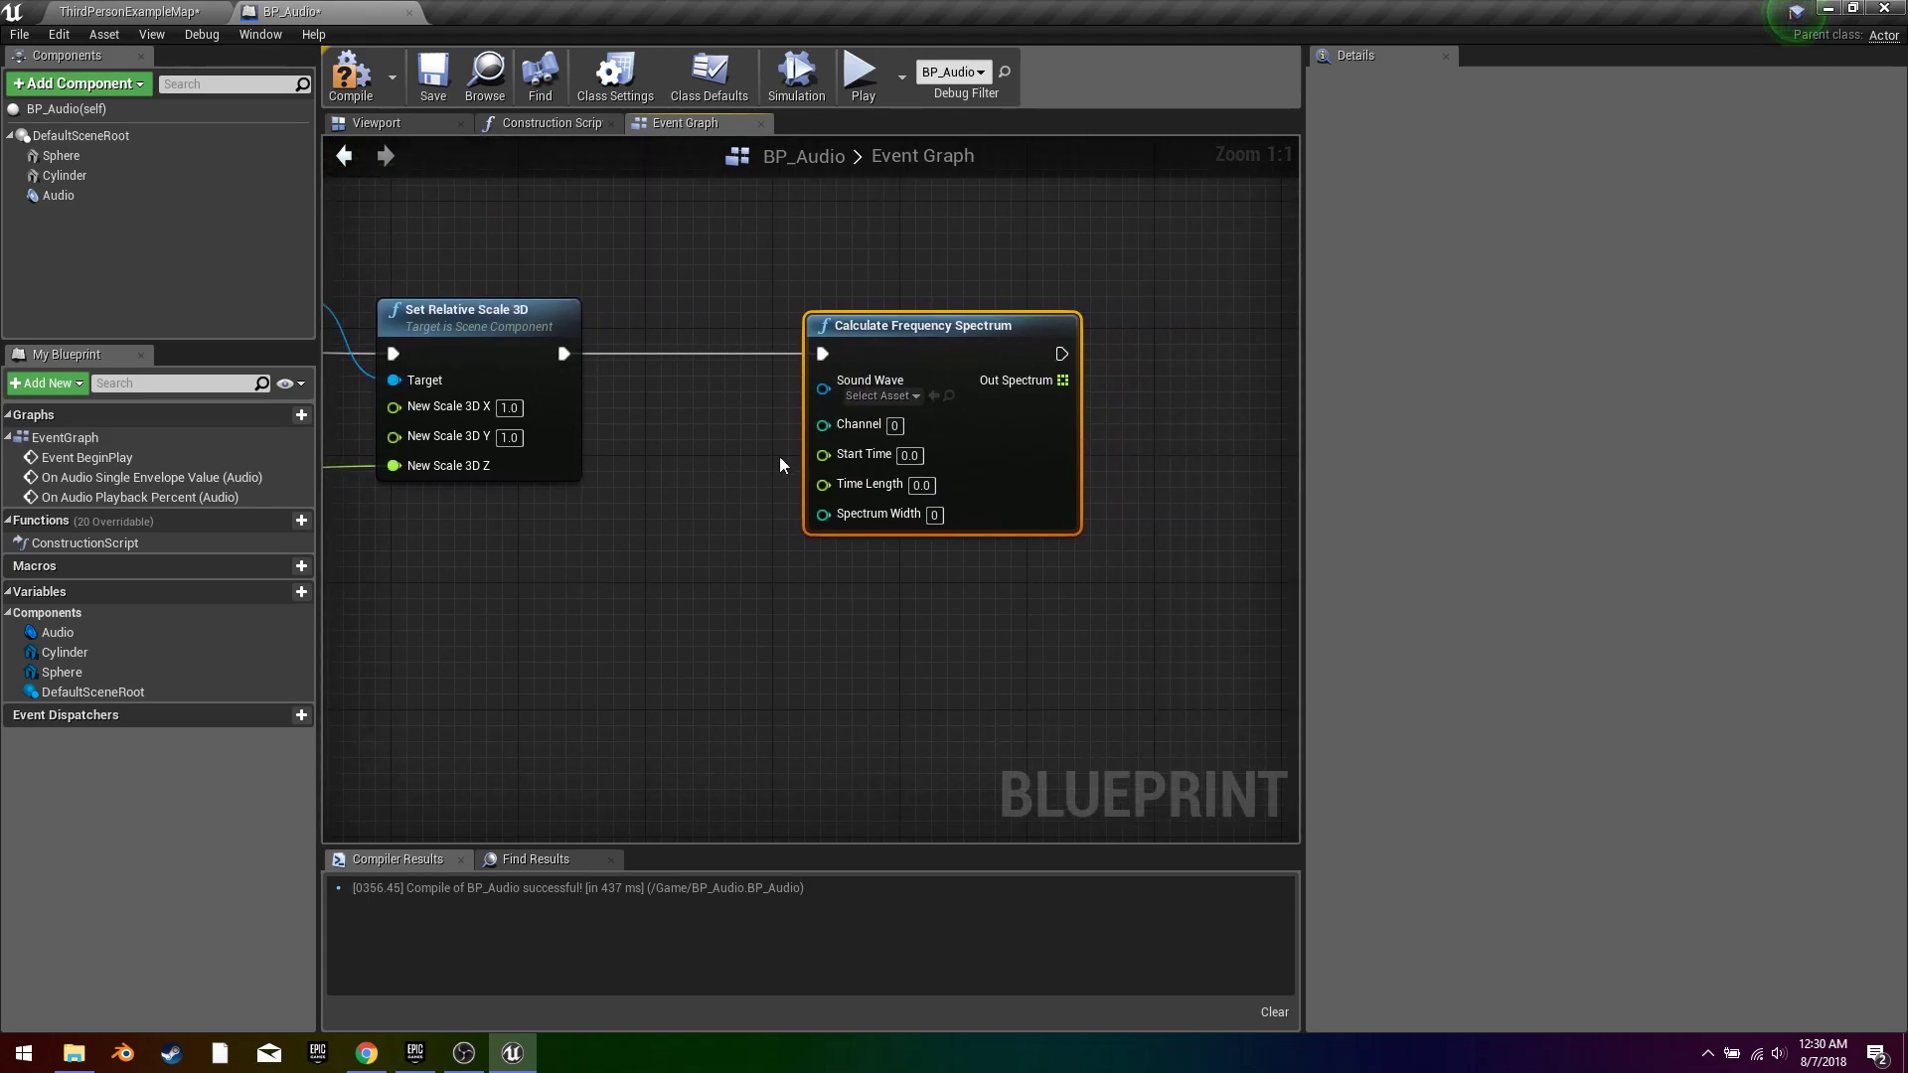
Step: Set the spectrum node's sound wave to the Rameses asset
{"action": "left_click", "coordinate": [878, 396]}
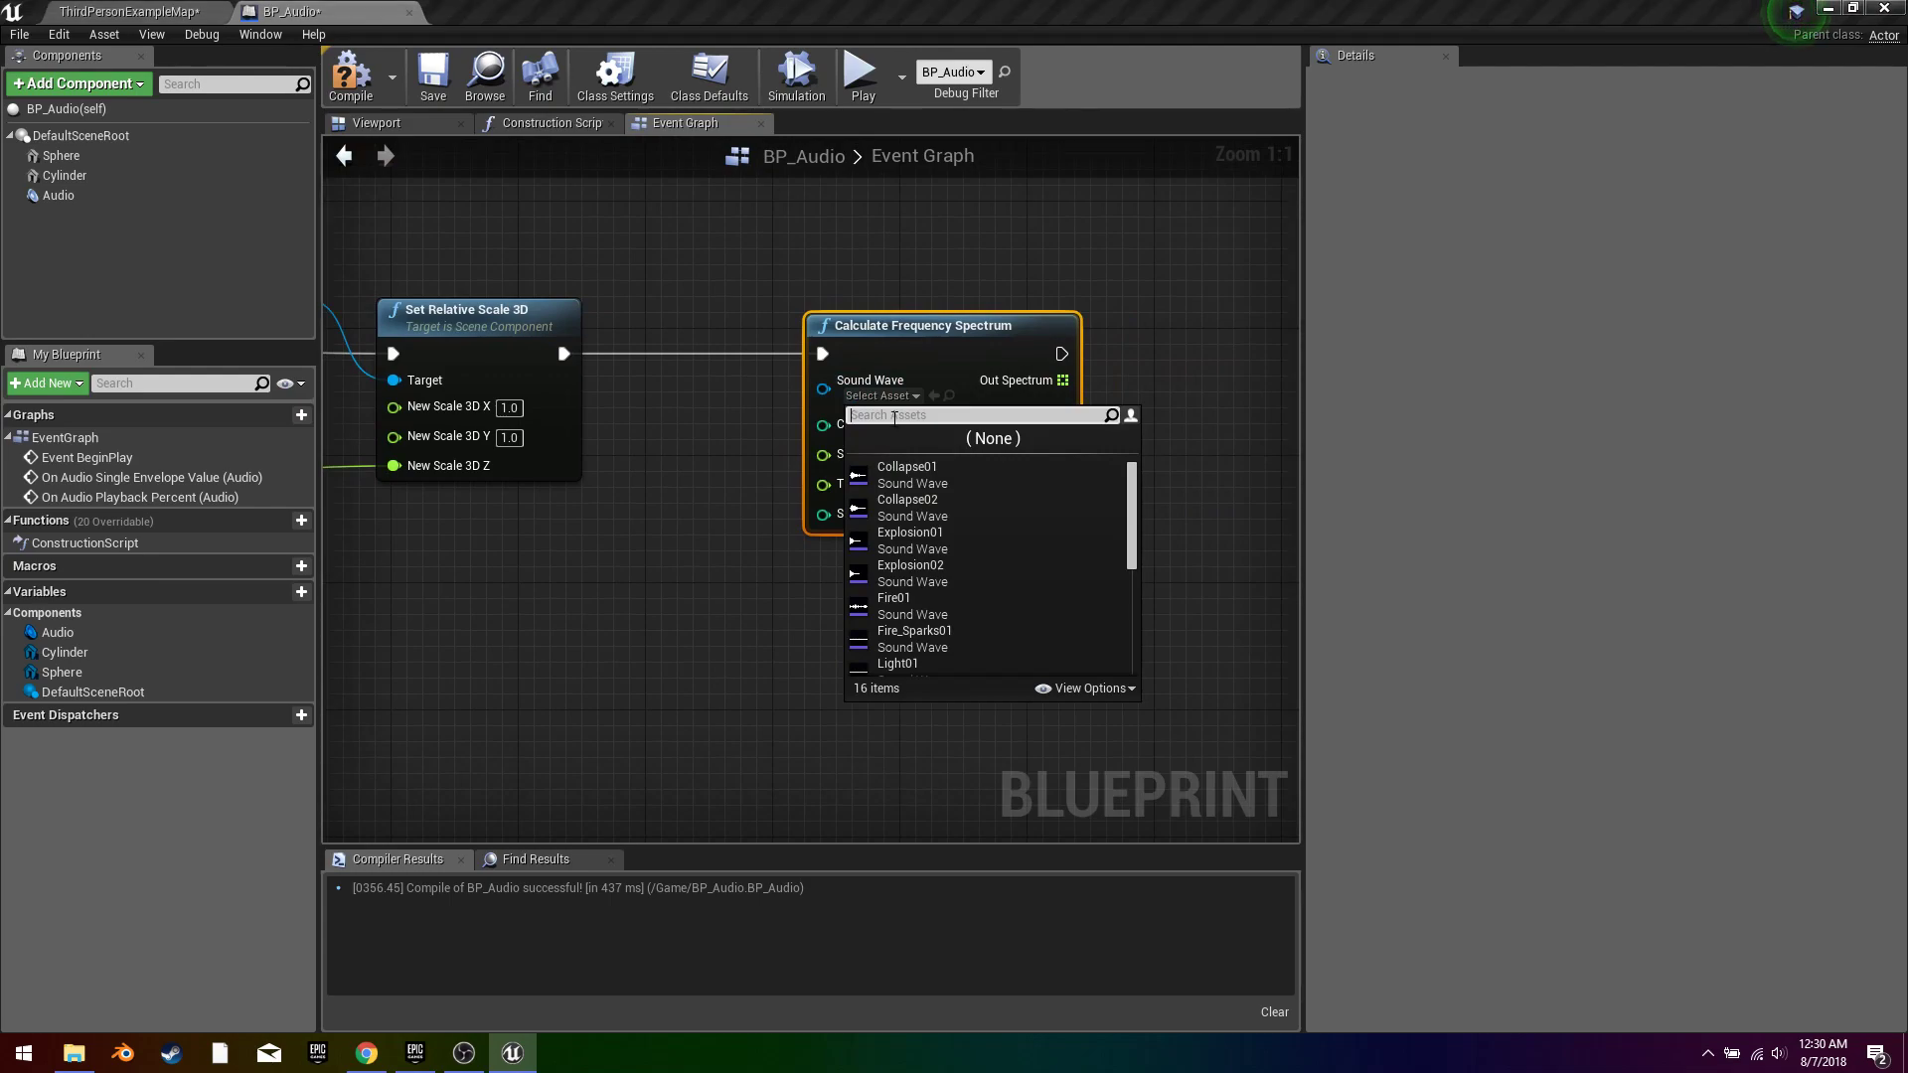
{"action": "type", "text": "ramese"}
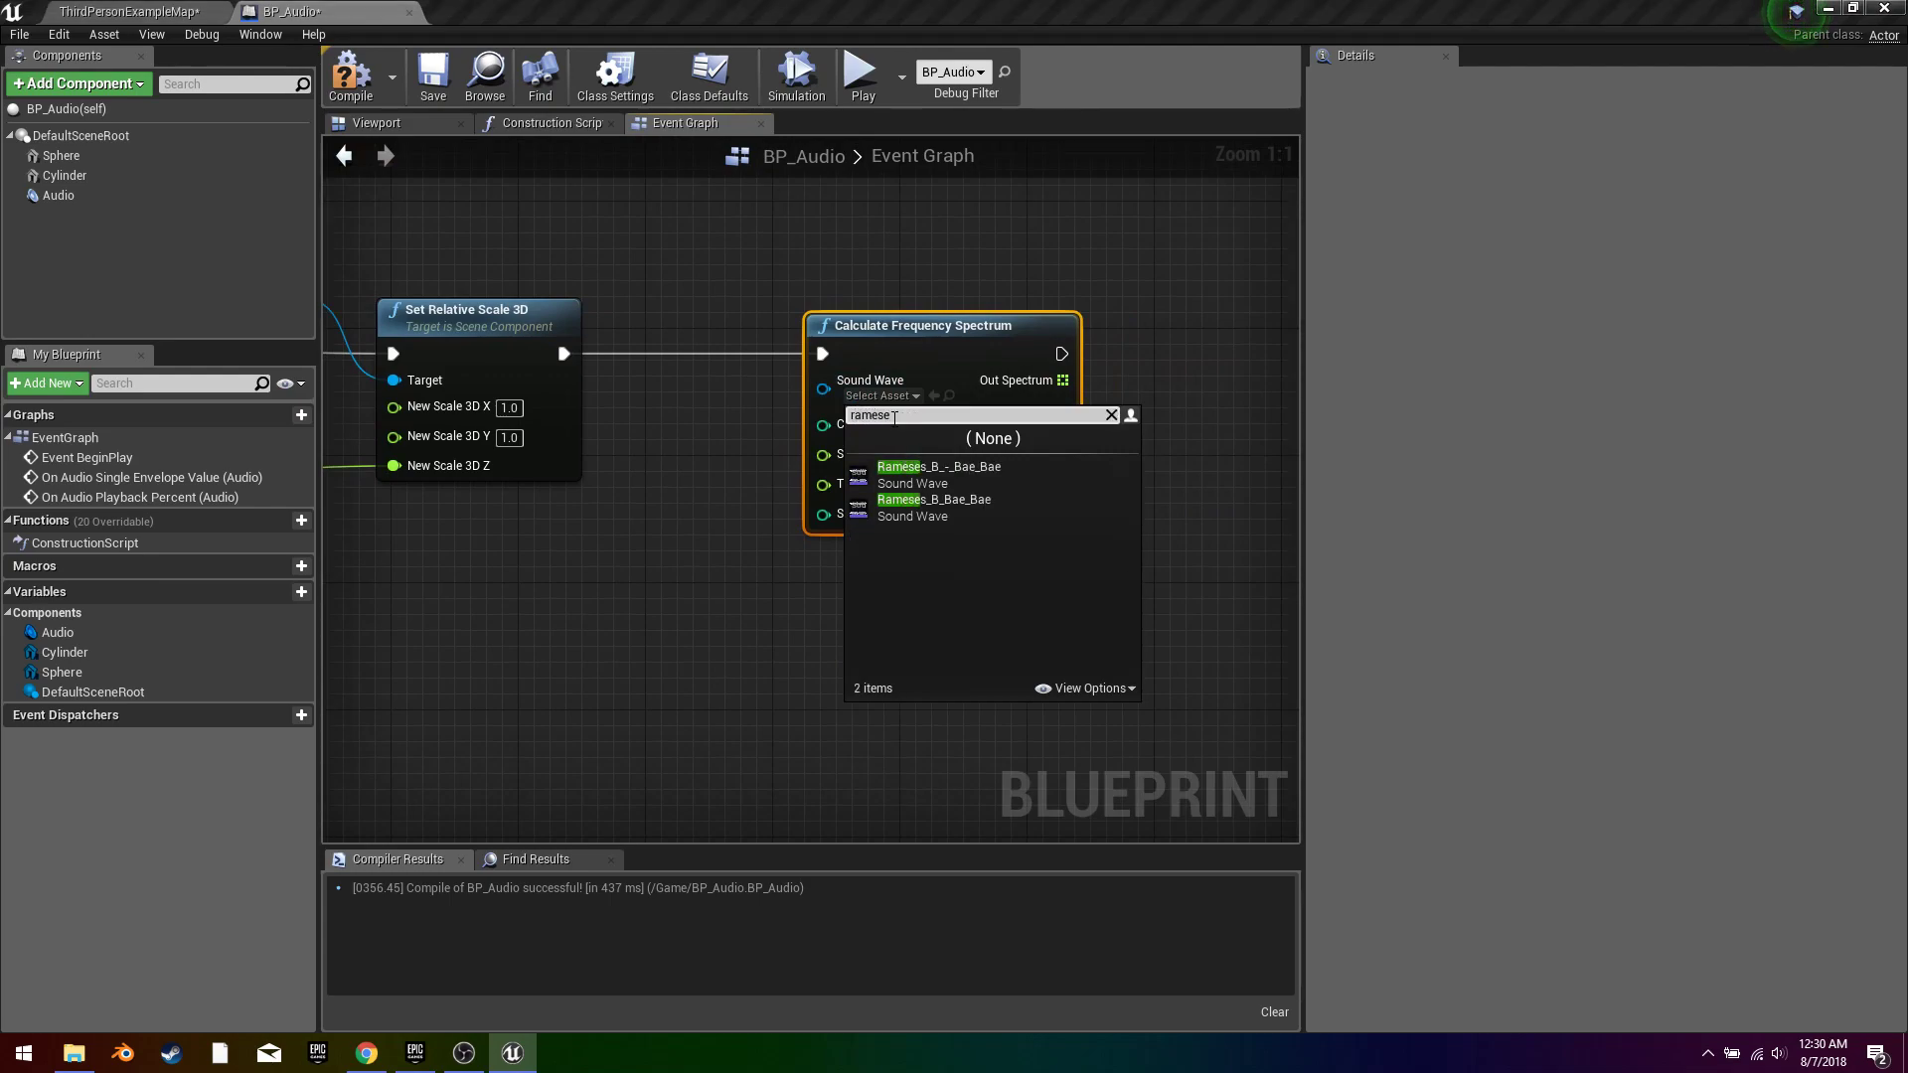
{"action": "left_click", "coordinate": [910, 498]}
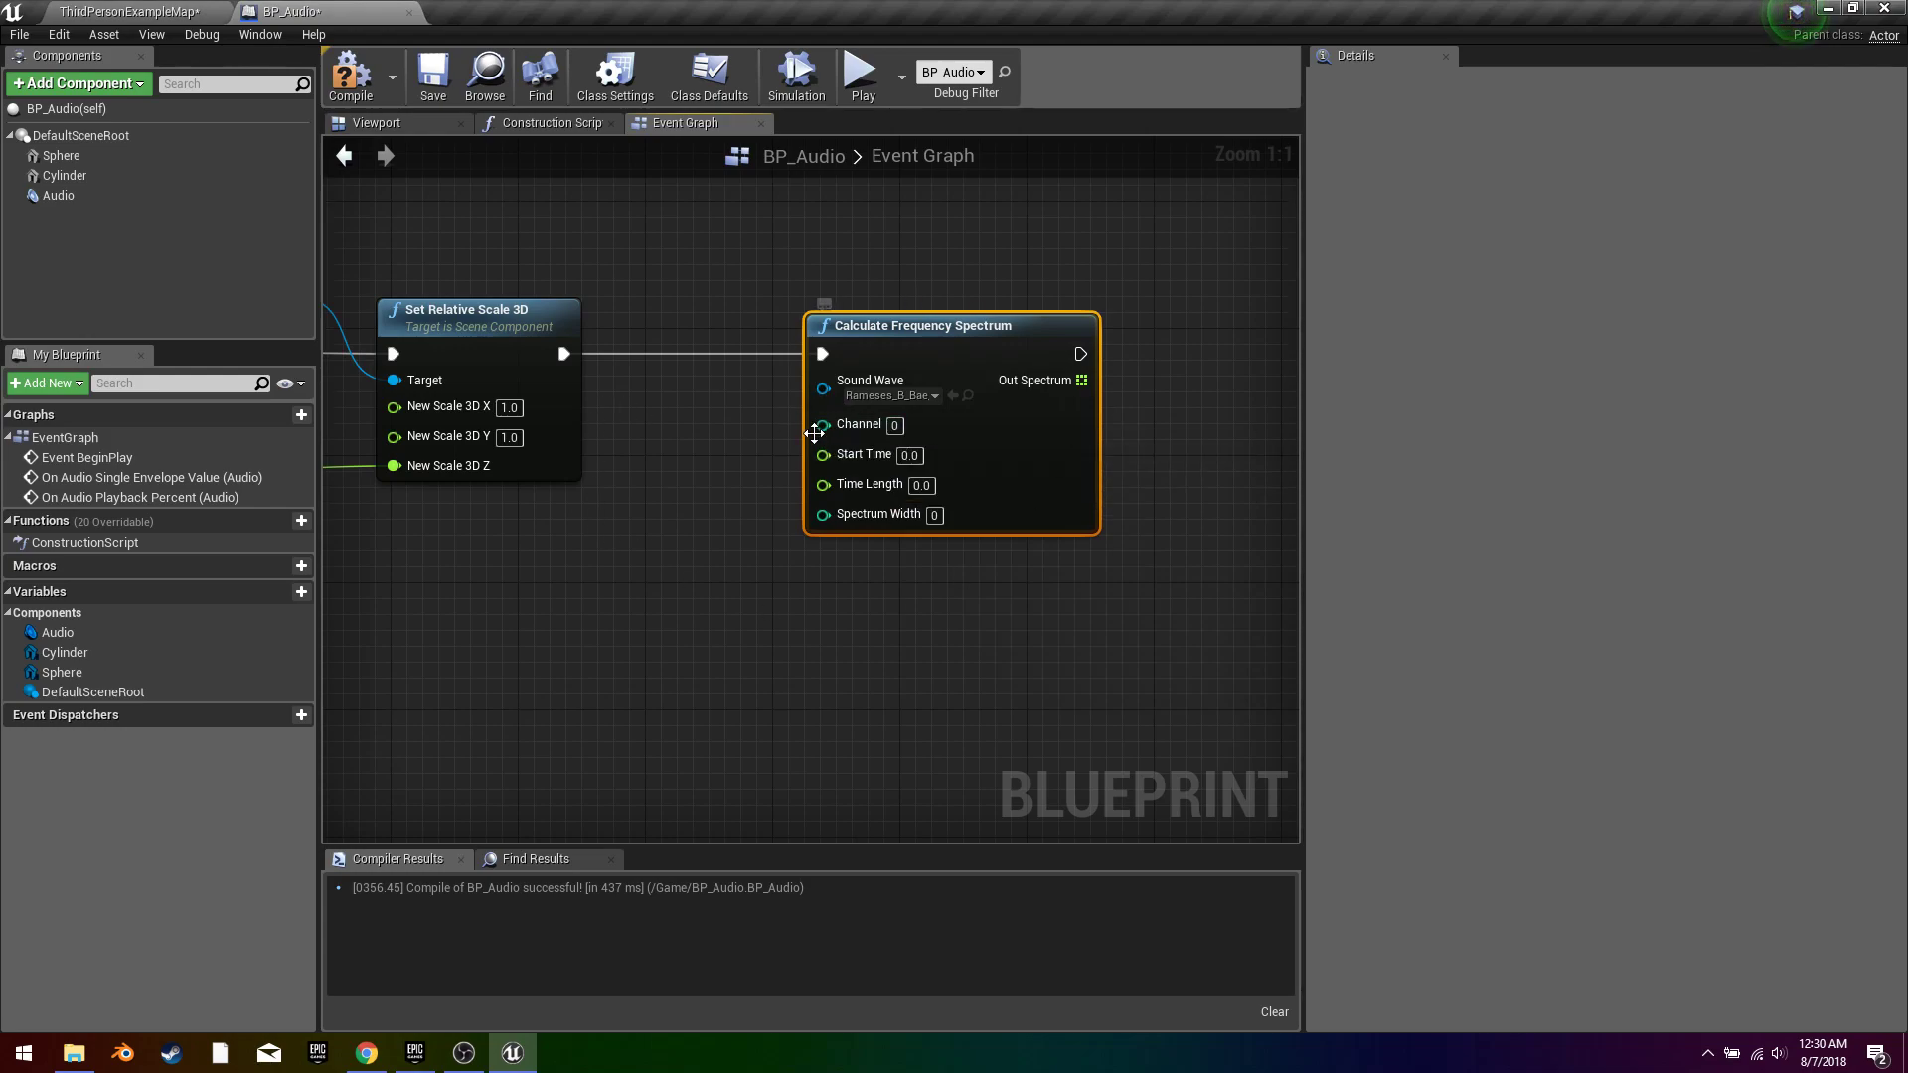
{"action": "mouse_move", "coordinate": [823, 483]}
{"action": "type", "text": "game"}
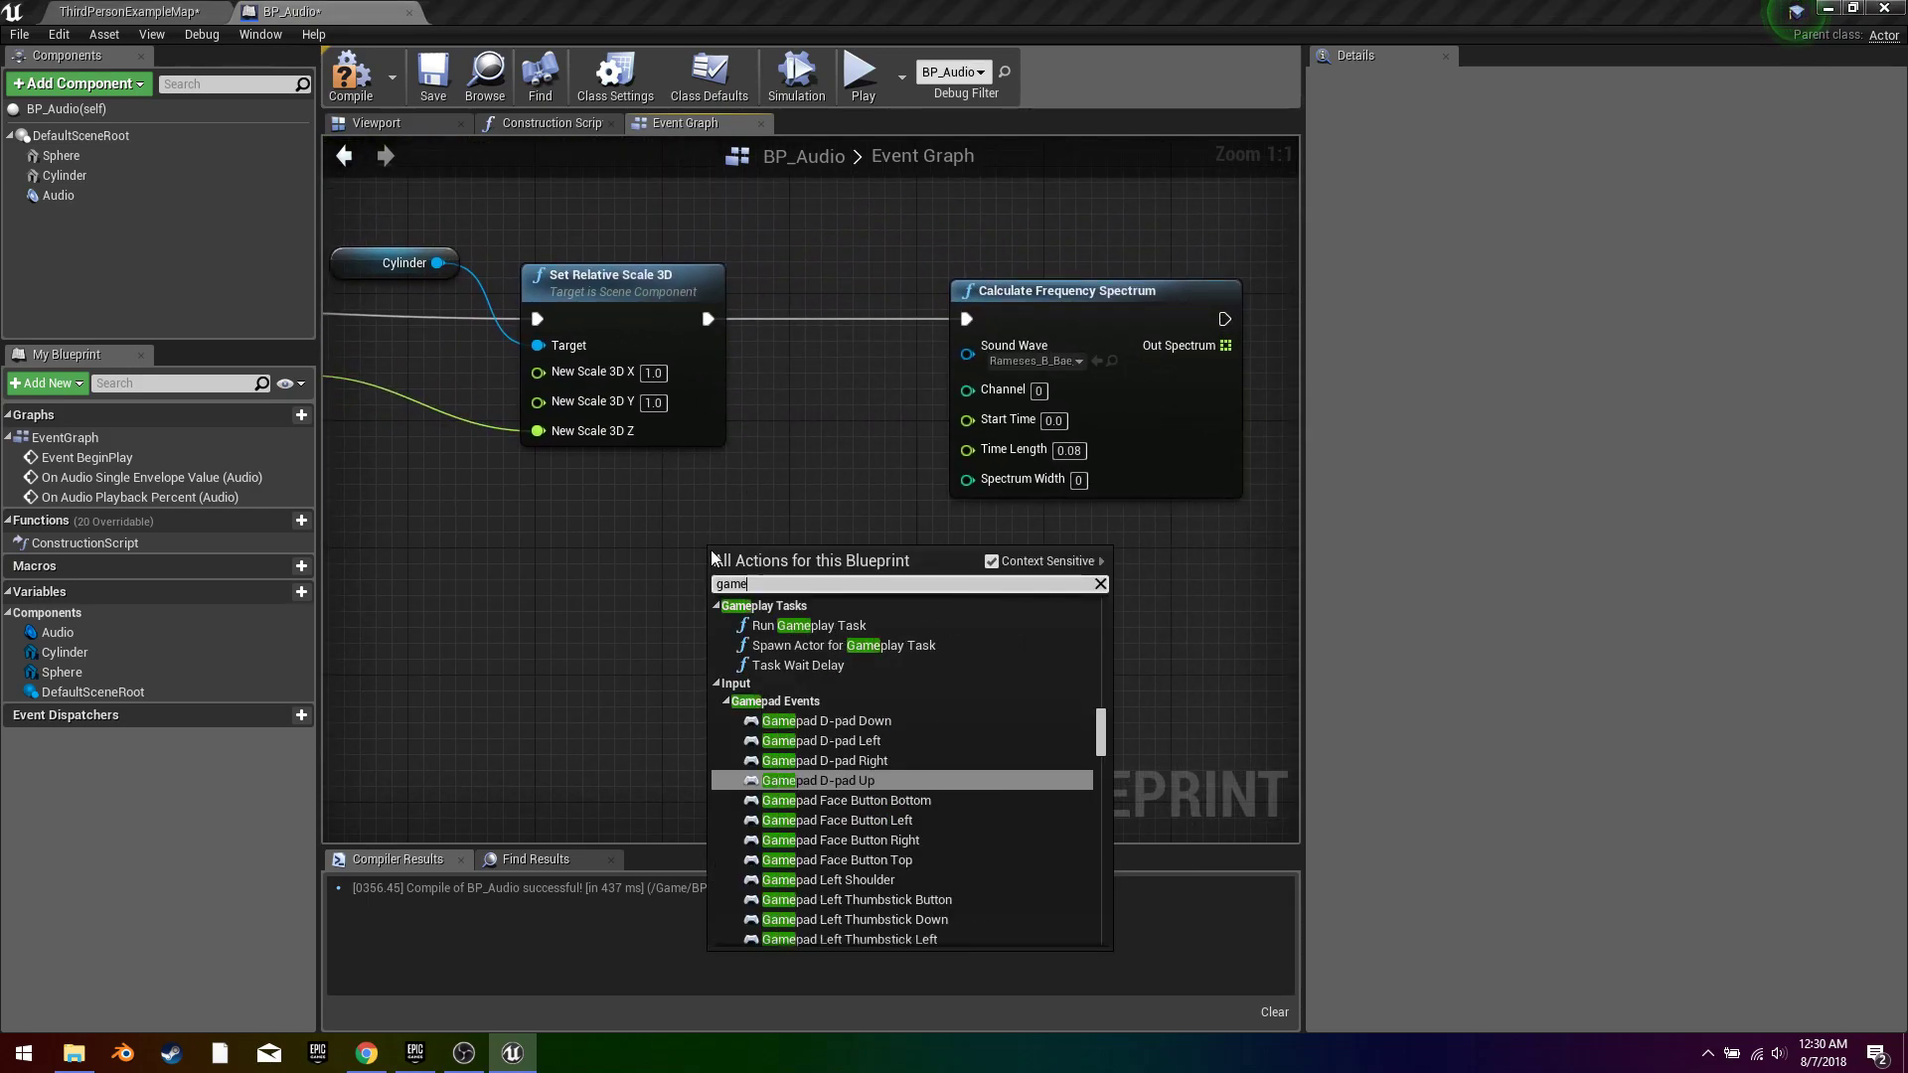
Step: Feed Get Game Time in Seconds into the spectrum node's Start Time, Time Length 0.08
{"action": "type", "text": "time"}
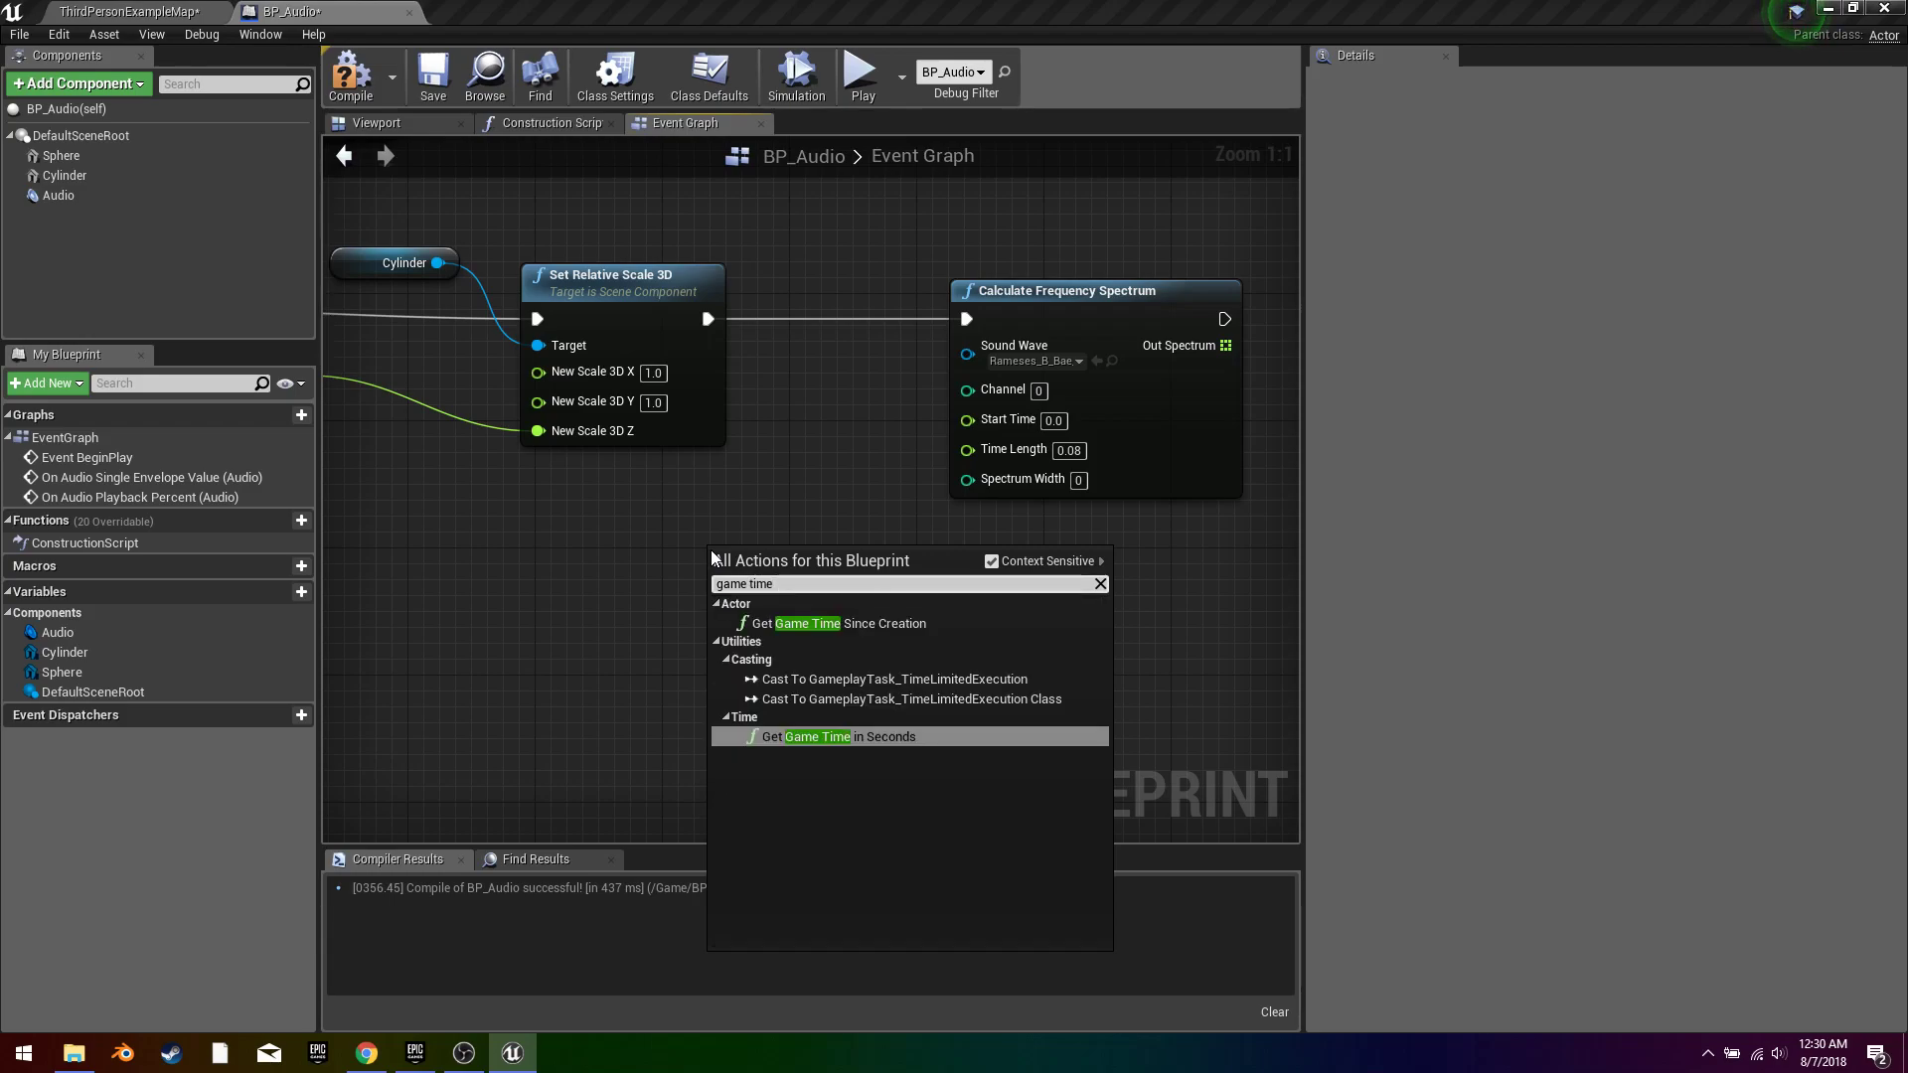
{"action": "left_click", "coordinate": [848, 735]}
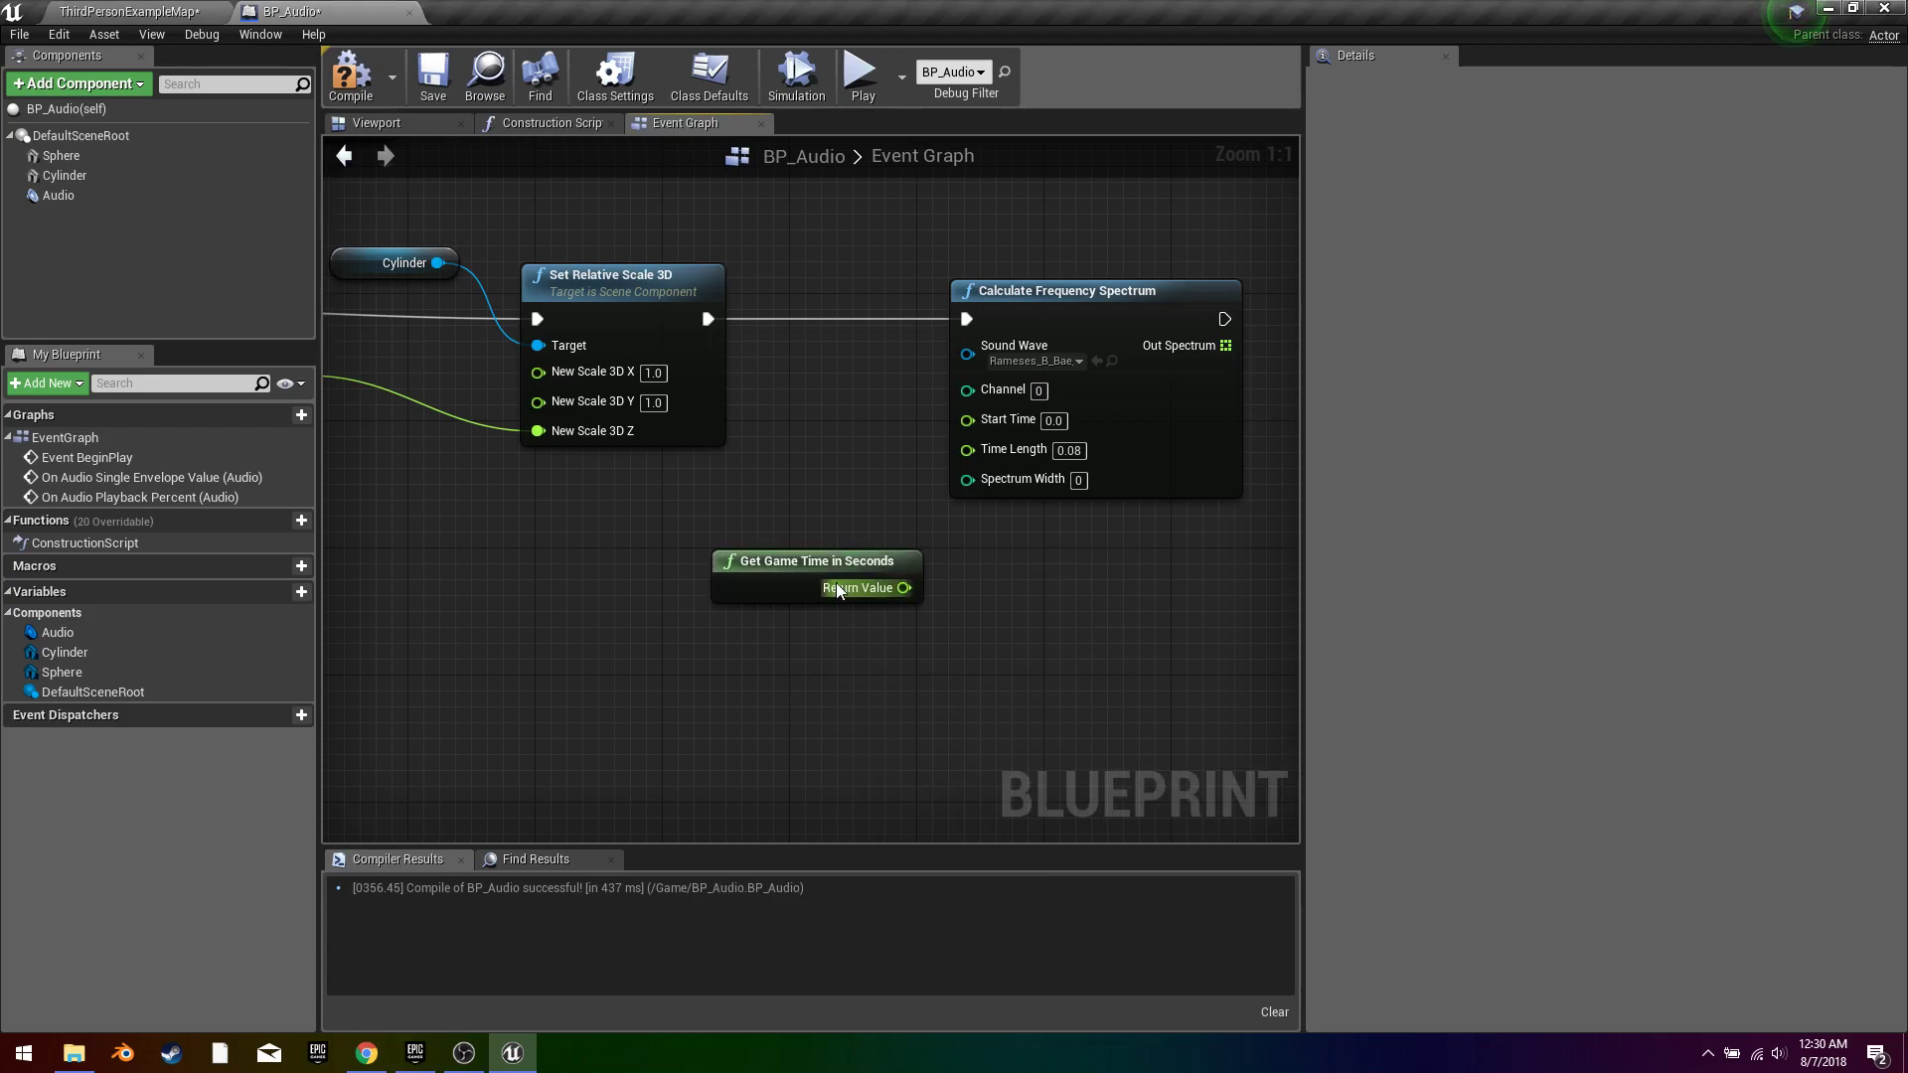
{"action": "left_click_drag", "start_coordinate": [815, 572], "coordinate": [626, 475]}
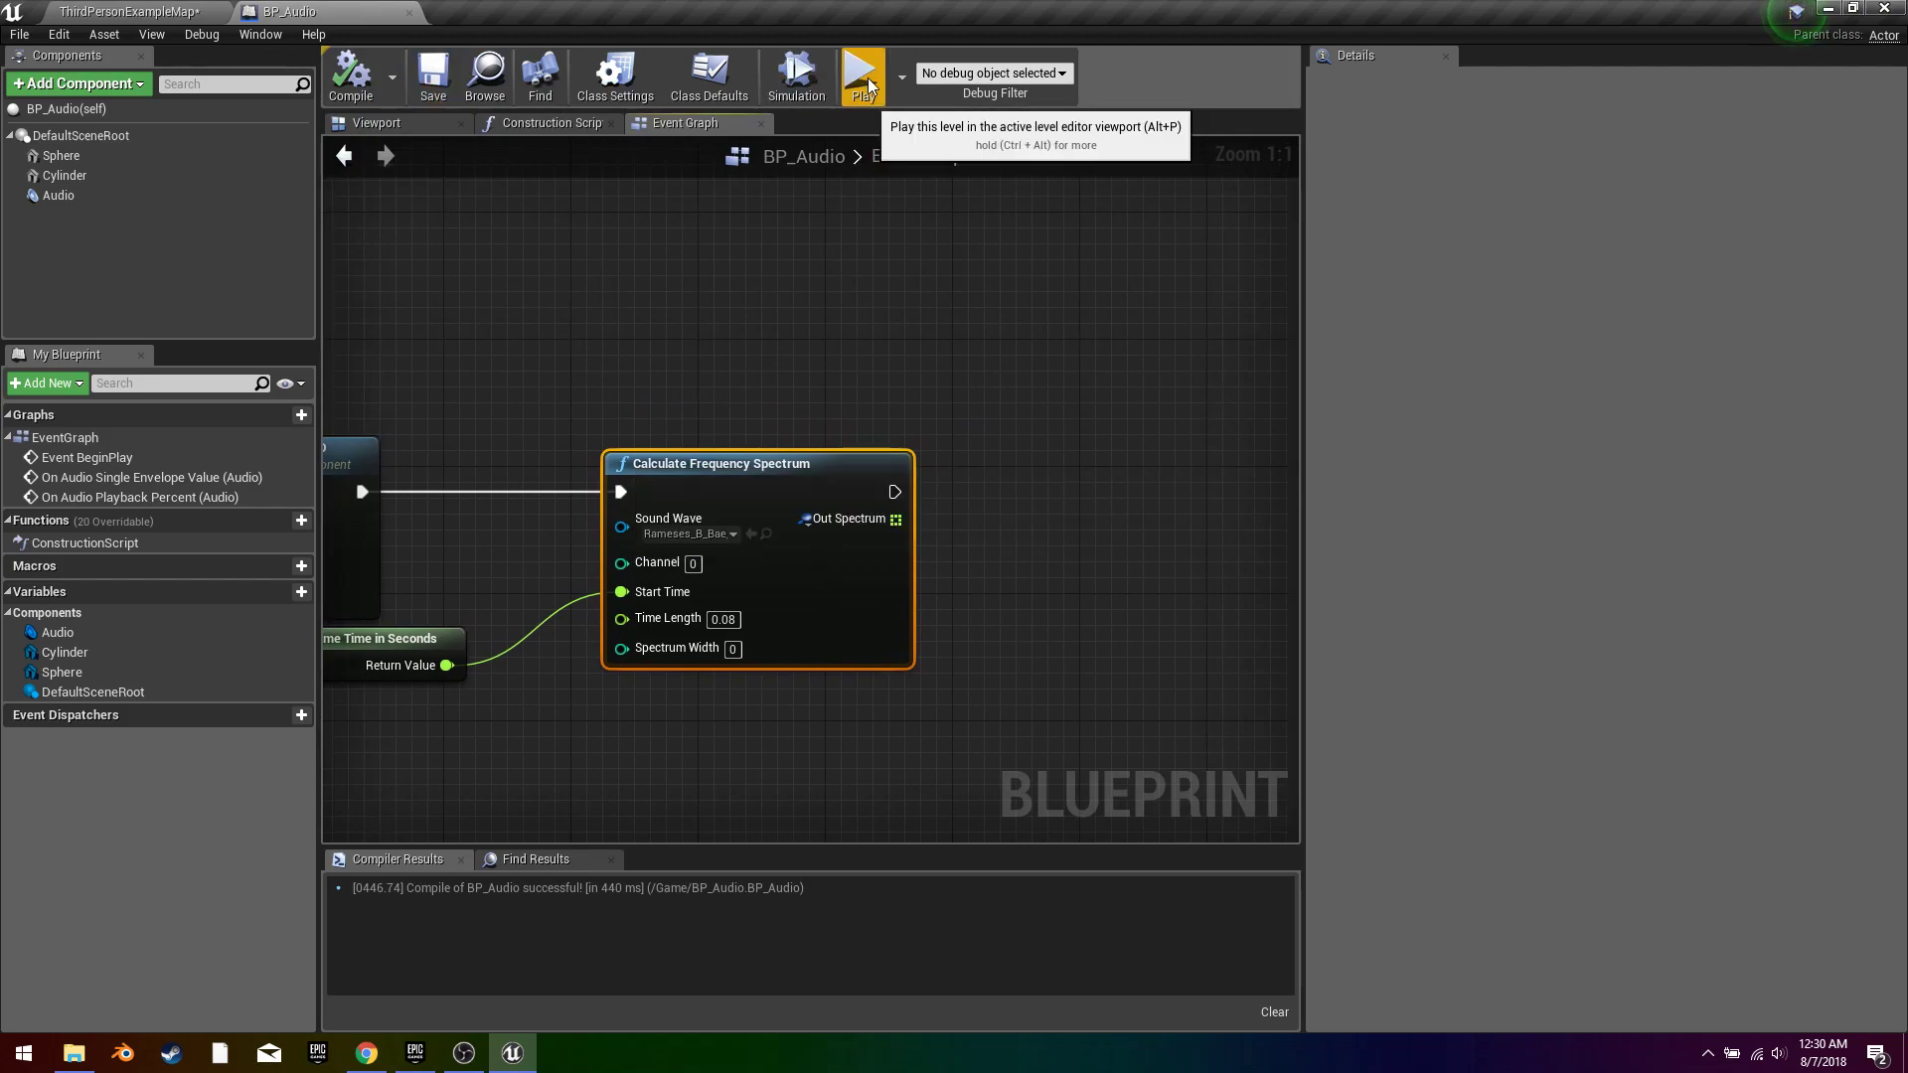
{"action": "left_click", "coordinate": [862, 72]}
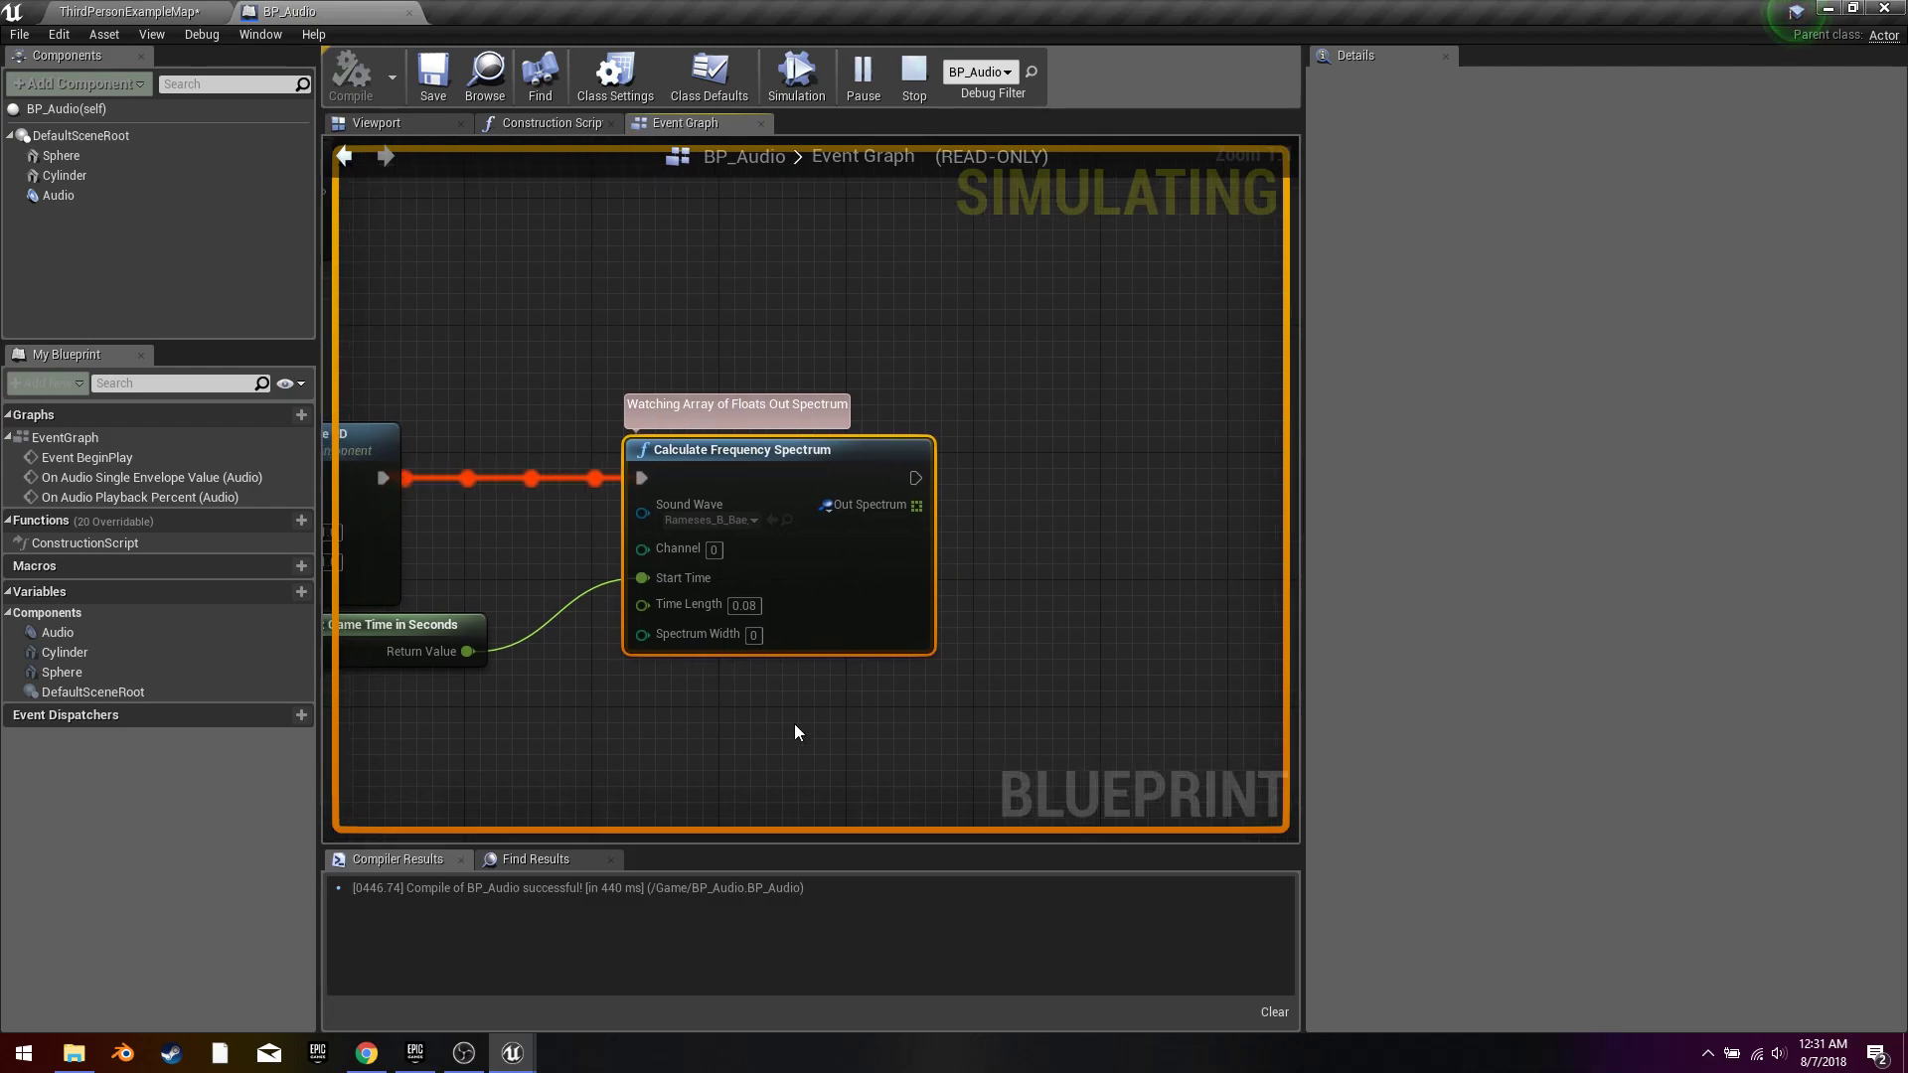
{"action": "mouse_move", "coordinate": [914, 70]}
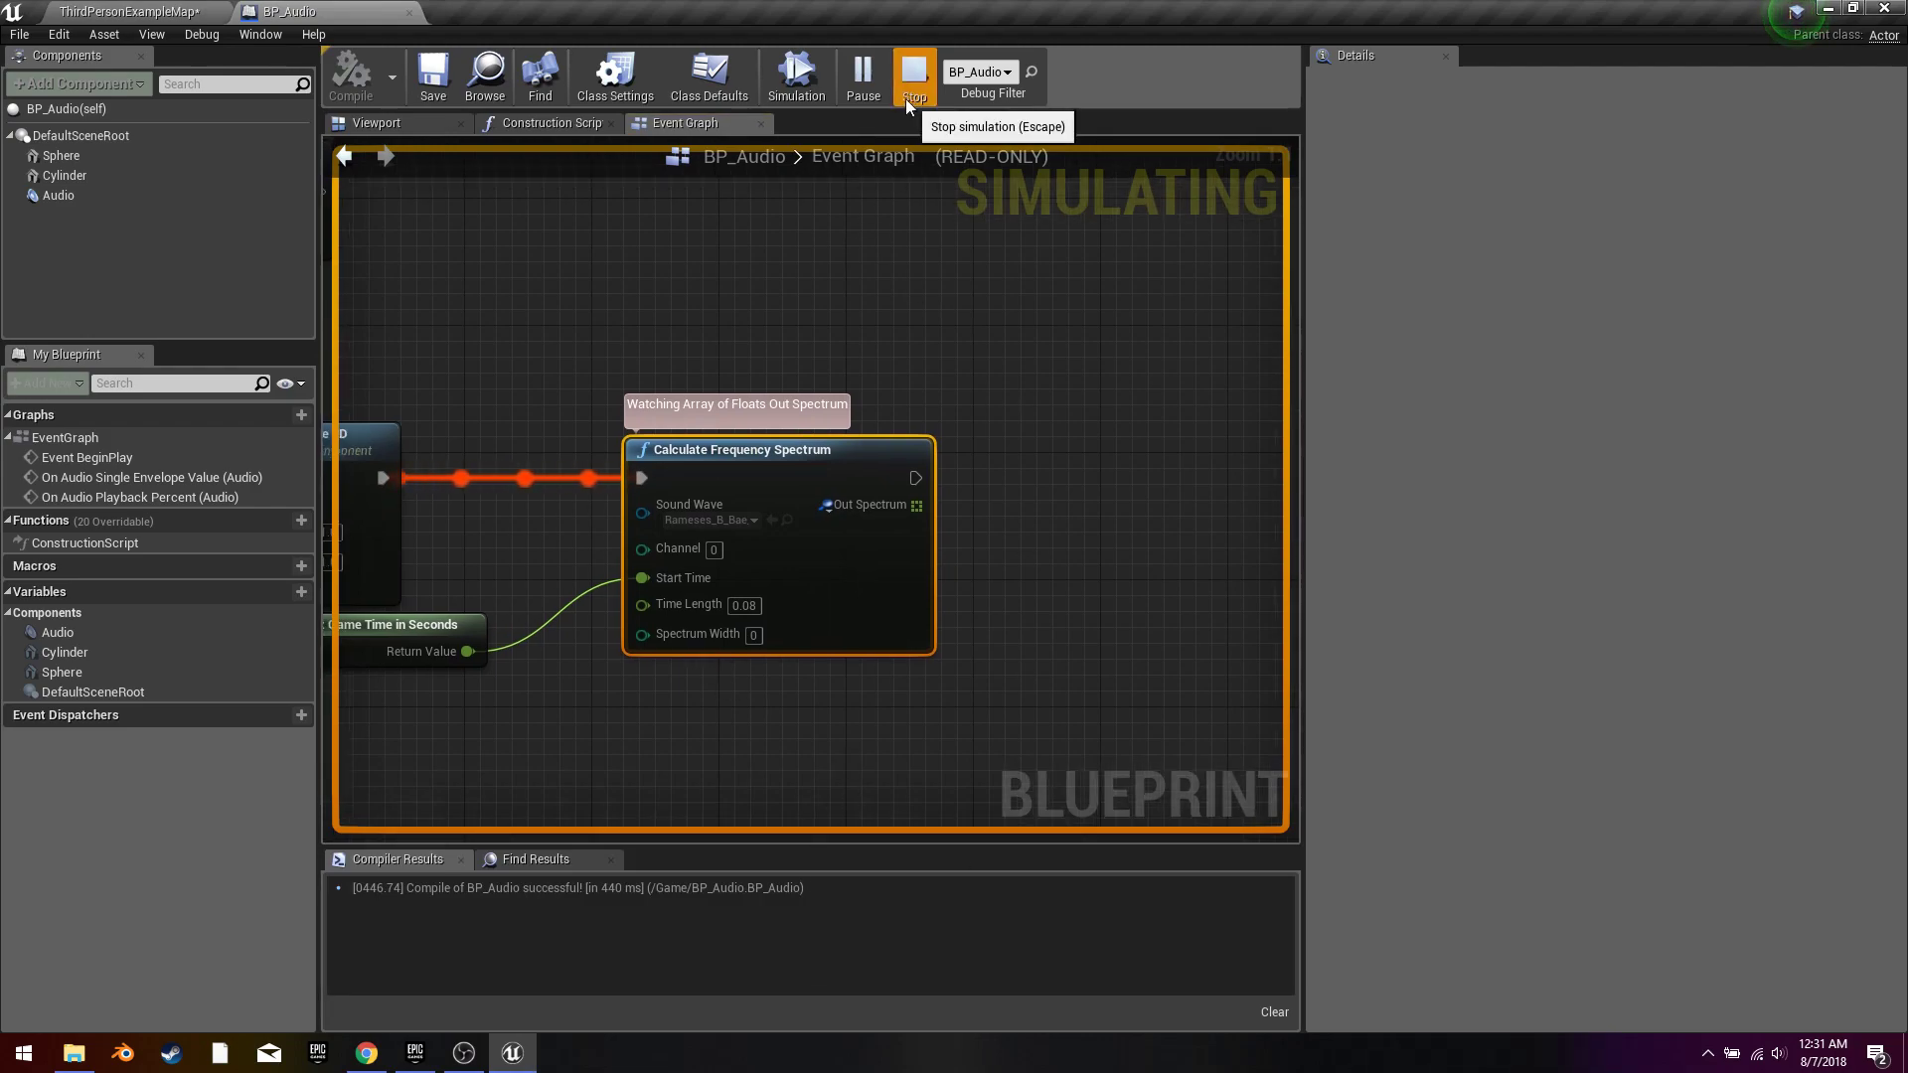
{"action": "left_click", "coordinate": [914, 72]}
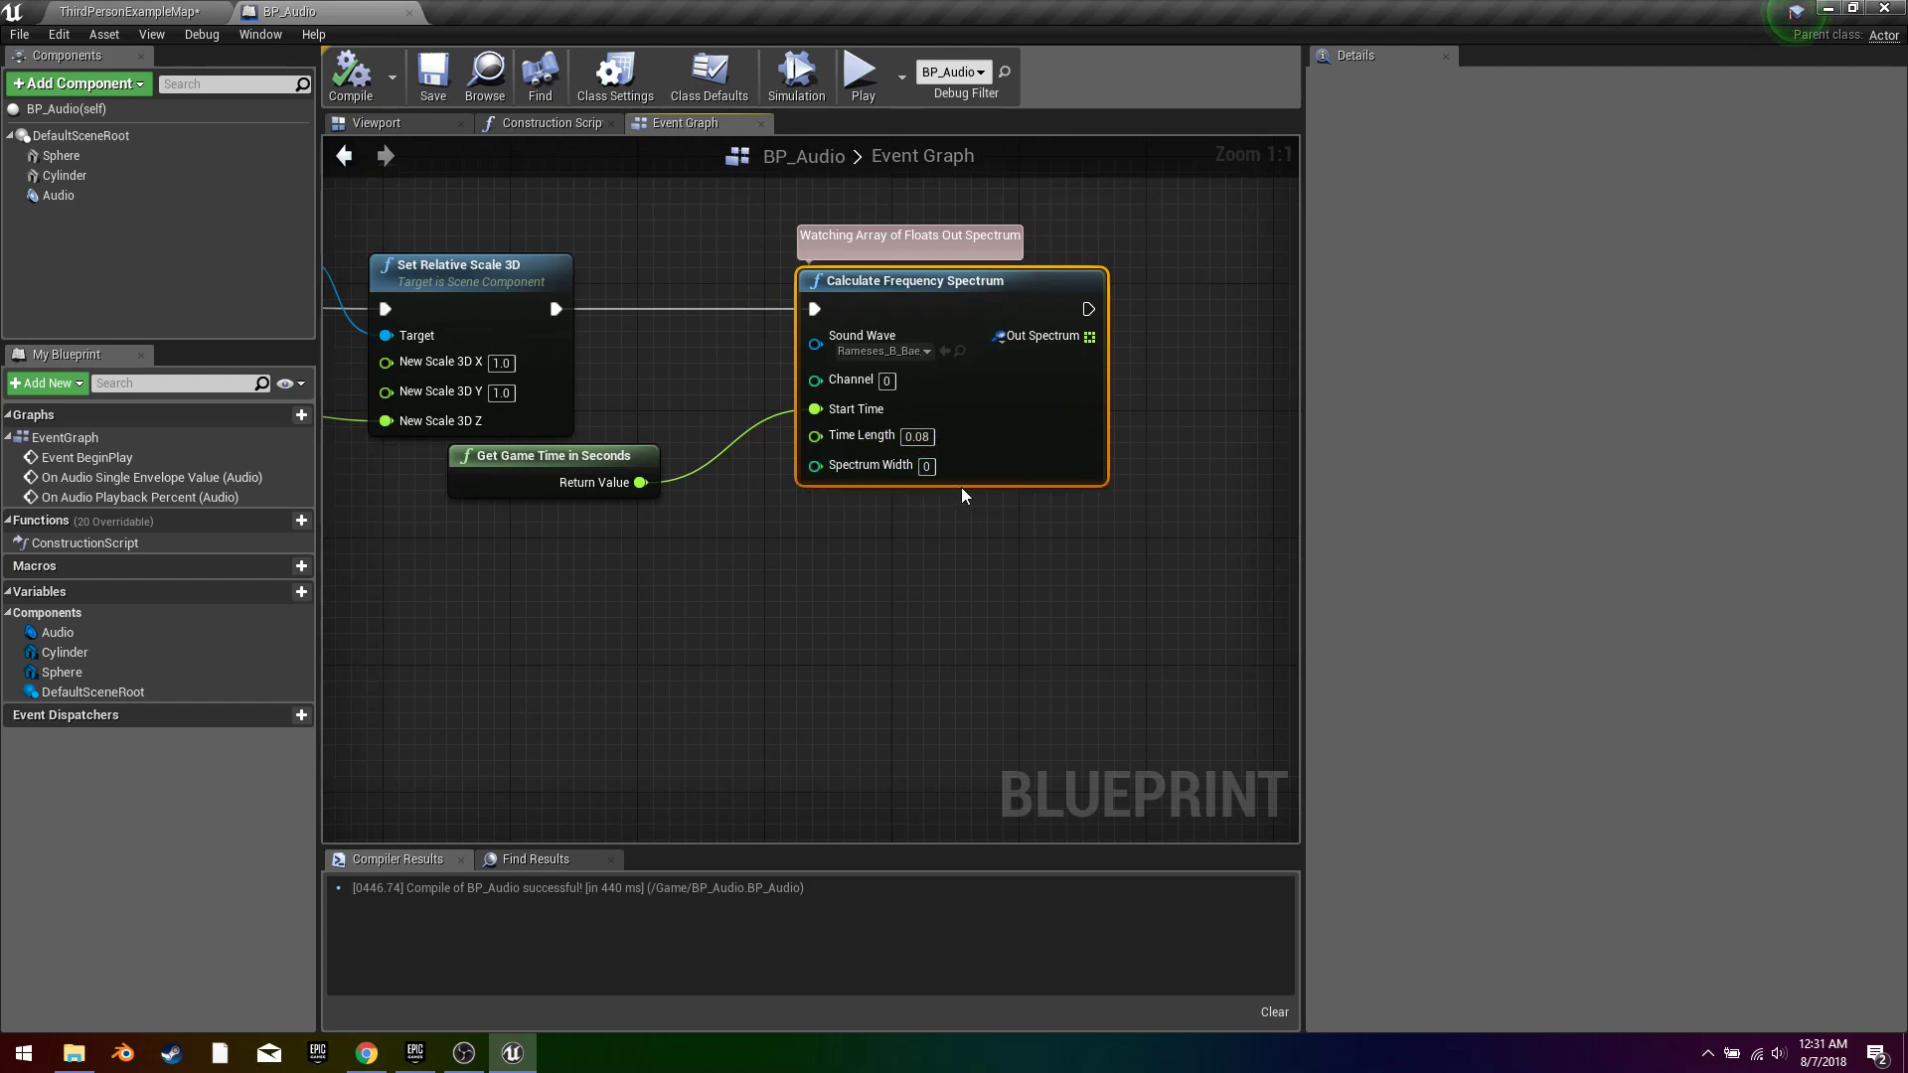
Step: Set the Calculate Frequency Spectrum node's Spectrum Width to 10
{"action": "type", "text": "10"}
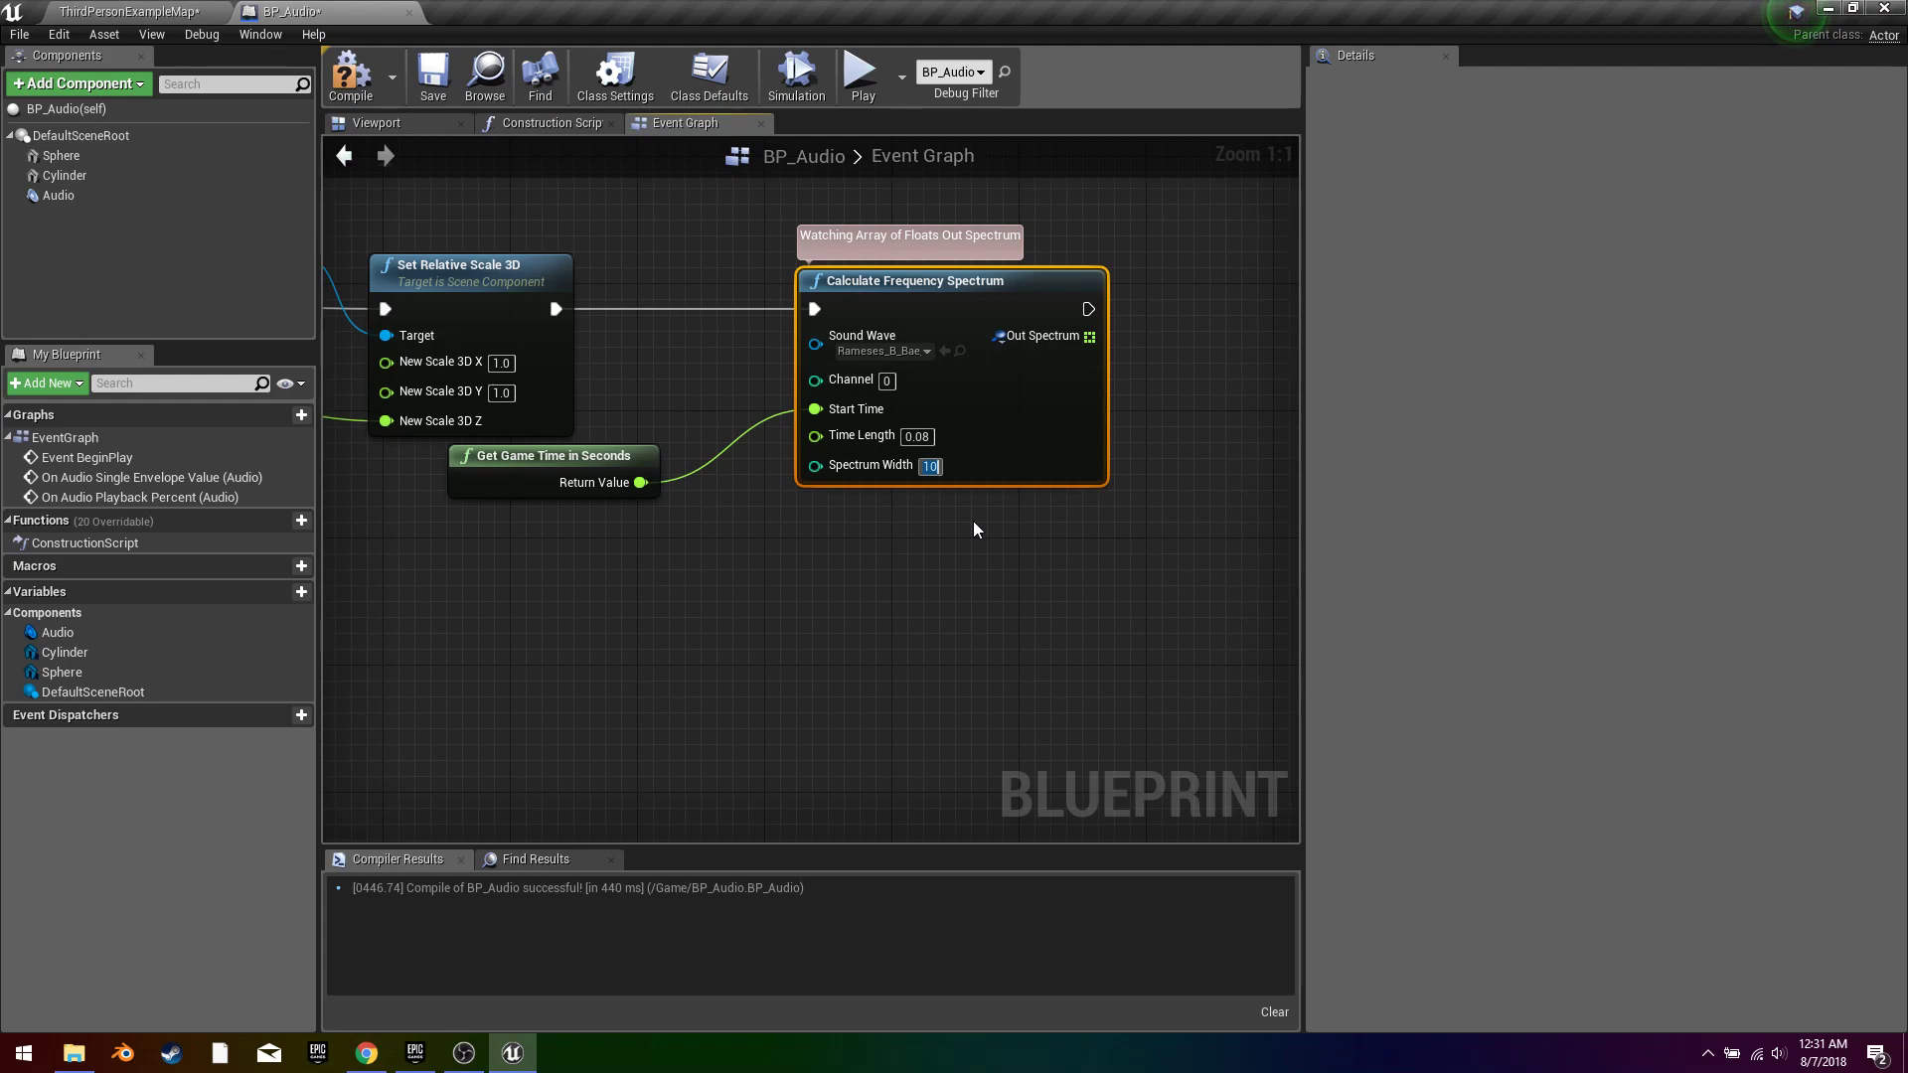
{"action": "mouse_move", "coordinate": [755, 477]}
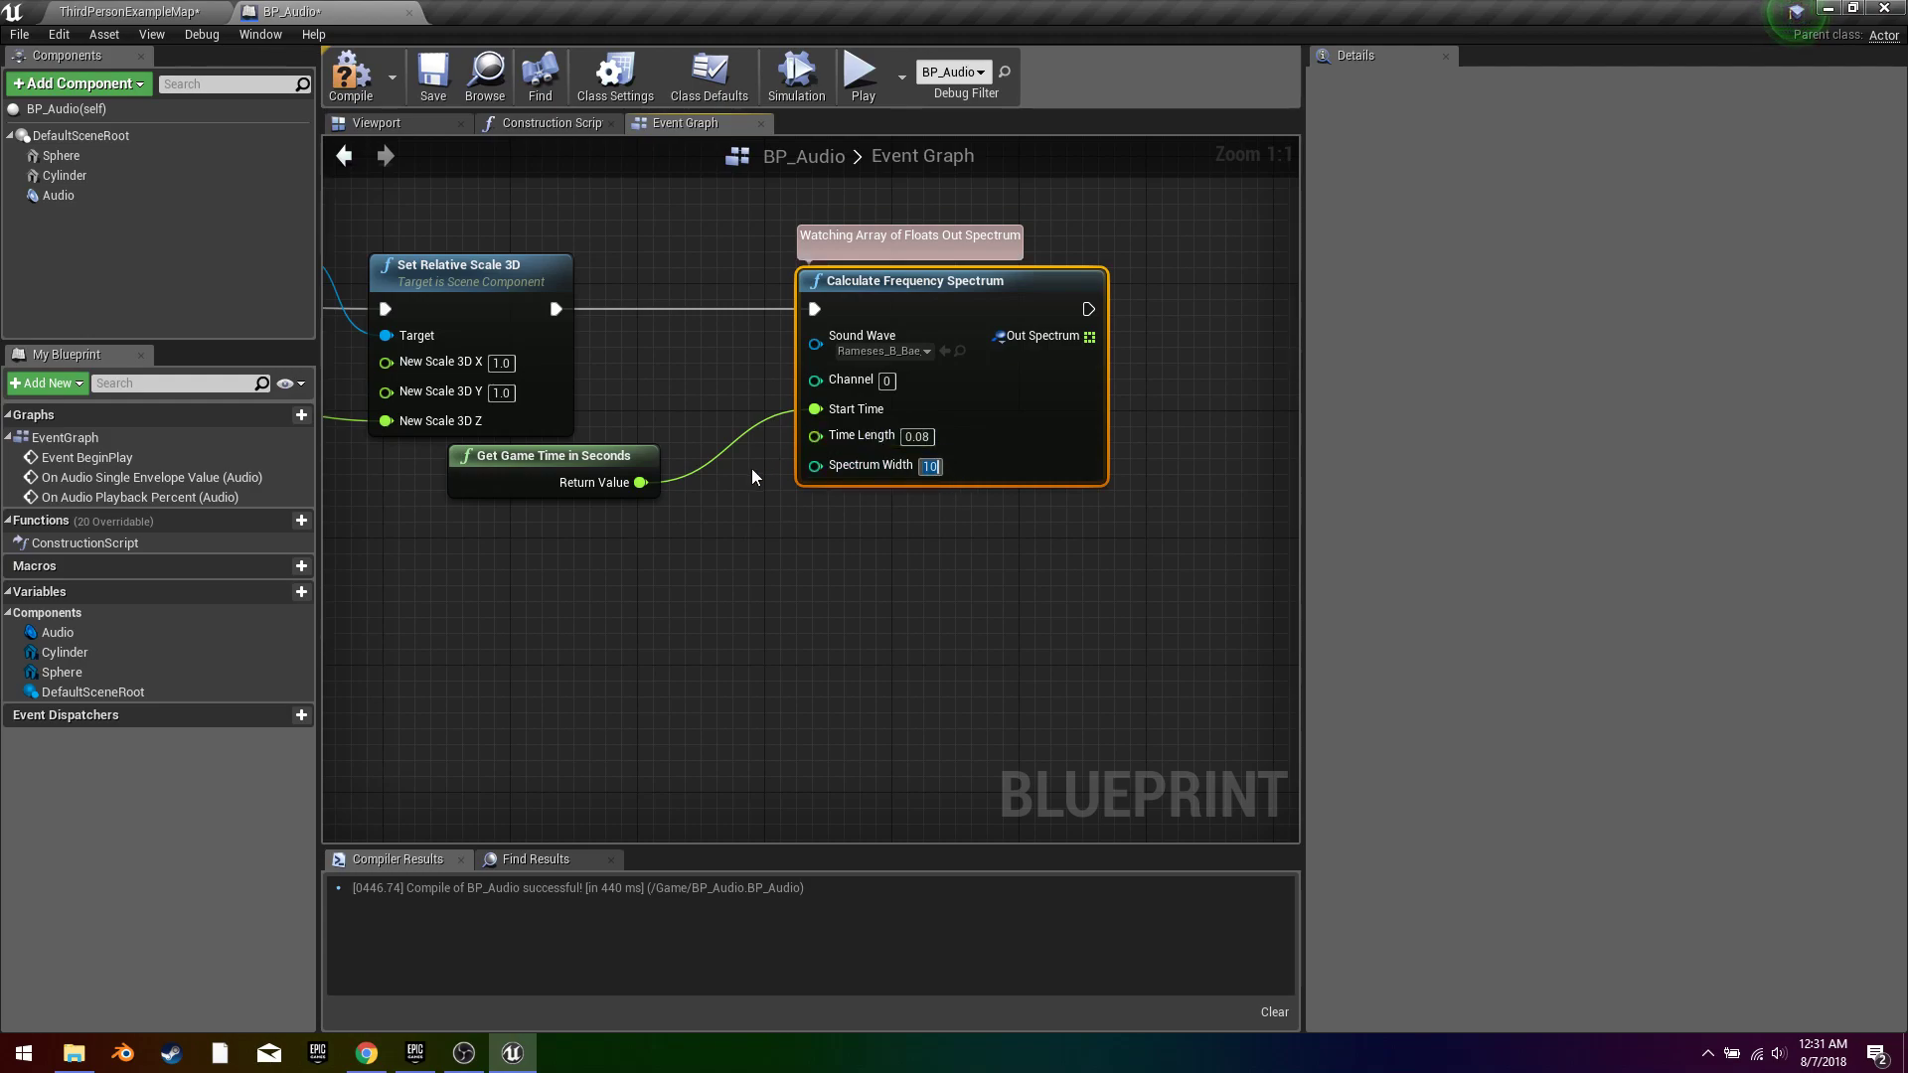
{"action": "mouse_move", "coordinate": [896, 596]}
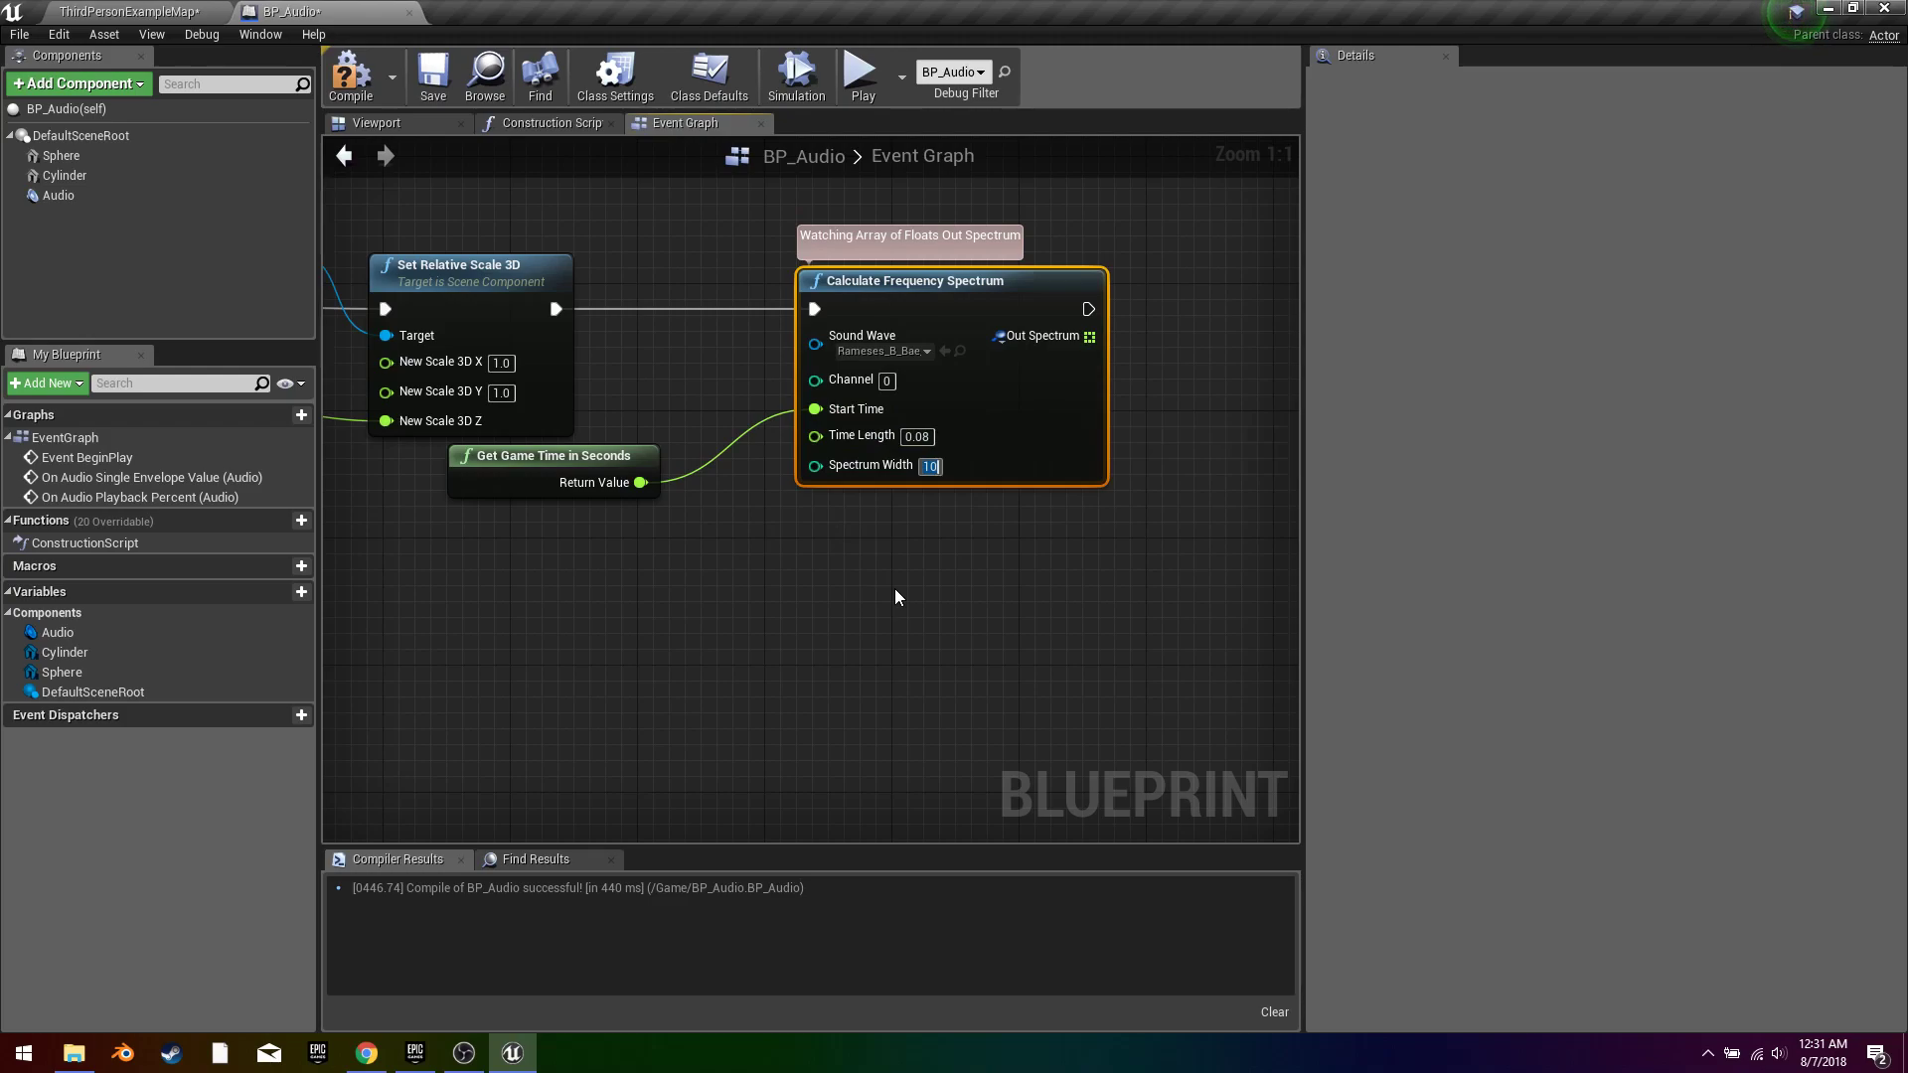
{"action": "mouse_move", "coordinate": [1077, 531]}
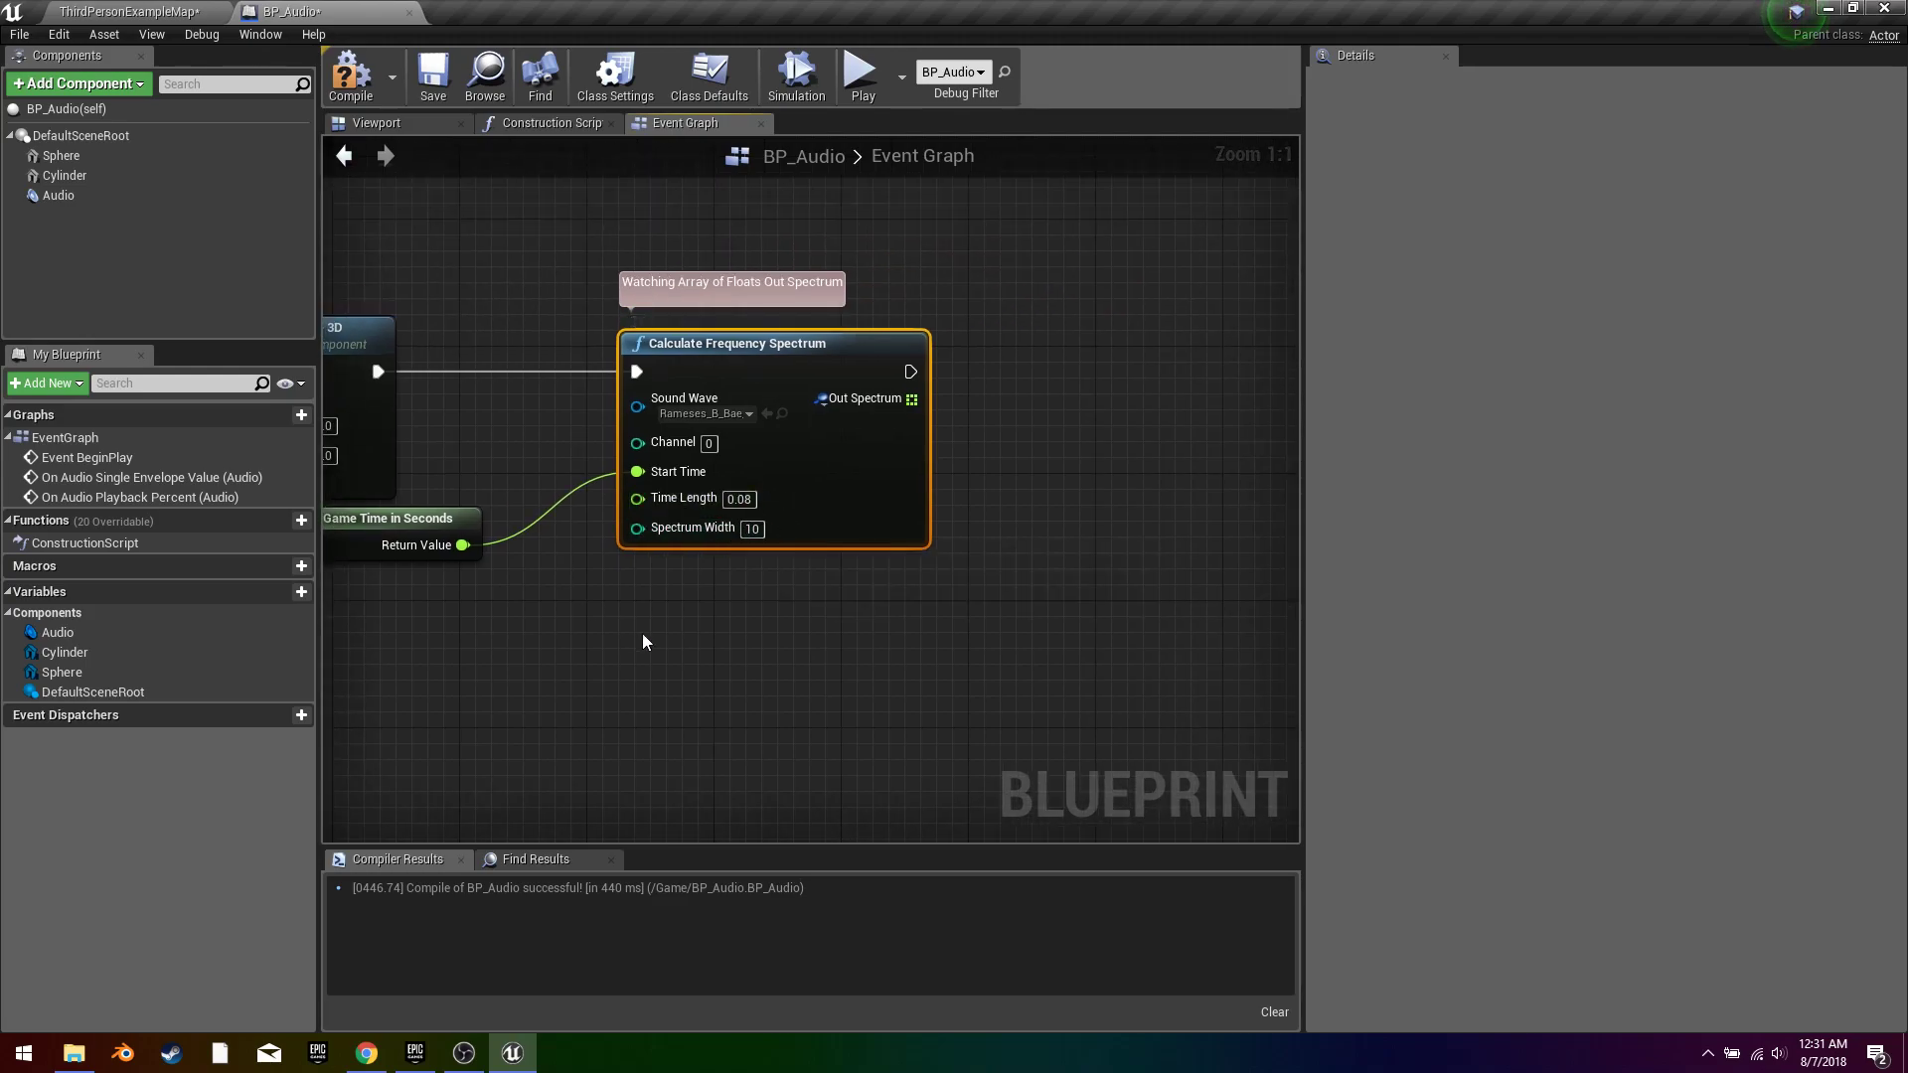
Step: Run the level twice to watch live Out Spectrum values, then stop the simulation
{"action": "left_click", "coordinate": [862, 71]}
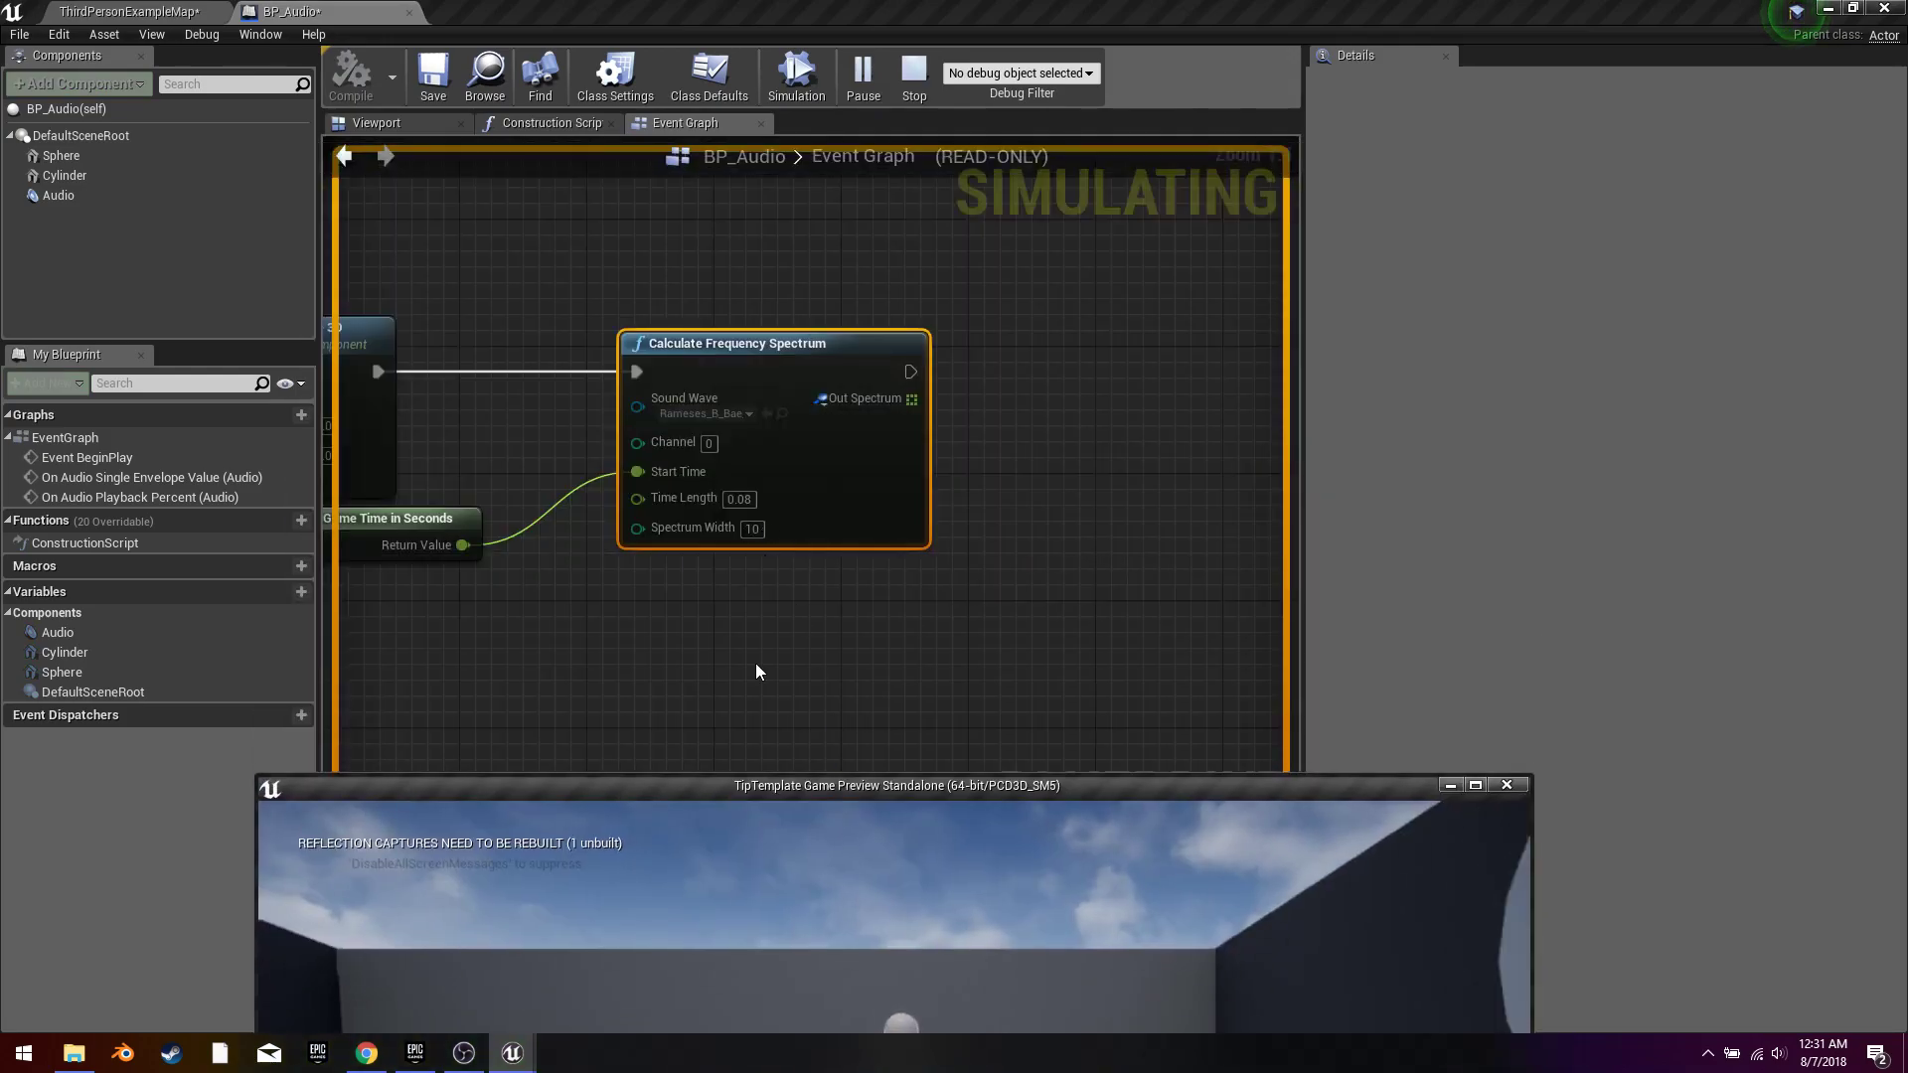
{"action": "mouse_move", "coordinate": [1510, 777]}
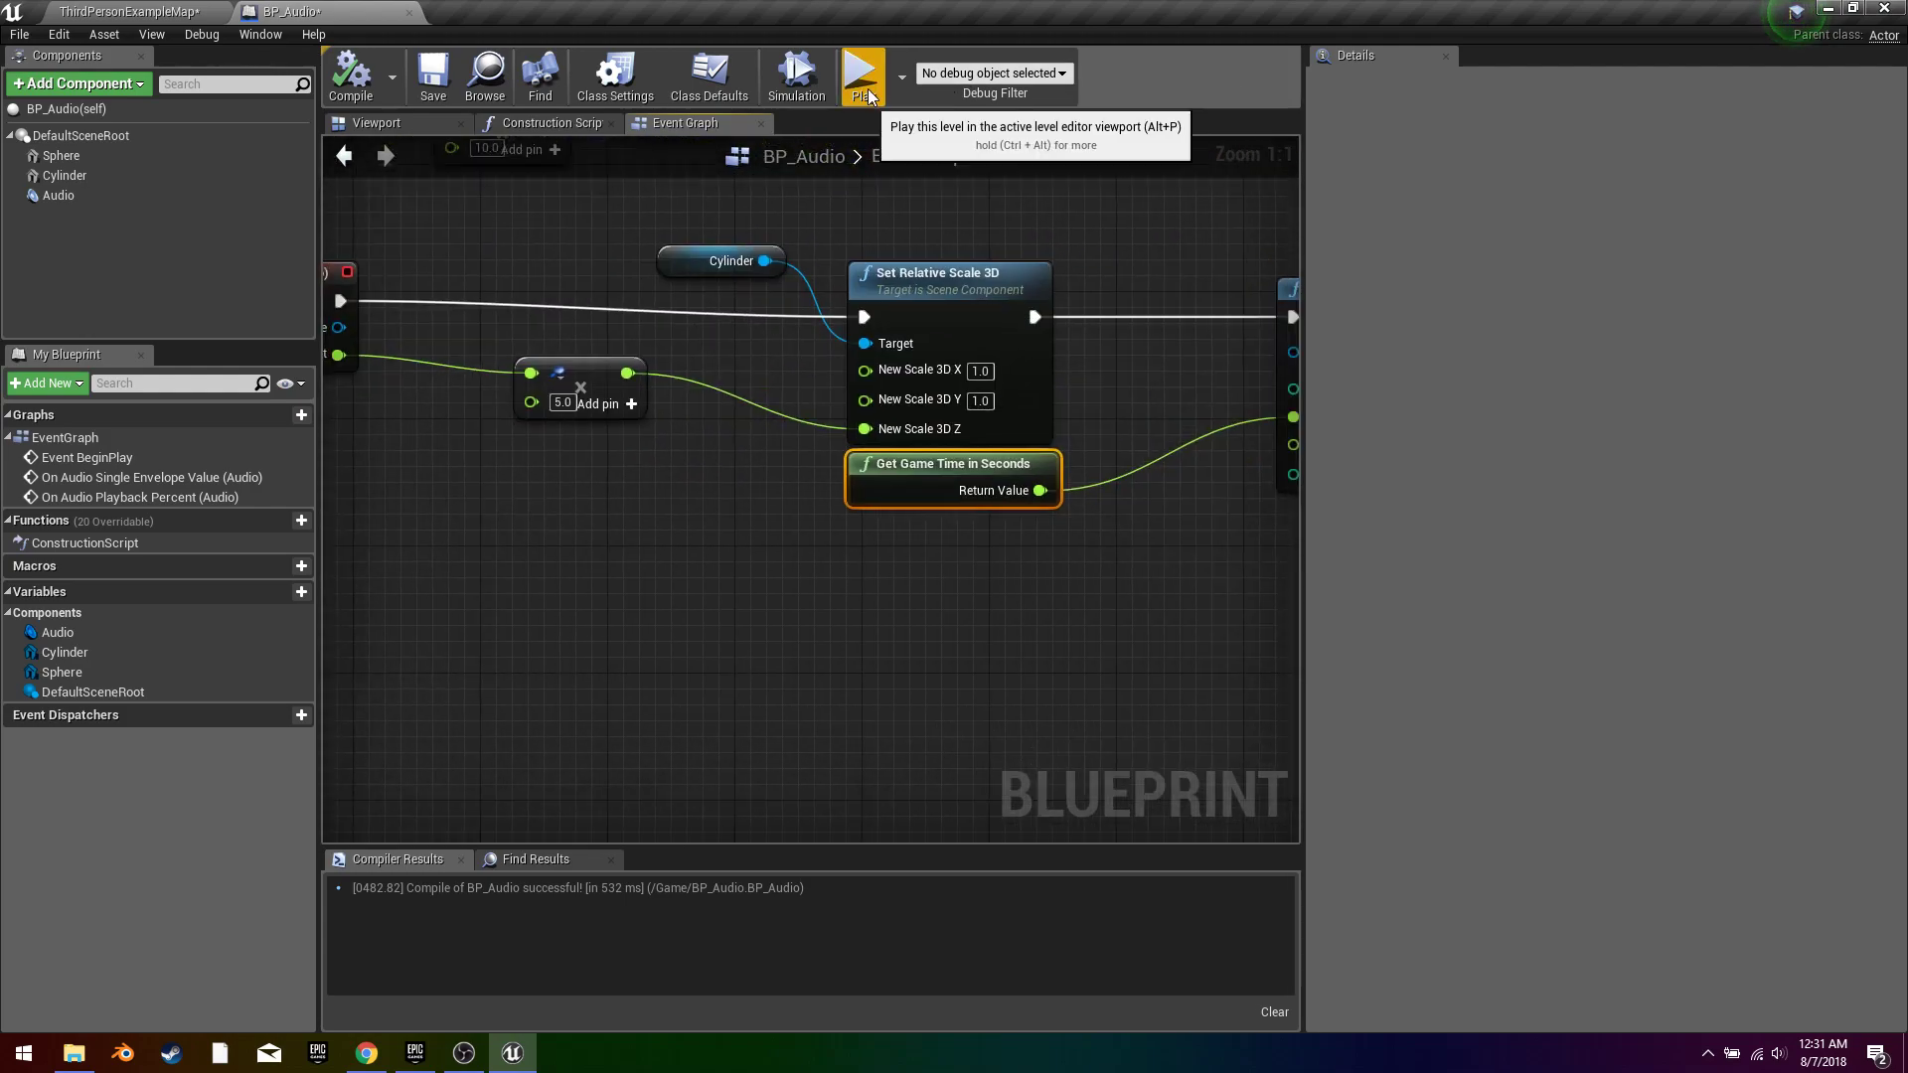
{"action": "left_click", "coordinate": [865, 72]}
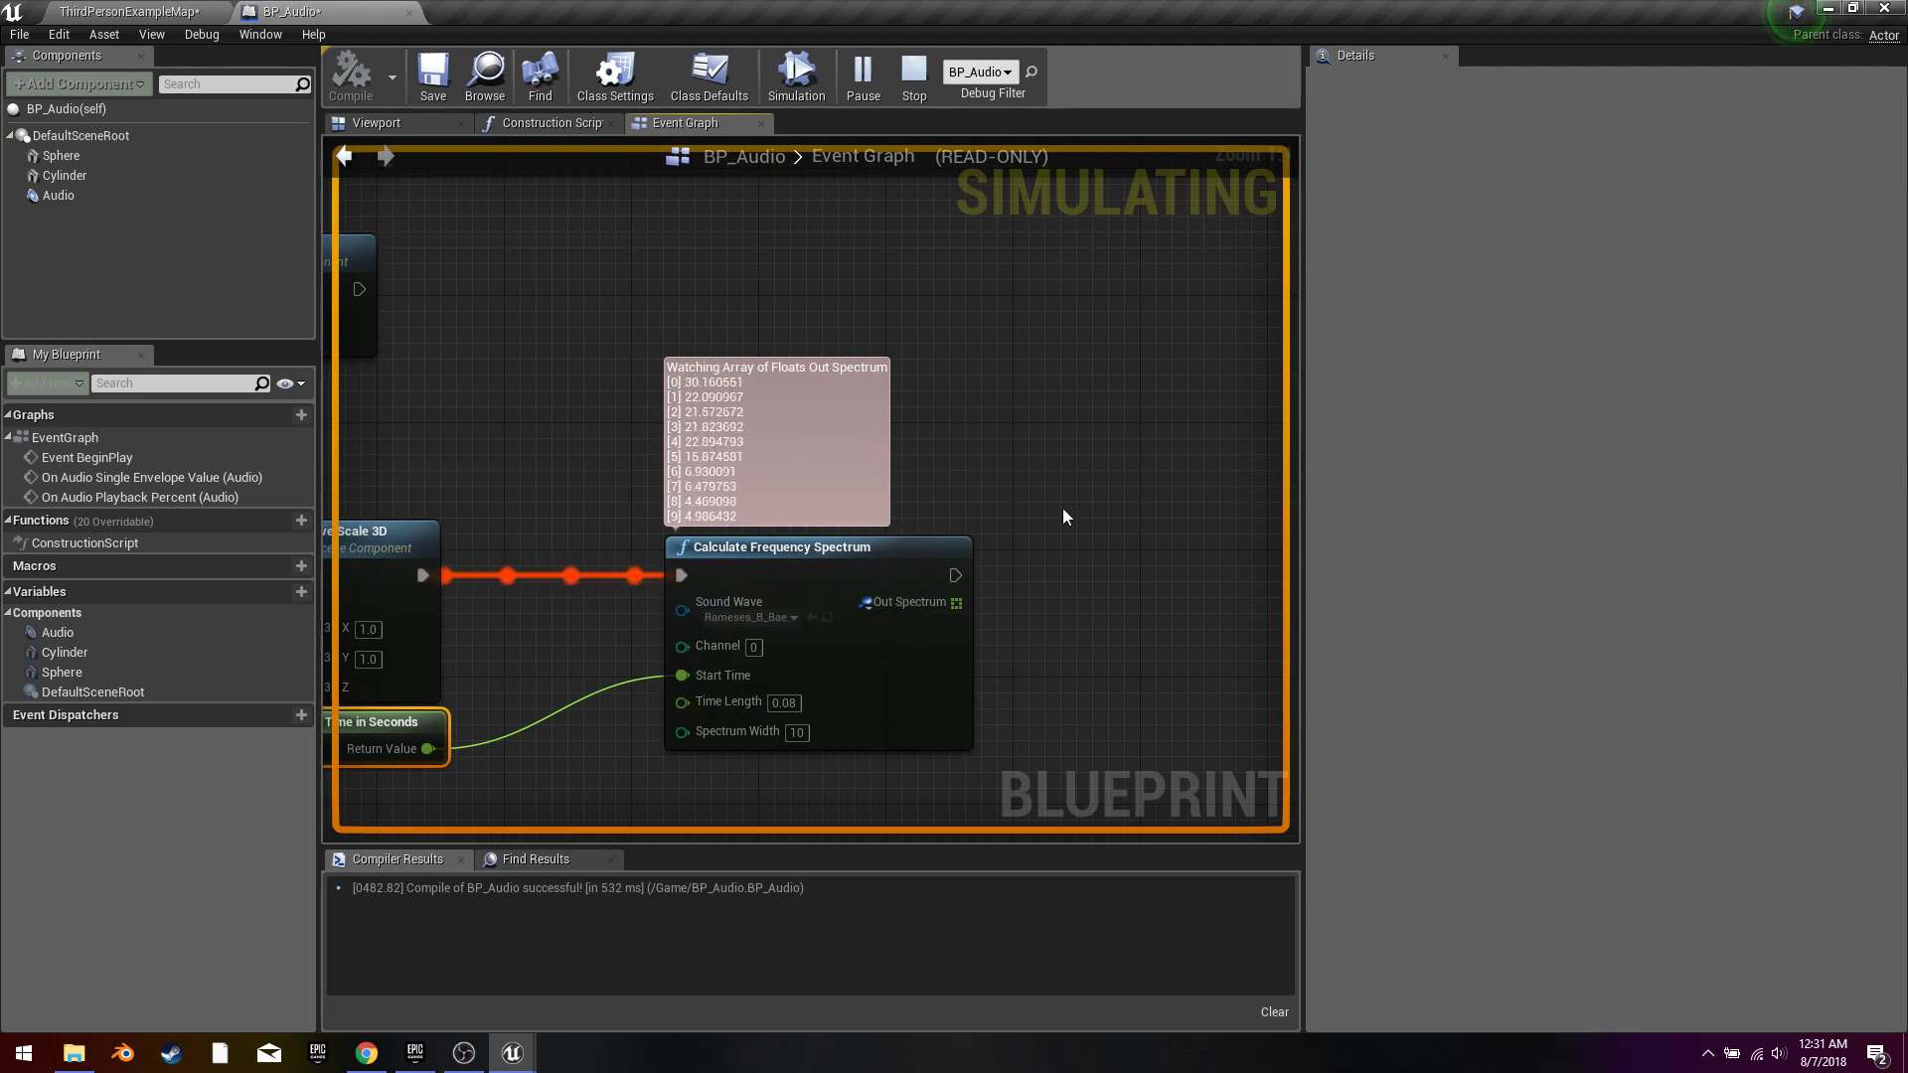
{"action": "mouse_move", "coordinate": [807, 390]}
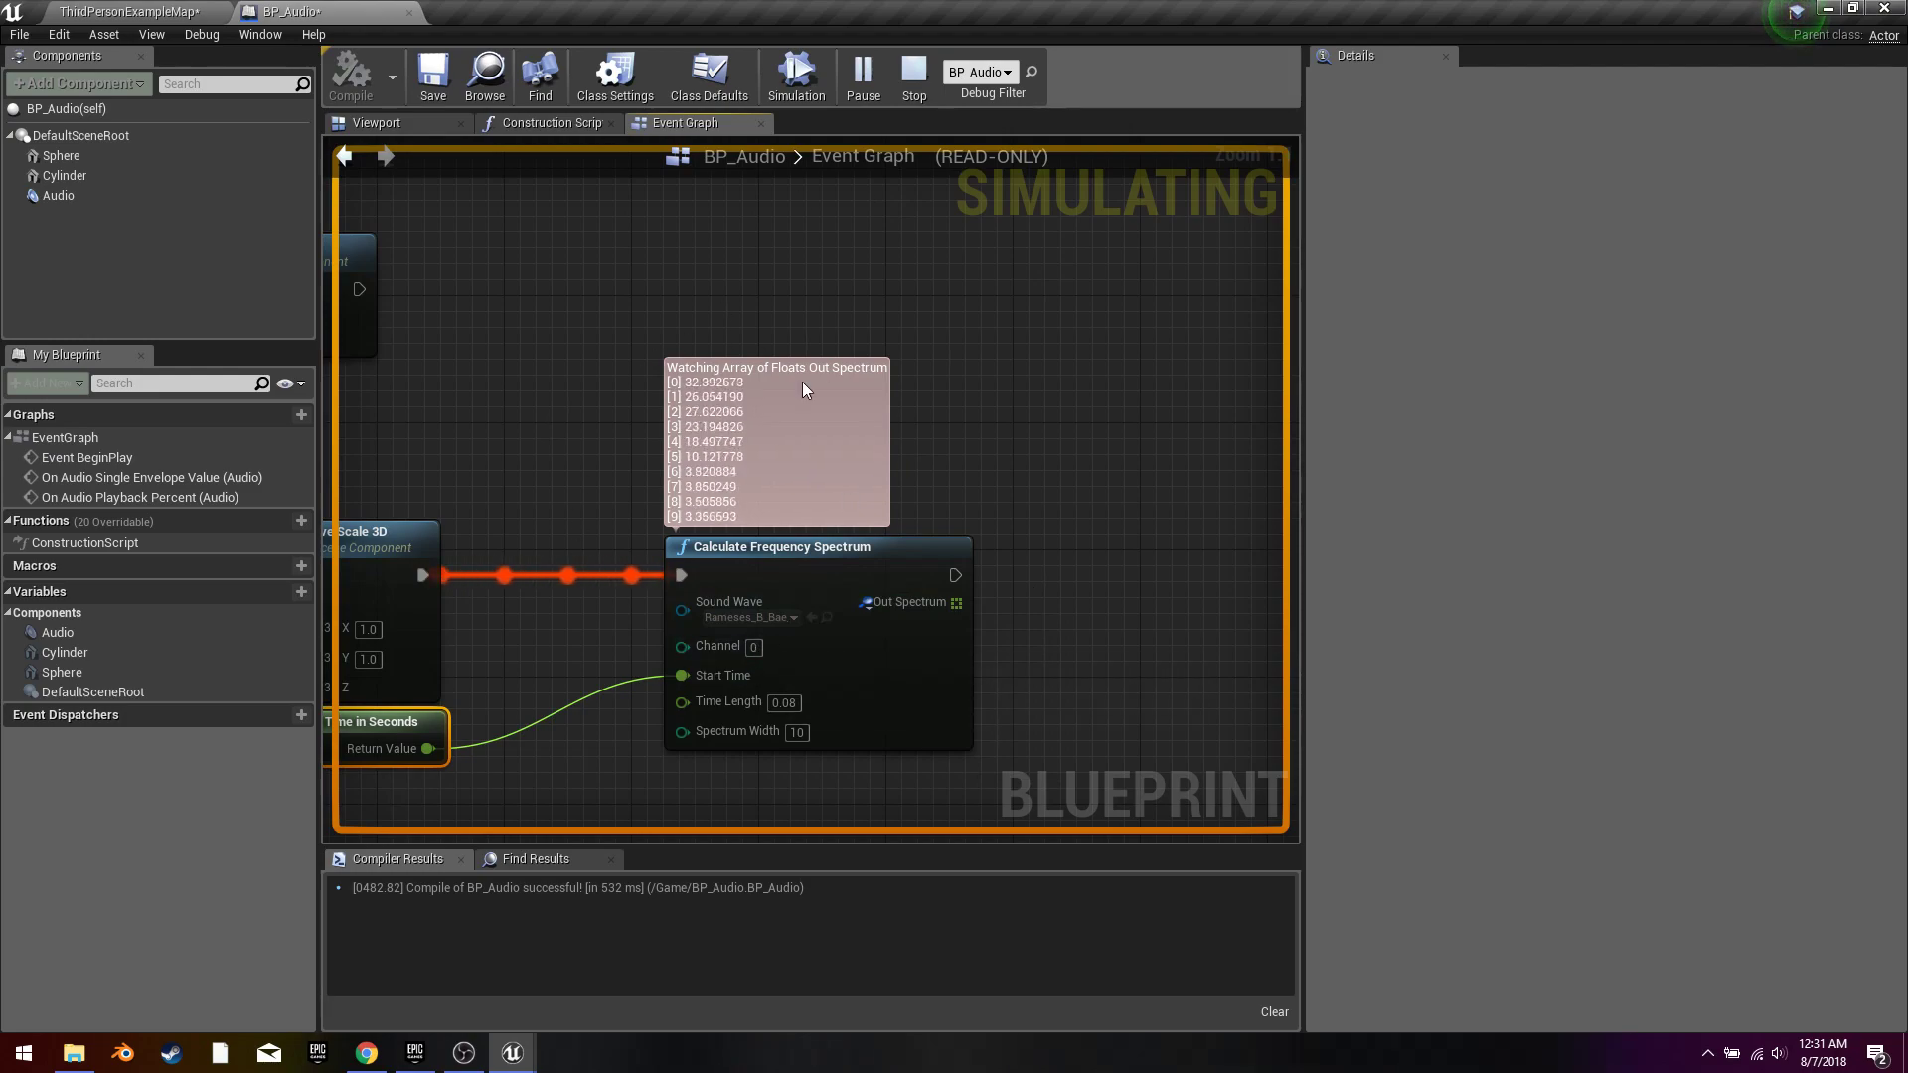
{"action": "mouse_move", "coordinate": [914, 70]}
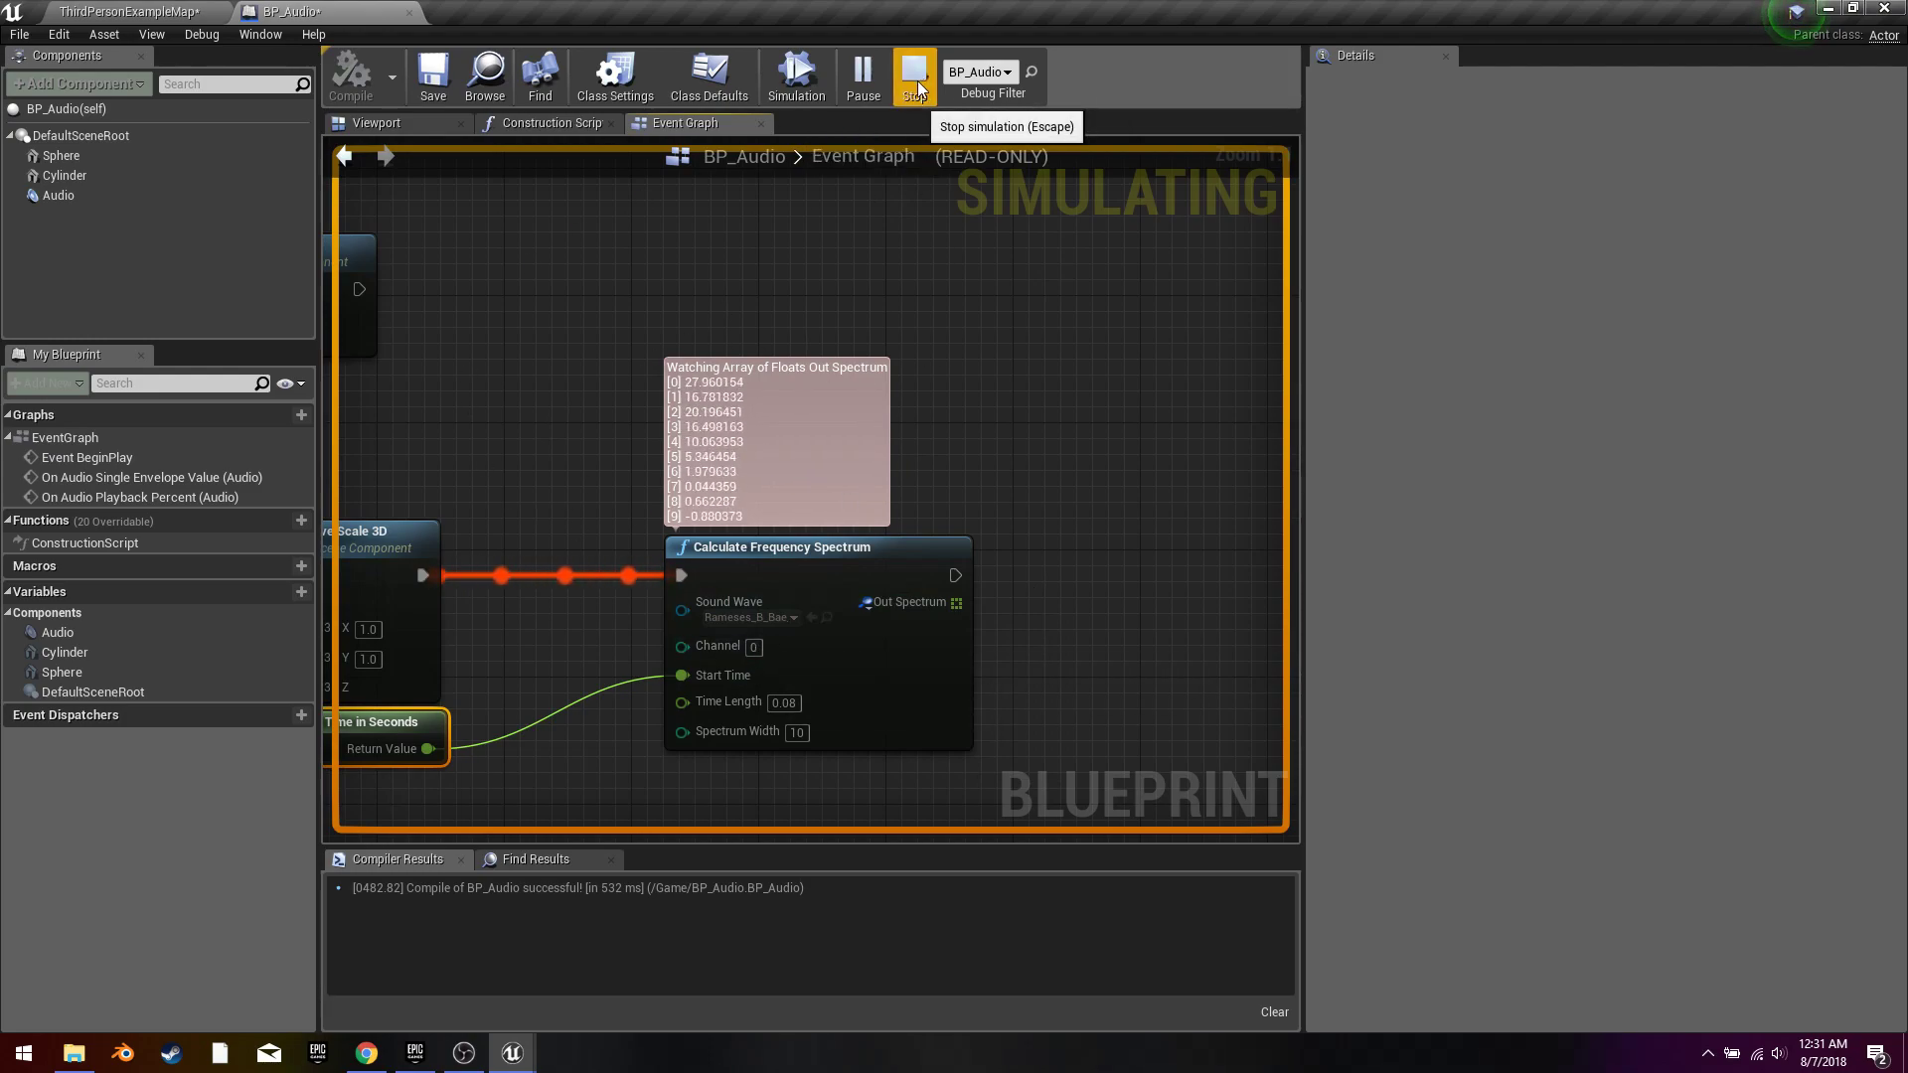
{"action": "left_click", "coordinate": [914, 75]}
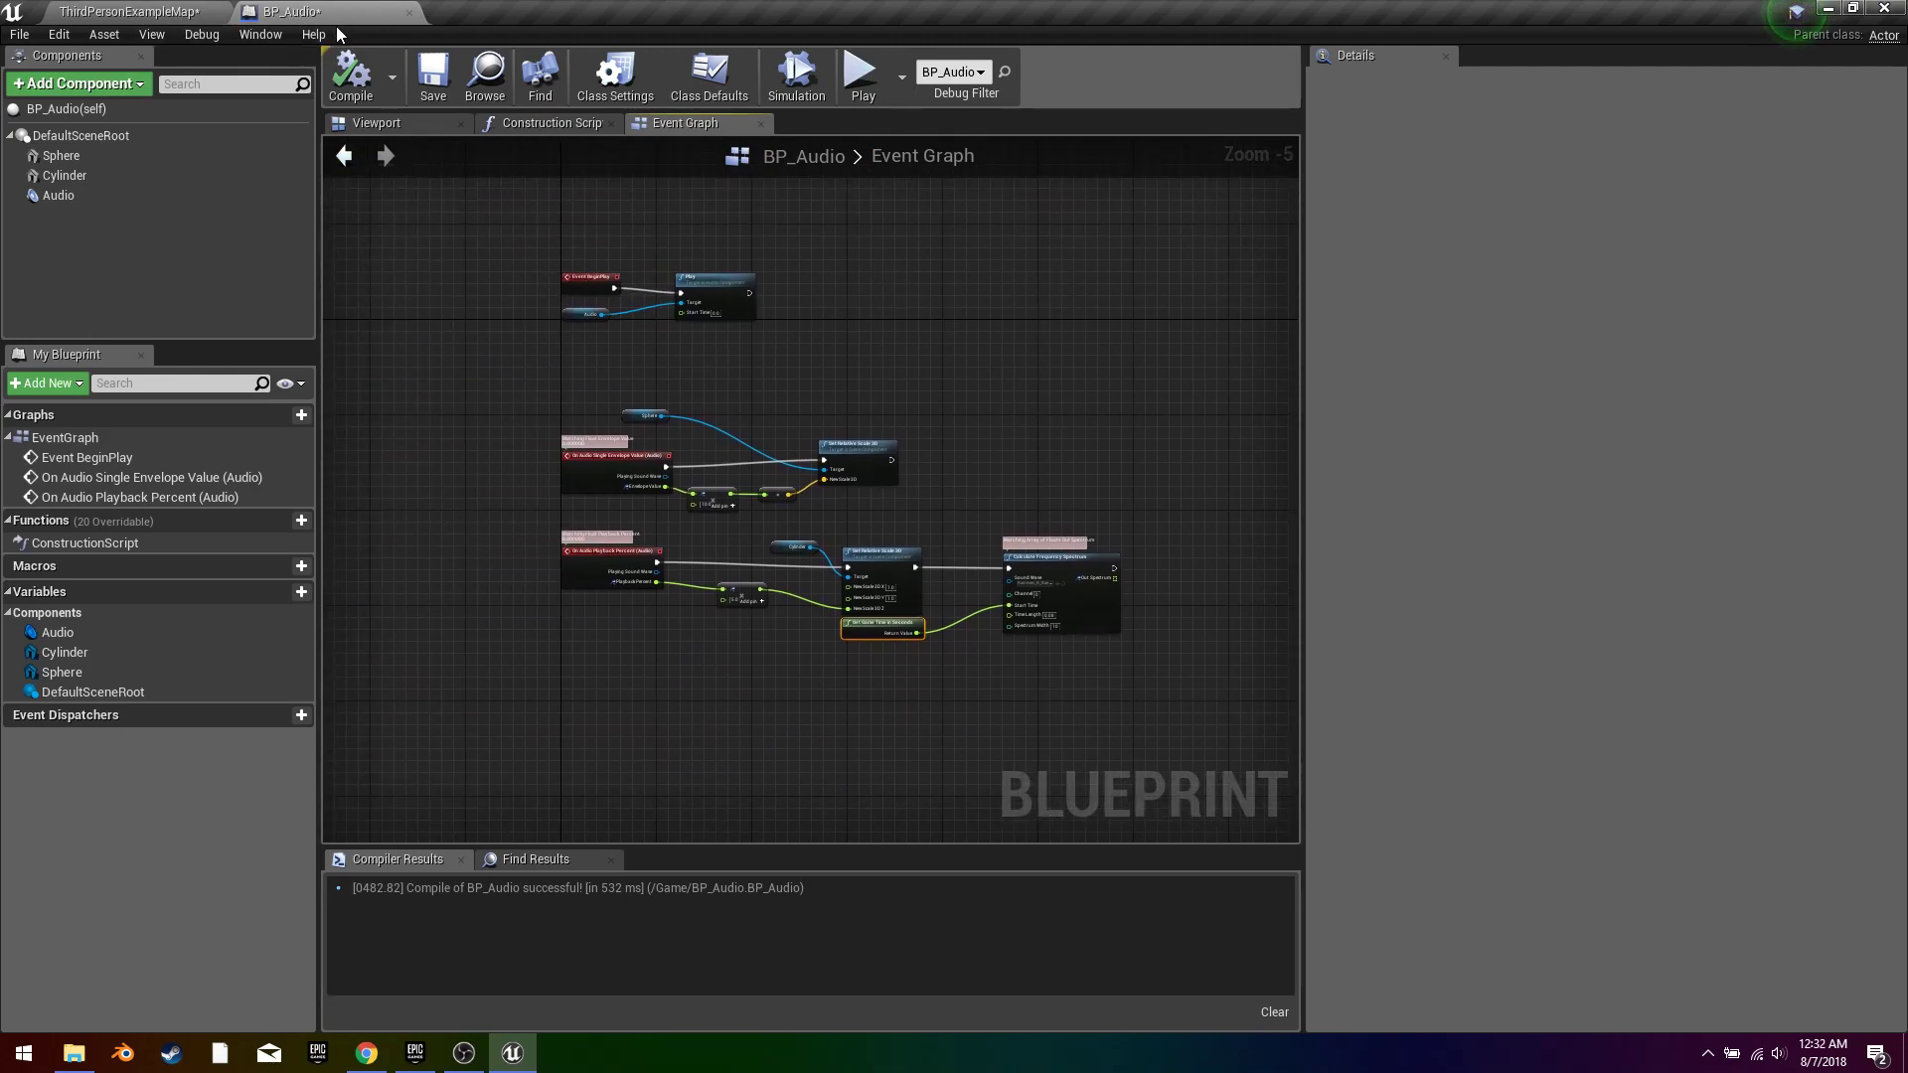
Step: Return to the level map and browse into the AudioVis folder holding BP_SoundVis
{"action": "left_click", "coordinate": [103, 10]}
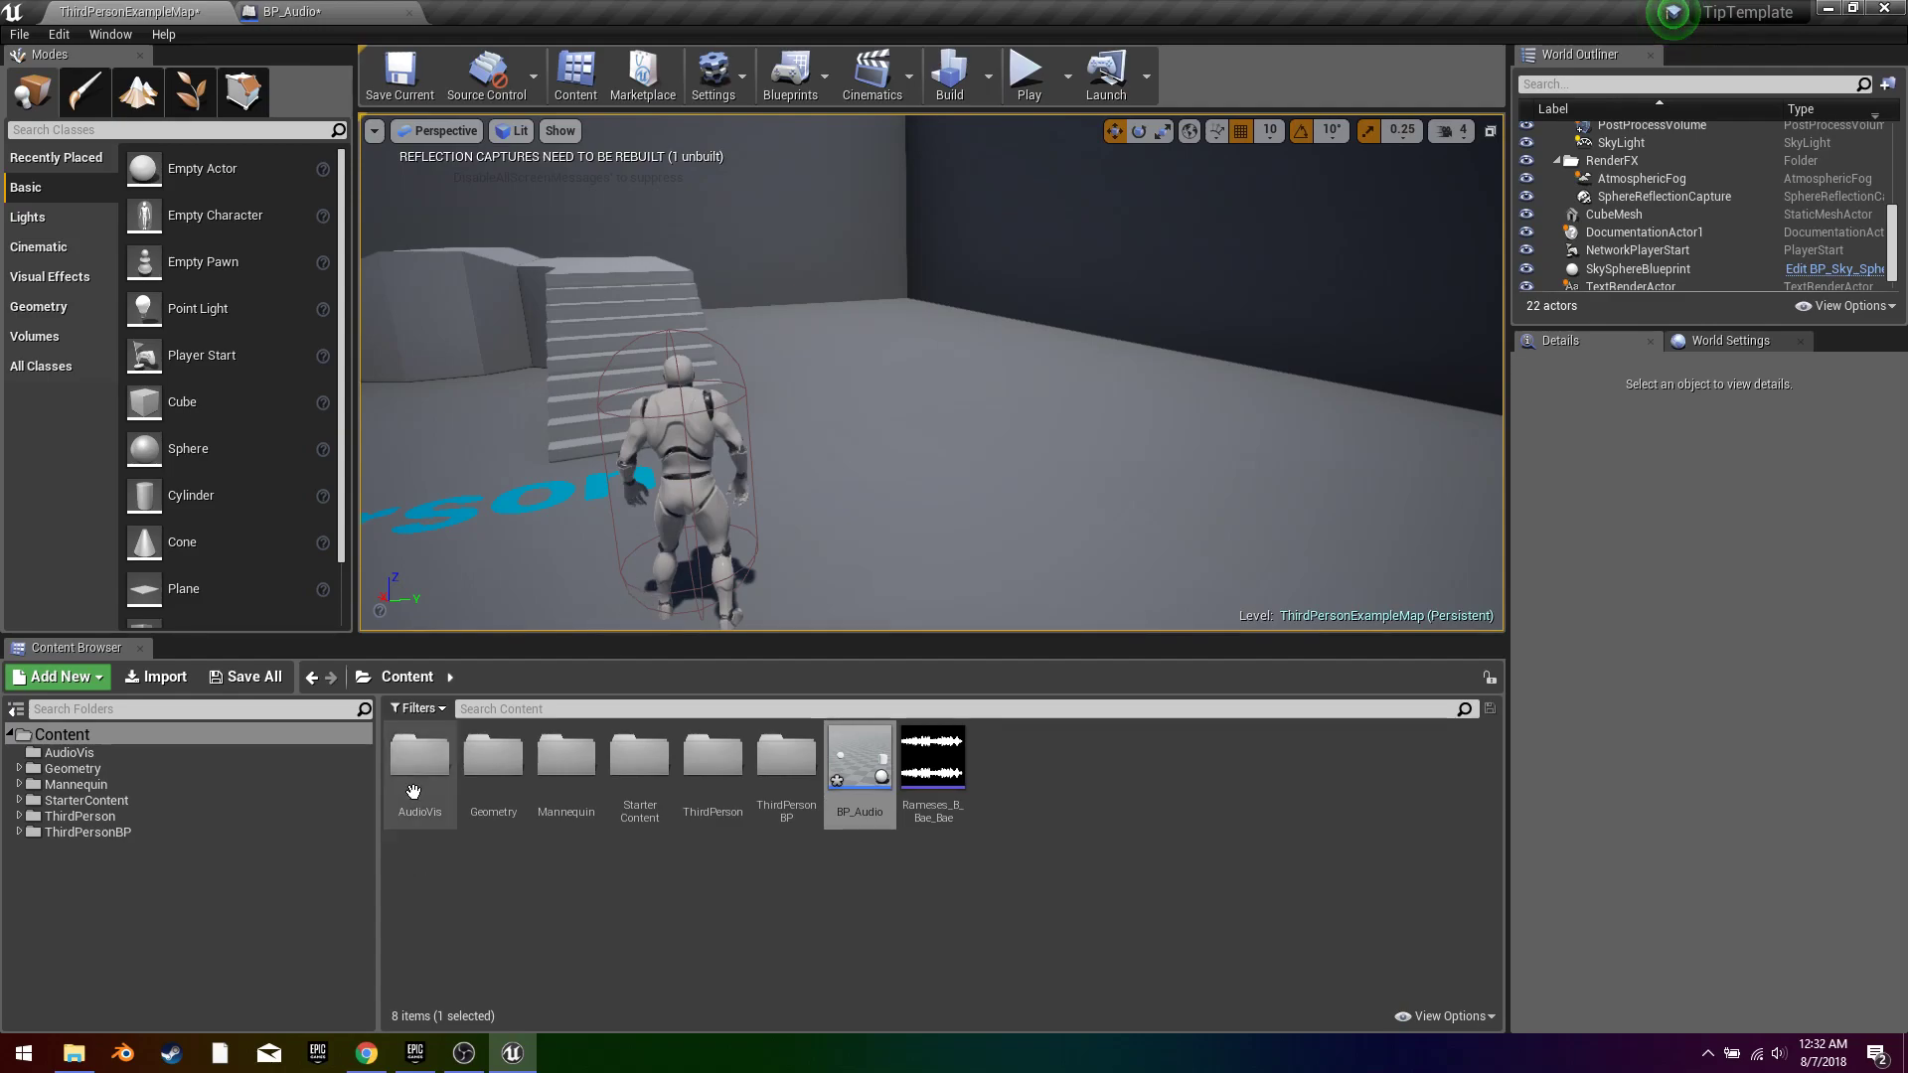
{"action": "double_click", "coordinate": [419, 755]}
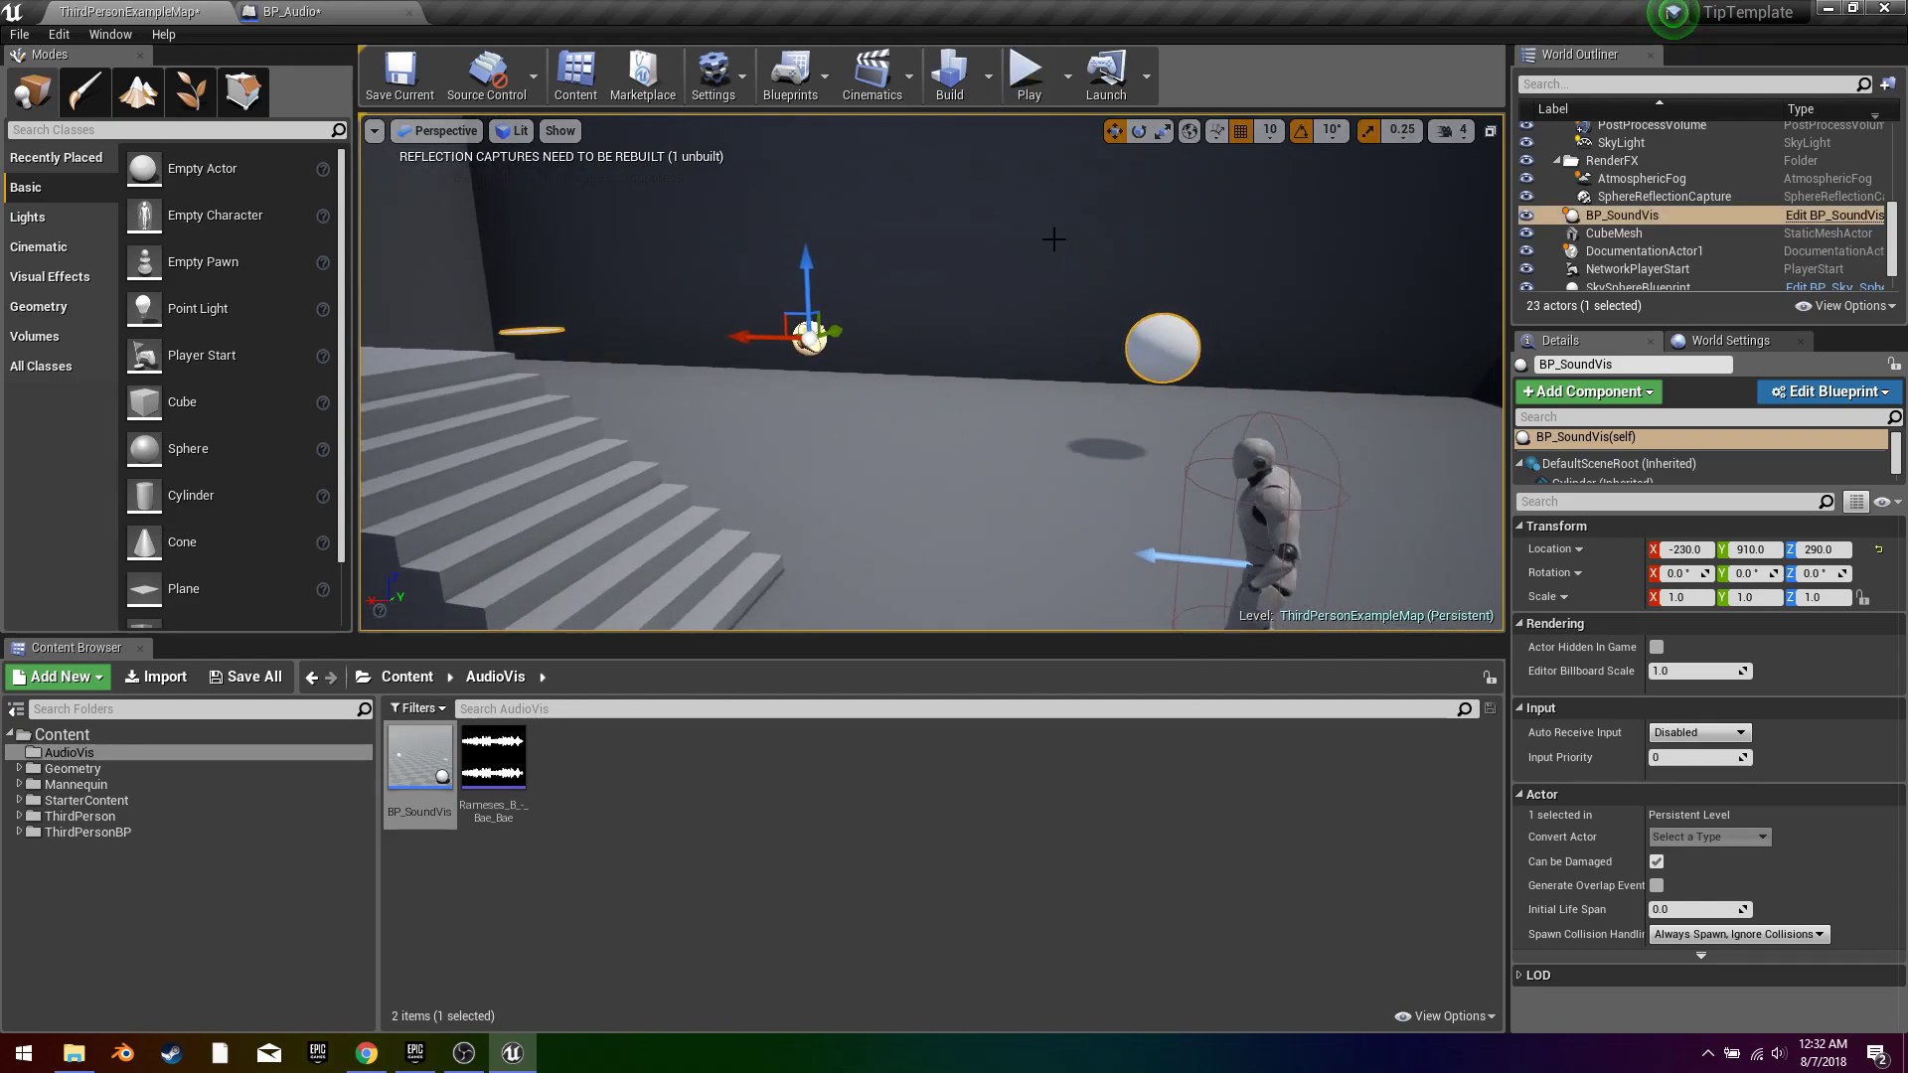
Step: Play-test the level with the BP_SoundVis actor placed, taking control of the game
{"action": "left_click", "coordinate": [1027, 69]}
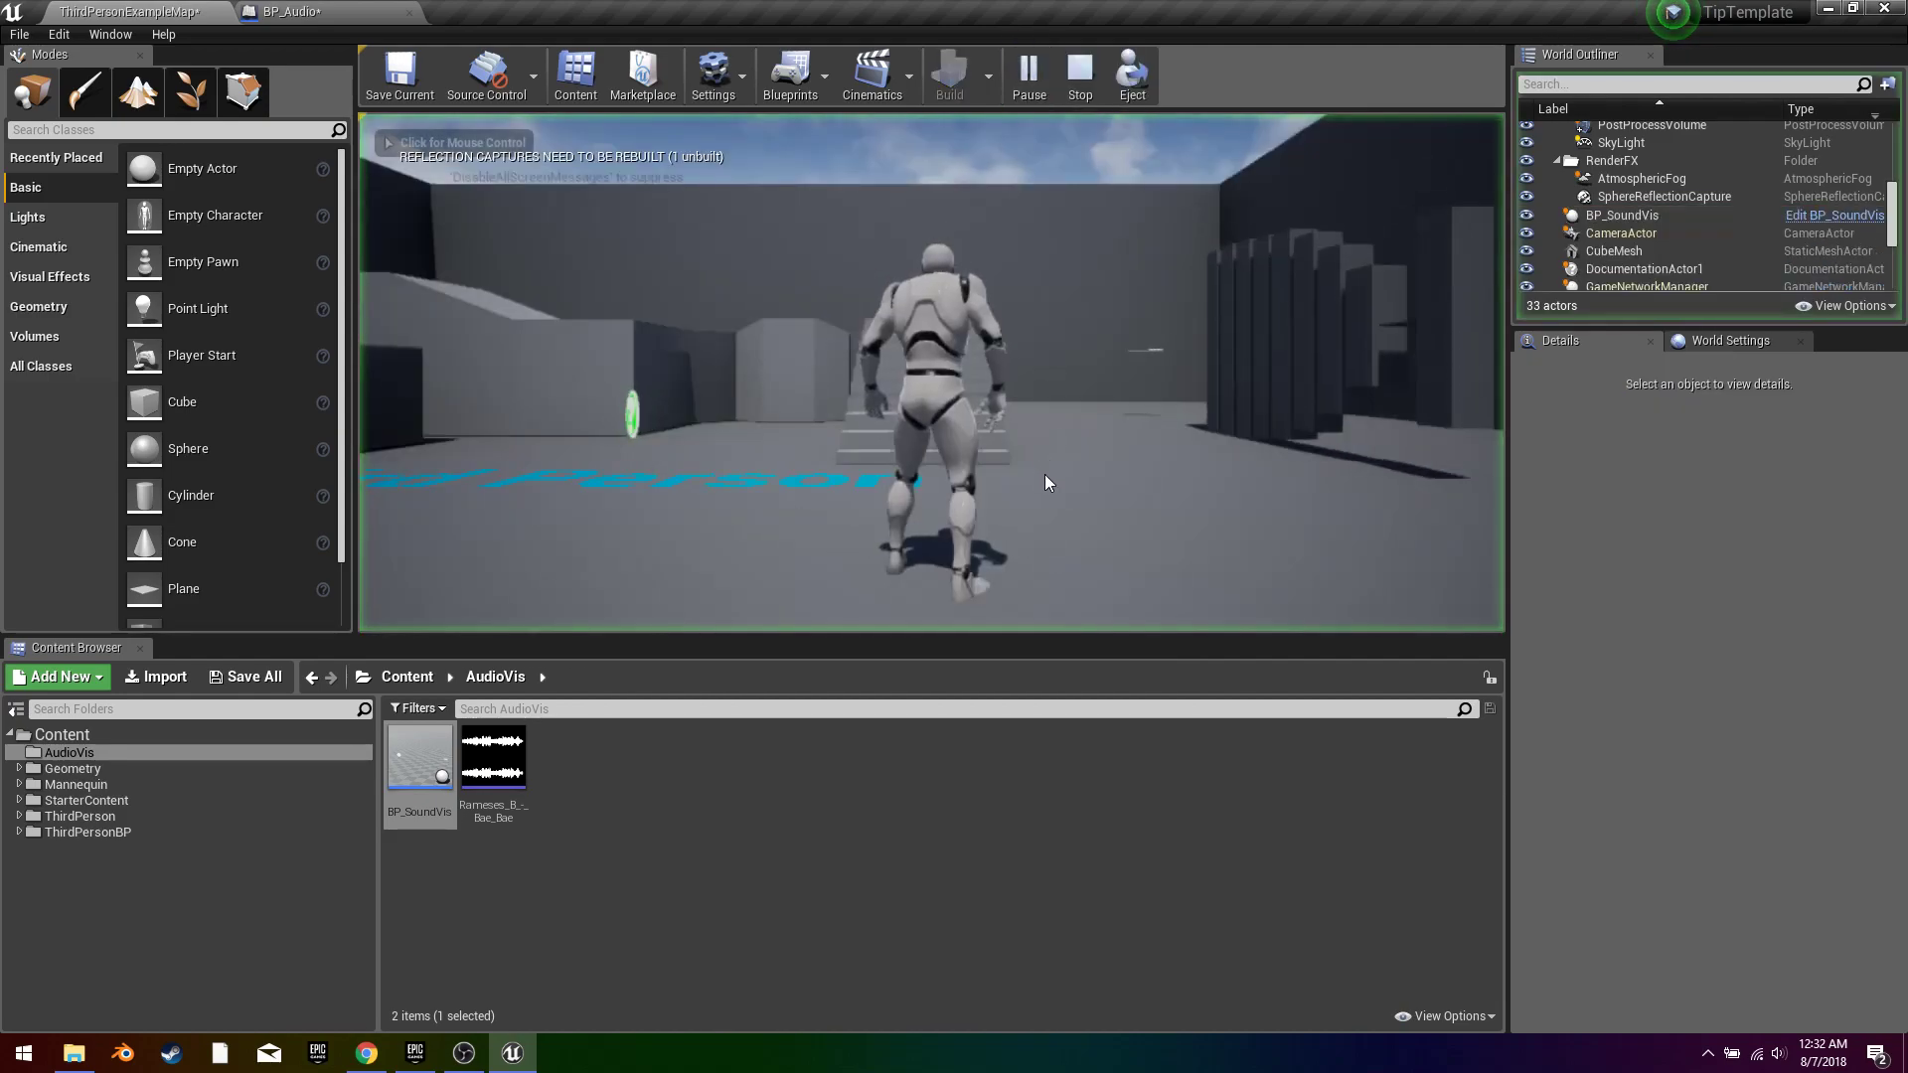
{"action": "left_click", "coordinate": [1047, 481]}
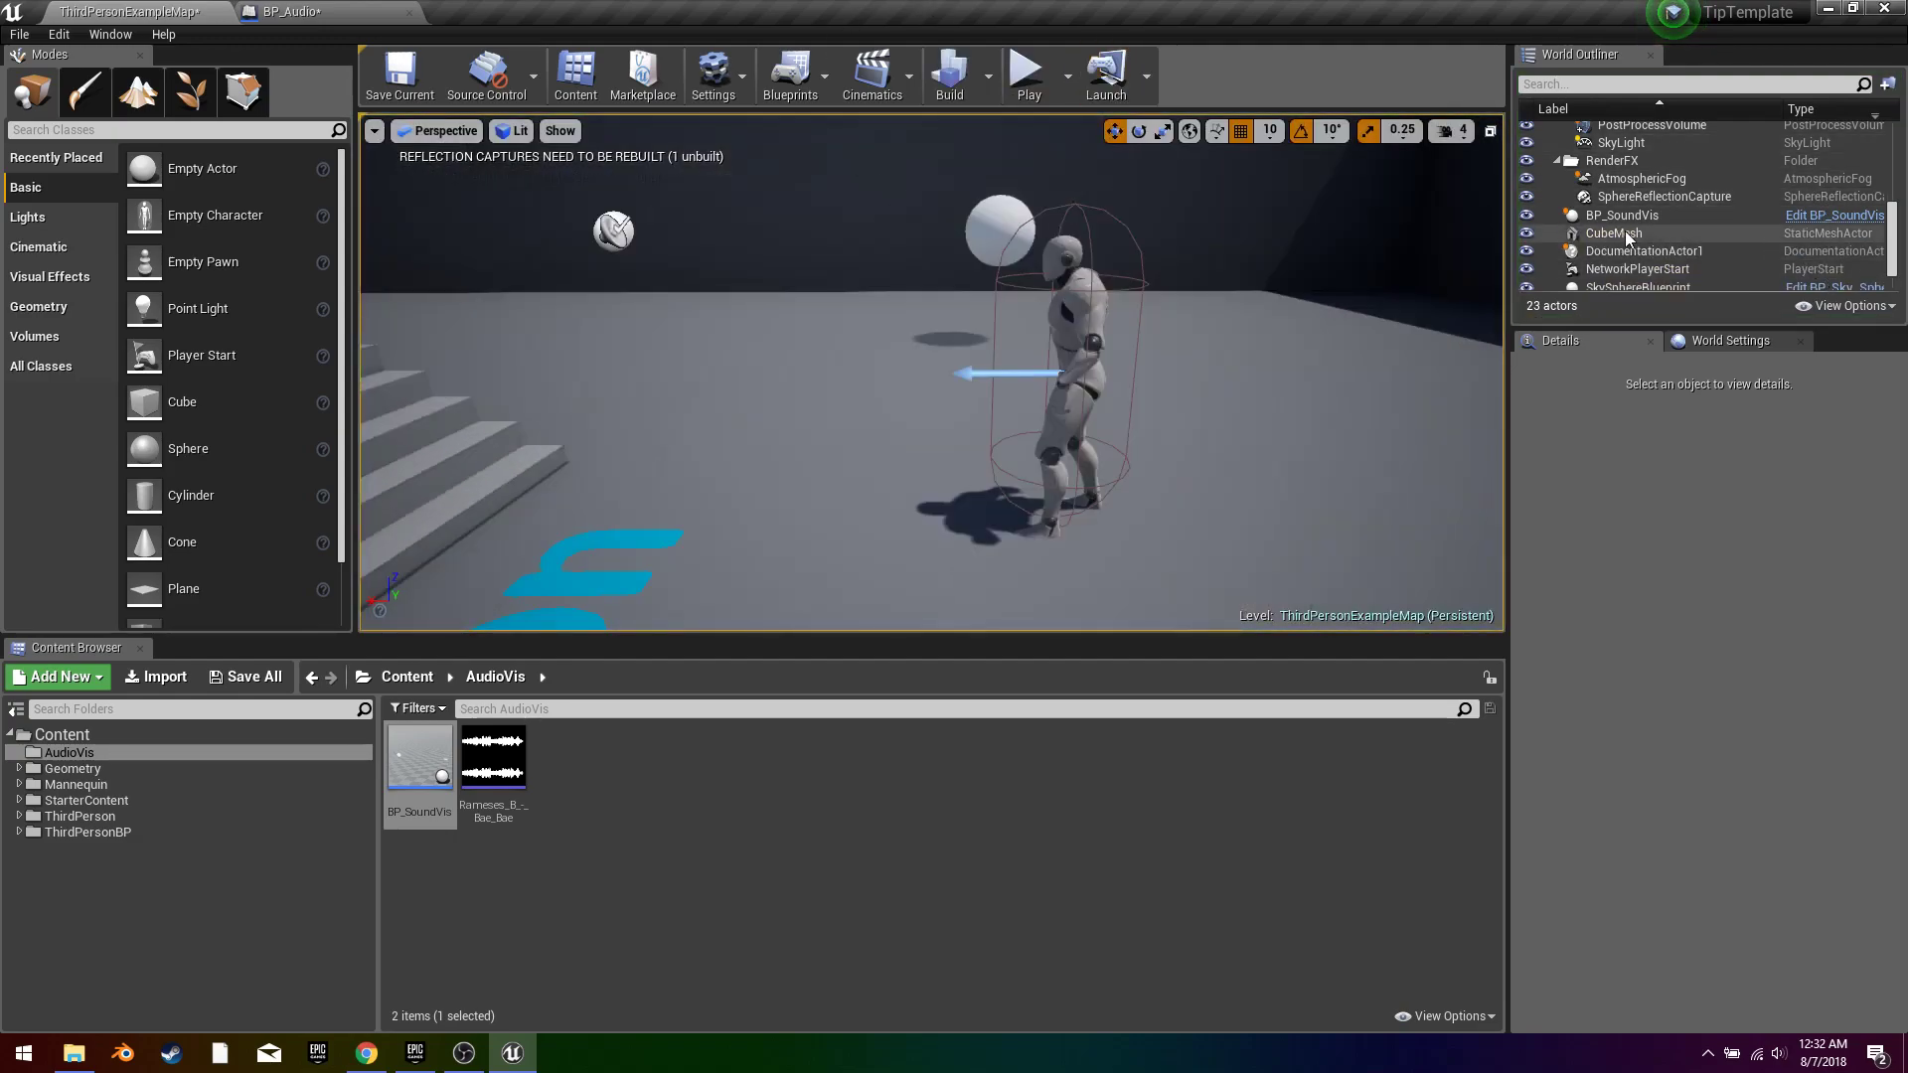
{"action": "mouse_move", "coordinate": [1840, 217]}
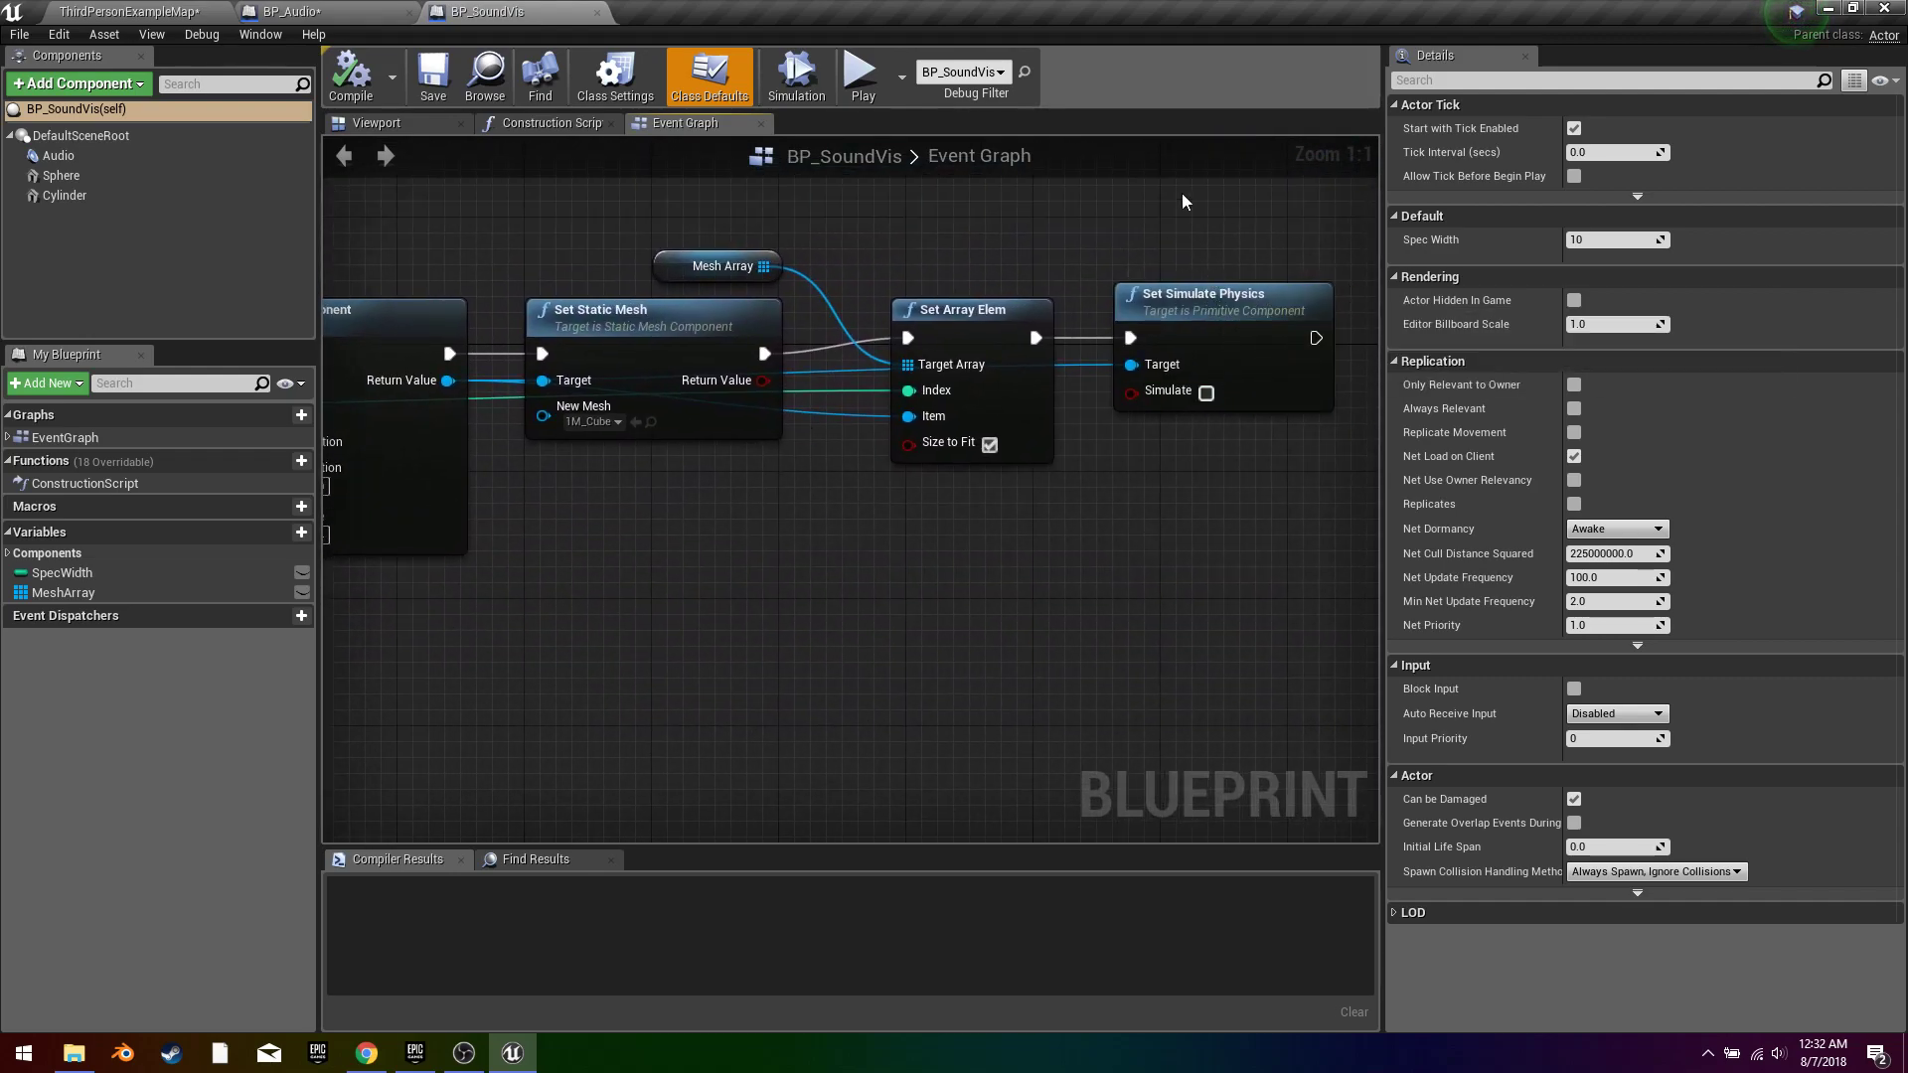
Step: Review BP_SoundVis's Event Graph: ForEachLoop over Out Spectrum scaling each mesh's Z by ABS value ×10
{"action": "scroll", "scroll_direction": "down", "scroll_amount": 3}
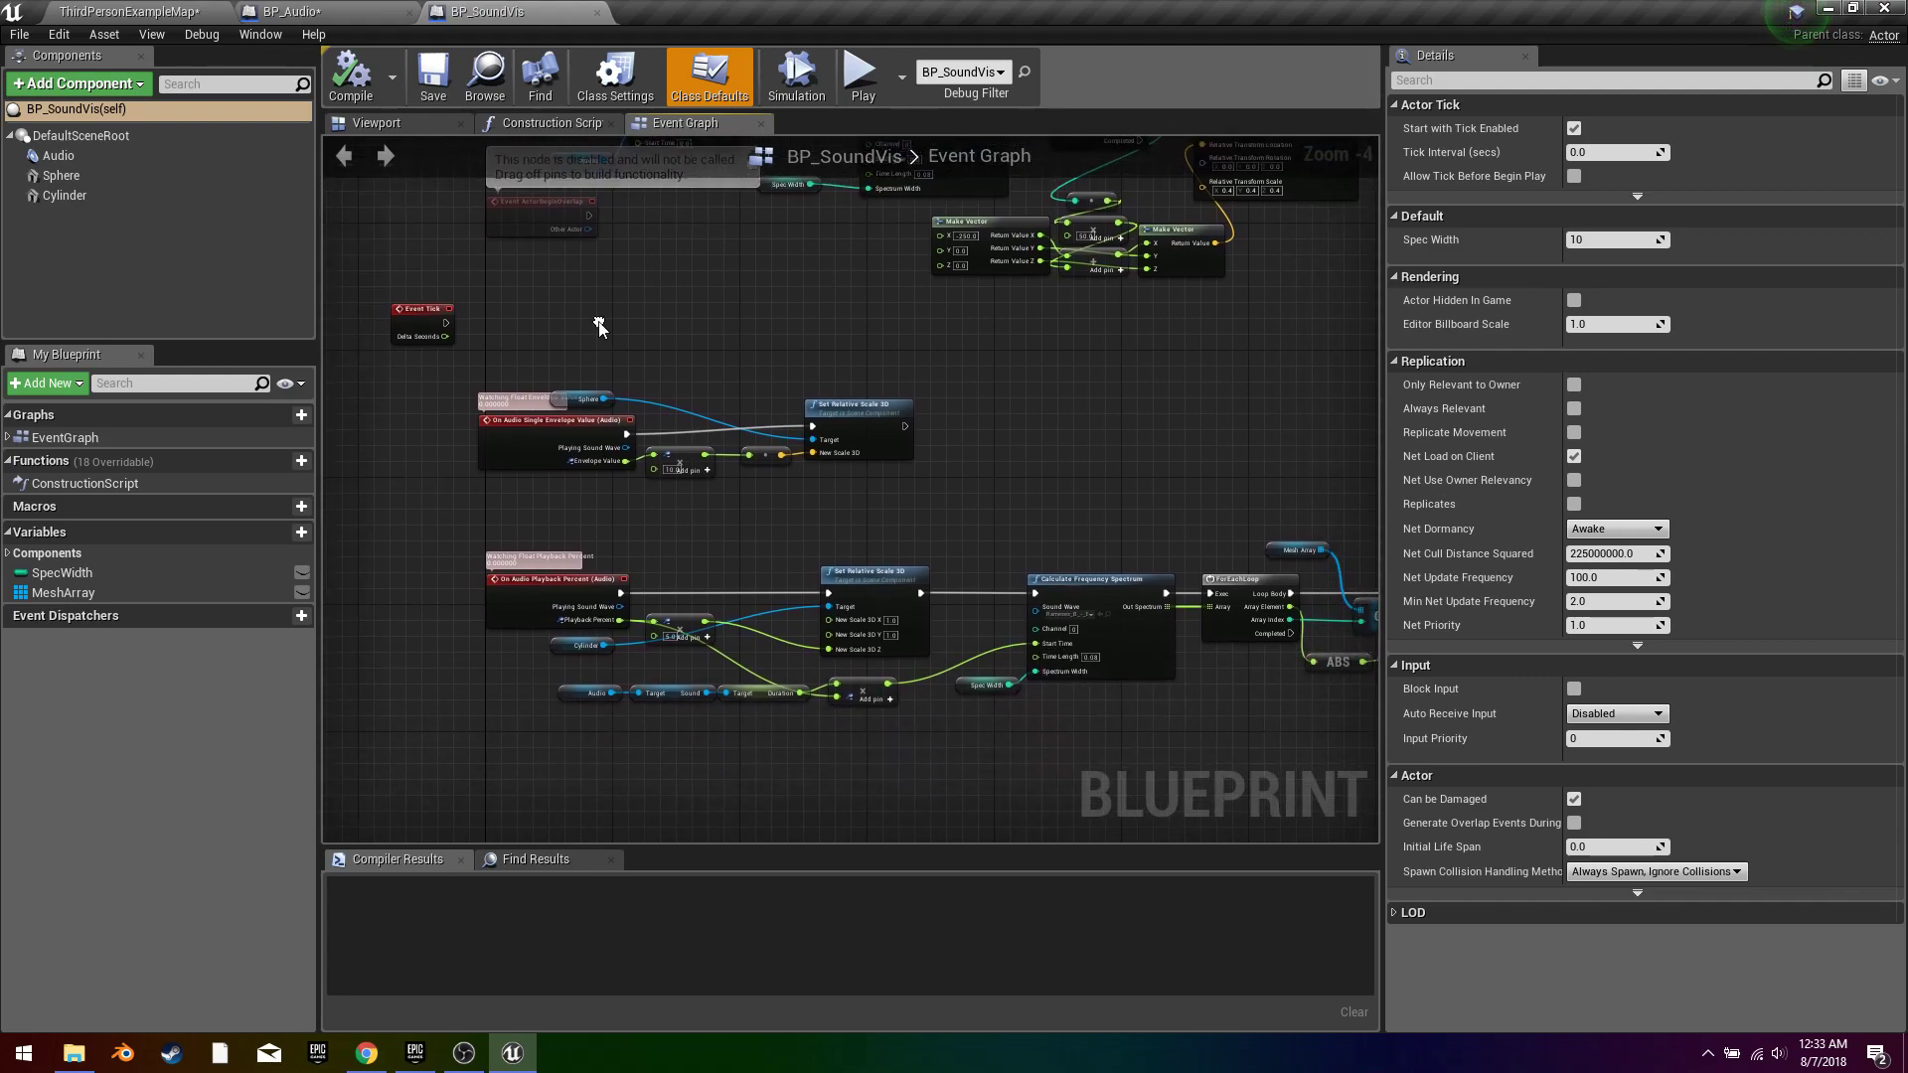
{"action": "mouse_move", "coordinate": [714, 490]}
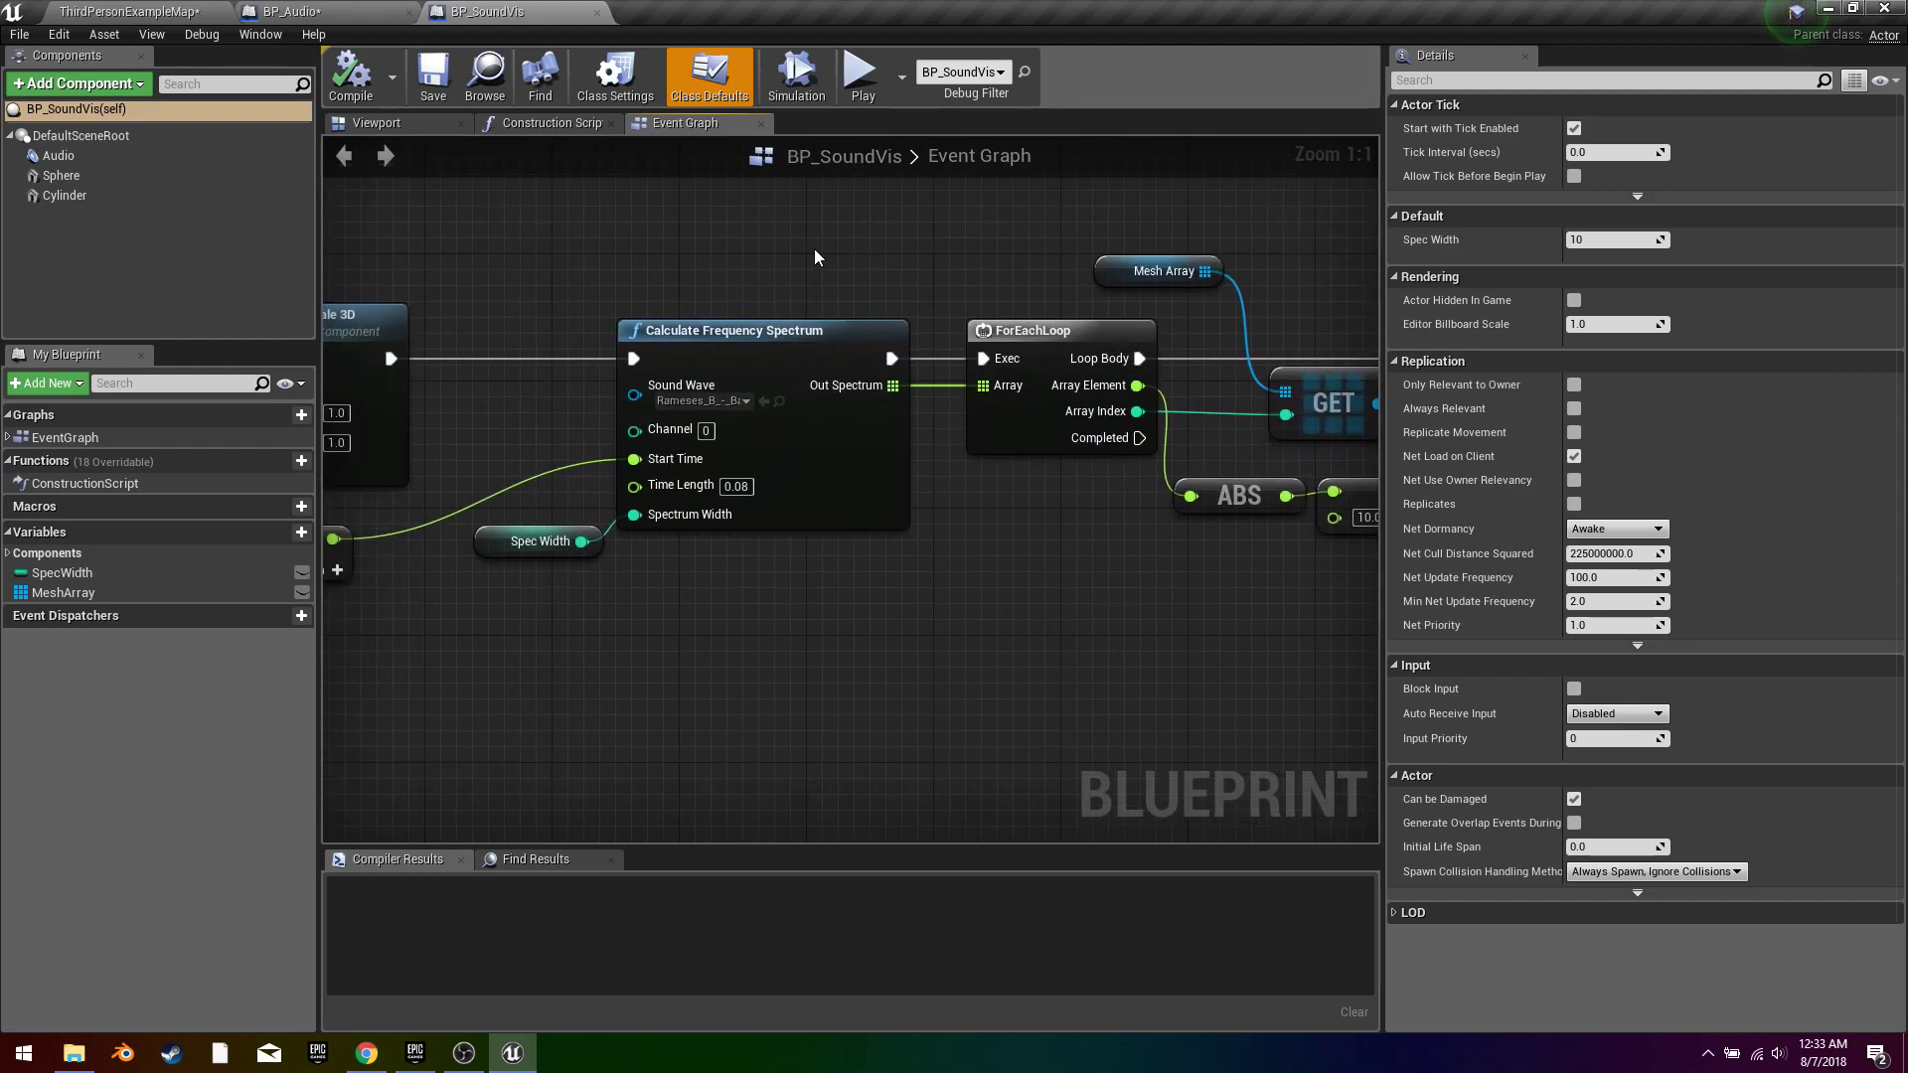
{"action": "mouse_move", "coordinate": [739, 298]}
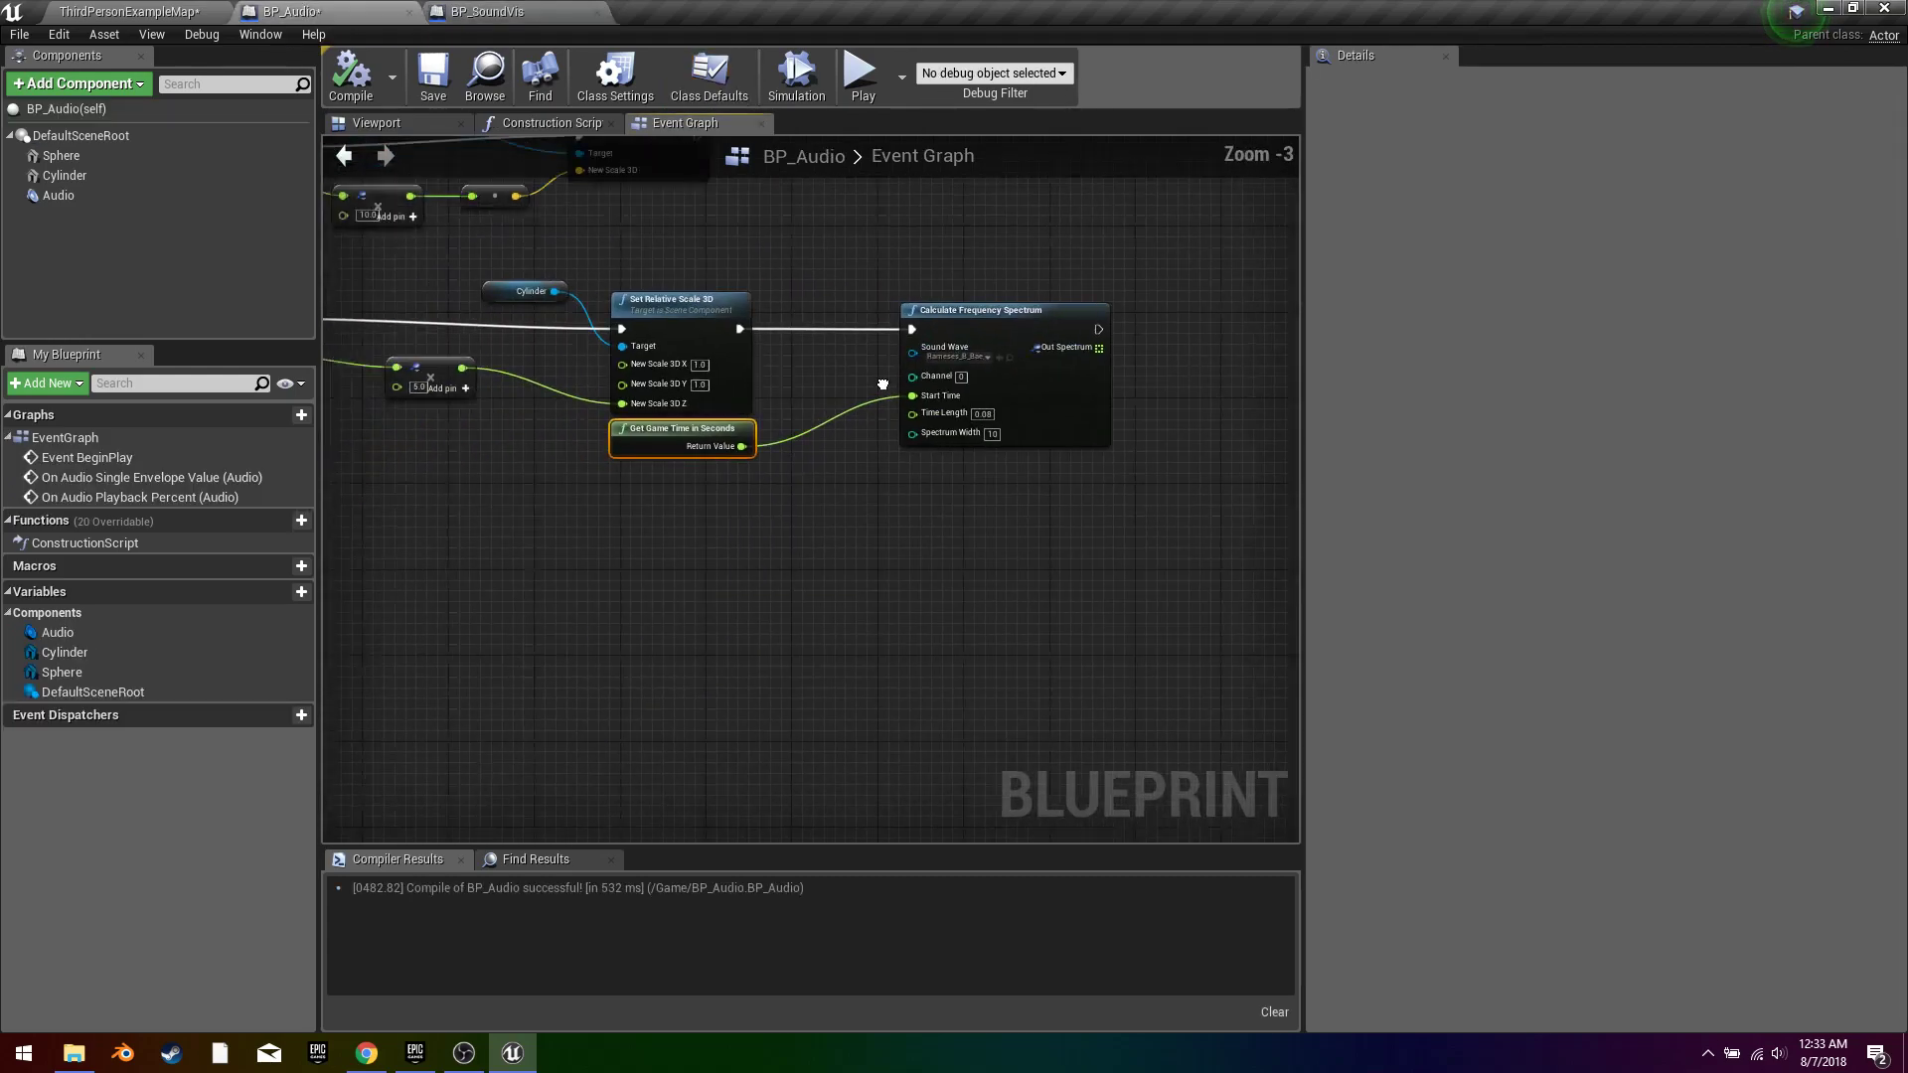
{"action": "left_click", "coordinate": [469, 16]}
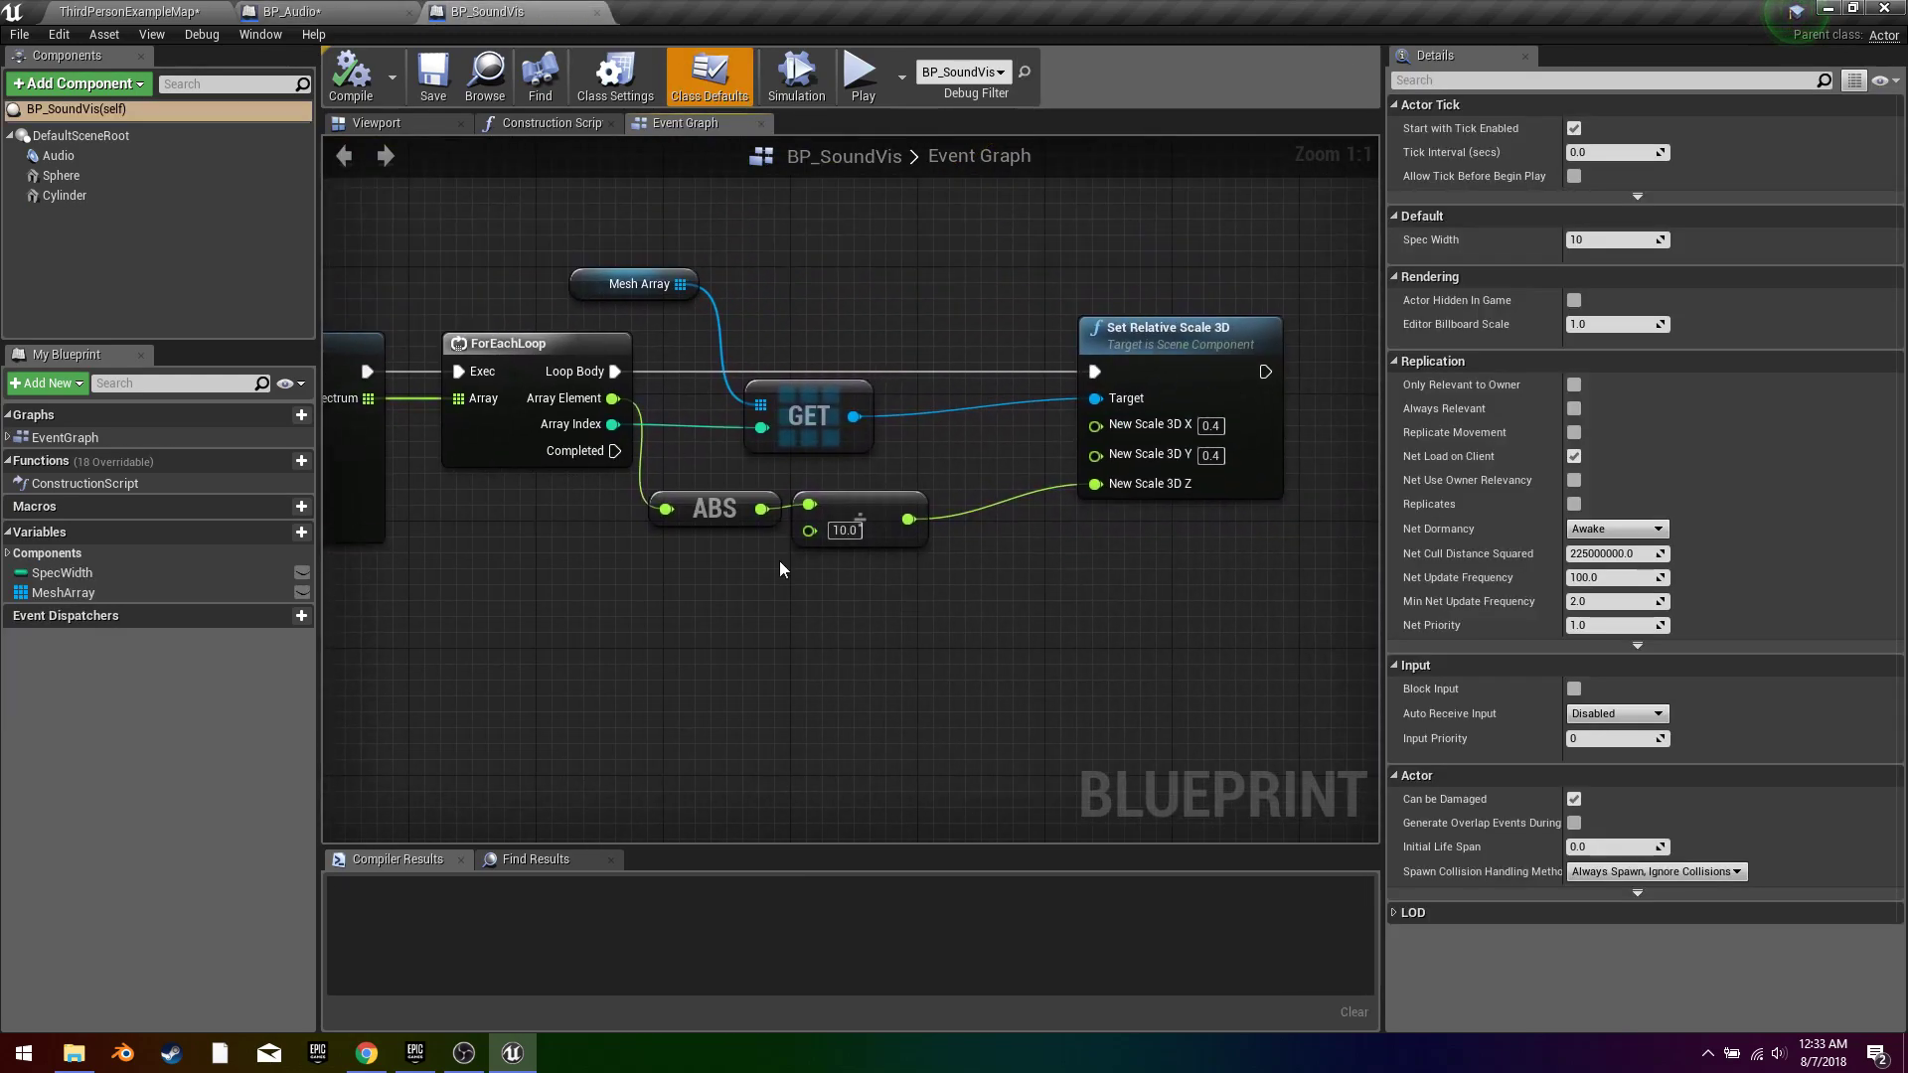
{"action": "mouse_move", "coordinate": [622, 502]}
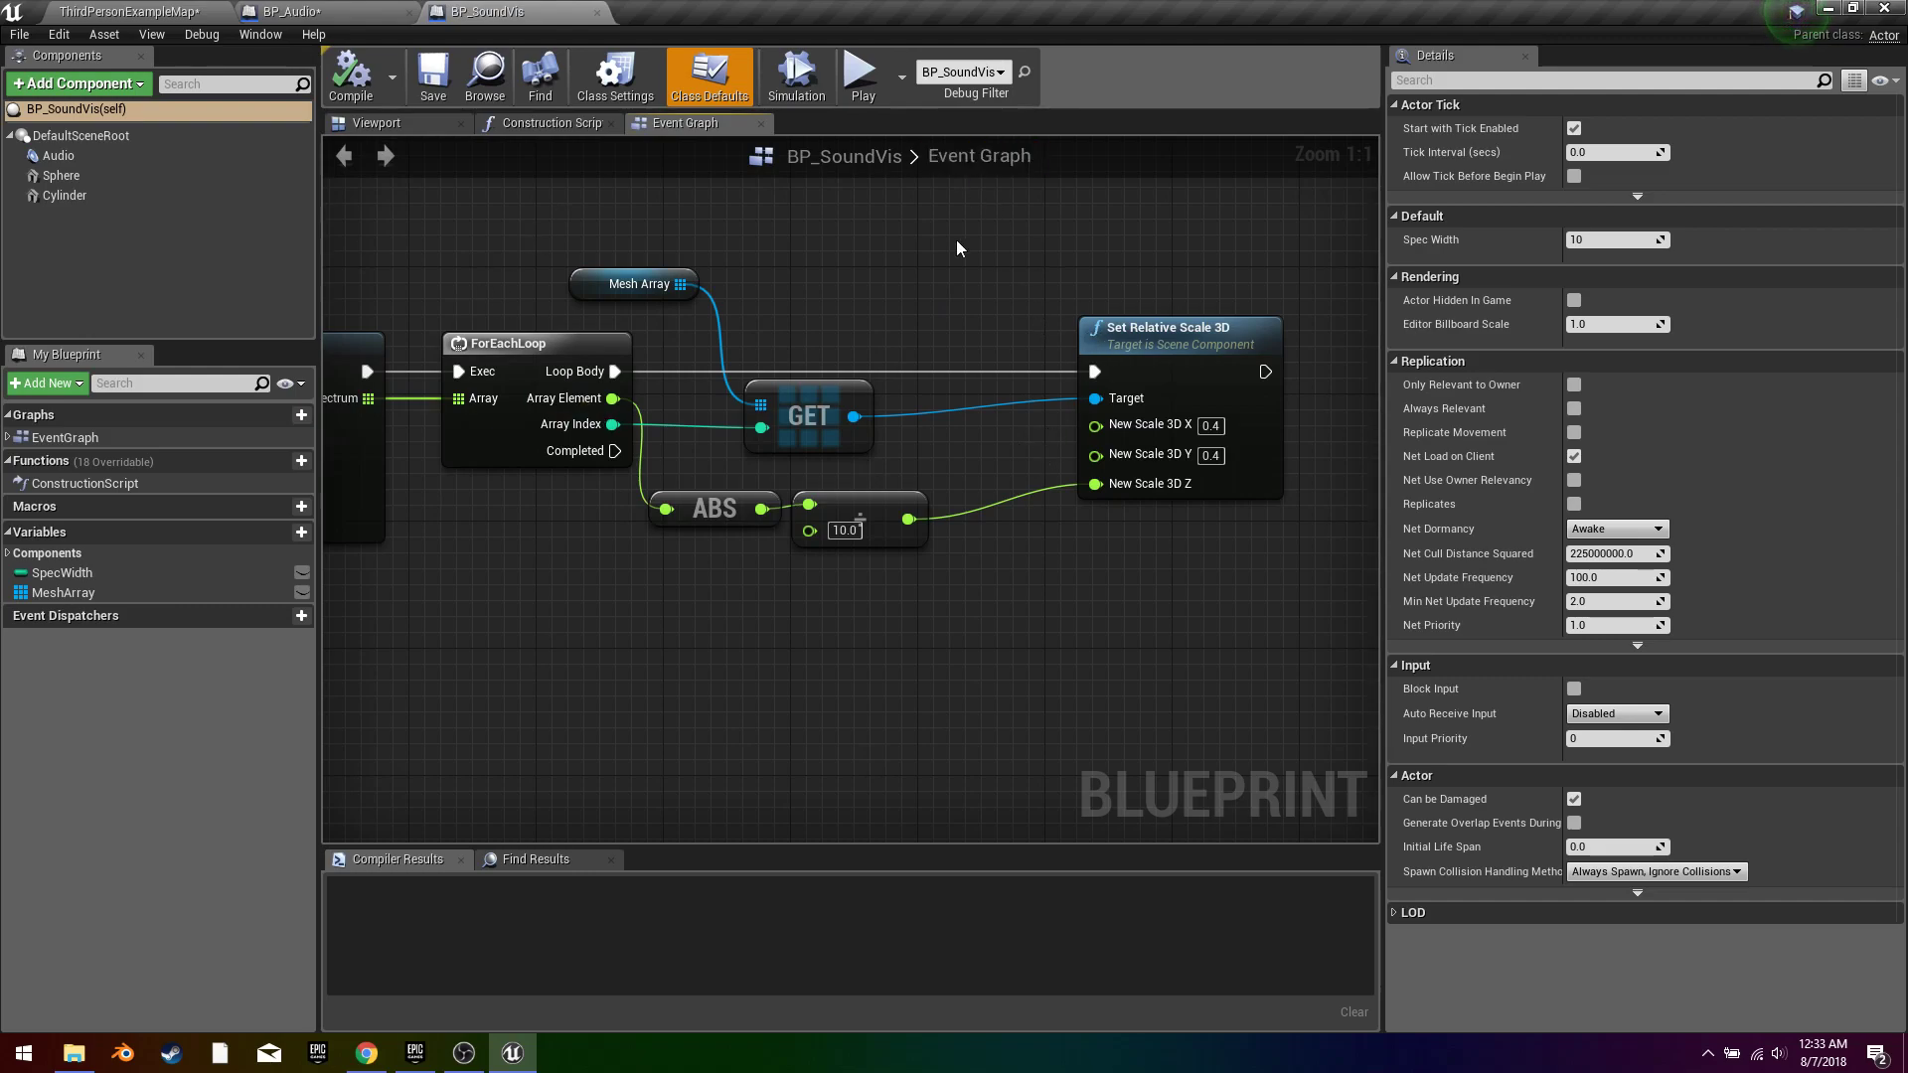
{"action": "mouse_move", "coordinate": [861, 76]}
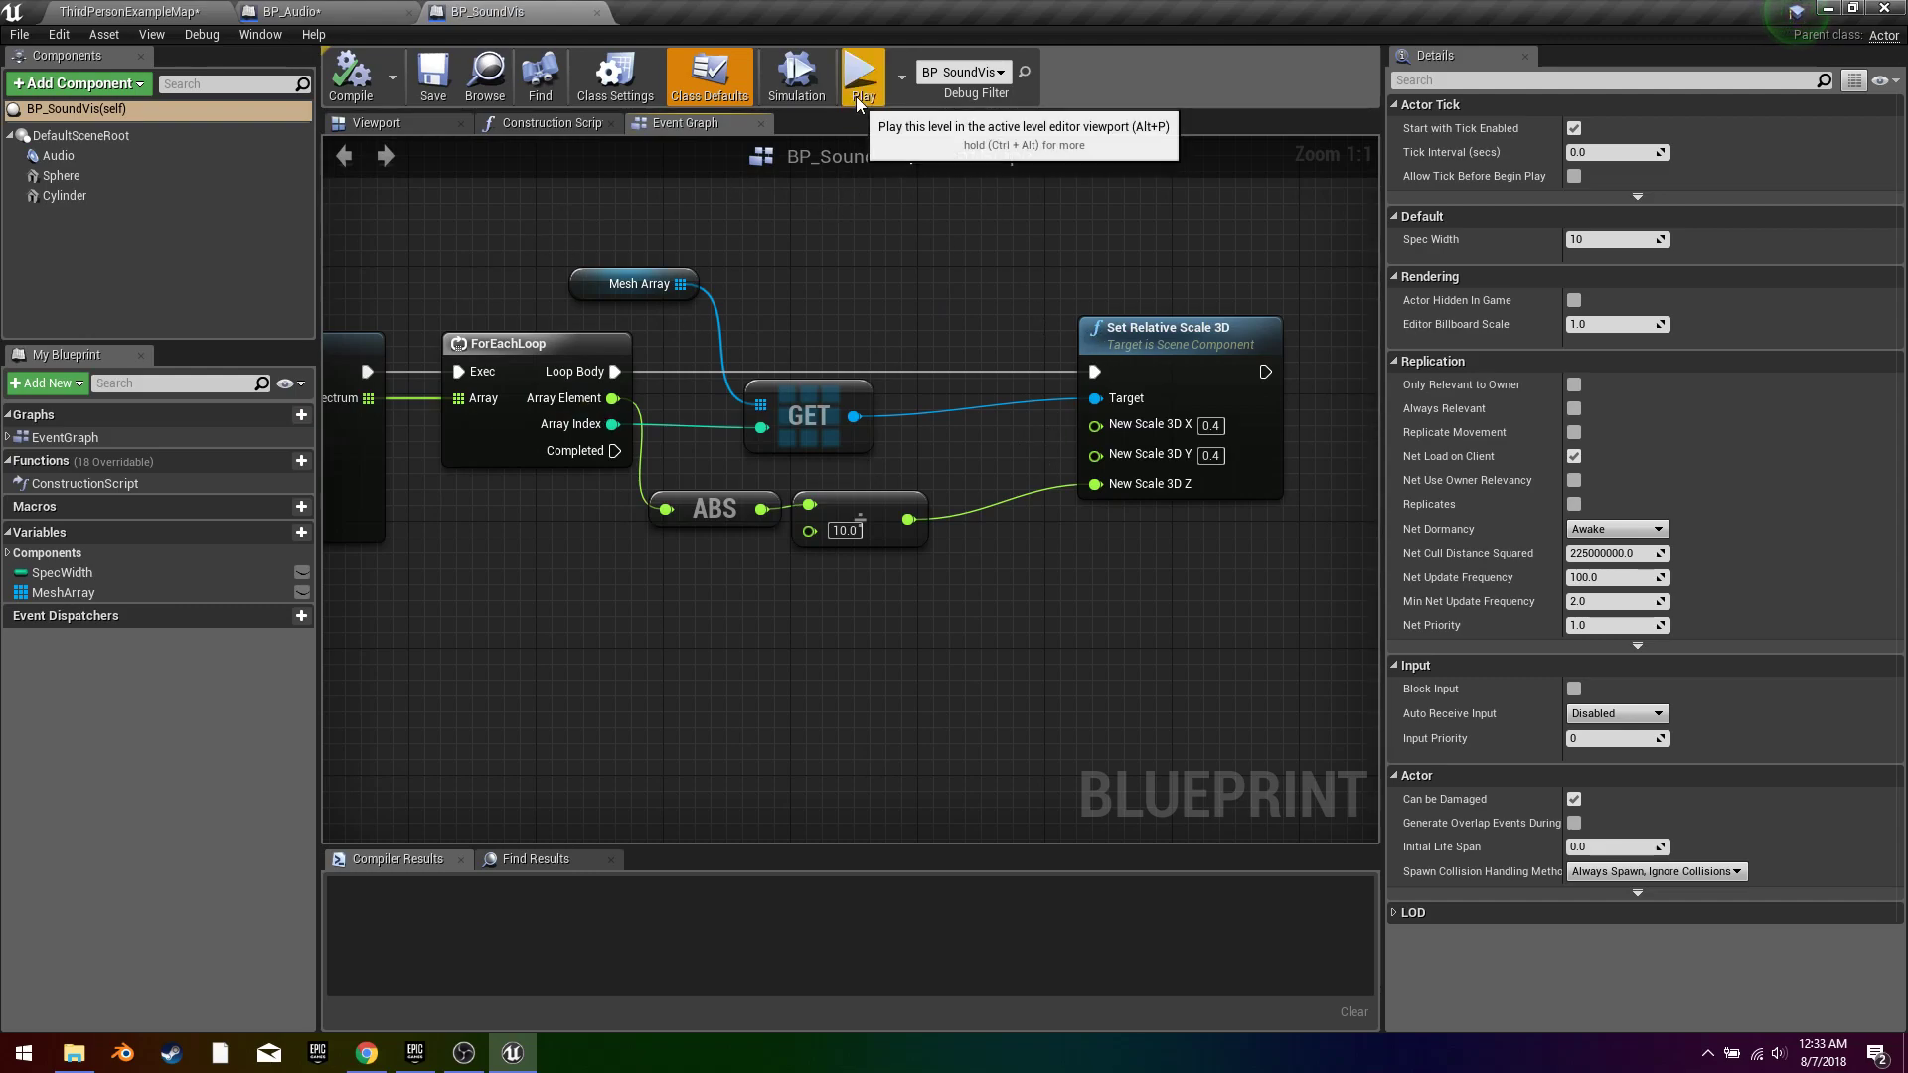
{"action": "mouse_move", "coordinate": [866, 103]}
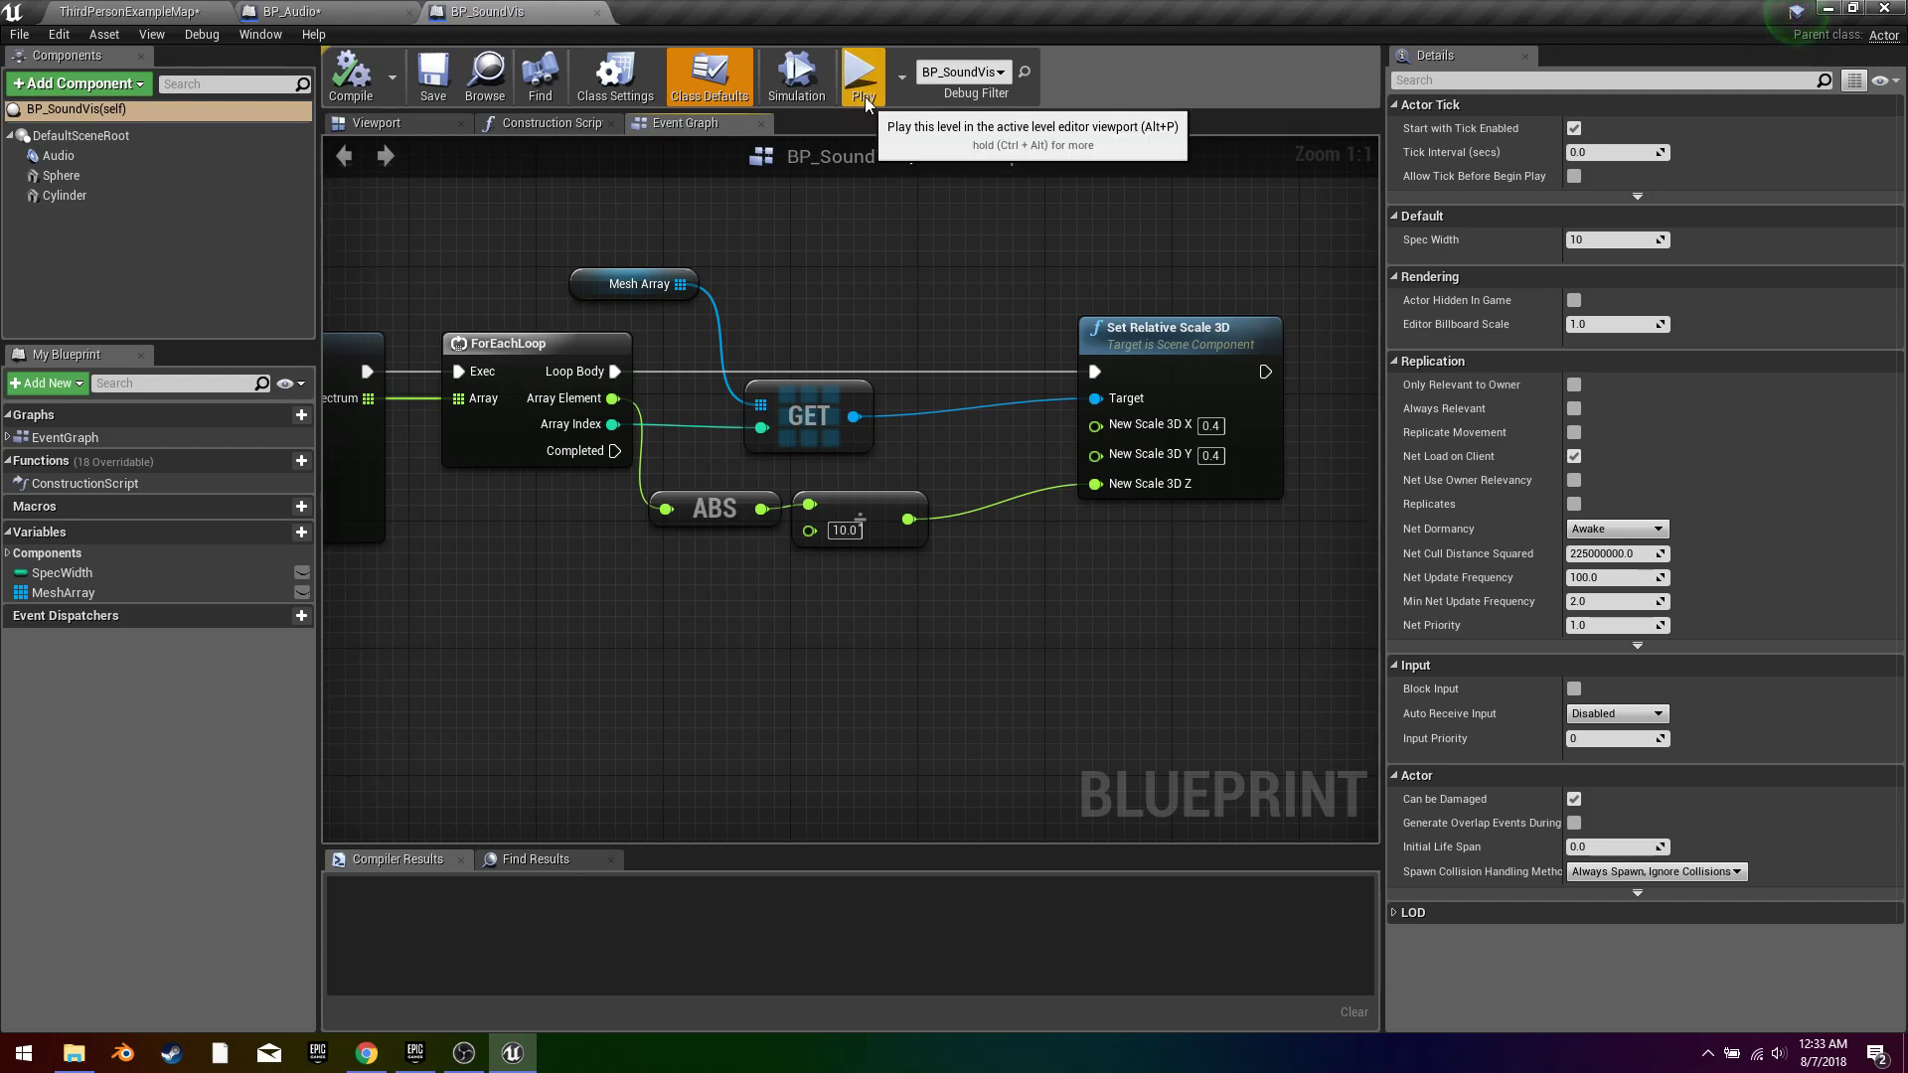
{"action": "left_click", "coordinate": [860, 75]}
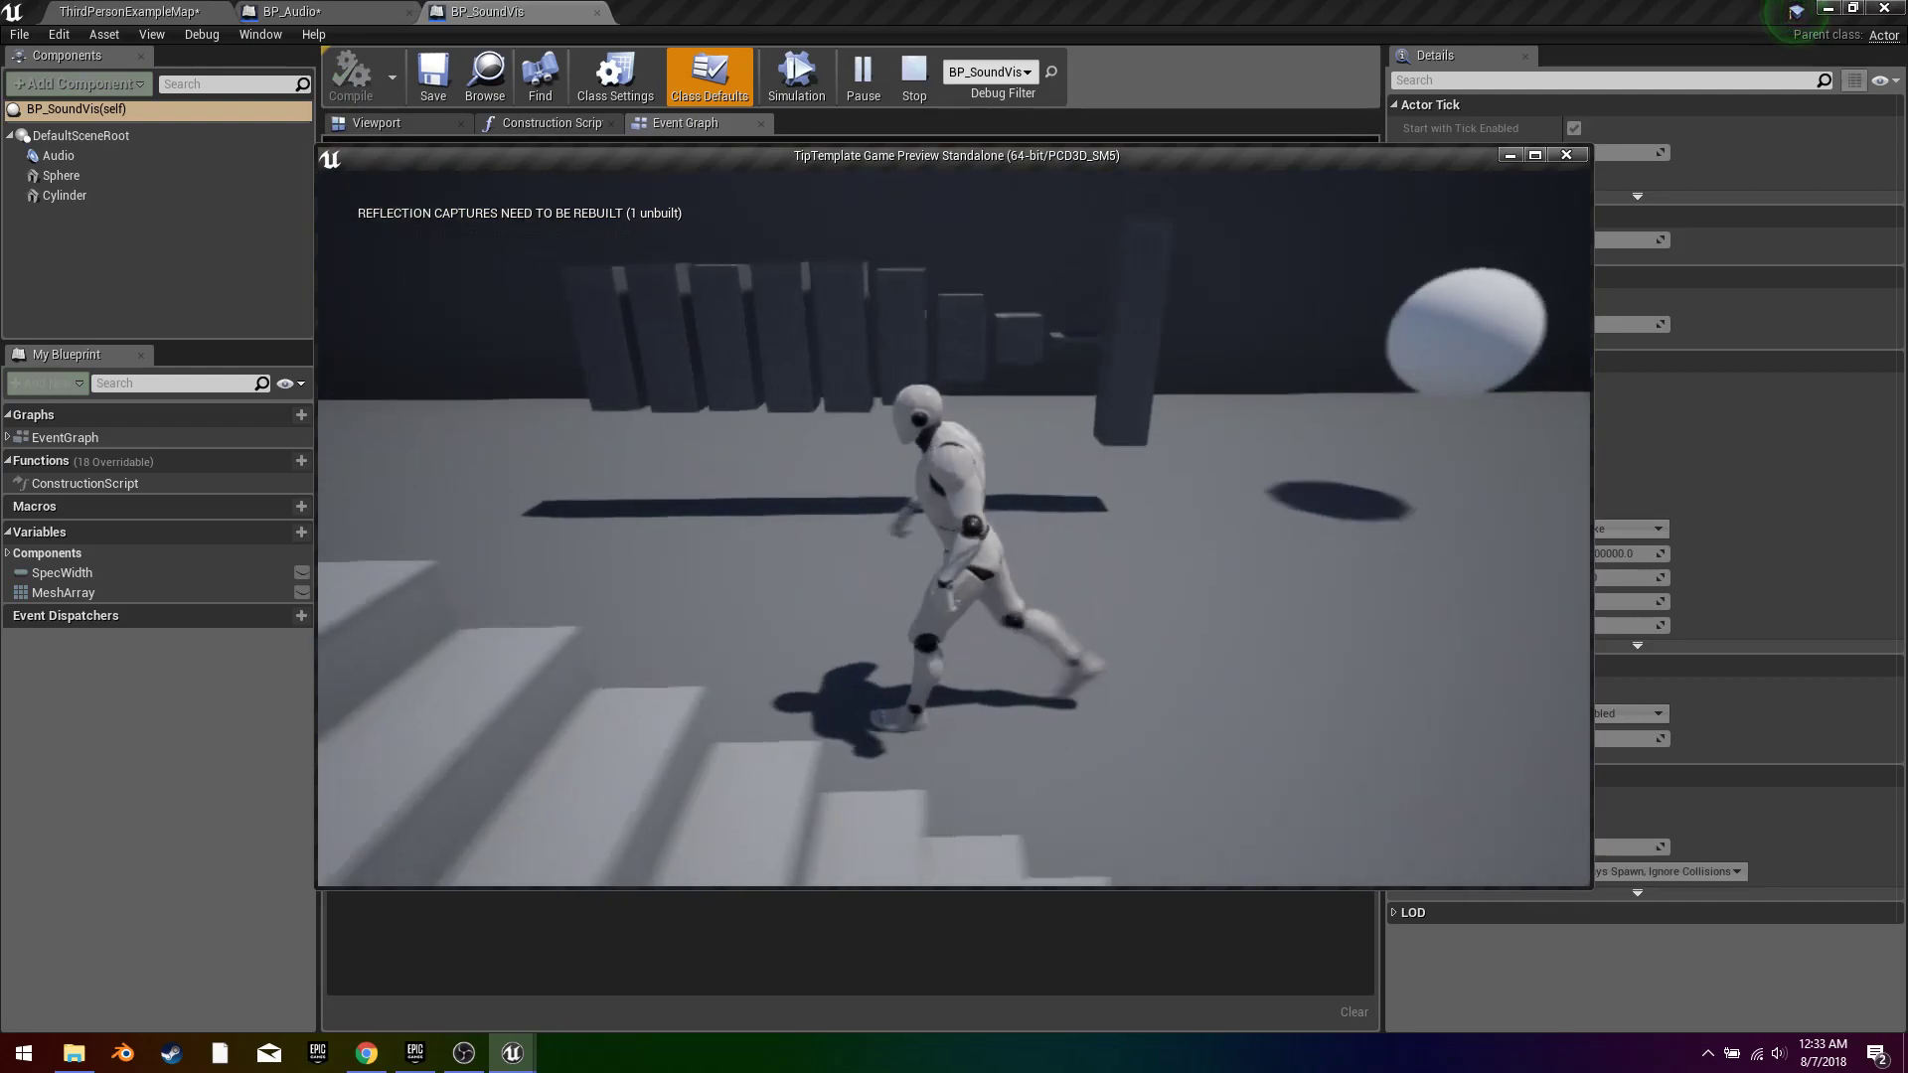
{"action": "left_click", "coordinate": [914, 75]}
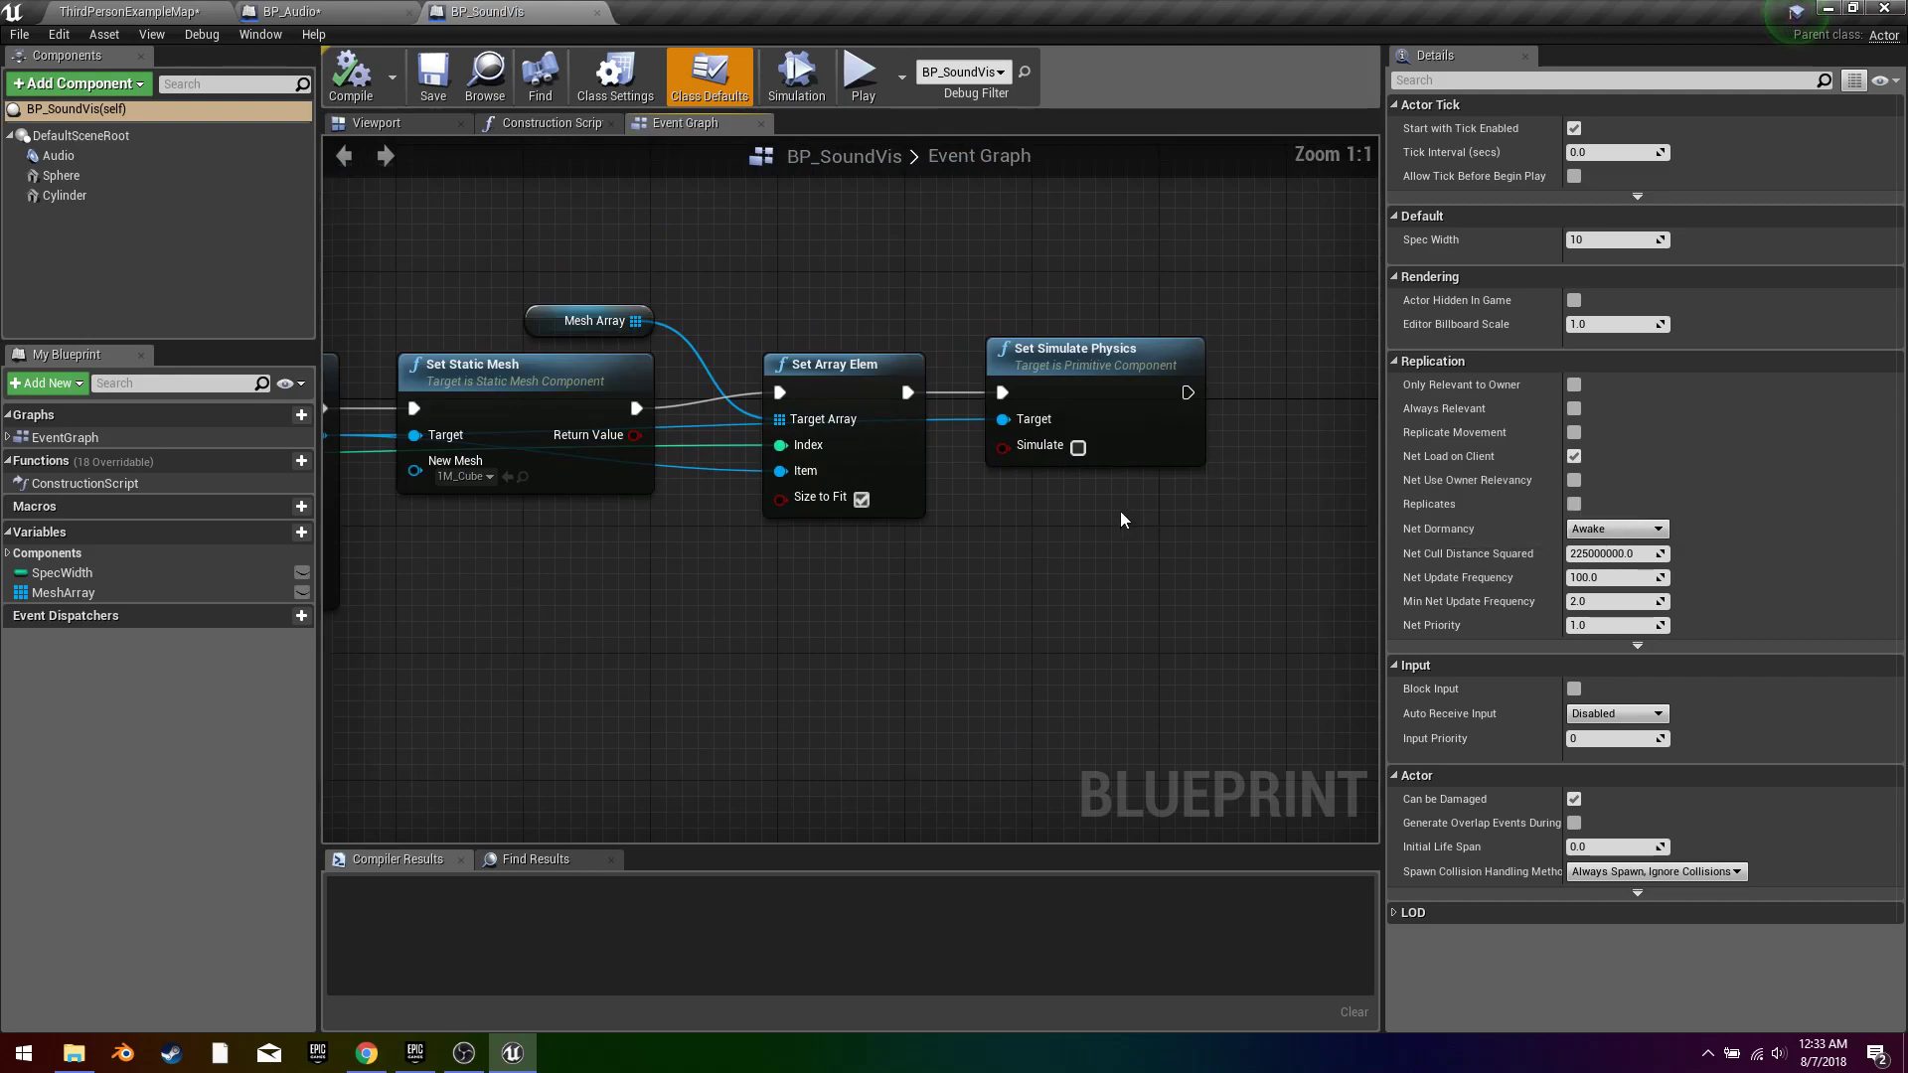
Step: Enable Simulate on Set Simulate Physics, turn on physics for Sphere and Cylinder, and compile
{"action": "left_click", "coordinate": [1077, 448]}
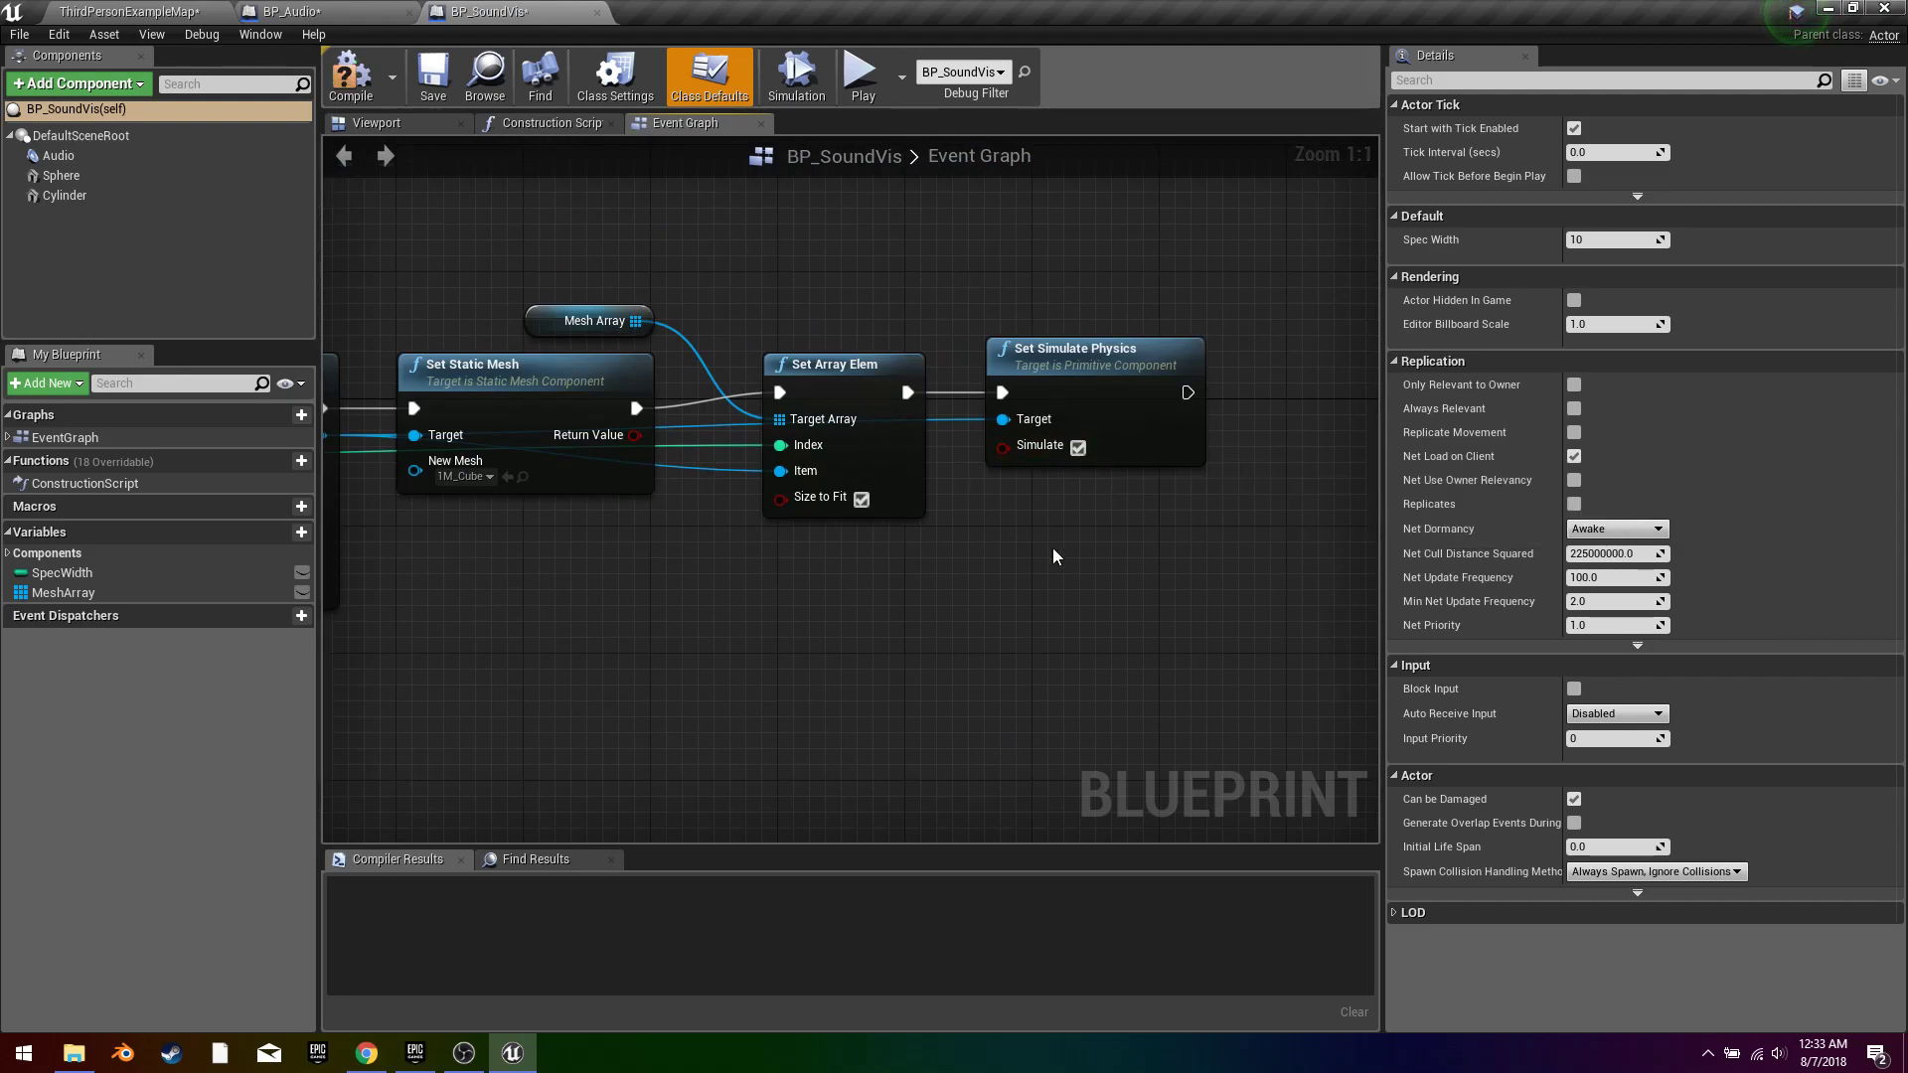
{"action": "mouse_move", "coordinate": [991, 558]}
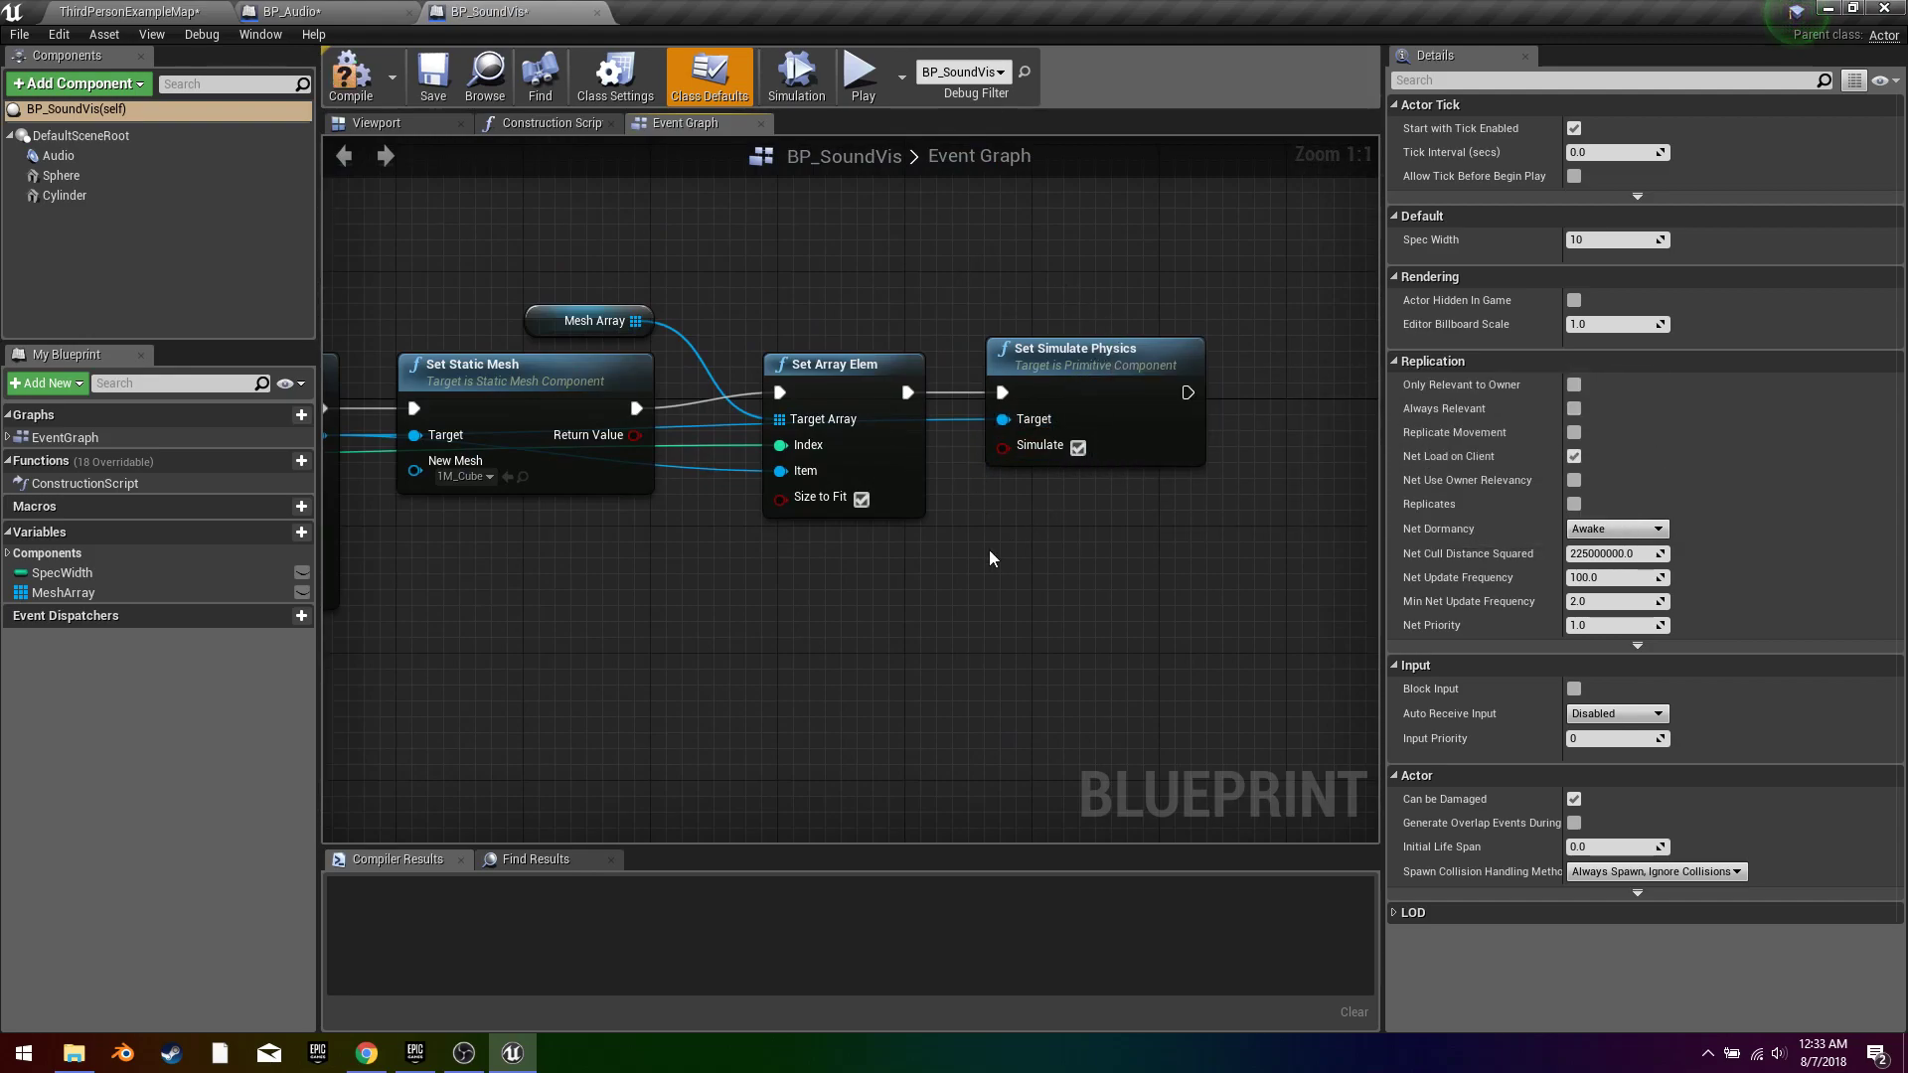
{"action": "mouse_move", "coordinate": [354, 76]}
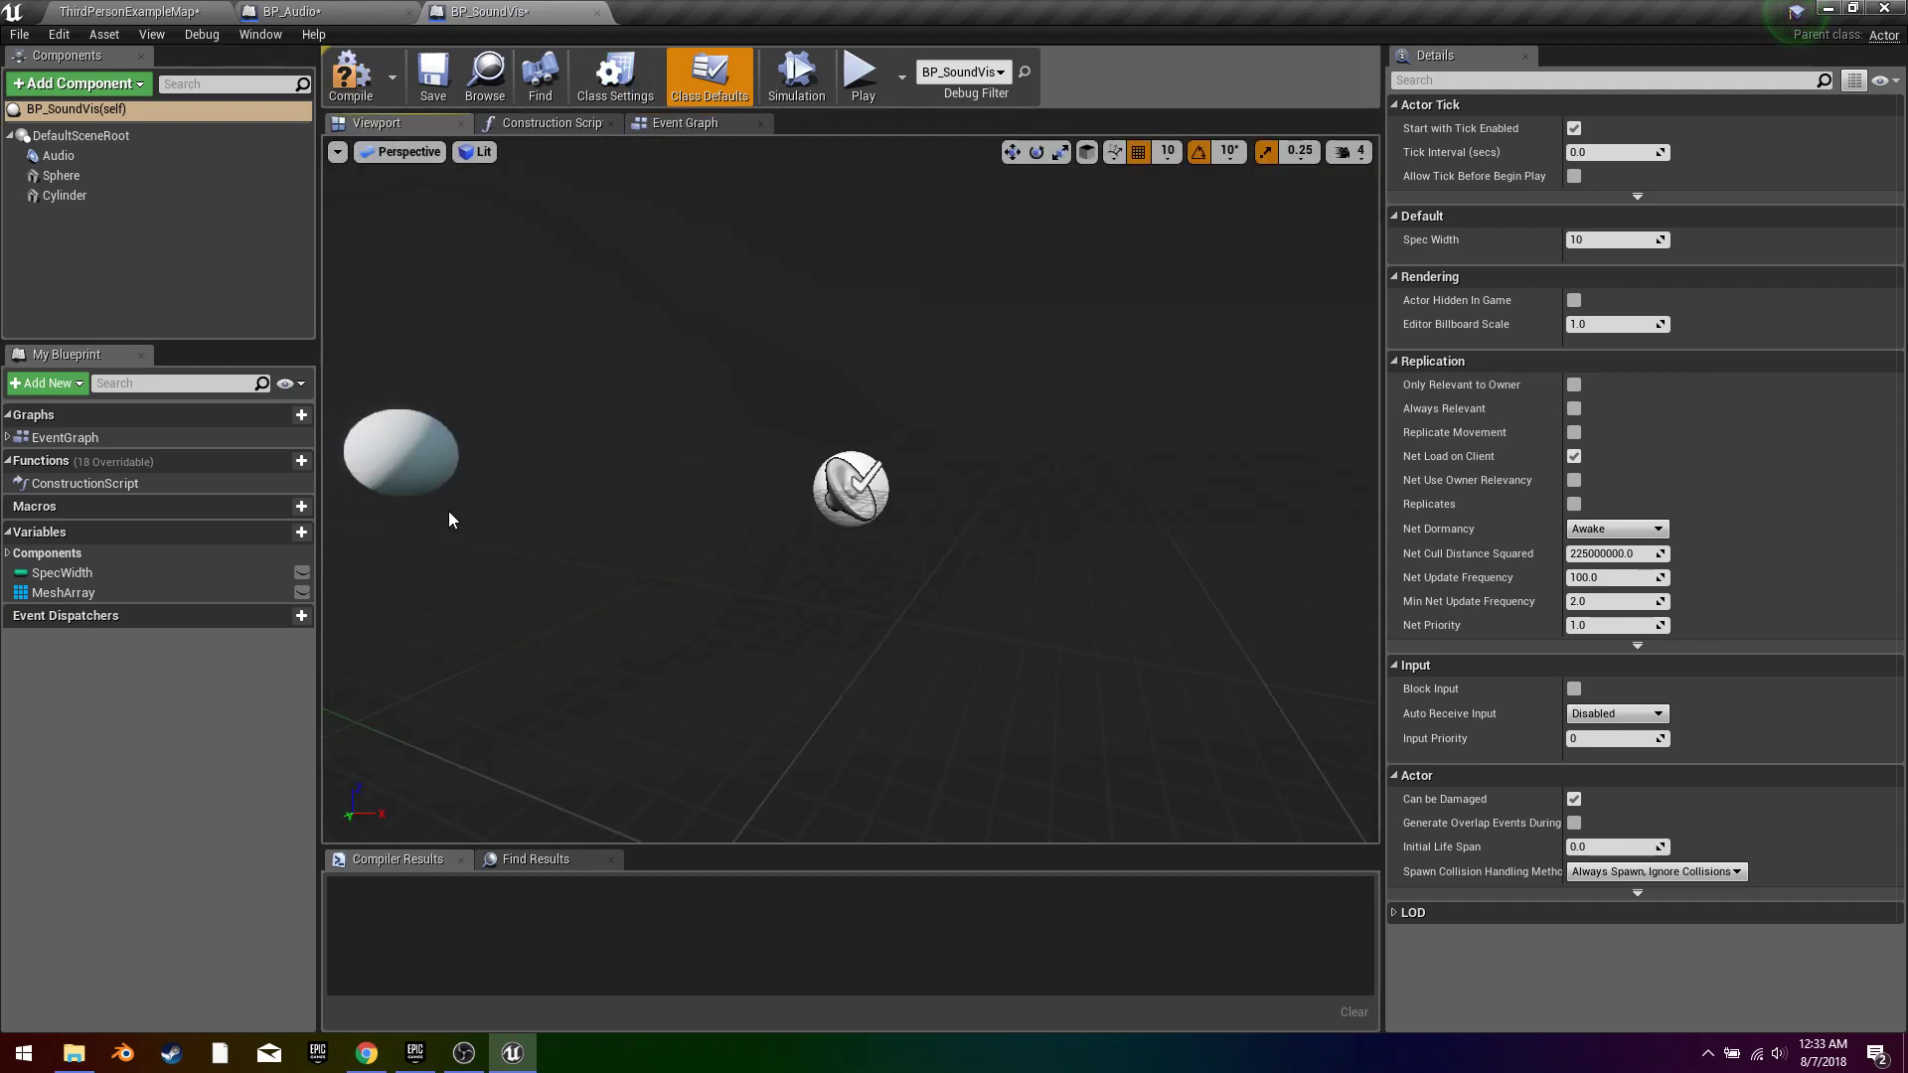
{"action": "left_click", "coordinate": [59, 174]}
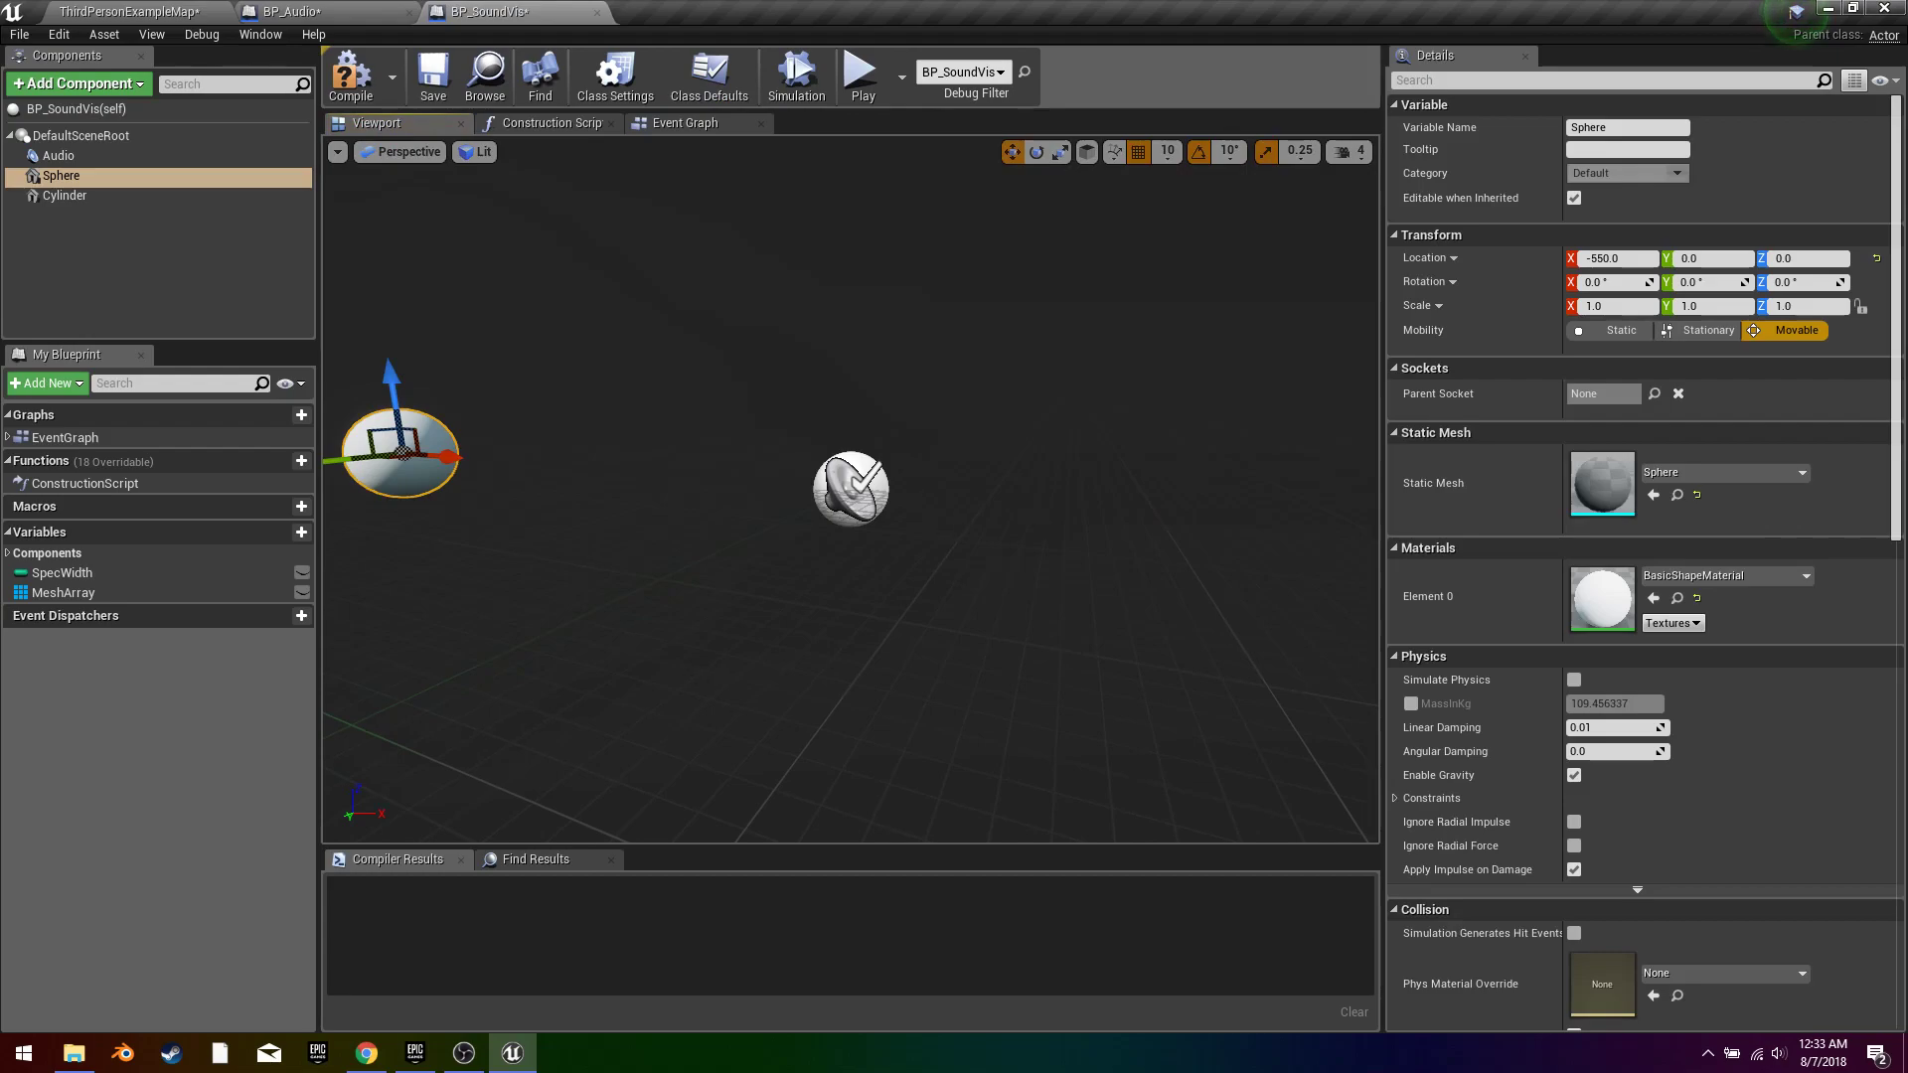
{"action": "left_click", "coordinate": [65, 195]}
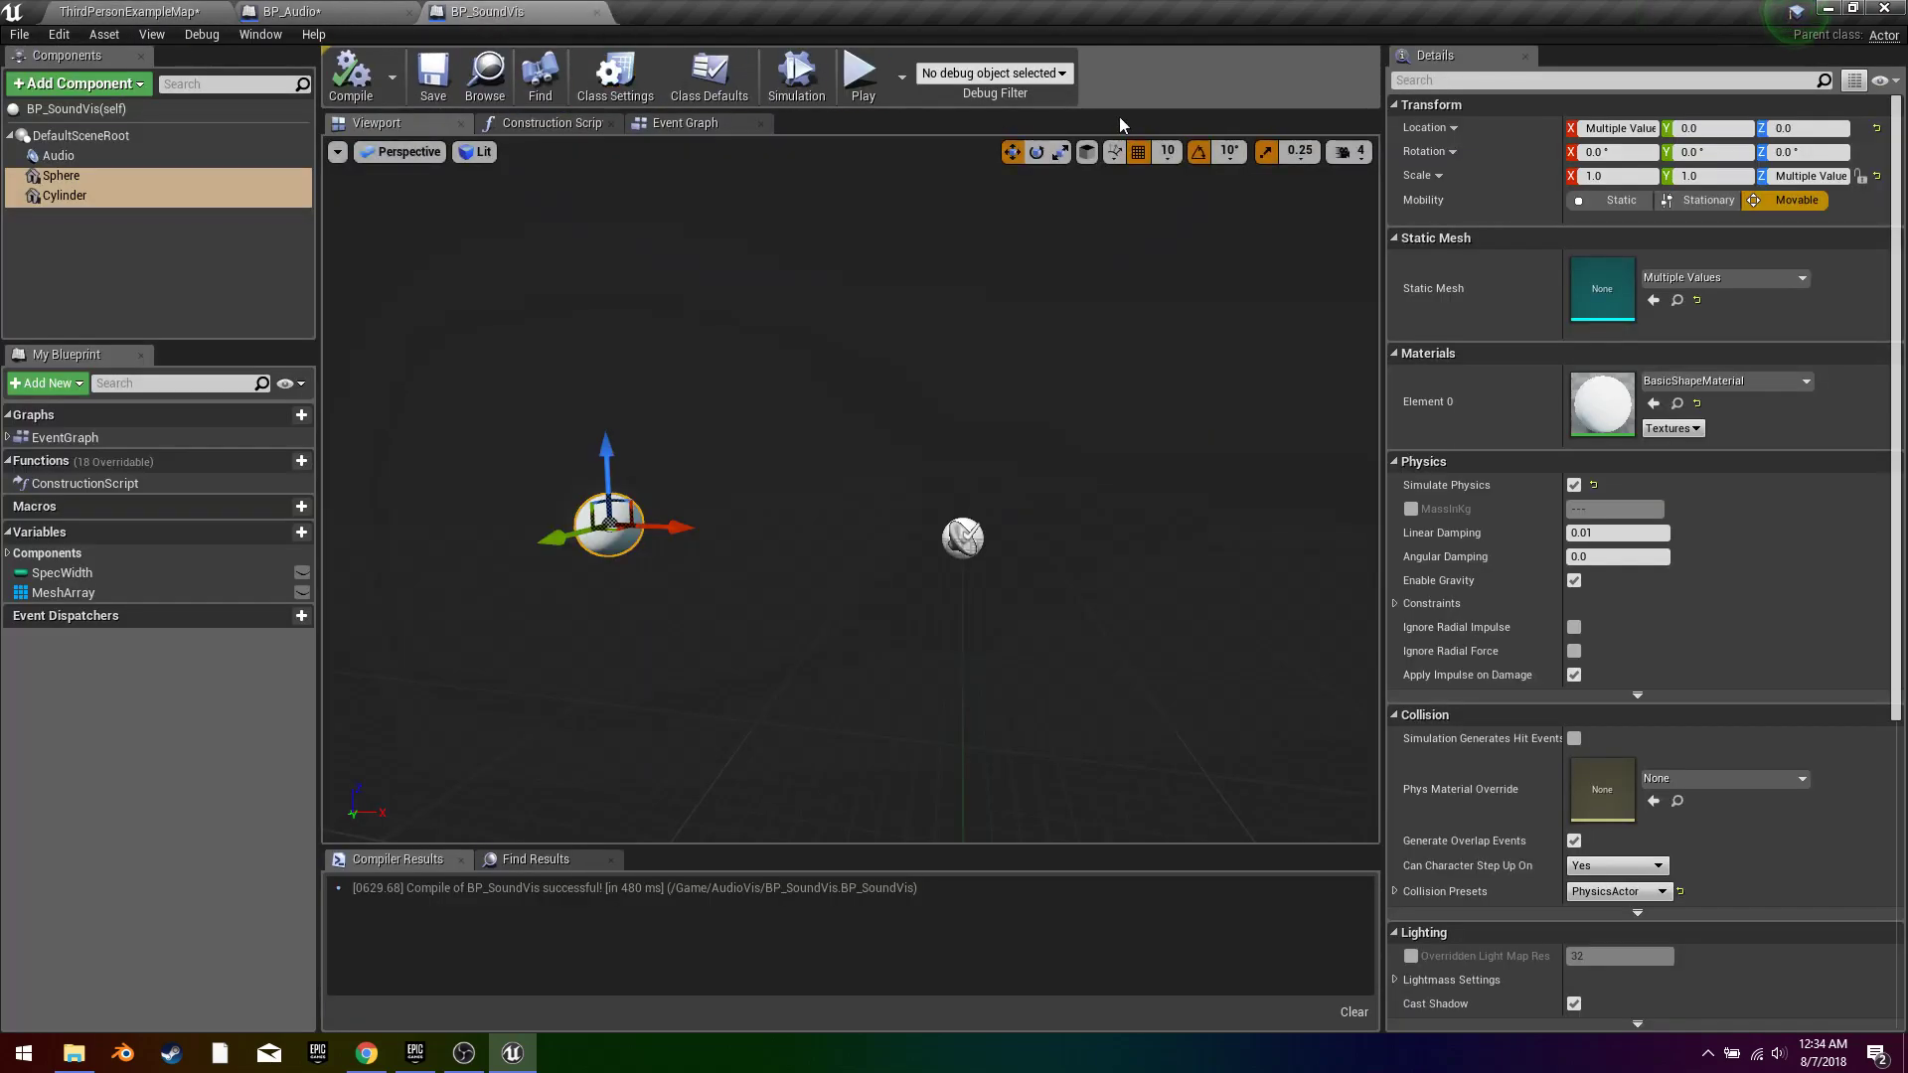
{"action": "left_click", "coordinate": [863, 72]}
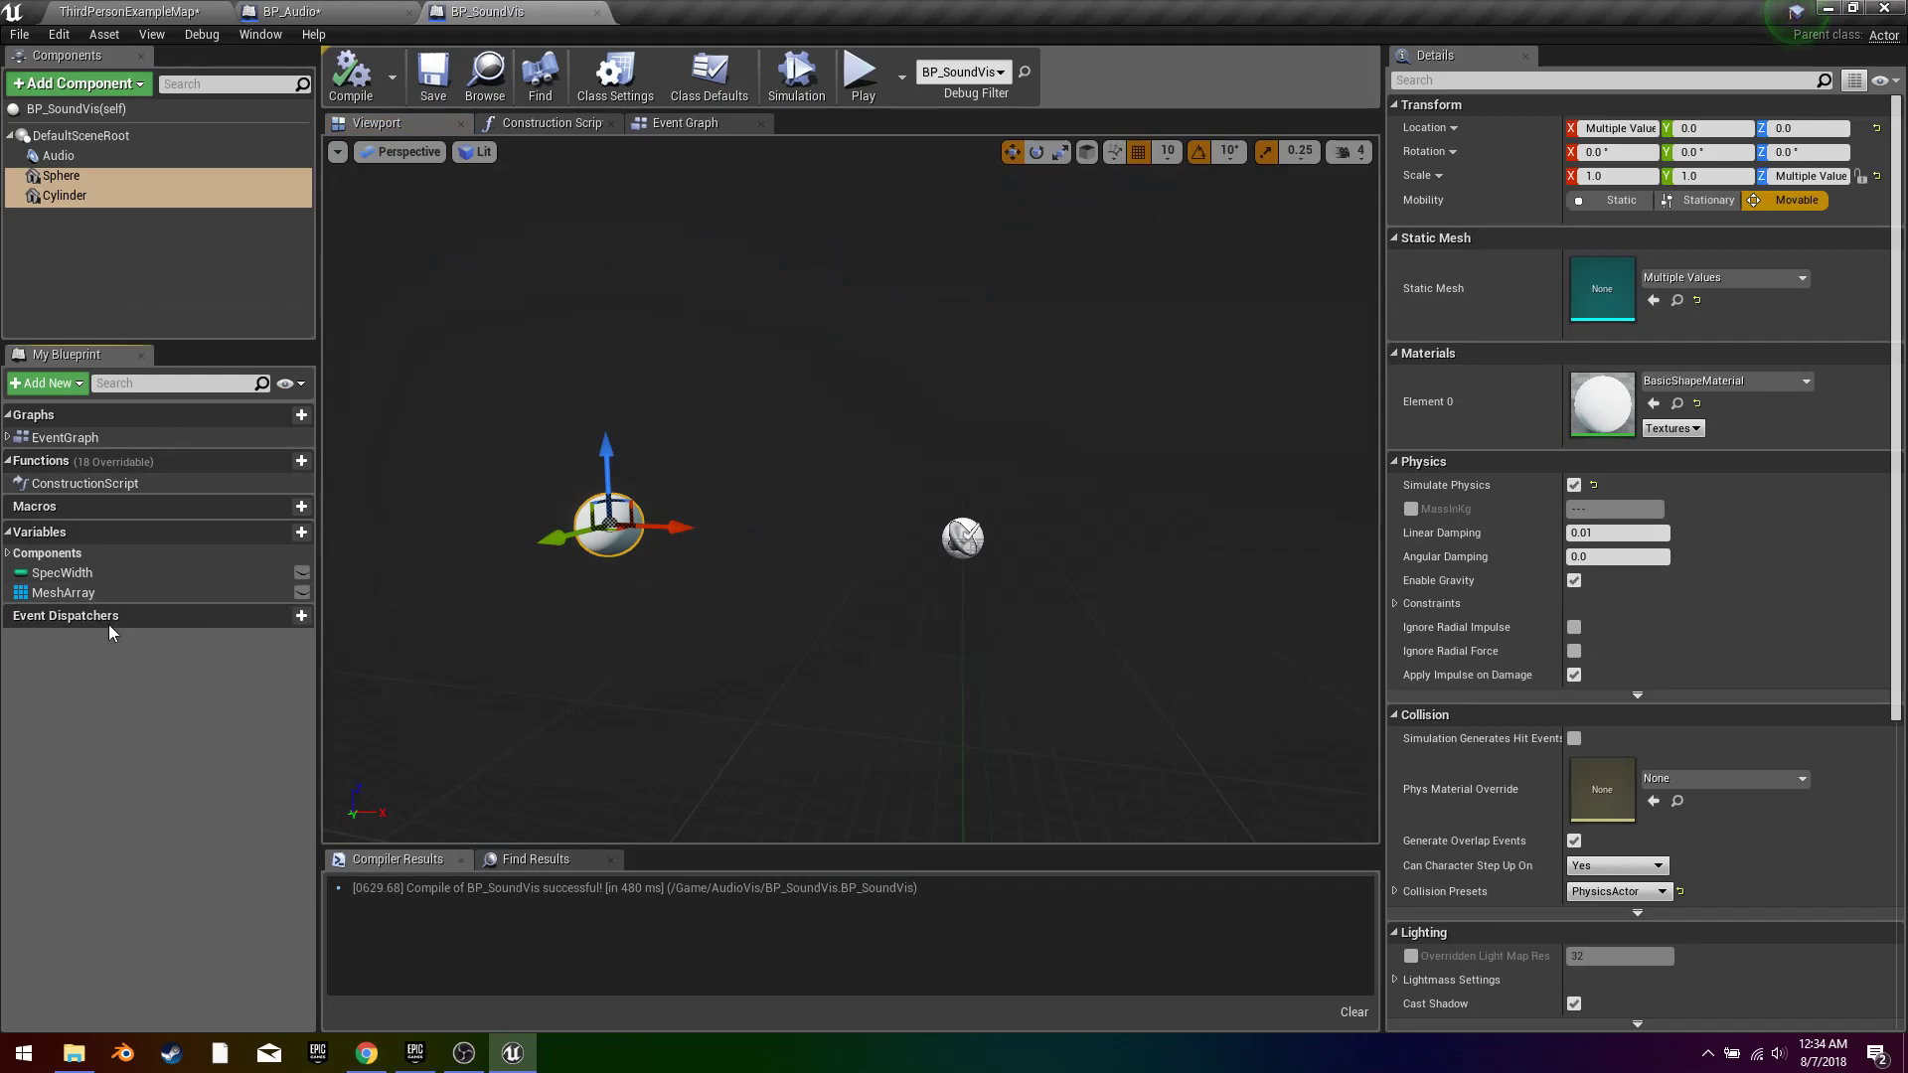
Step: Give the SpecWidth variable a default value of 50 and compile the blueprint
{"action": "left_click", "coordinate": [62, 572]}
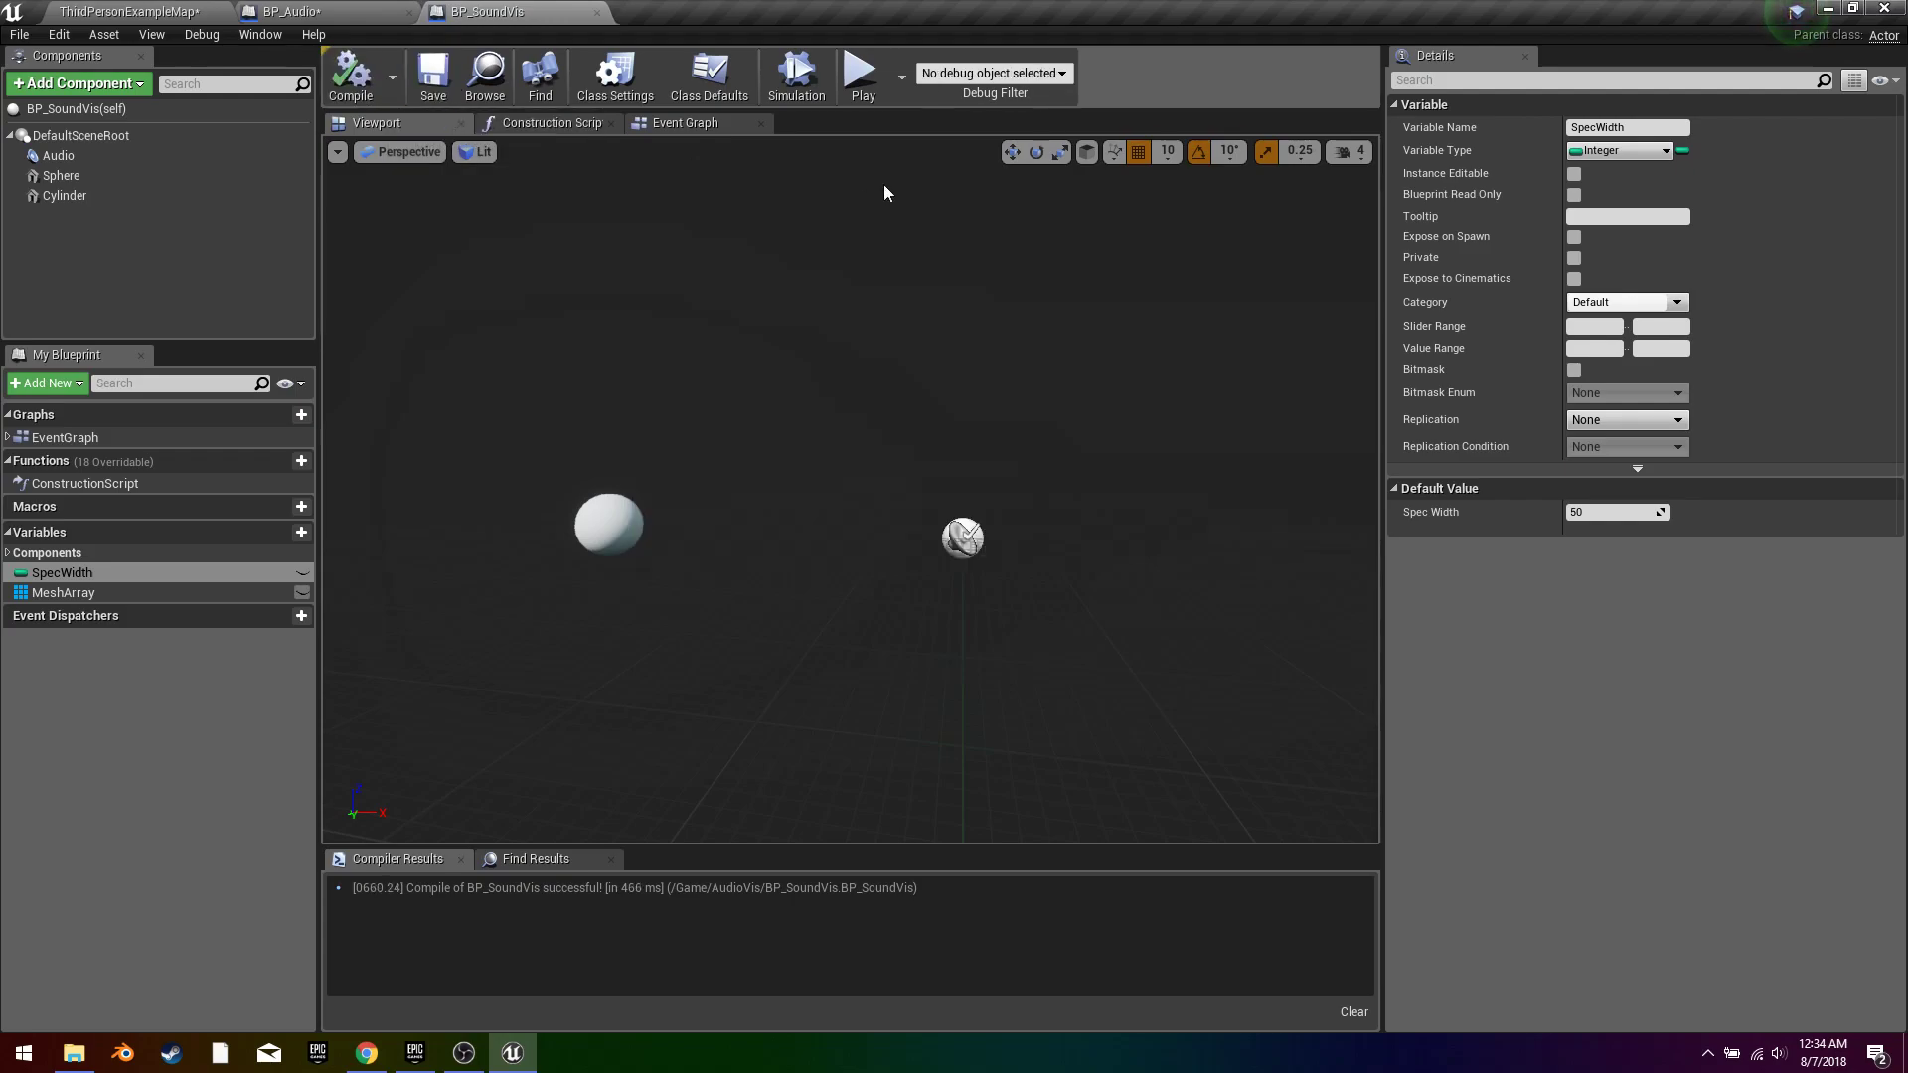
{"action": "left_click", "coordinate": [862, 70]}
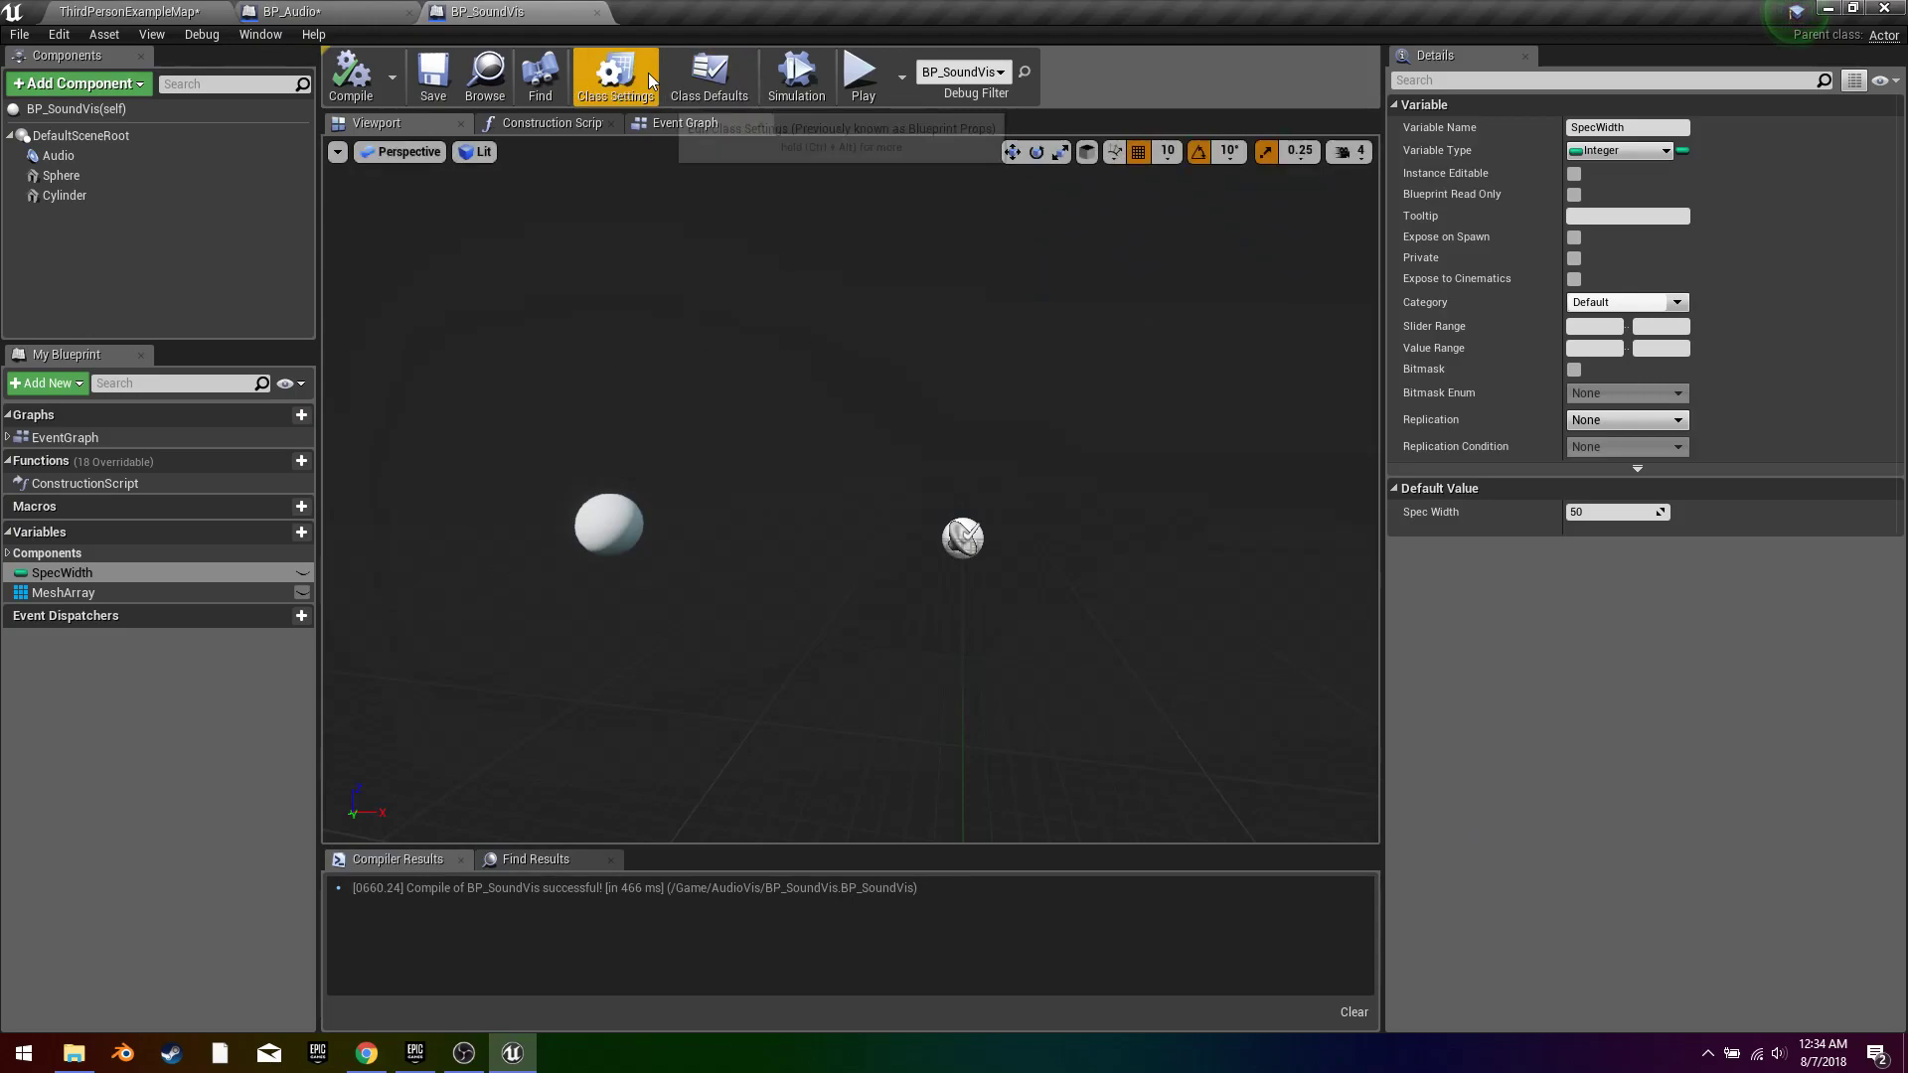
{"action": "left_click", "coordinate": [683, 123]}
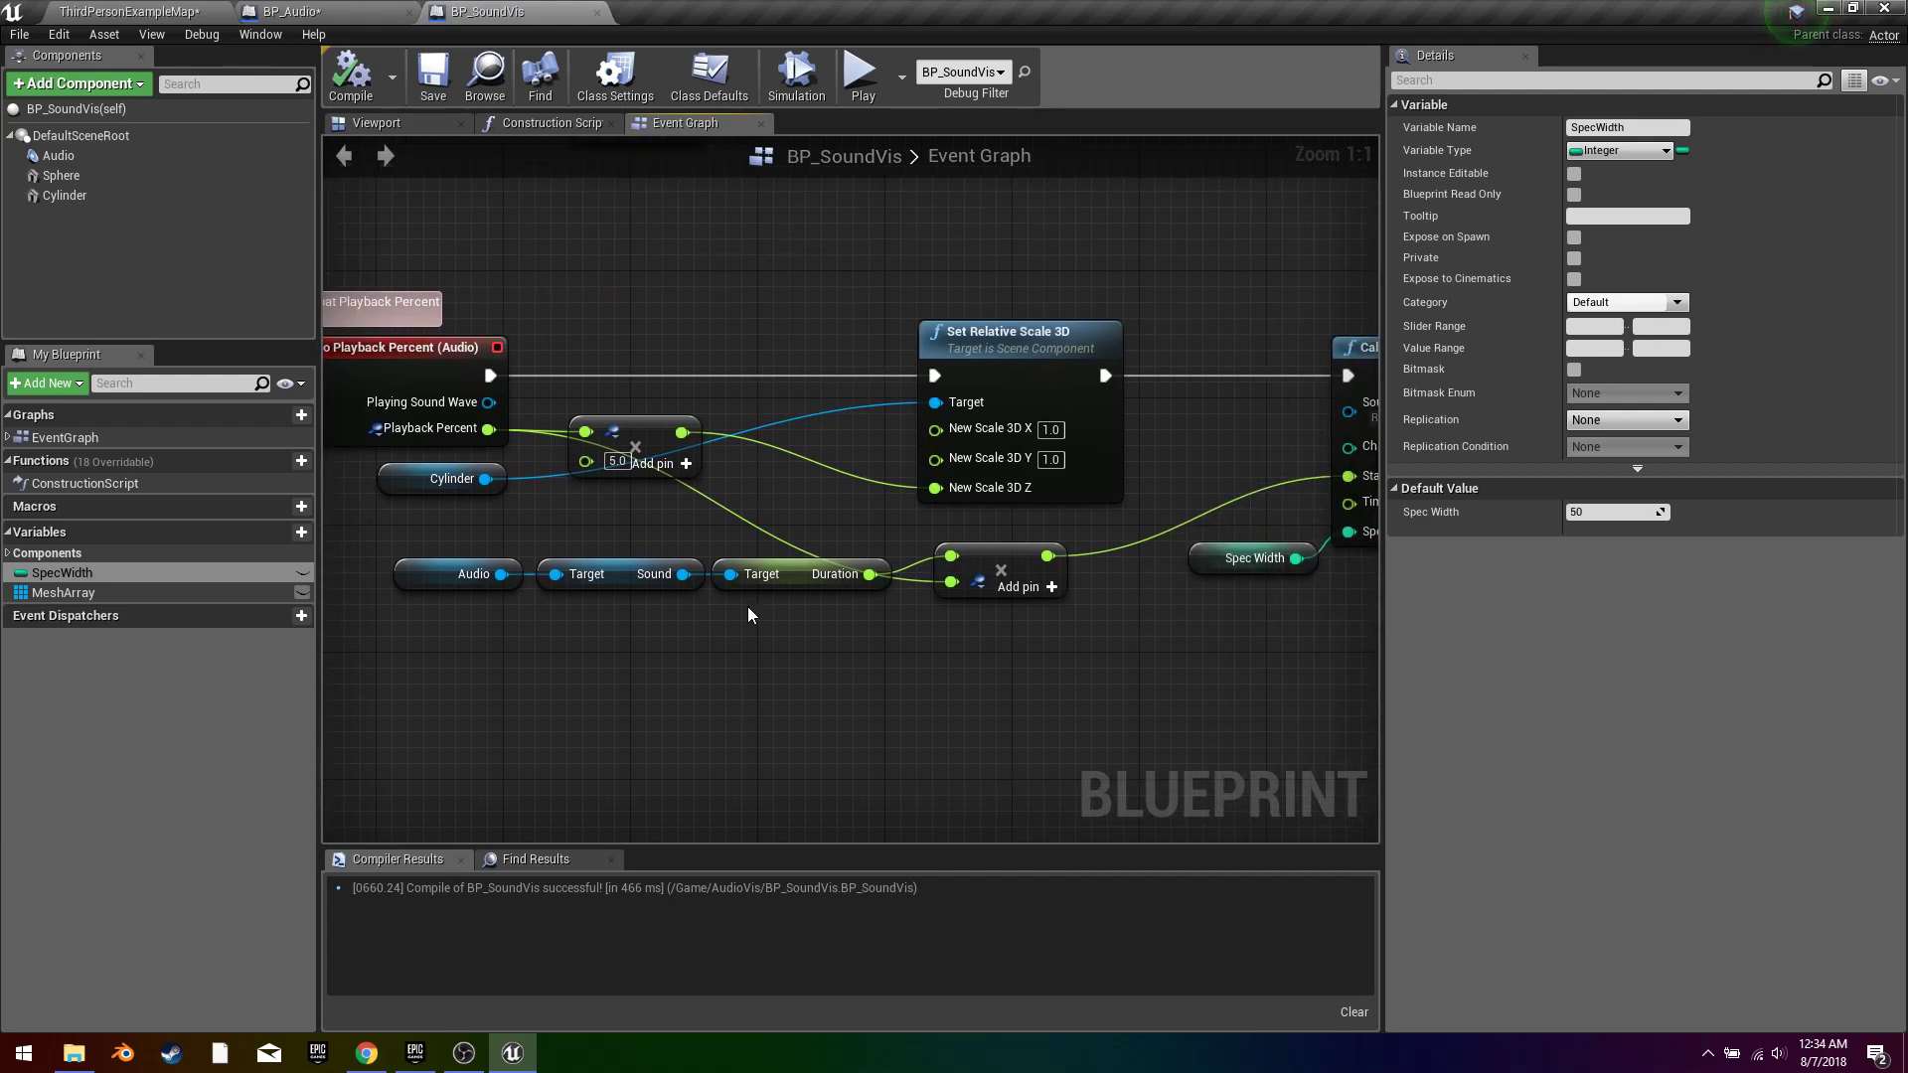
{"action": "mouse_move", "coordinate": [672, 948]}
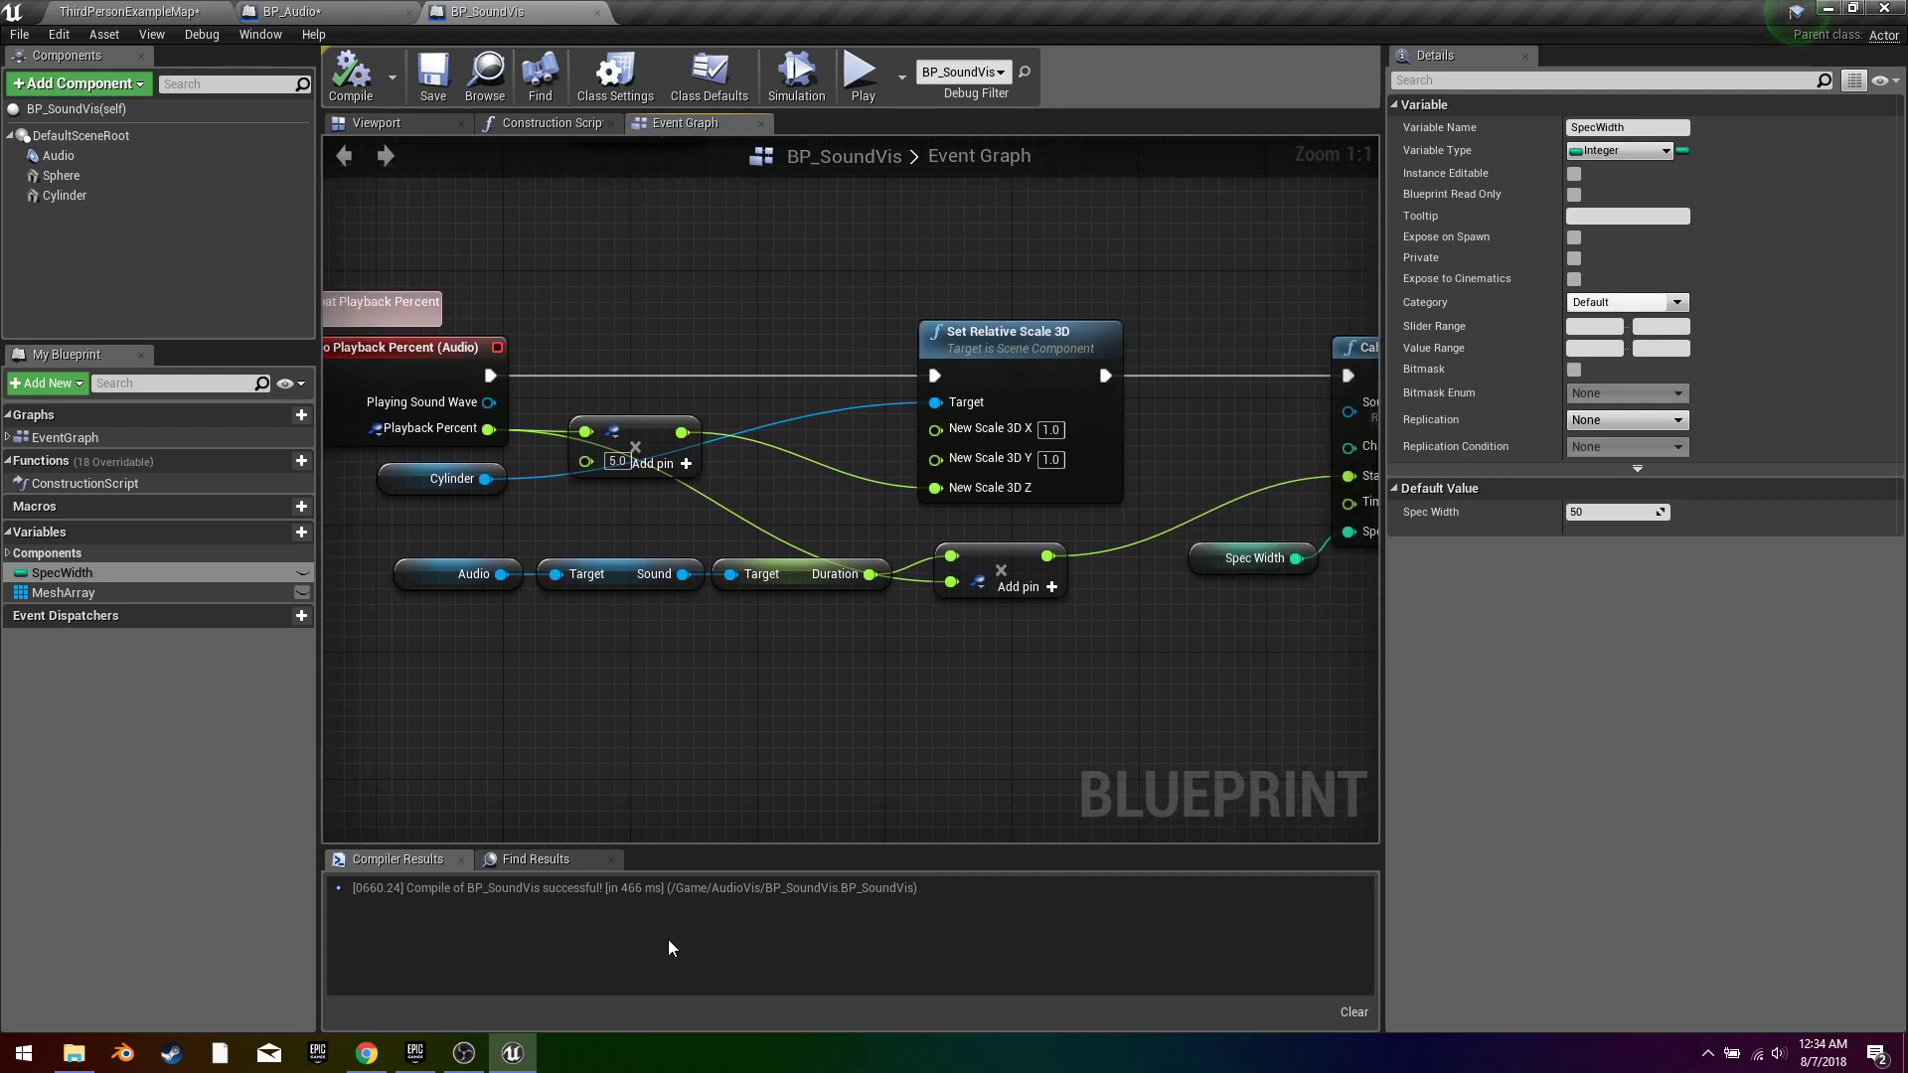